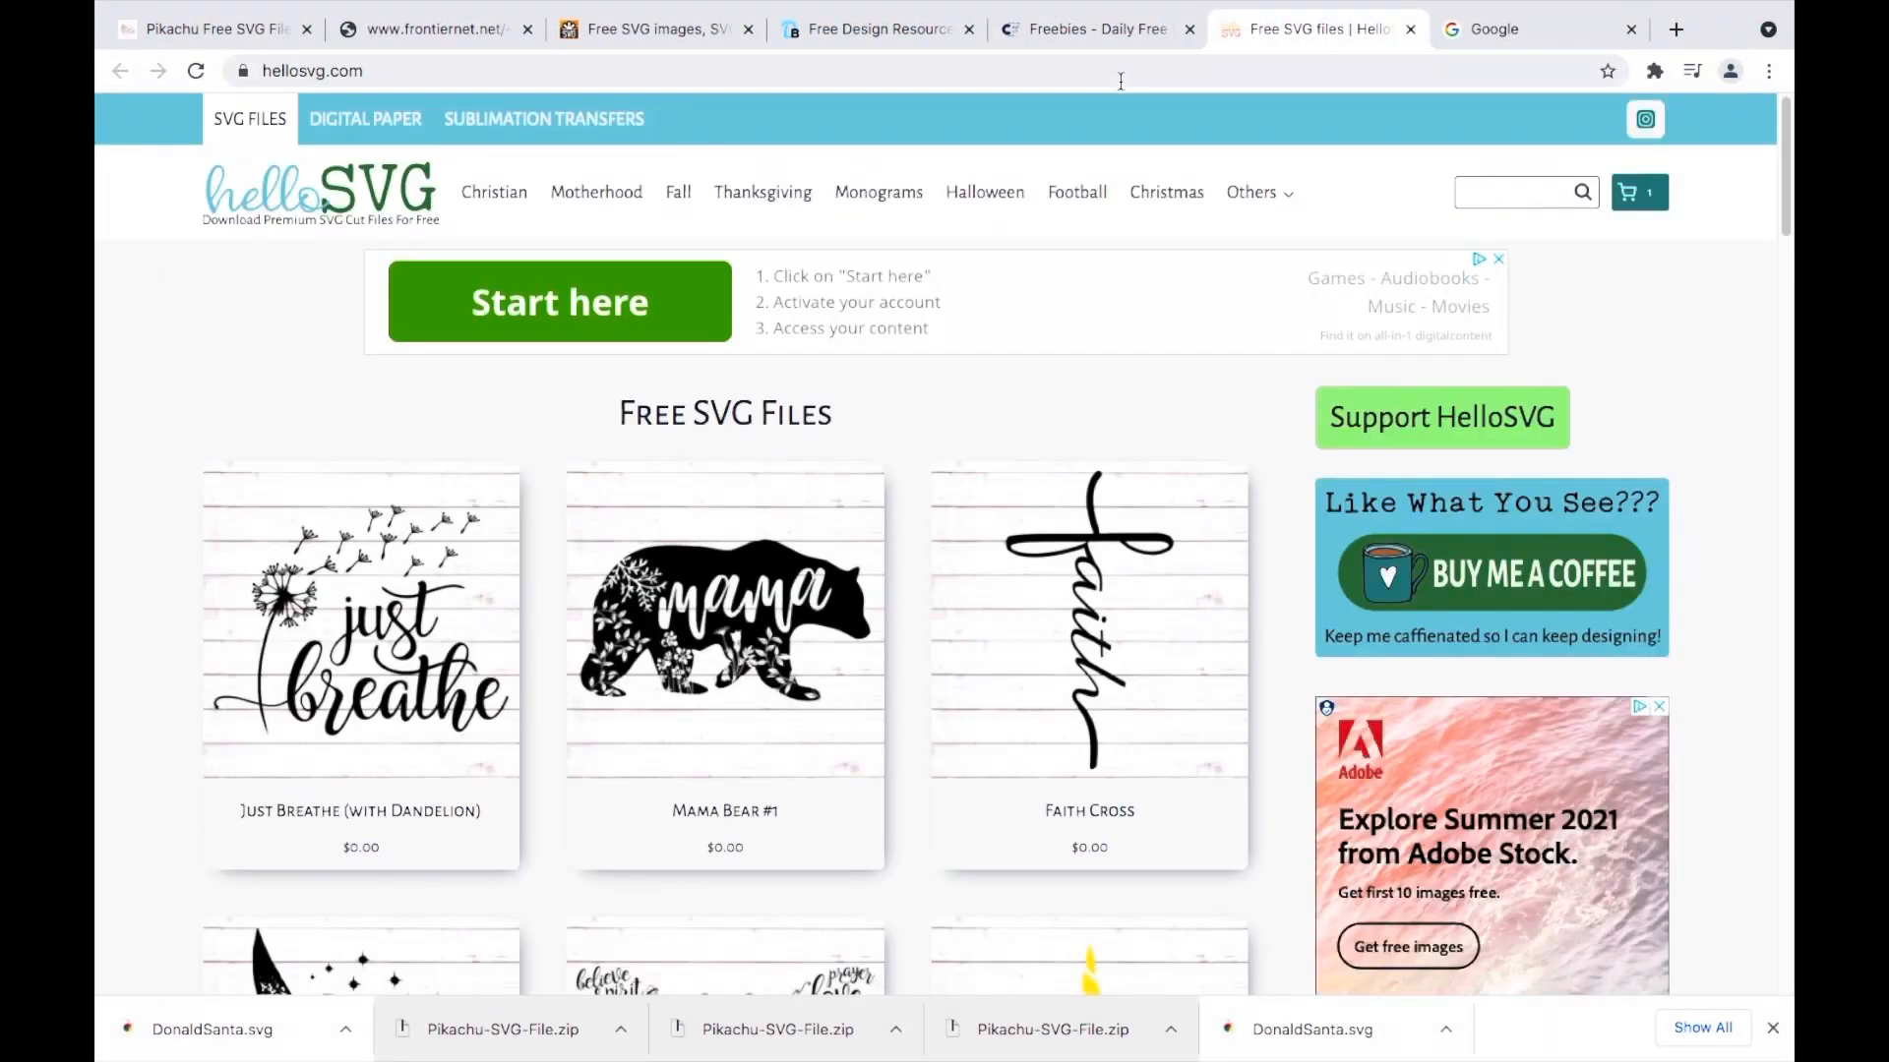
Browse HelloSVG, then move through the Creative Fabrica freebies and freesvg.org tabs.
scroll("down", 3)
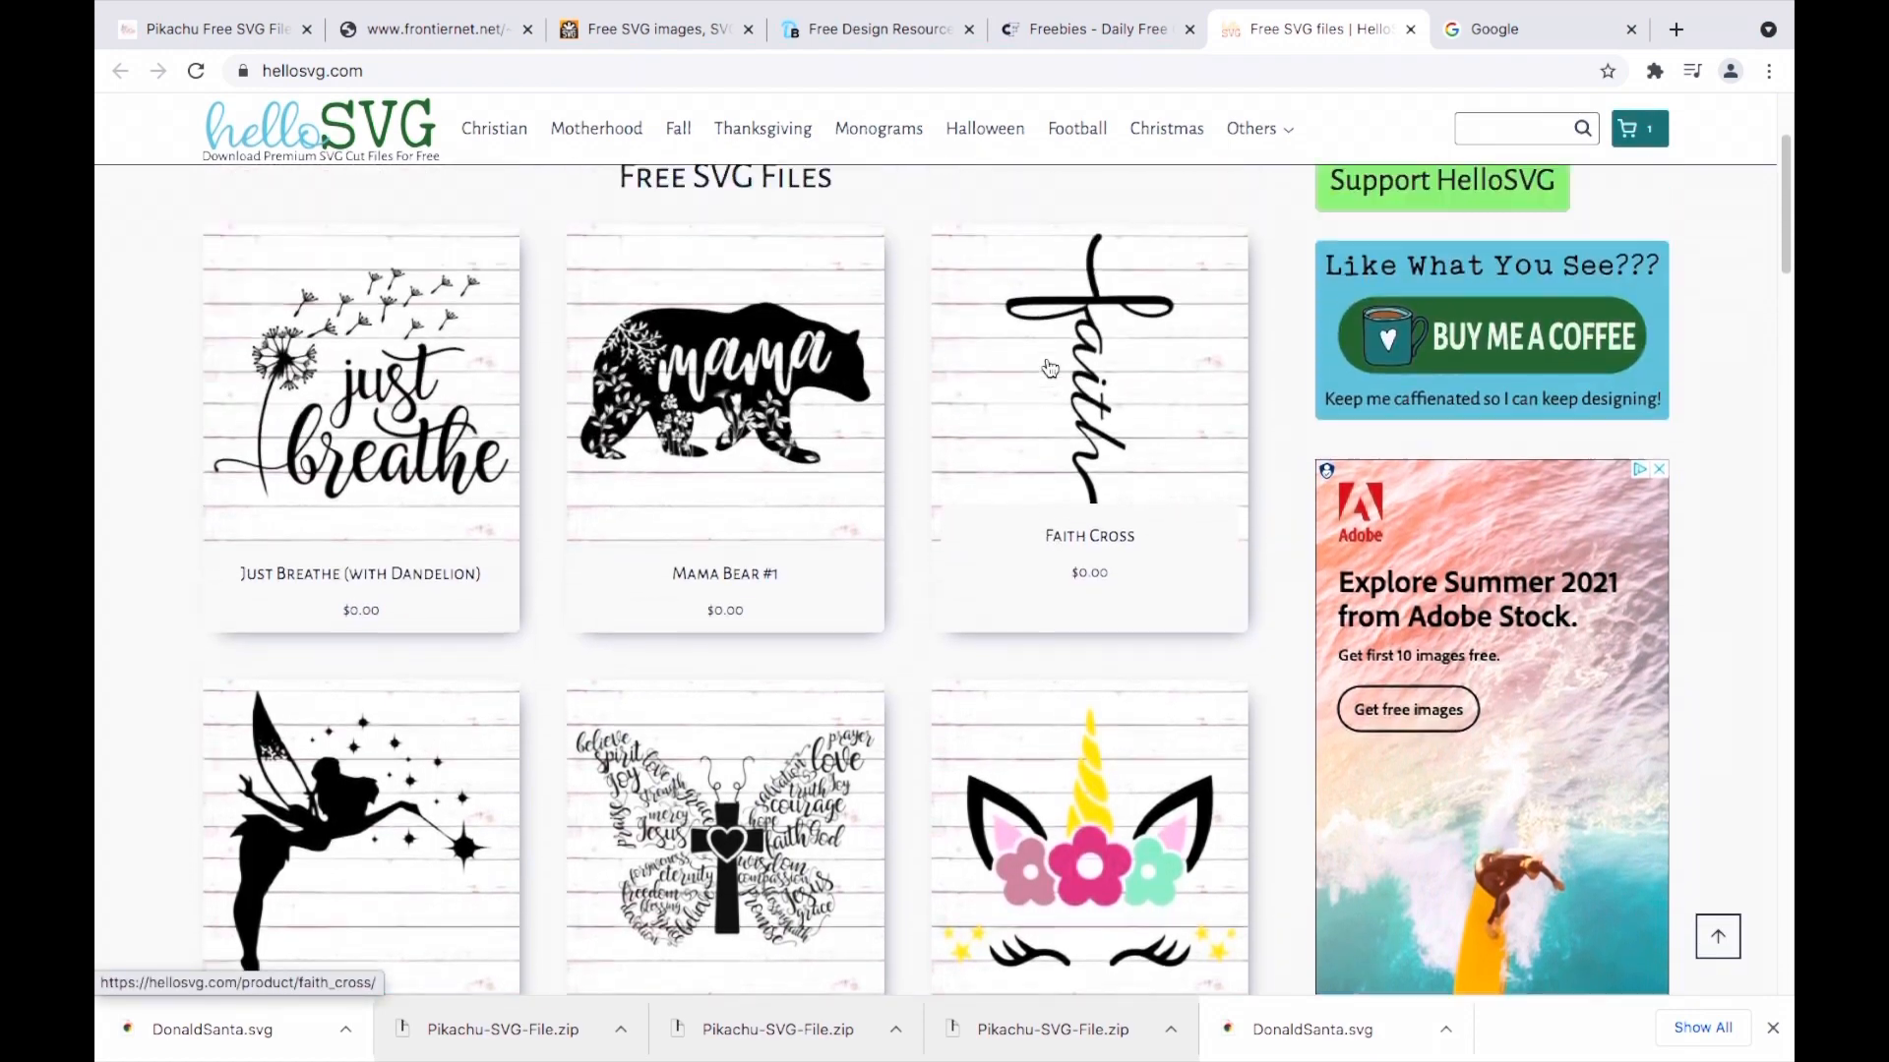
left_click(1090, 29)
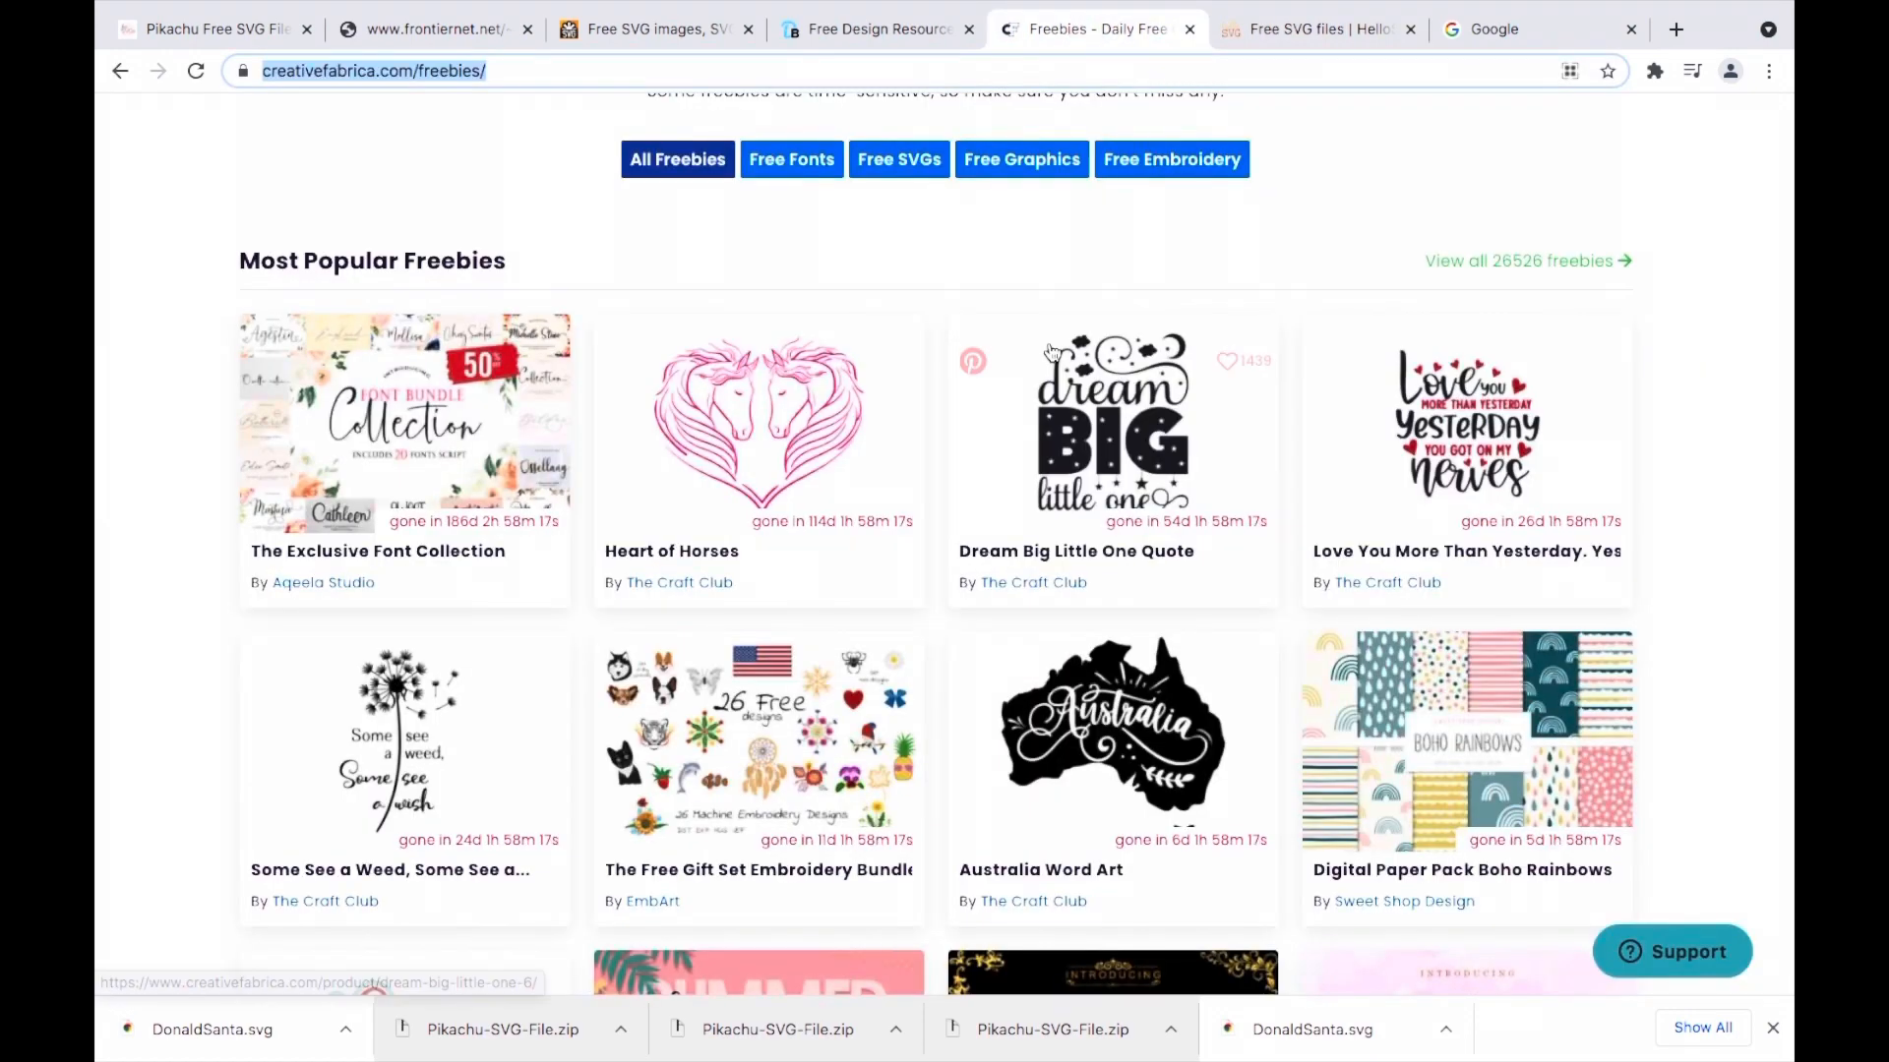
scroll("up", 3)
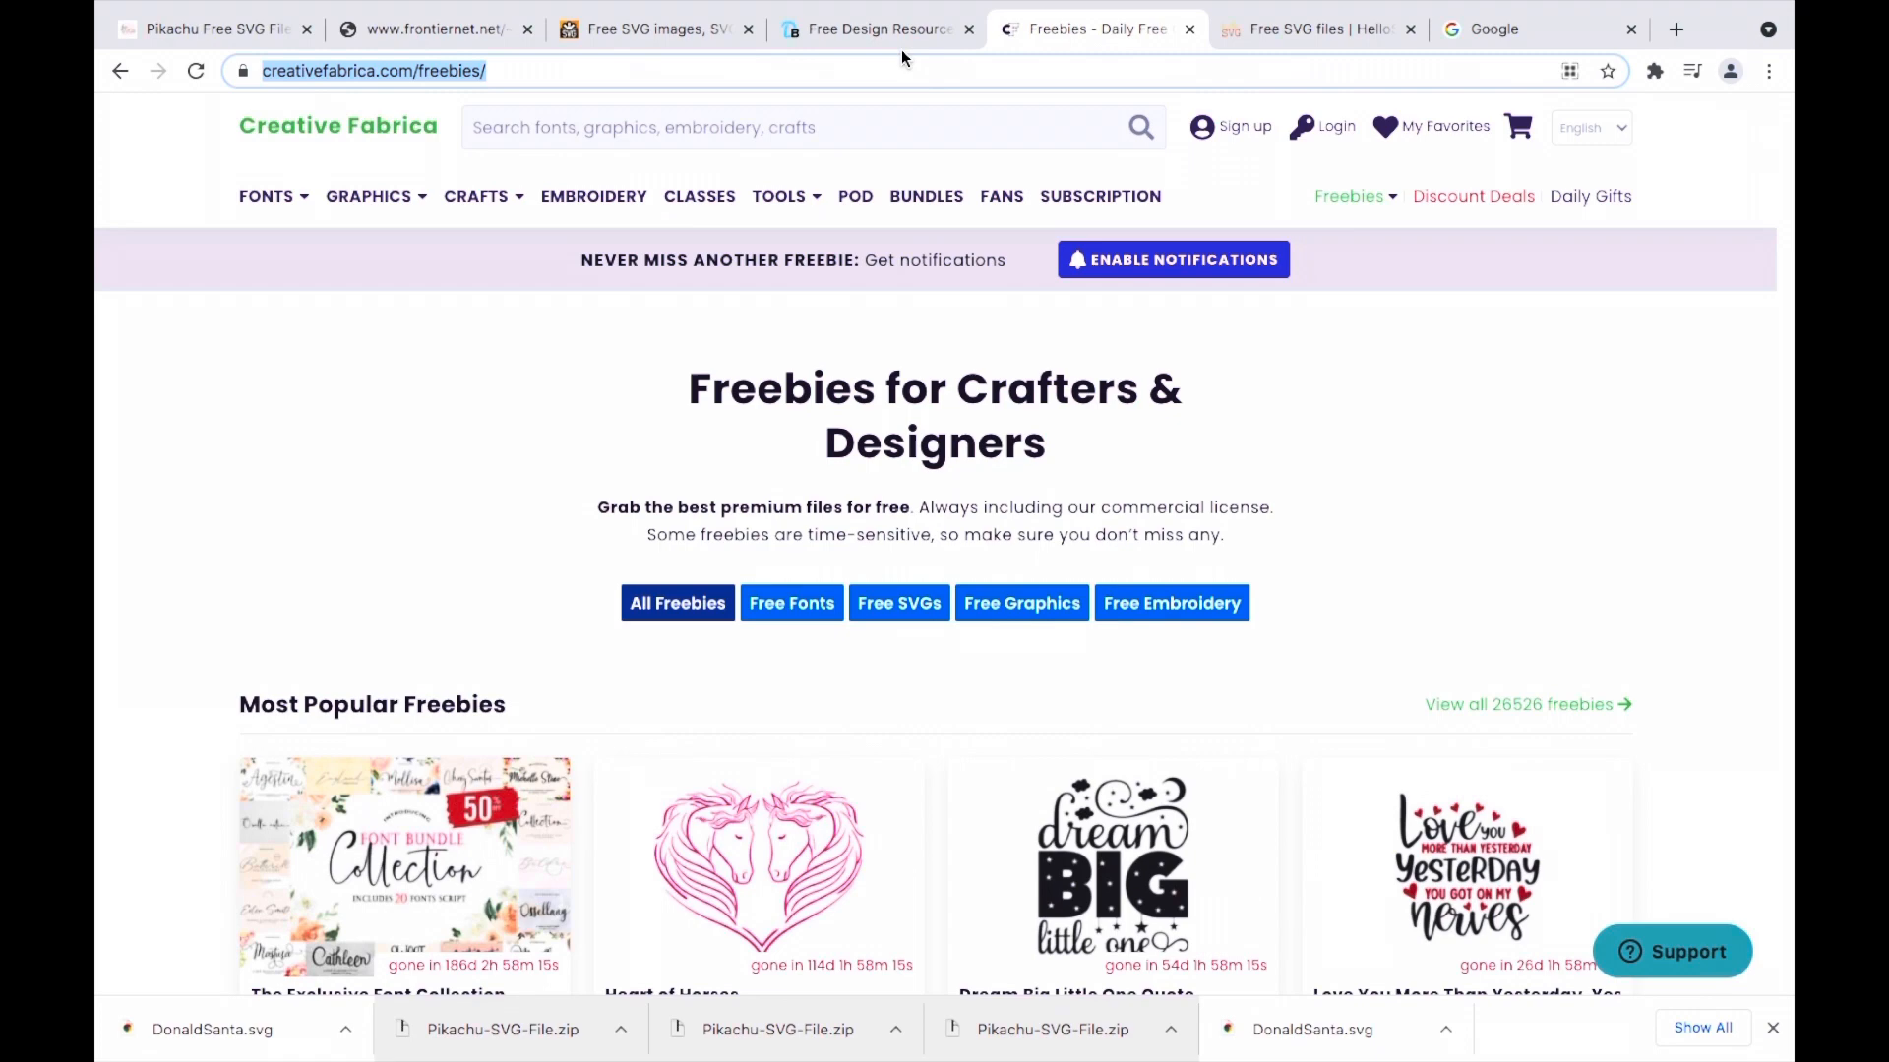
left_click(650, 28)
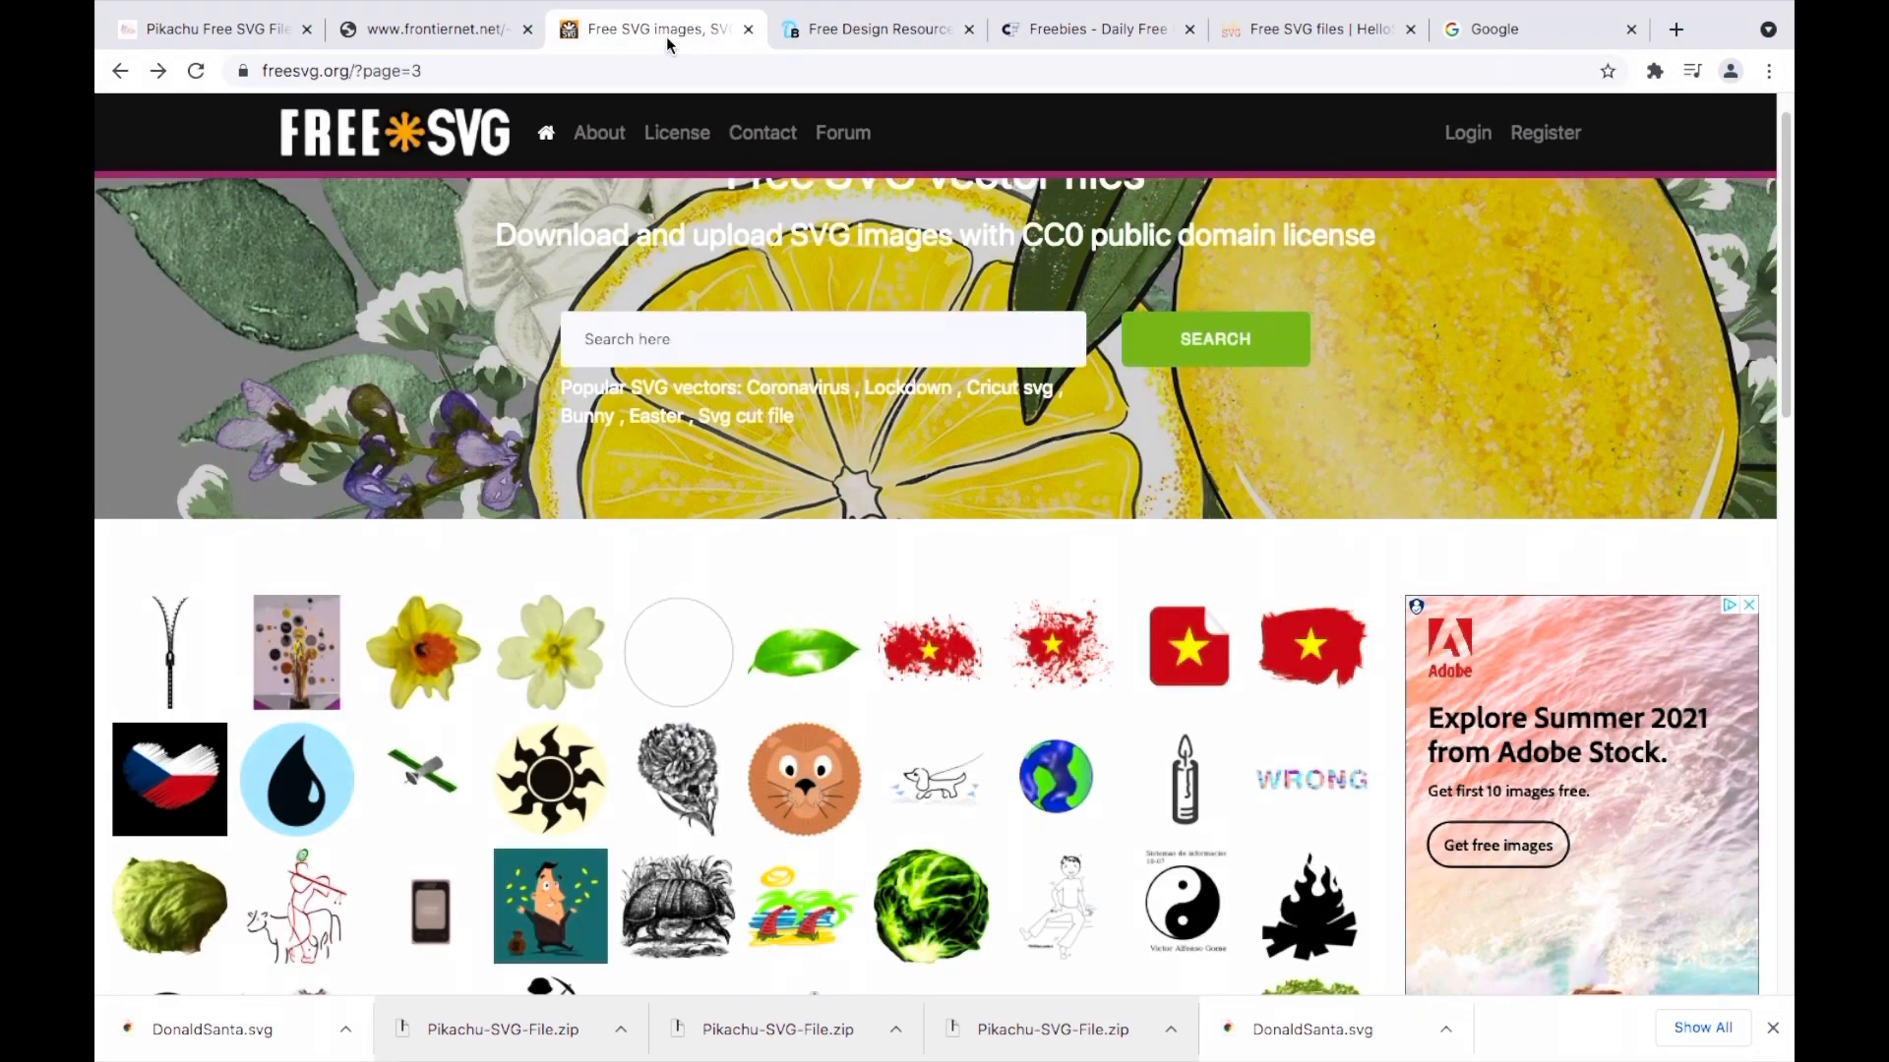
Return to the frontiernet file listing and open Donald/DonaldSanta.svg.
left_click(433, 28)
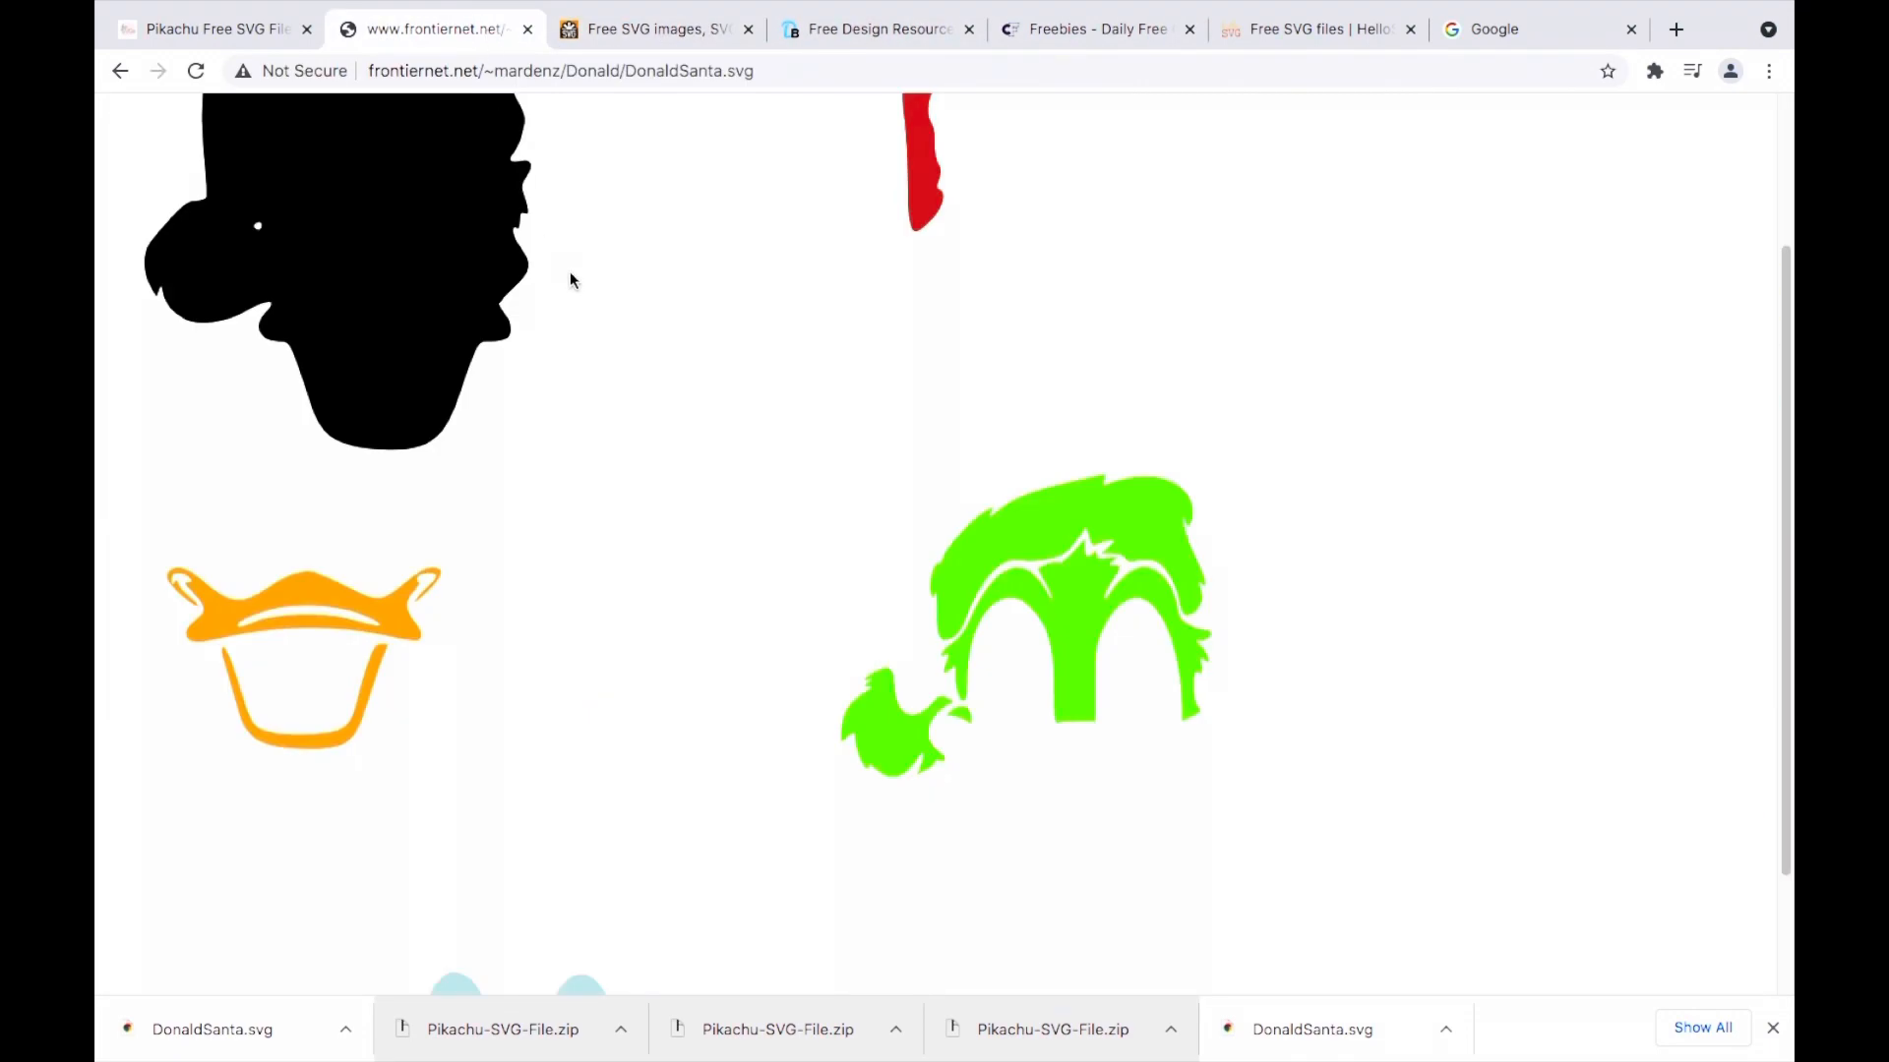
scroll("up", 3)
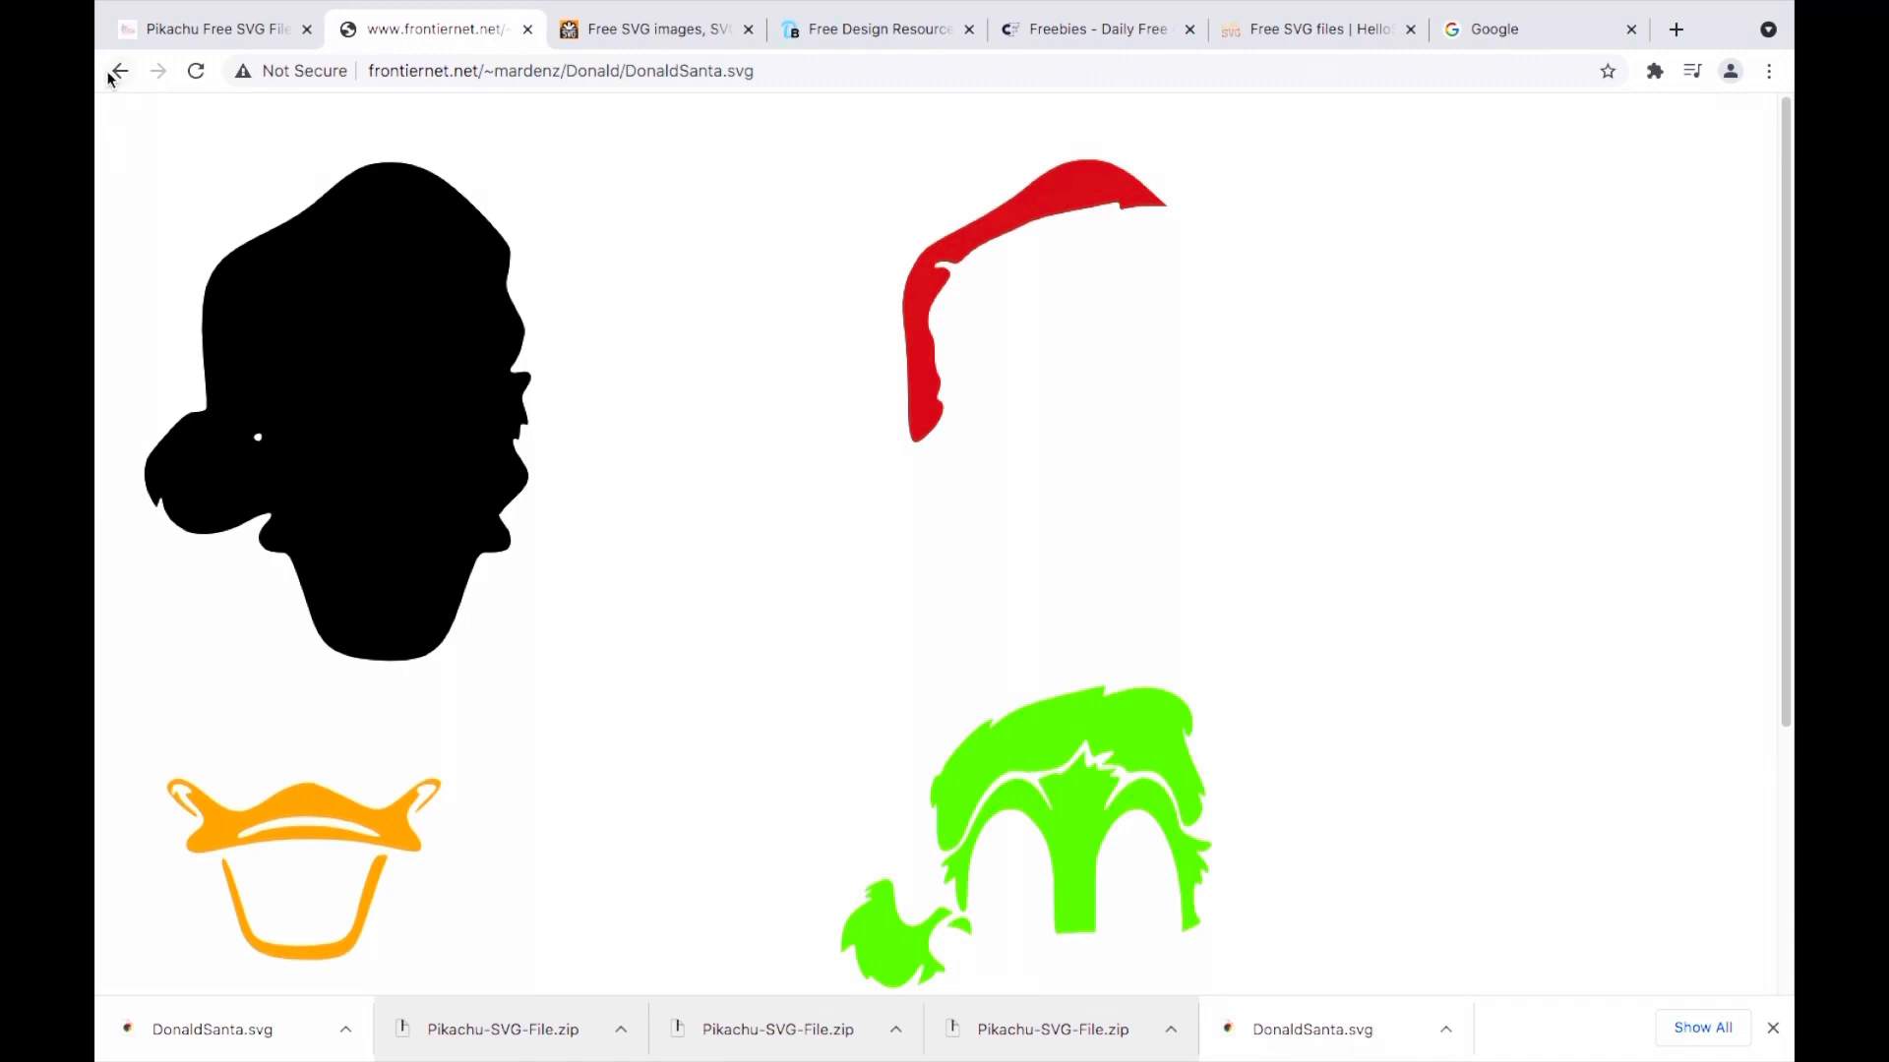
left_click(118, 70)
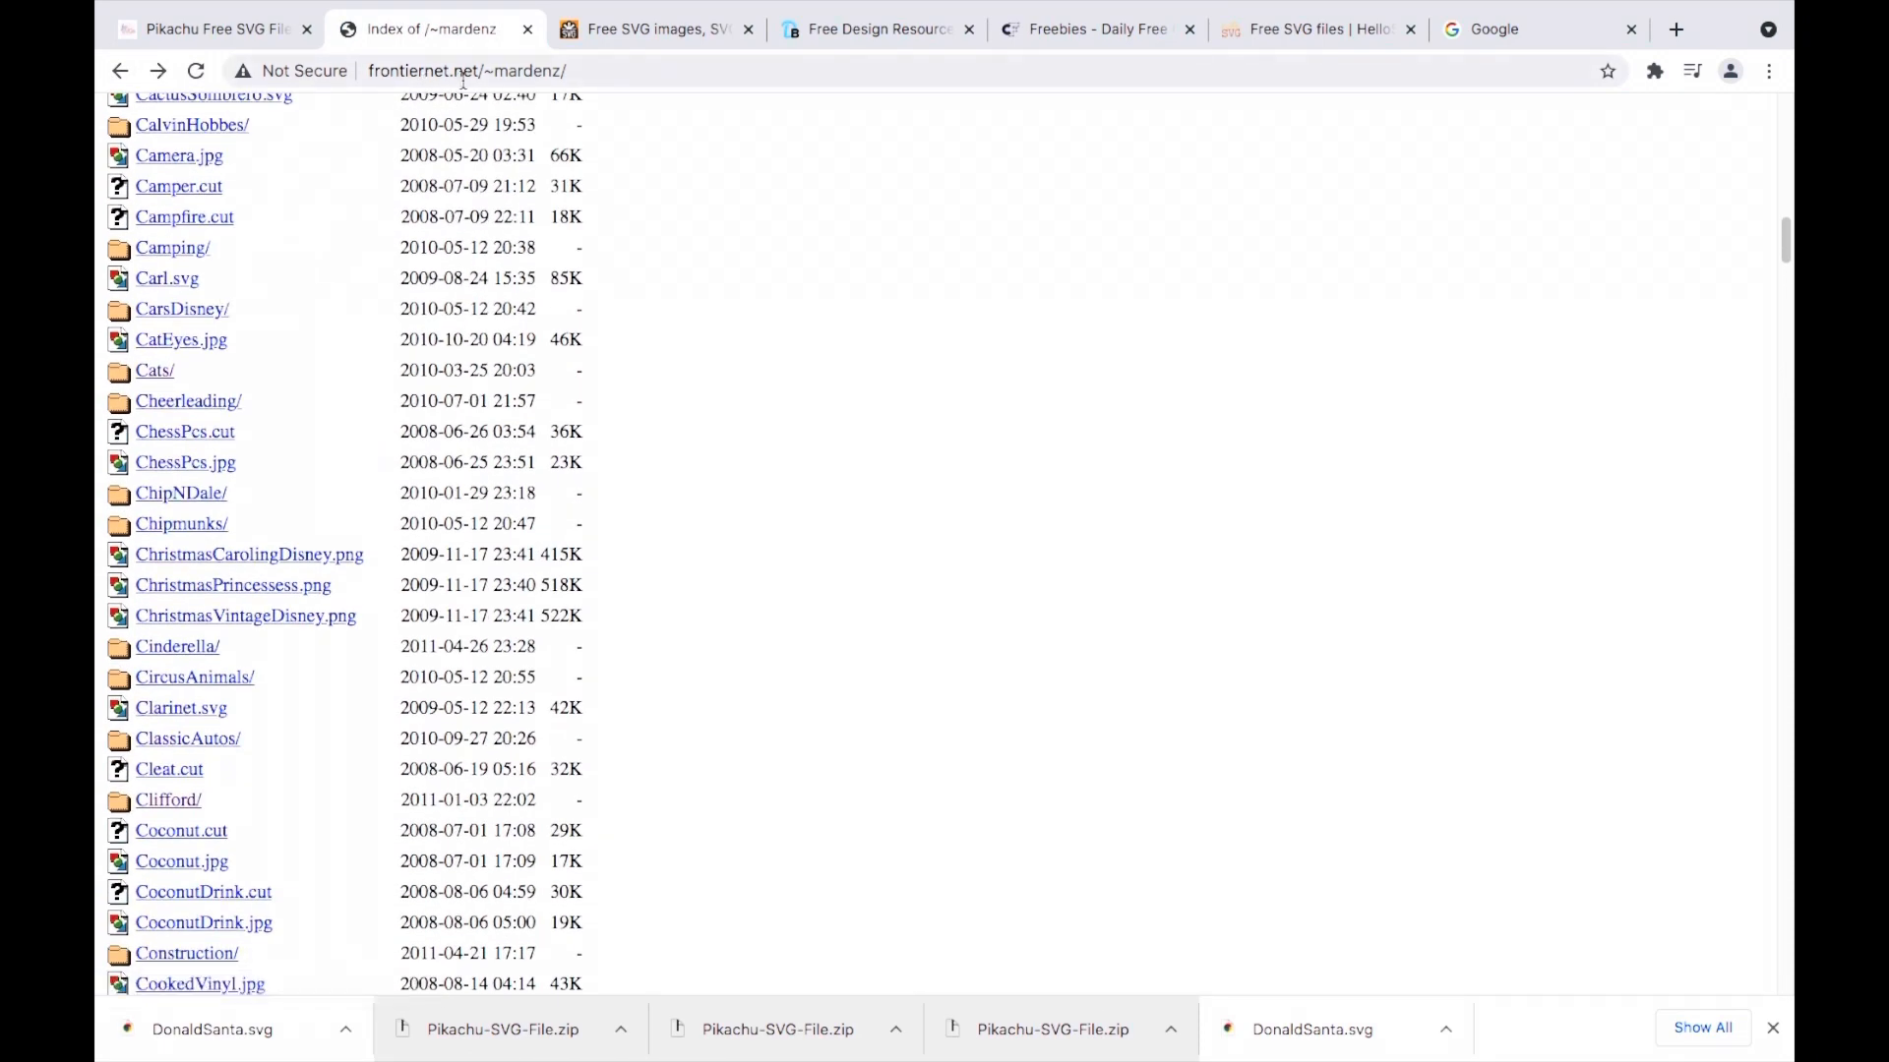
scroll("down", 3)
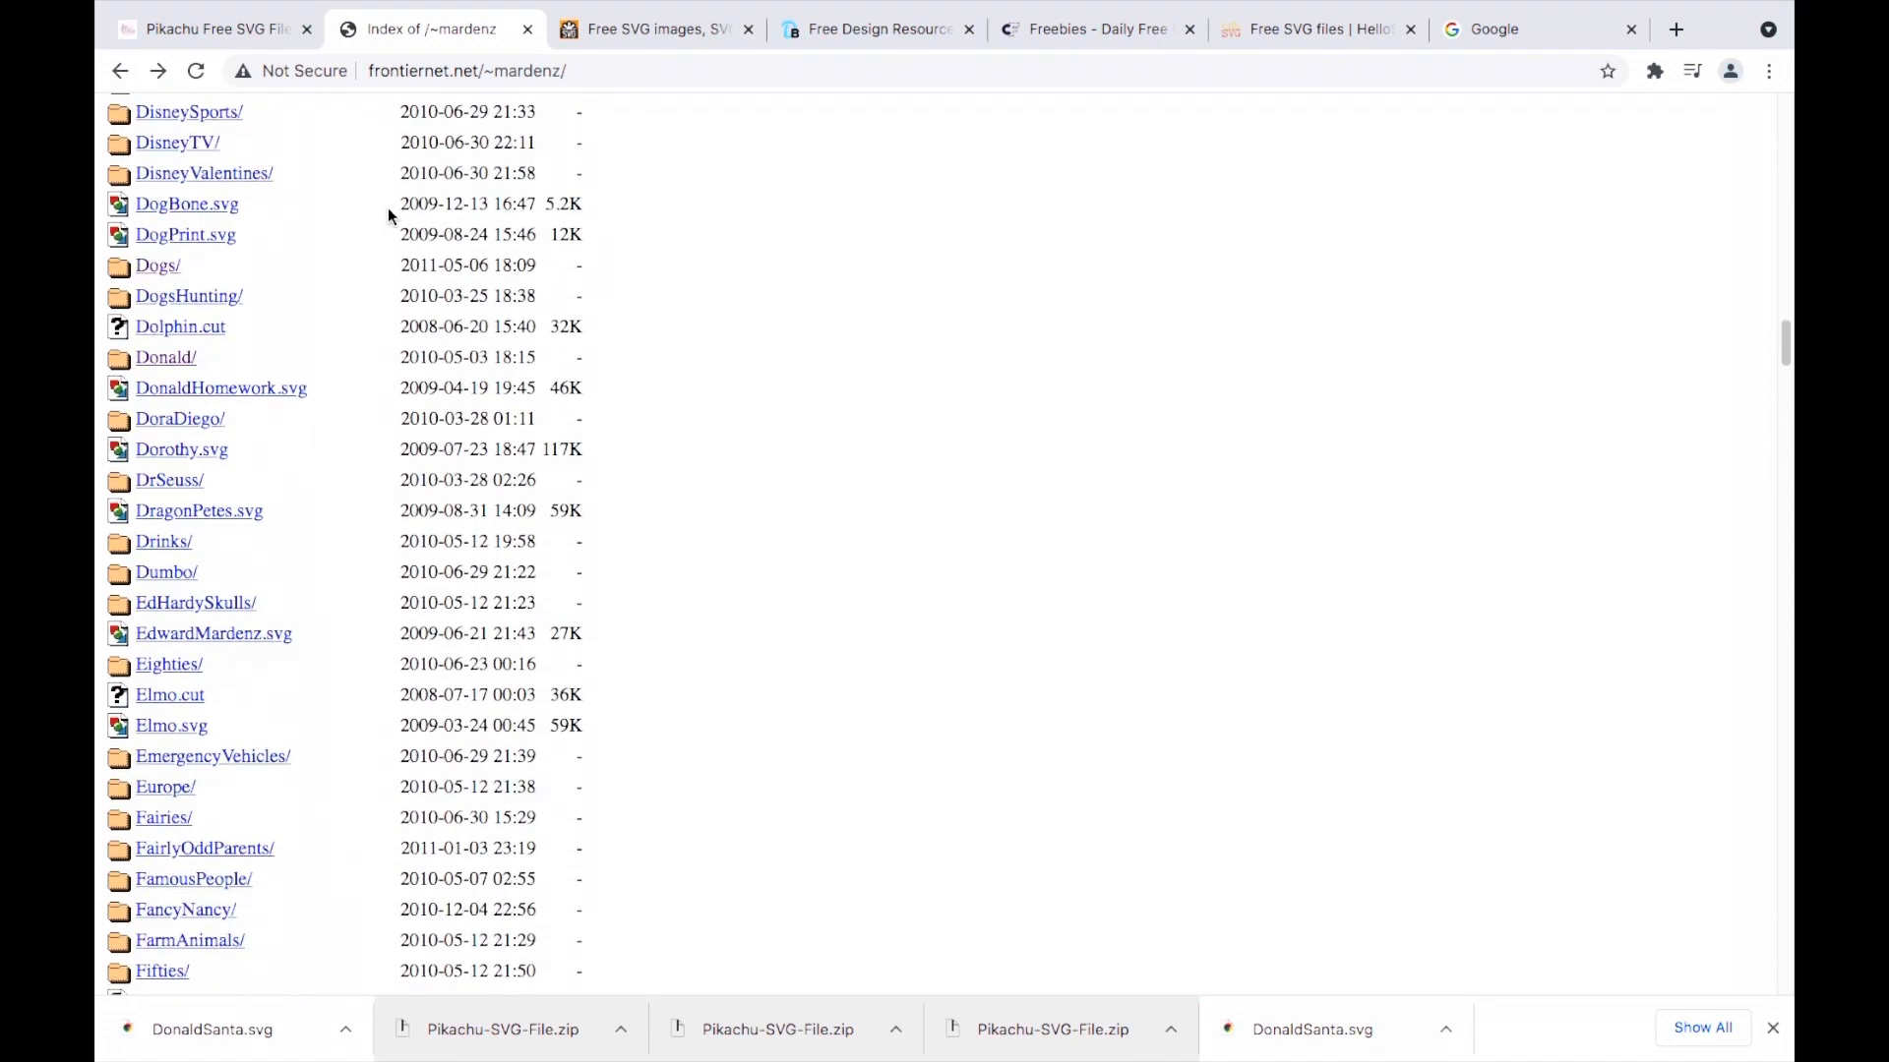
mouse_move(178, 251)
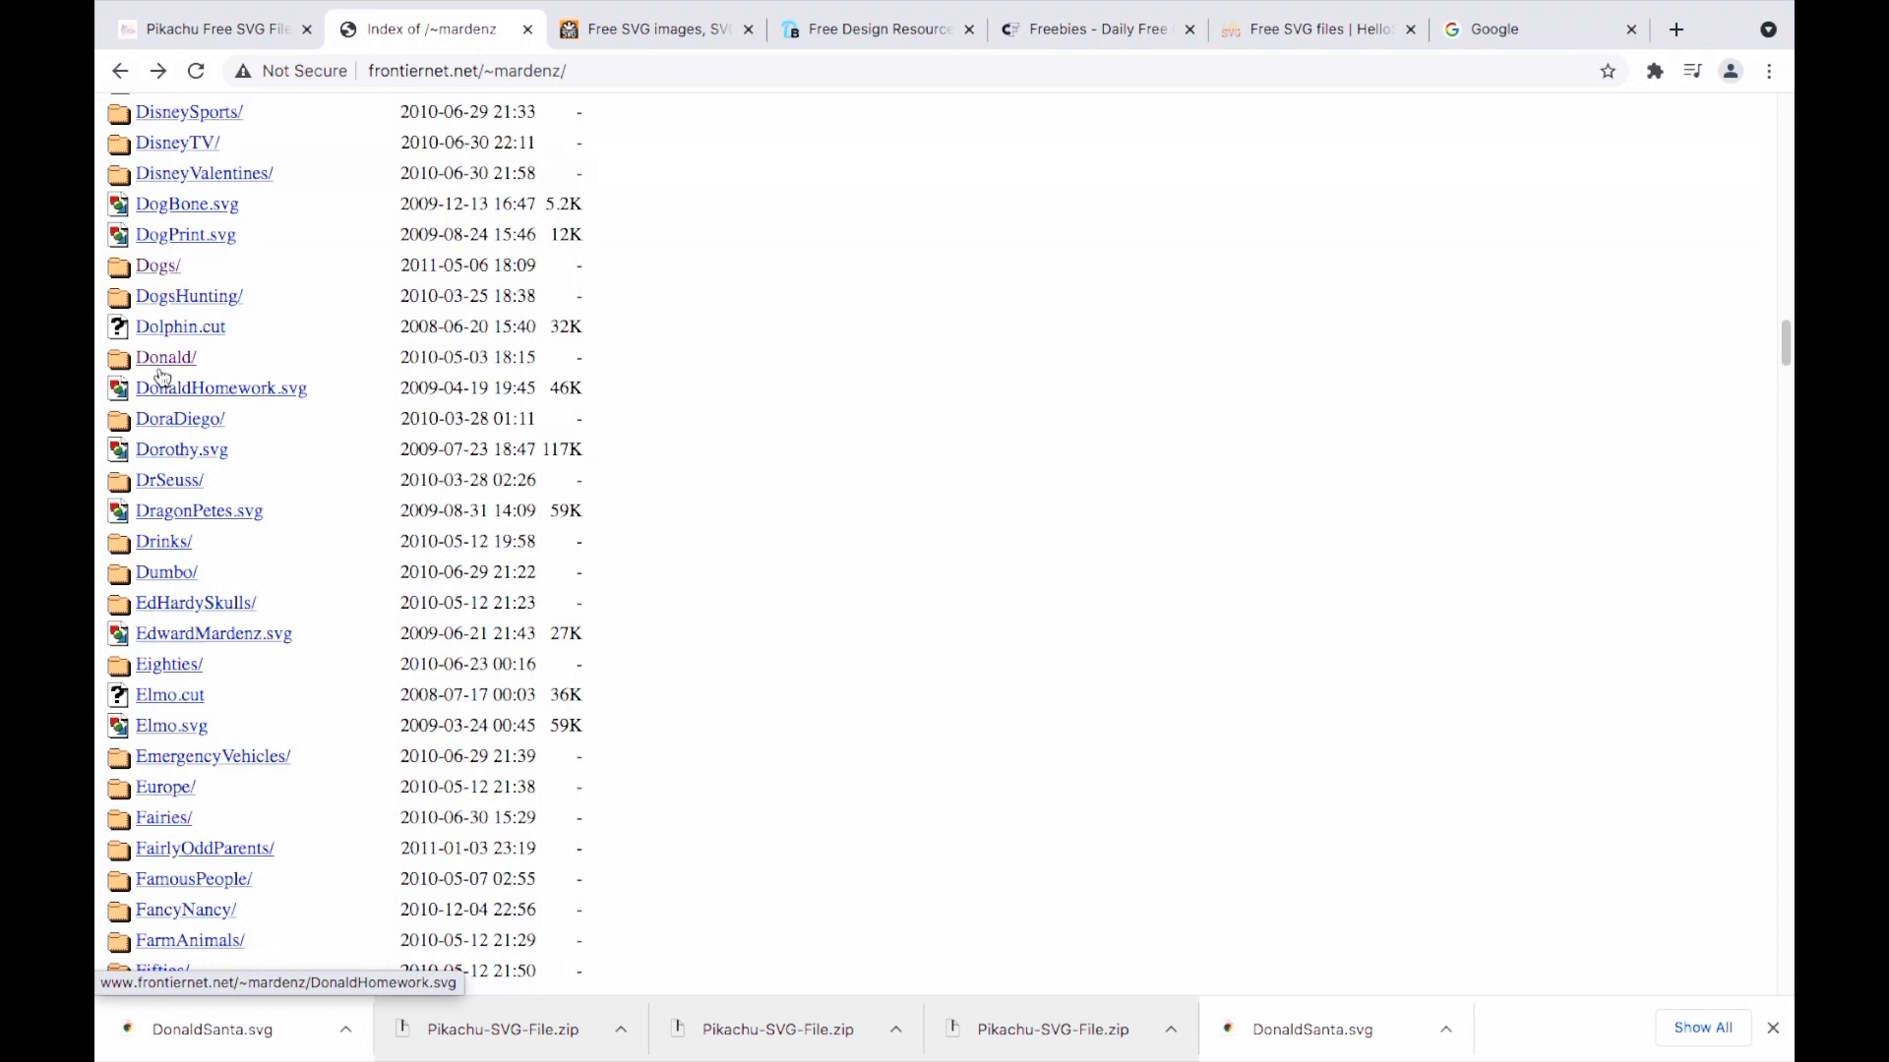
left_click(164, 356)
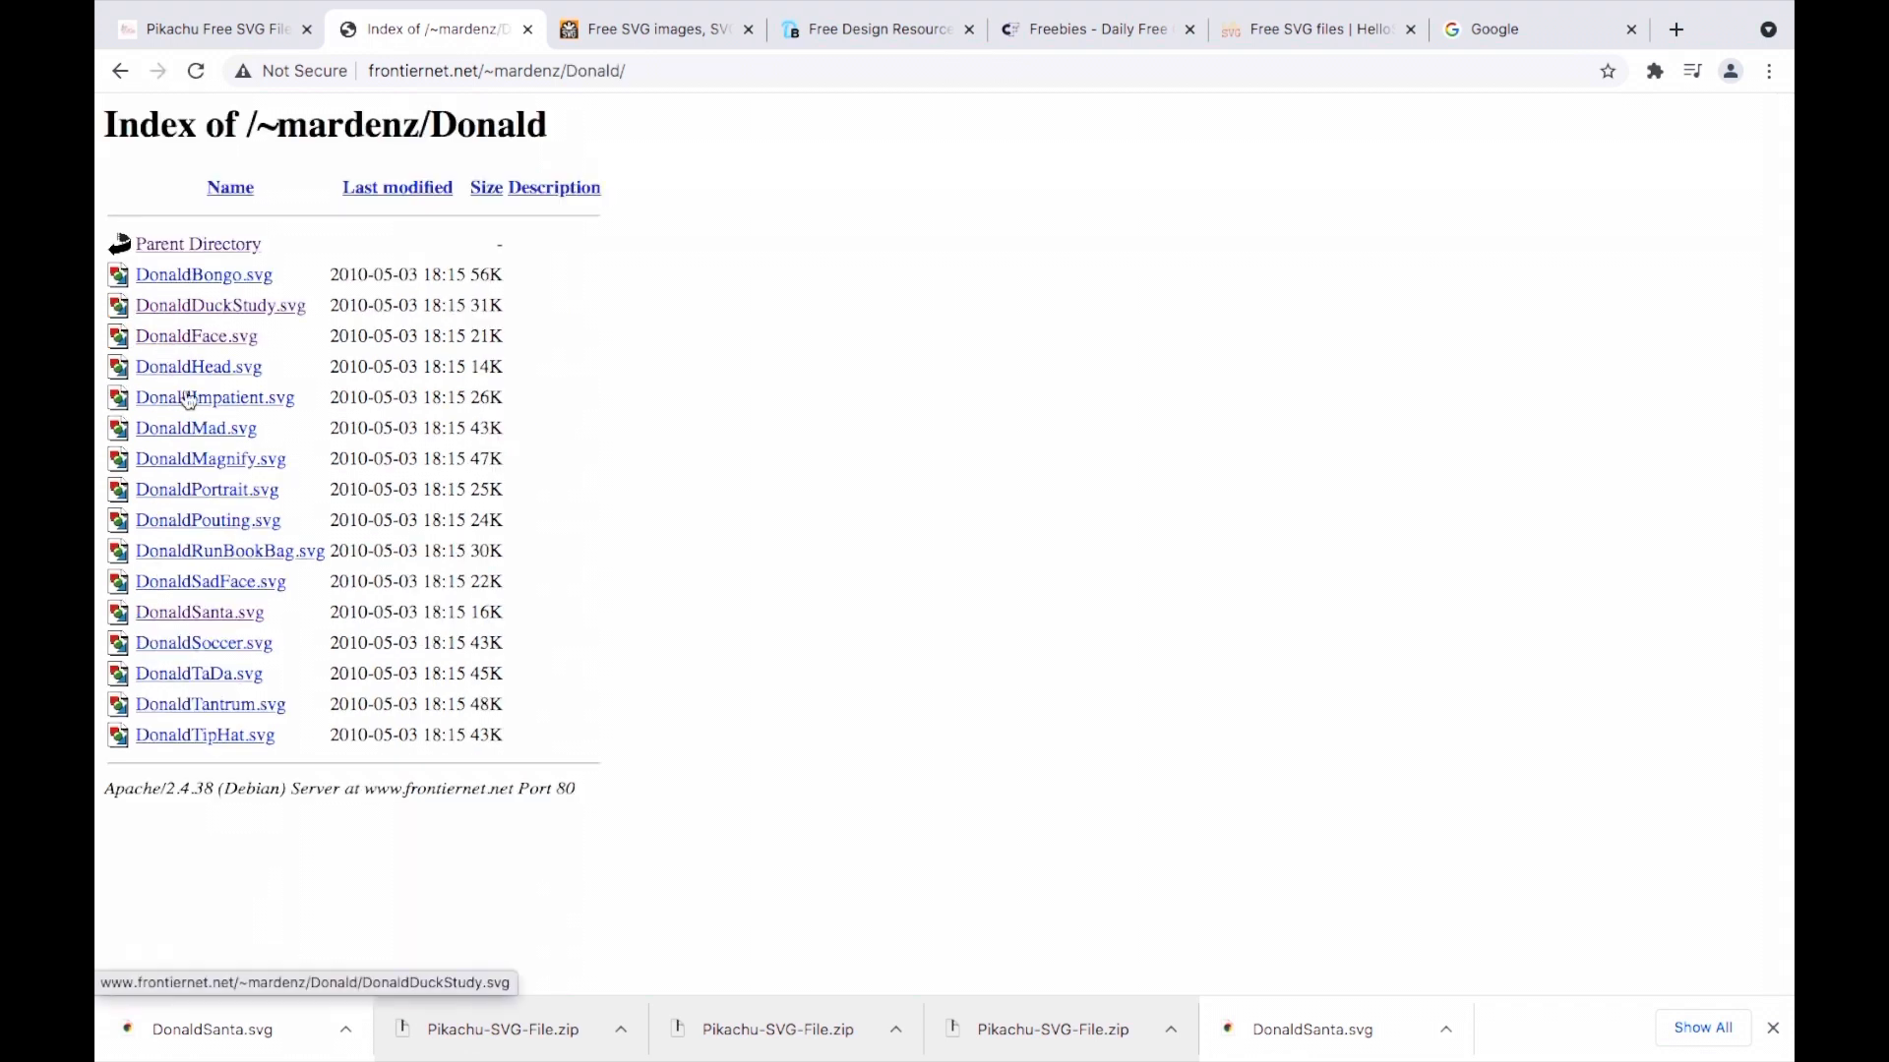
left_click(199, 612)
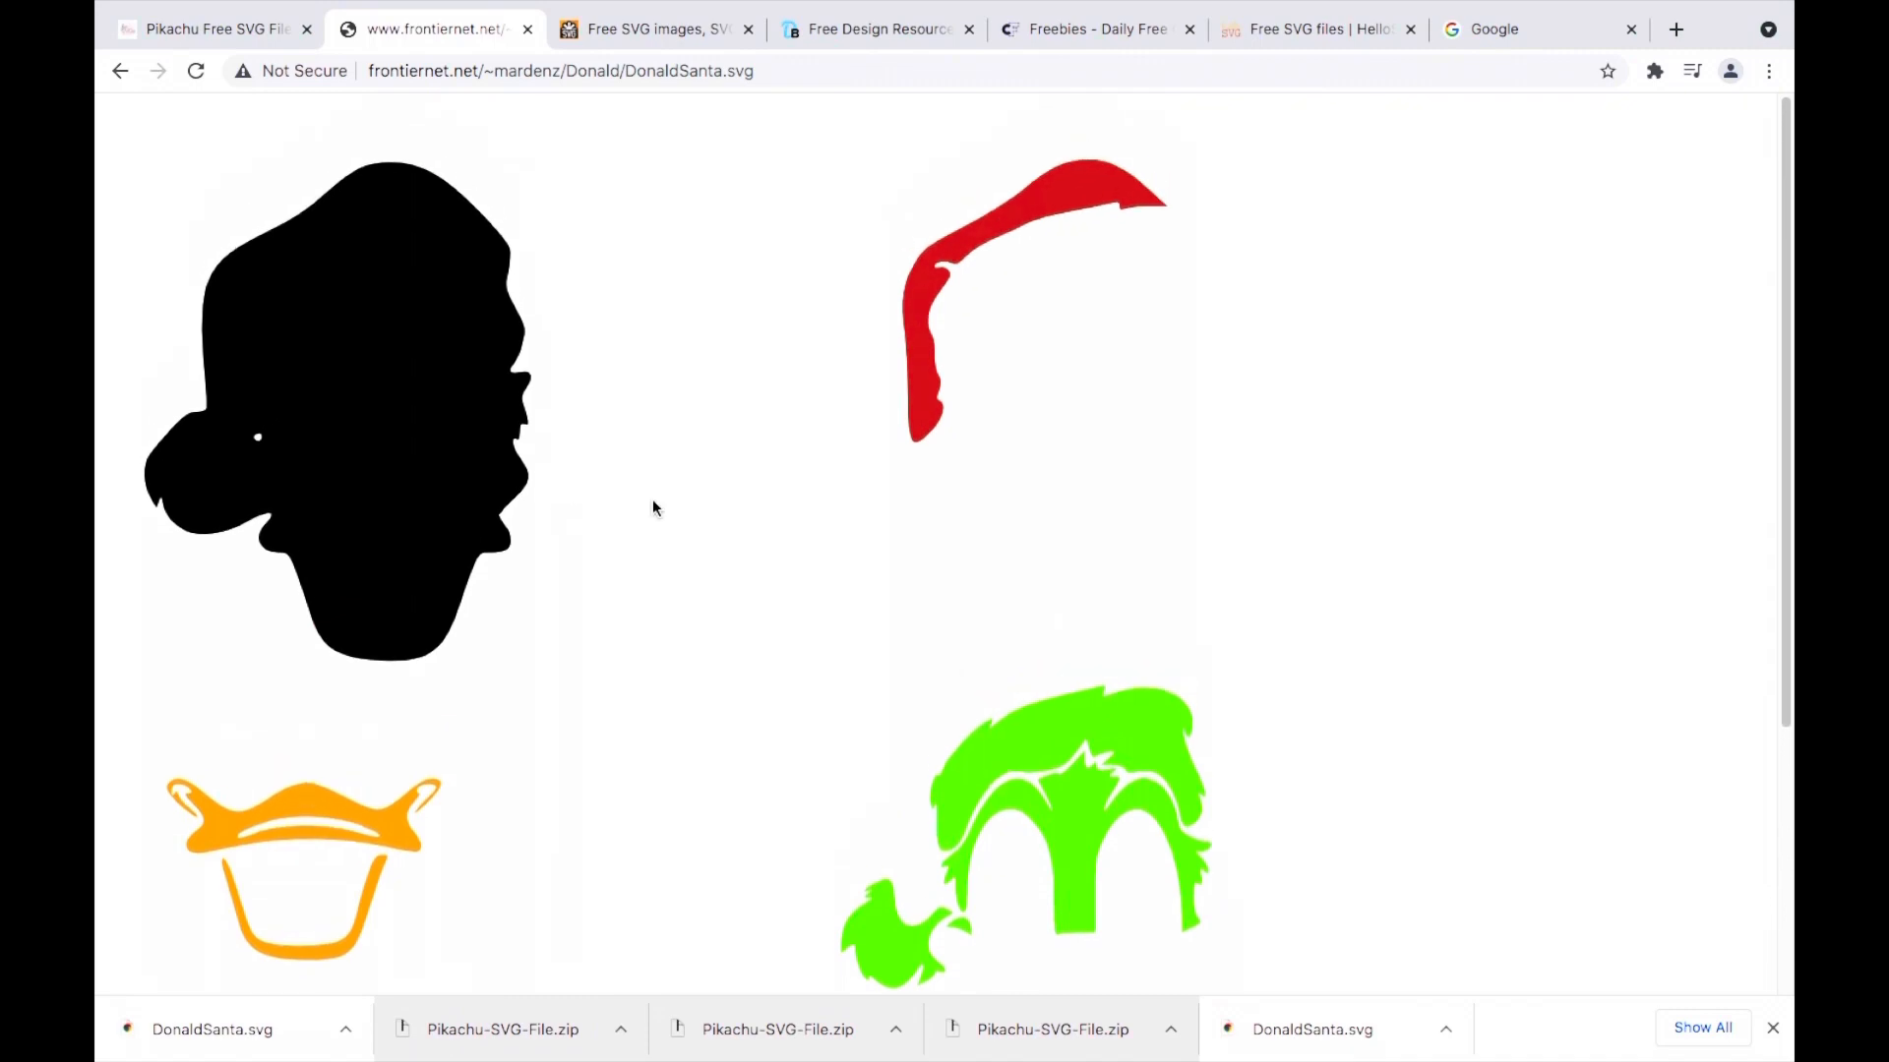
mouse_move(721, 608)
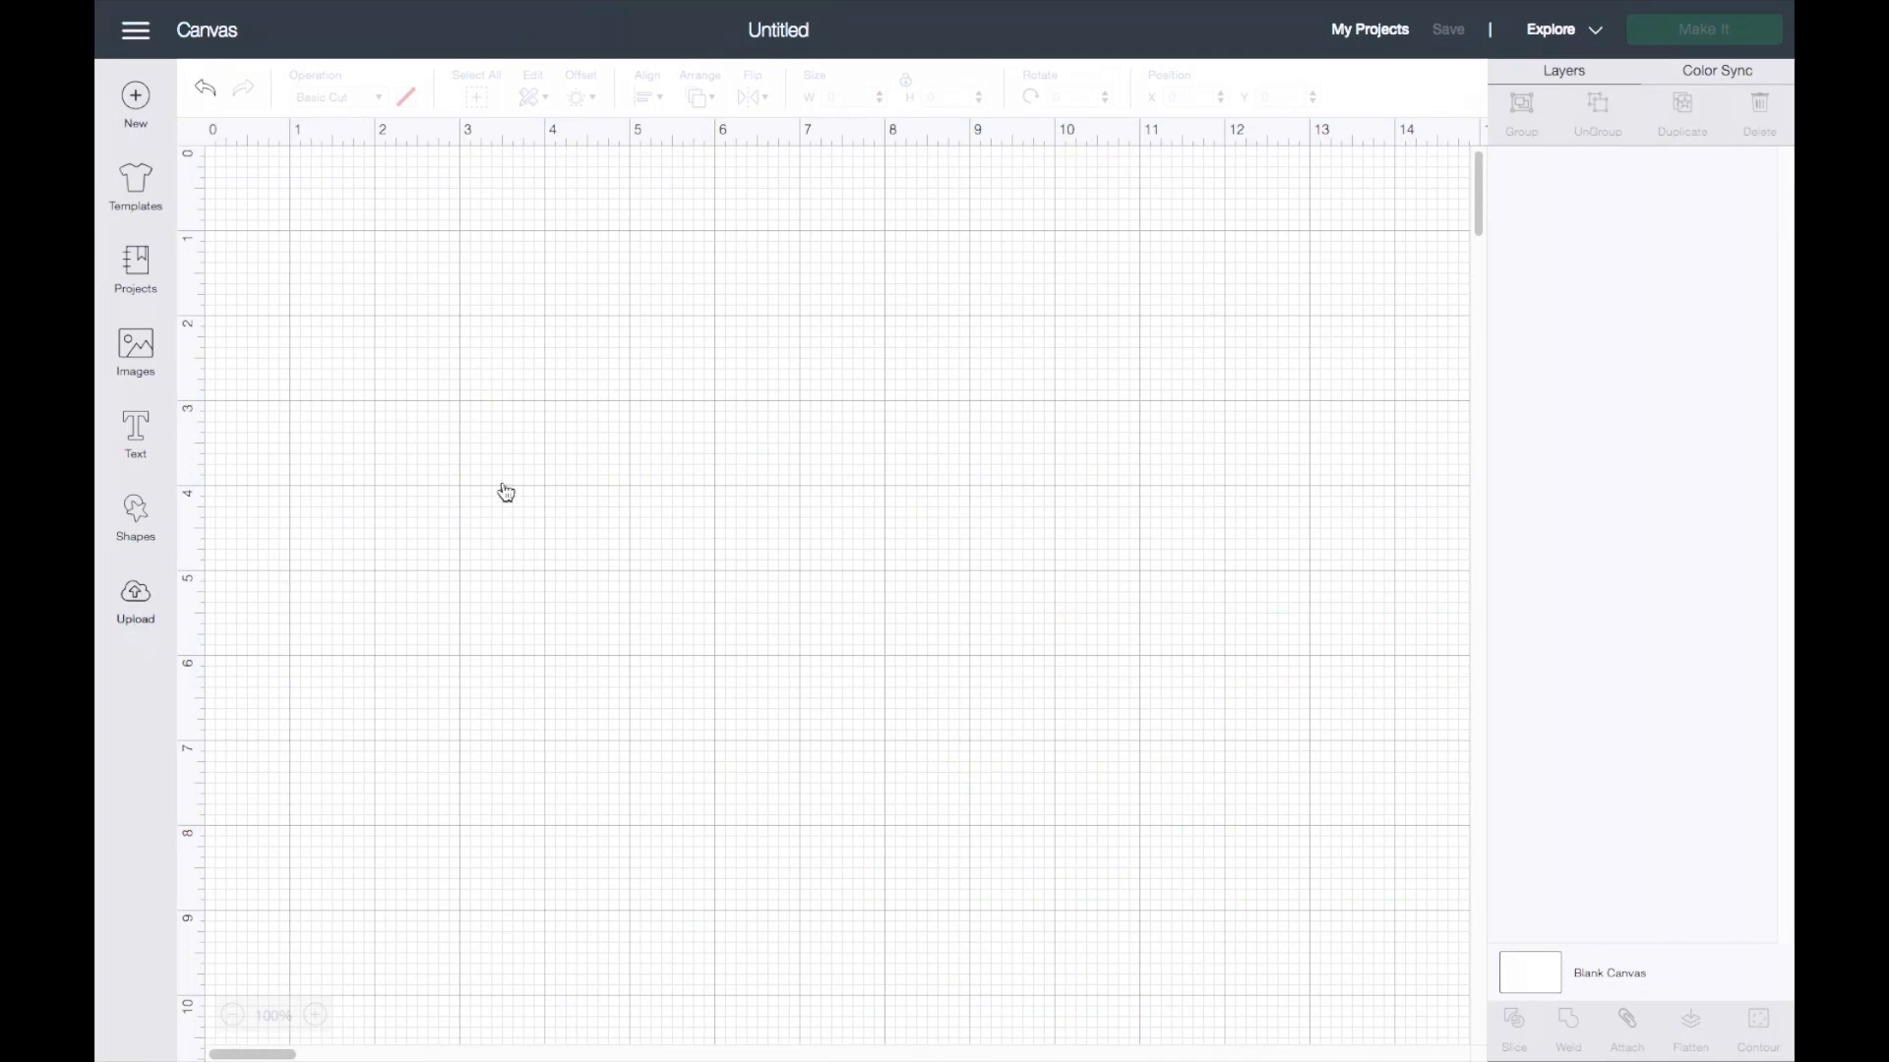
Upload DonaldSanta (1).svg and insert it onto the canvas.
left_click(134, 600)
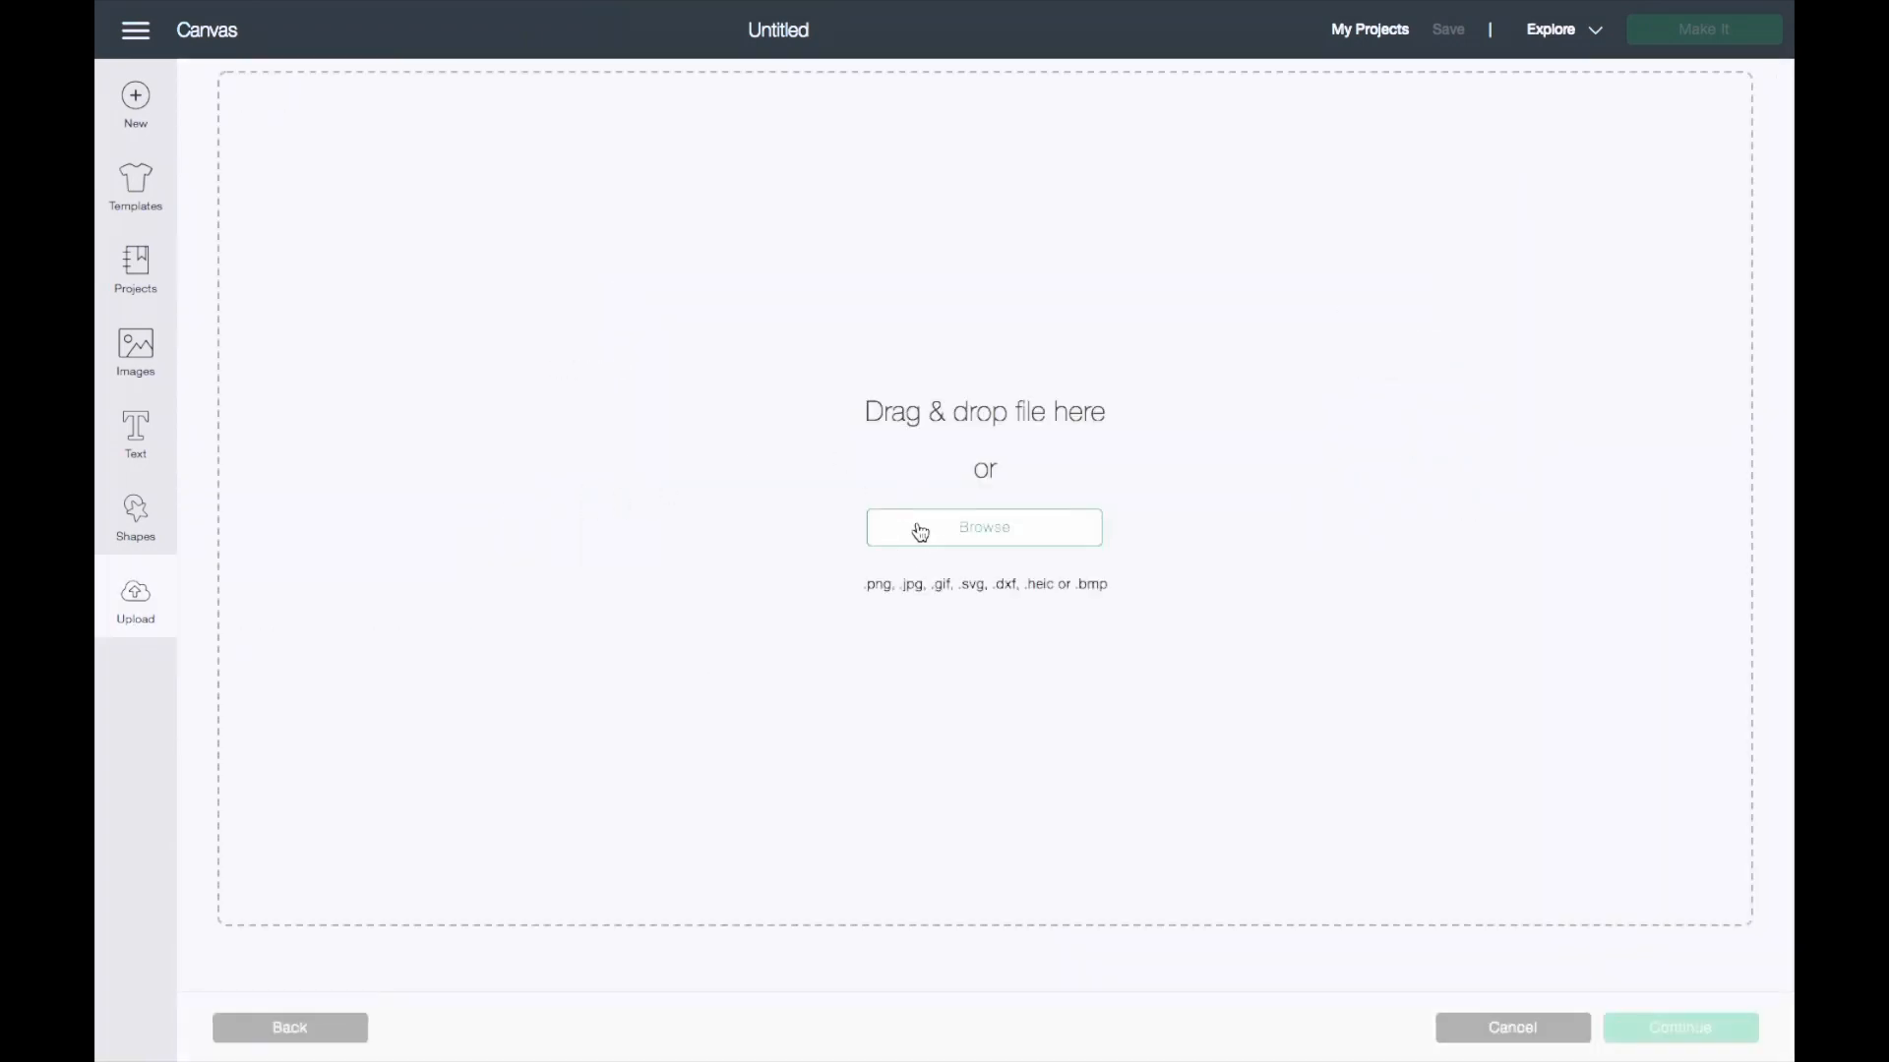
left_click(983, 527)
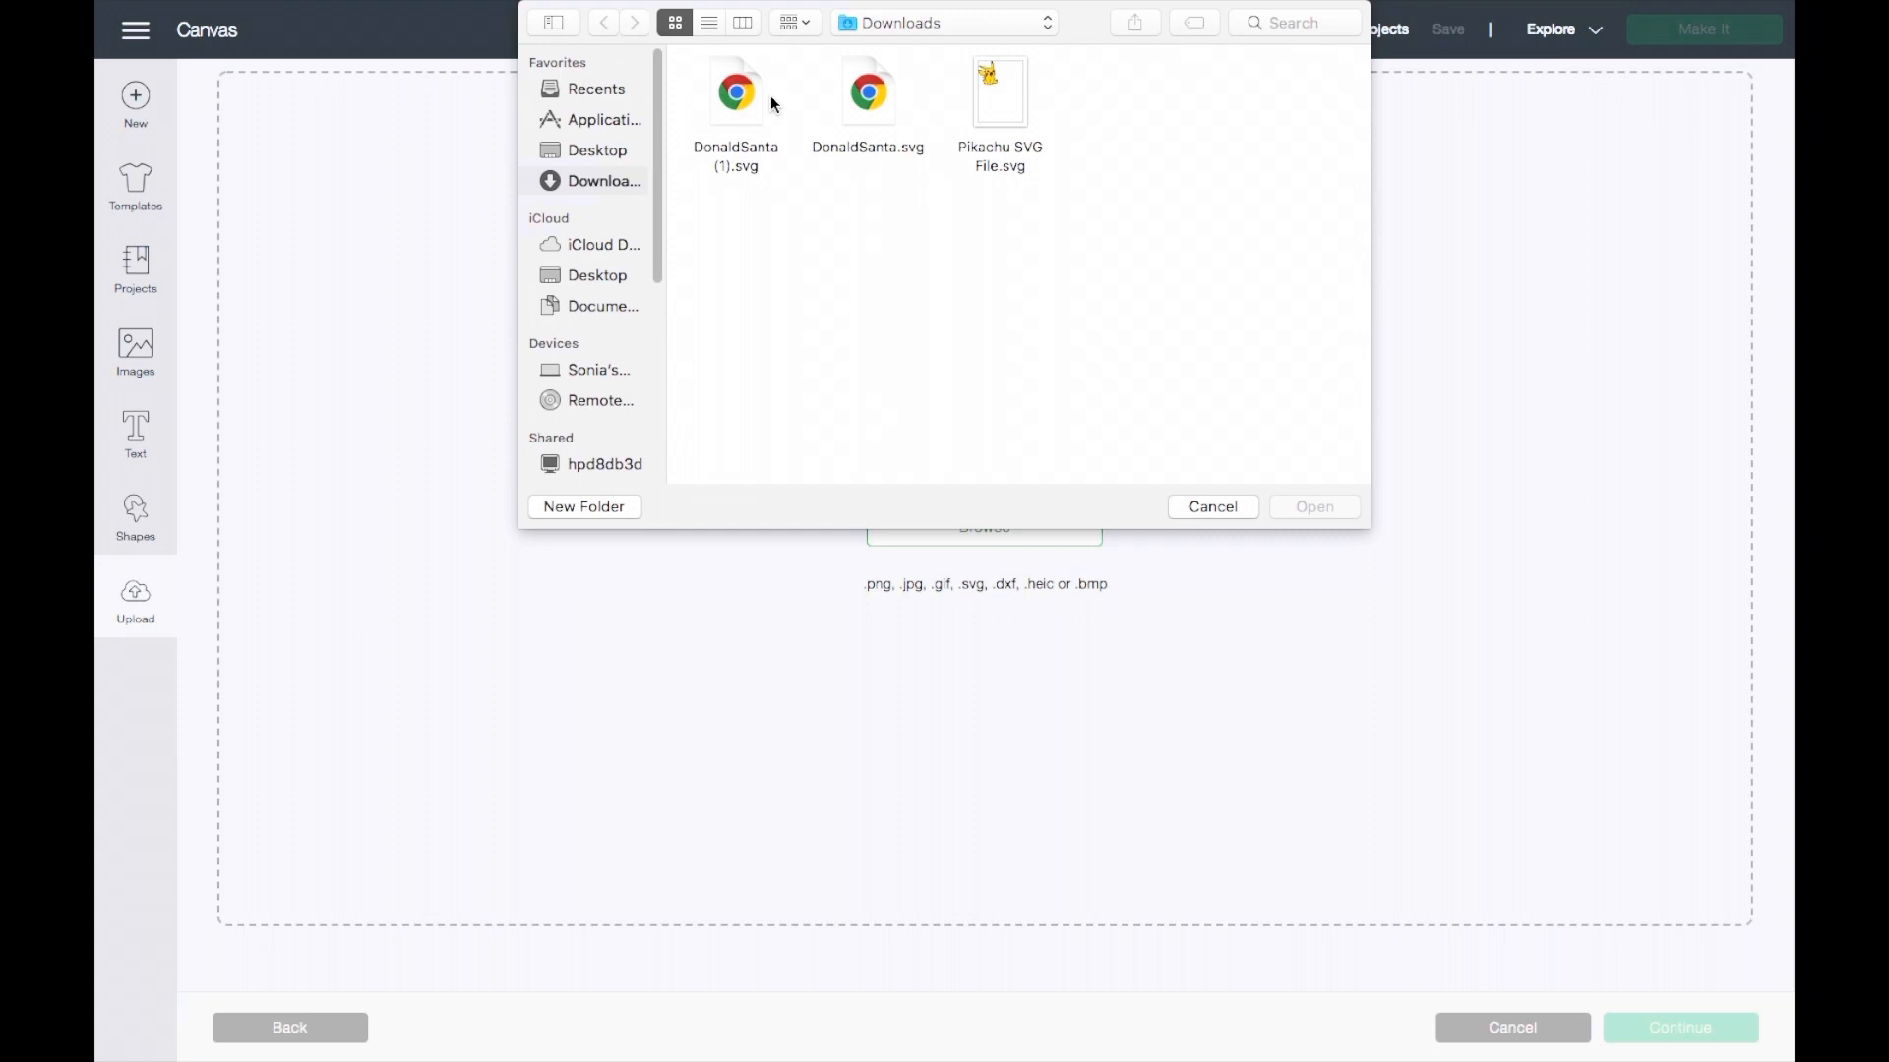
left_click(1212, 506)
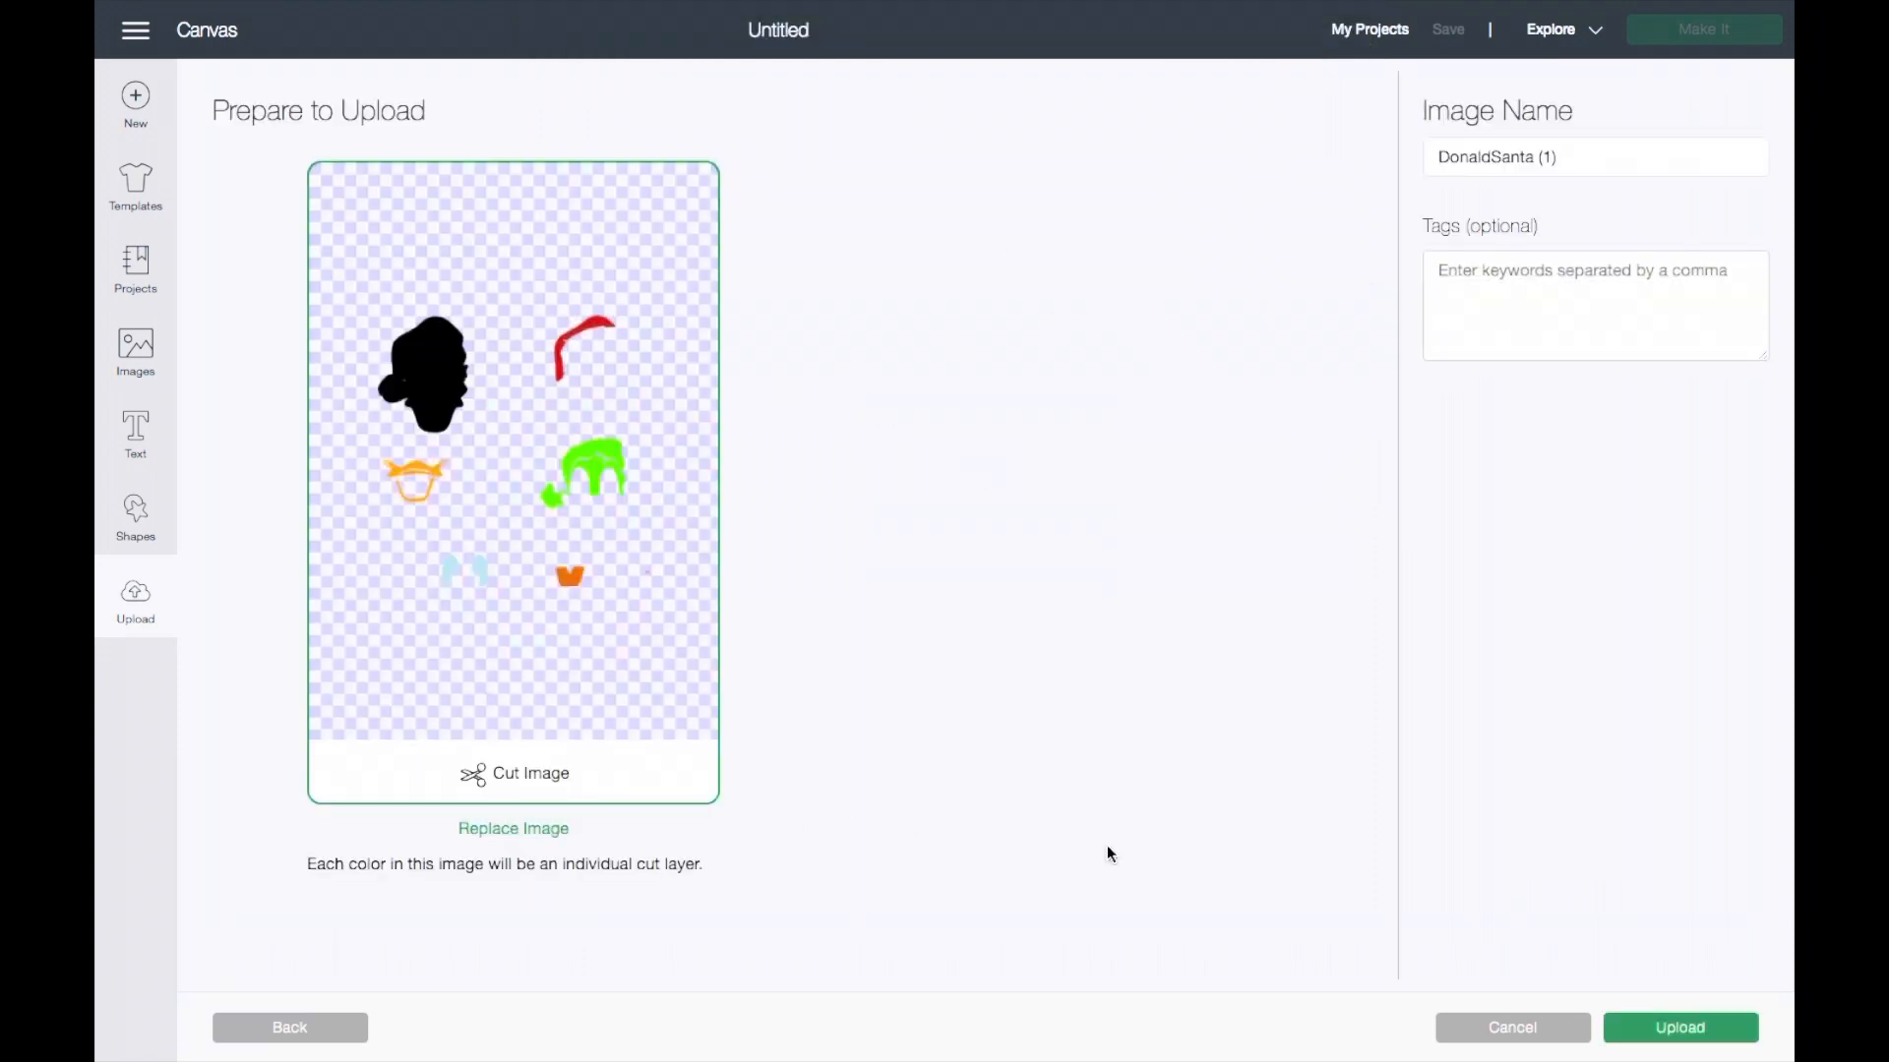
left_click(1676, 1027)
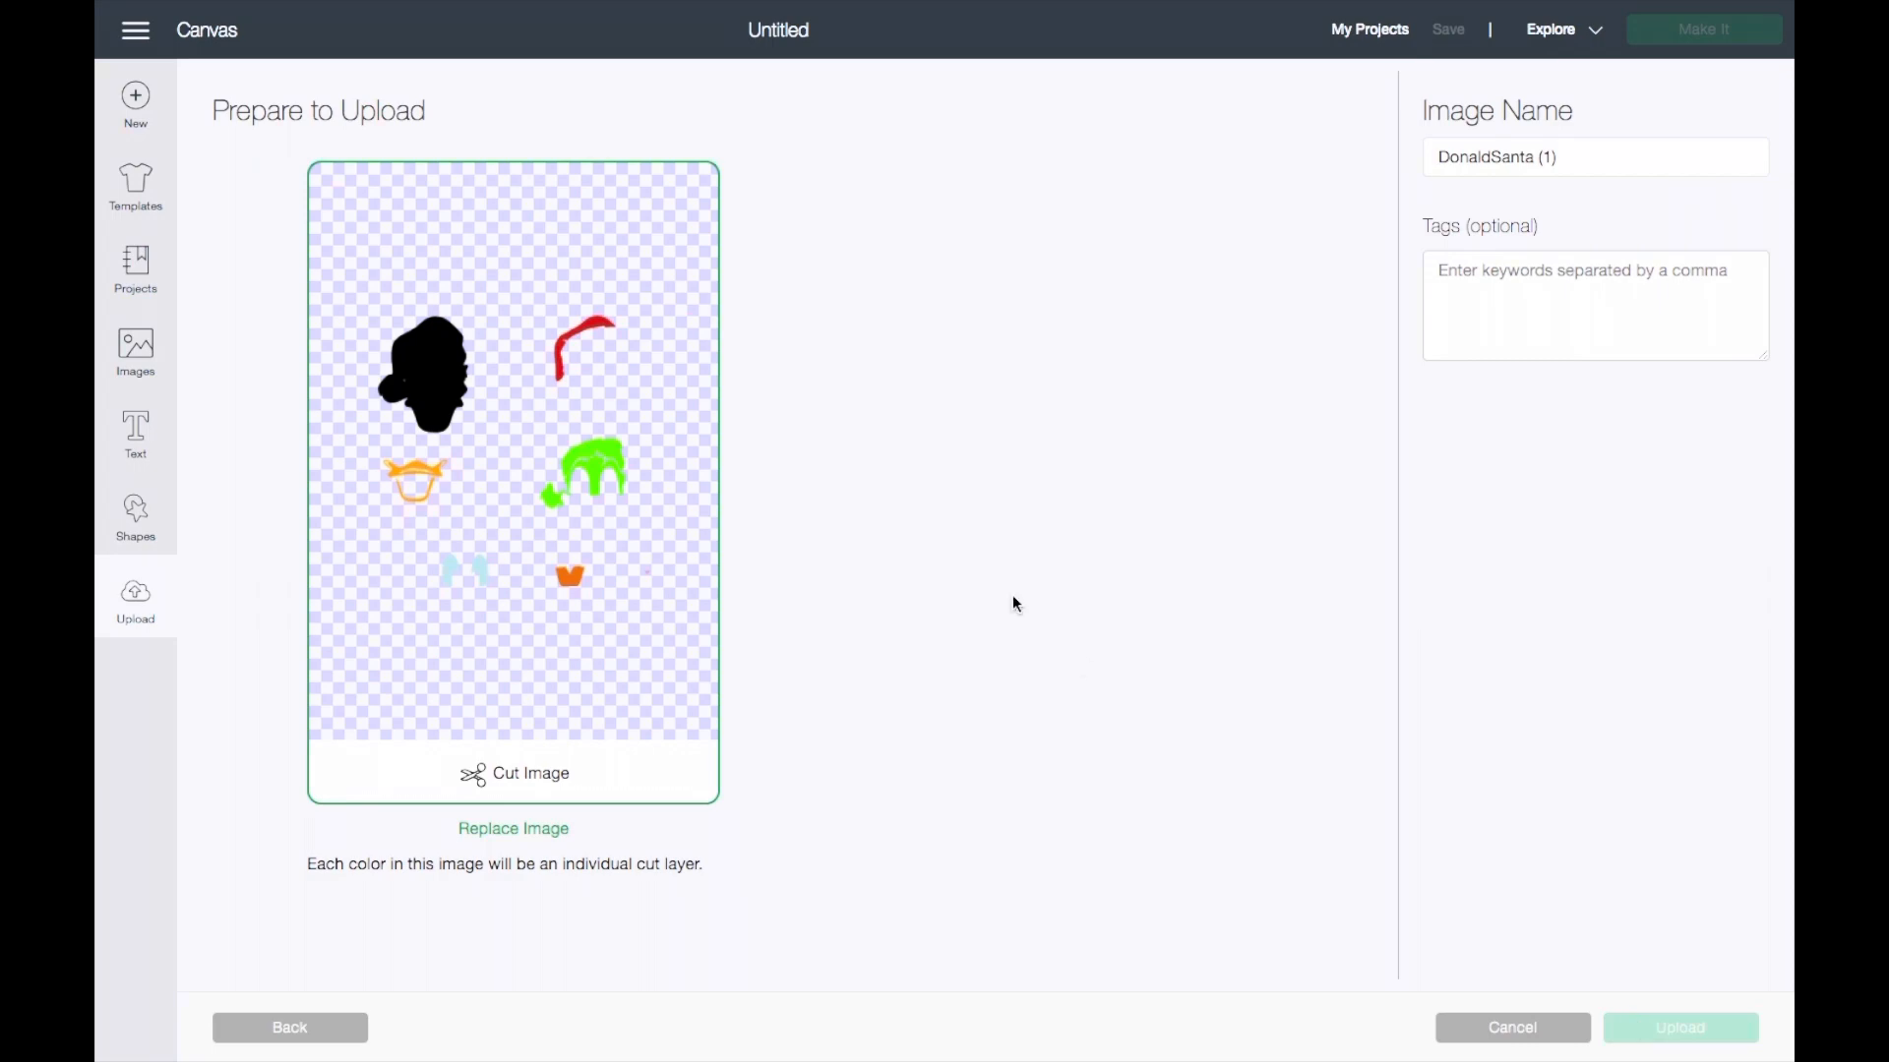
left_click(1679, 1027)
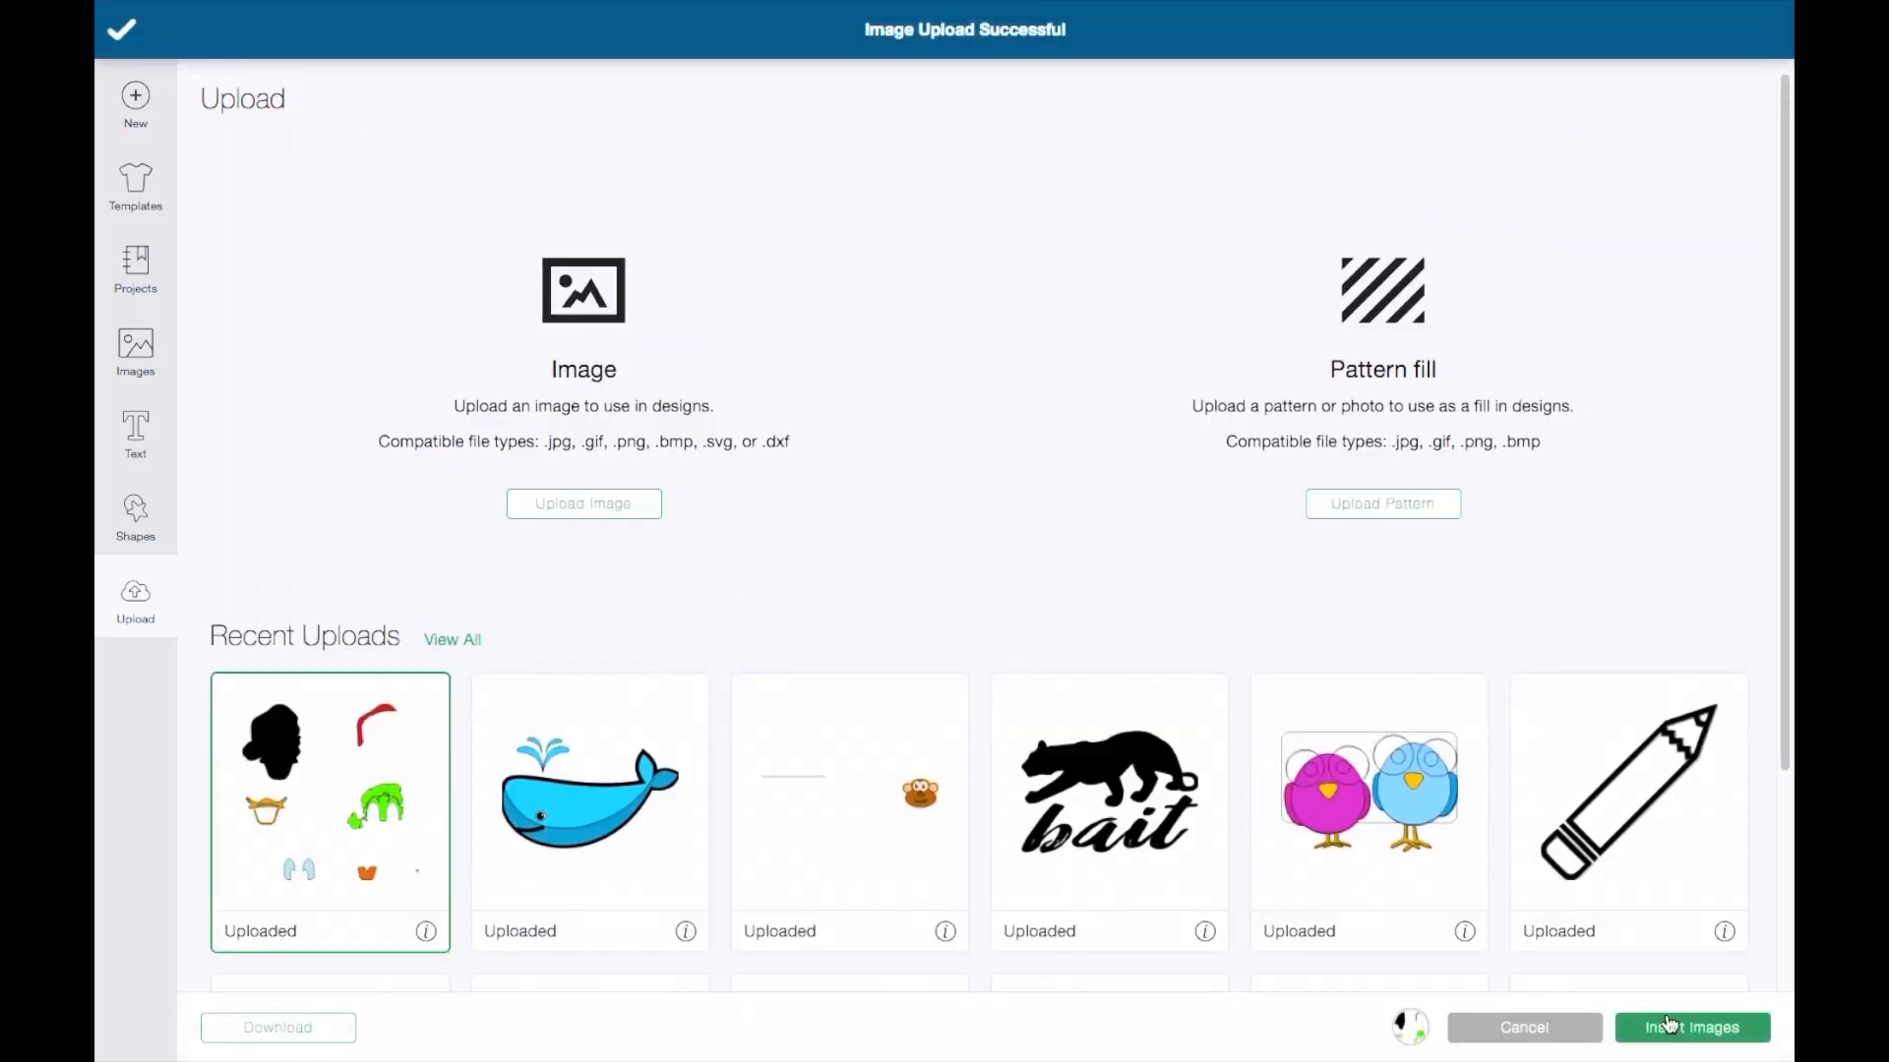
left_click(1691, 1027)
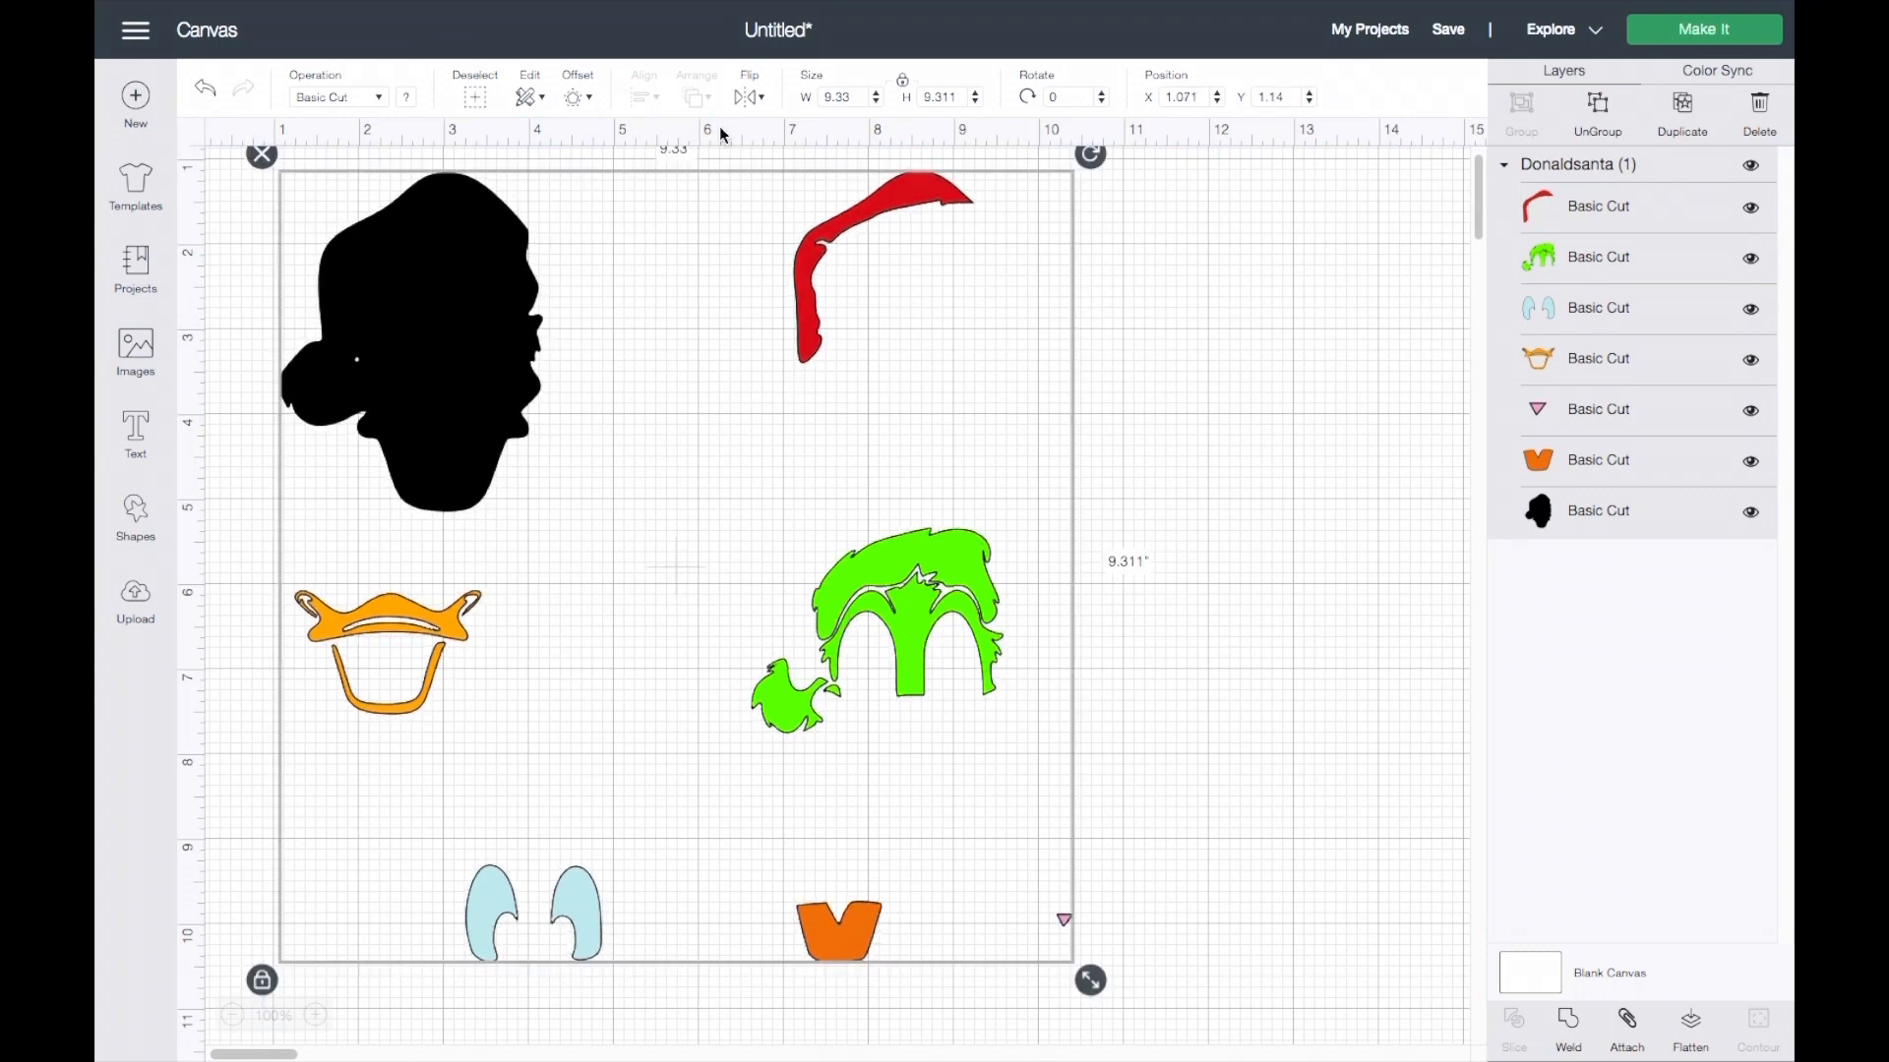
mouse_move(916, 635)
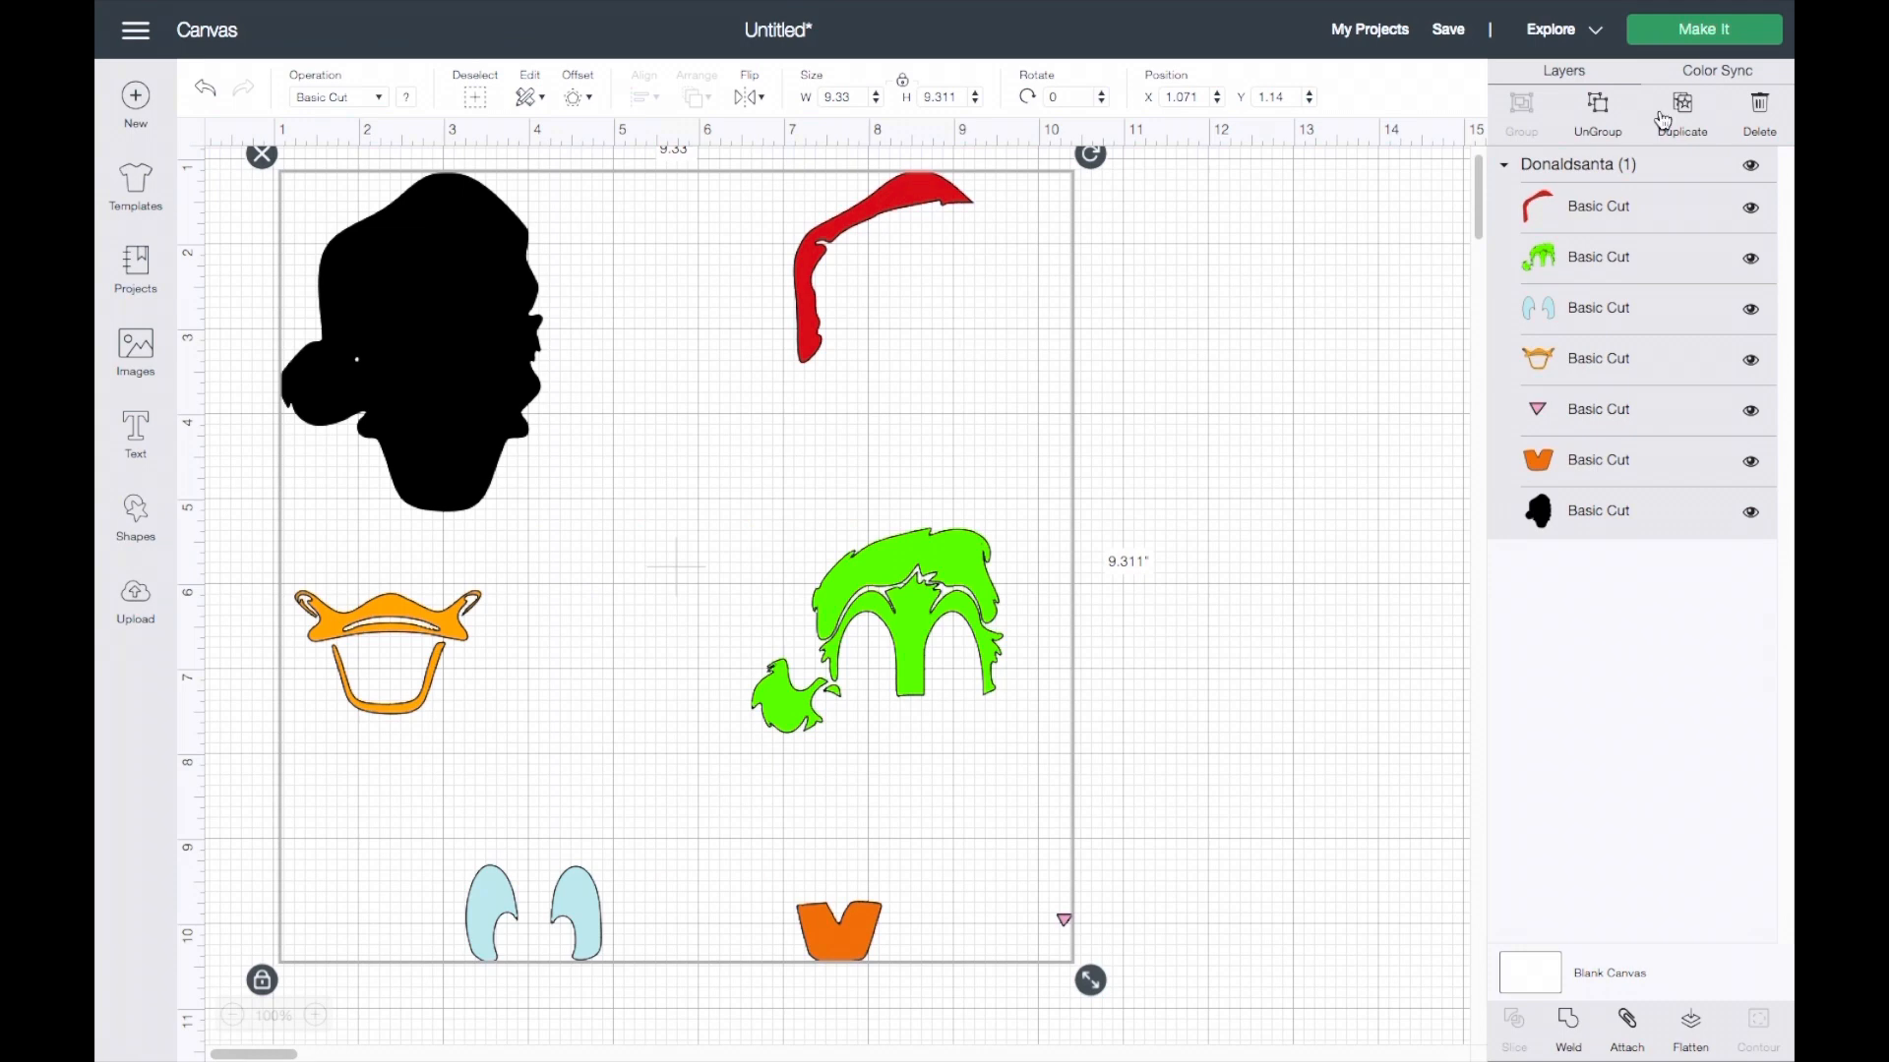
Ungroup Donald, place the red hat, and move the hair, recoloured white, onto the head.
left_click(1599, 108)
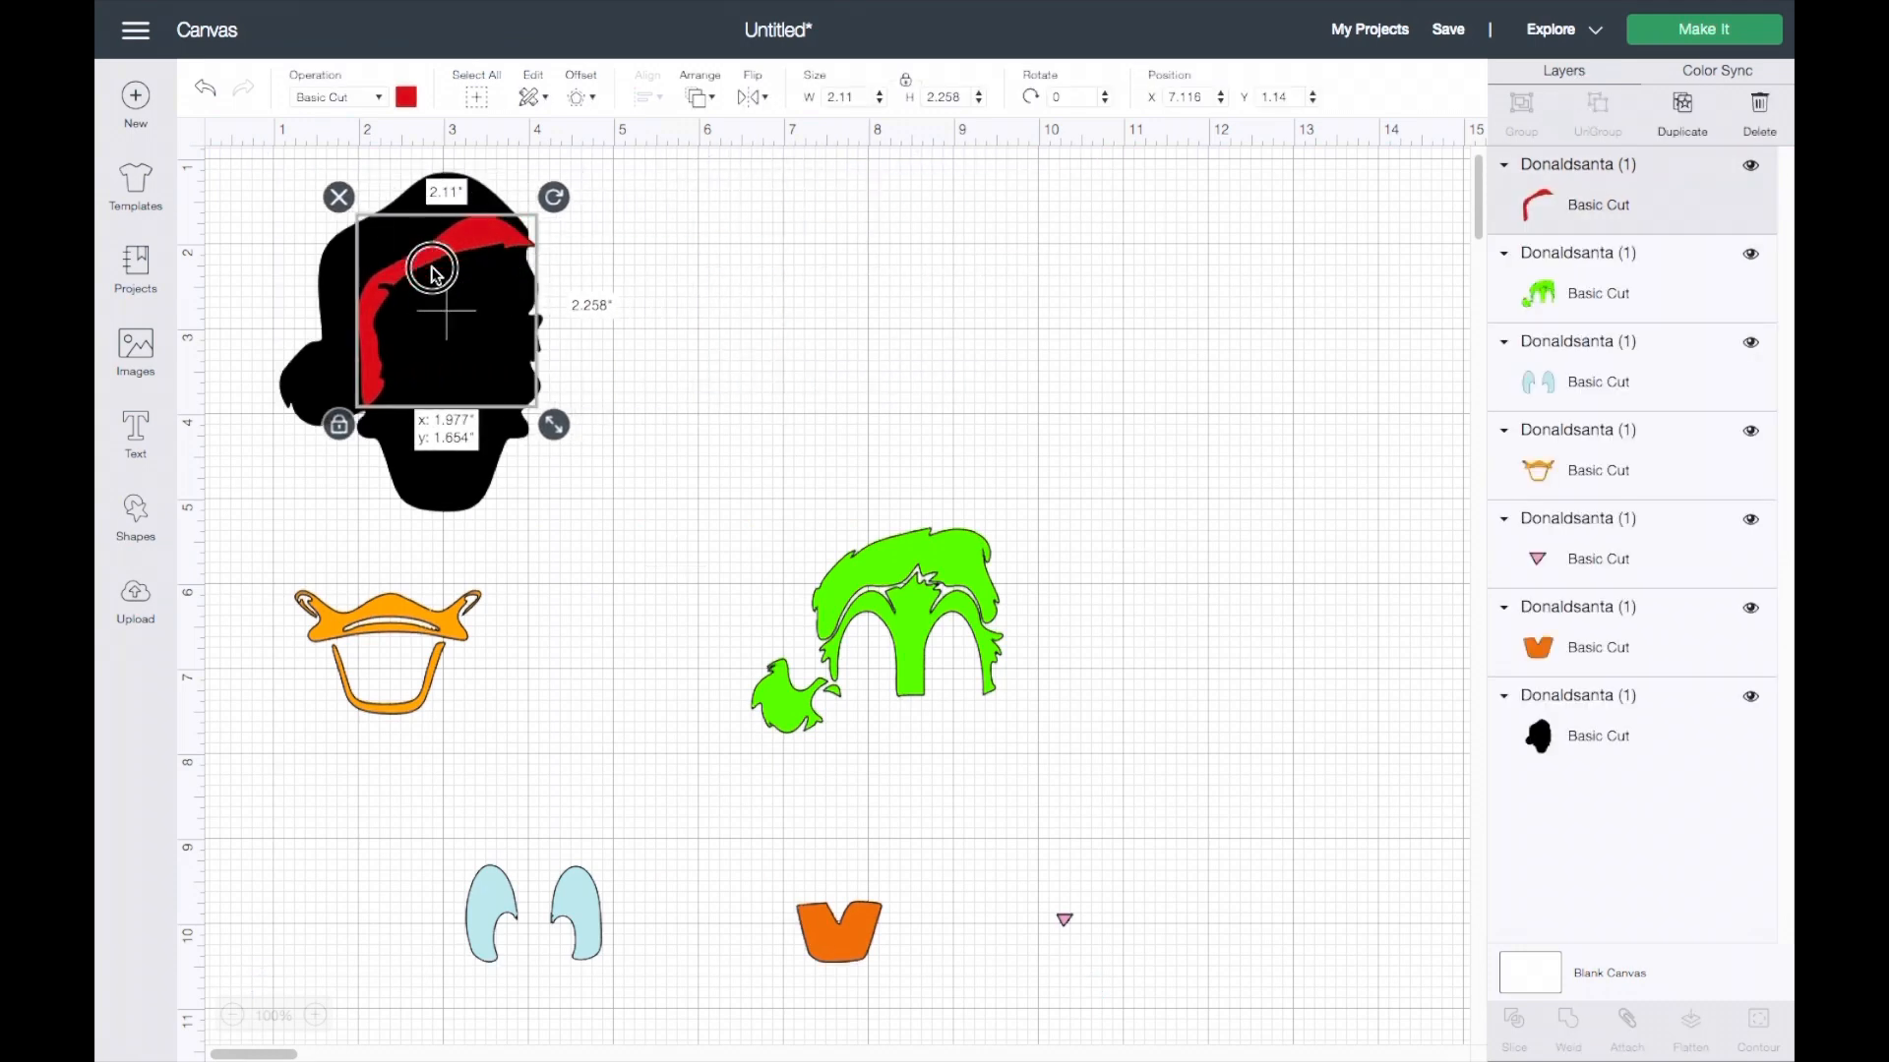
left_click_drag(431, 268, 402, 231)
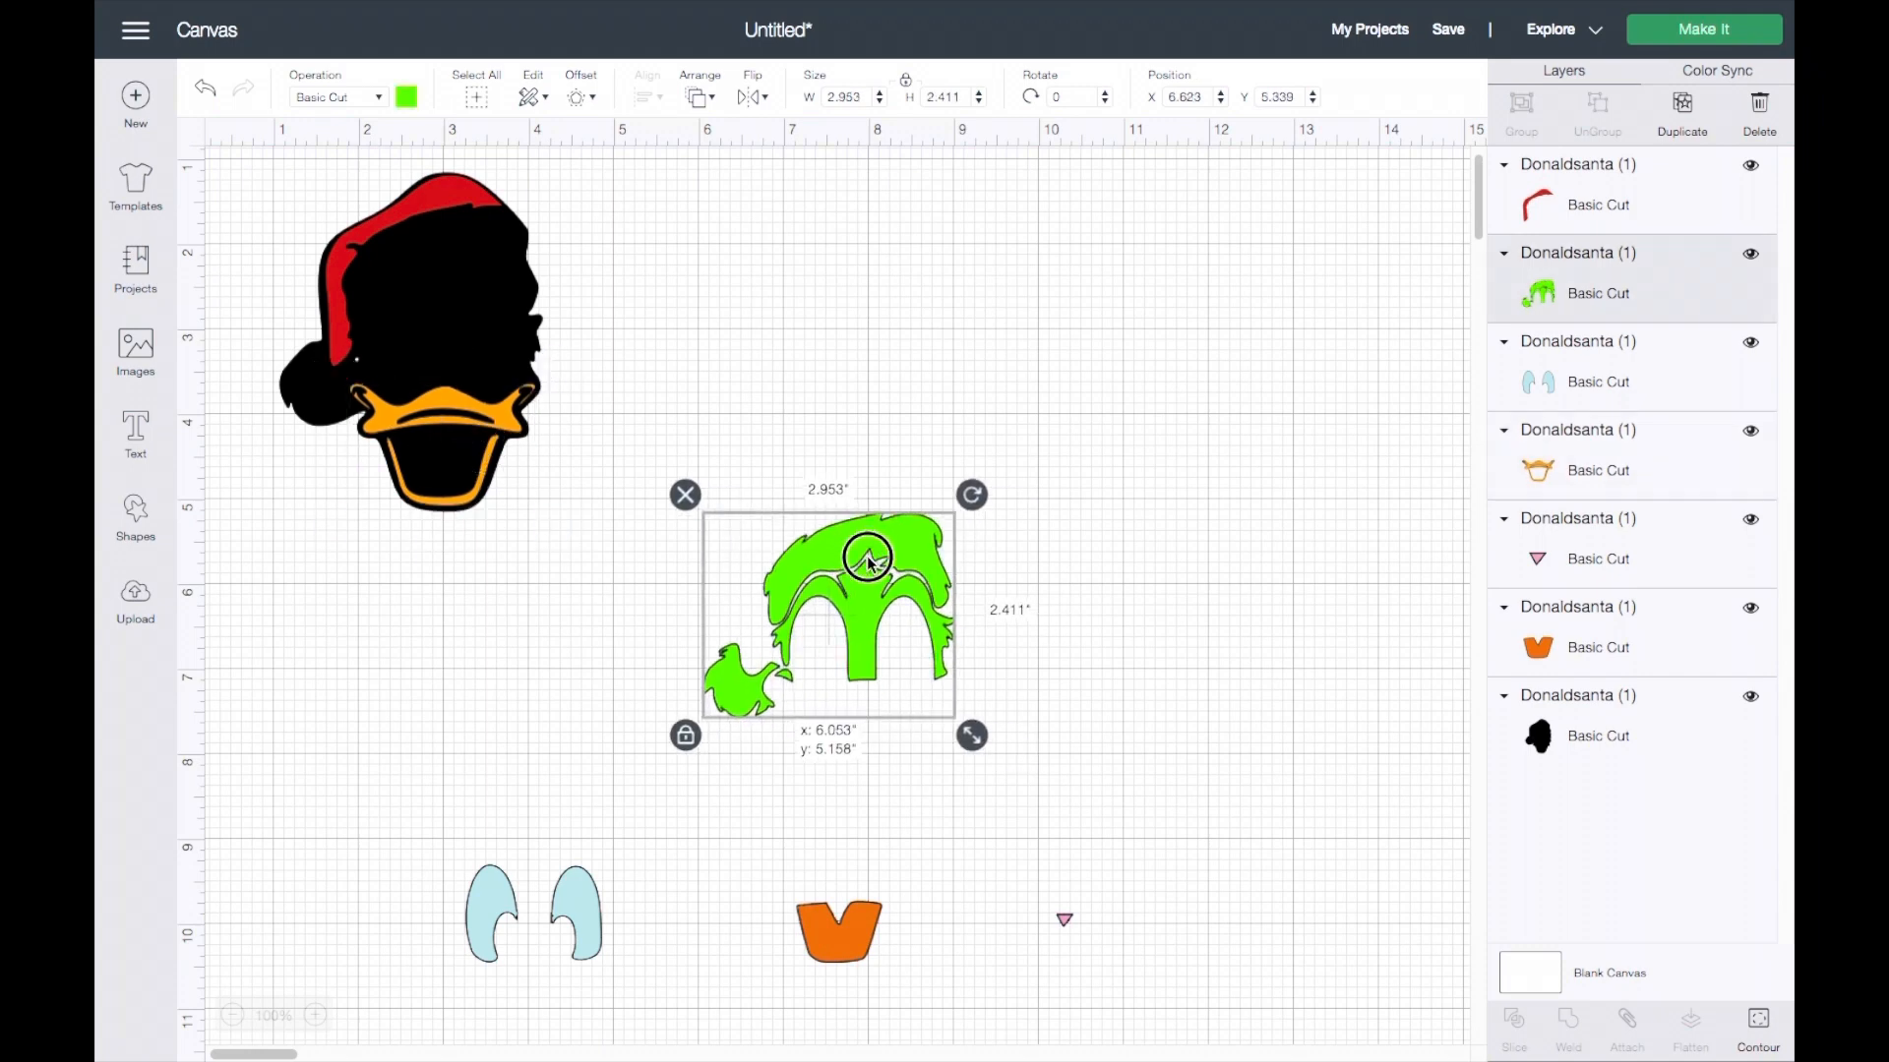
left_click(407, 96)
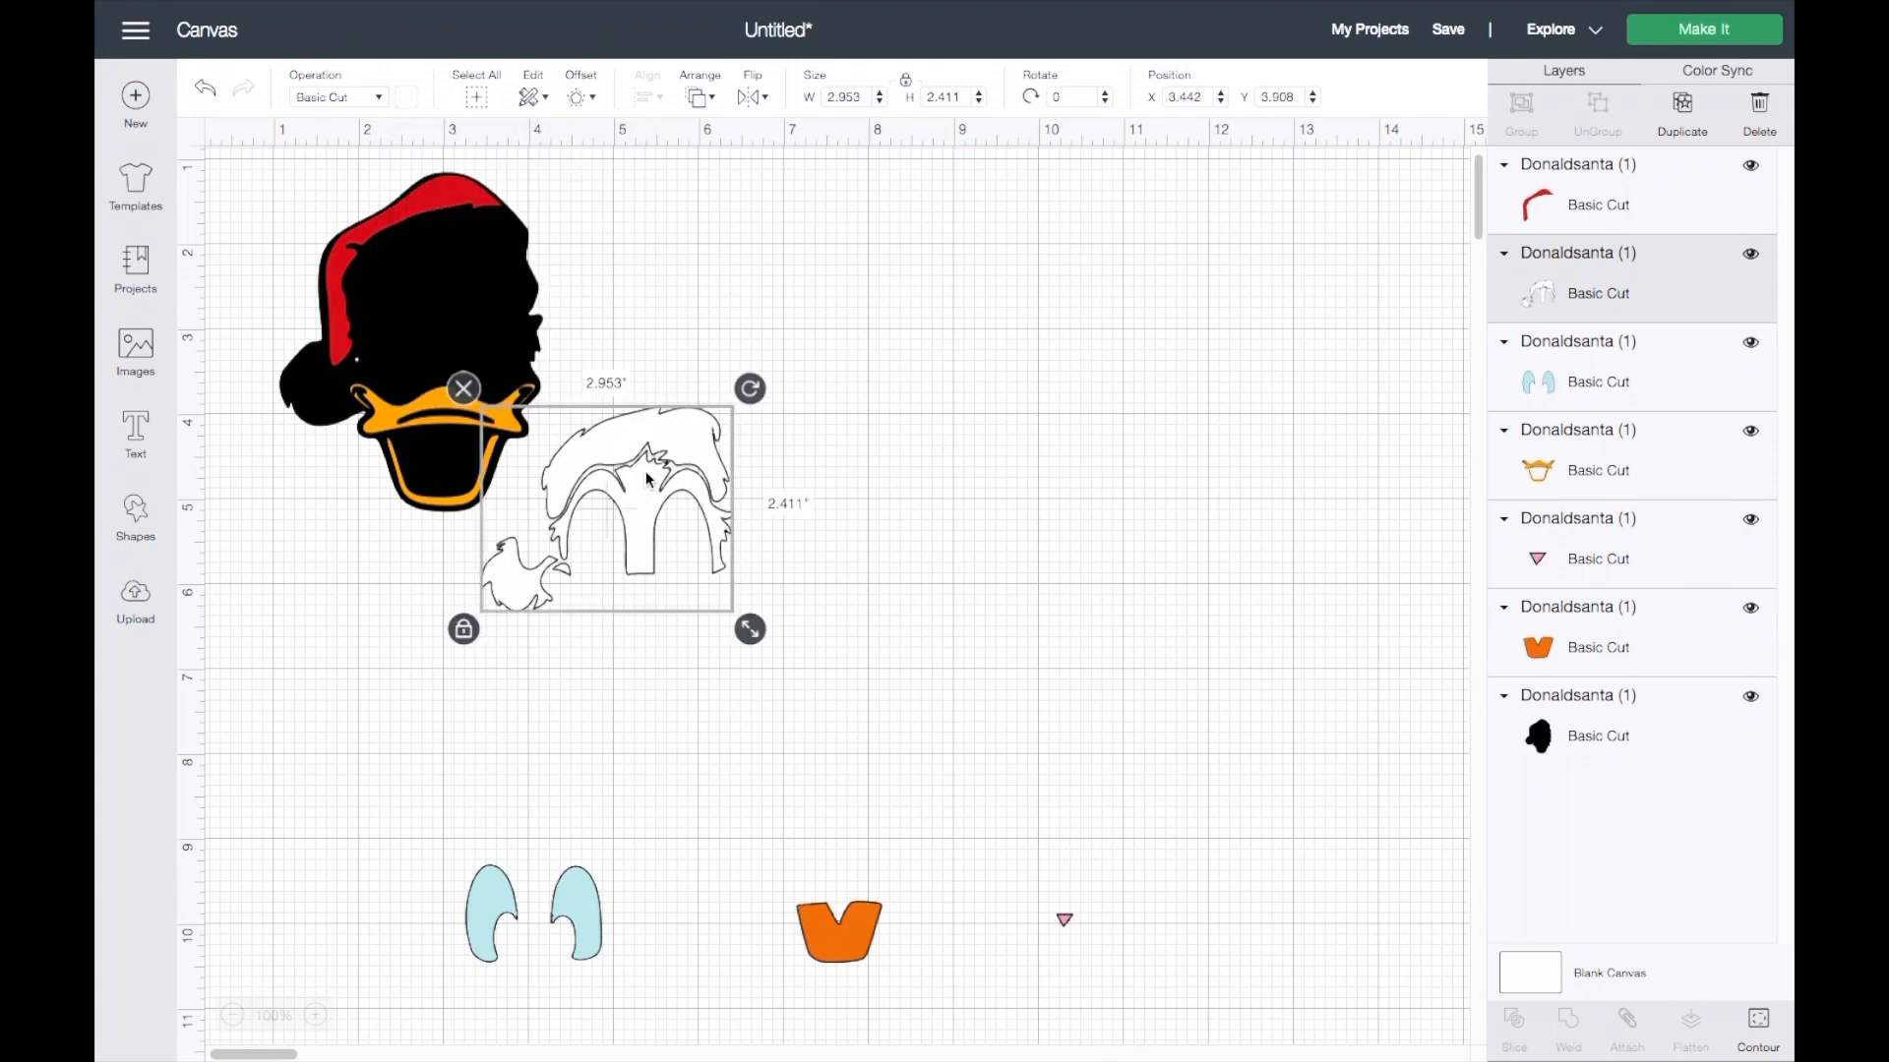
left_click_drag(645, 506, 445, 295)
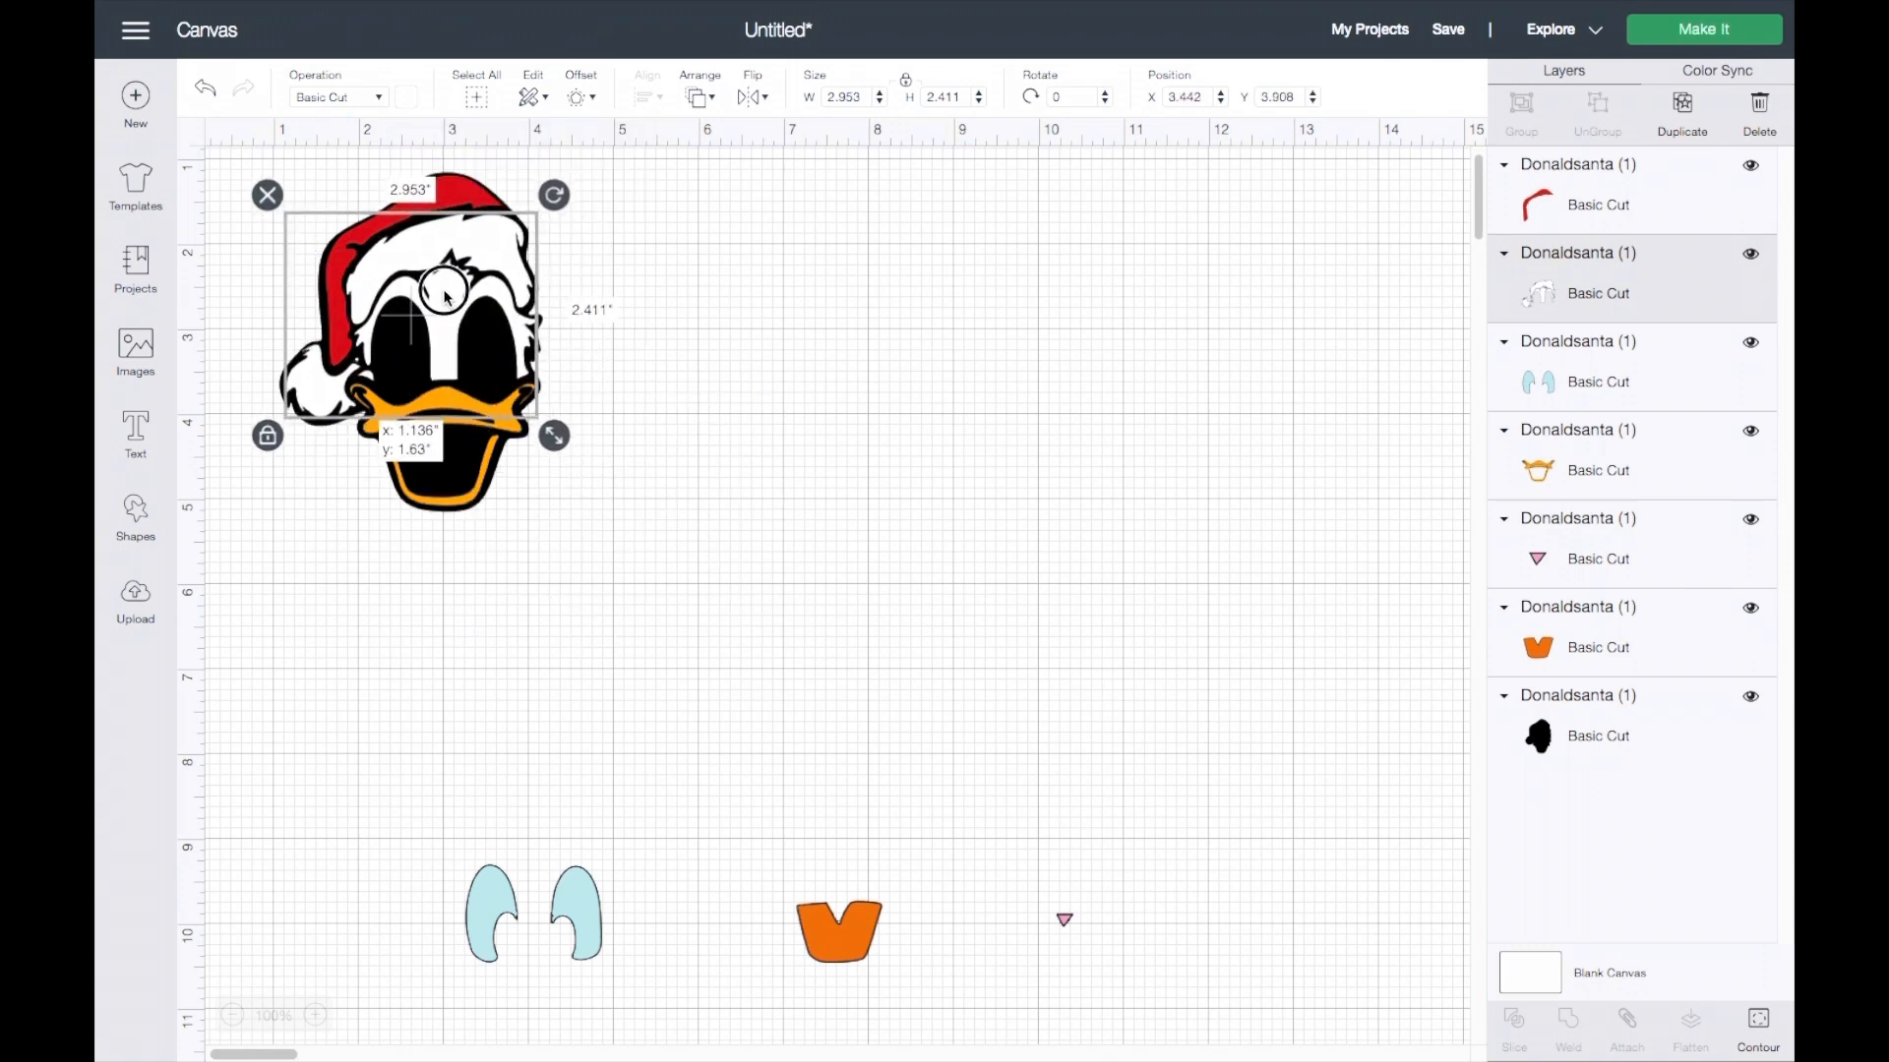
Position the blue eyes and orange mouth on the face, then deselect to review.
left_click(725, 599)
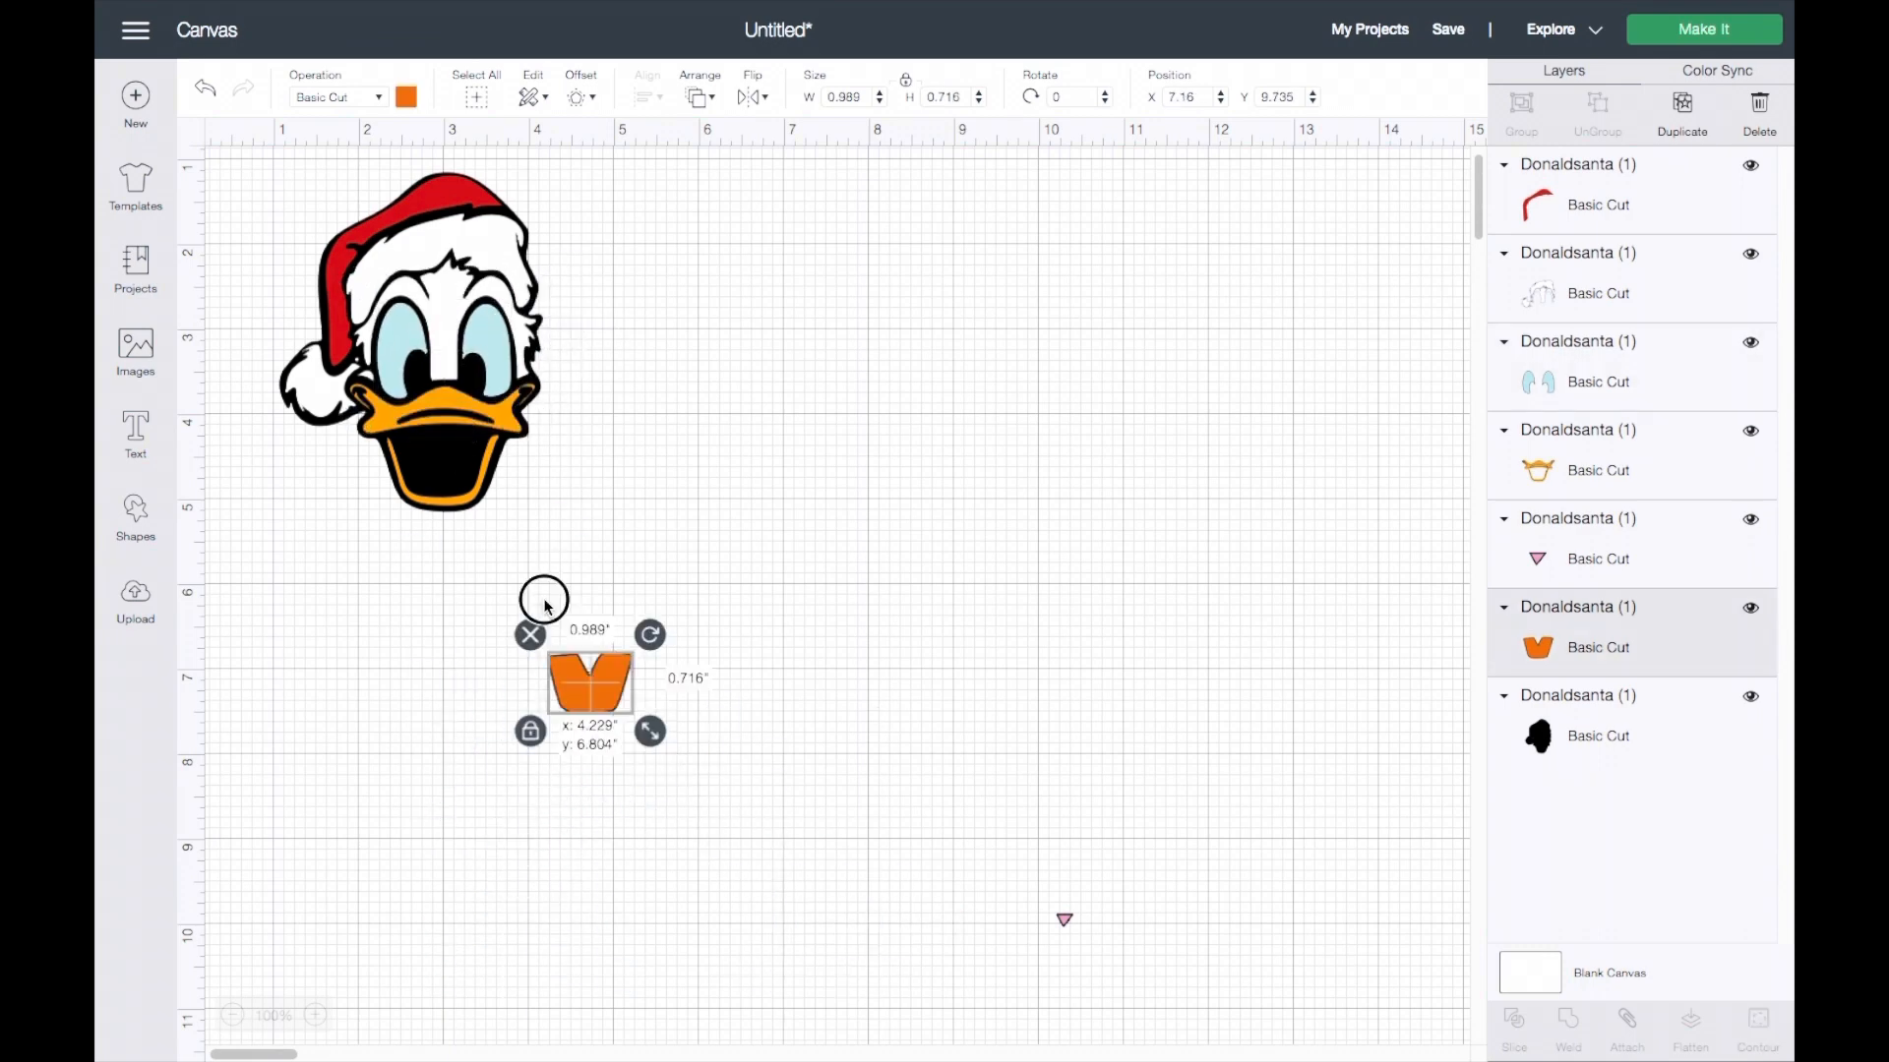
left_click_drag(590, 680, 440, 457)
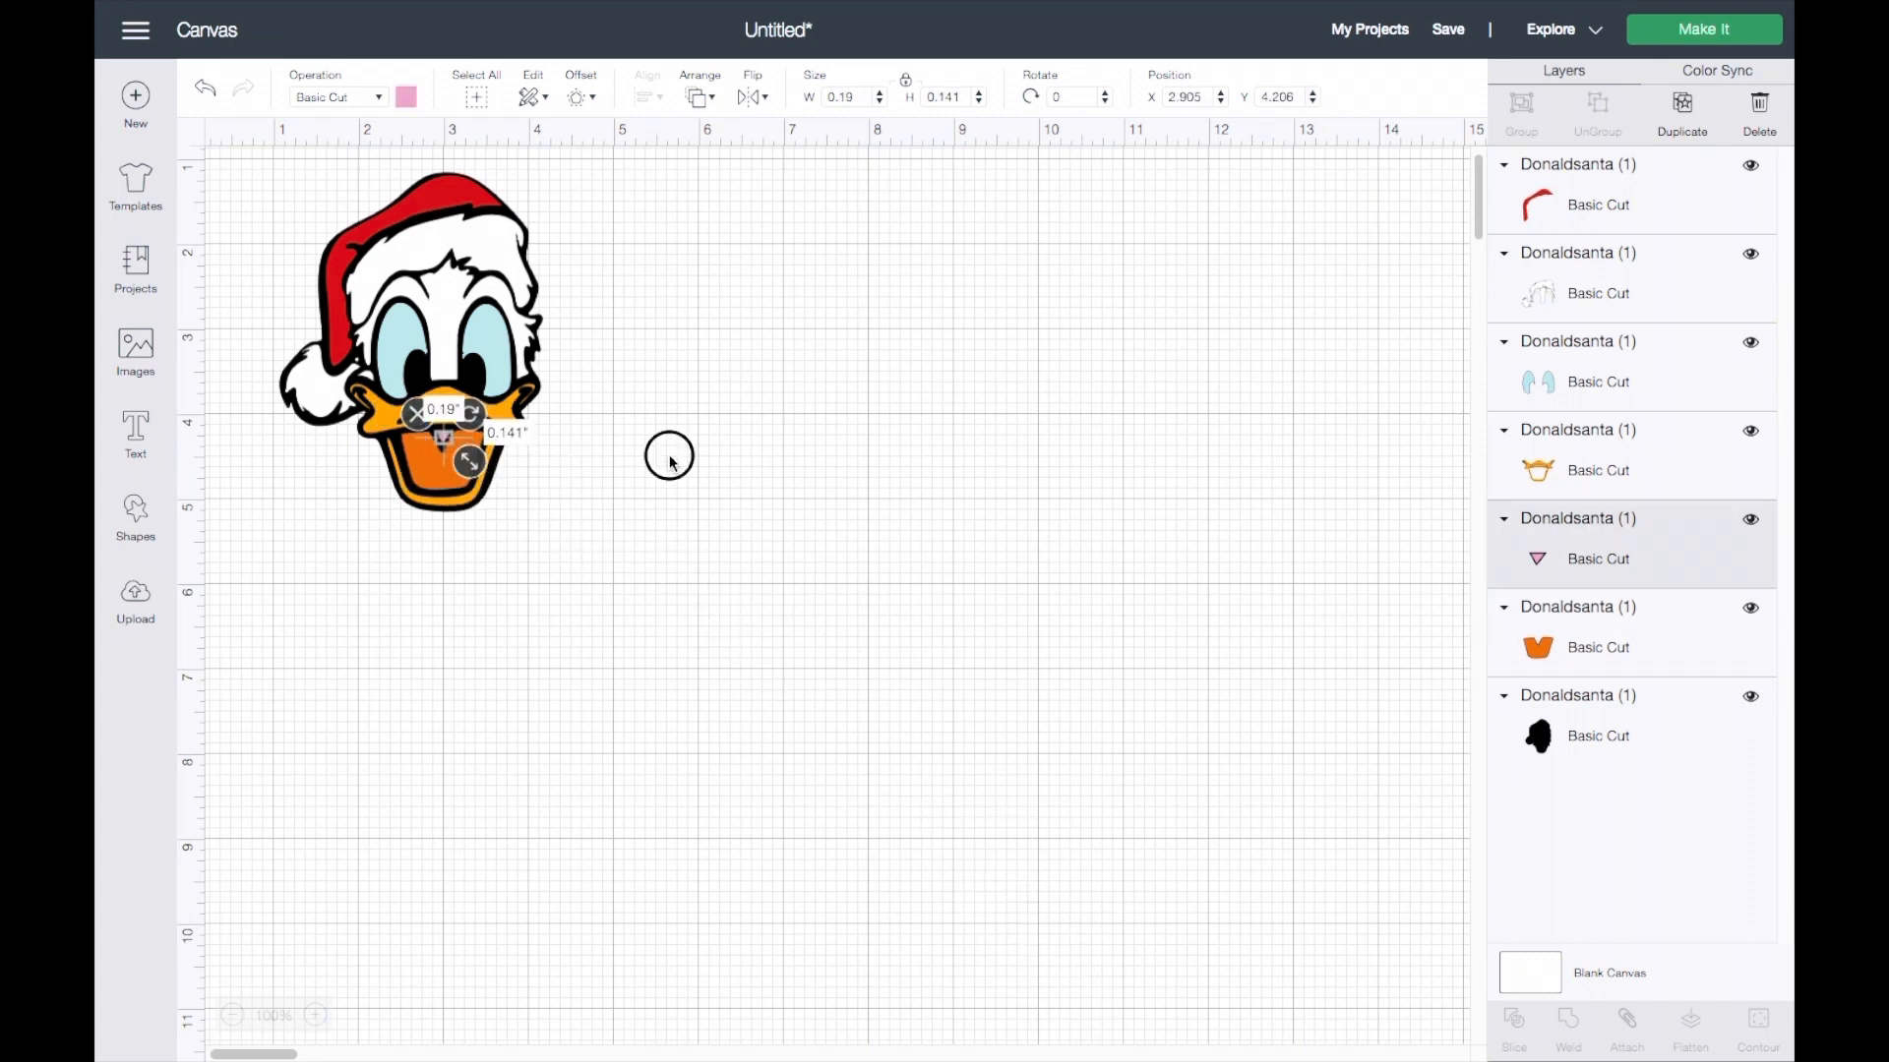
left_click(669, 455)
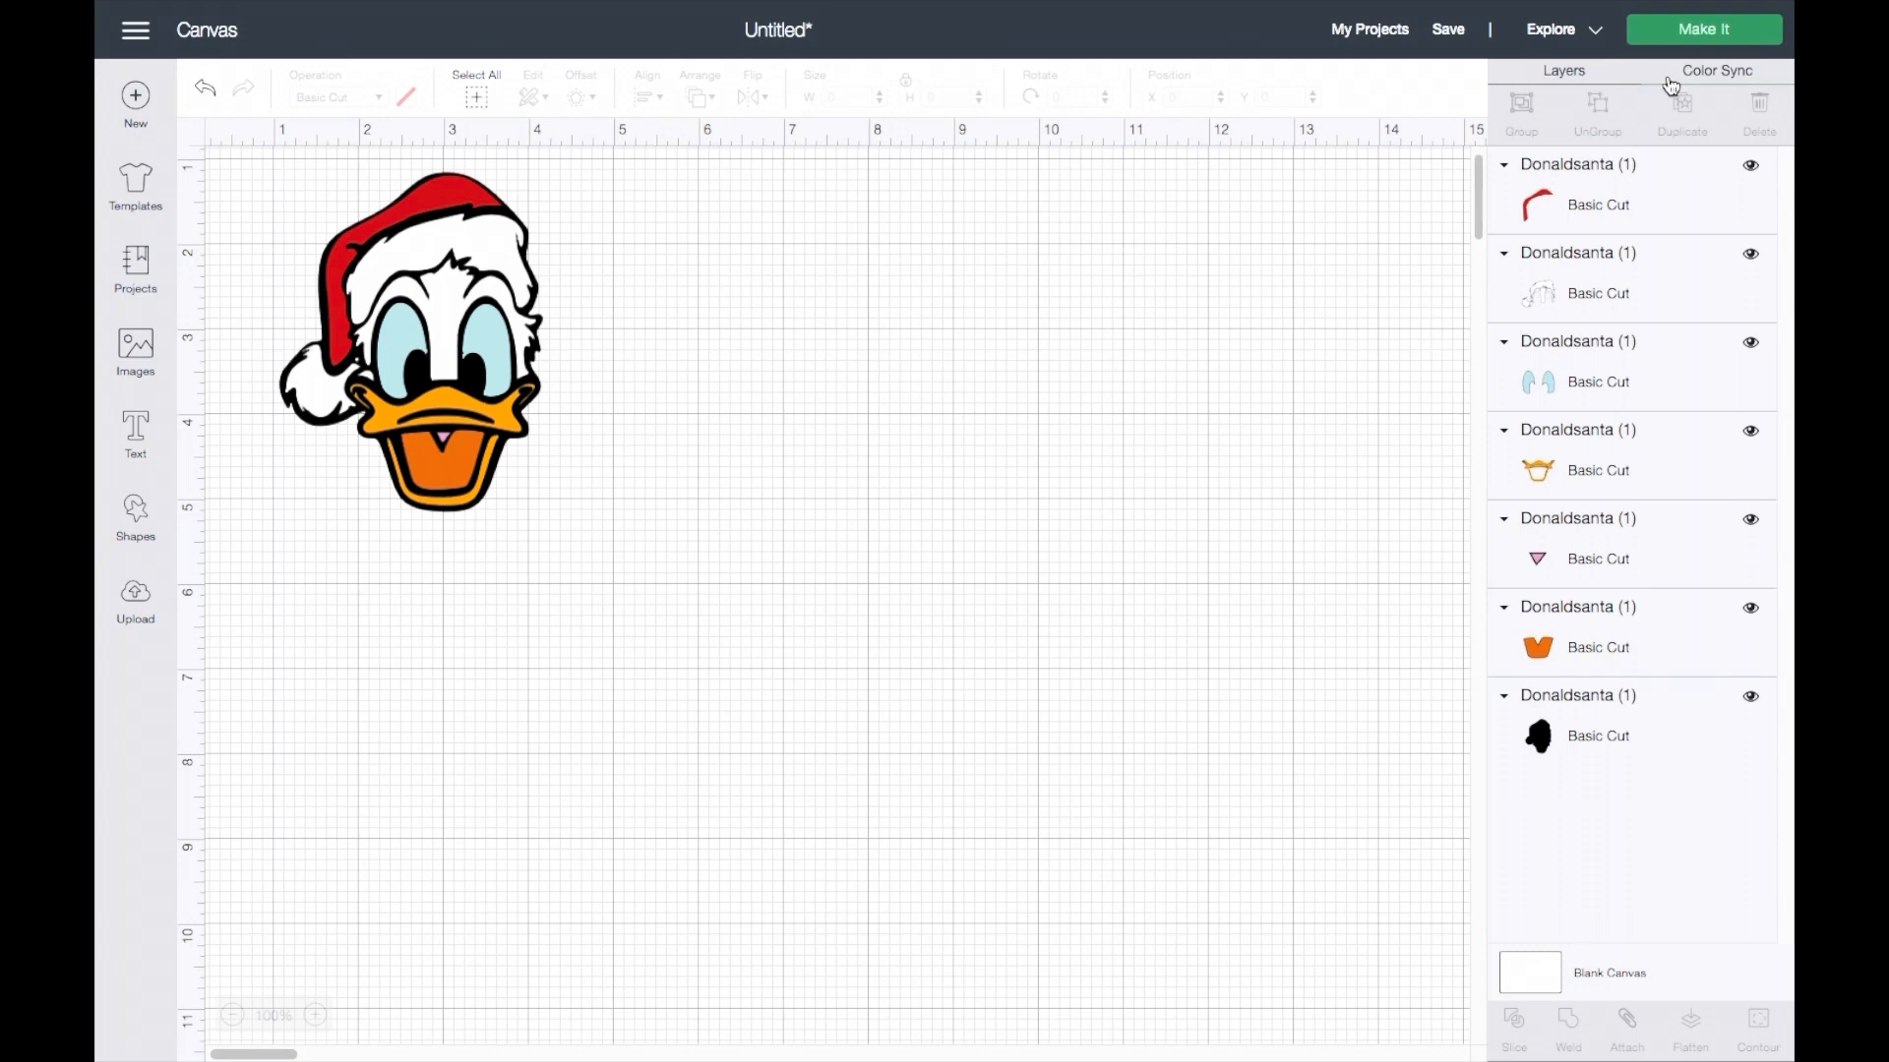
left_click(1701, 28)
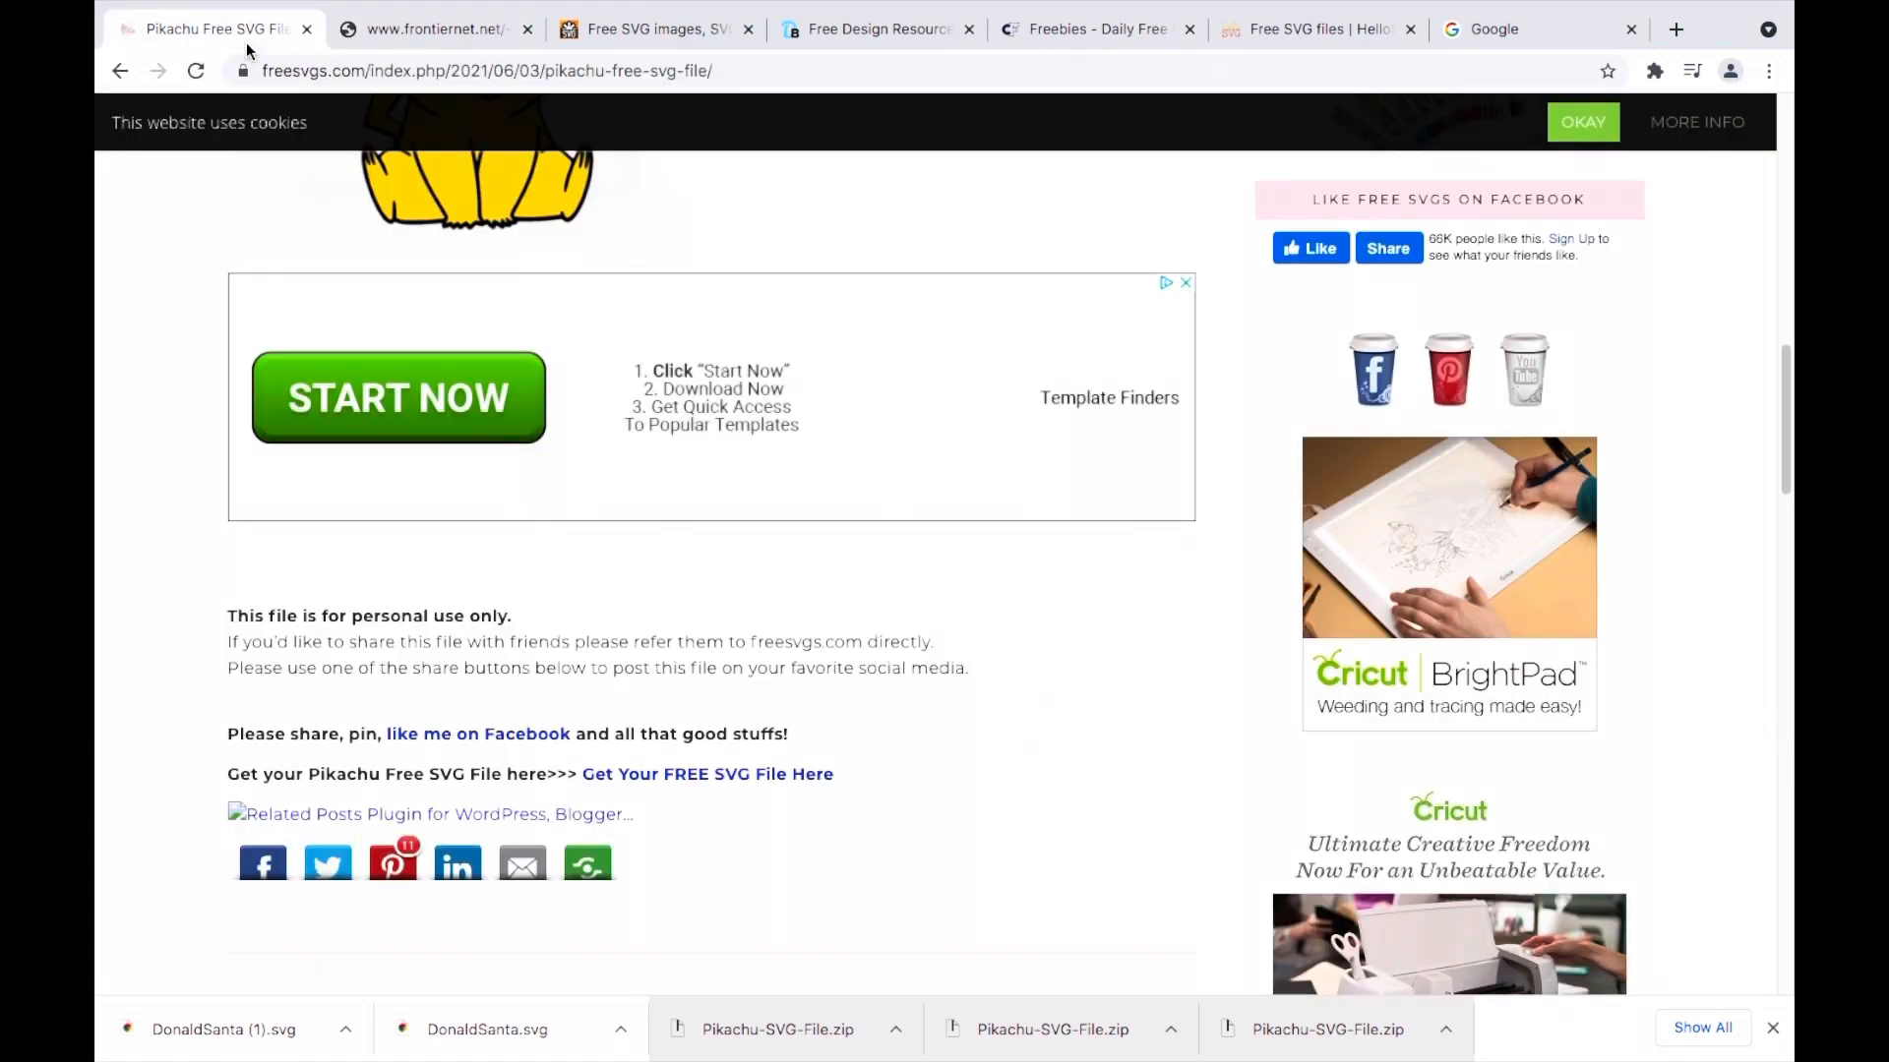
Scroll the freesvgs Pikachu page and download the free Pikachu SVG zip.
scroll("up", 3)
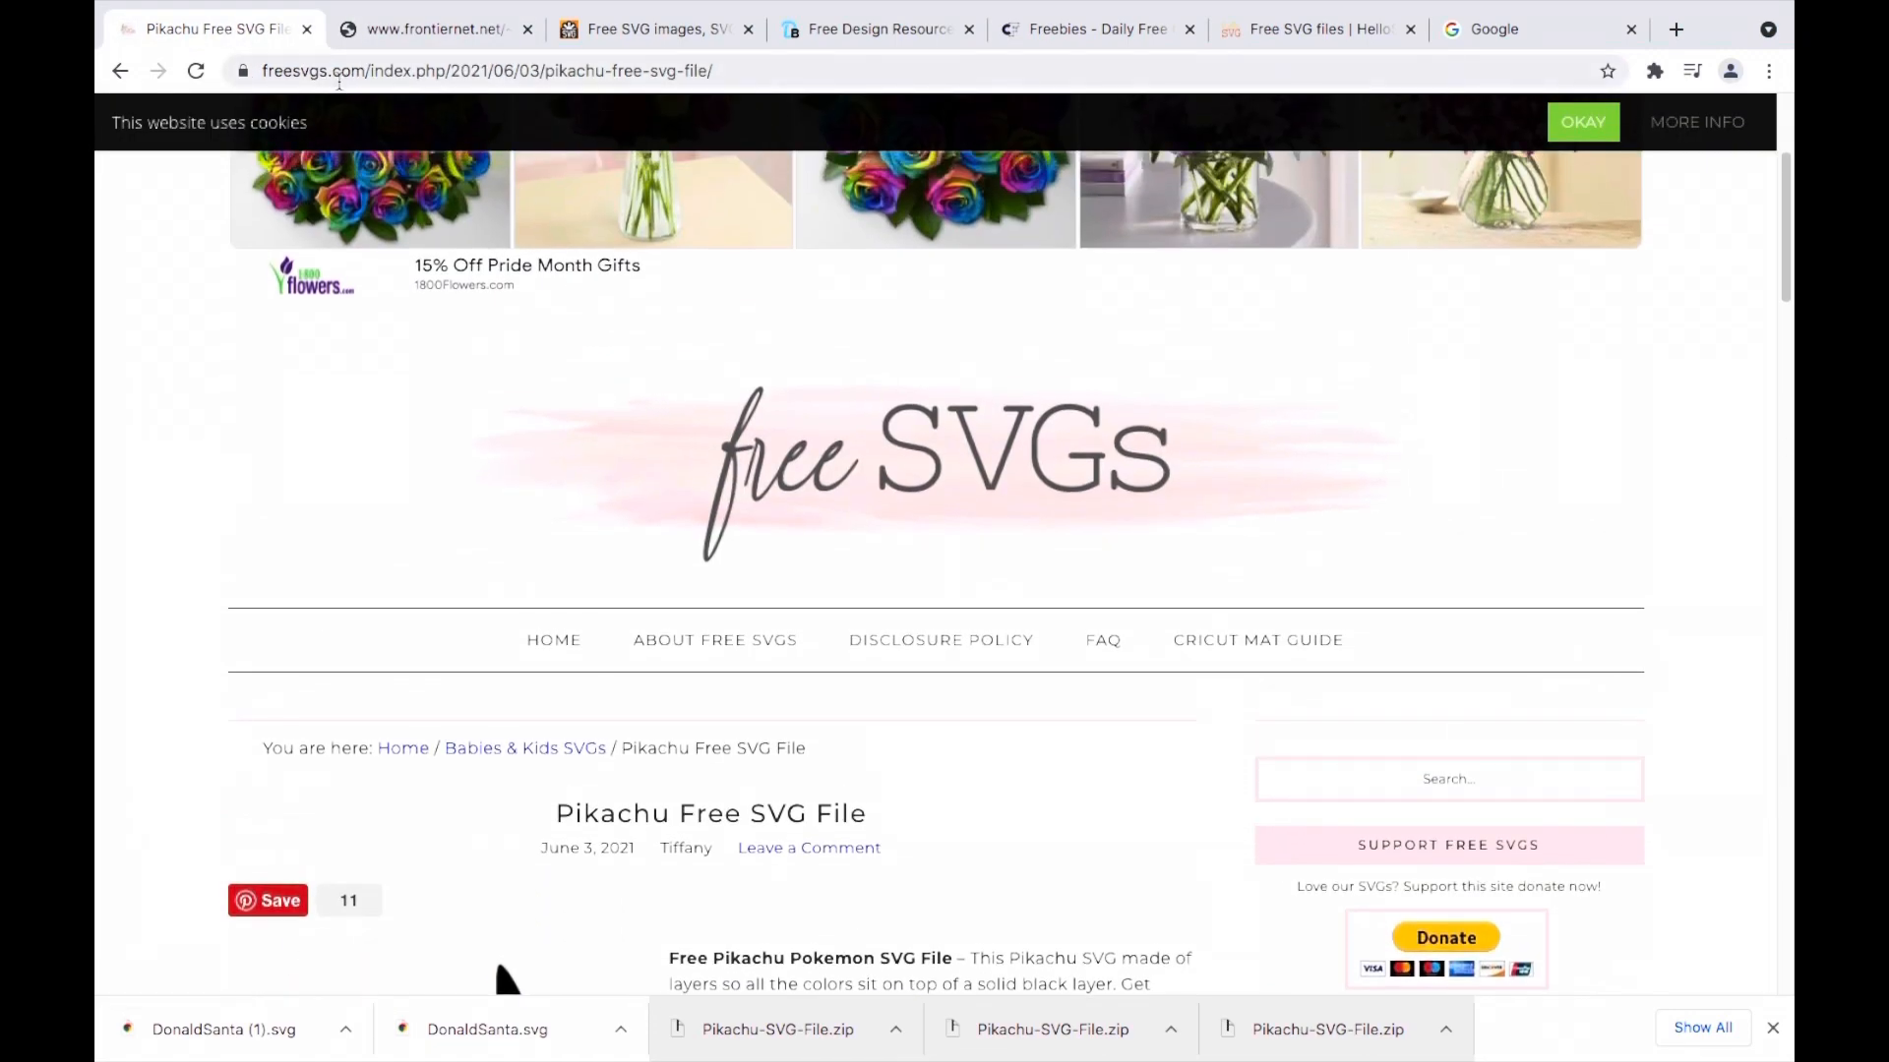
scroll("down", 3)
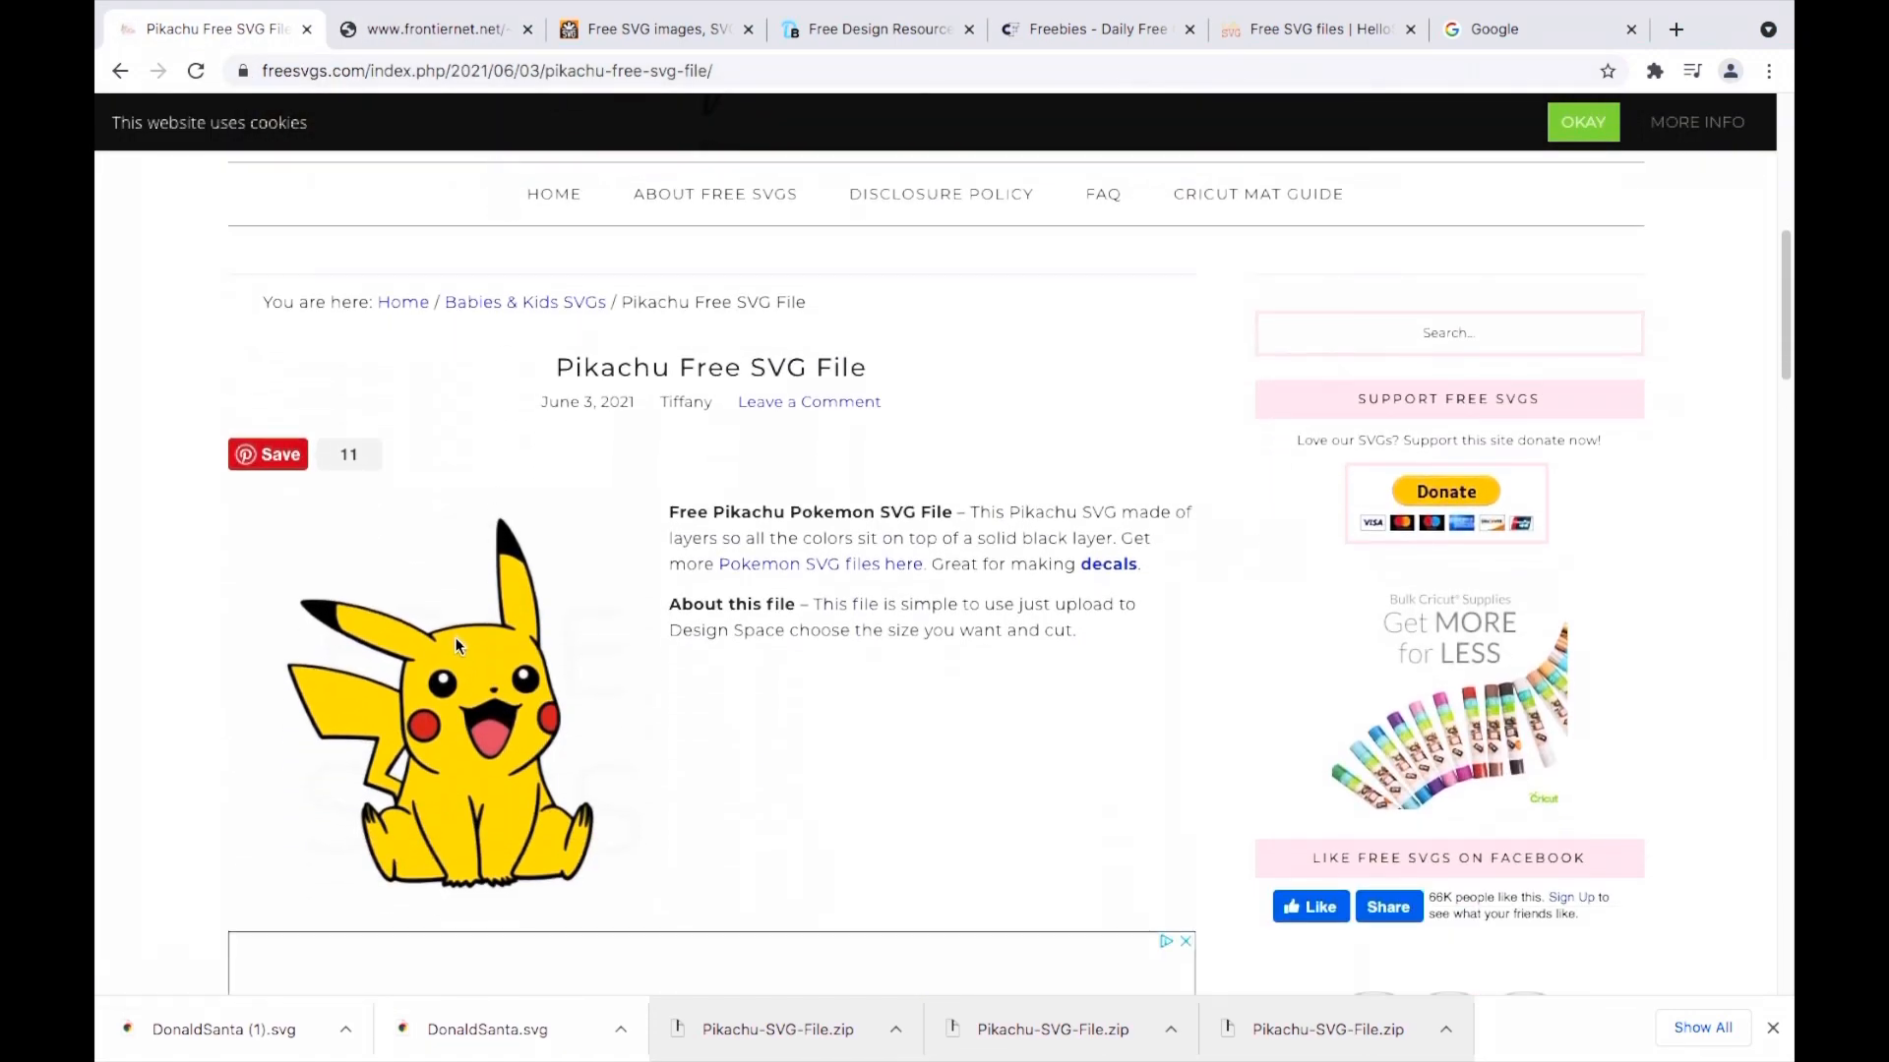
scroll("down", 3)
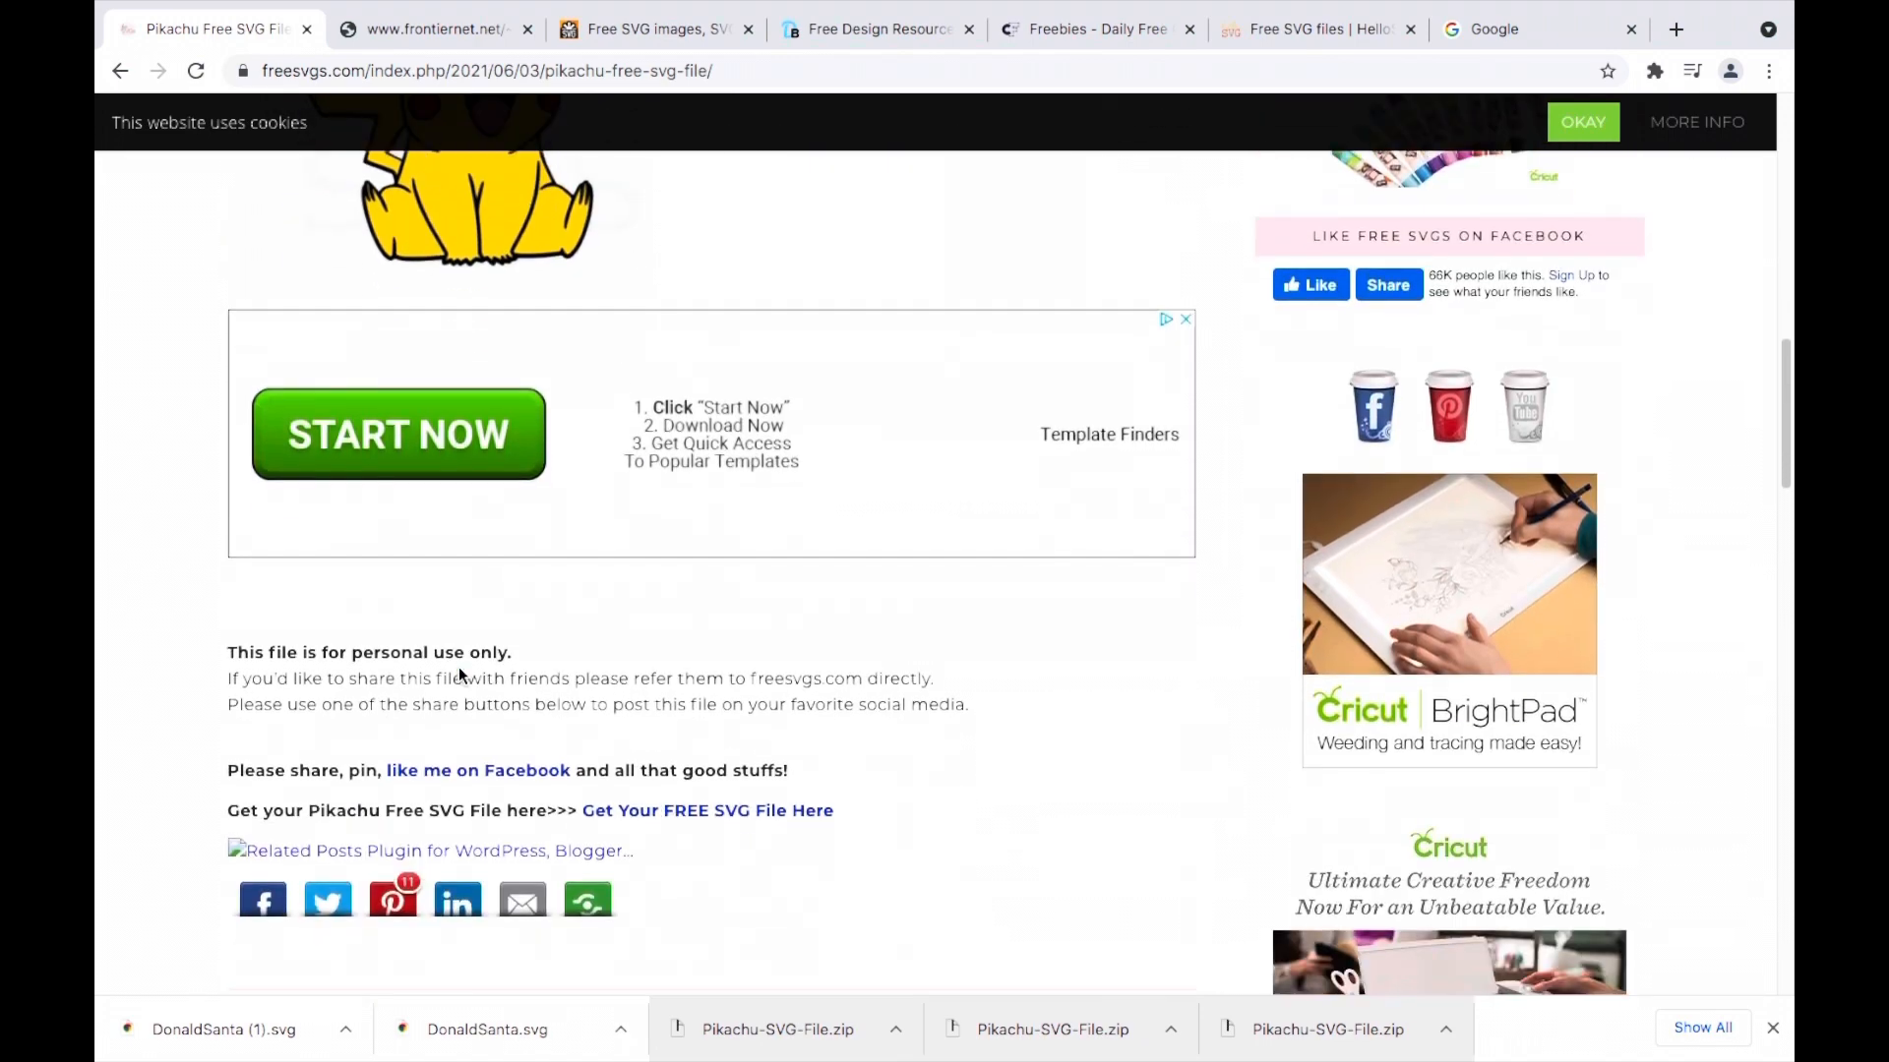
scroll("down", 3)
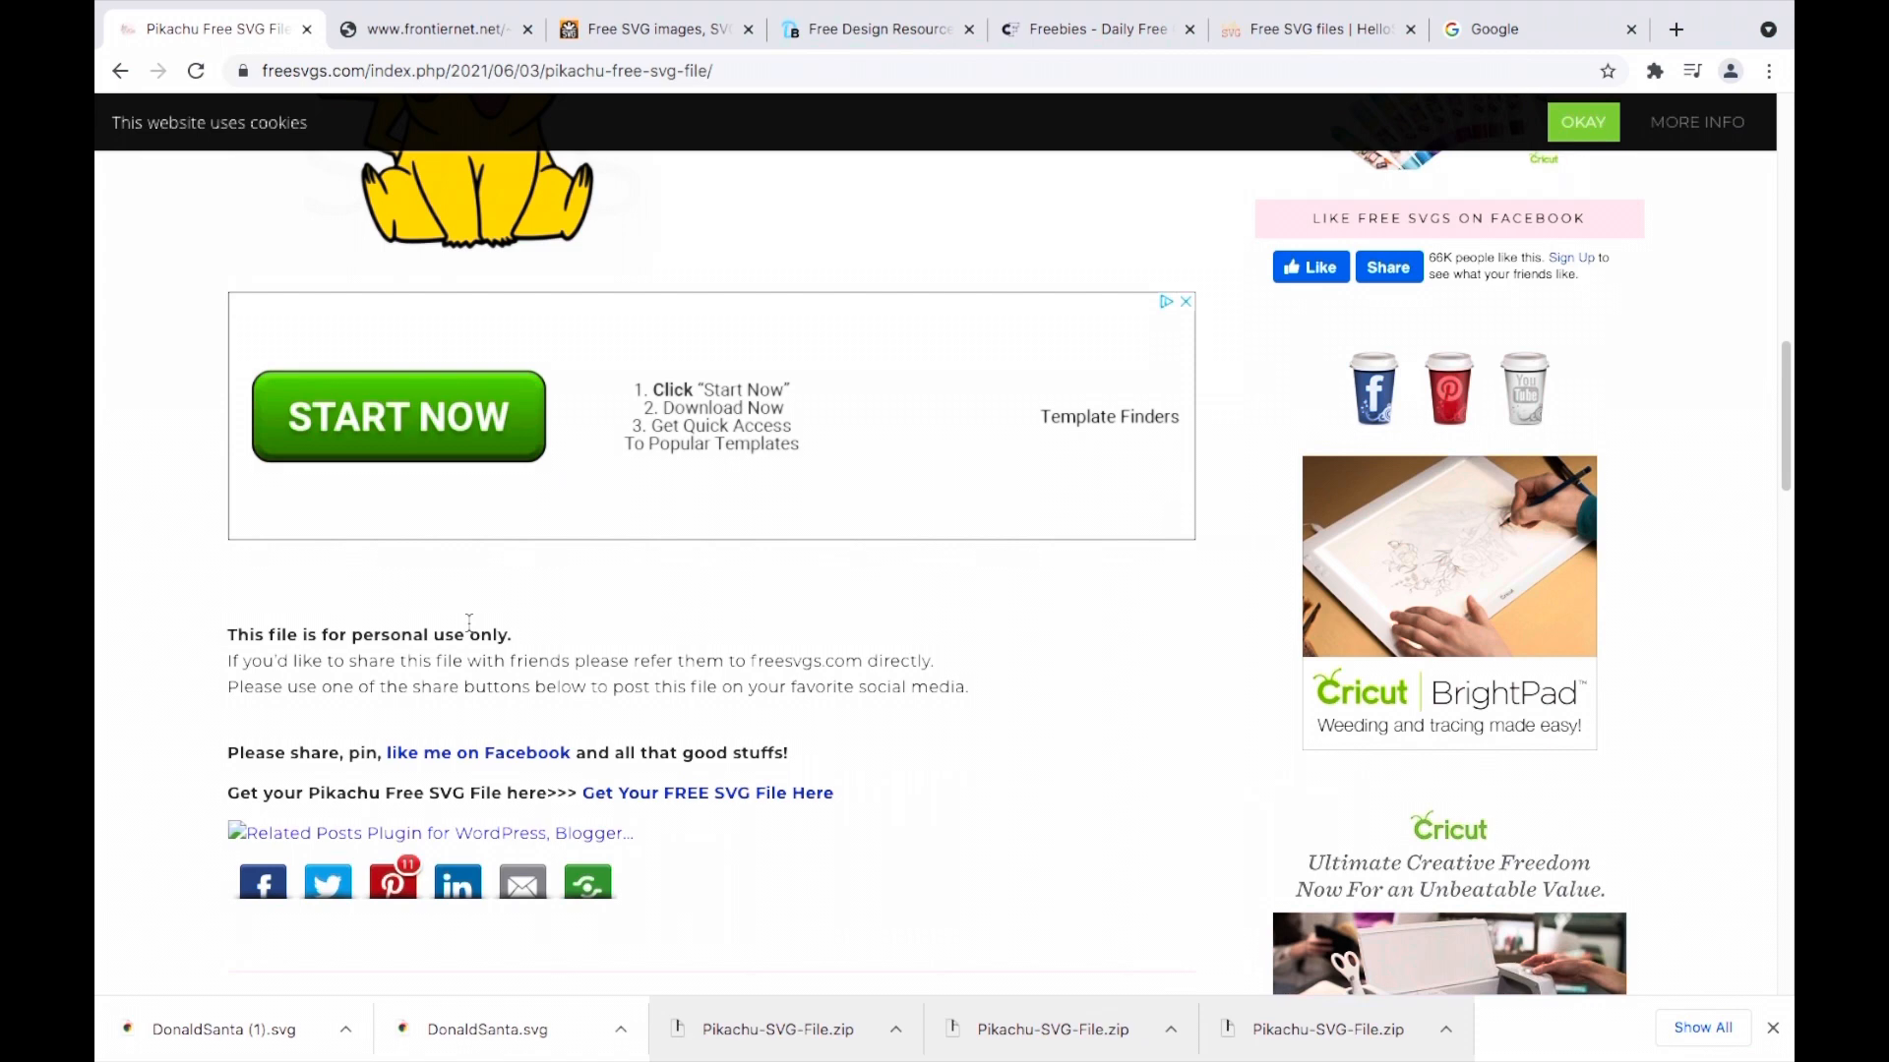
mouse_move(546, 634)
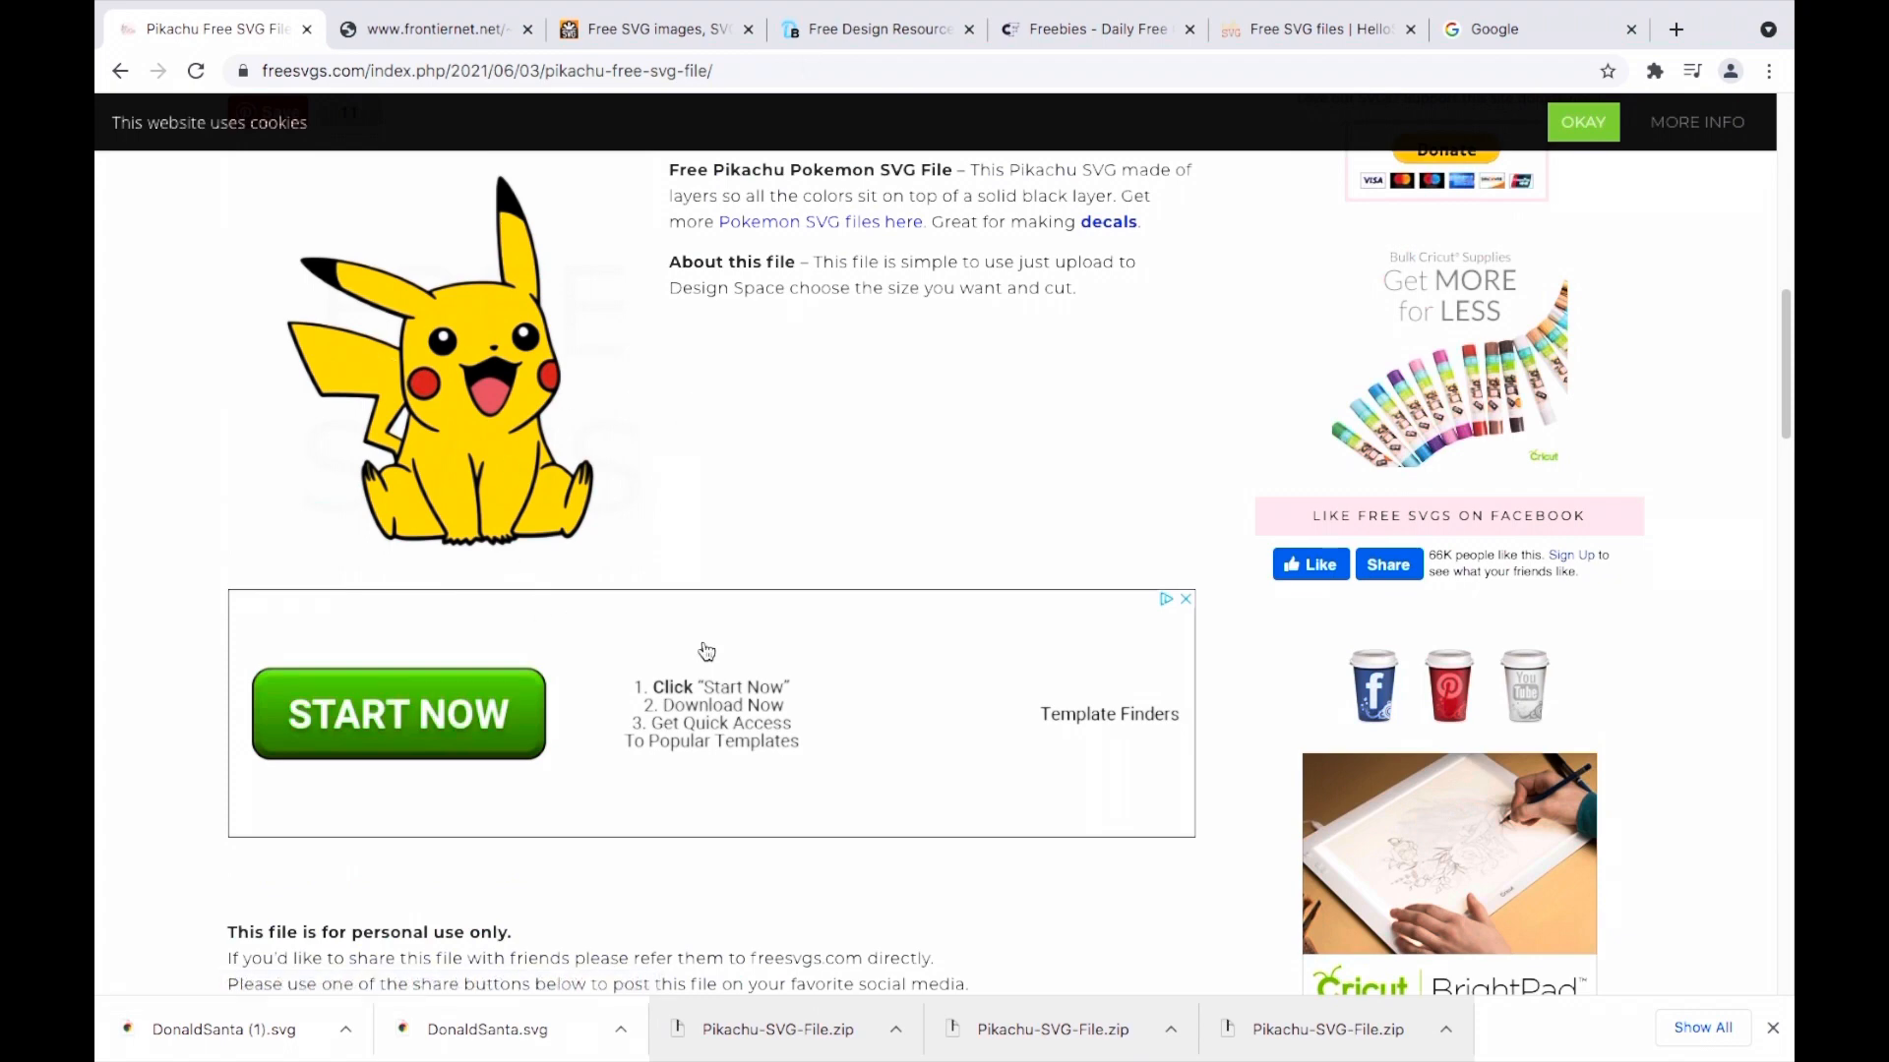
scroll("down", 3)
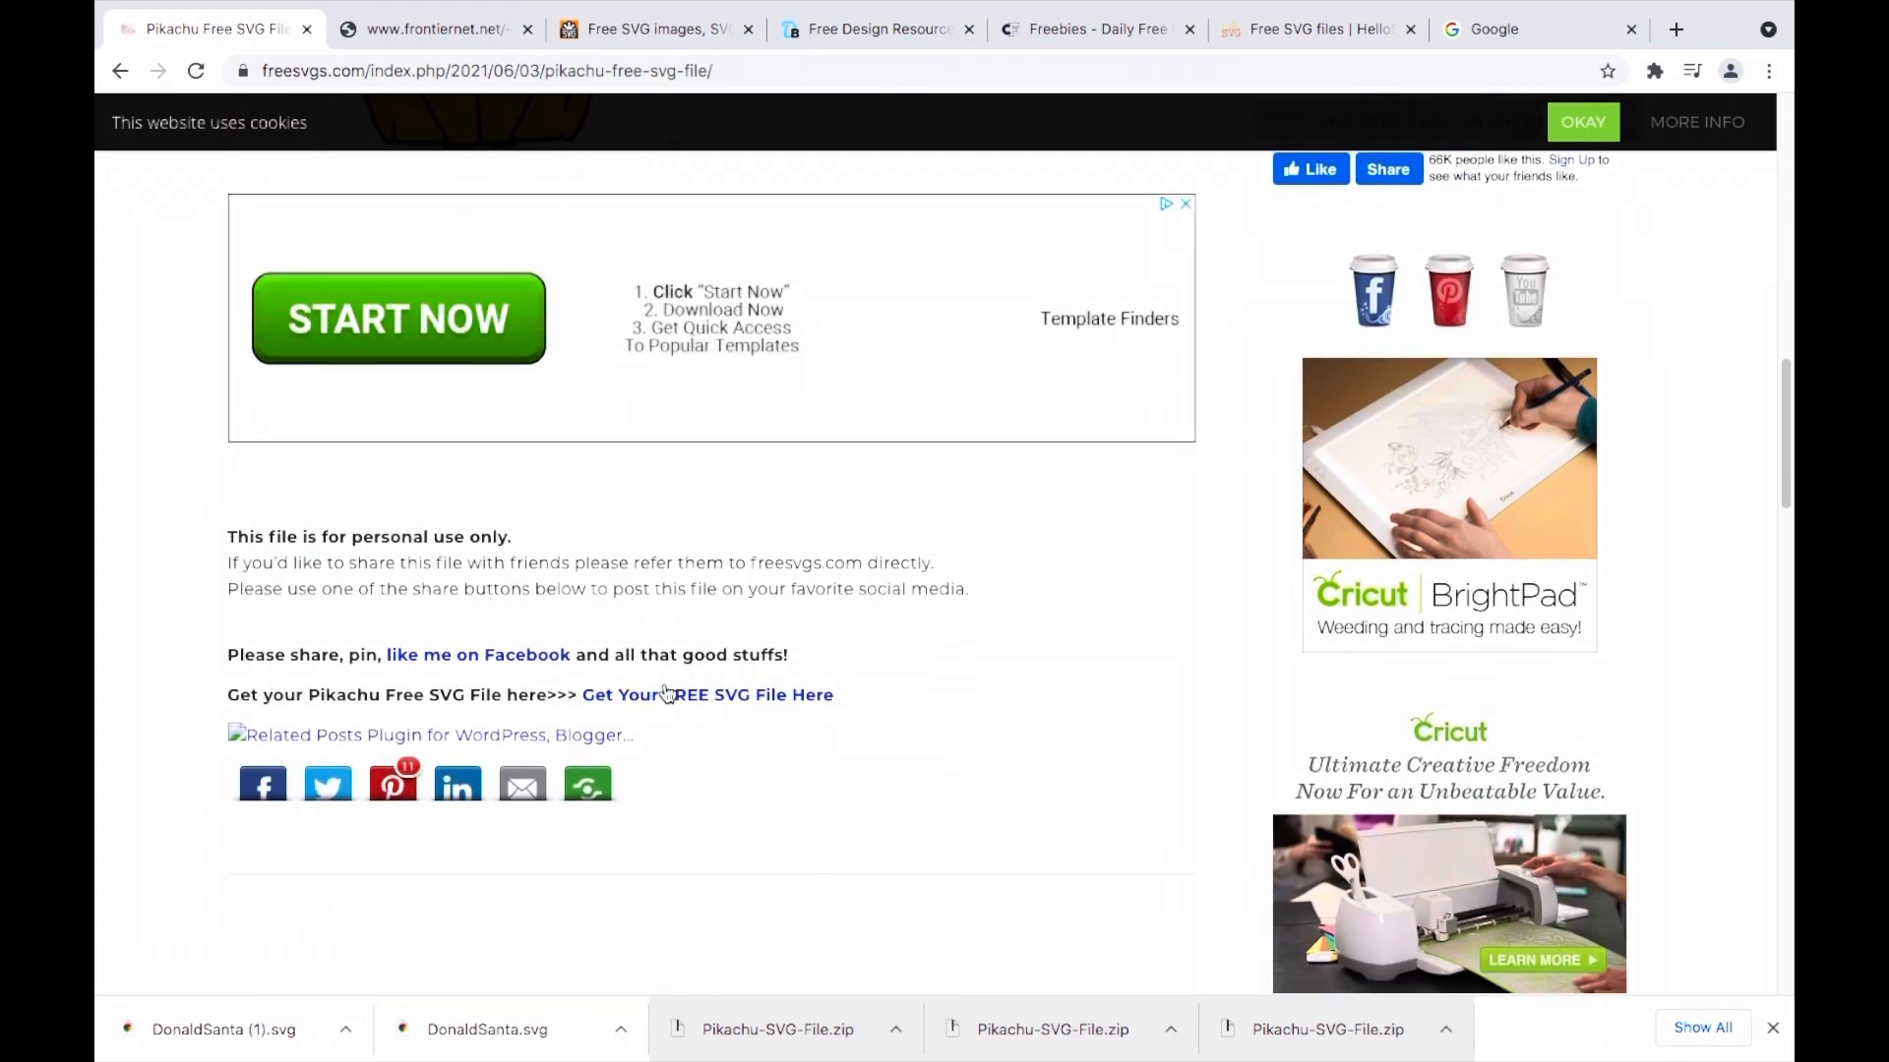
left_click(707, 694)
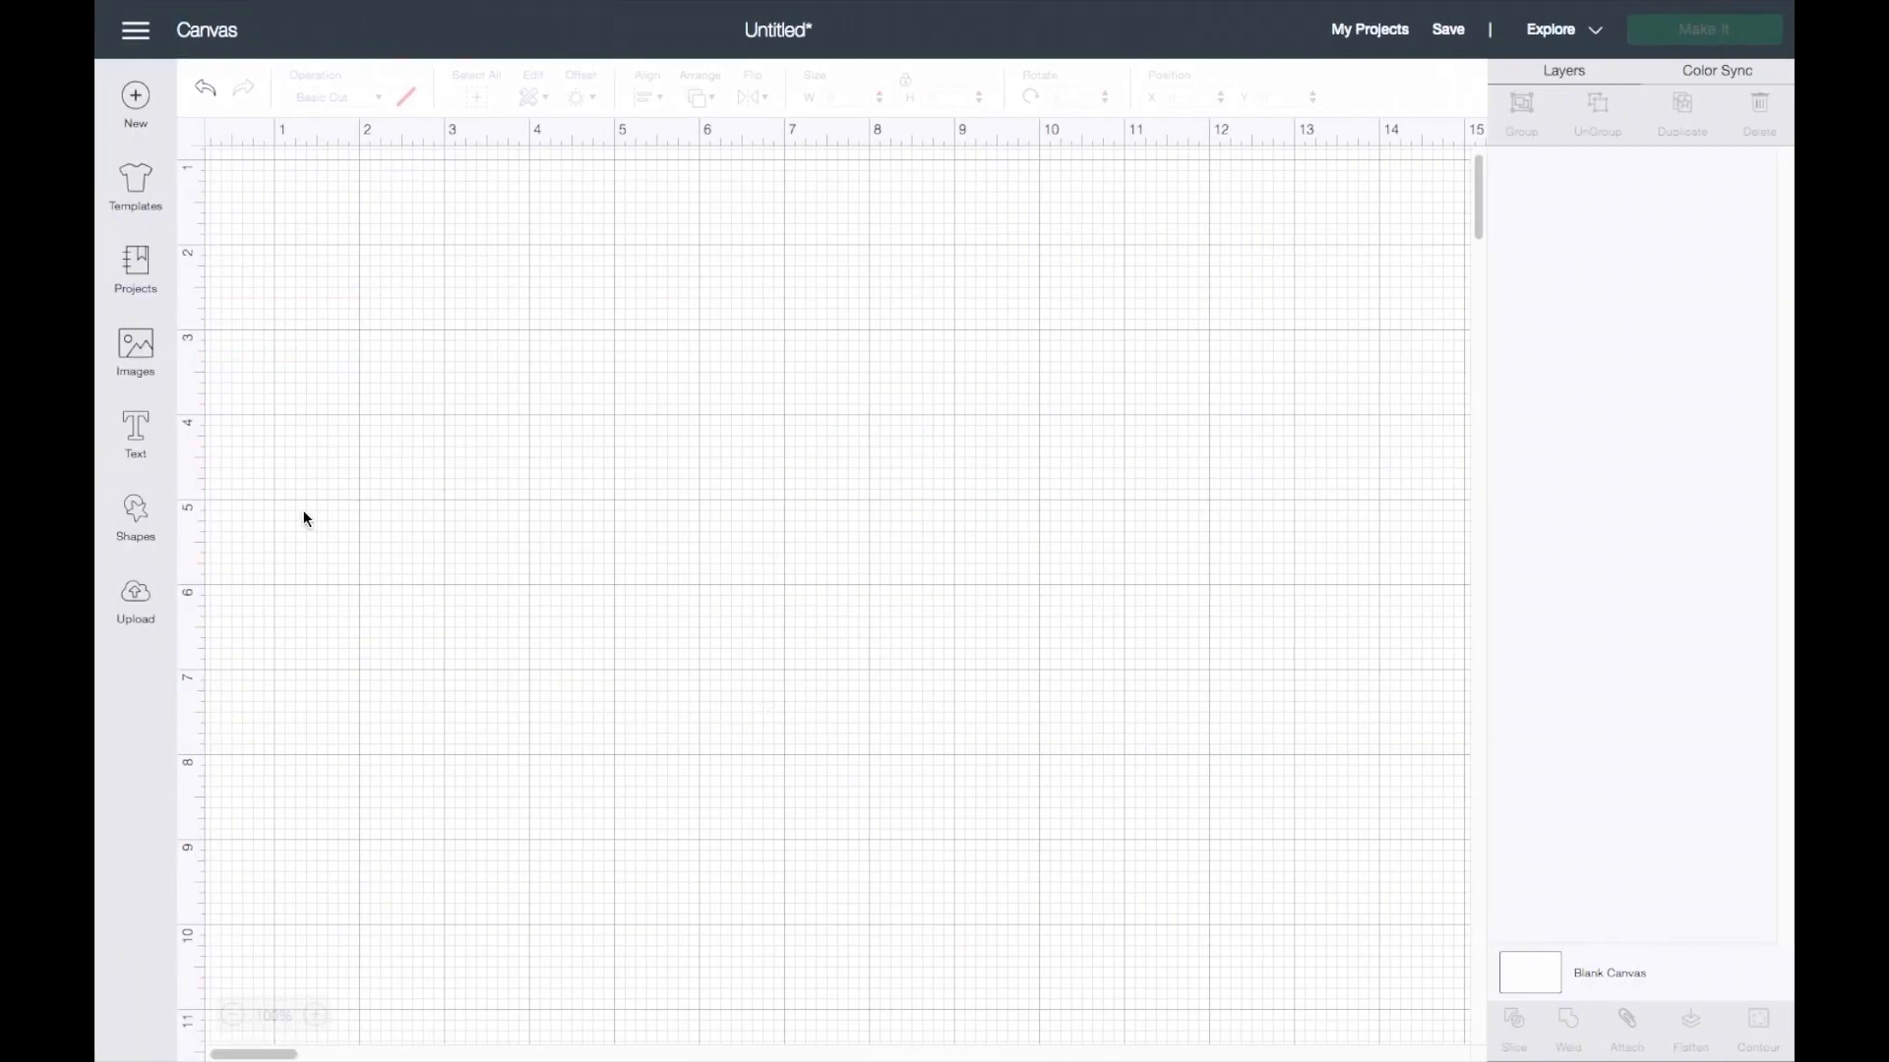
Upload Pikachu SVG File.svg and insert it onto the canvas.
left_click(135, 600)
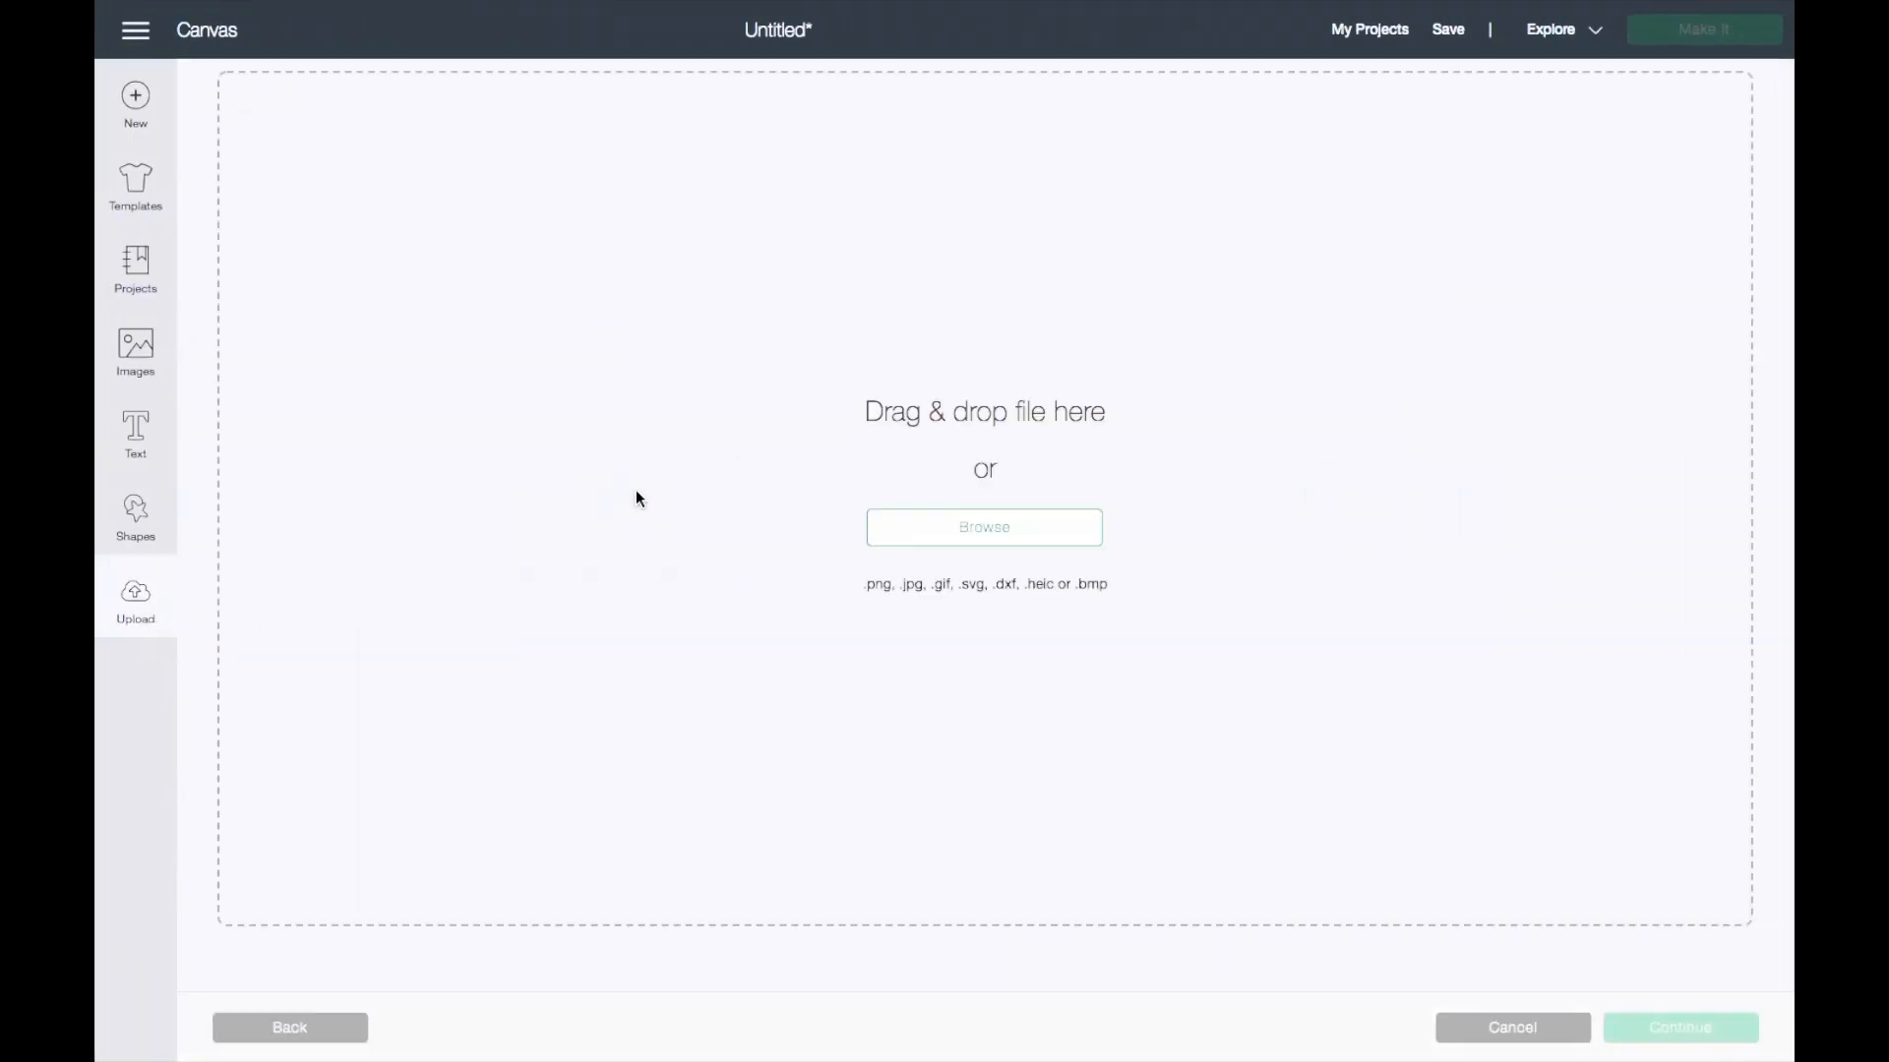
left_click(983, 527)
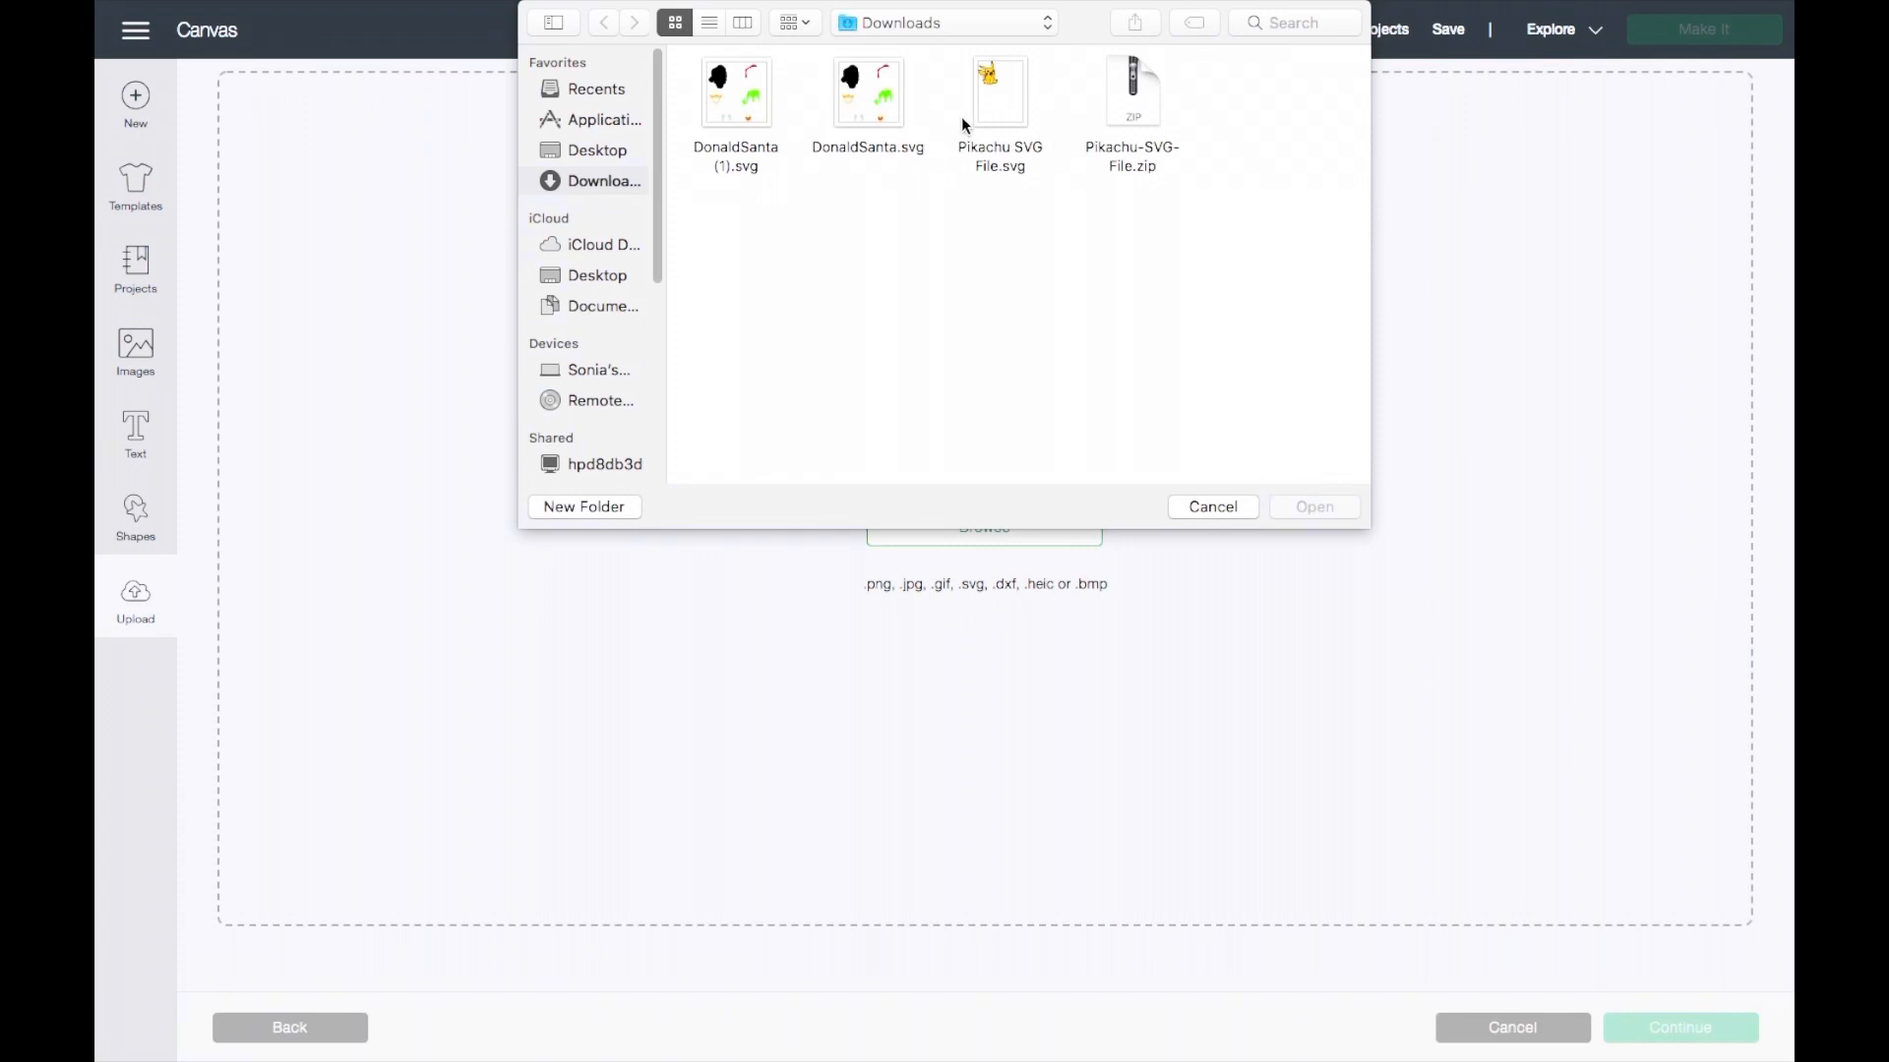
left_click(1211, 506)
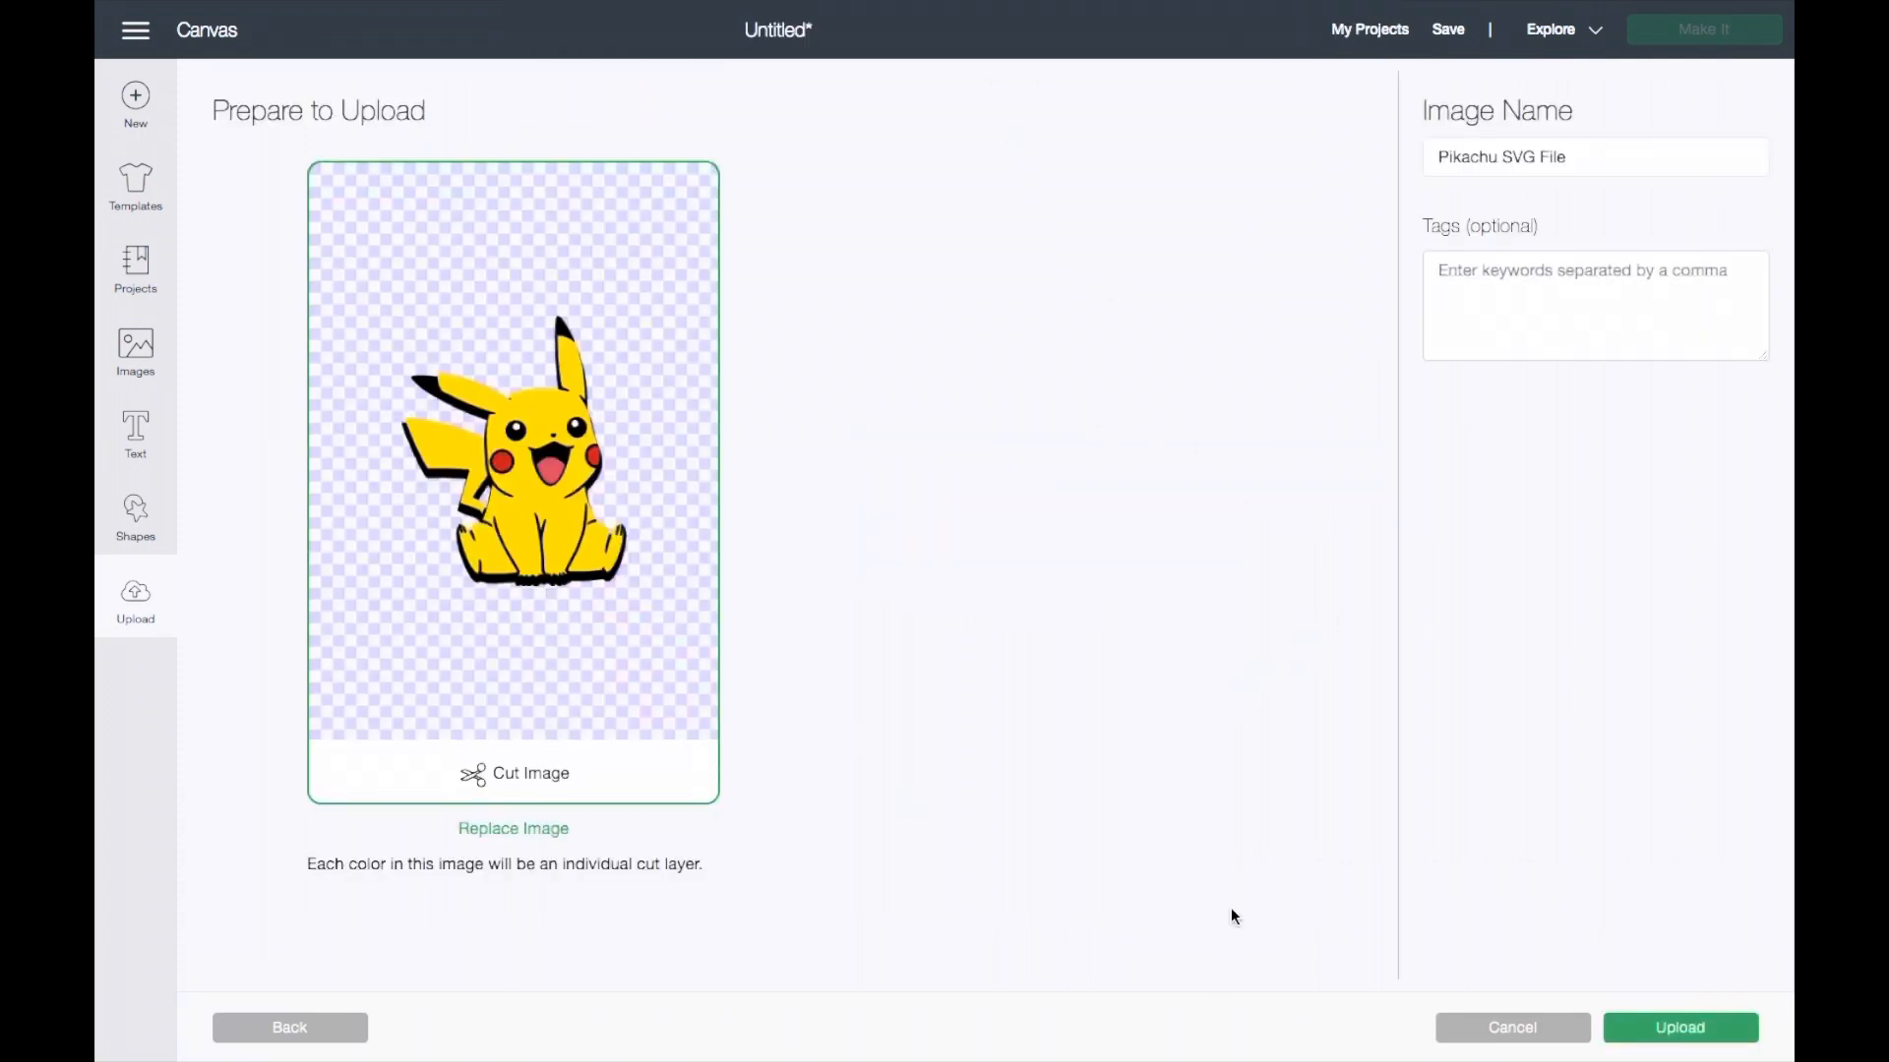
left_click(1678, 1027)
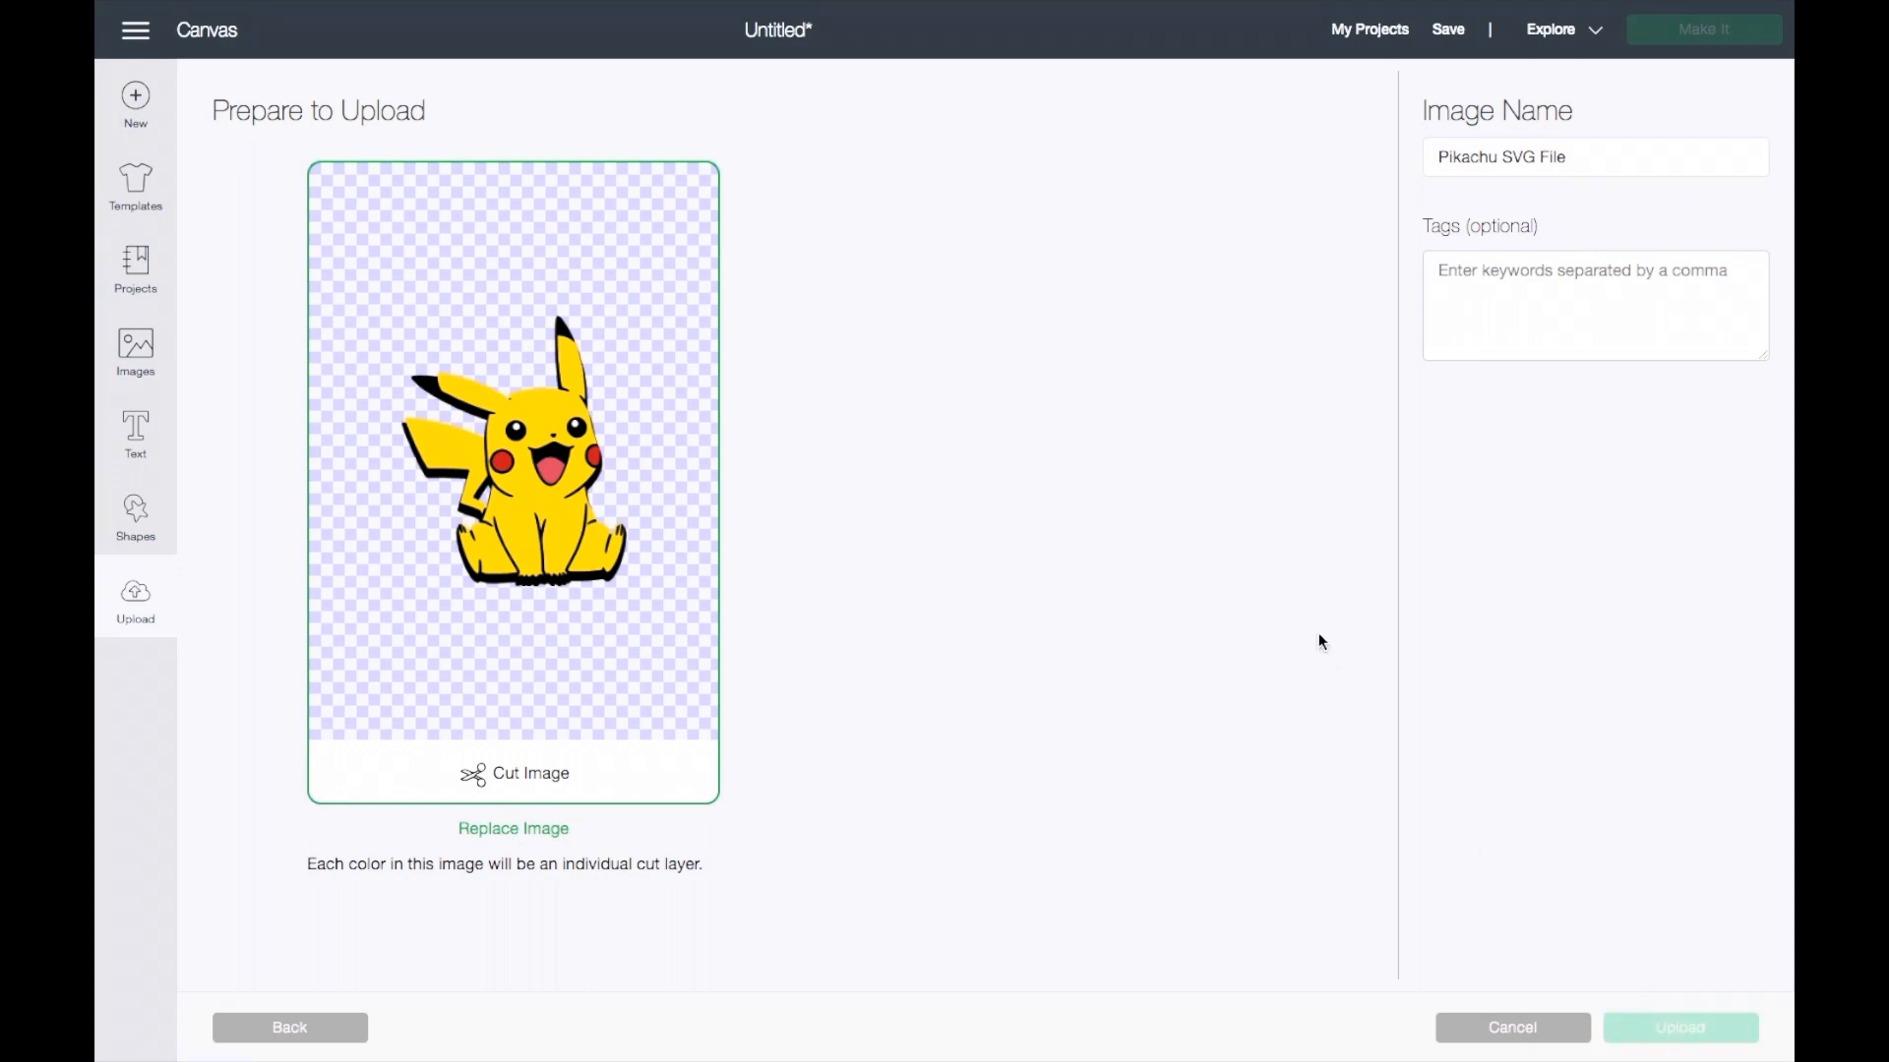
left_click(1678, 1027)
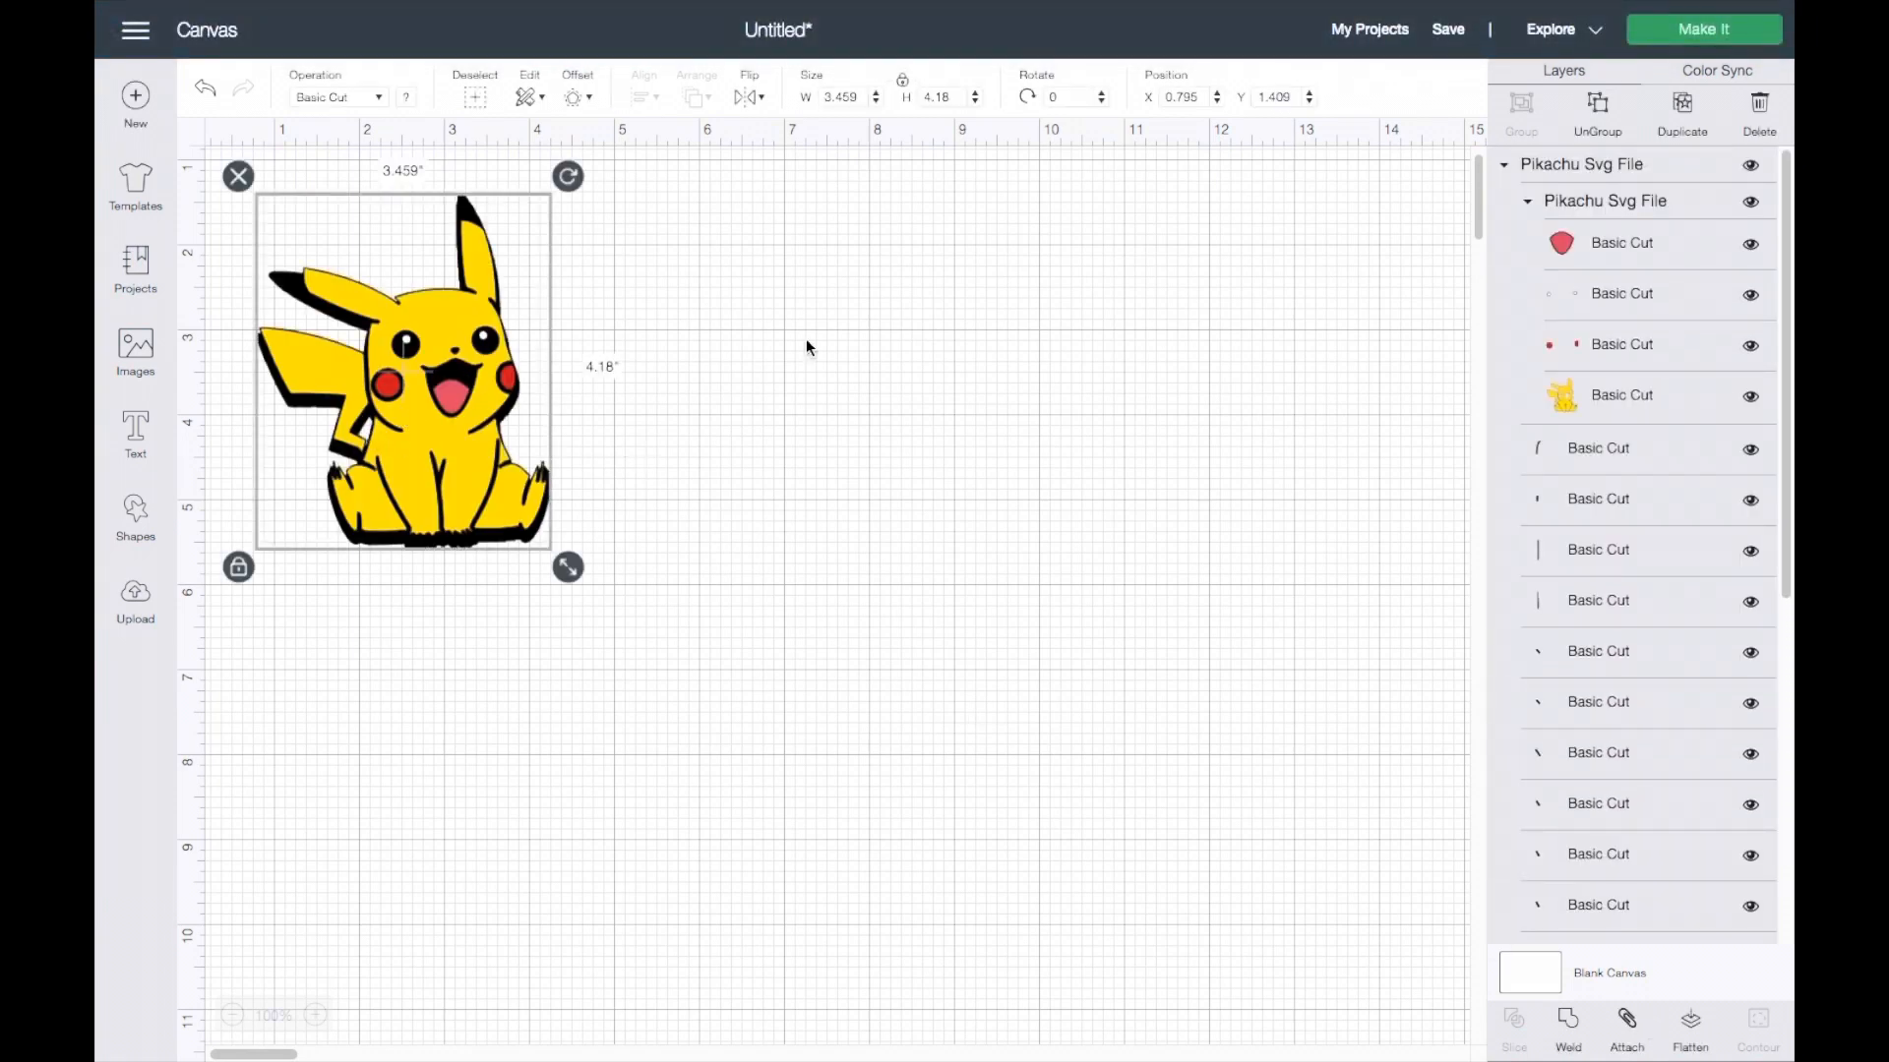
Drag the Pikachu colour layers away from the black base and send it to Make It.
scroll("down", 3)
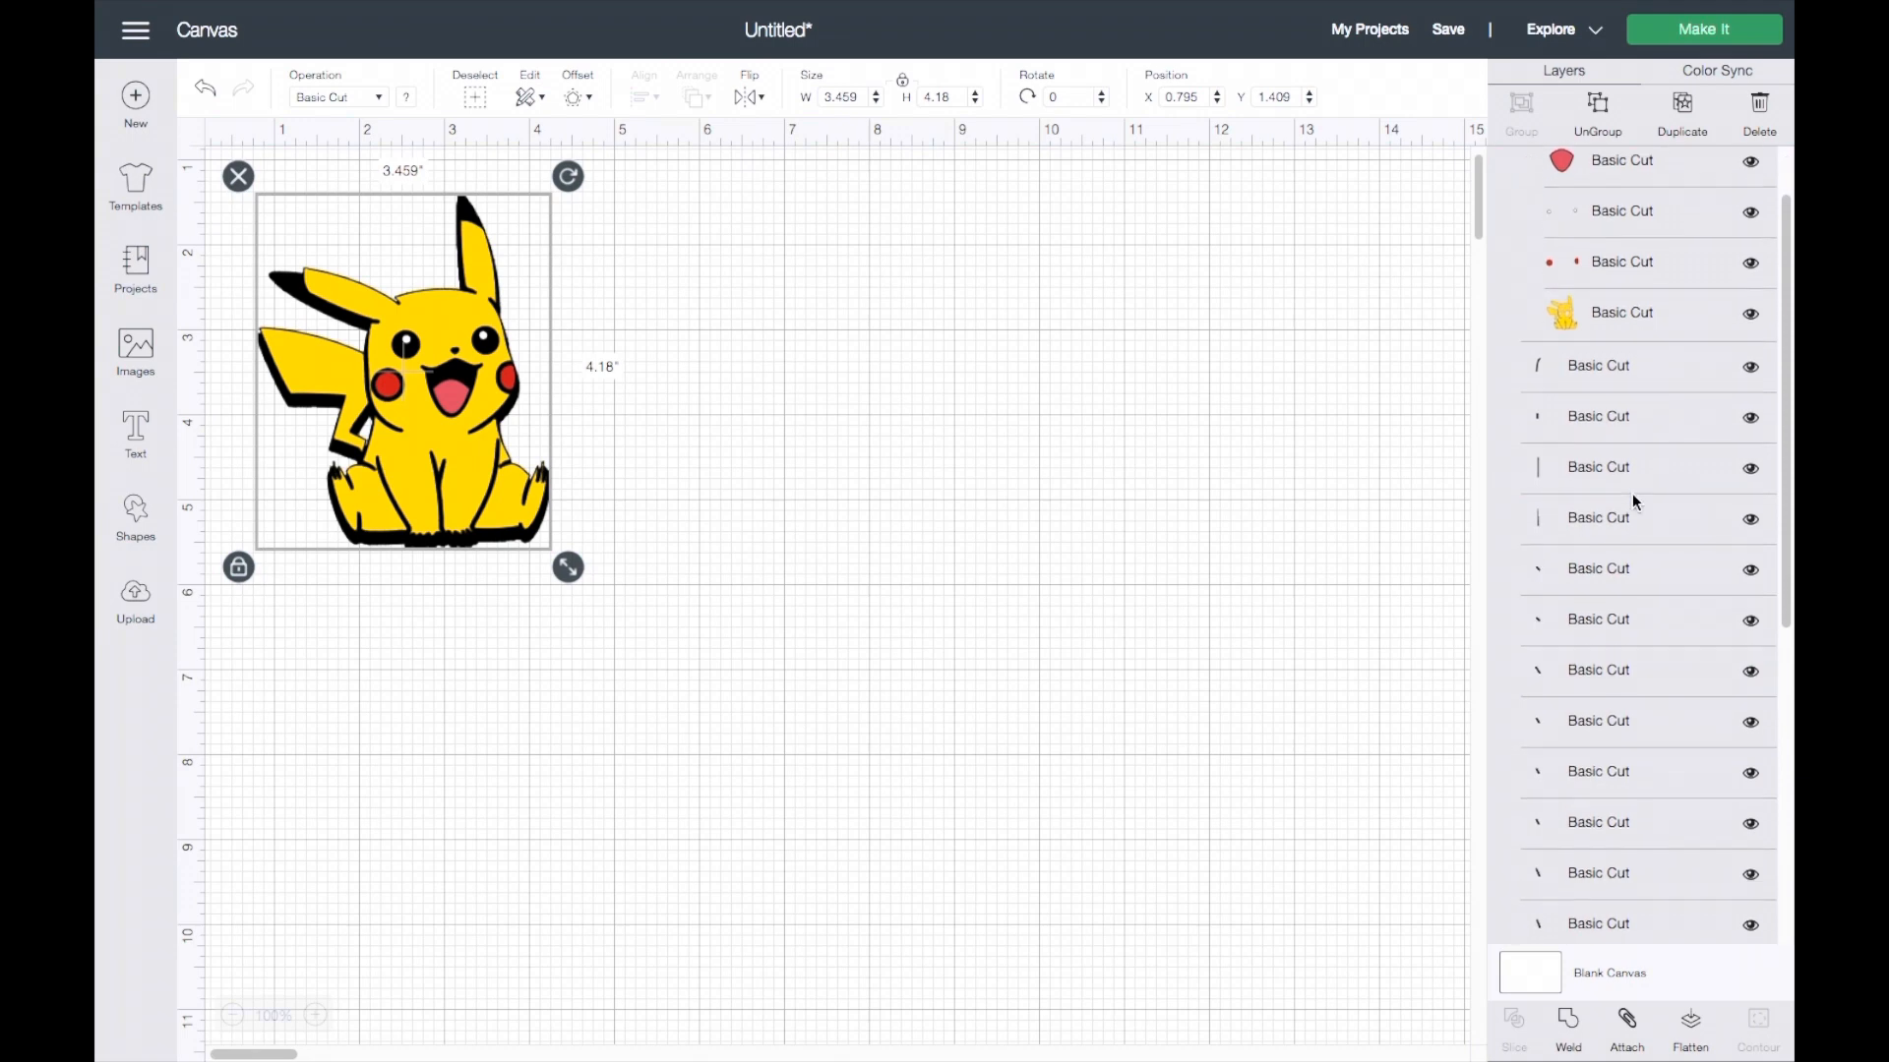
scroll("down", 3)
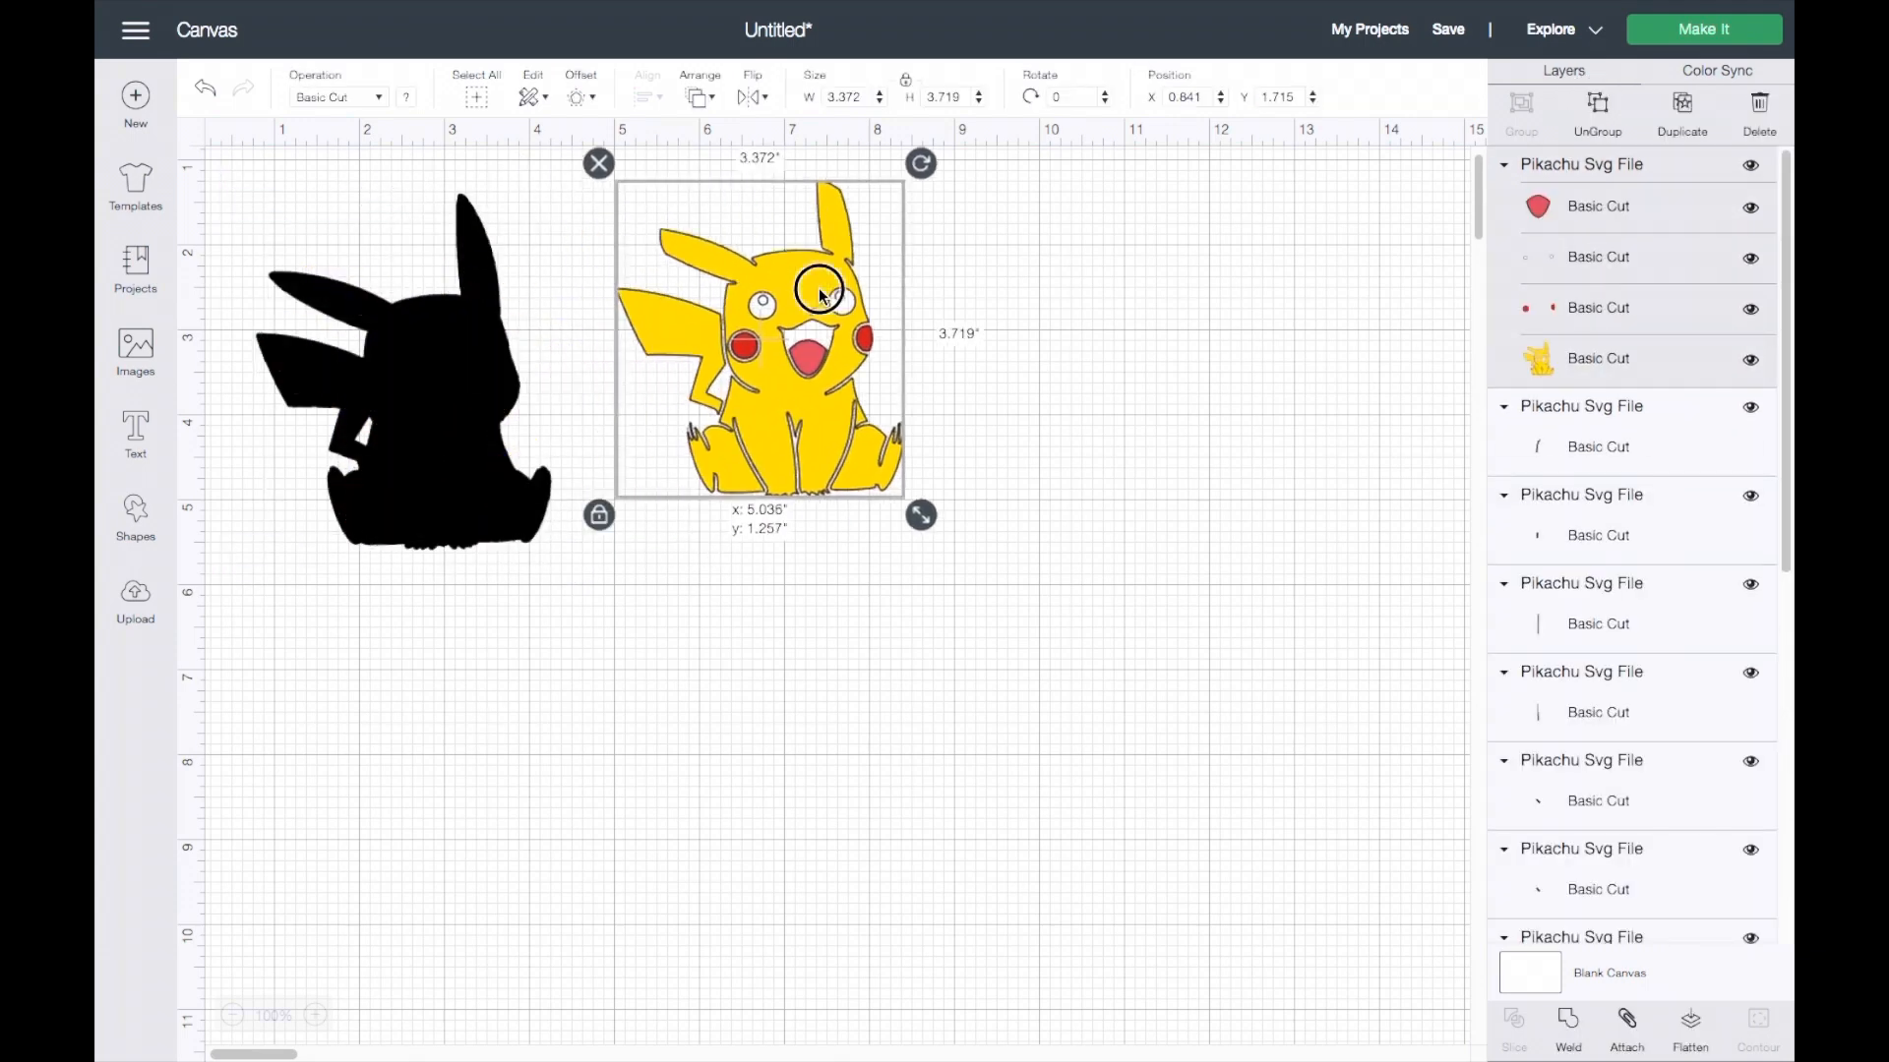
left_click_drag(759, 337, 1192, 365)
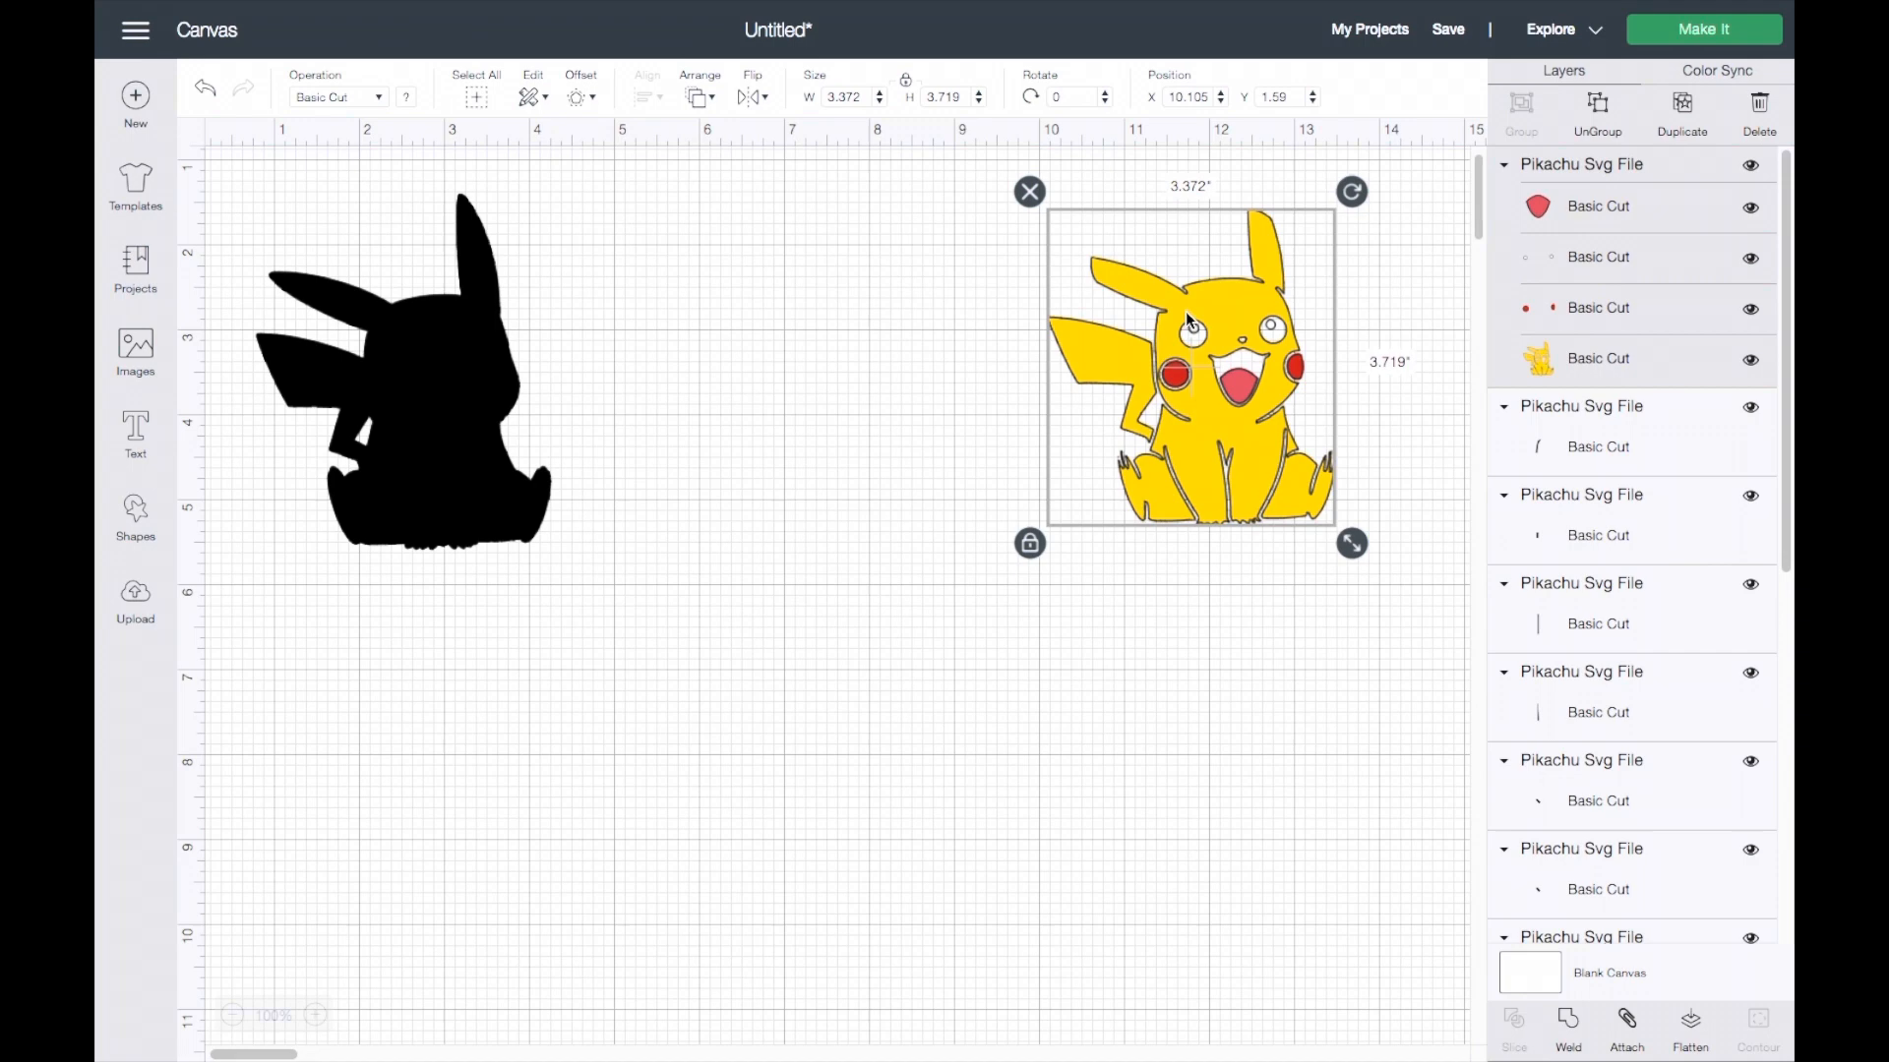
mouse_move(1111, 451)
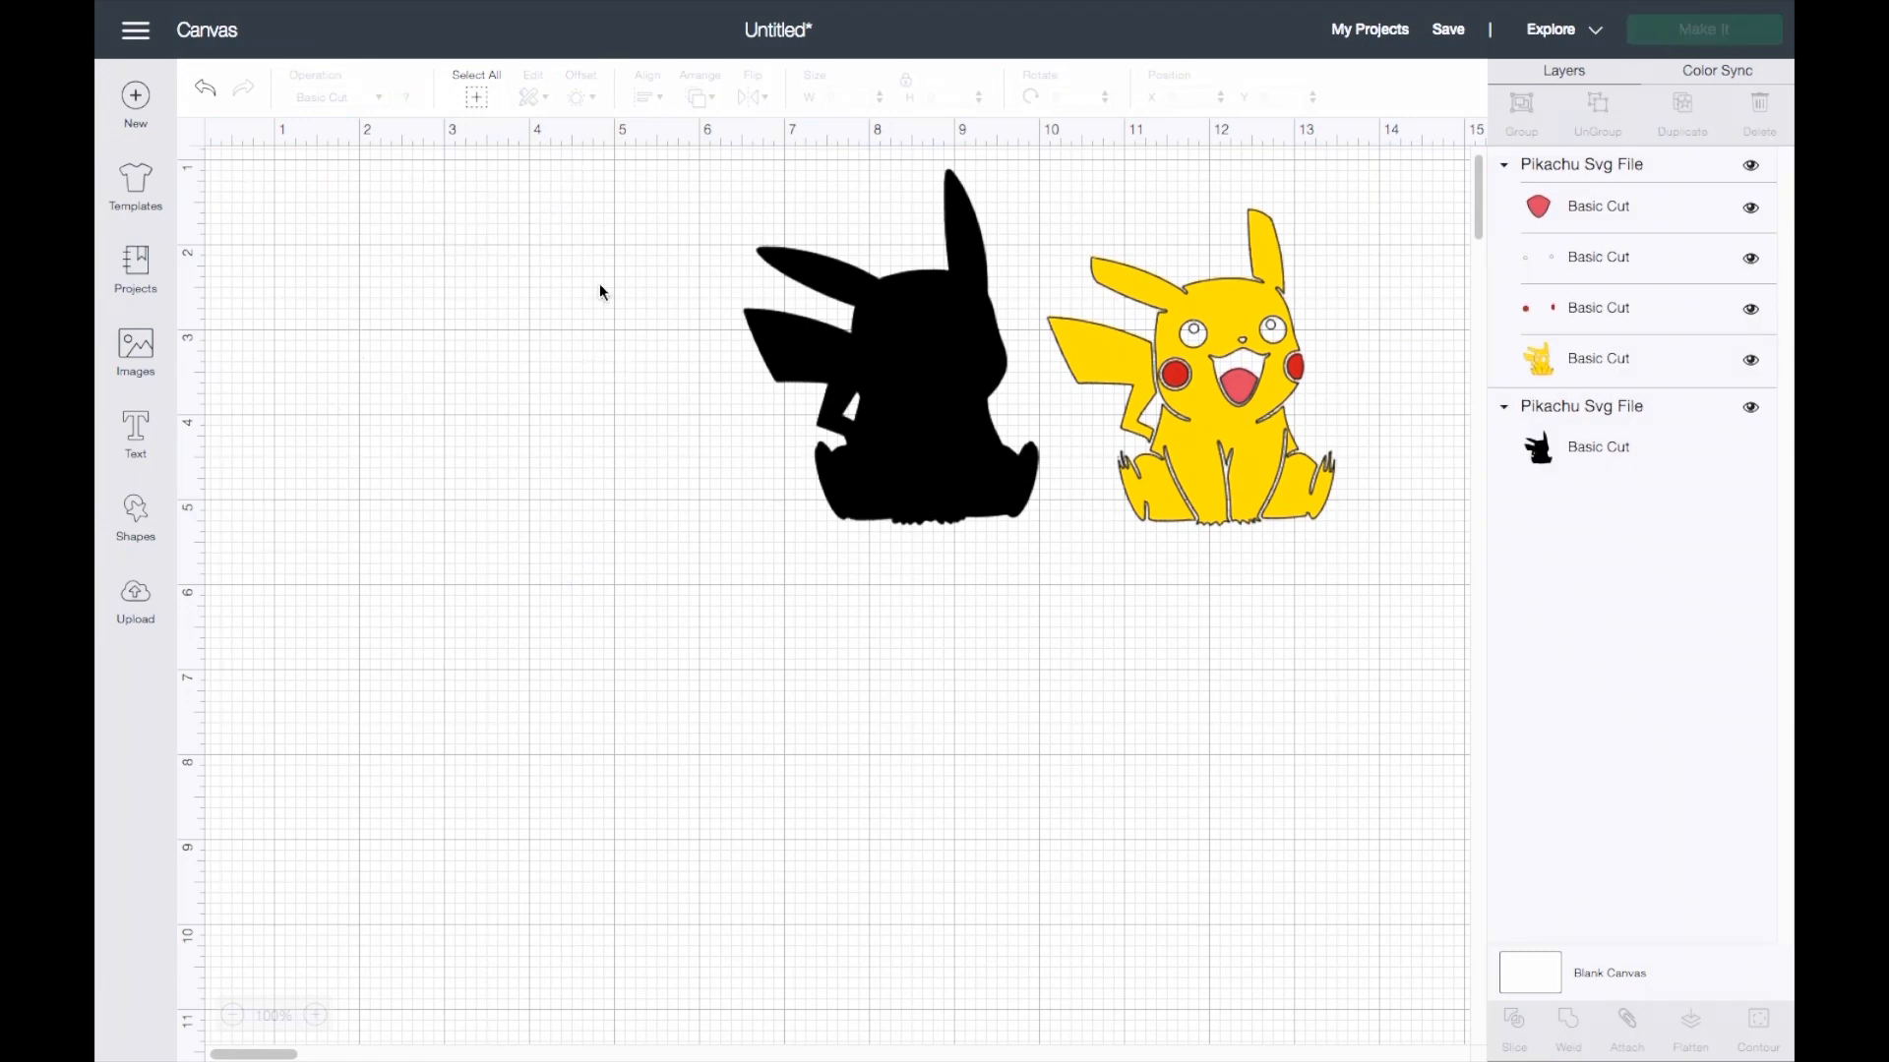
left_click(1700, 28)
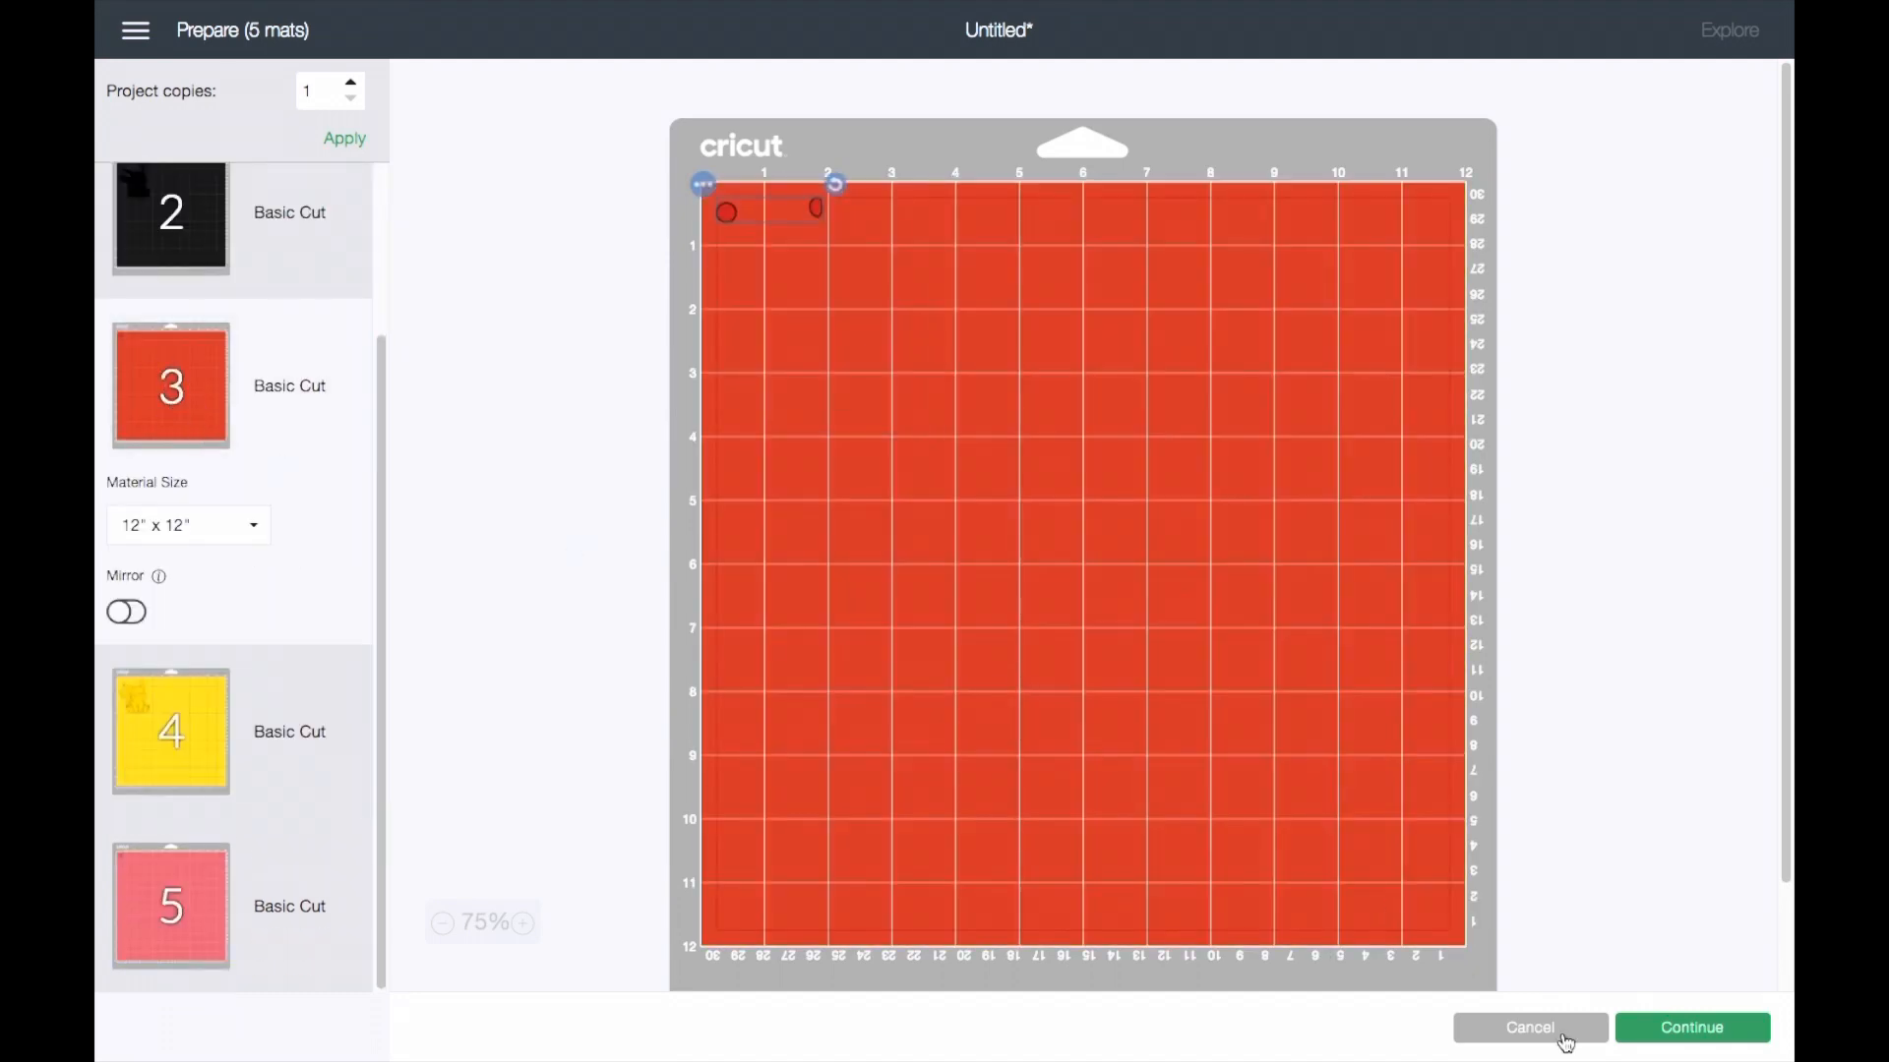
Cancel the Prepare mats screen to exit without cutting.
left_click(1529, 1027)
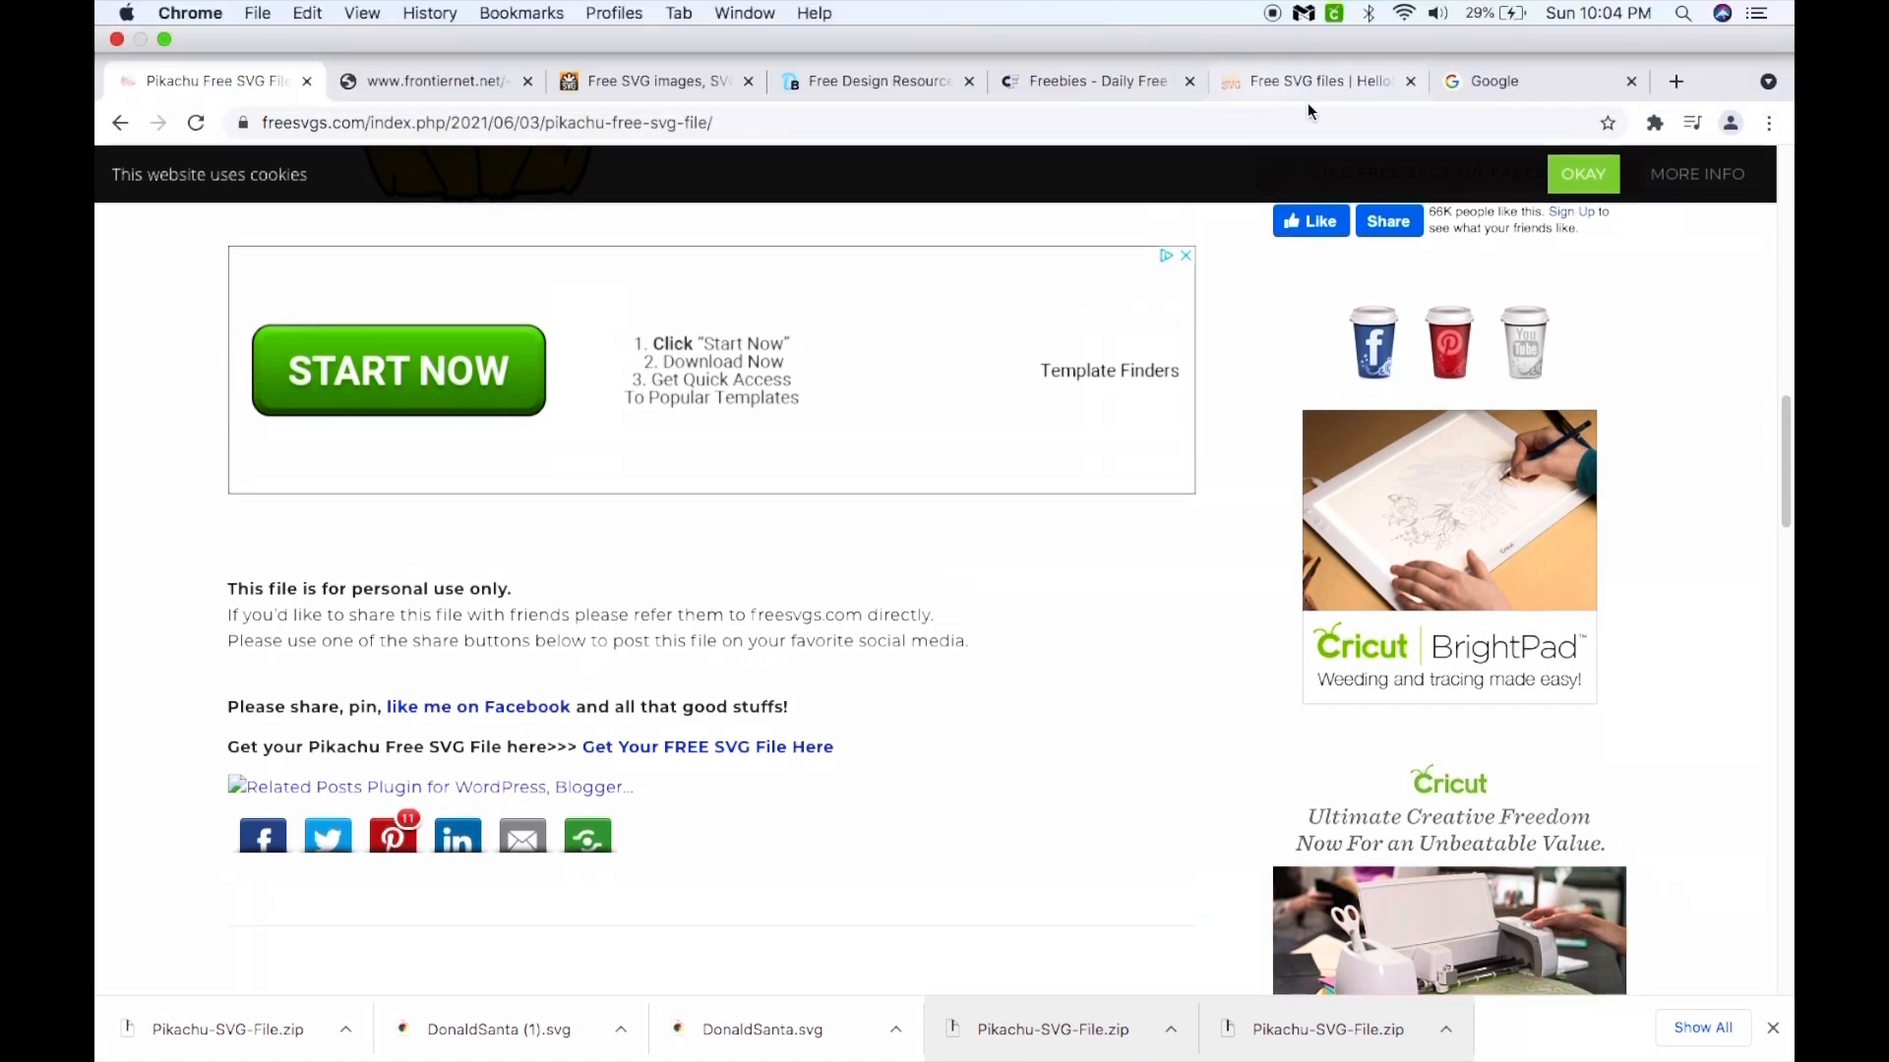
Search Google Images for 'patrick star outline' and save the PngFind line drawing.
left_click(1493, 81)
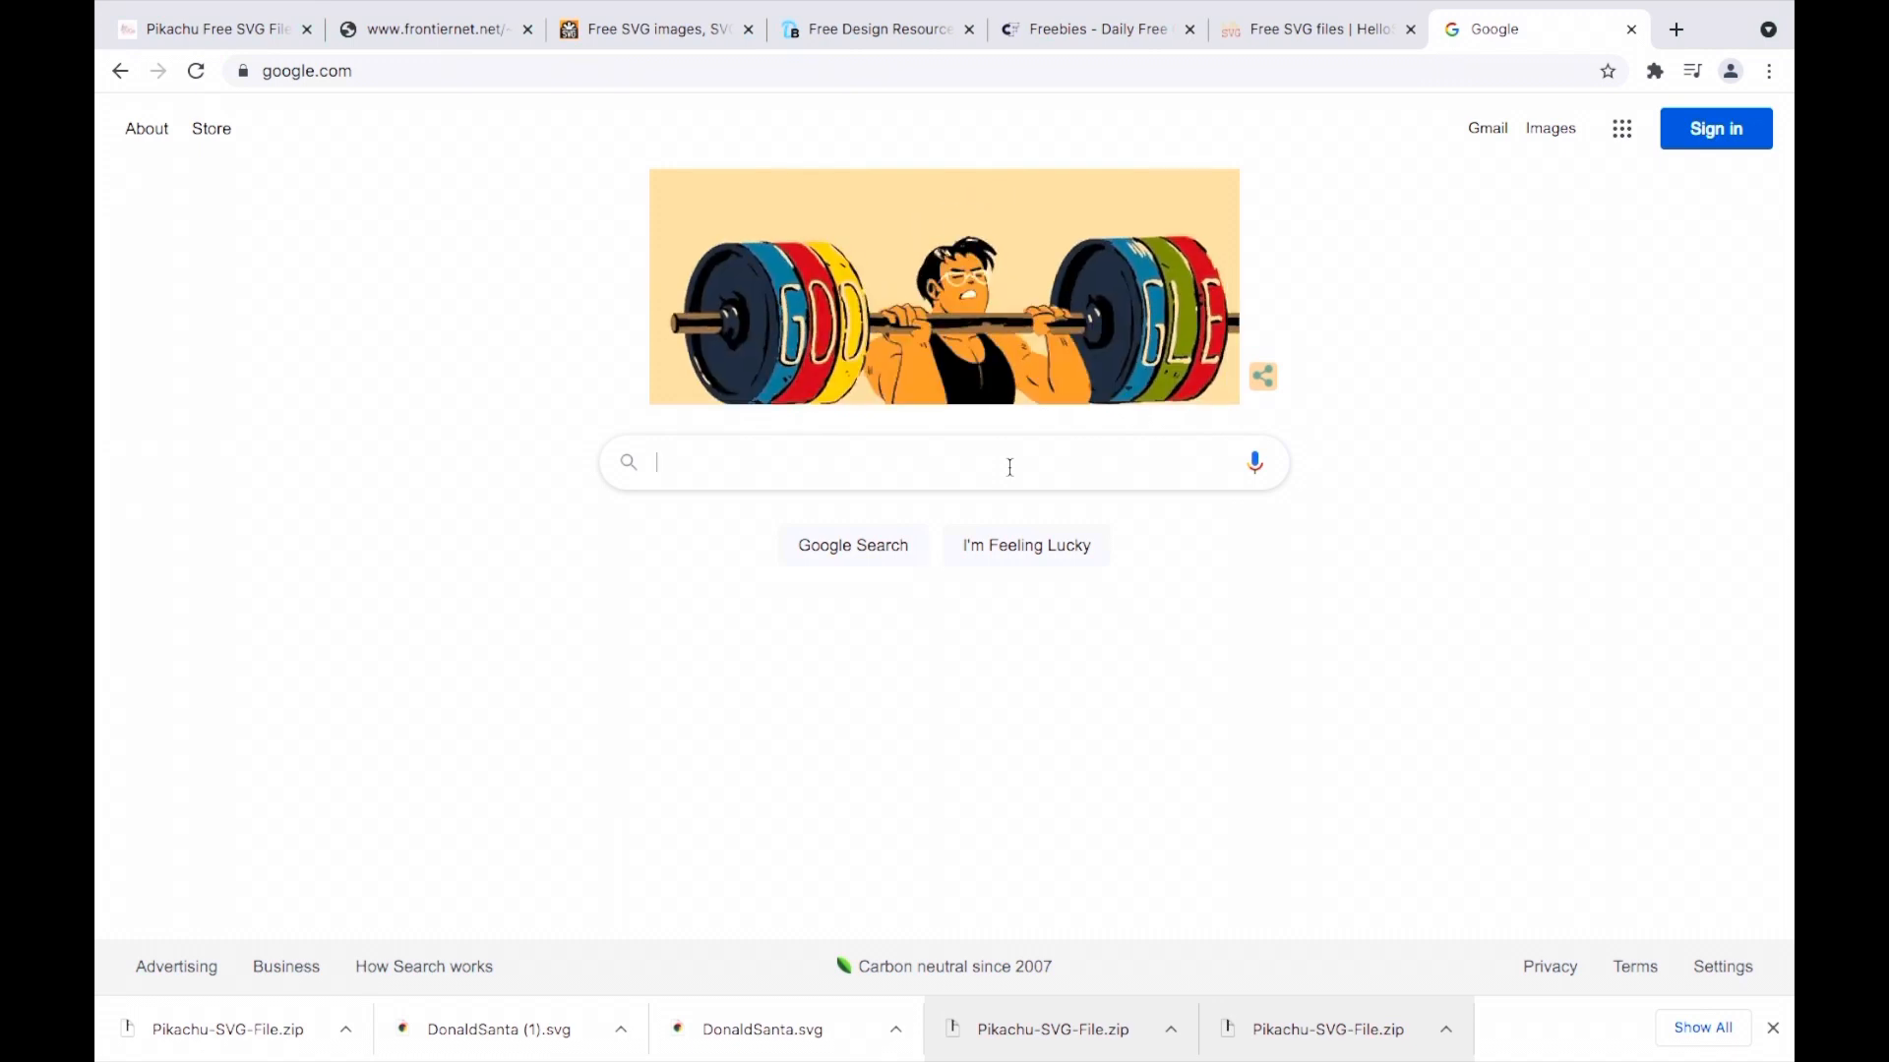
type("p")
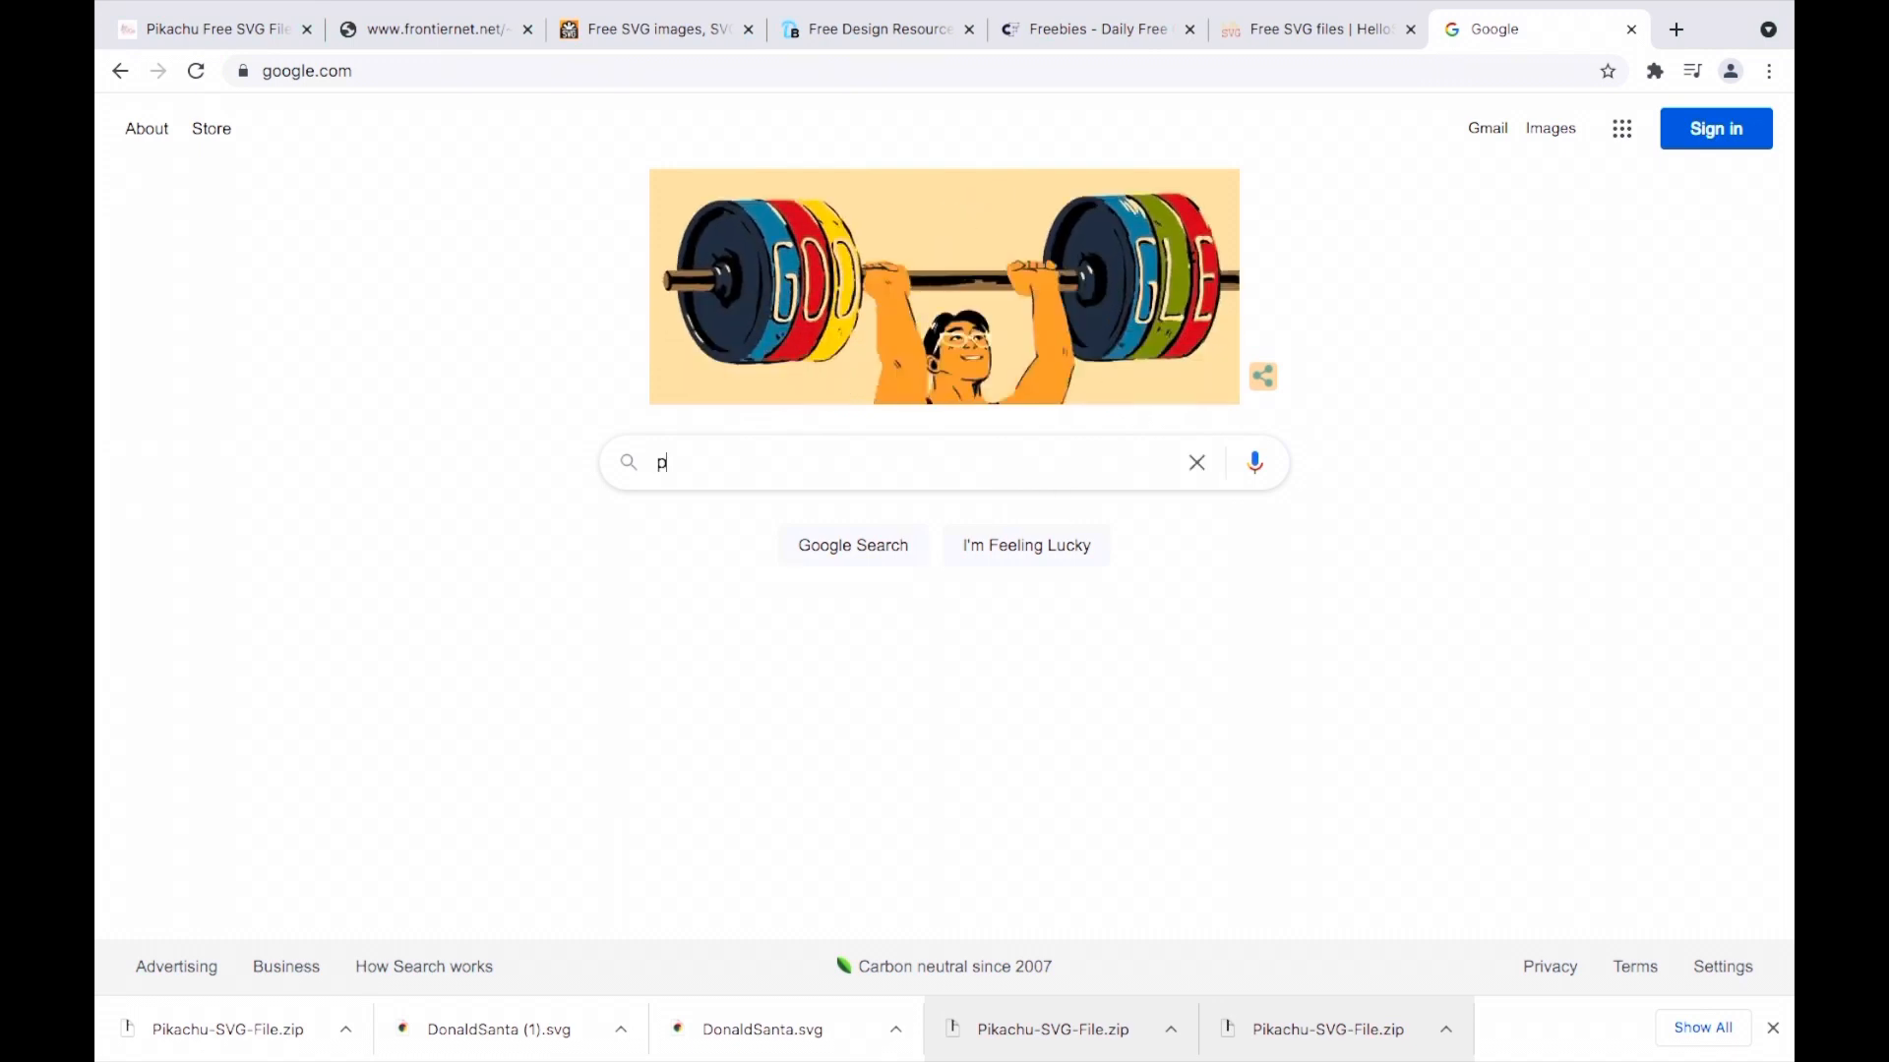
type("atrick star")
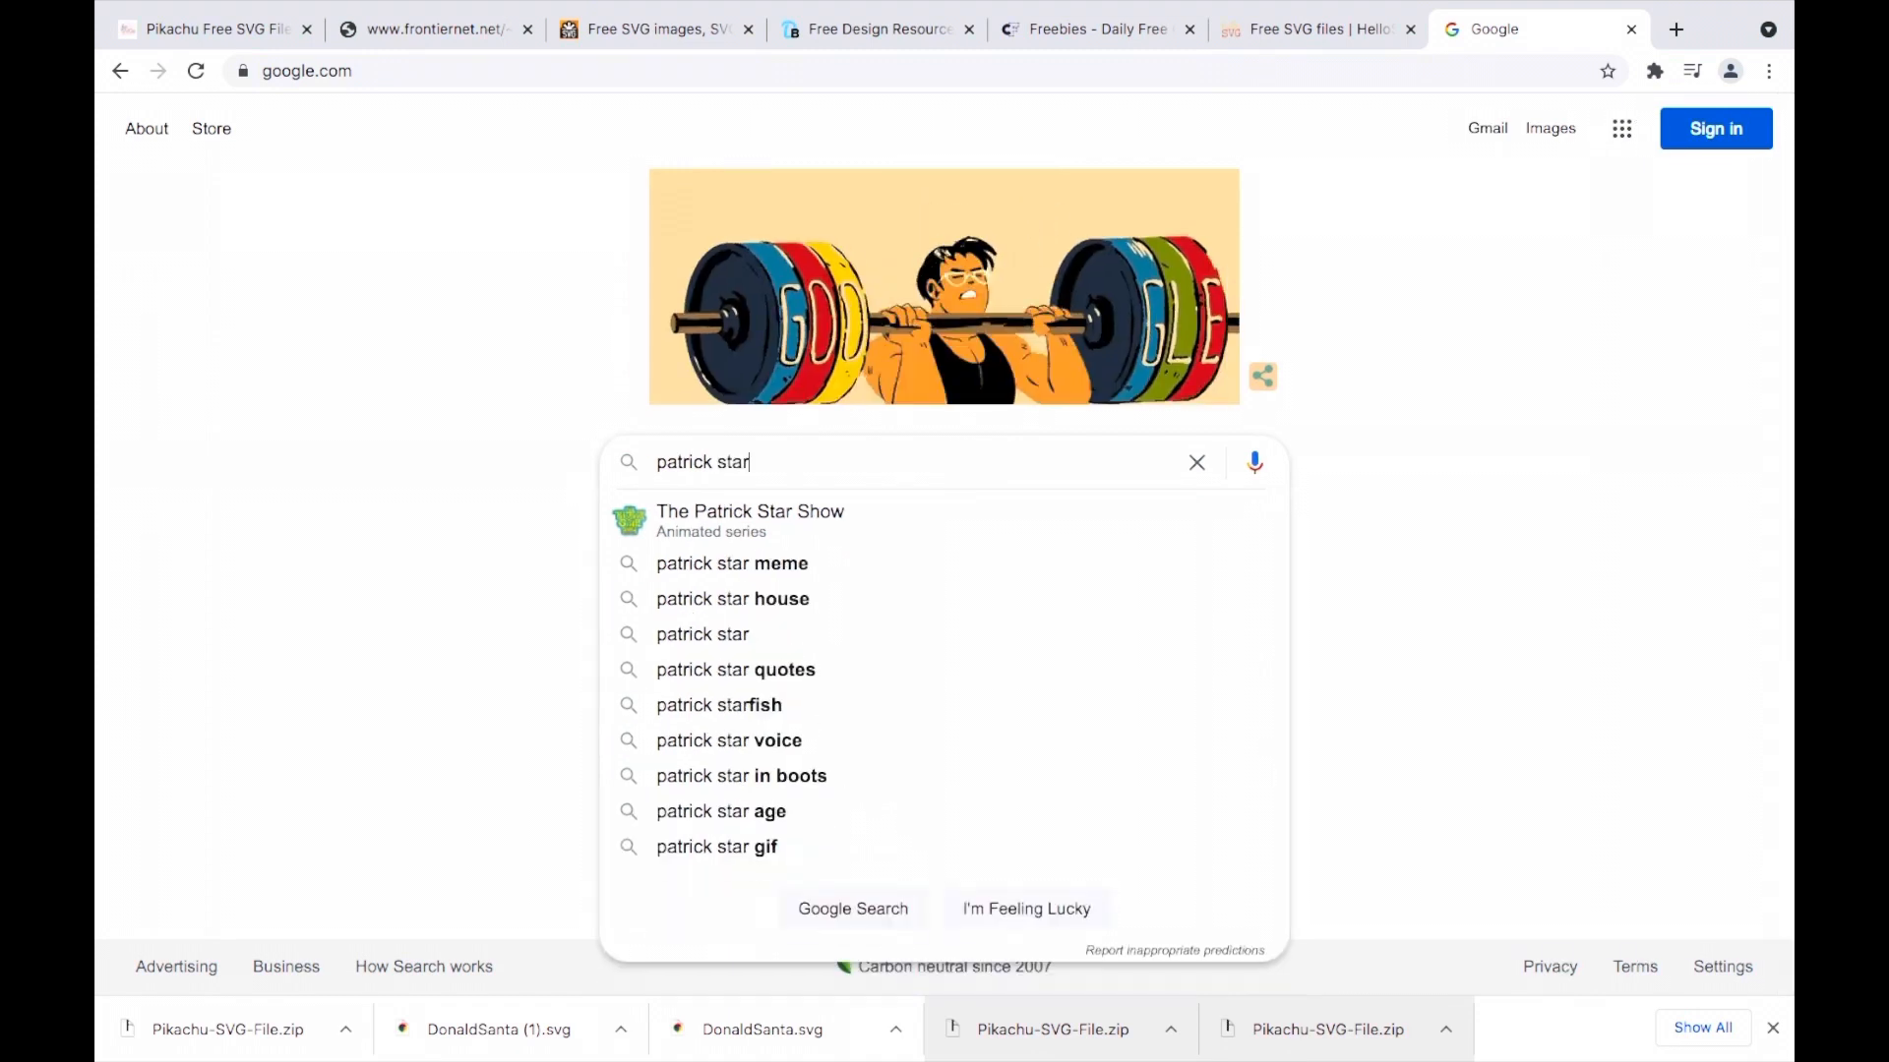
type("outline")
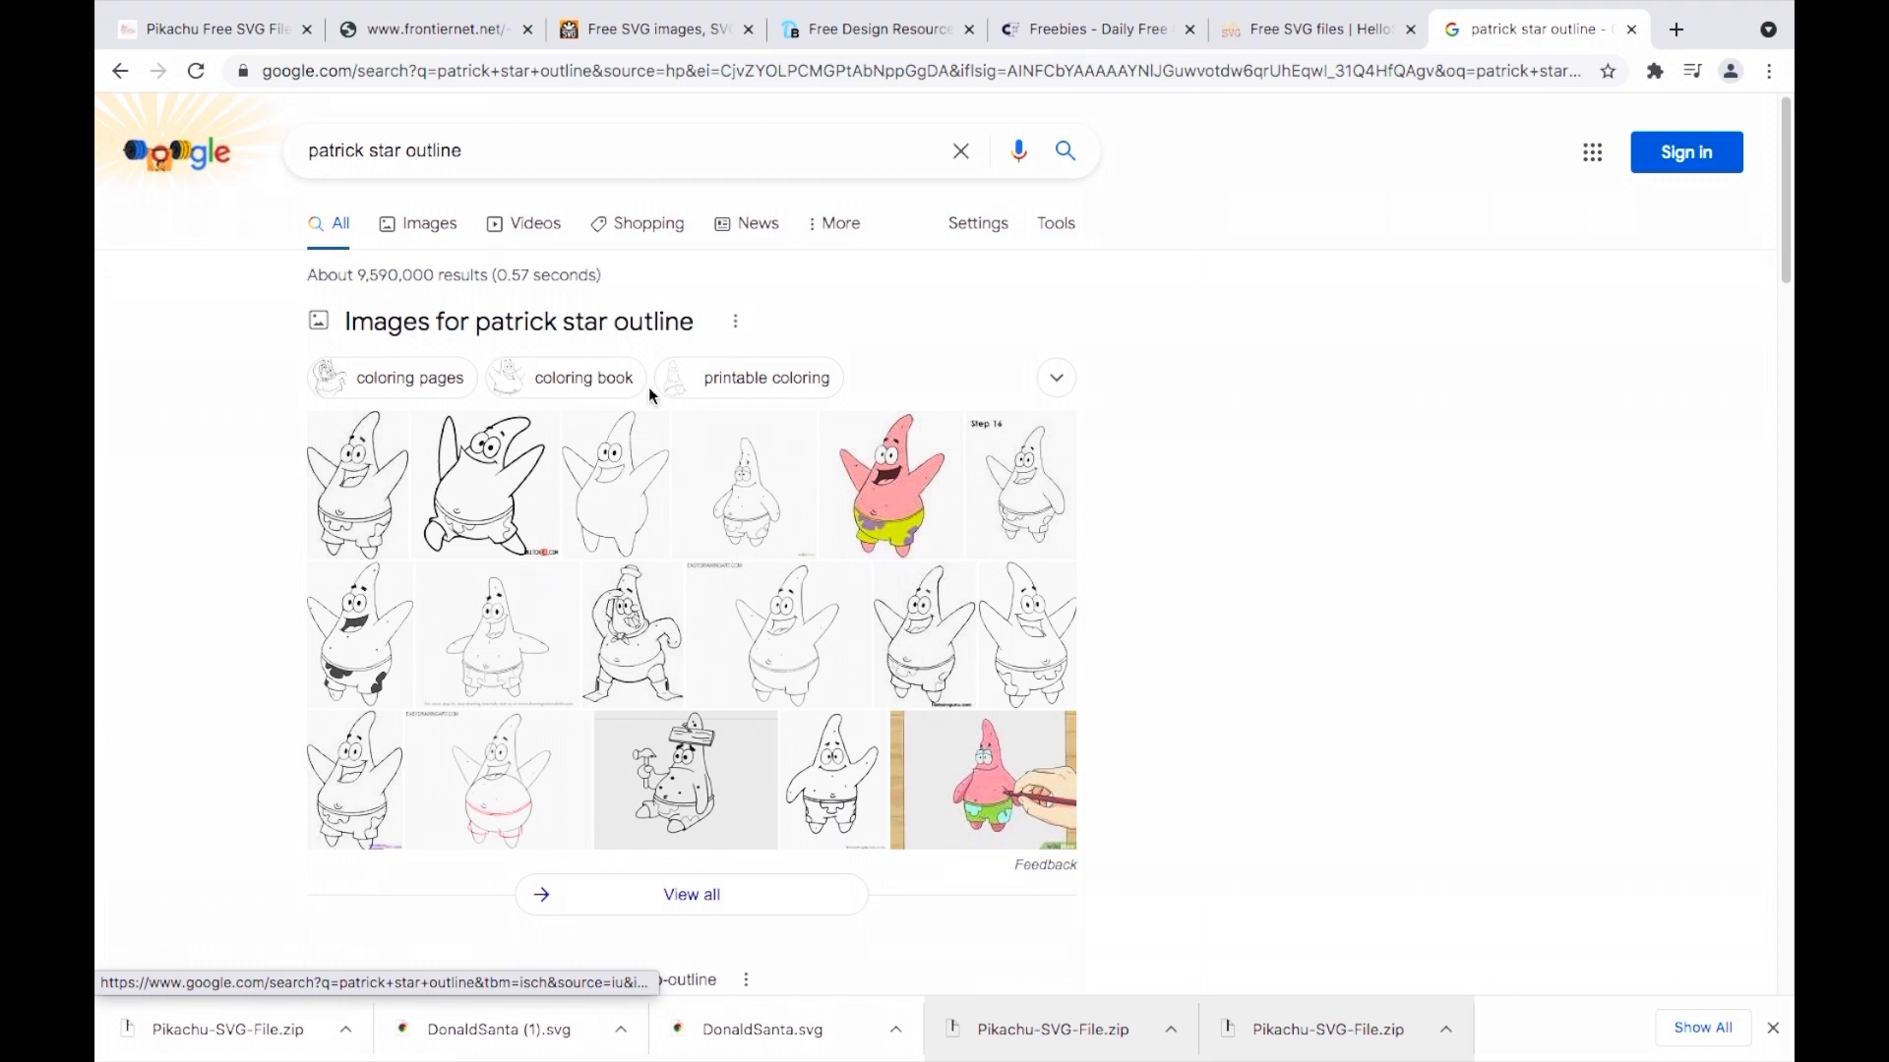
scroll("down", 3)
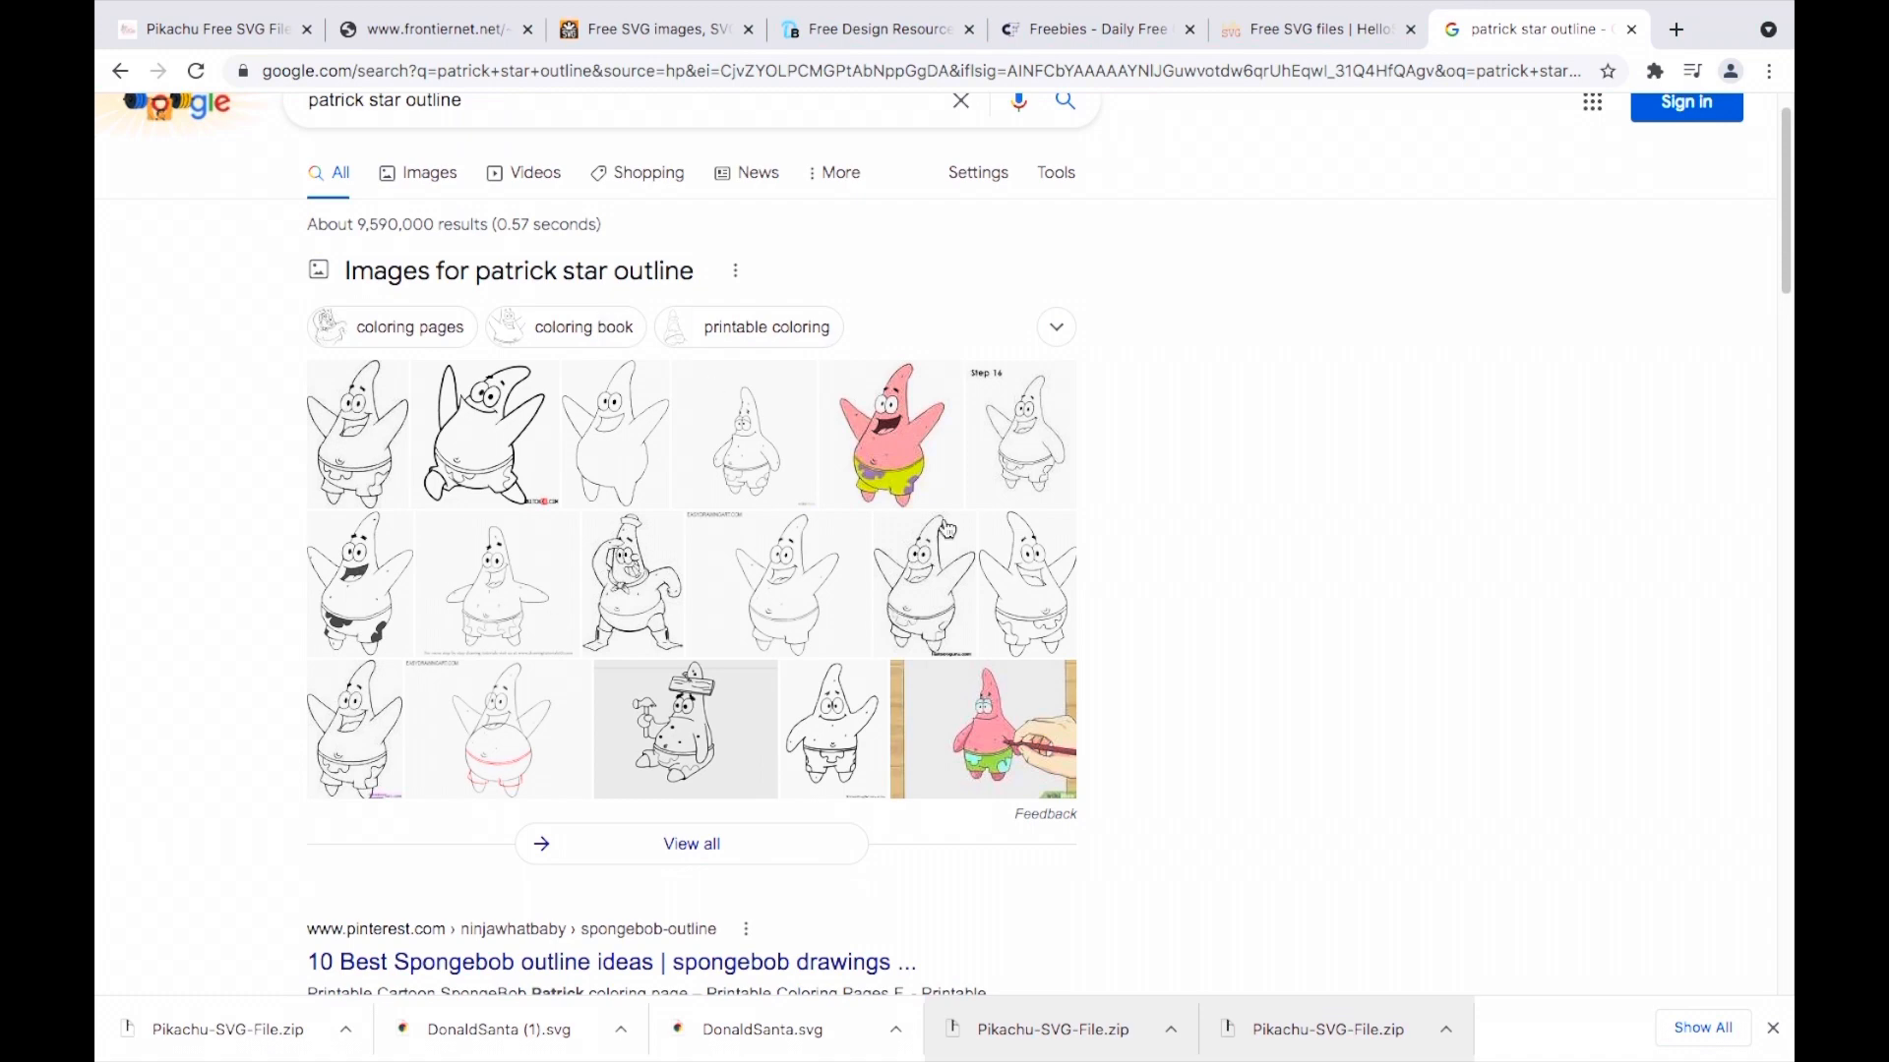
left_click(429, 172)
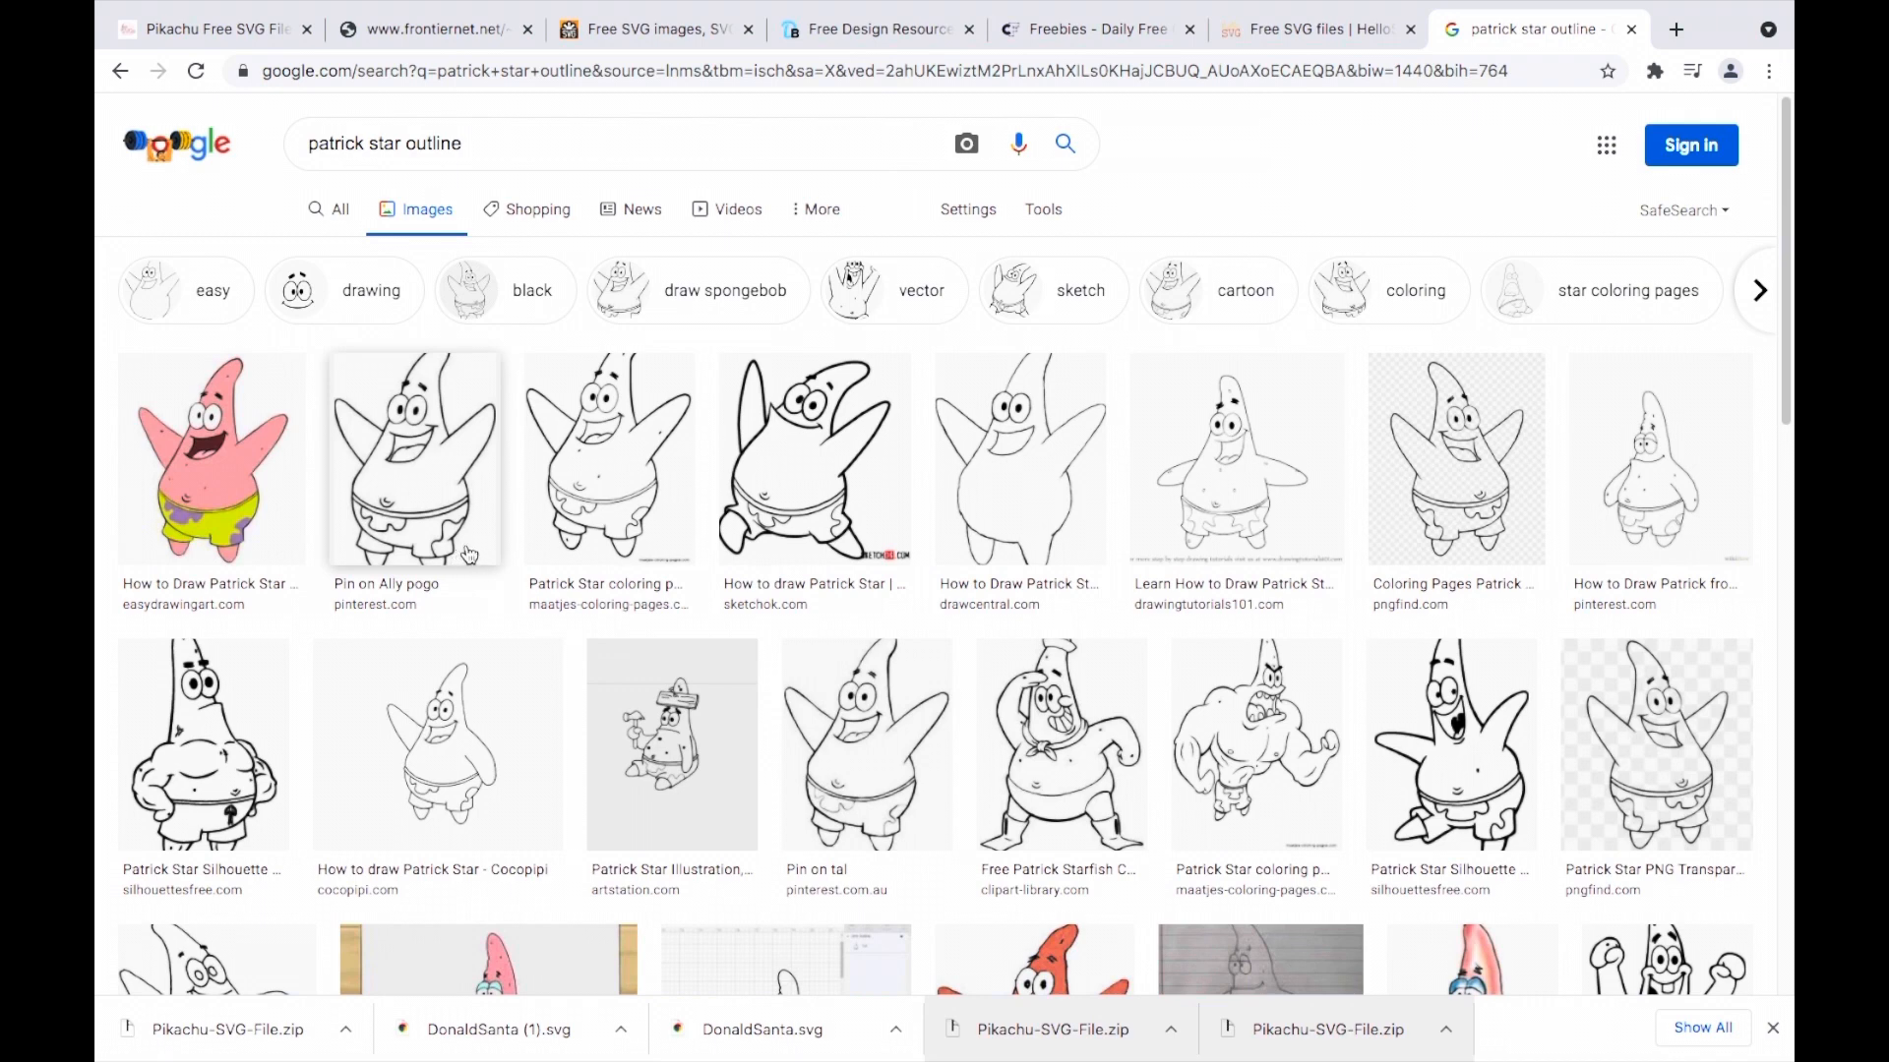
mouse_move(1235, 491)
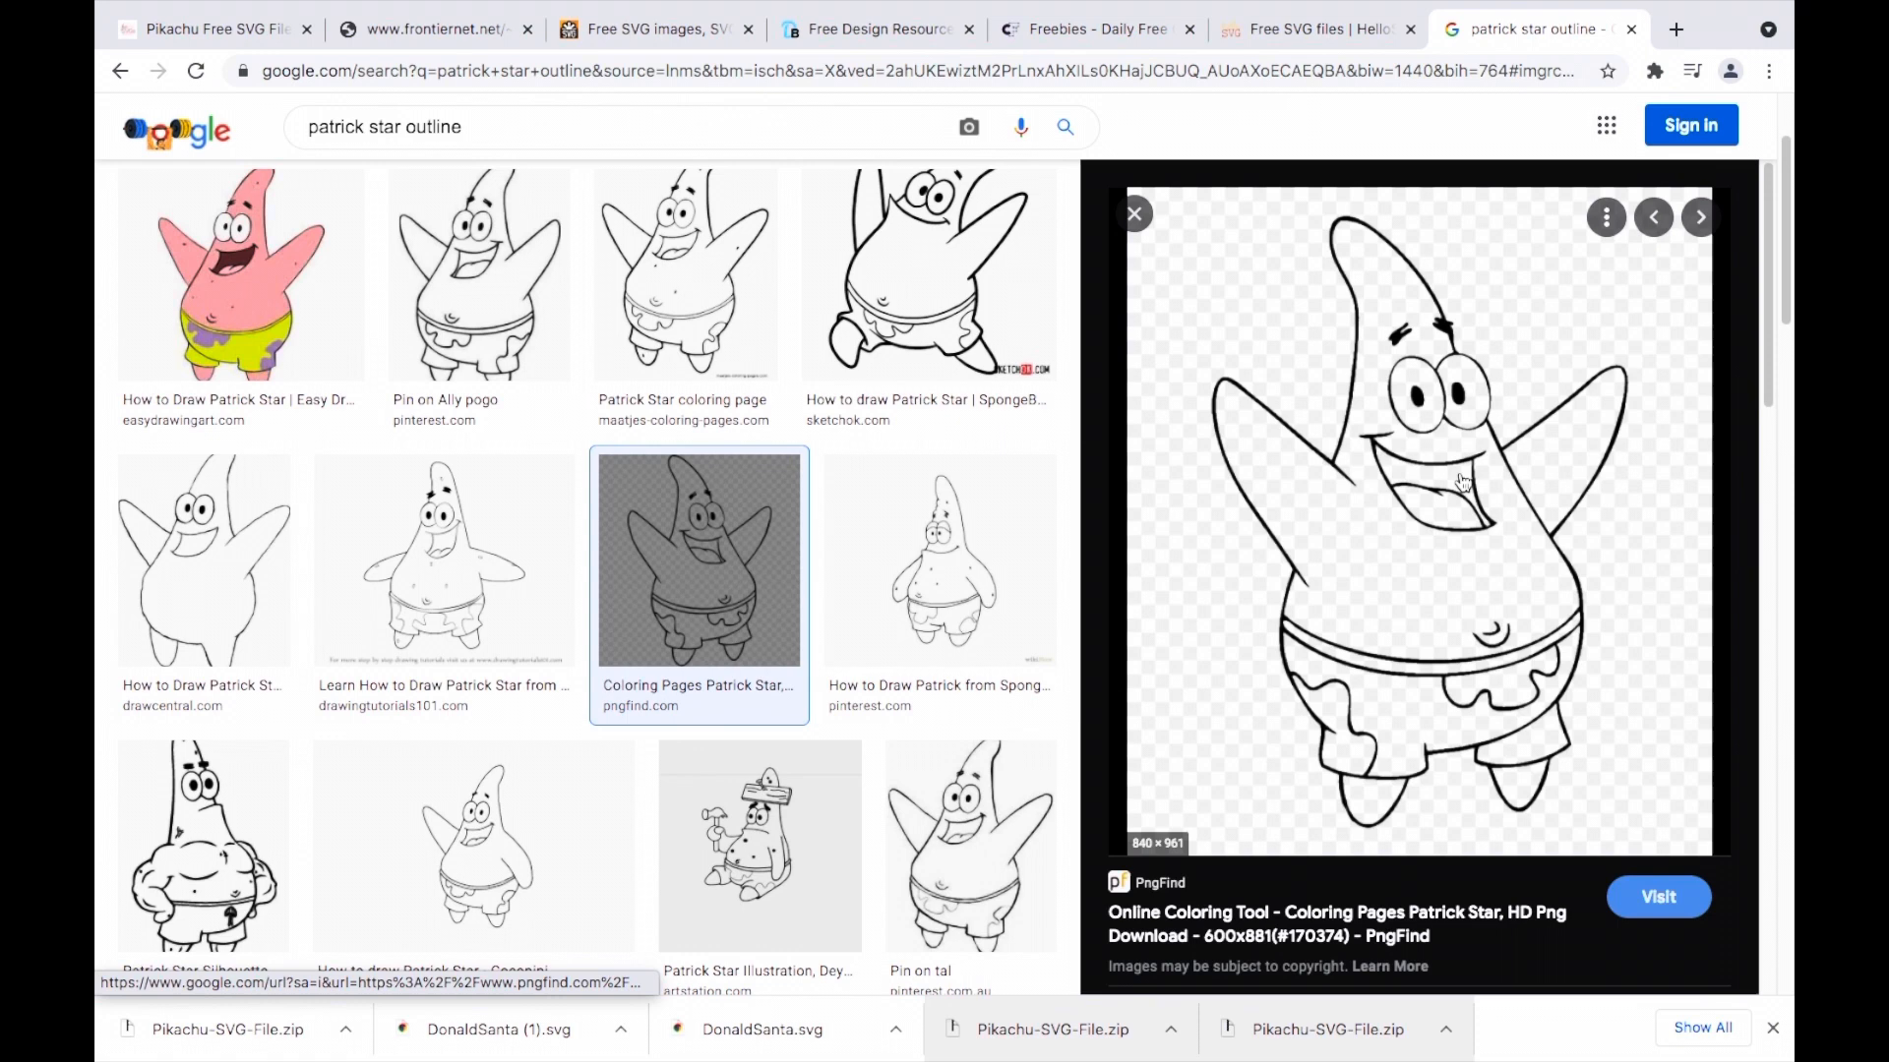
right_click(1457, 482)
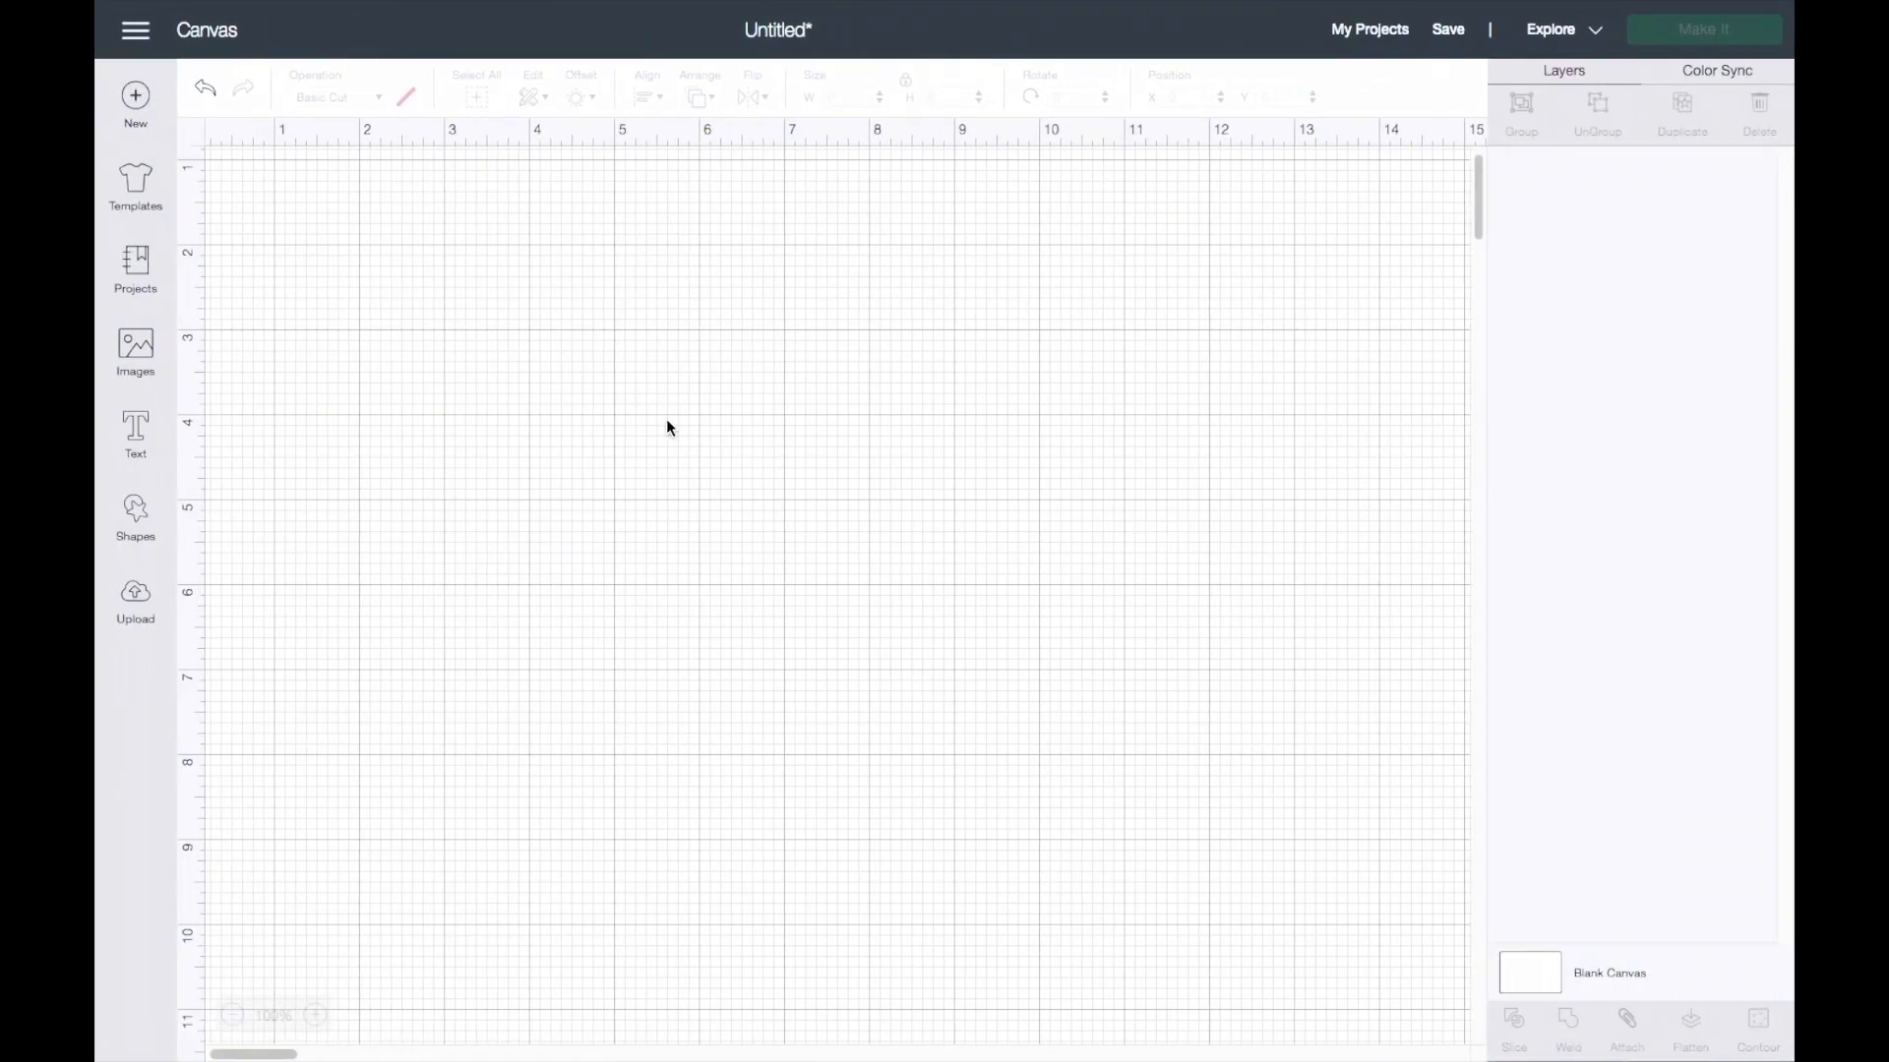
Upload the Patrick Star outline PNG as a Complex image.
left_click(133, 600)
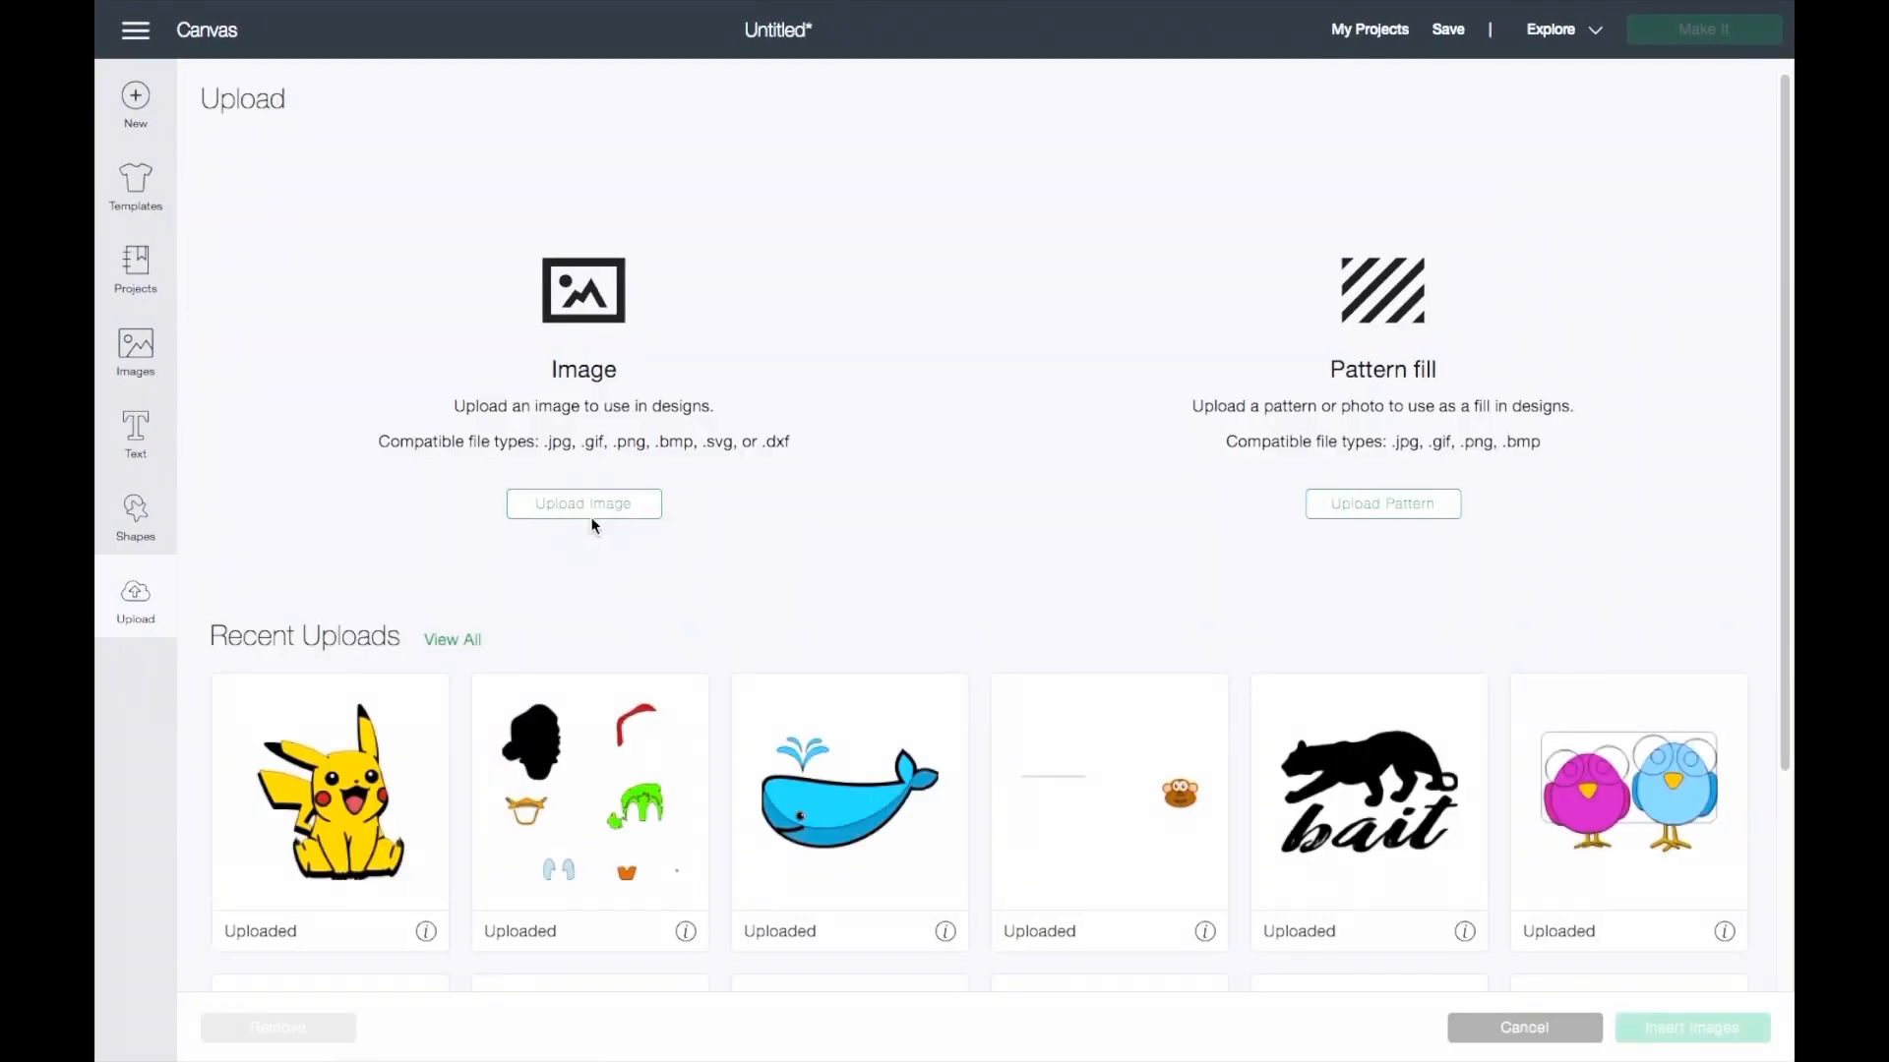
left_click(583, 504)
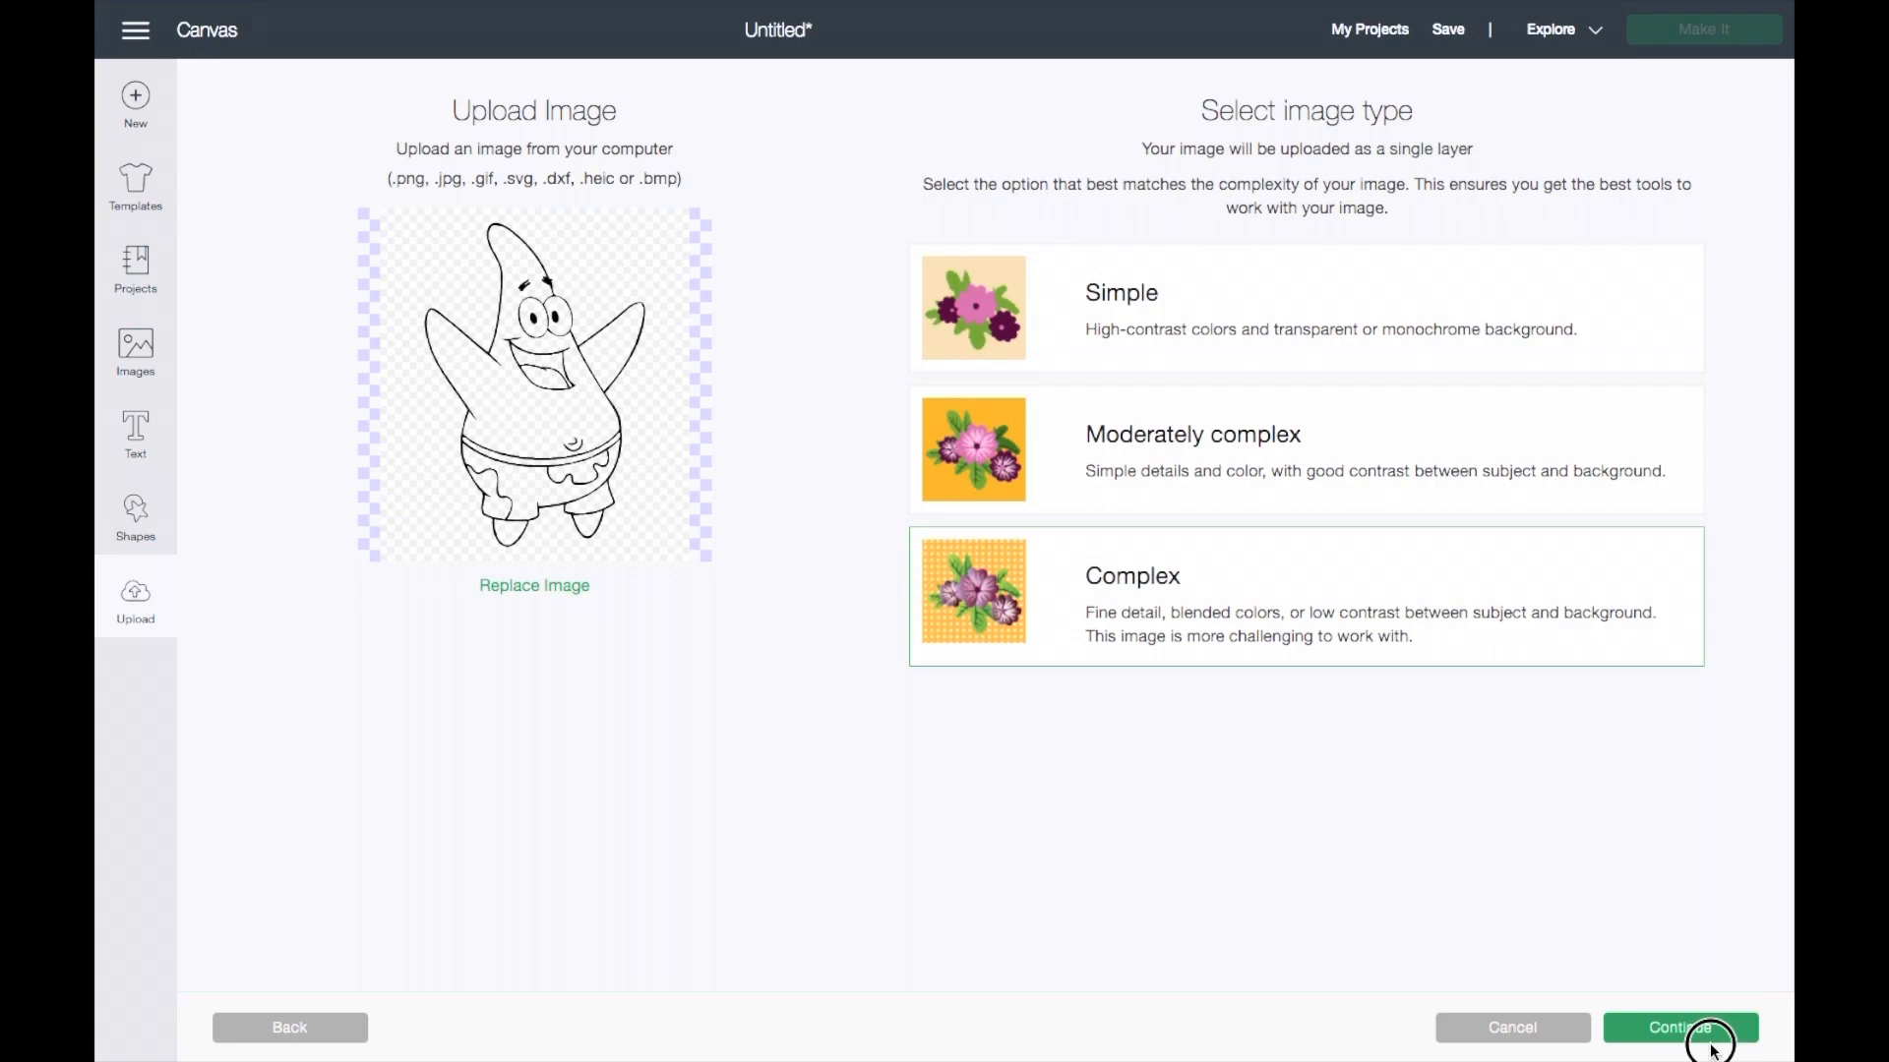
left_click(1678, 1027)
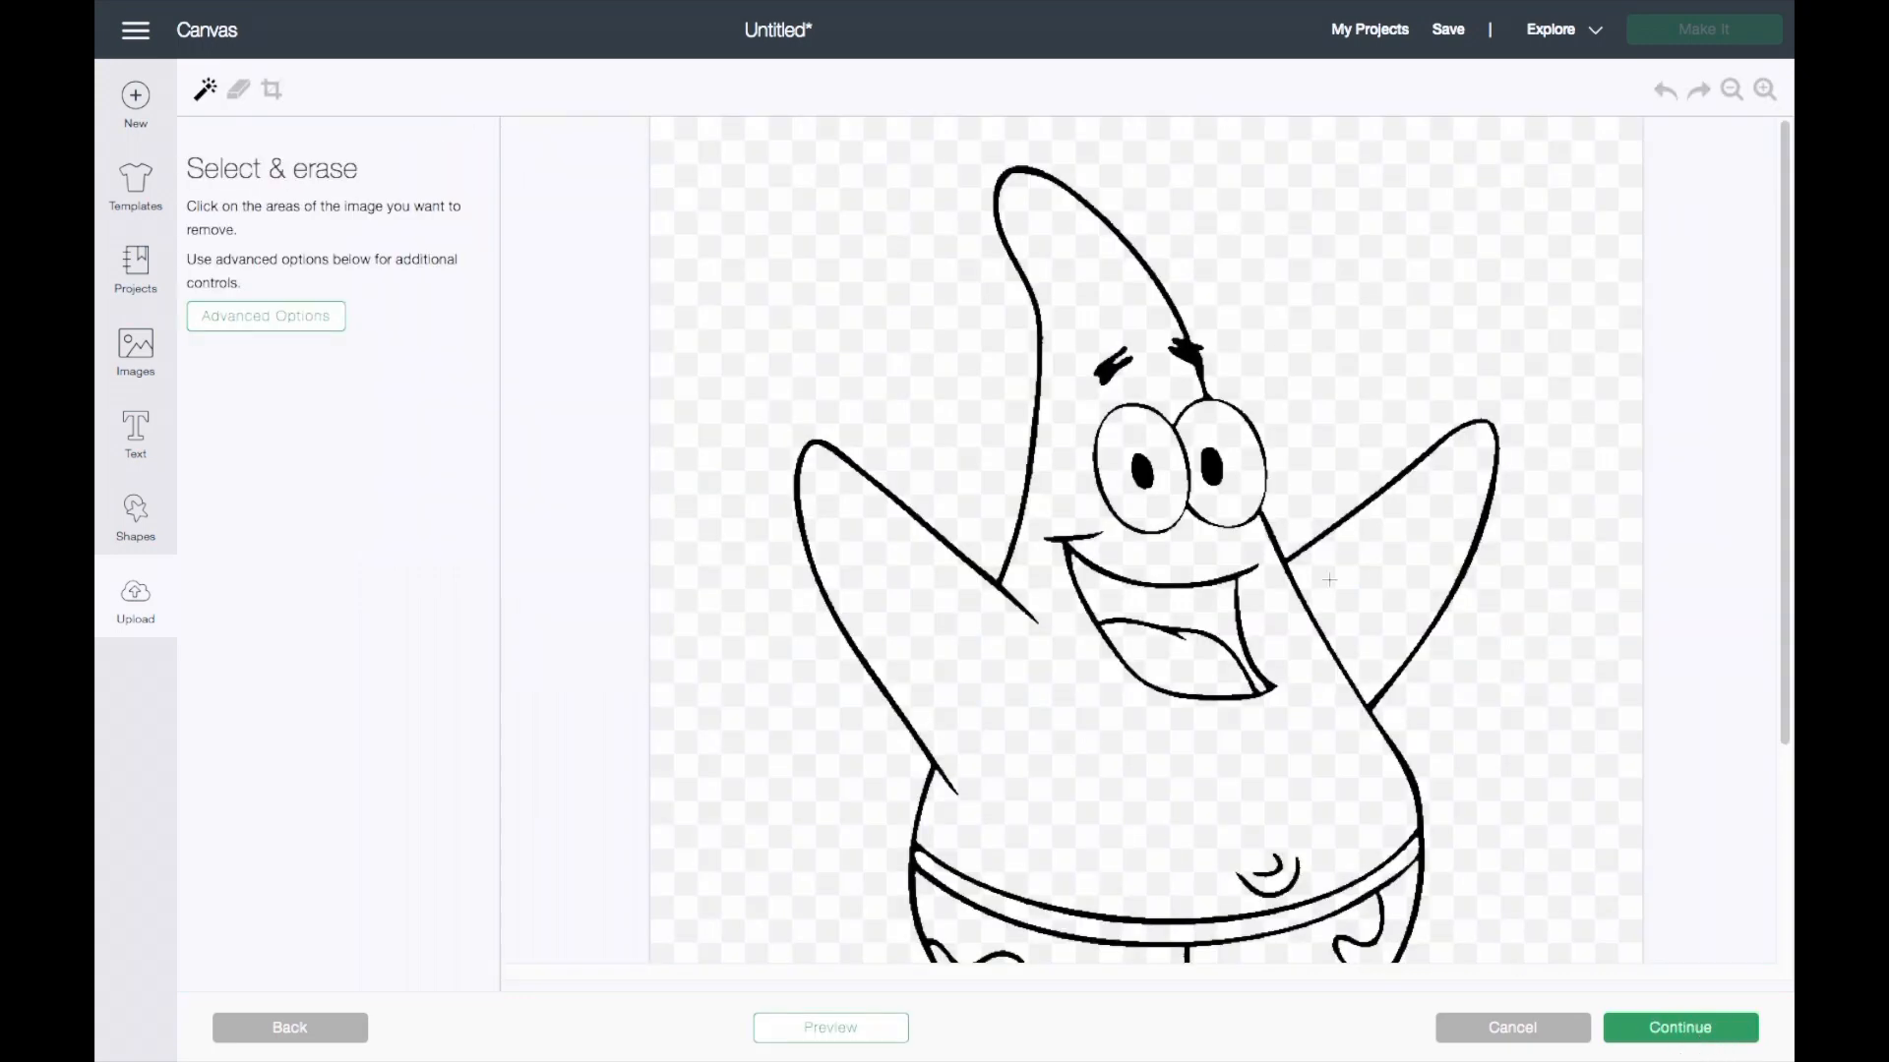
mouse_move(1731, 90)
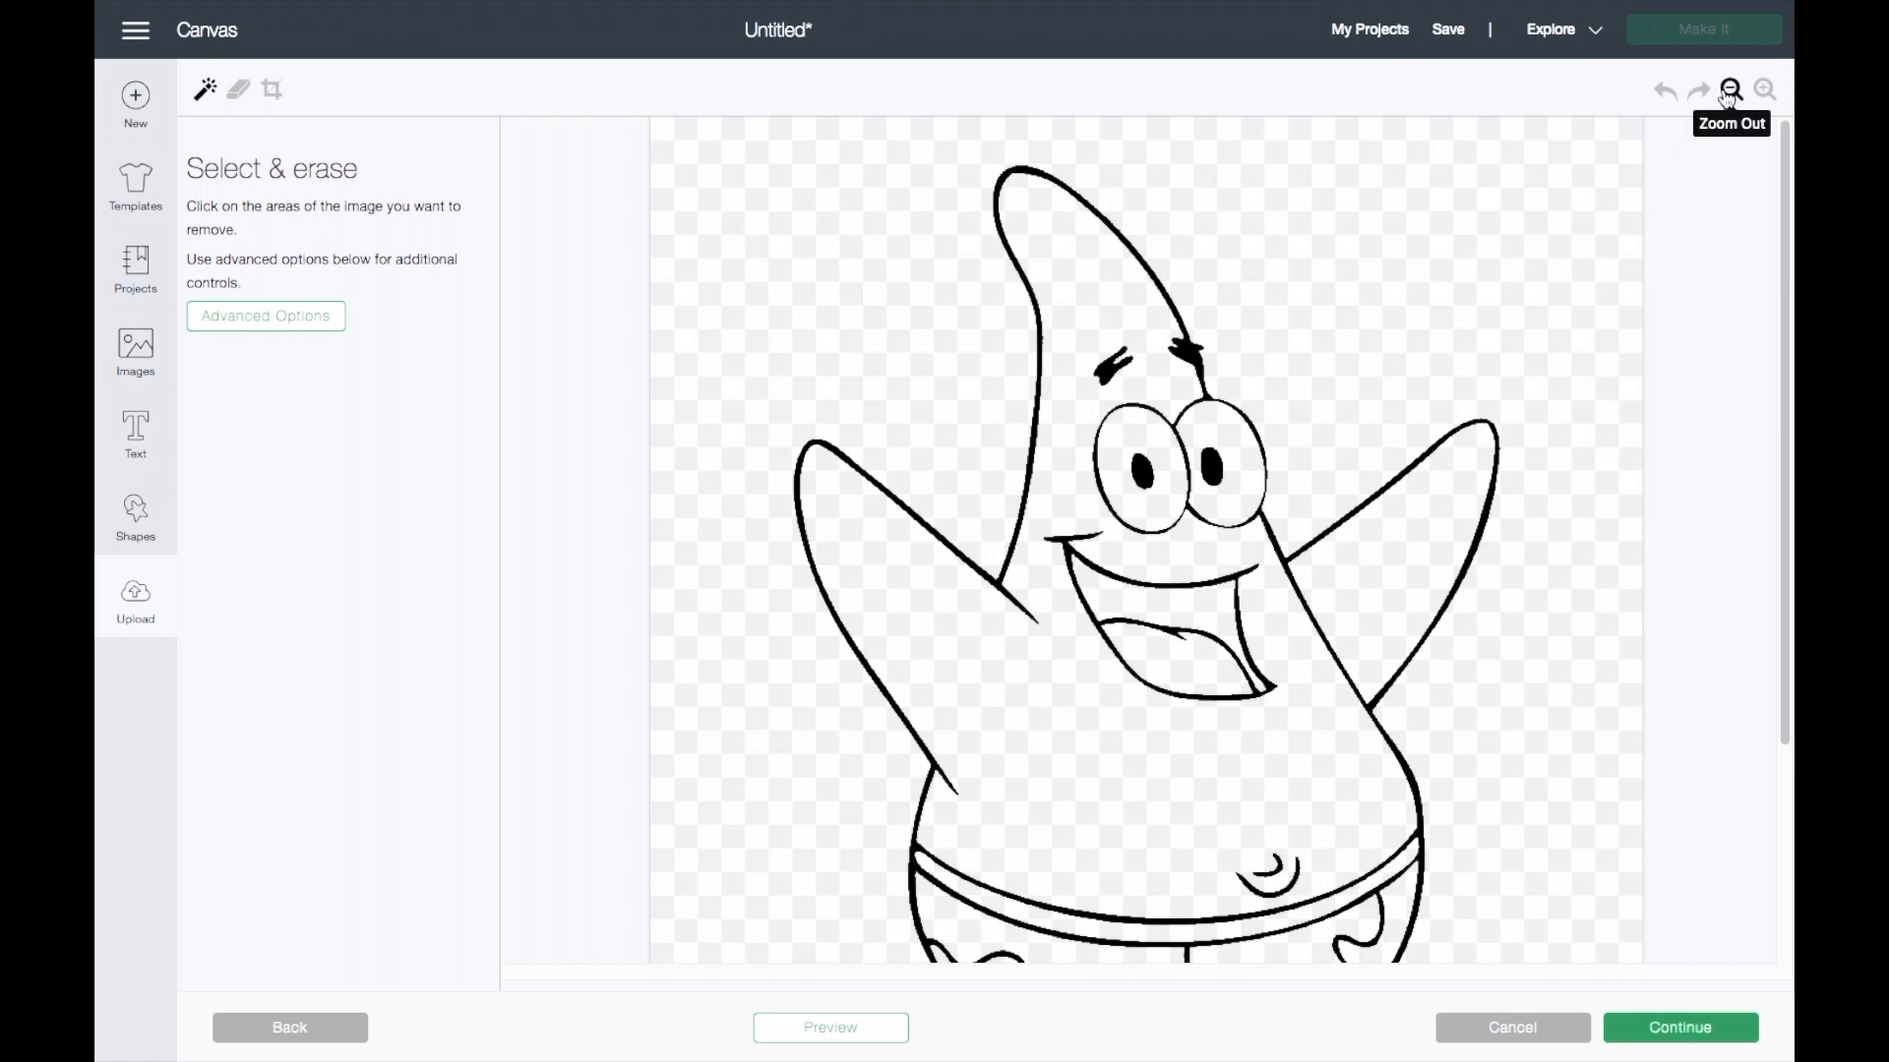
Zoom out, set the erase tolerance to 100, and hide the erase preview.
left_click(1729, 90)
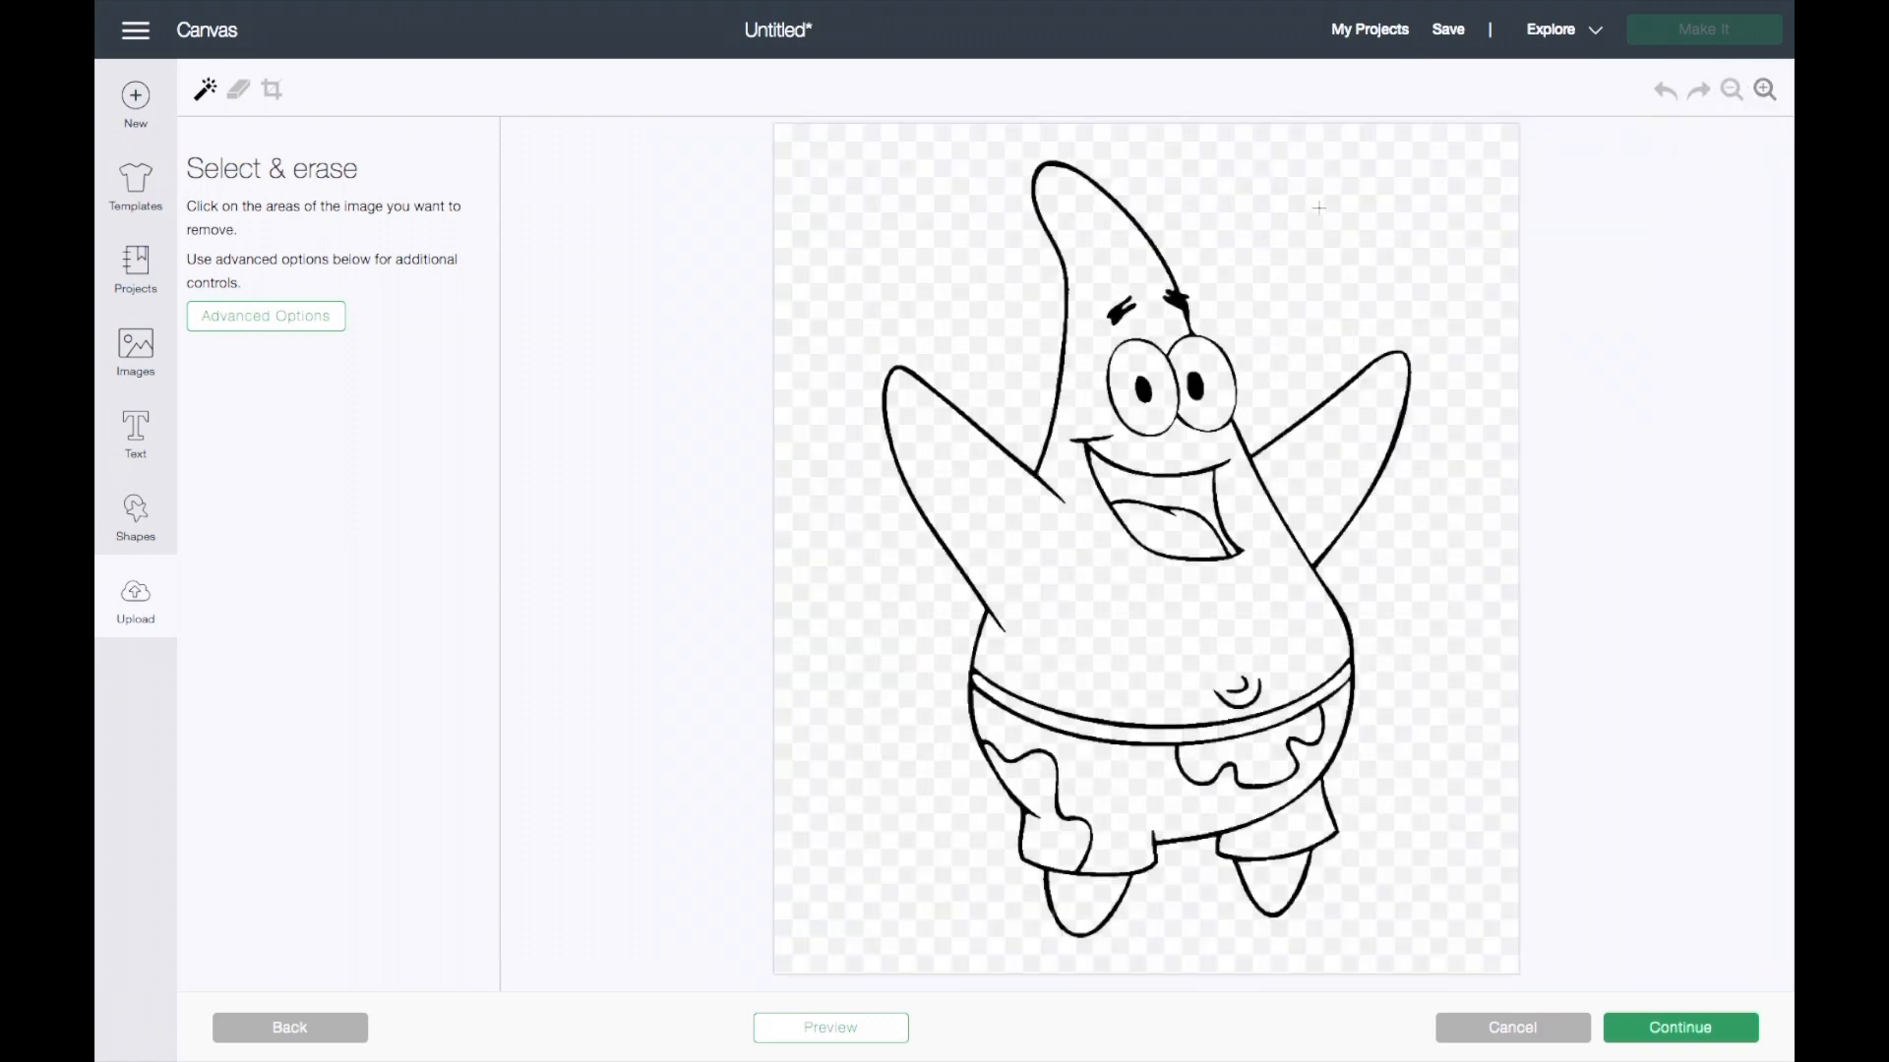
left_click(264, 315)
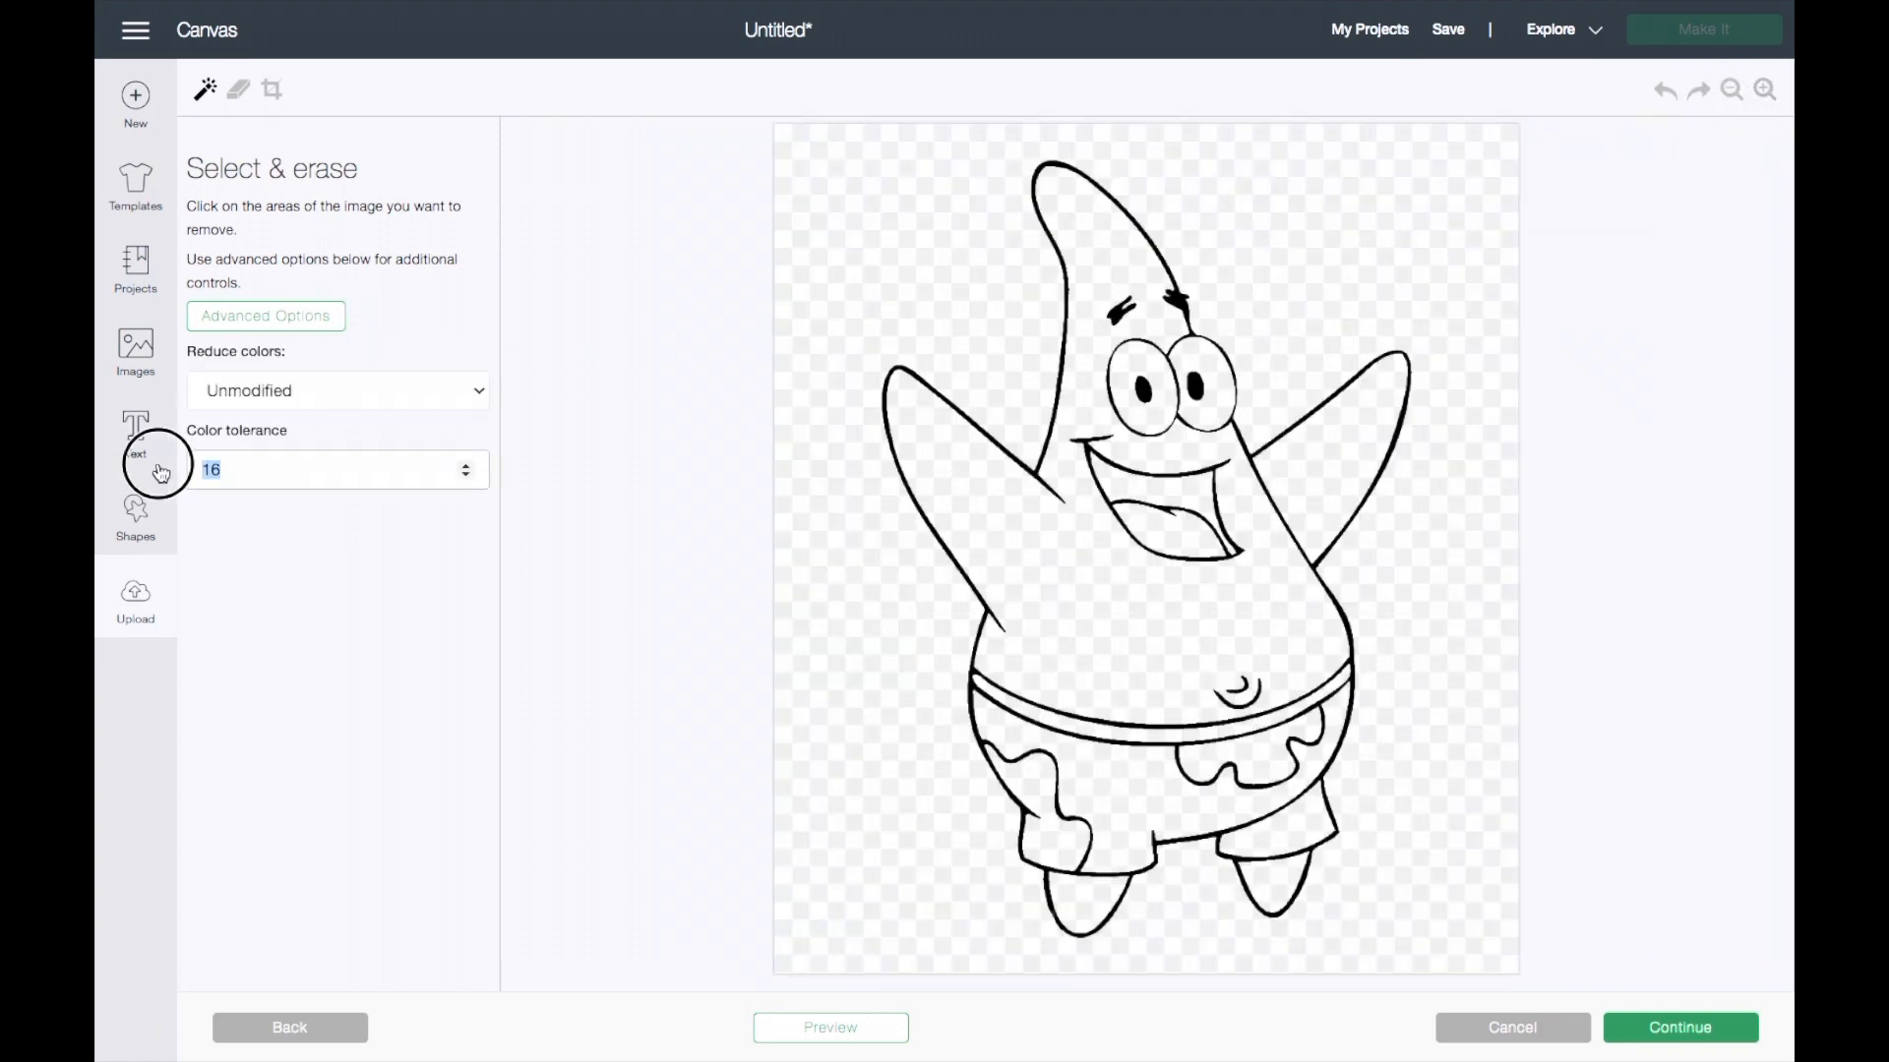
type("100")
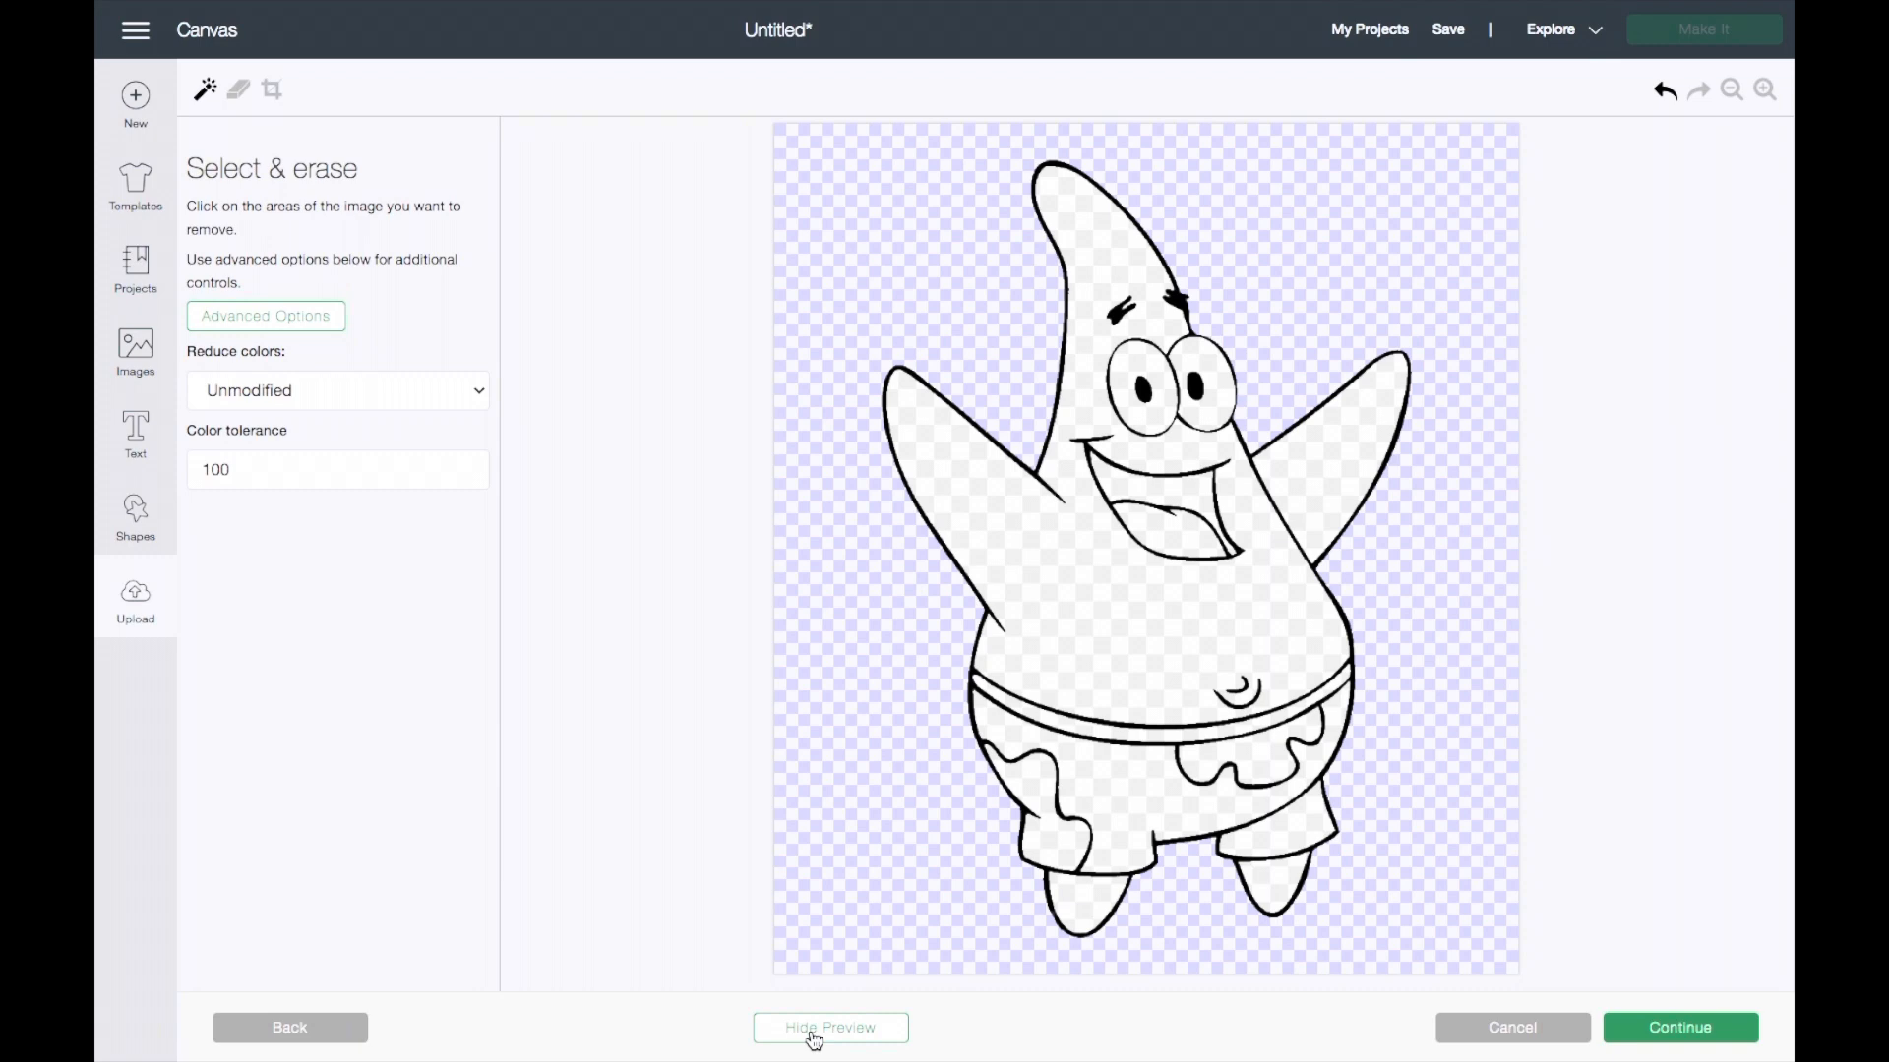
left_click(828, 1027)
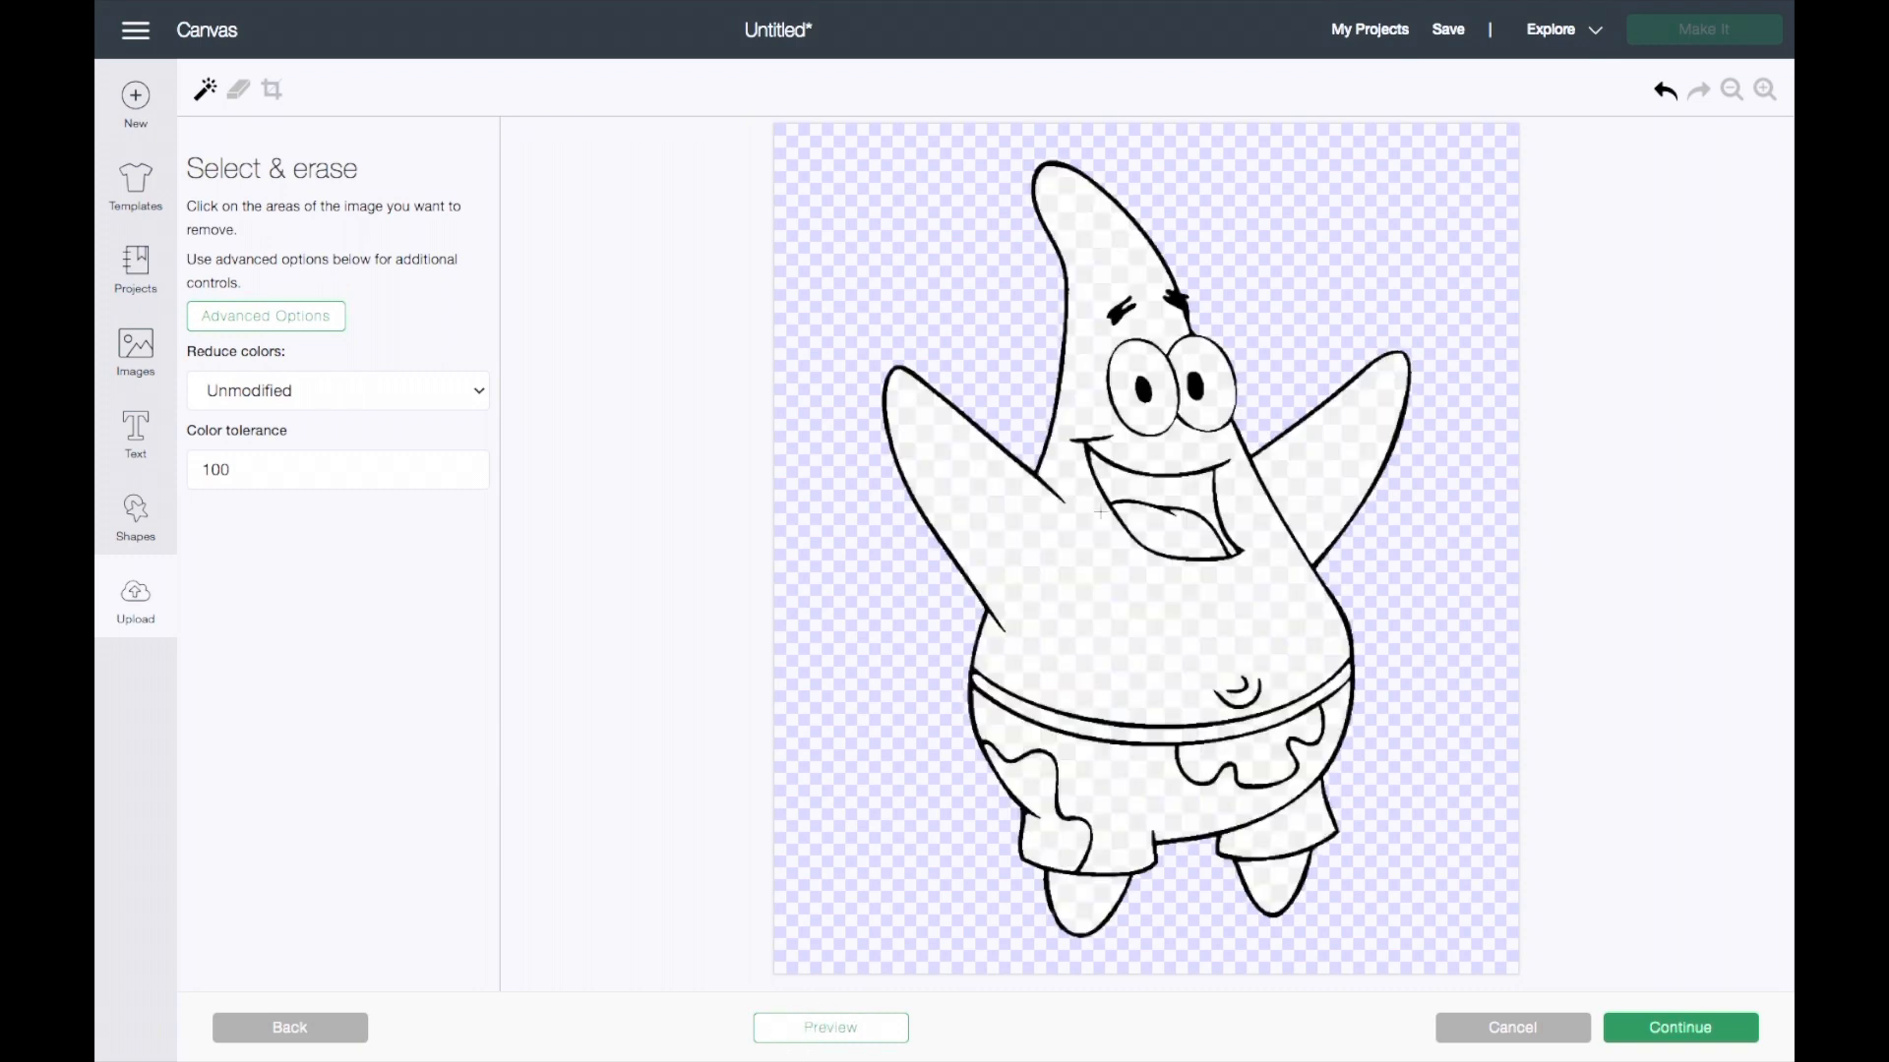
Erase the white patches in the shorts and by the legs, preview, and continue.
left_click(1100, 512)
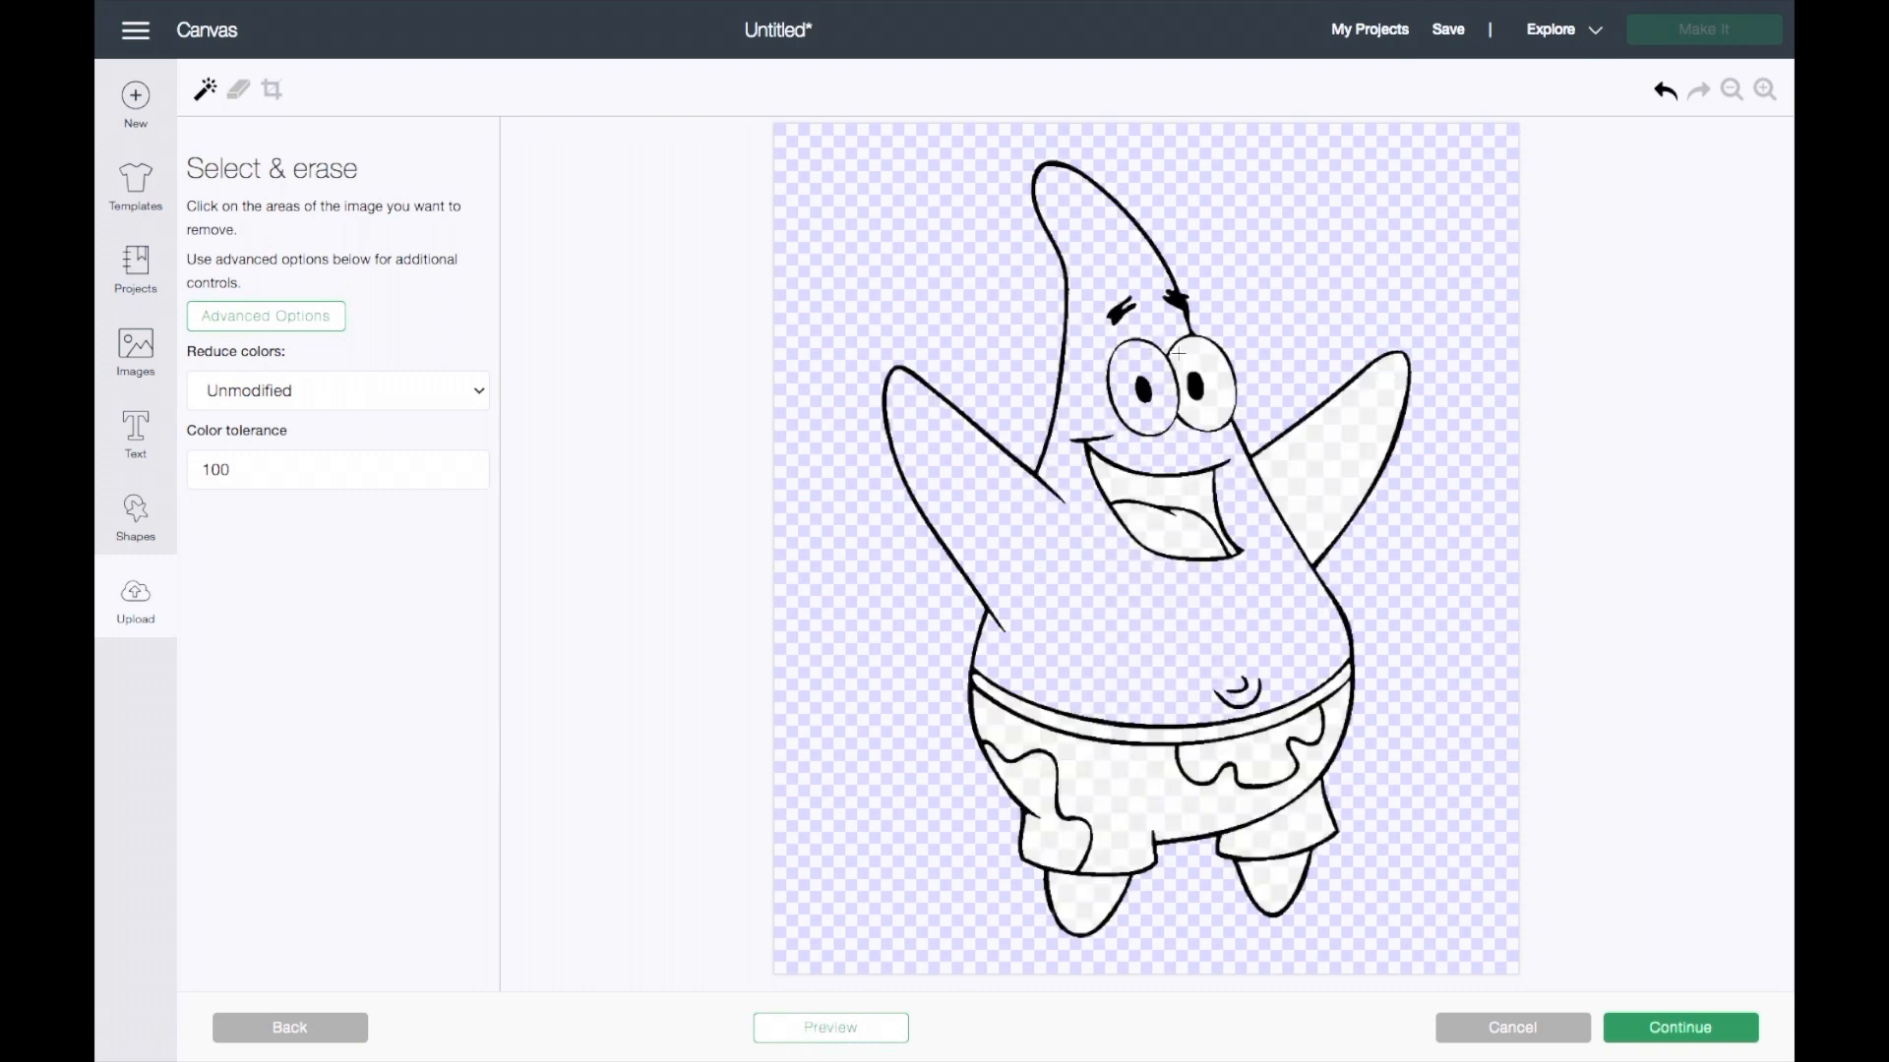
left_click(1165, 530)
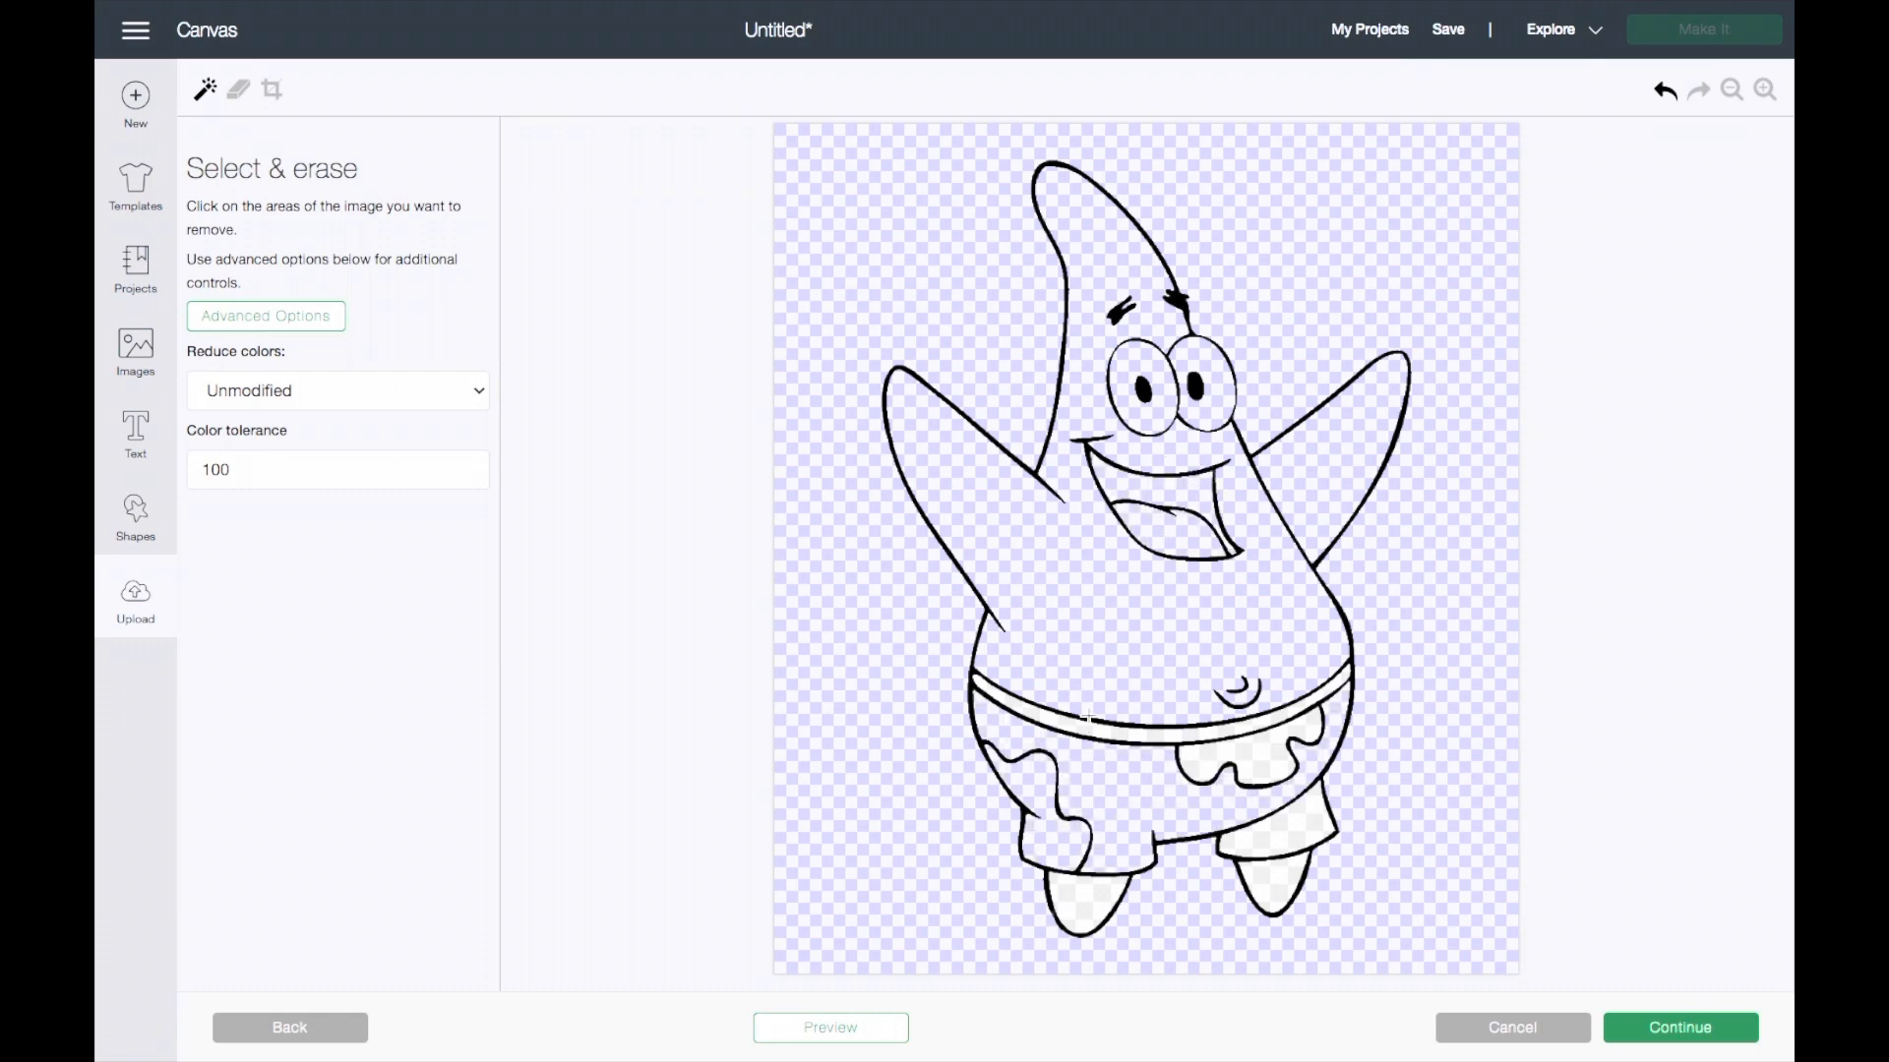
left_click(1090, 717)
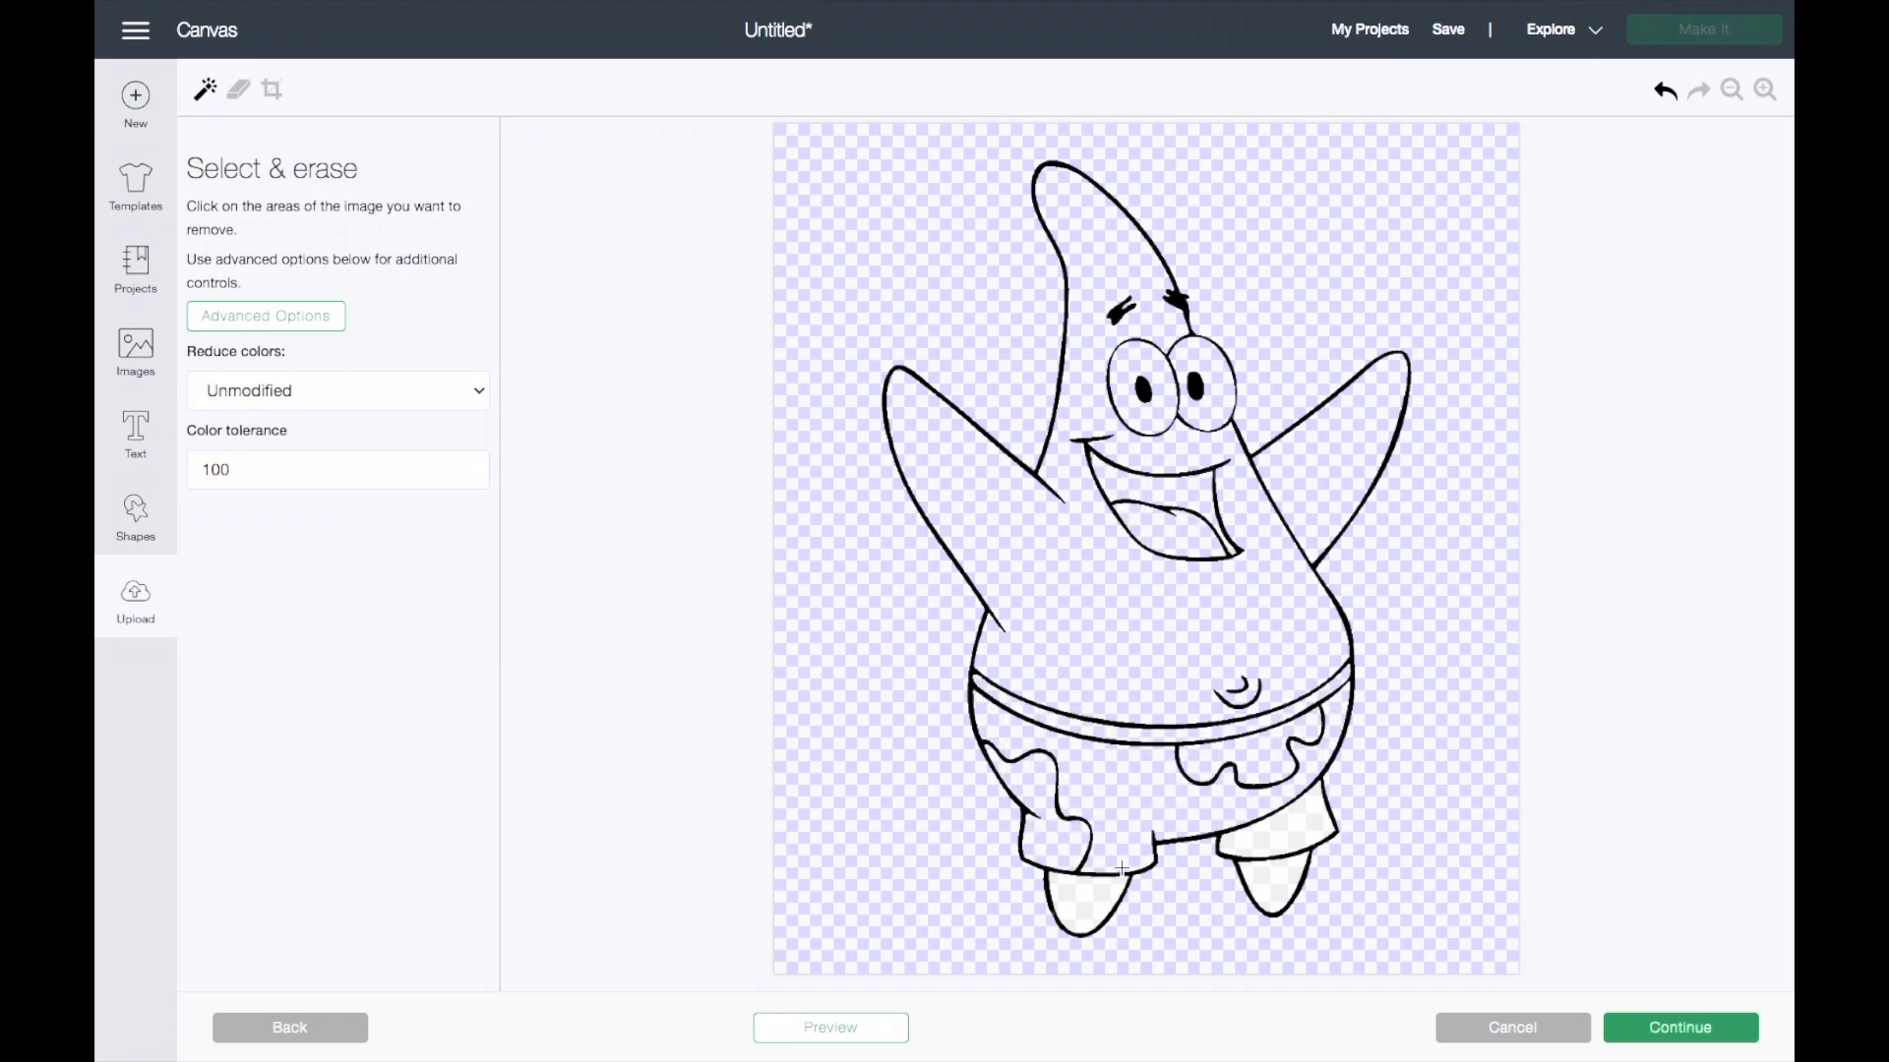
left_click(1277, 897)
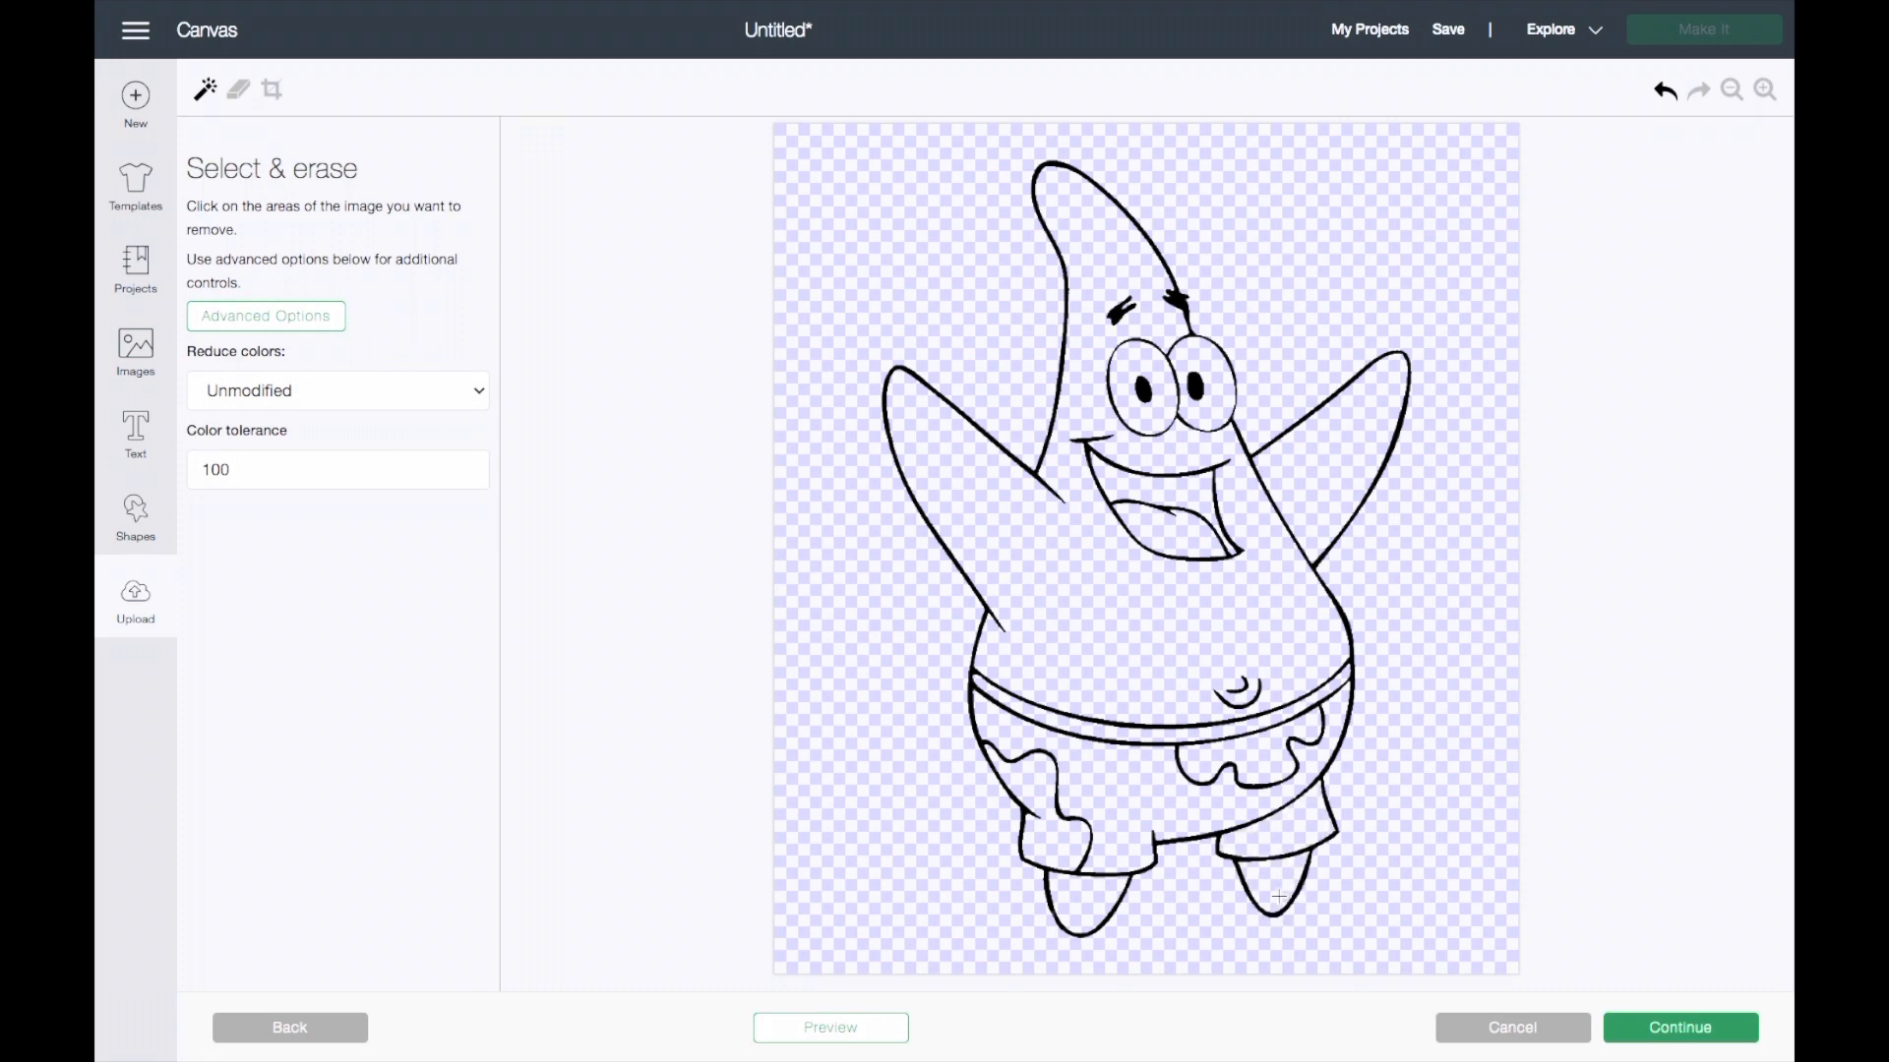
left_click(830, 1027)
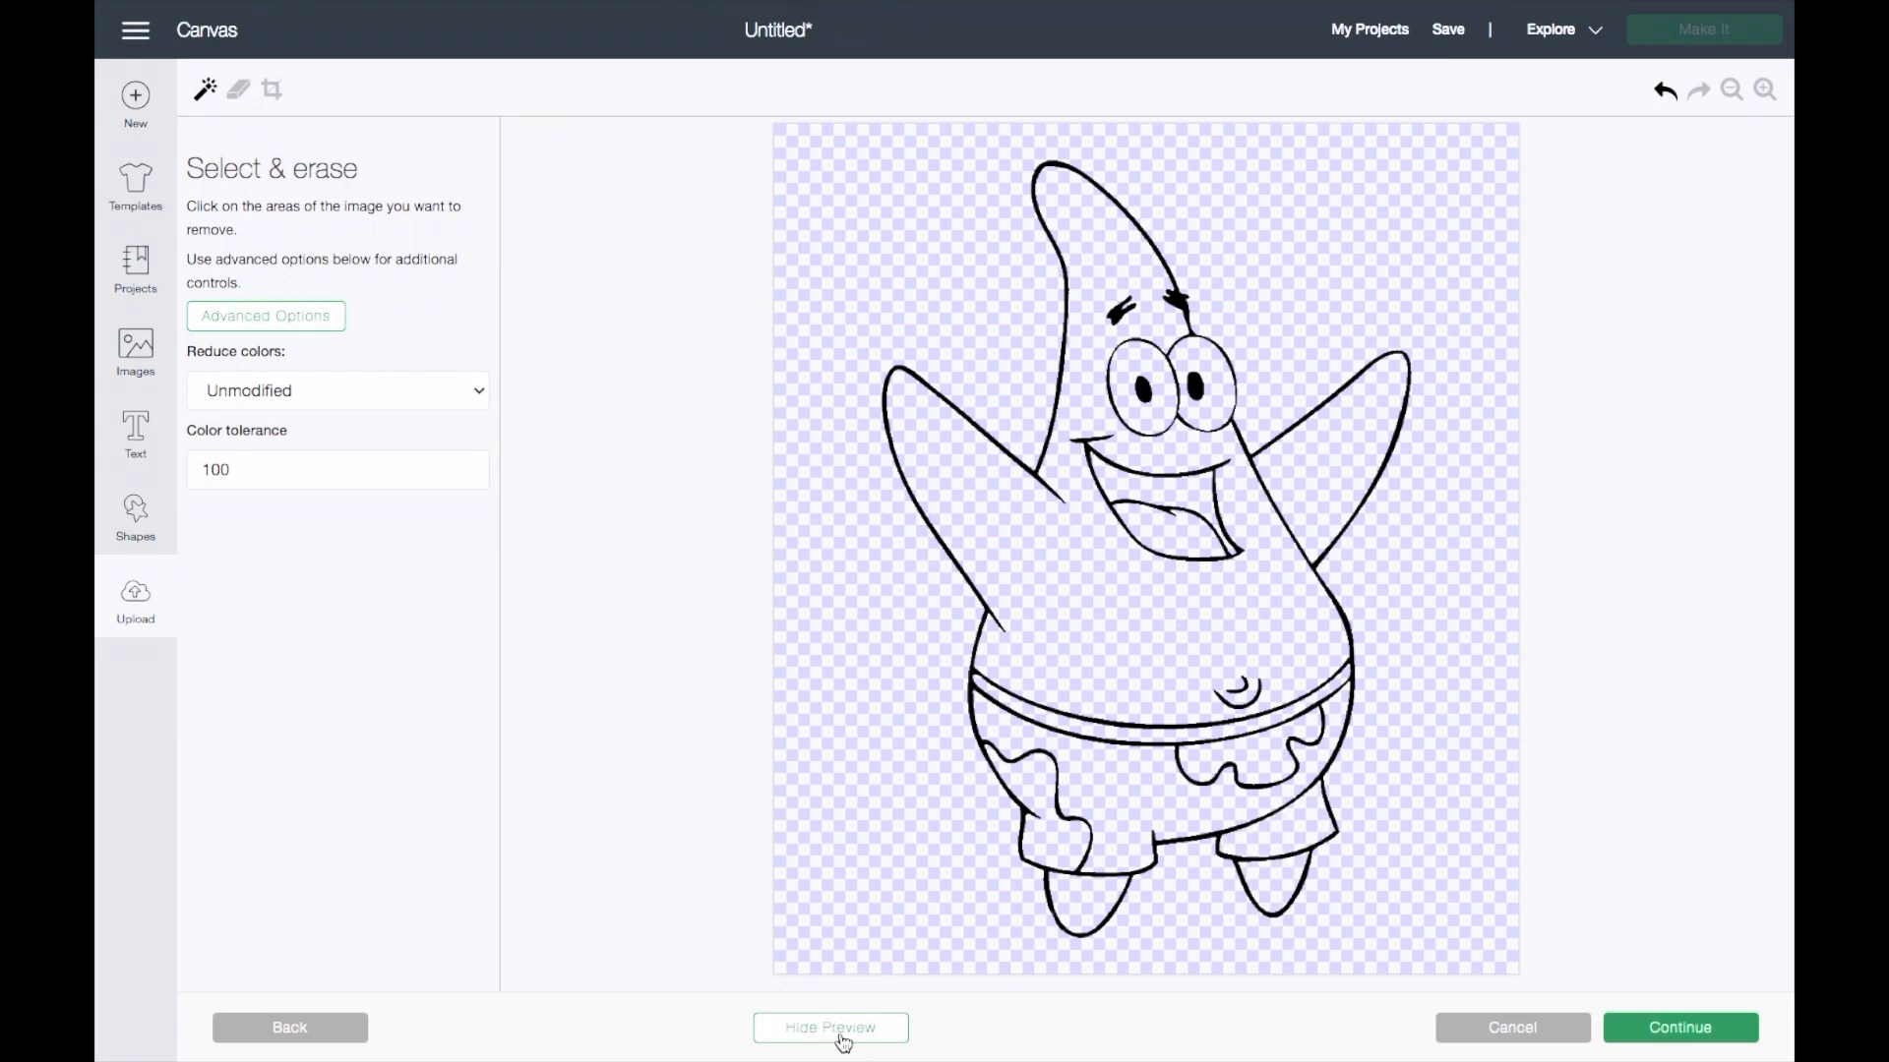
left_click(830, 1027)
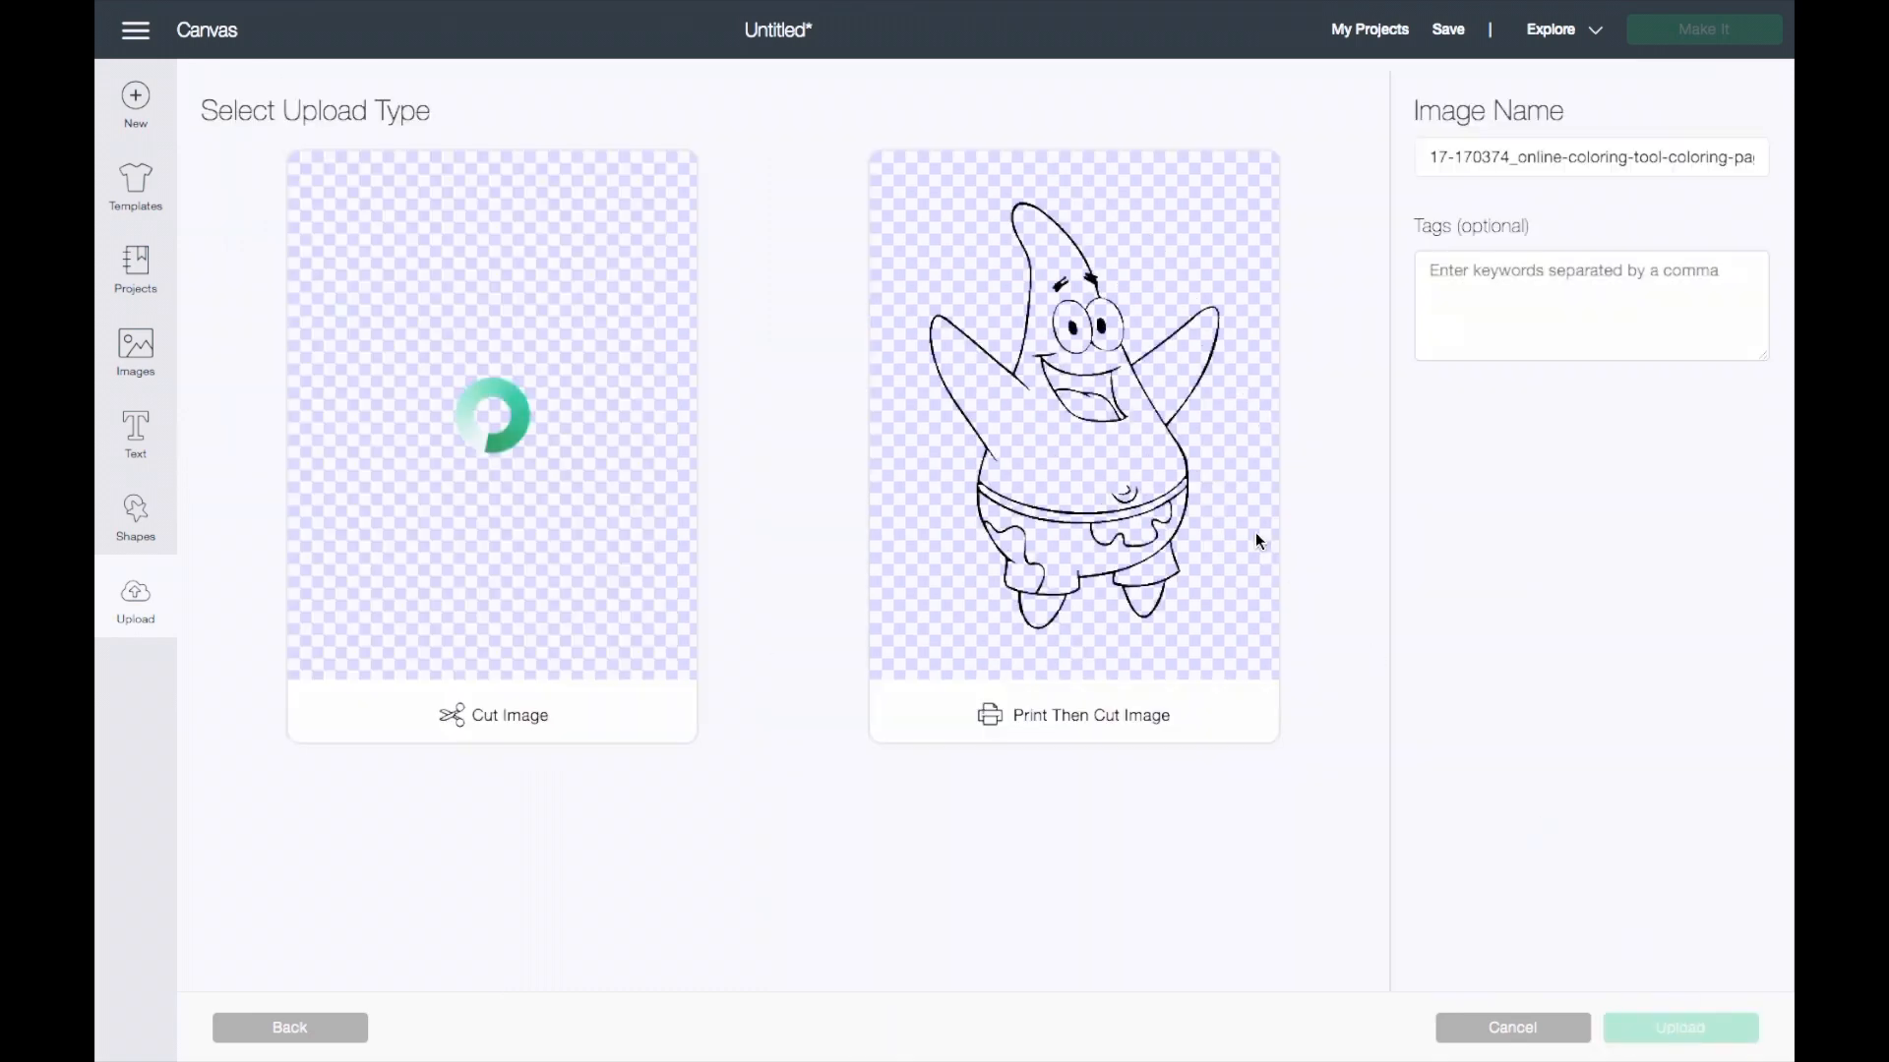
Upload the cleaned Patrick drawing as a cut image and insert it onto the canvas.
left_click(490, 445)
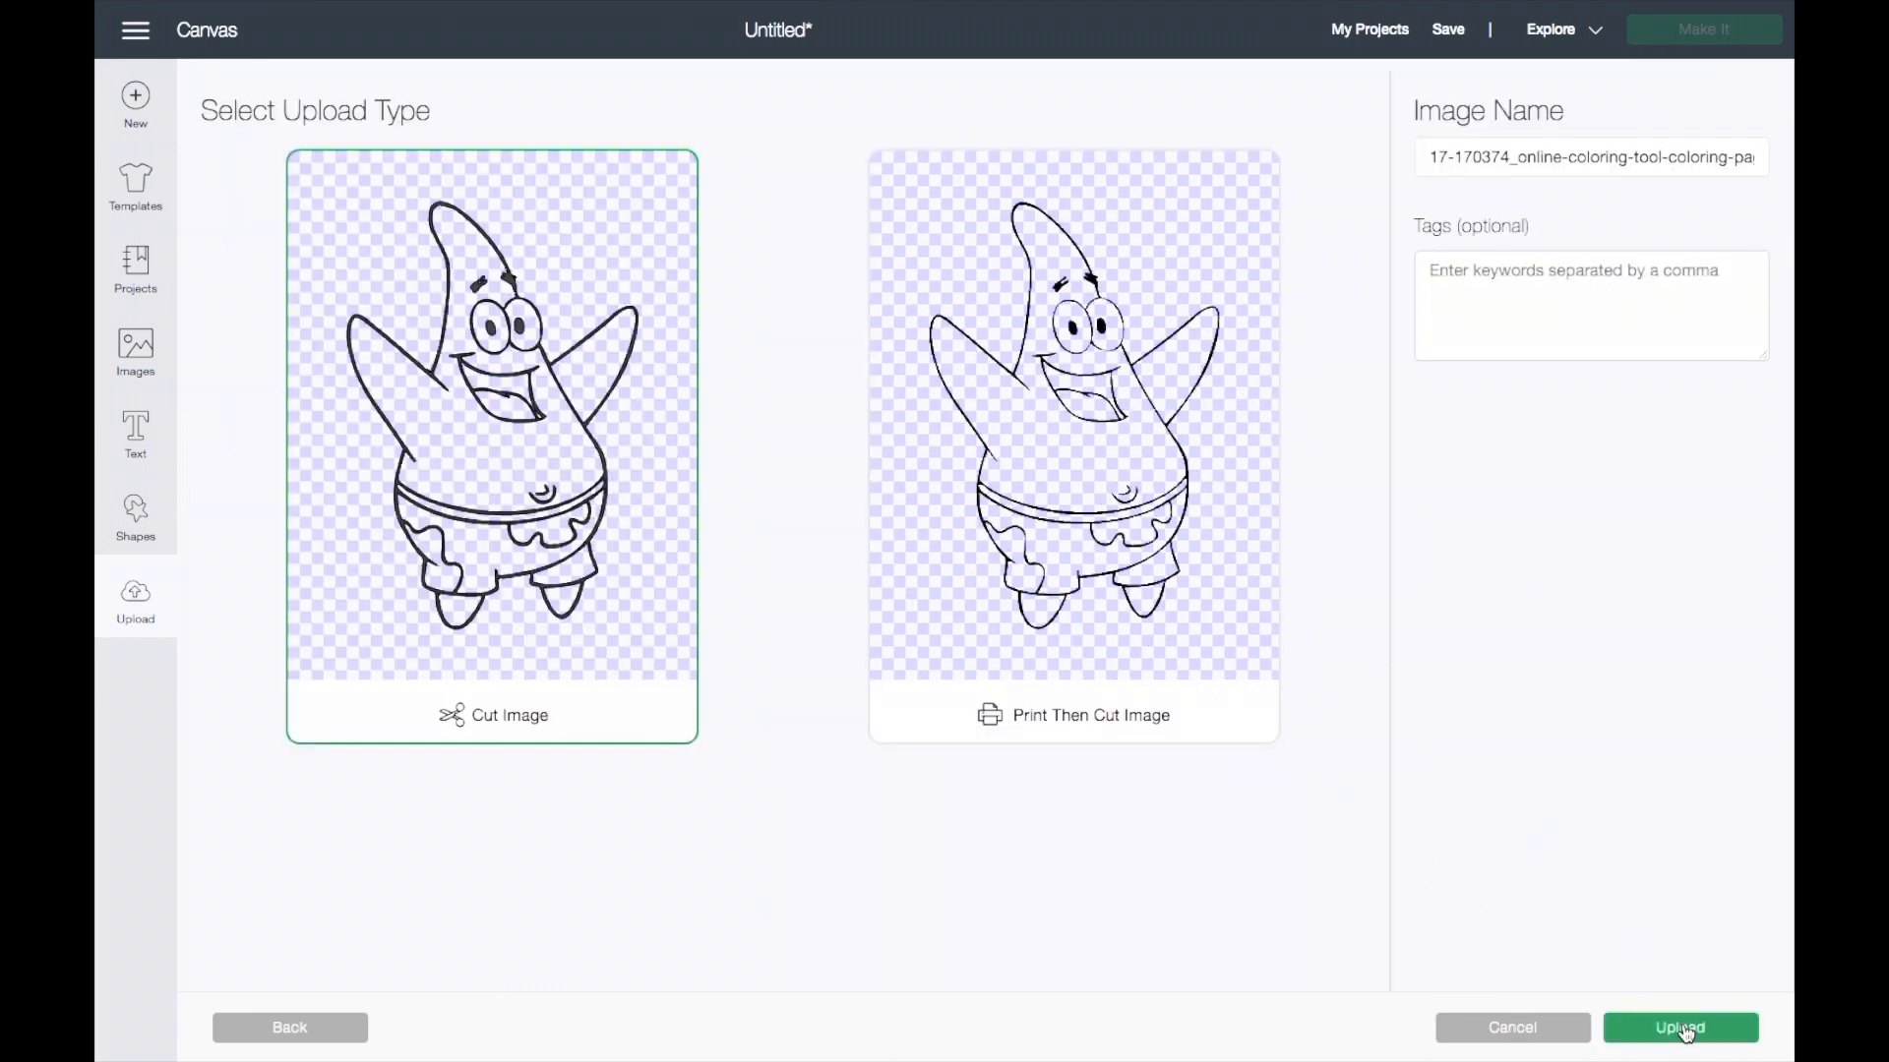
left_click(1679, 1027)
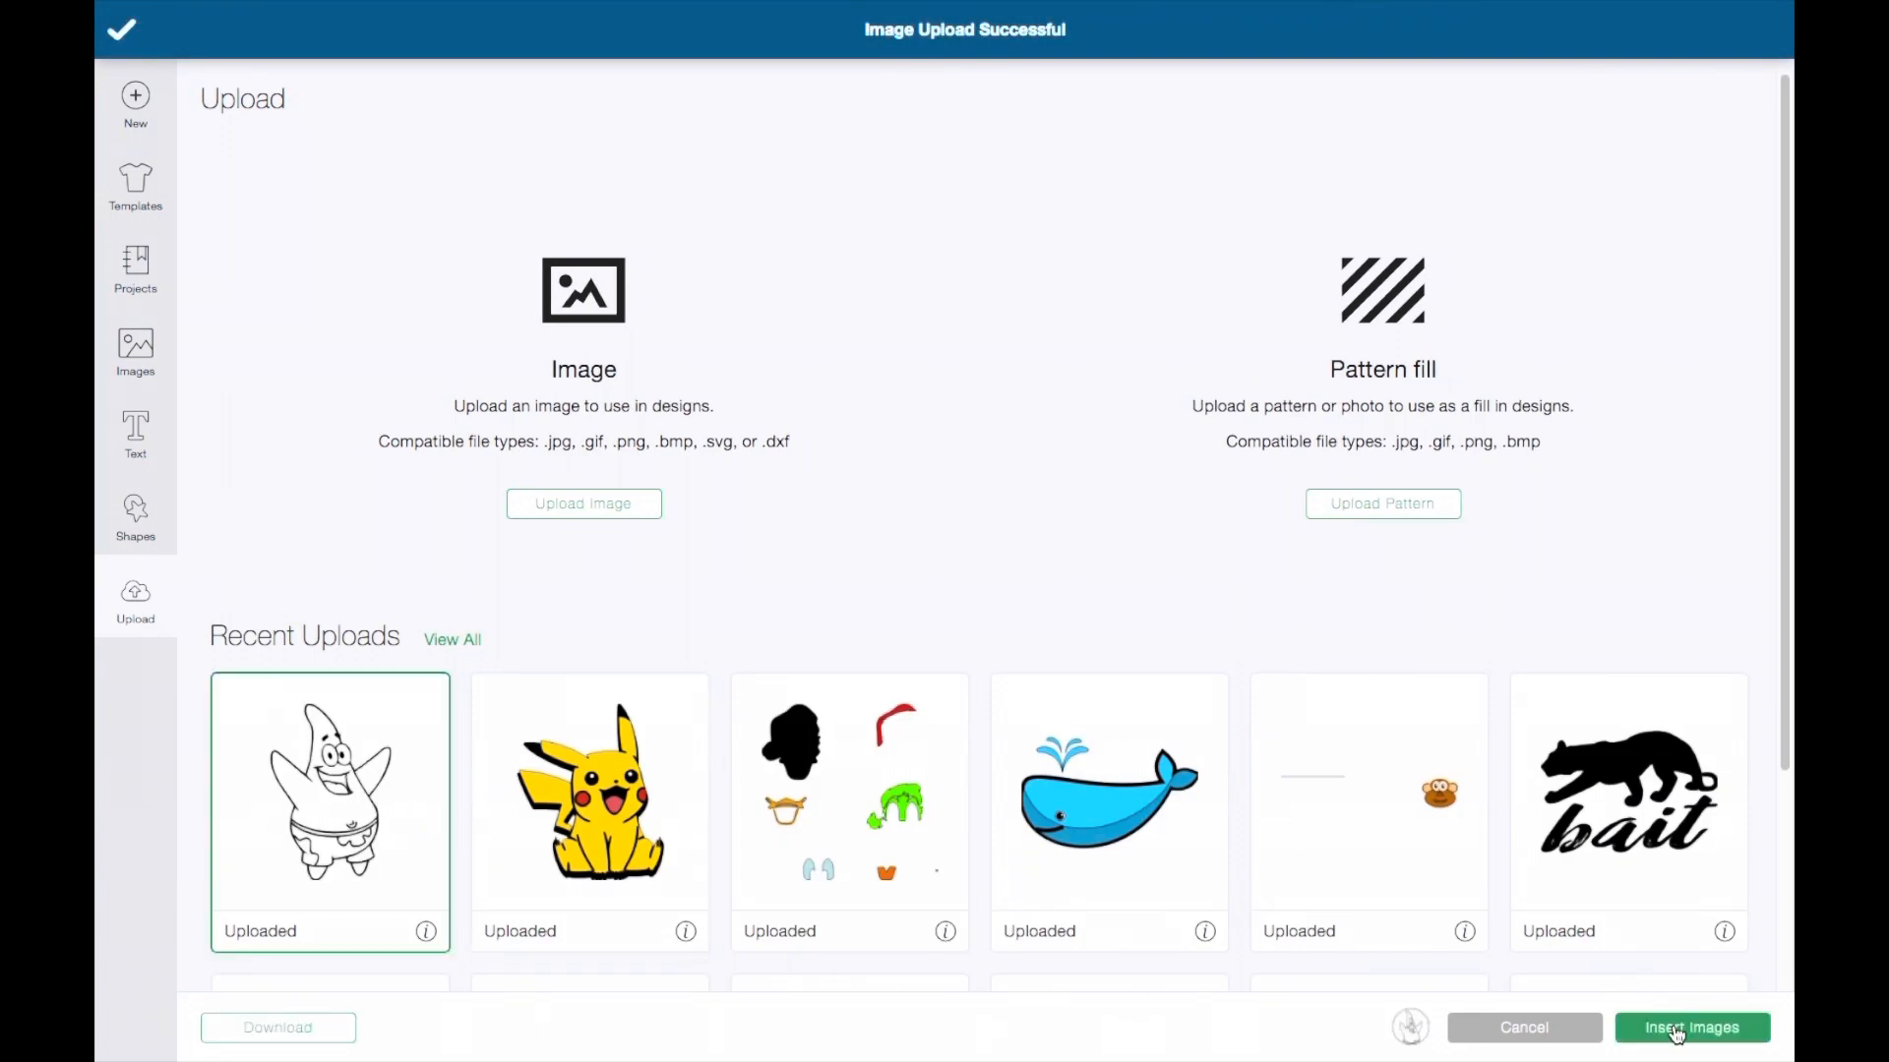
left_click(1690, 1026)
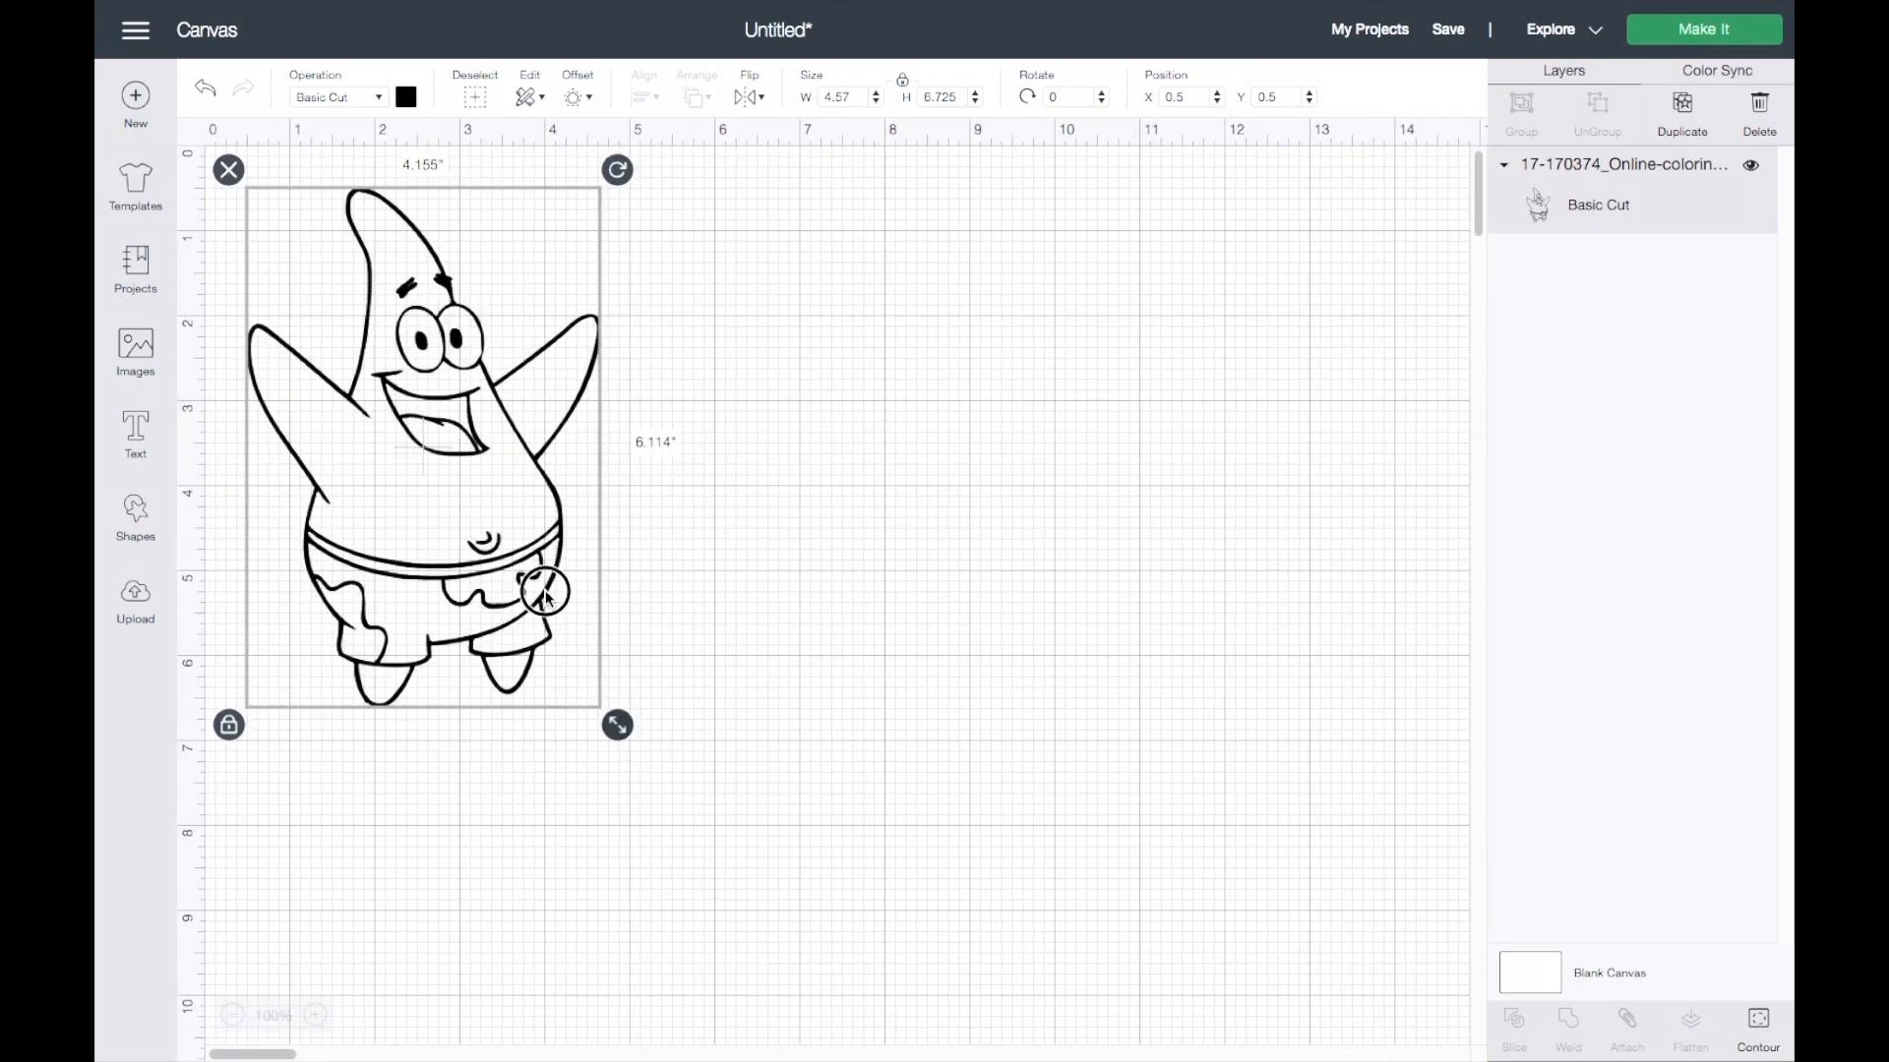
Drag the corner handle to scale Patrick down to about 2.195 x 3.23 inches.
left_click_drag(616, 724, 451, 479)
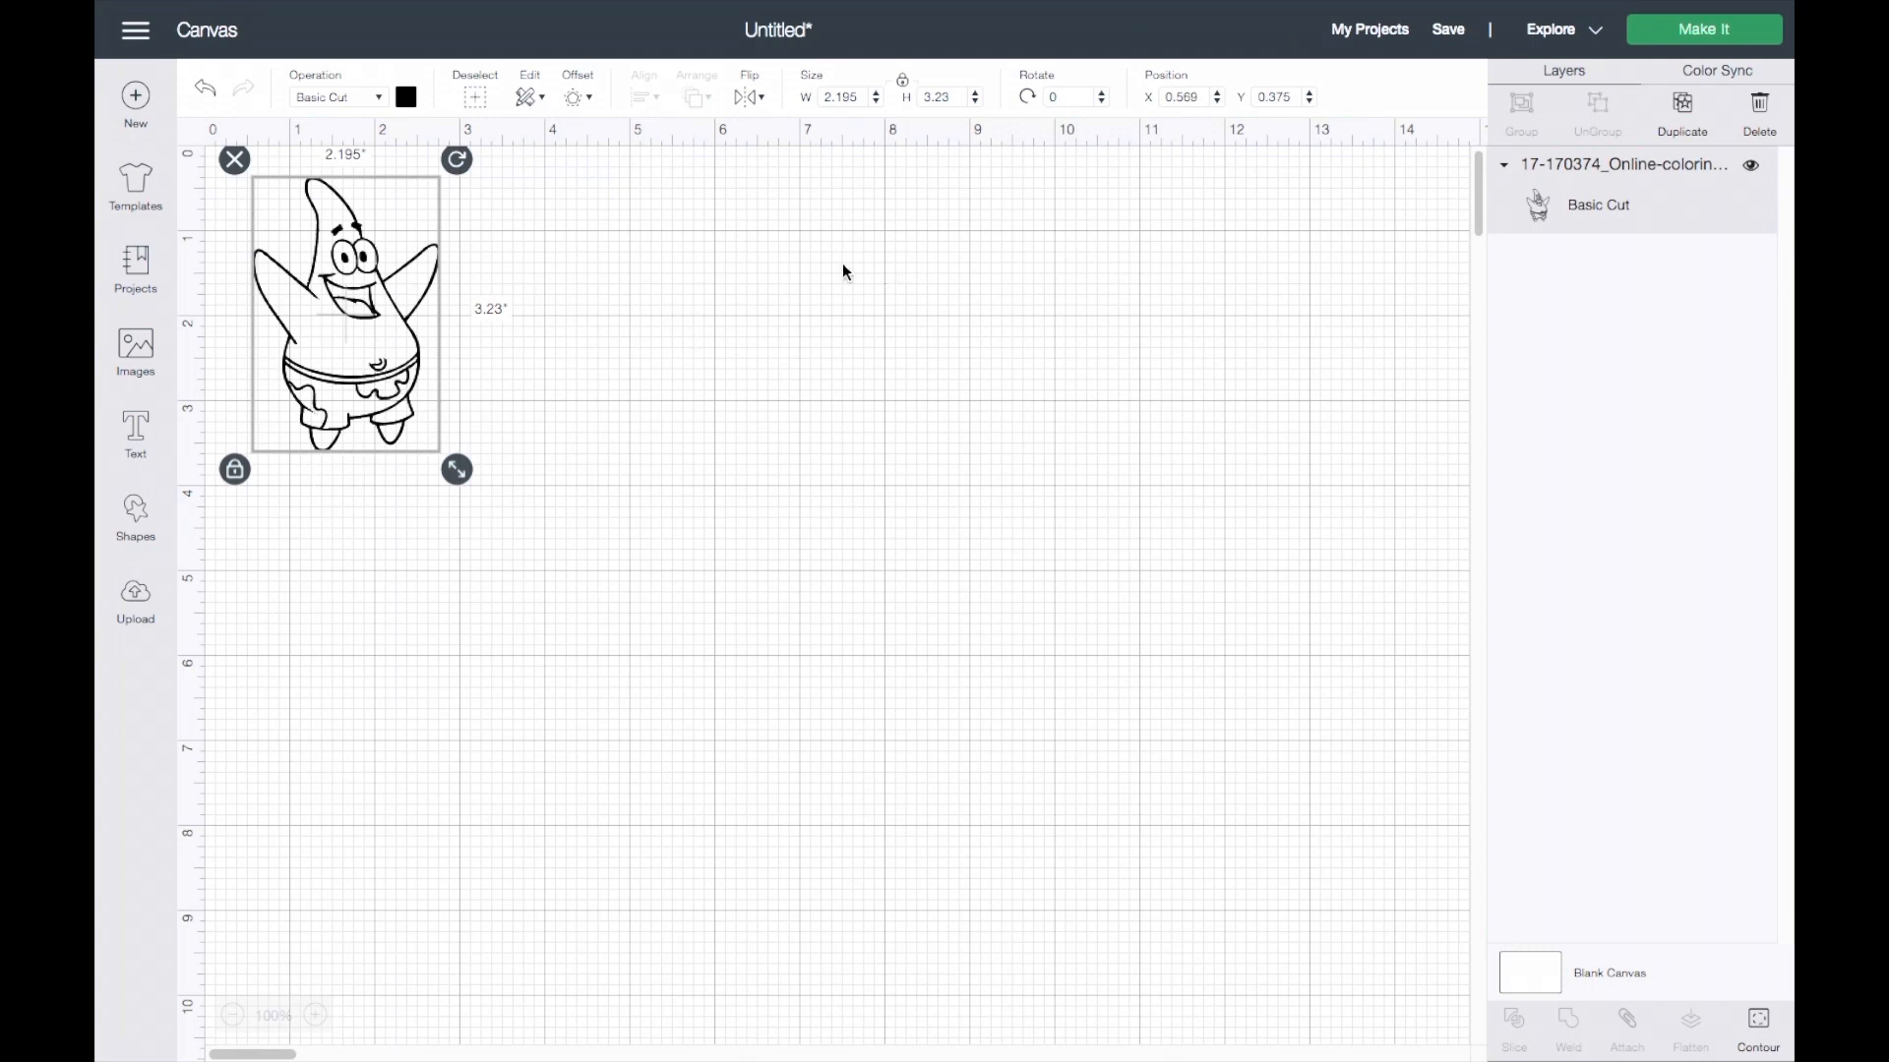
mouse_move(973, 348)
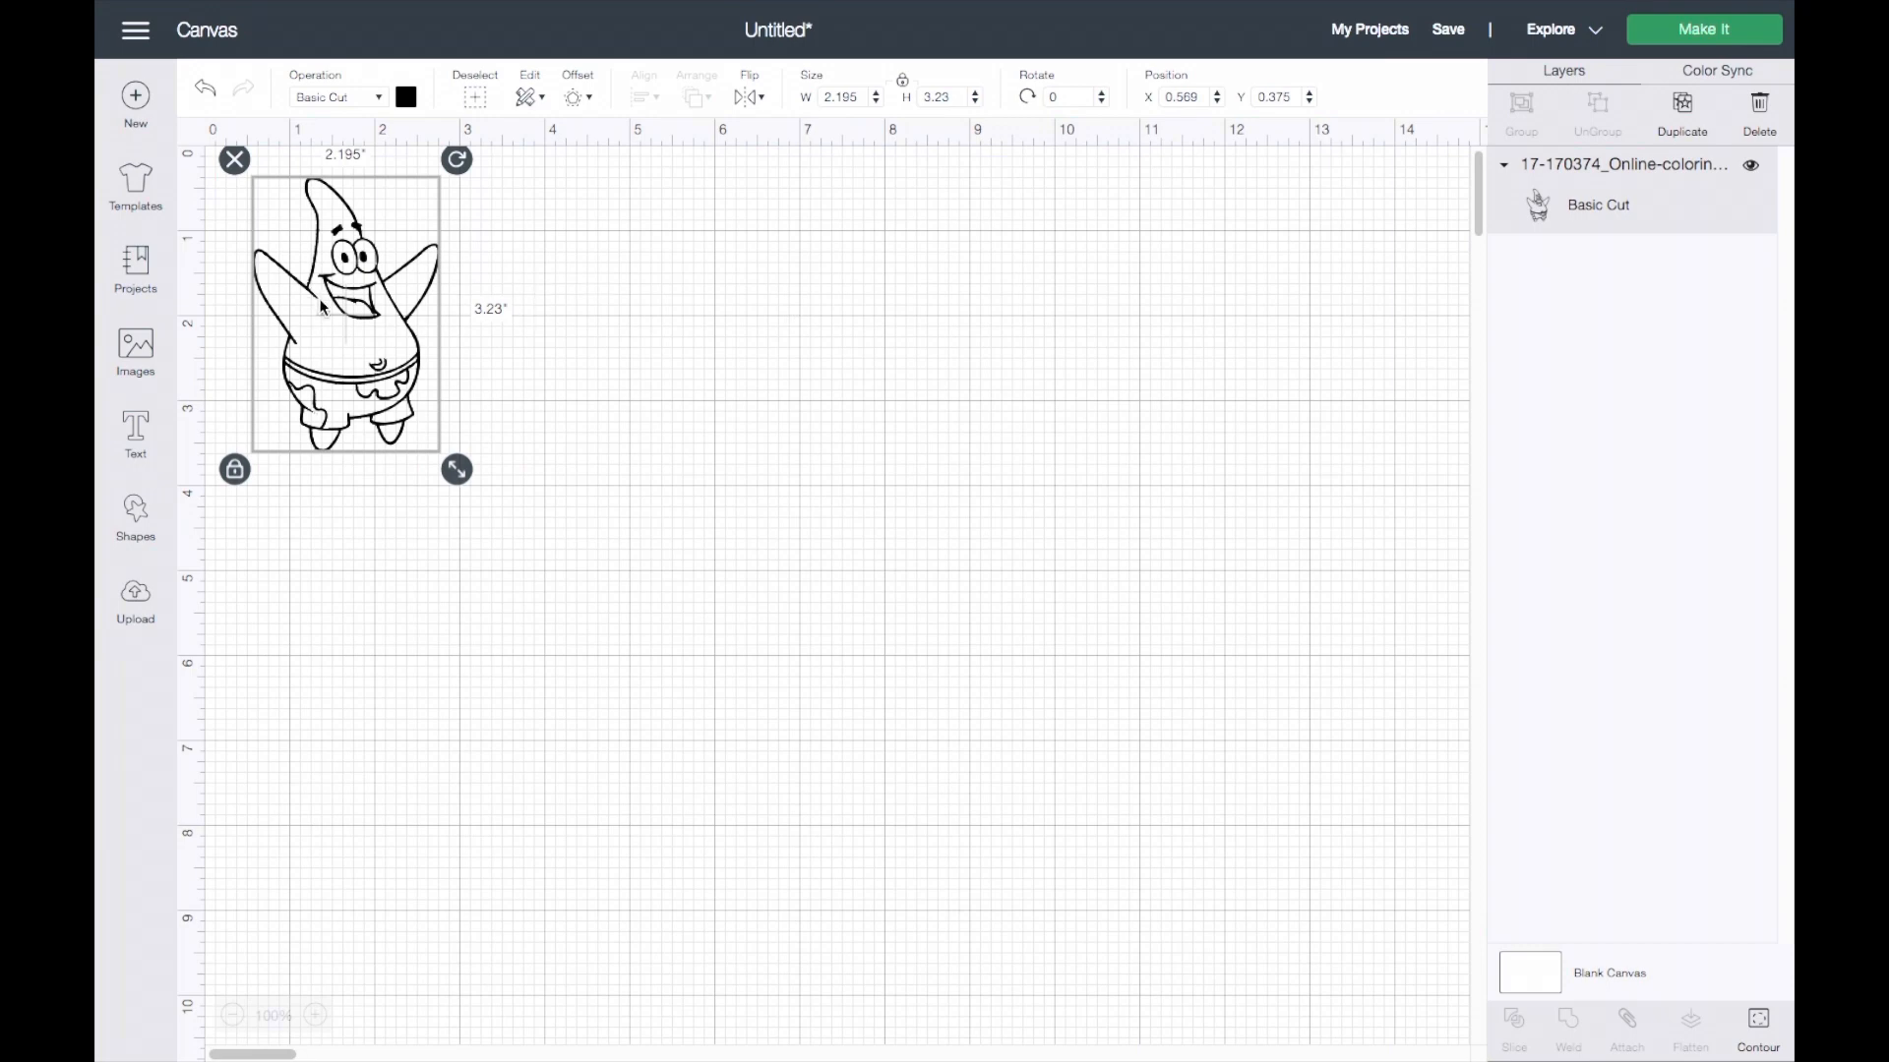
mouse_move(351, 336)
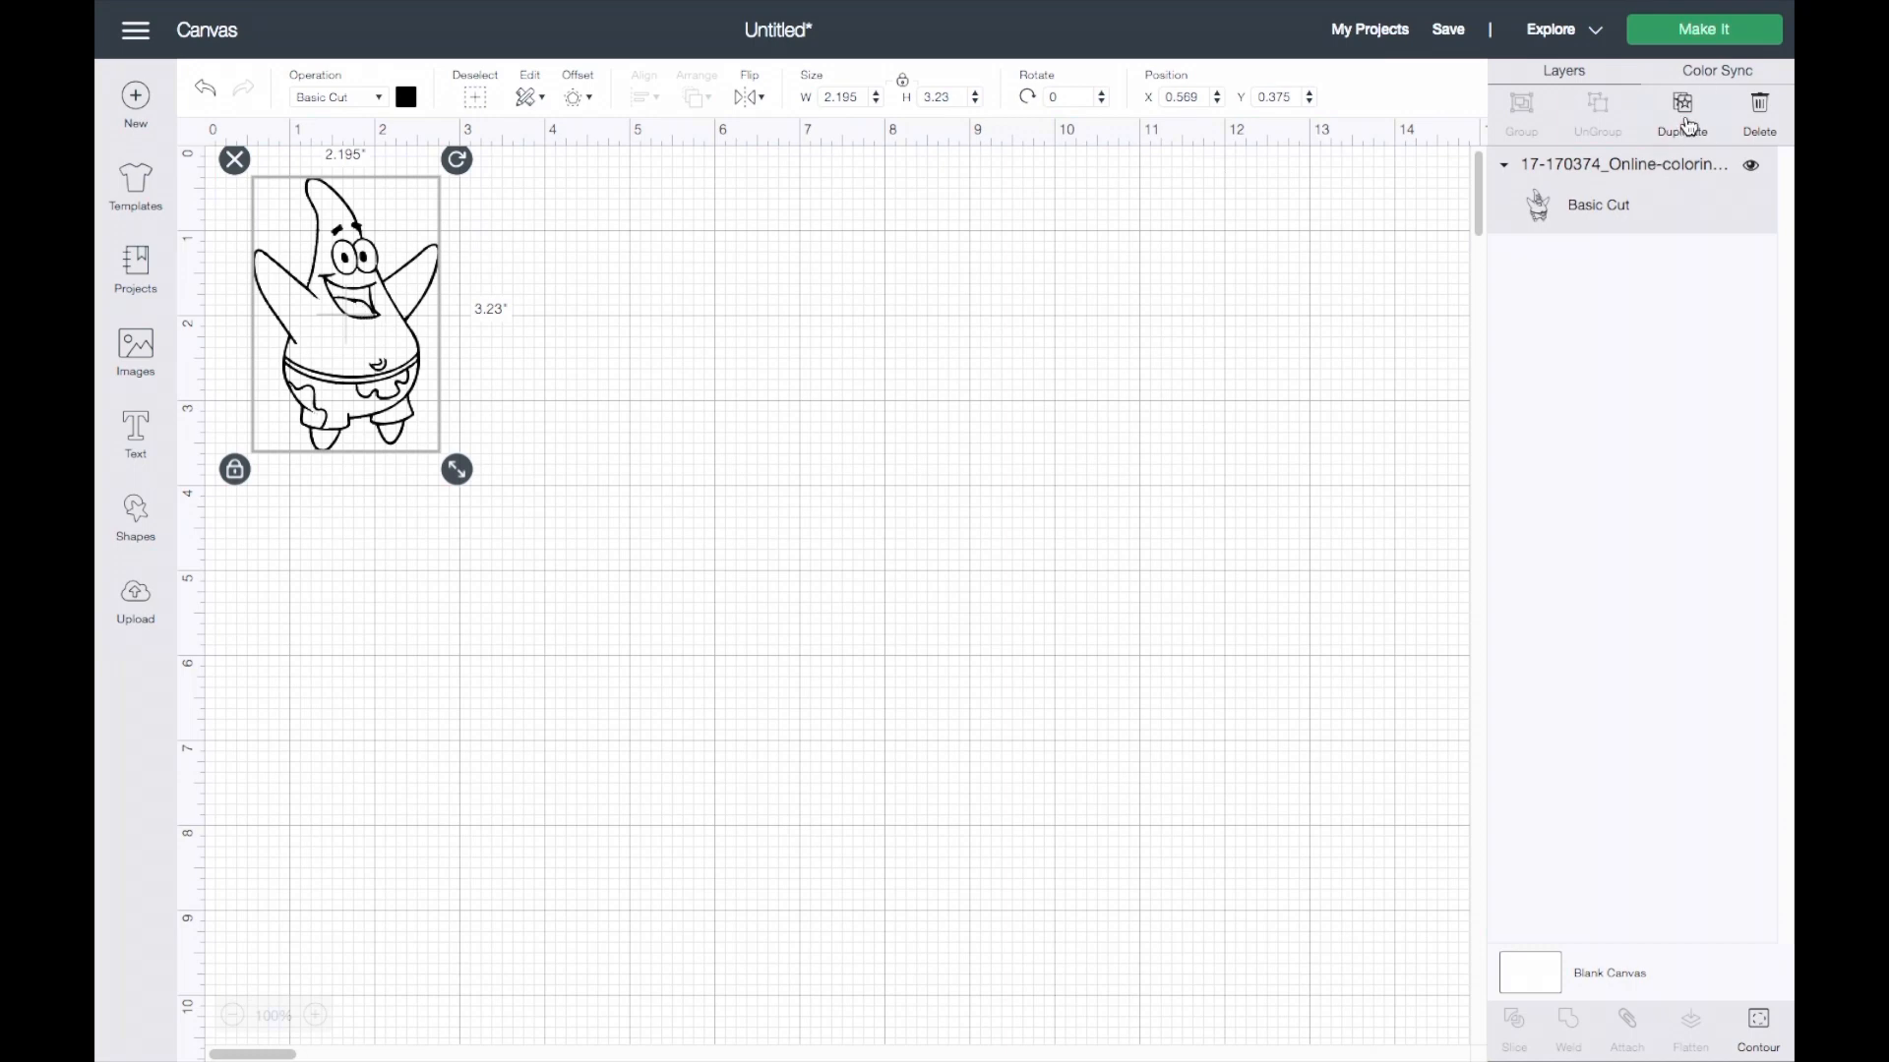
Duplicate Patrick into six copies and line them up in a row.
left_click(1683, 107)
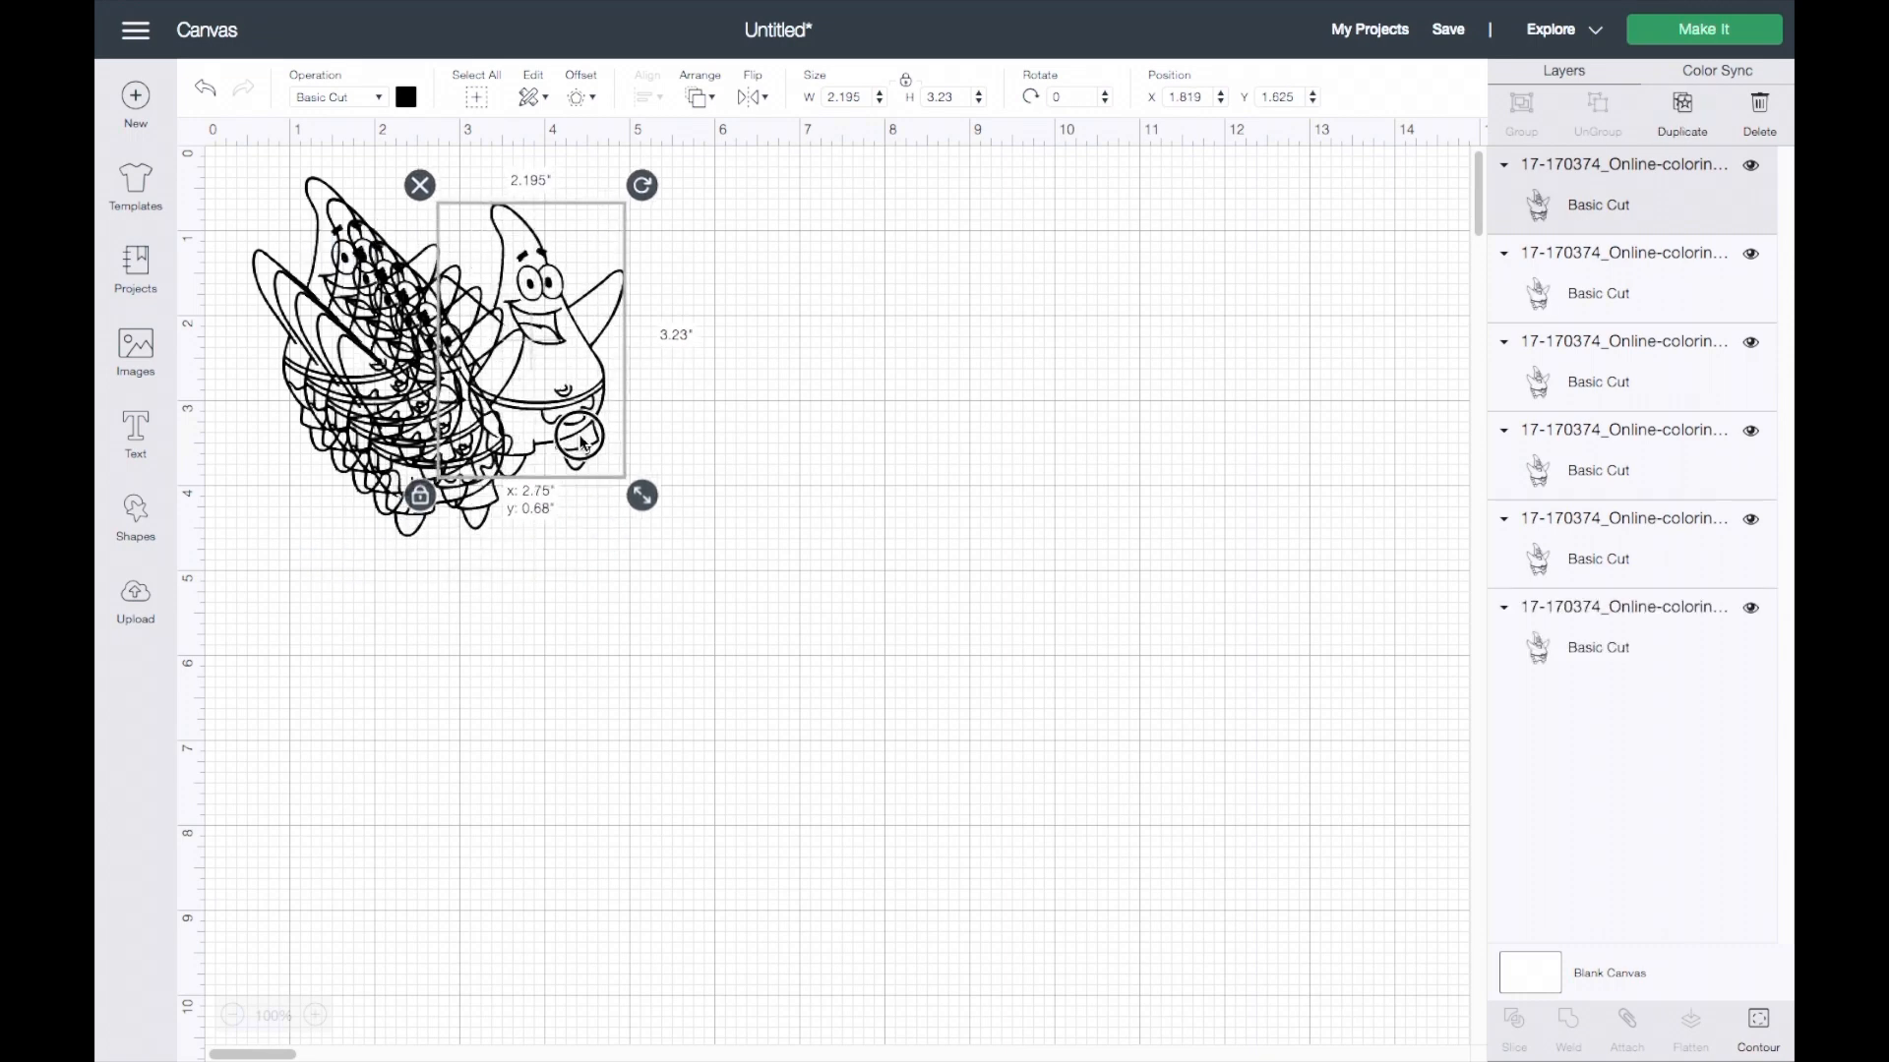
left_click_drag(530, 337, 744, 331)
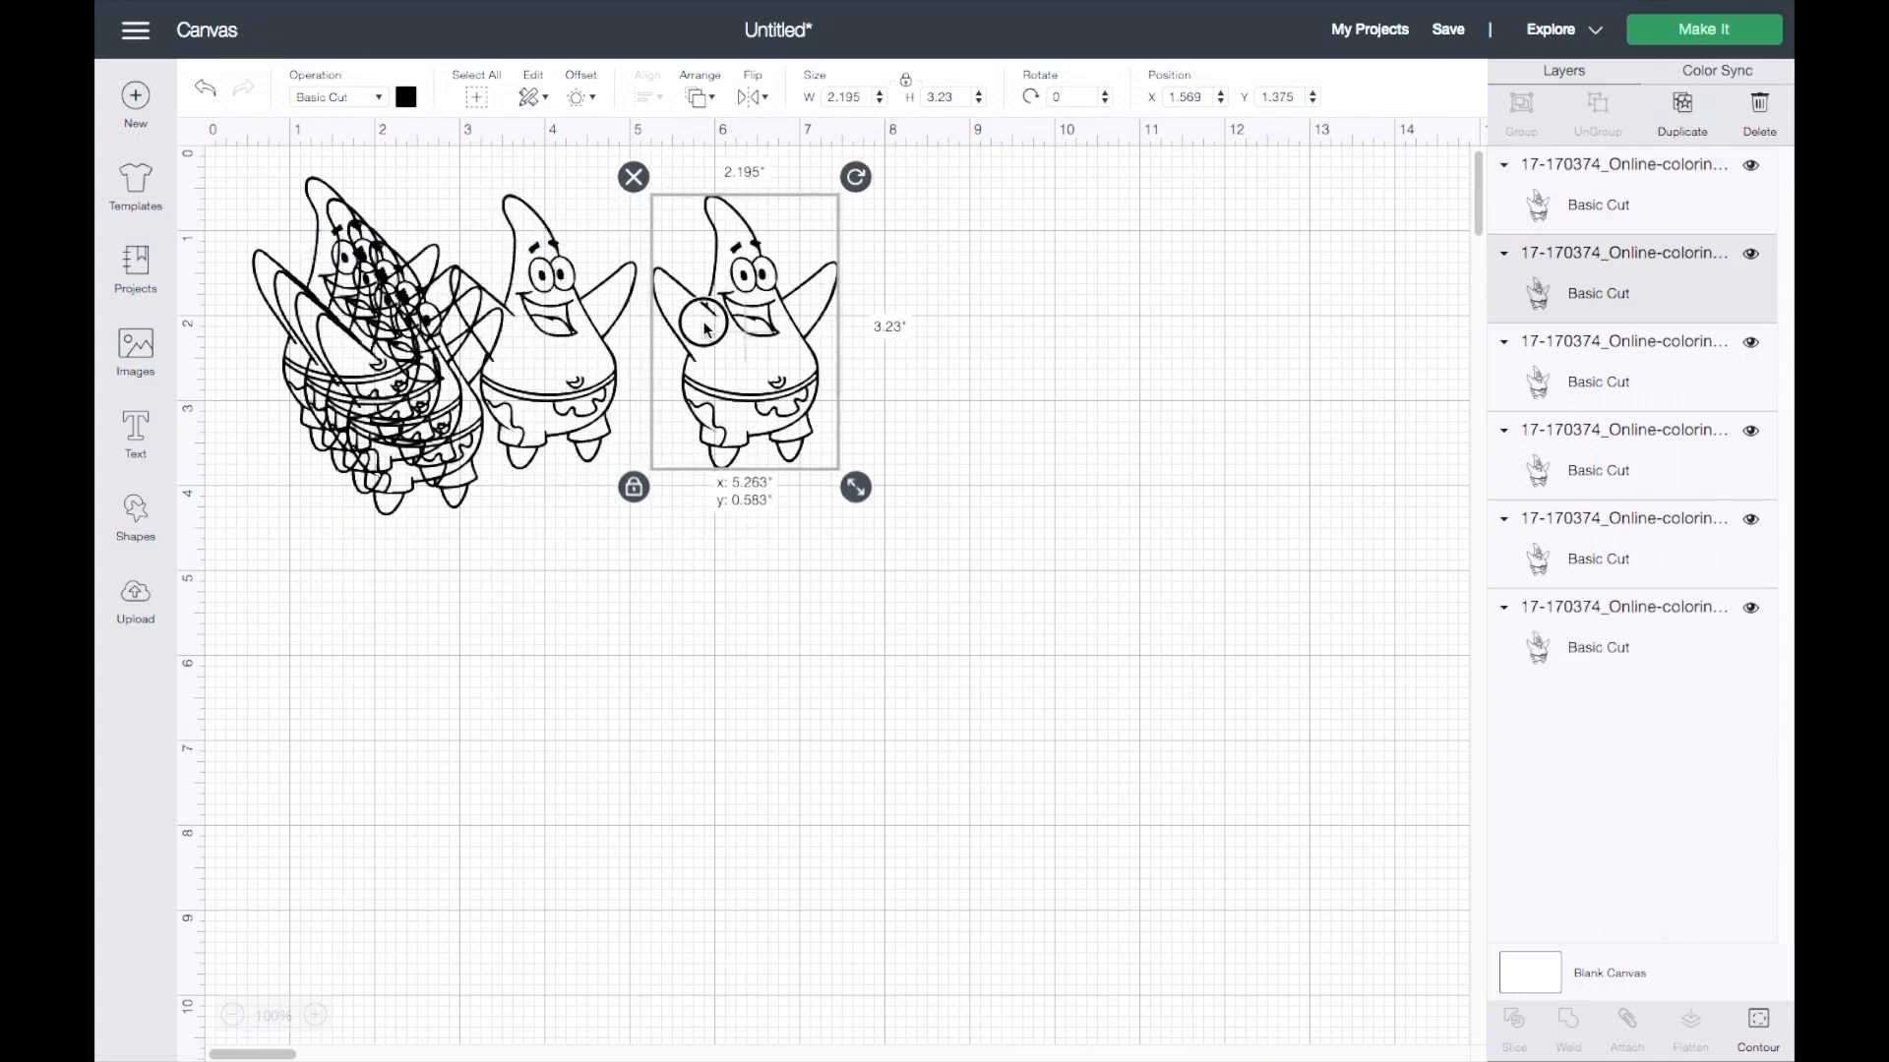
left_click_drag(744, 332, 970, 332)
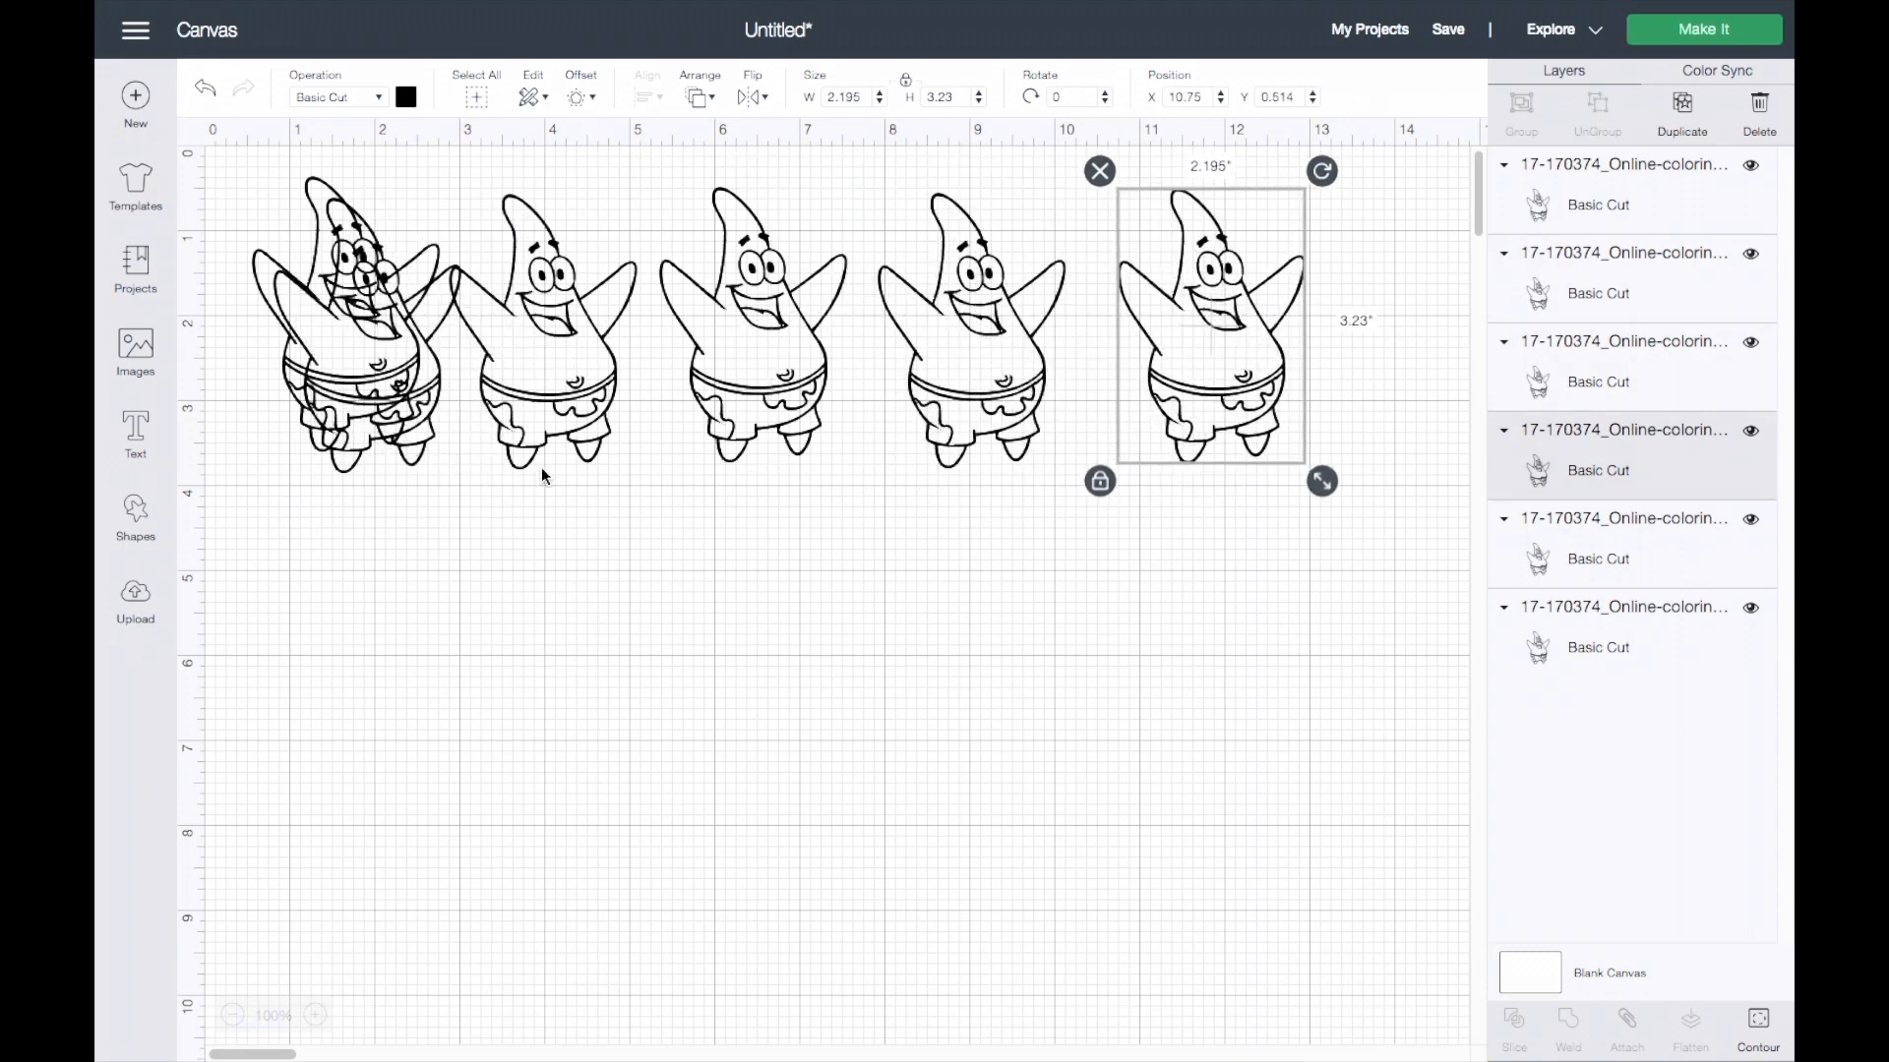
left_click_drag(1211, 326, 1391, 476)
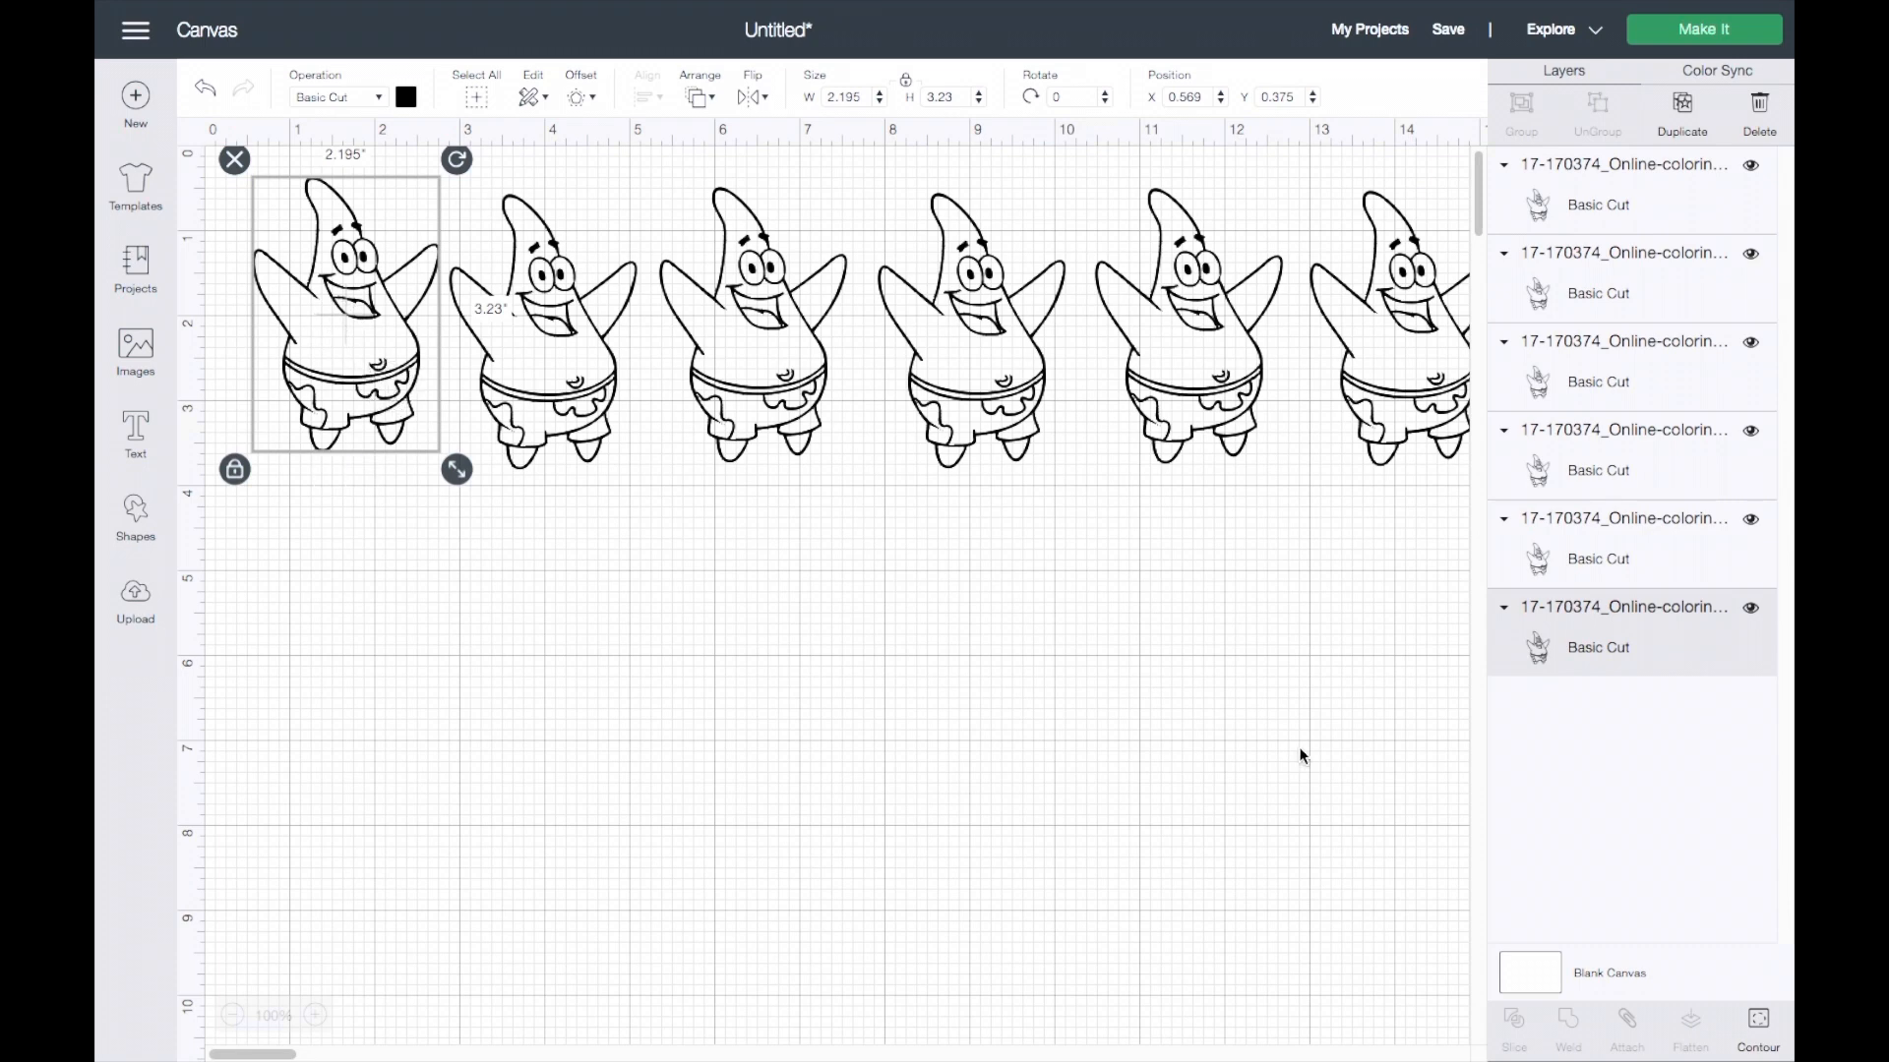
left_click(1756, 1024)
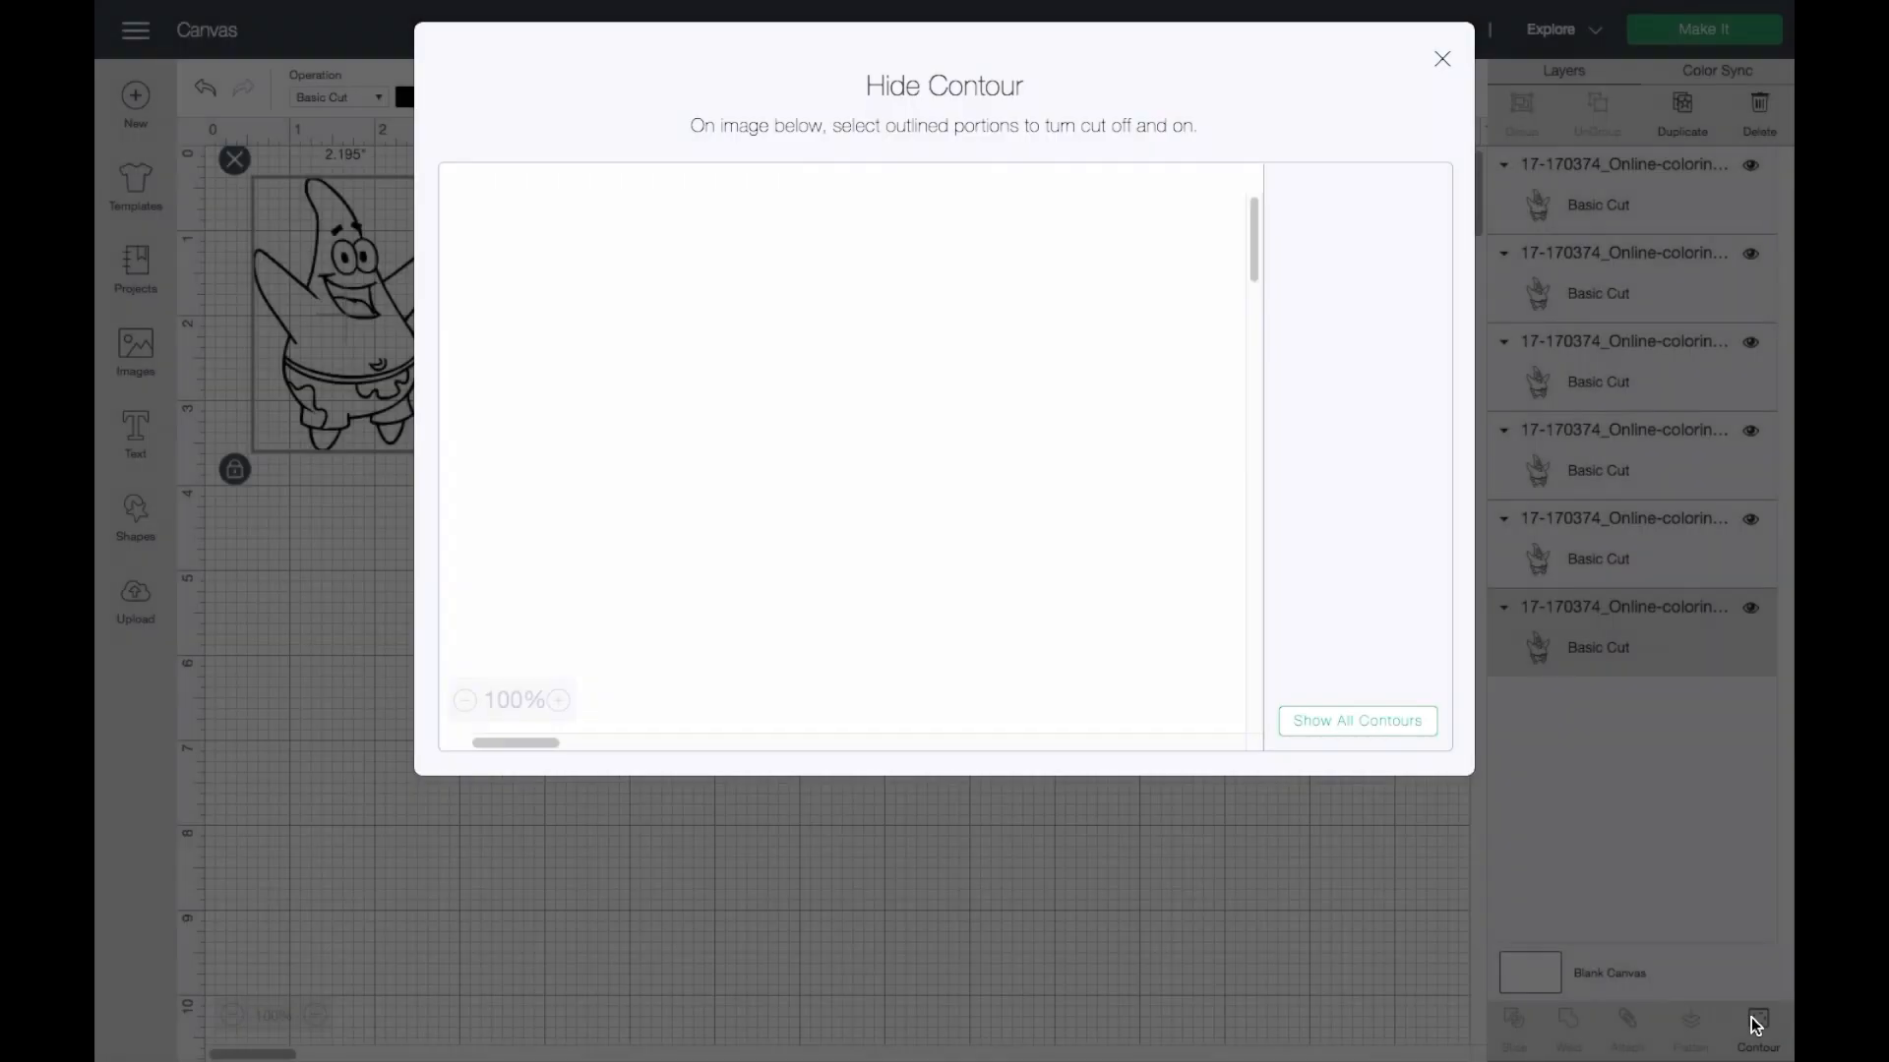
Hide all contours on the first copy, leaving a solid black silhouette nudged left.
left_click(1356, 720)
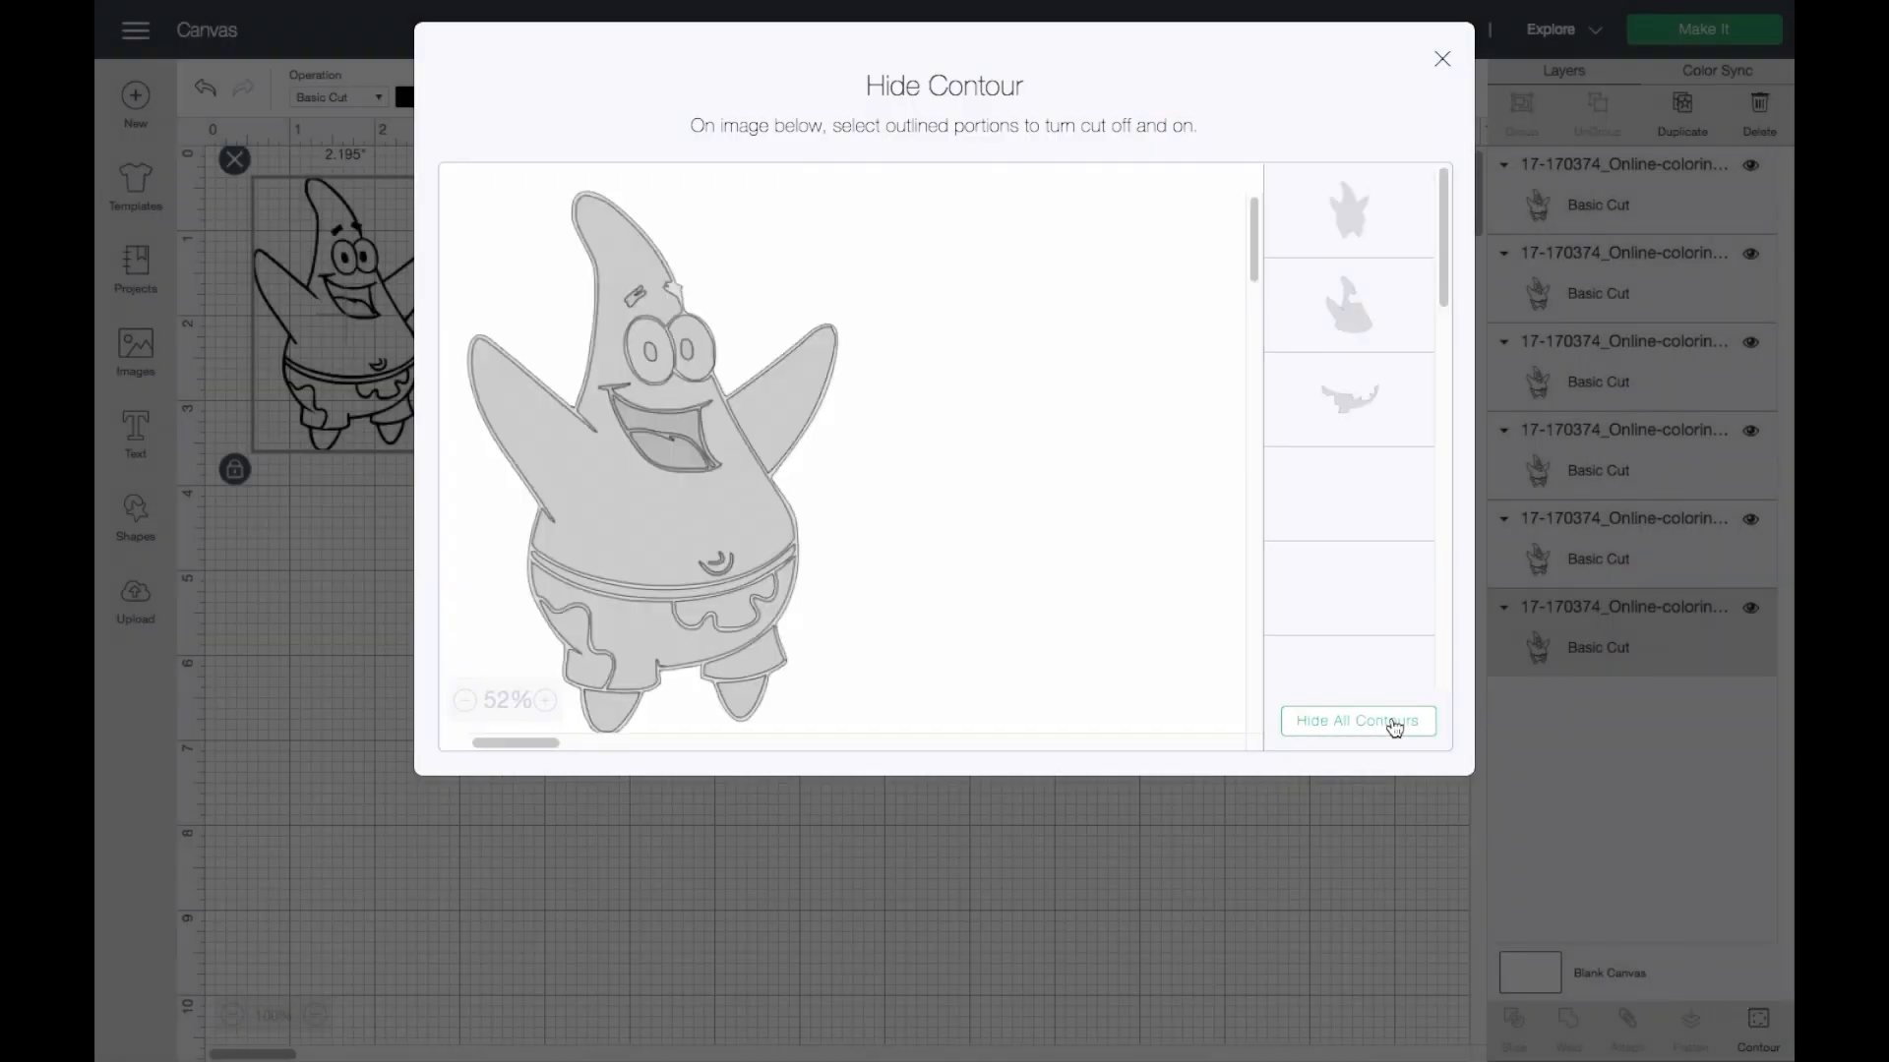
left_click(1357, 720)
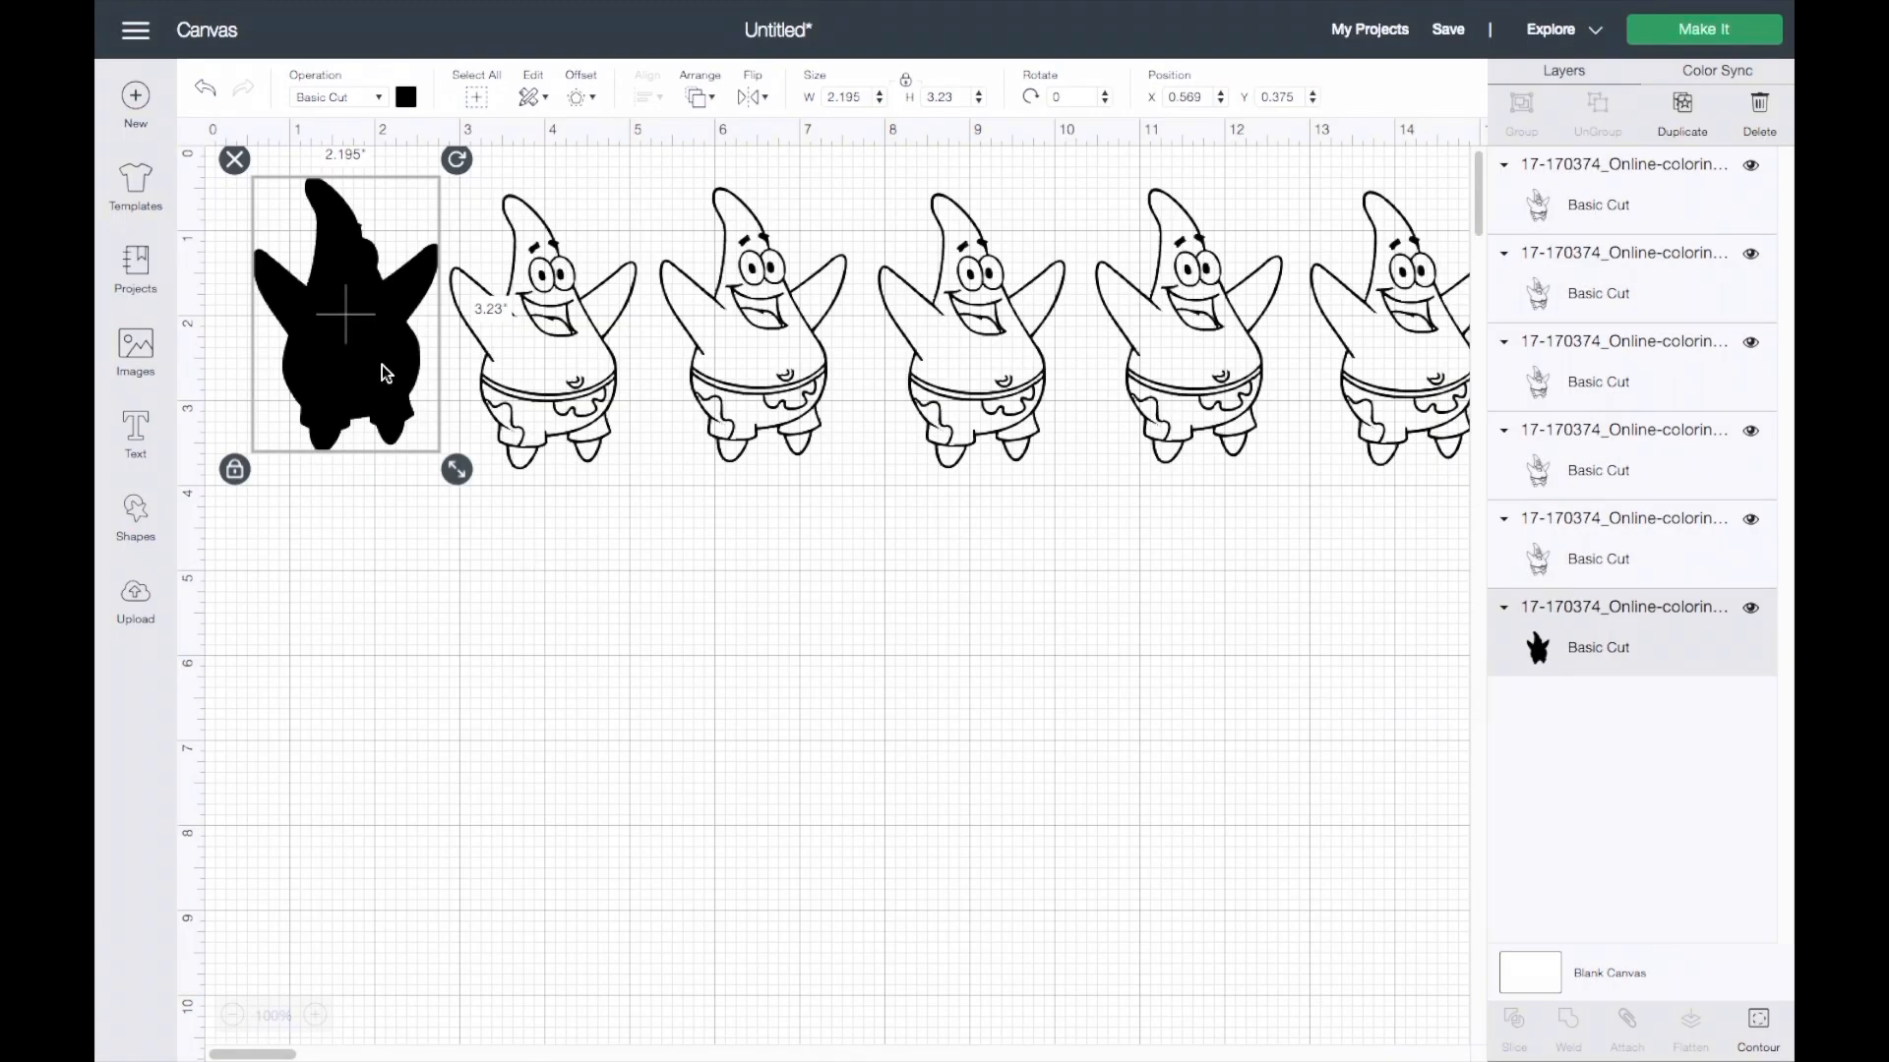
left_click_drag(380, 371, 361, 383)
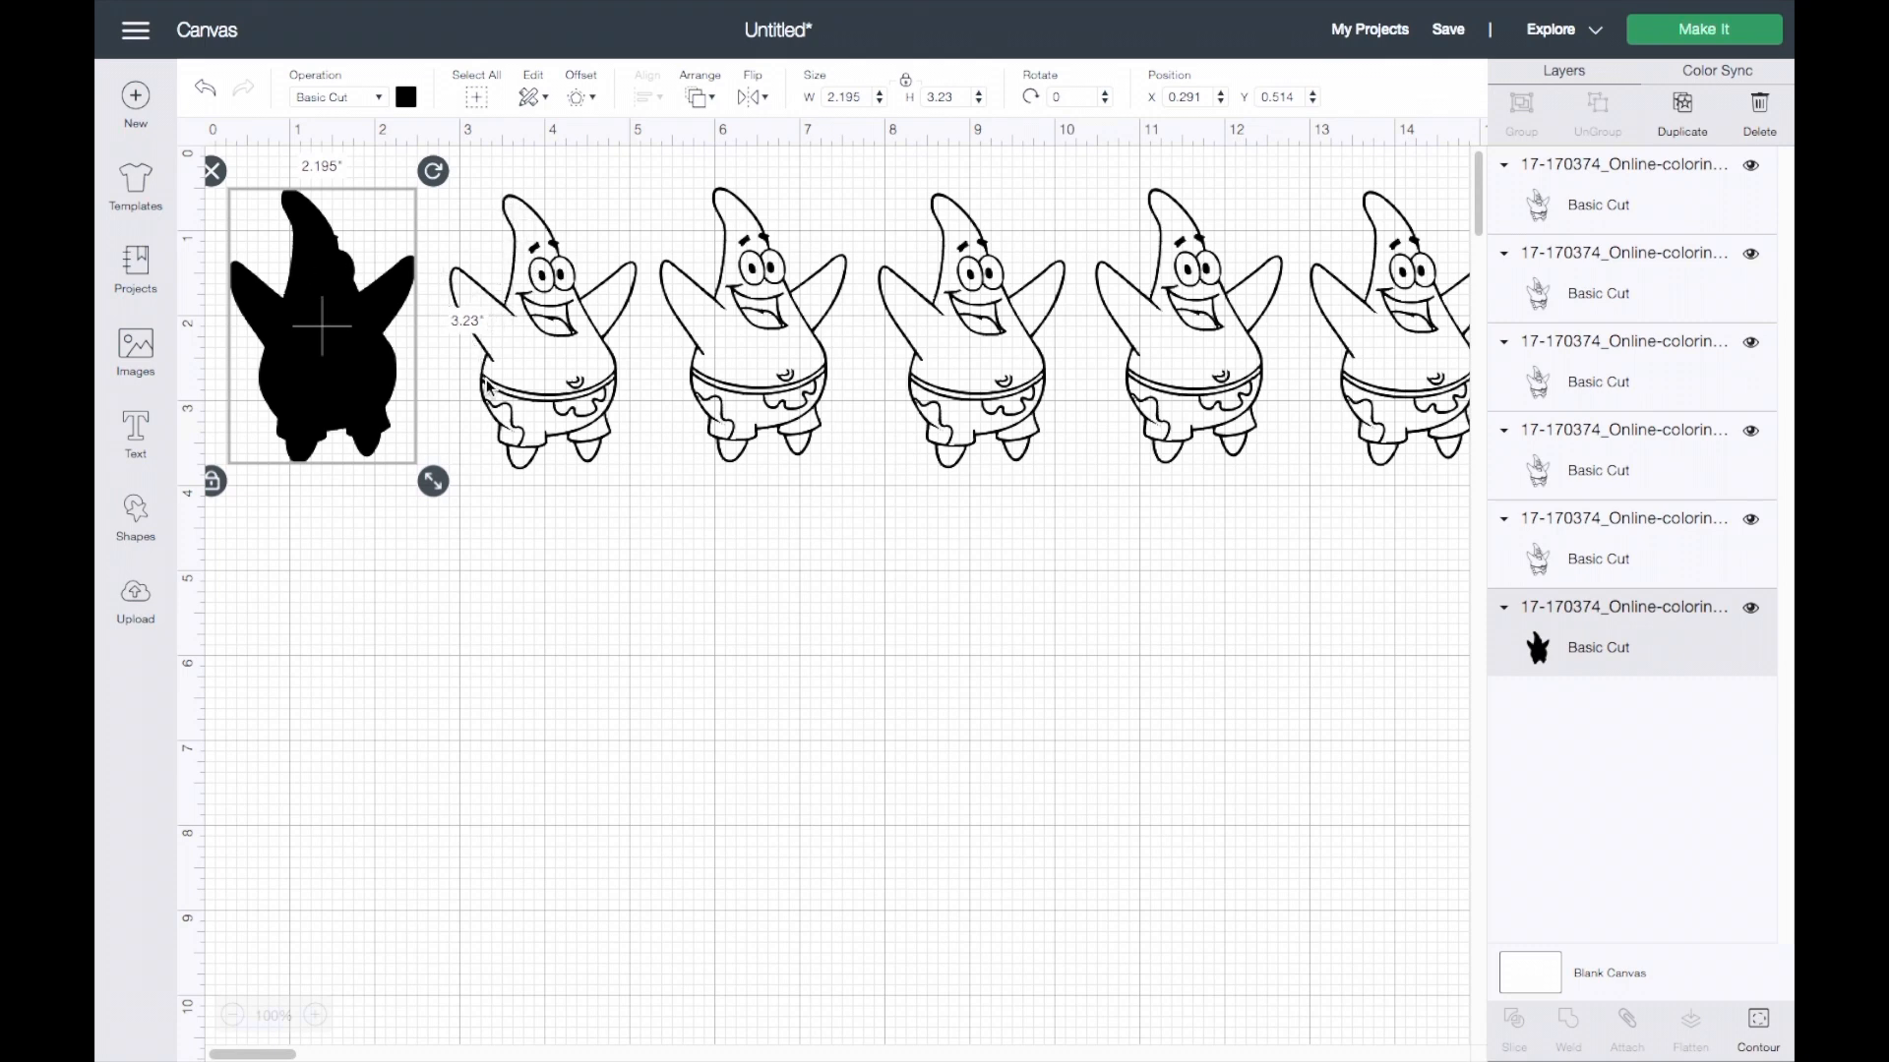
mouse_move(360, 390)
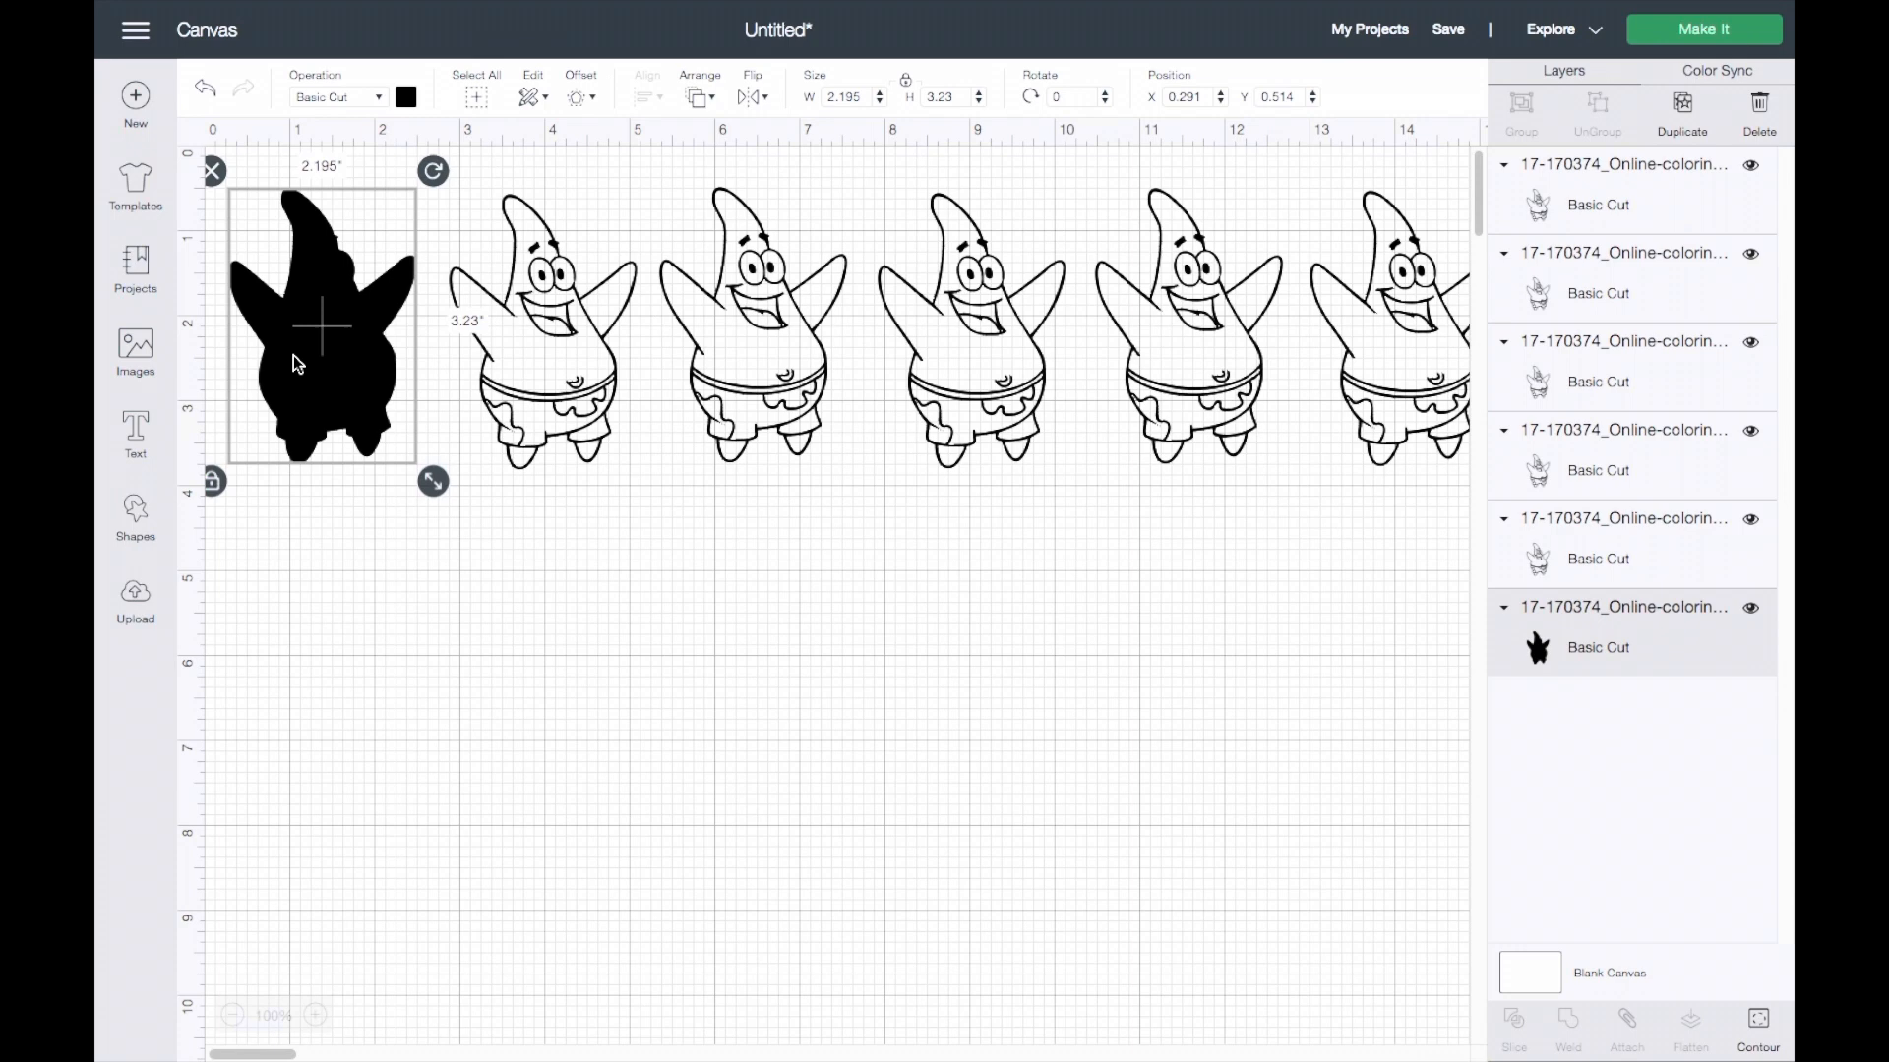
mouse_move(372, 445)
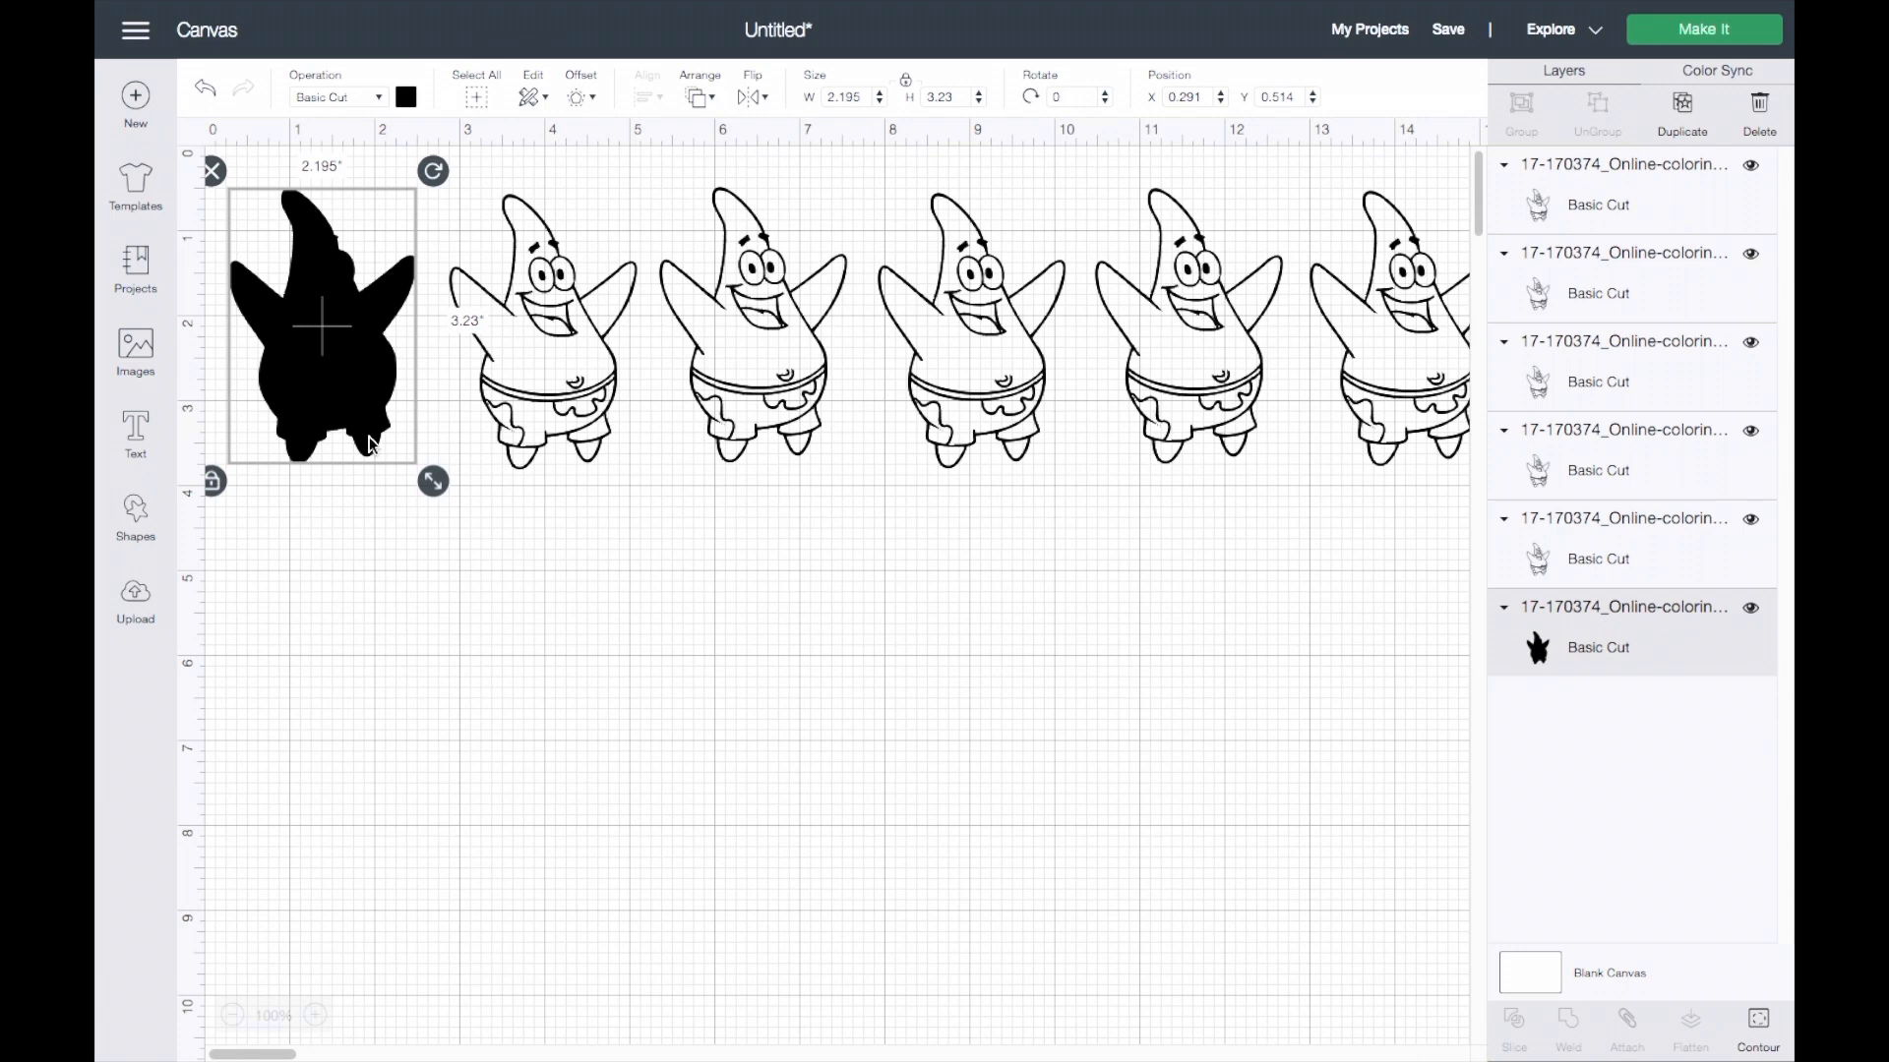
mouse_move(623, 178)
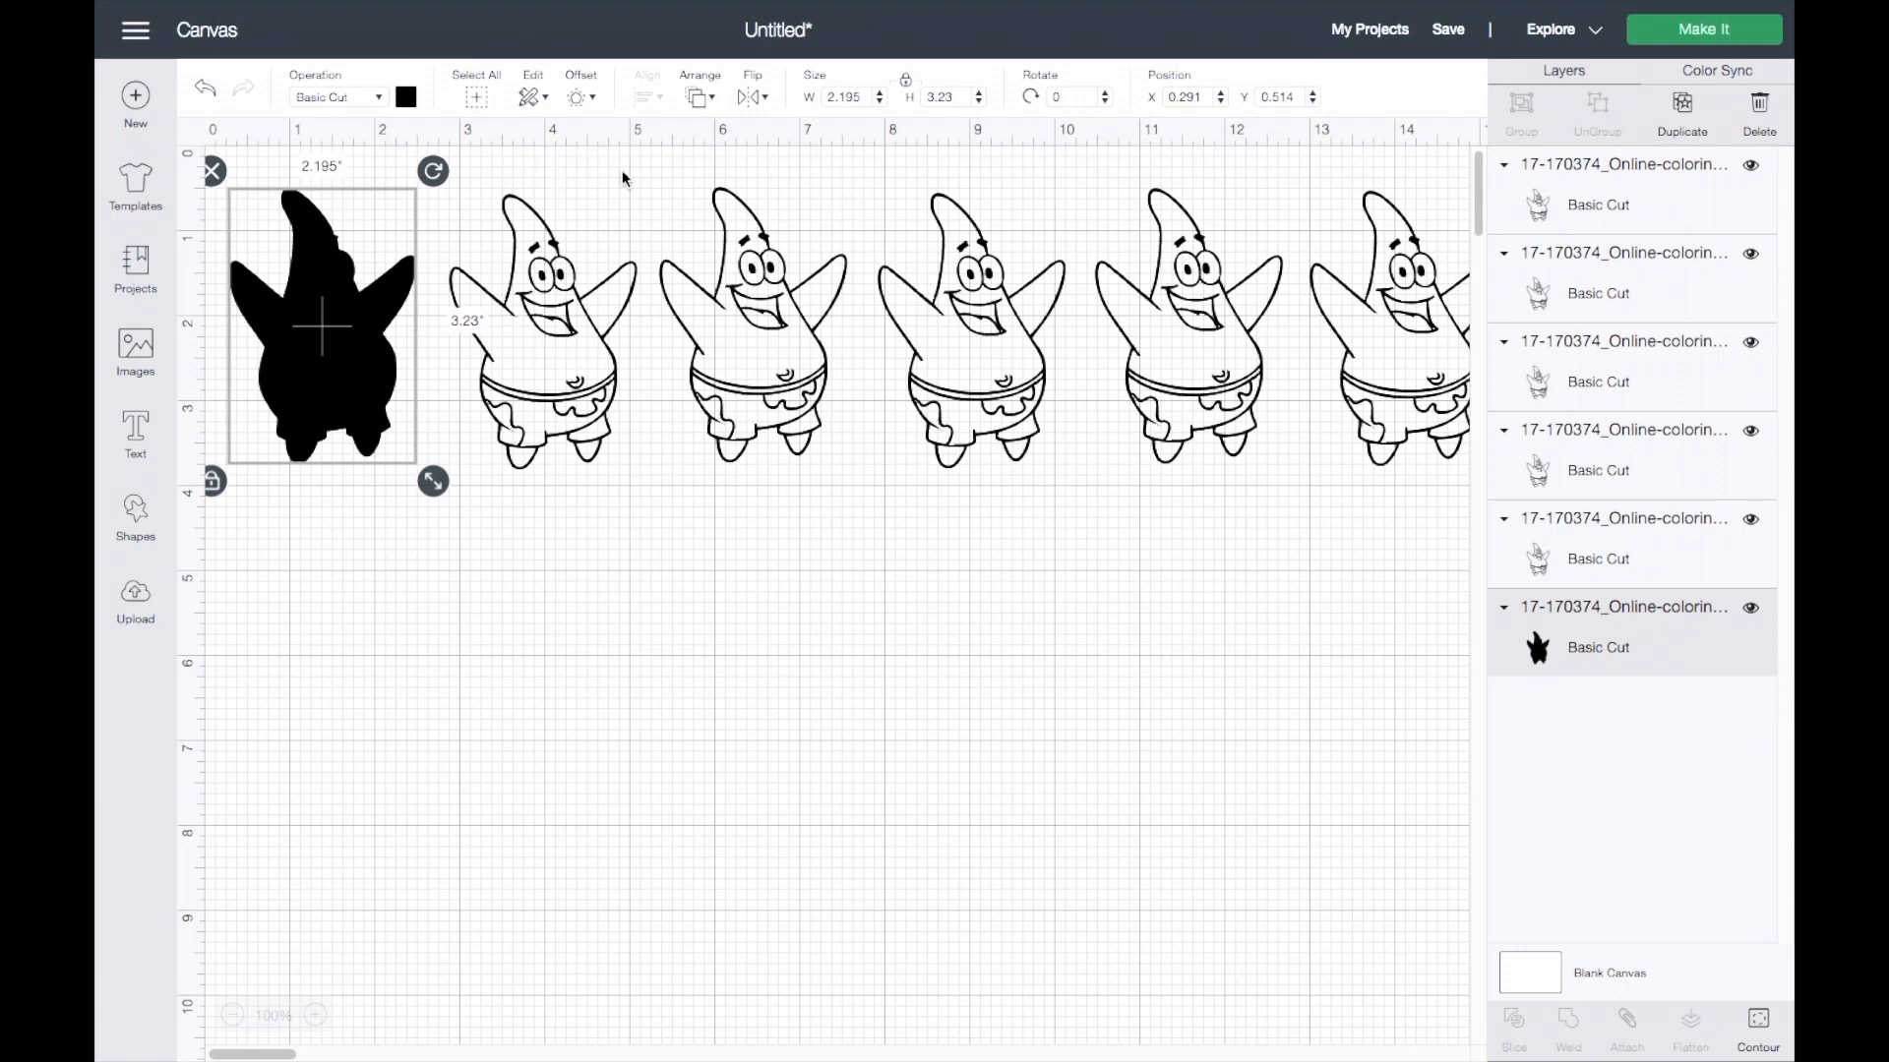
mouse_move(1130, 232)
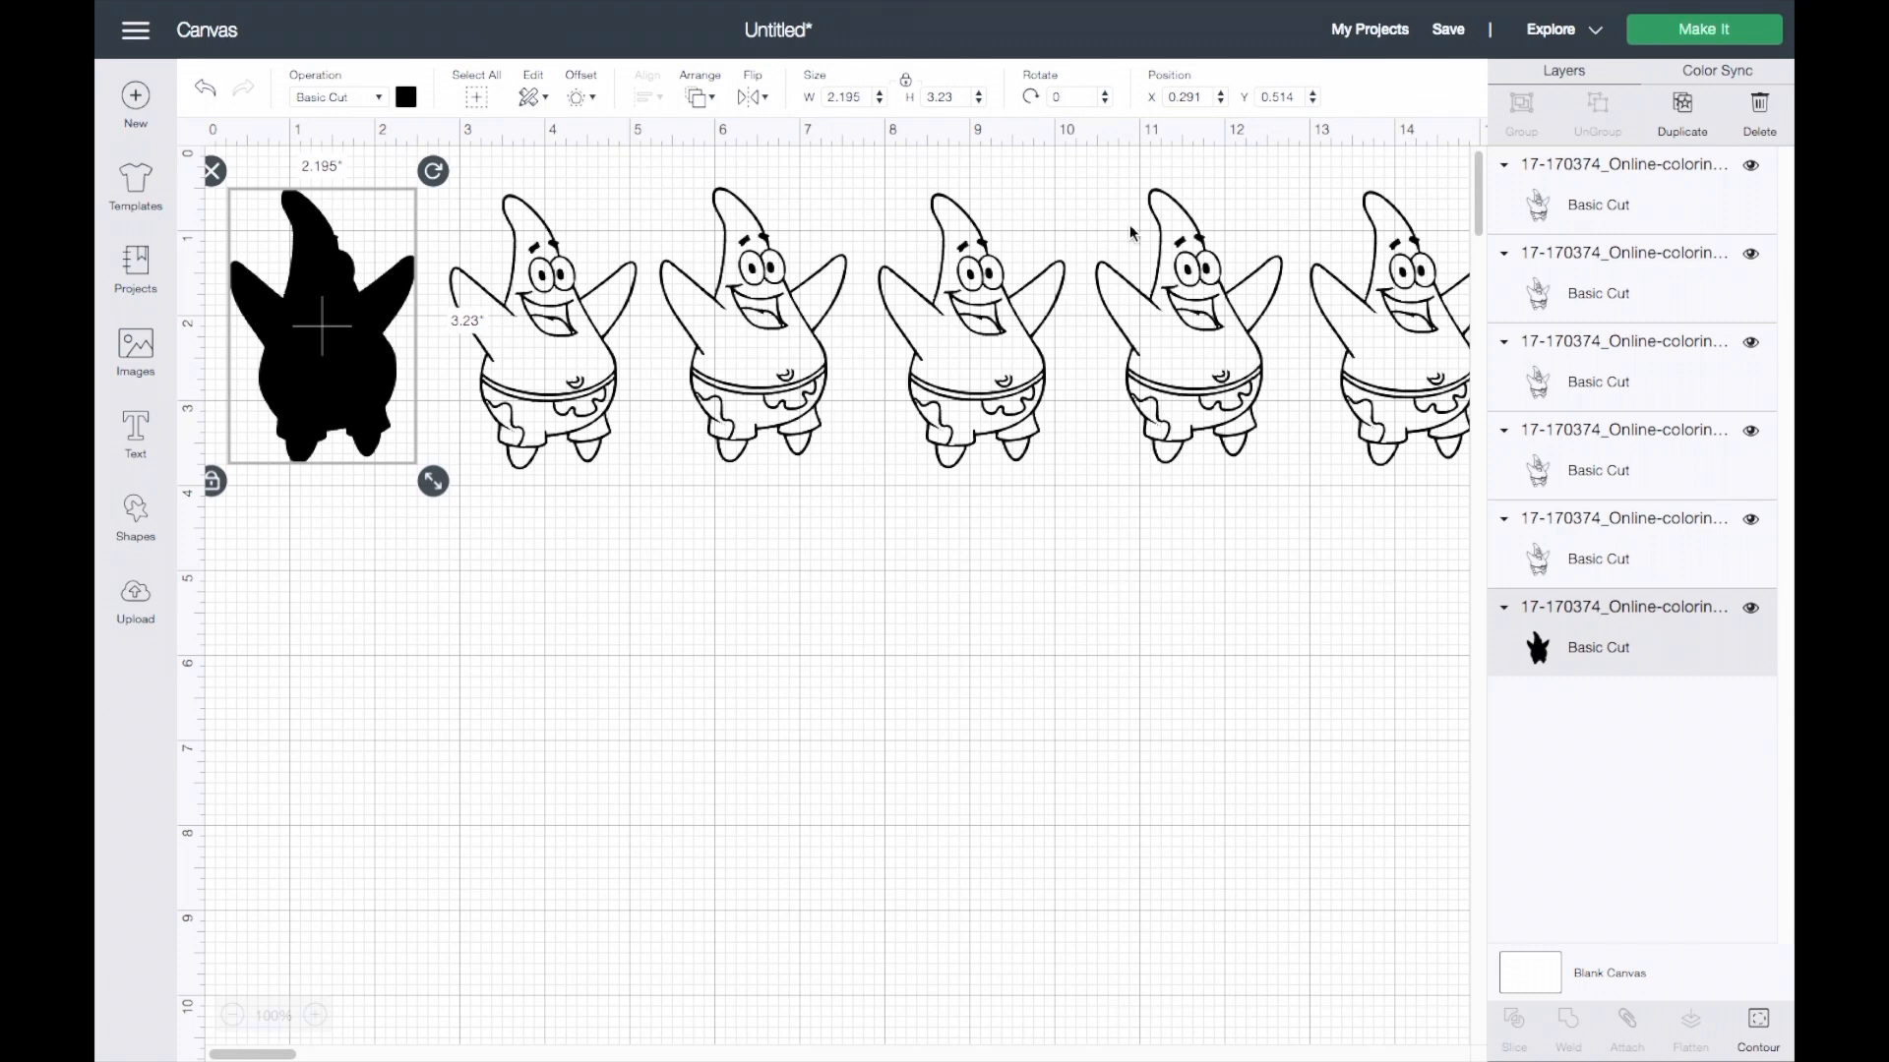
mouse_move(697, 387)
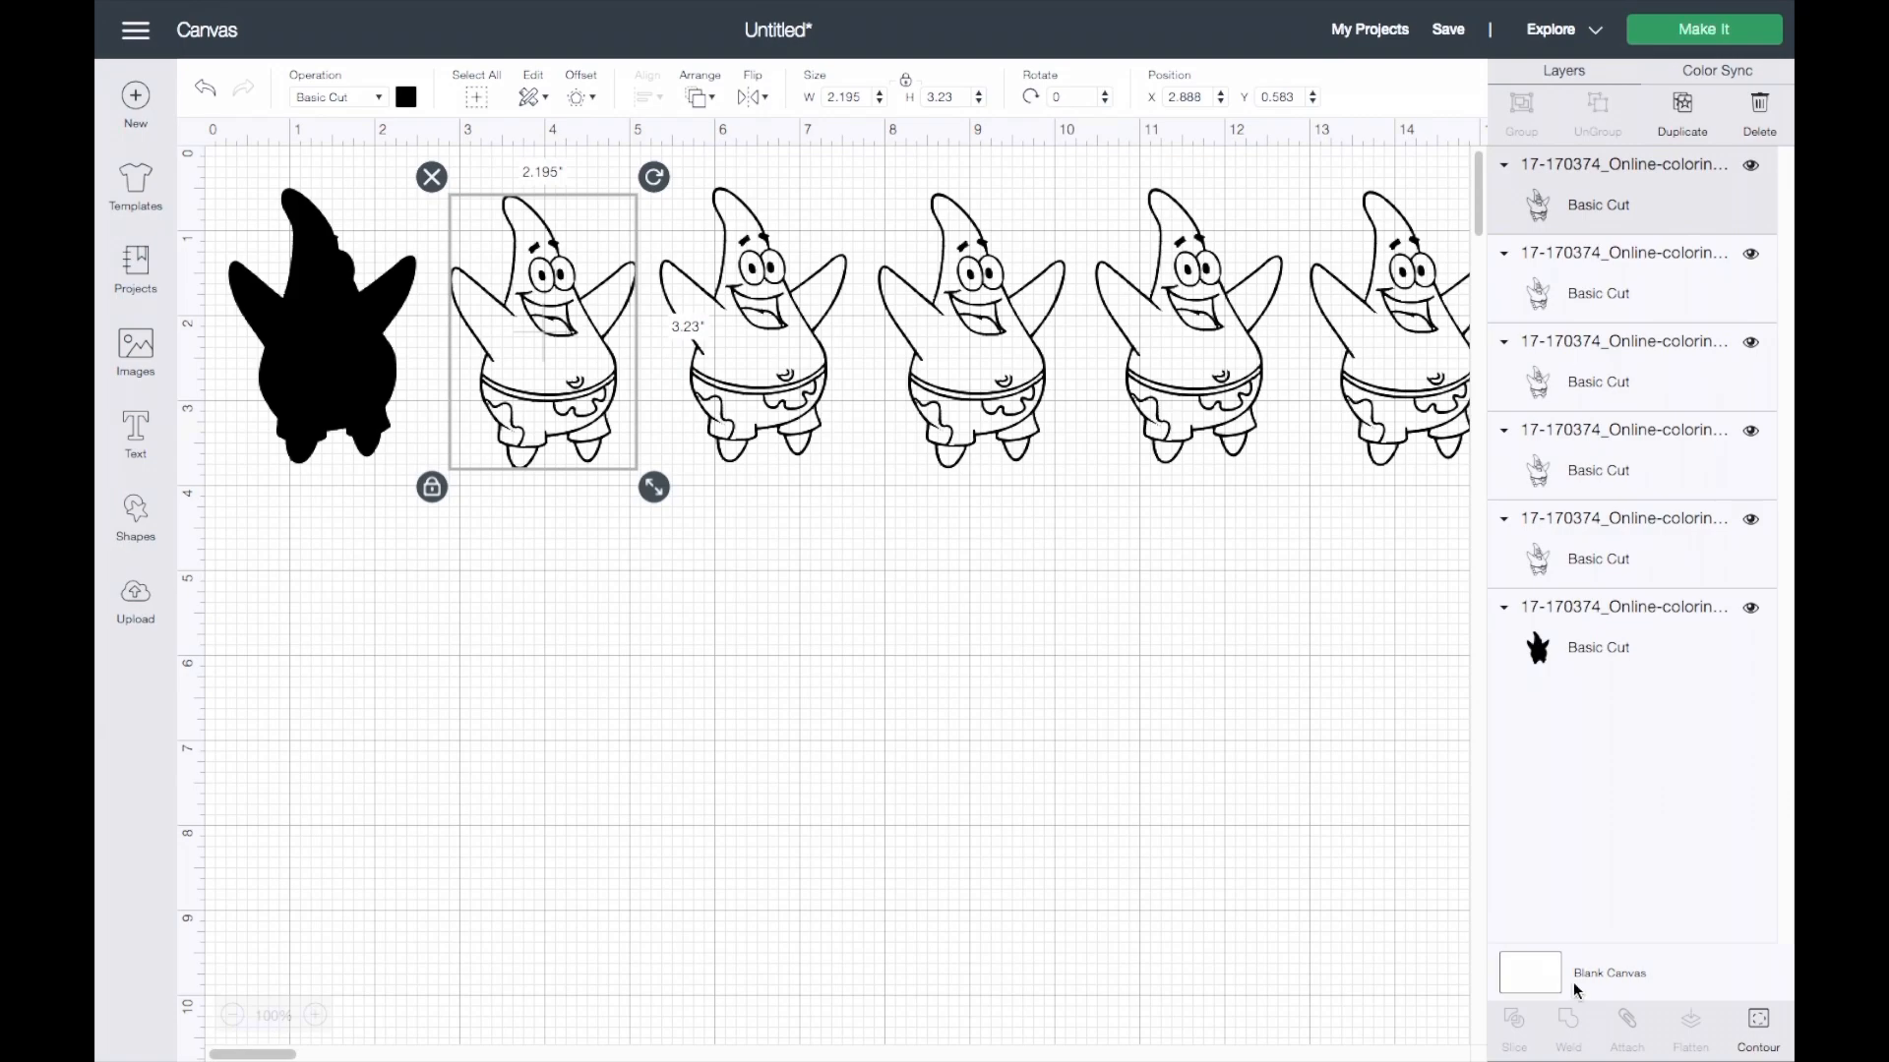
Hide the second copy's contours except the body, right arm and left foot pieces.
left_click(1756, 1024)
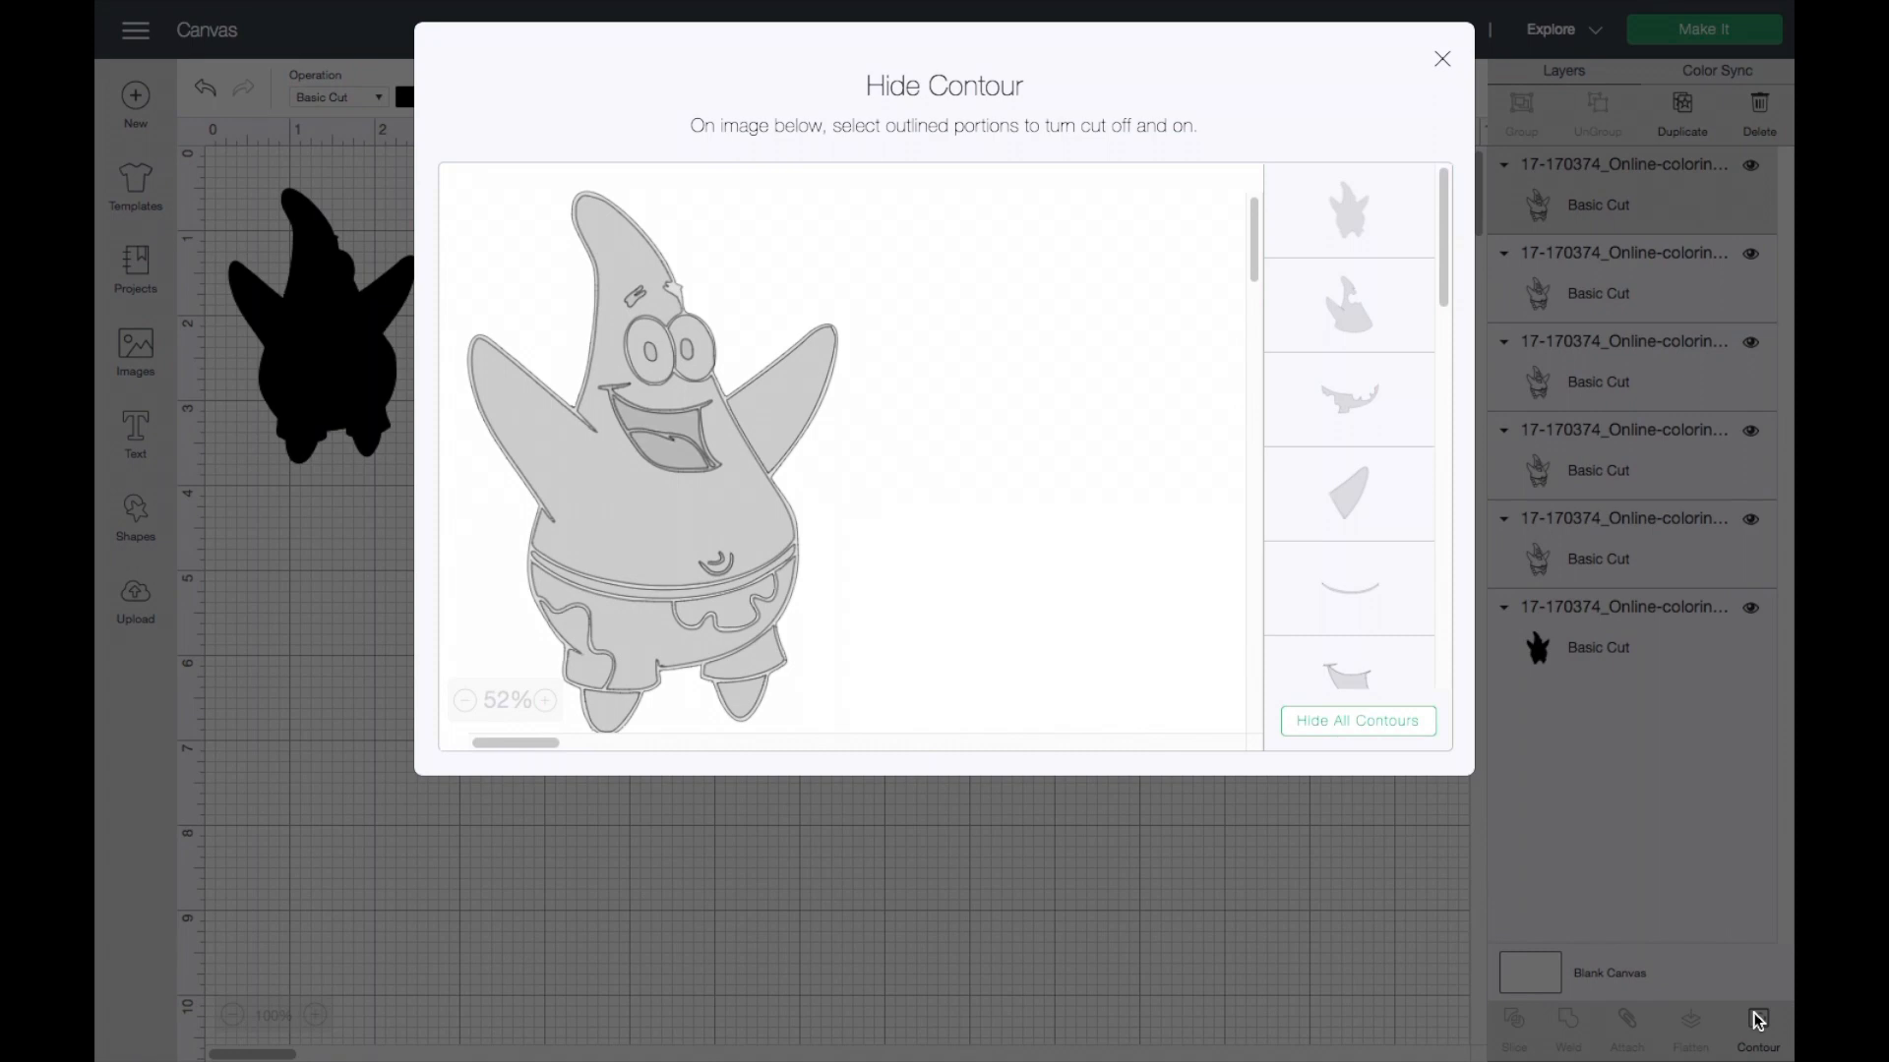
mouse_move(970, 413)
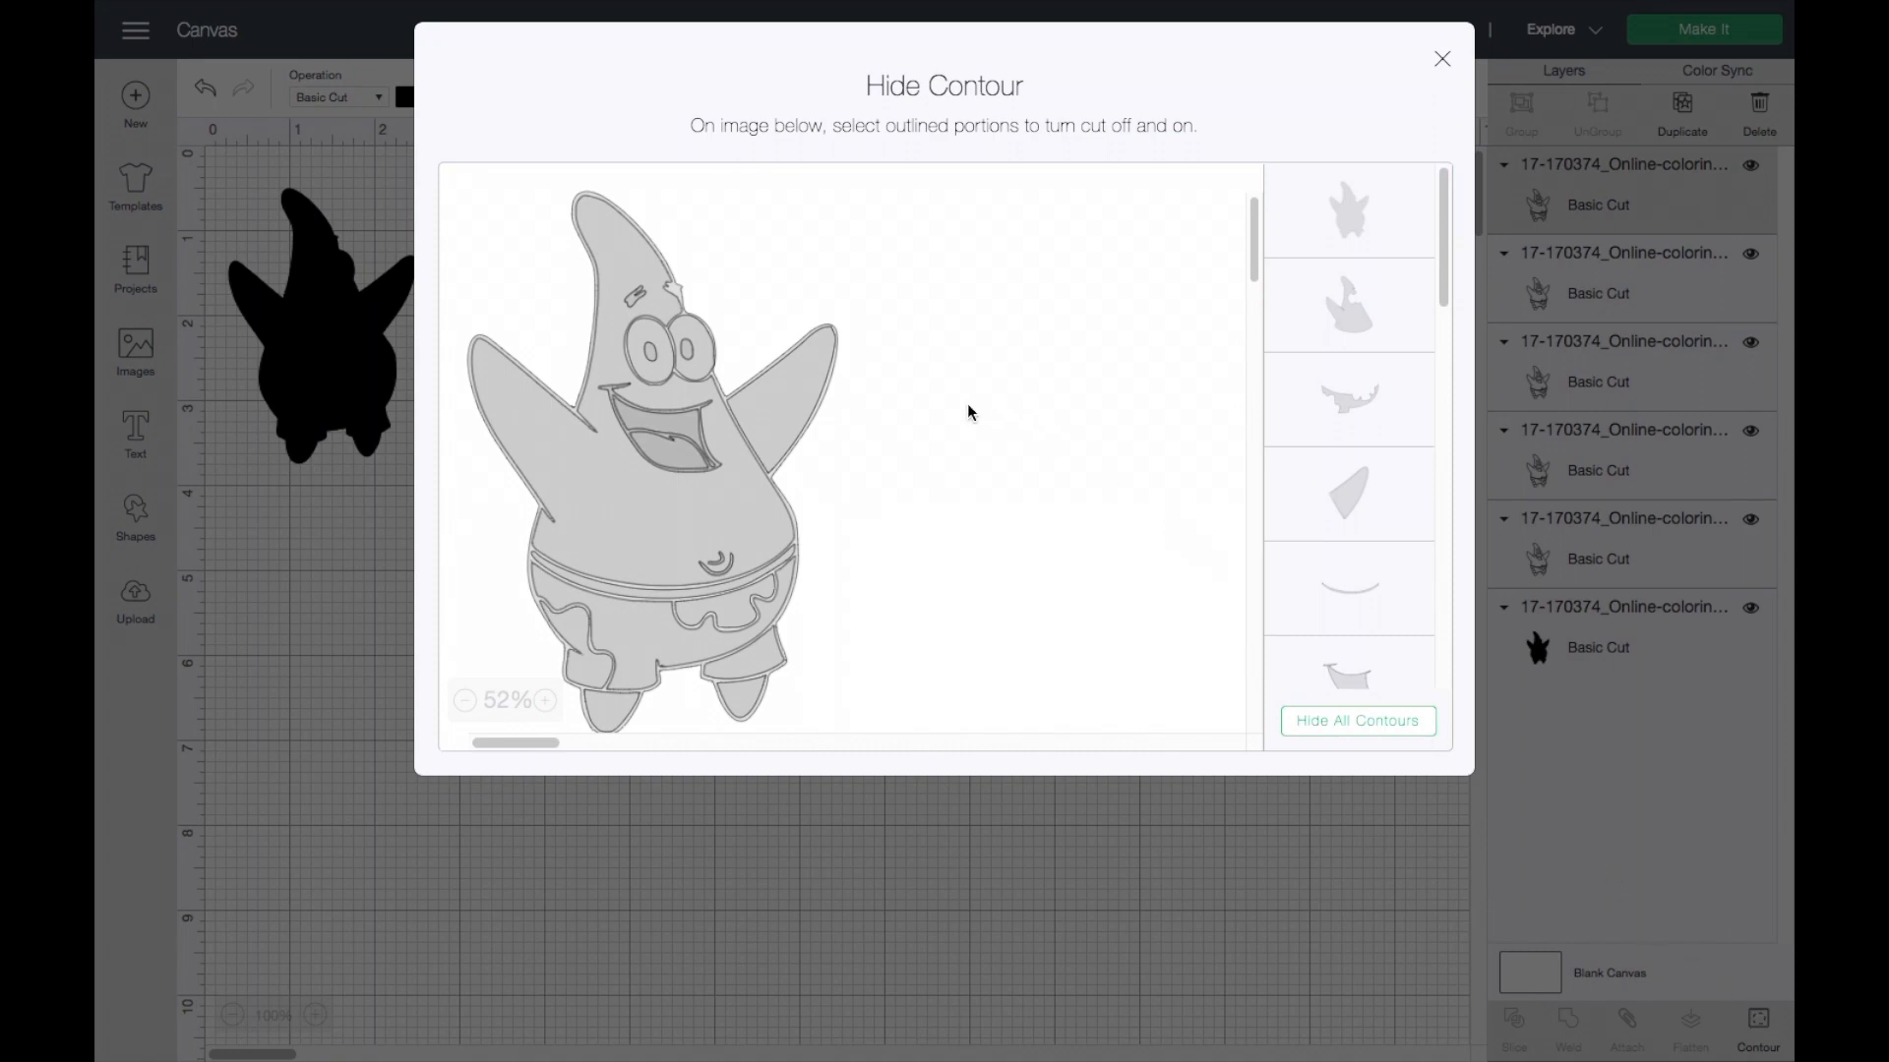
left_click(1357, 720)
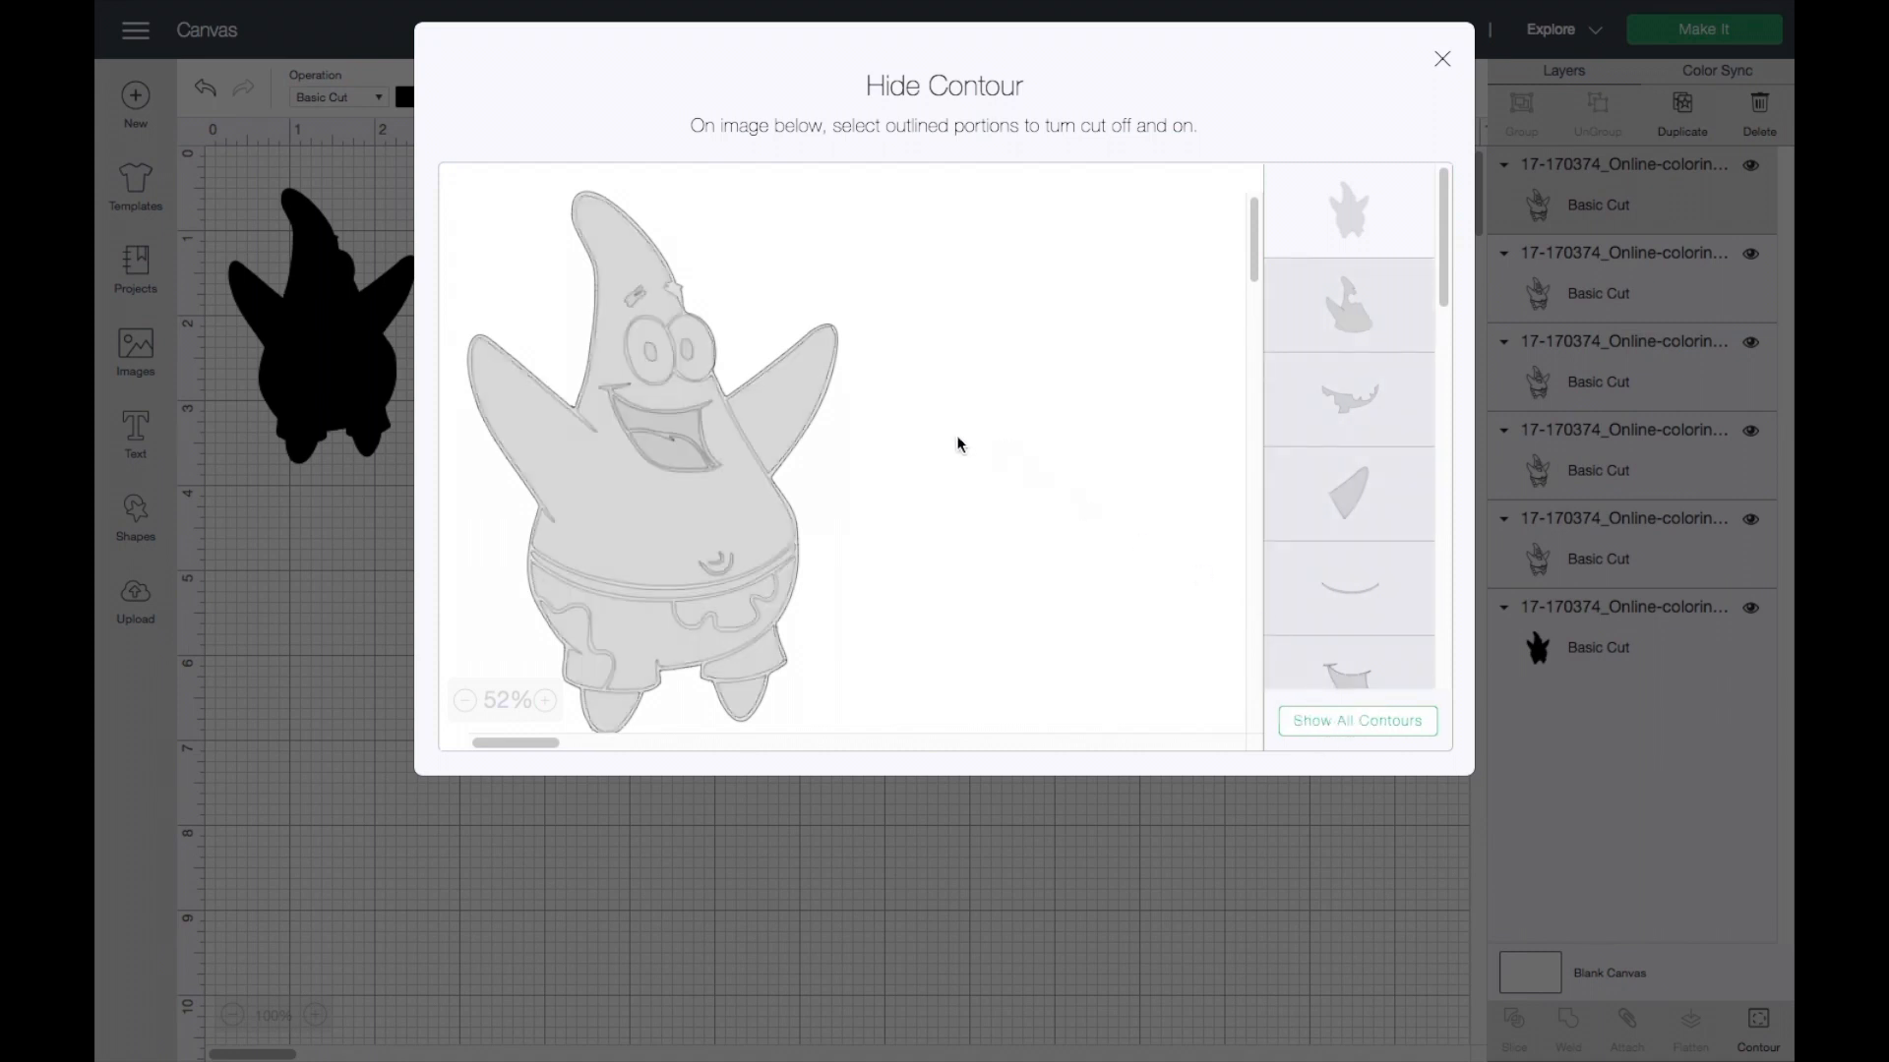
left_click(795, 396)
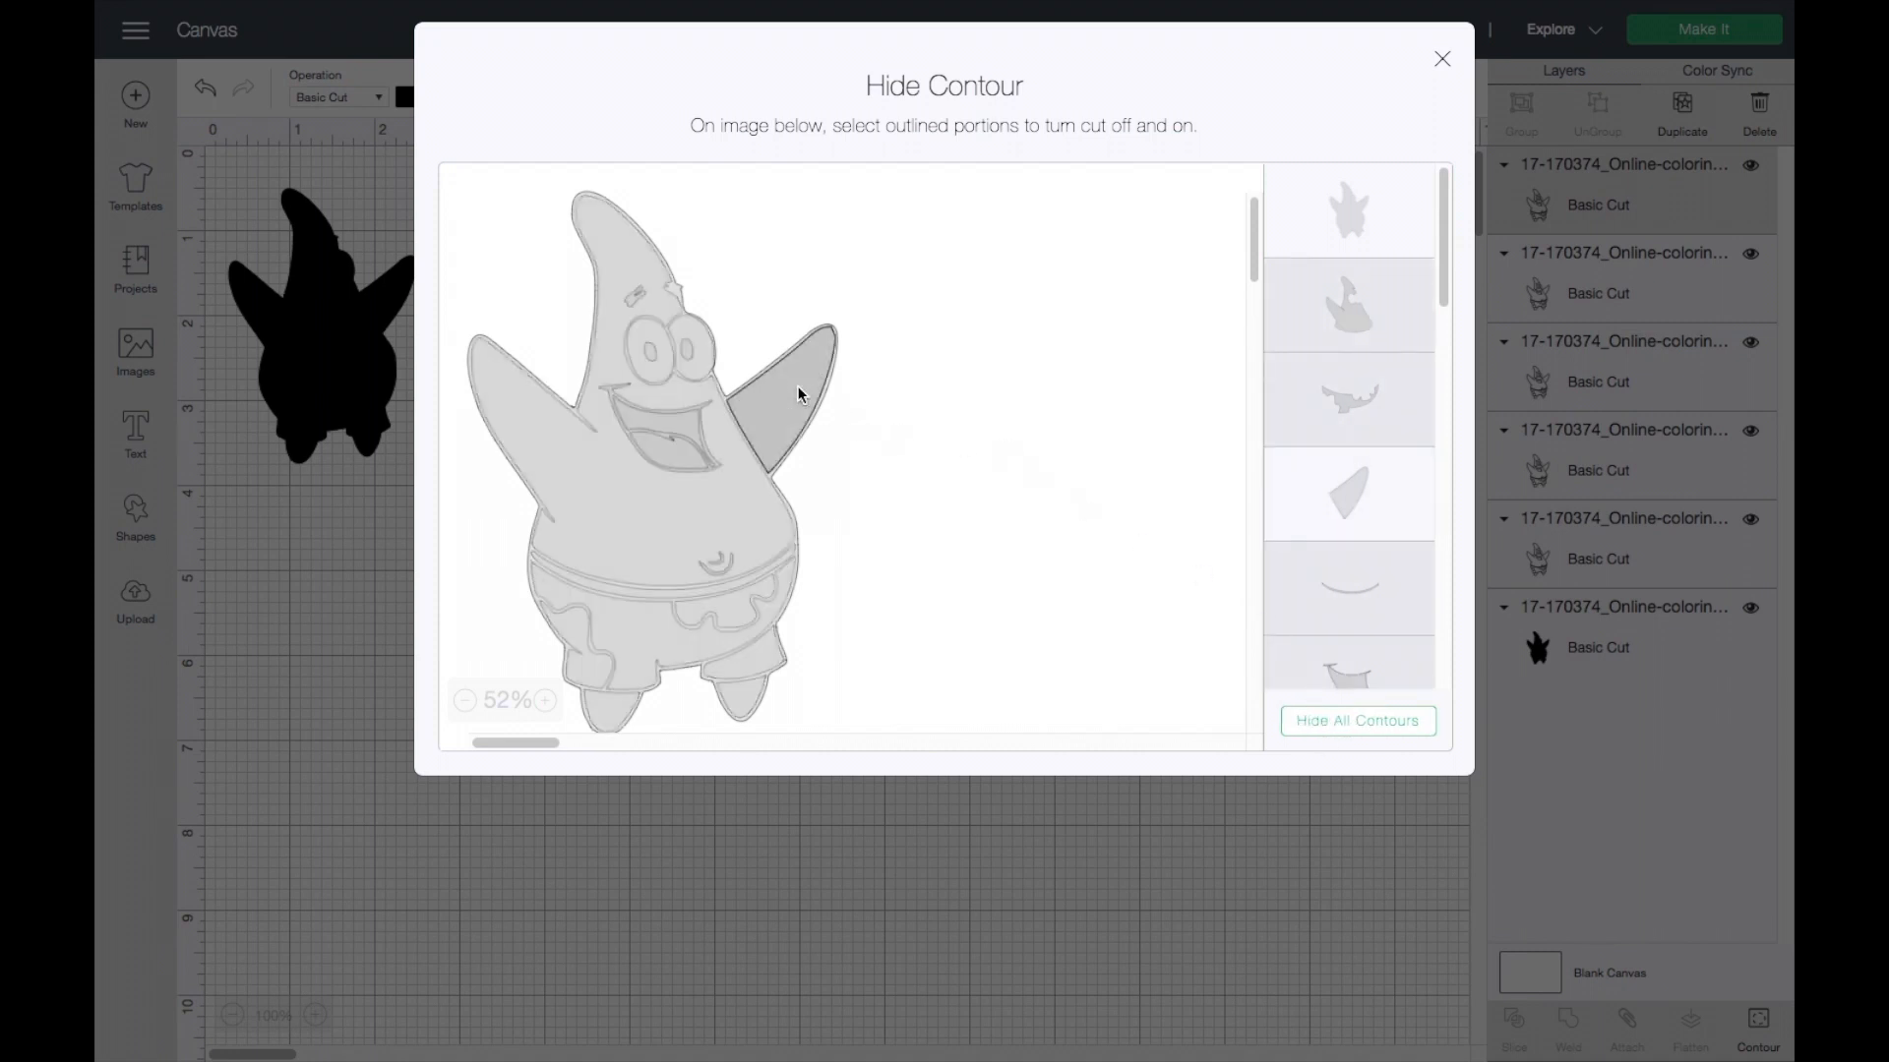
left_click(795, 385)
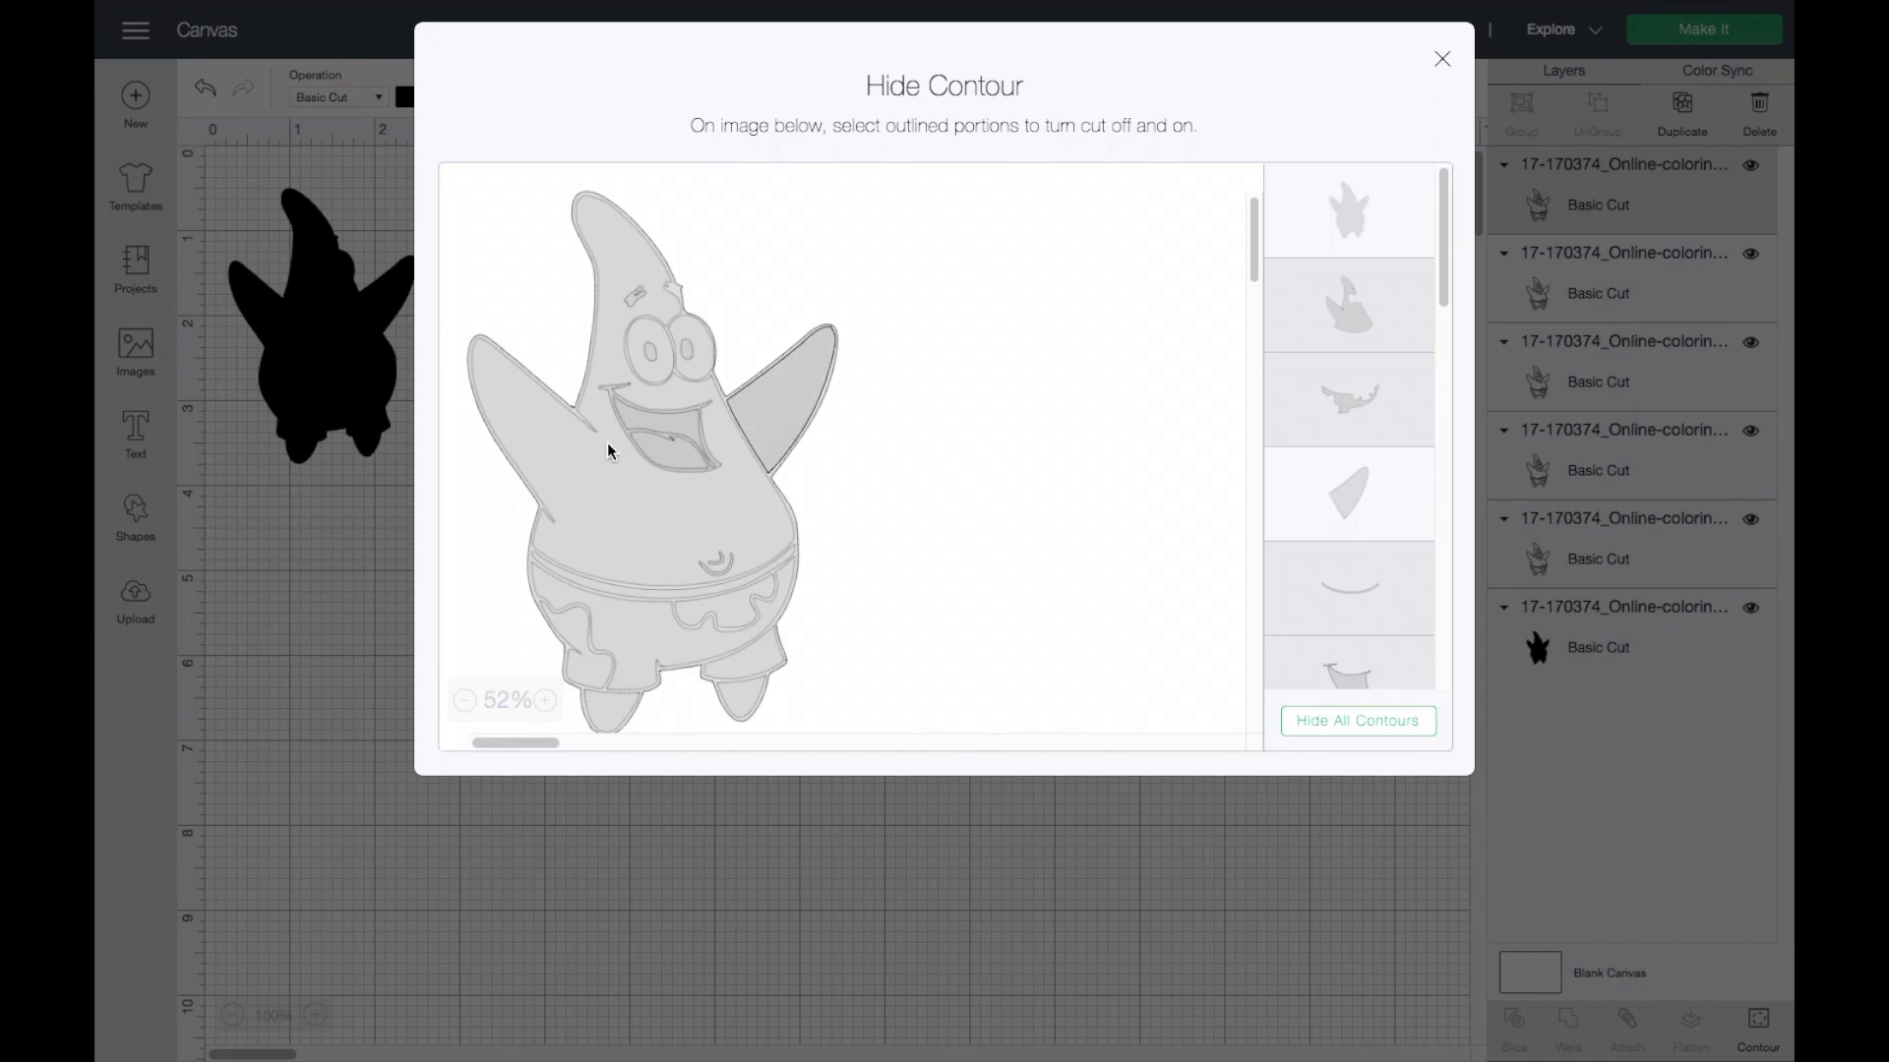
left_click(608, 451)
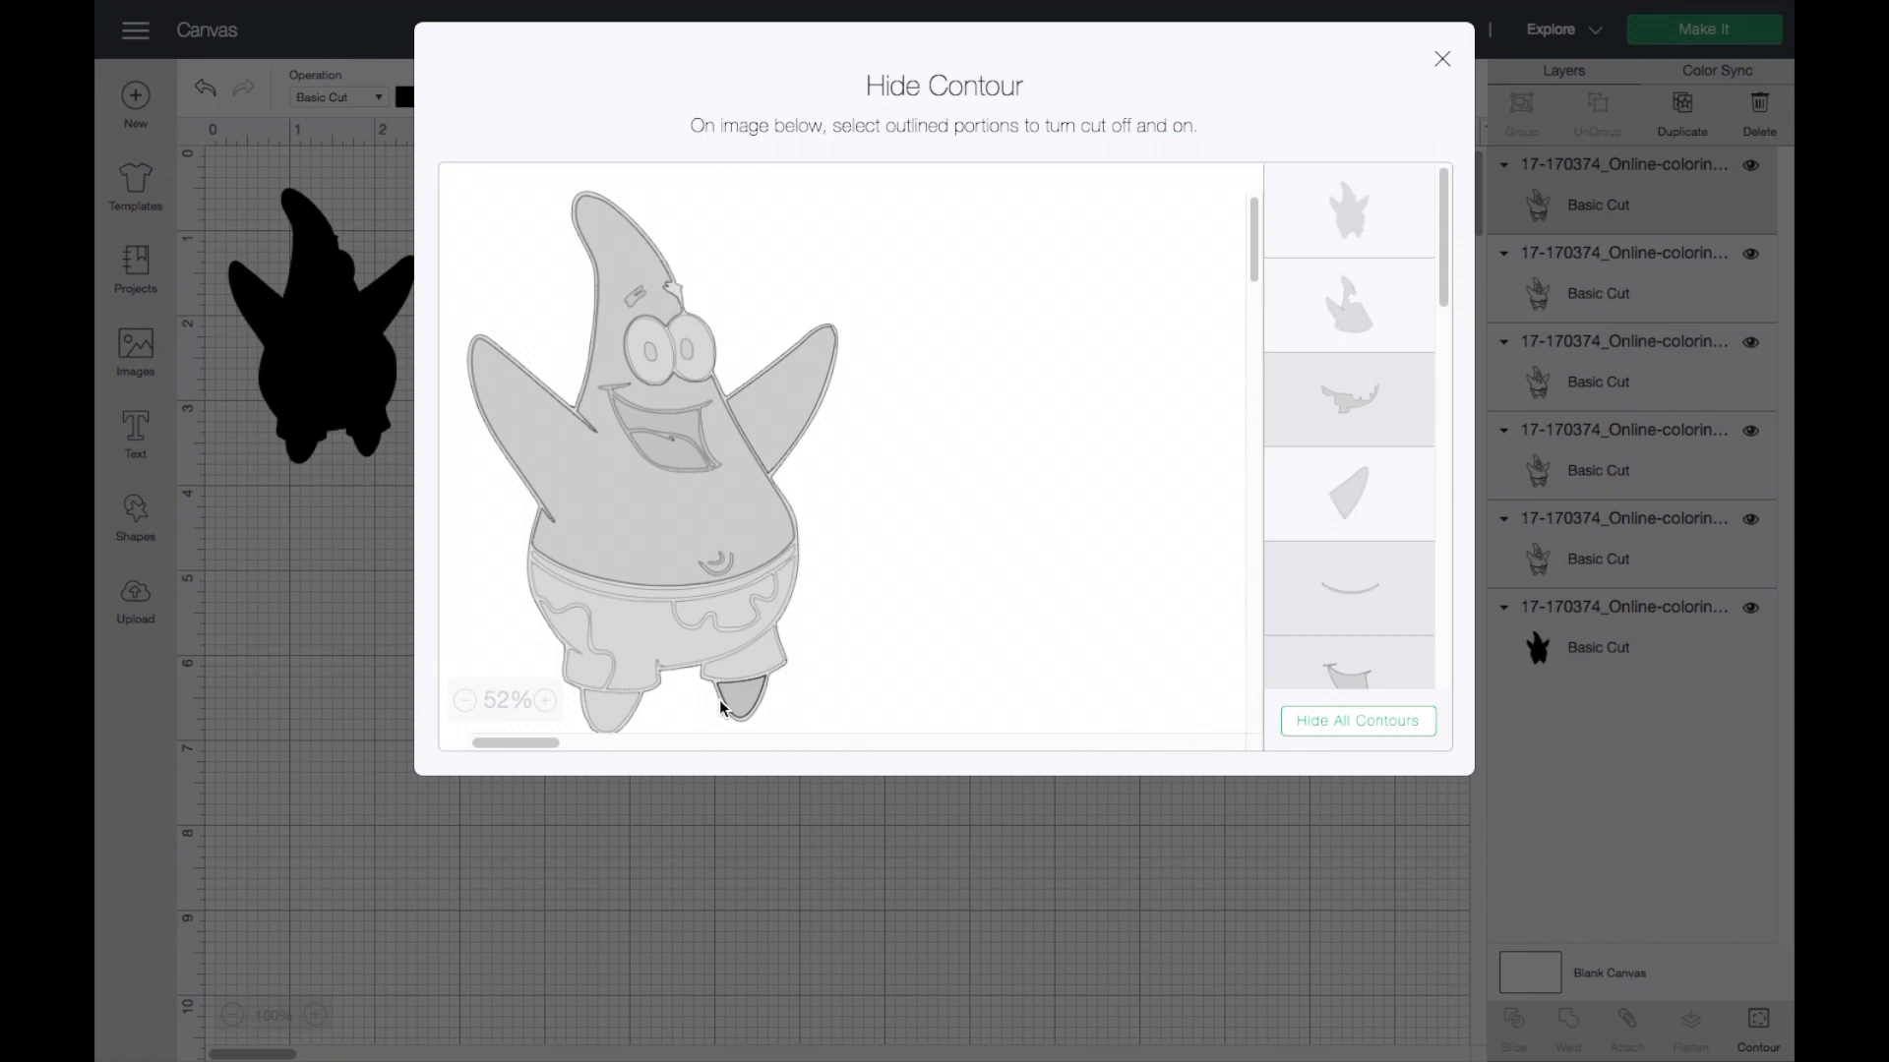
left_click(717, 708)
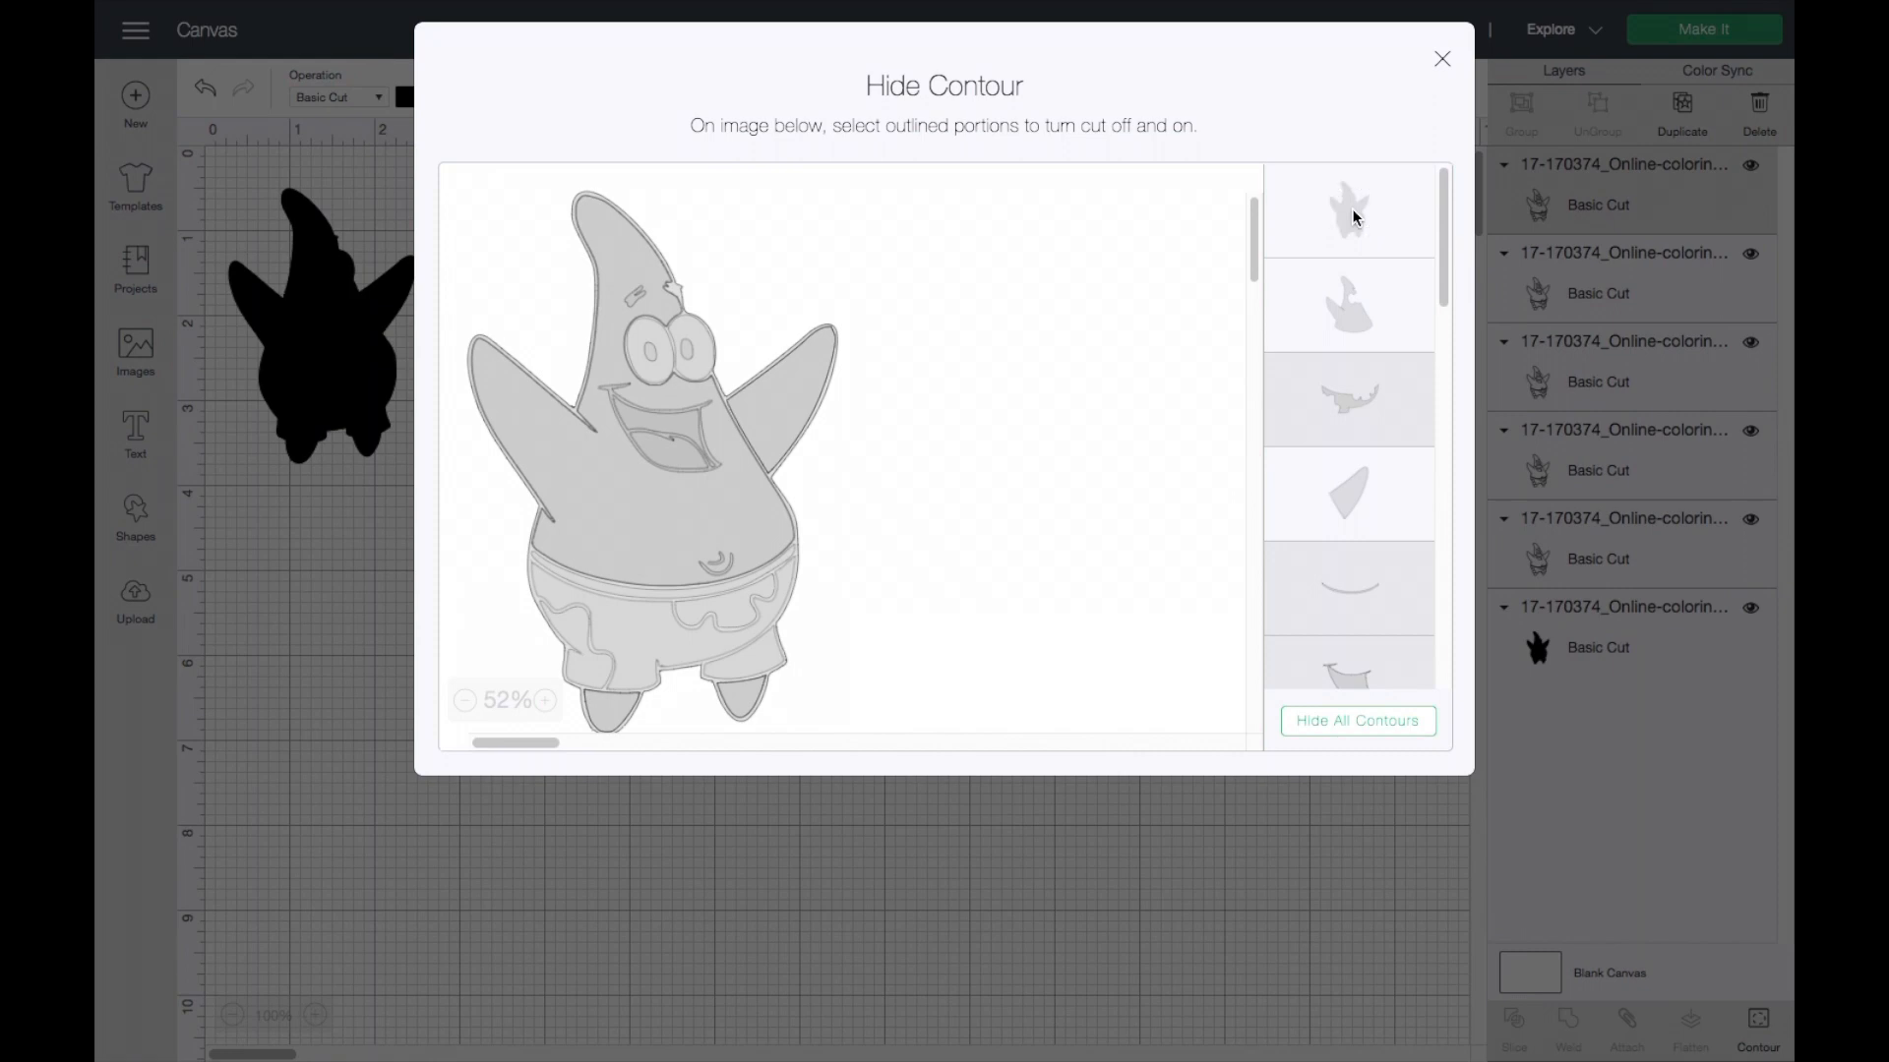
left_click(1442, 58)
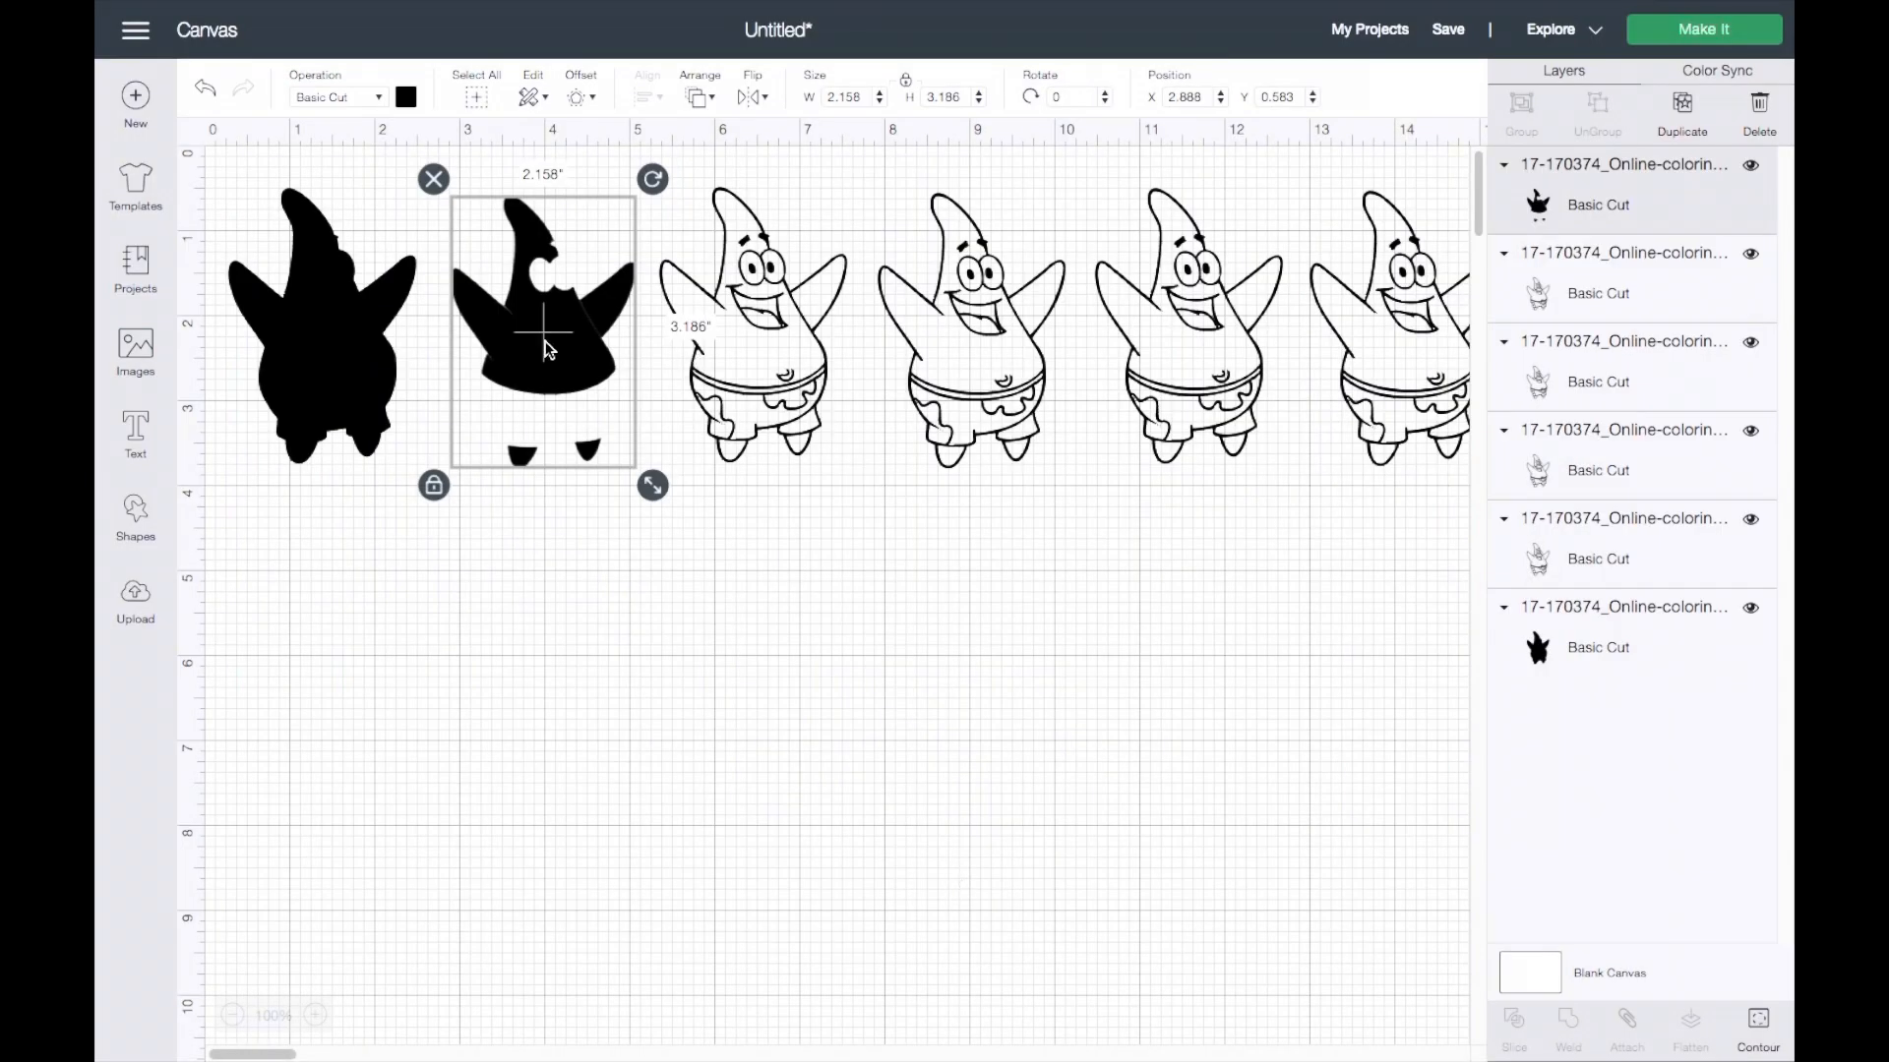
Colour the body layer pink and place it over the black silhouette.
left_click(407, 96)
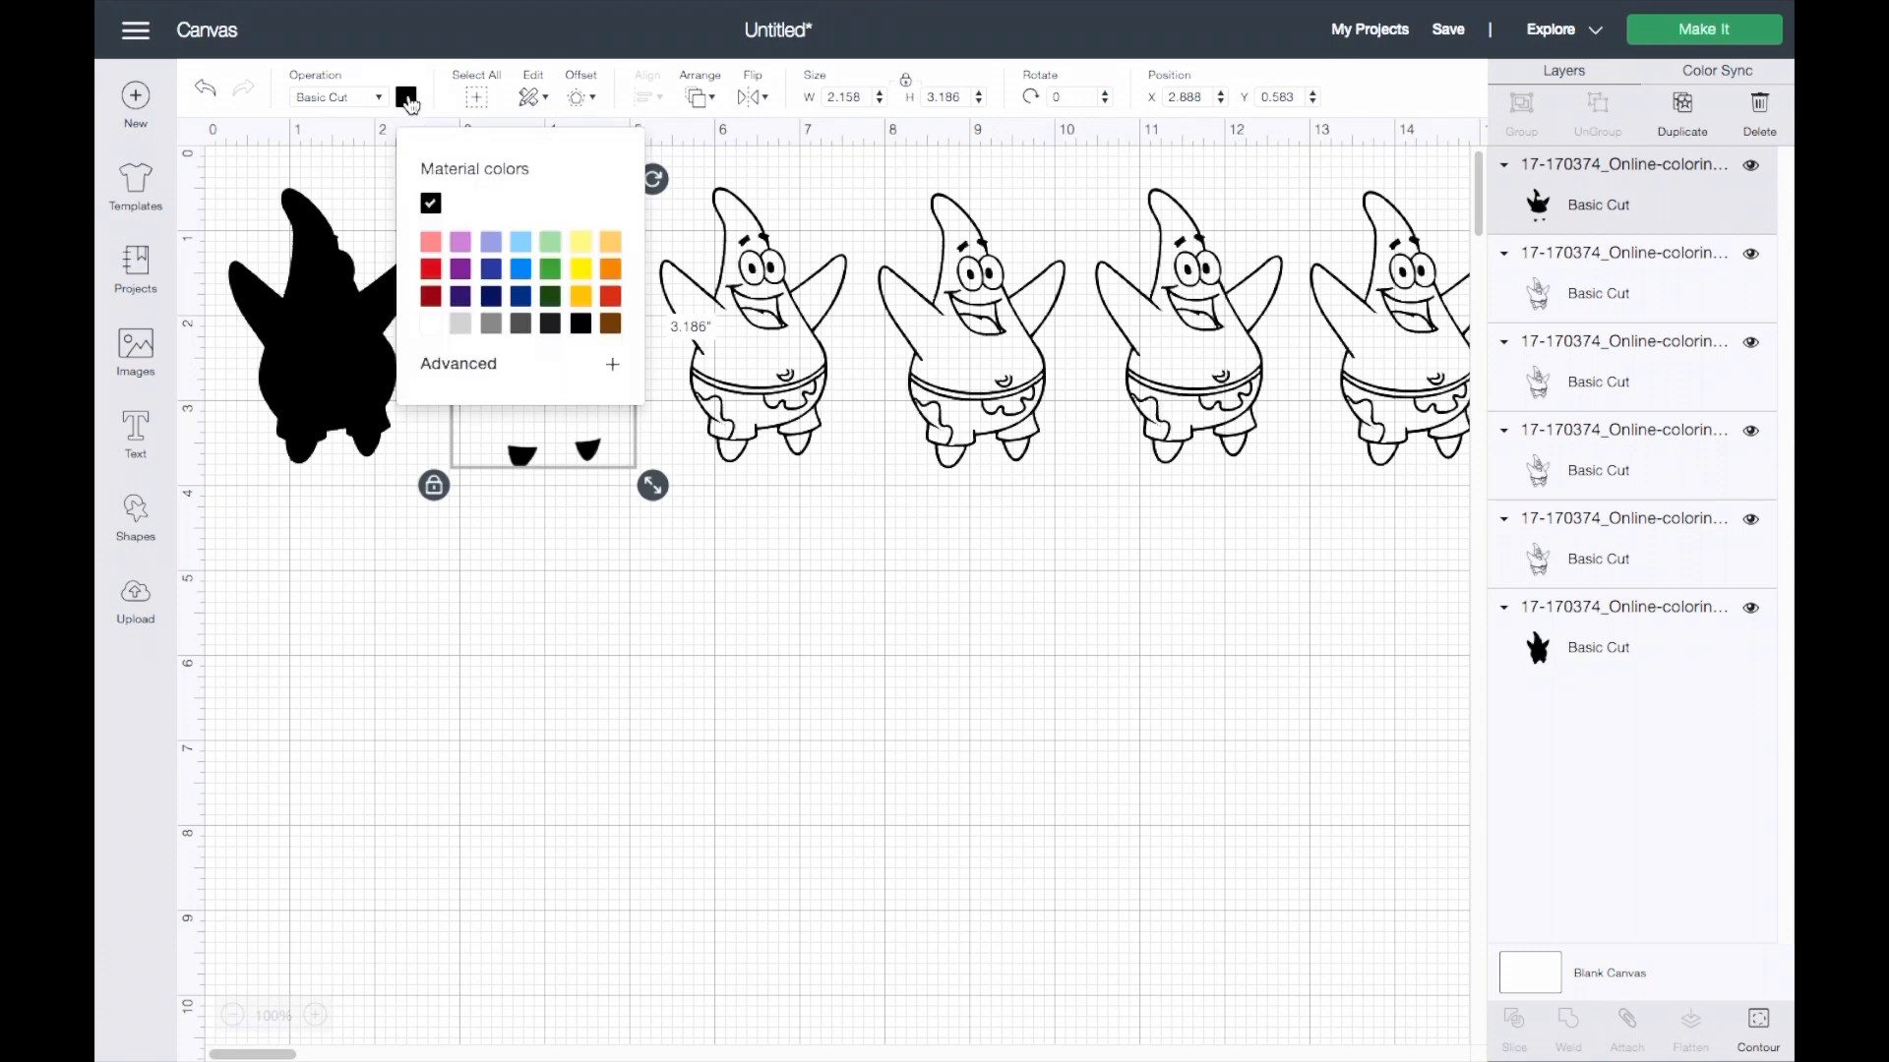
left_click(429, 295)
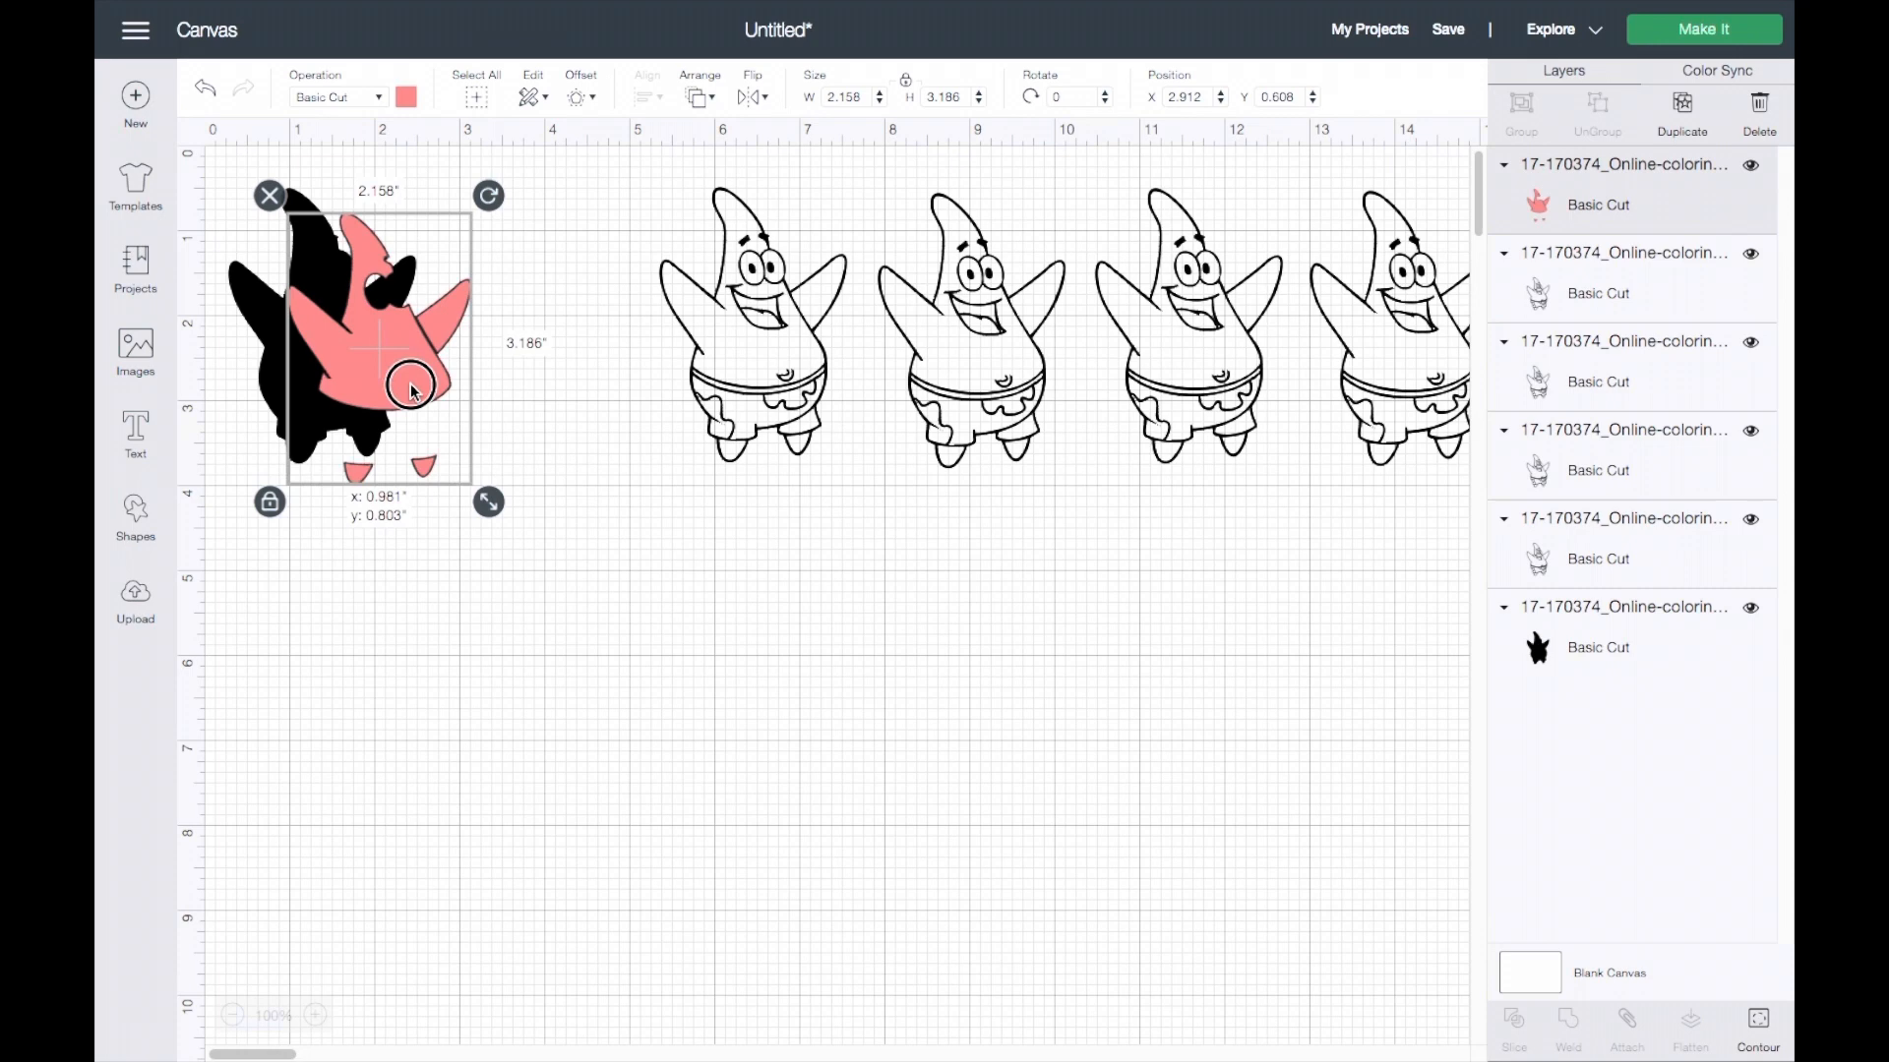
left_click_drag(413, 387, 354, 367)
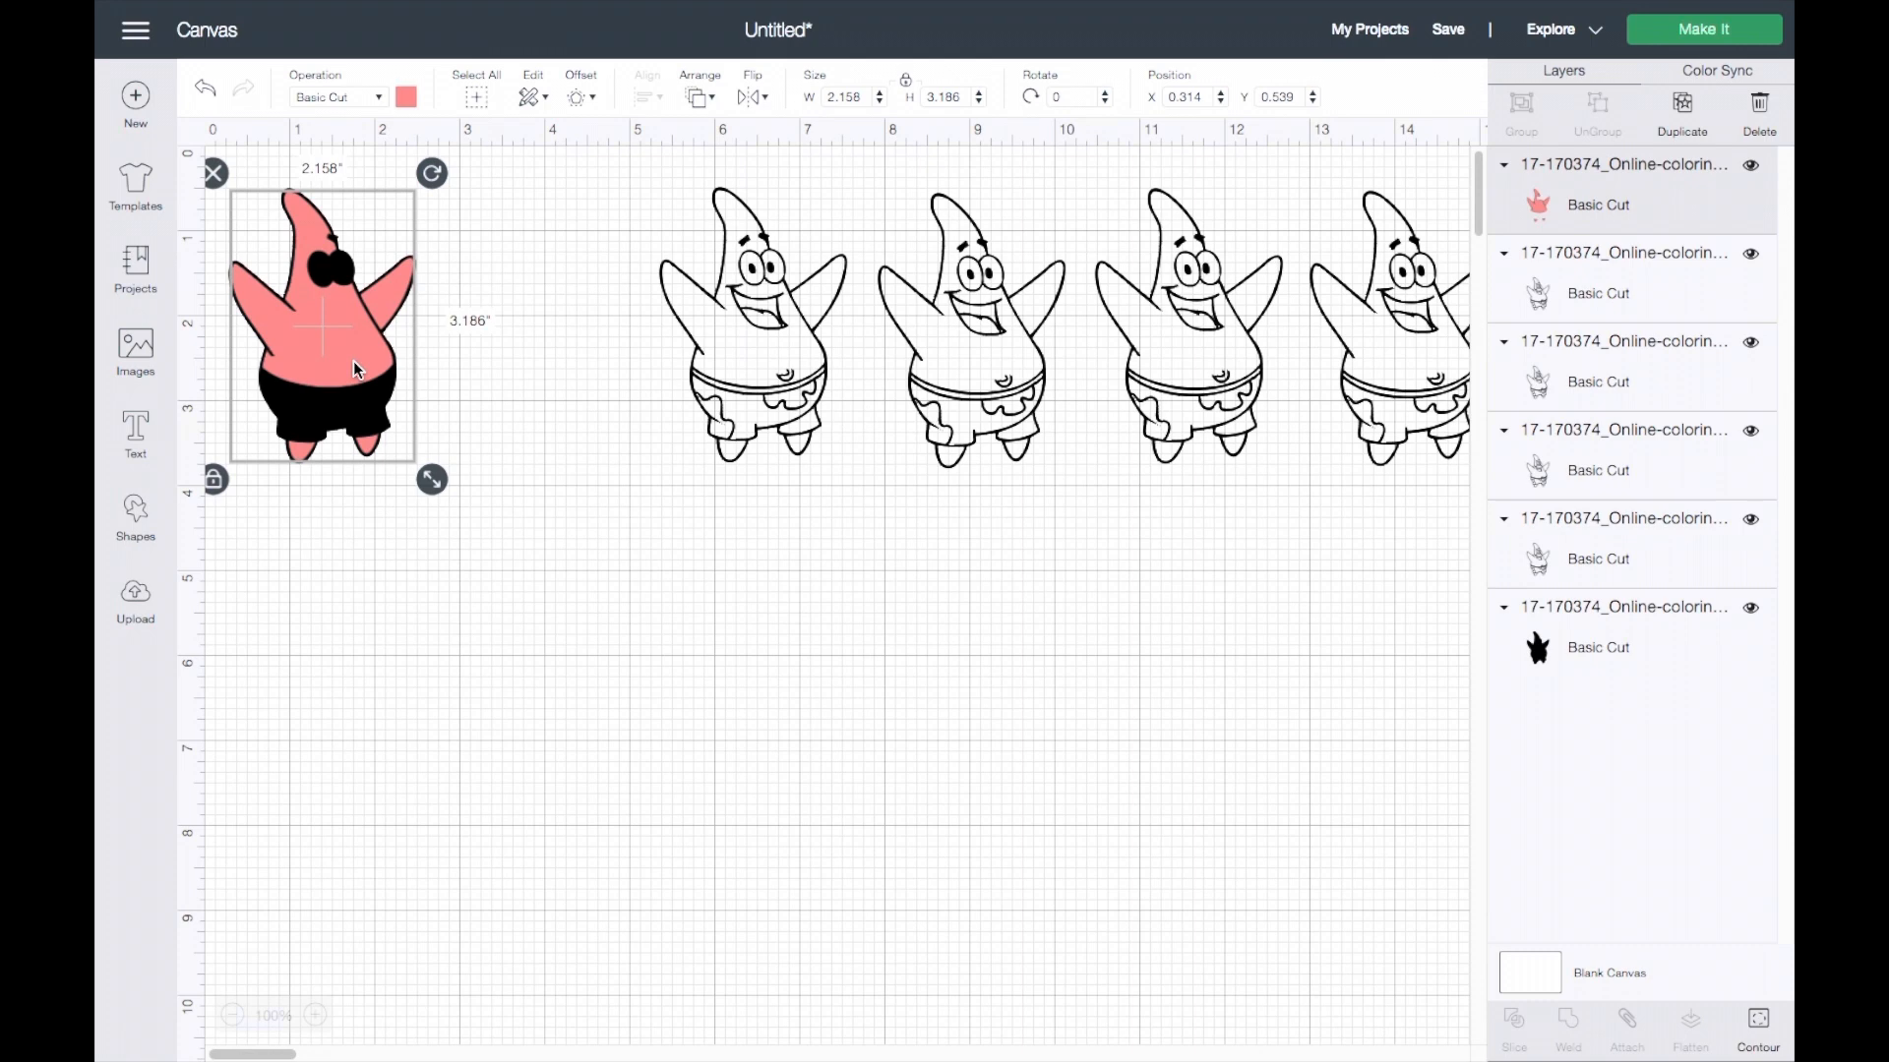
mouse_move(401, 305)
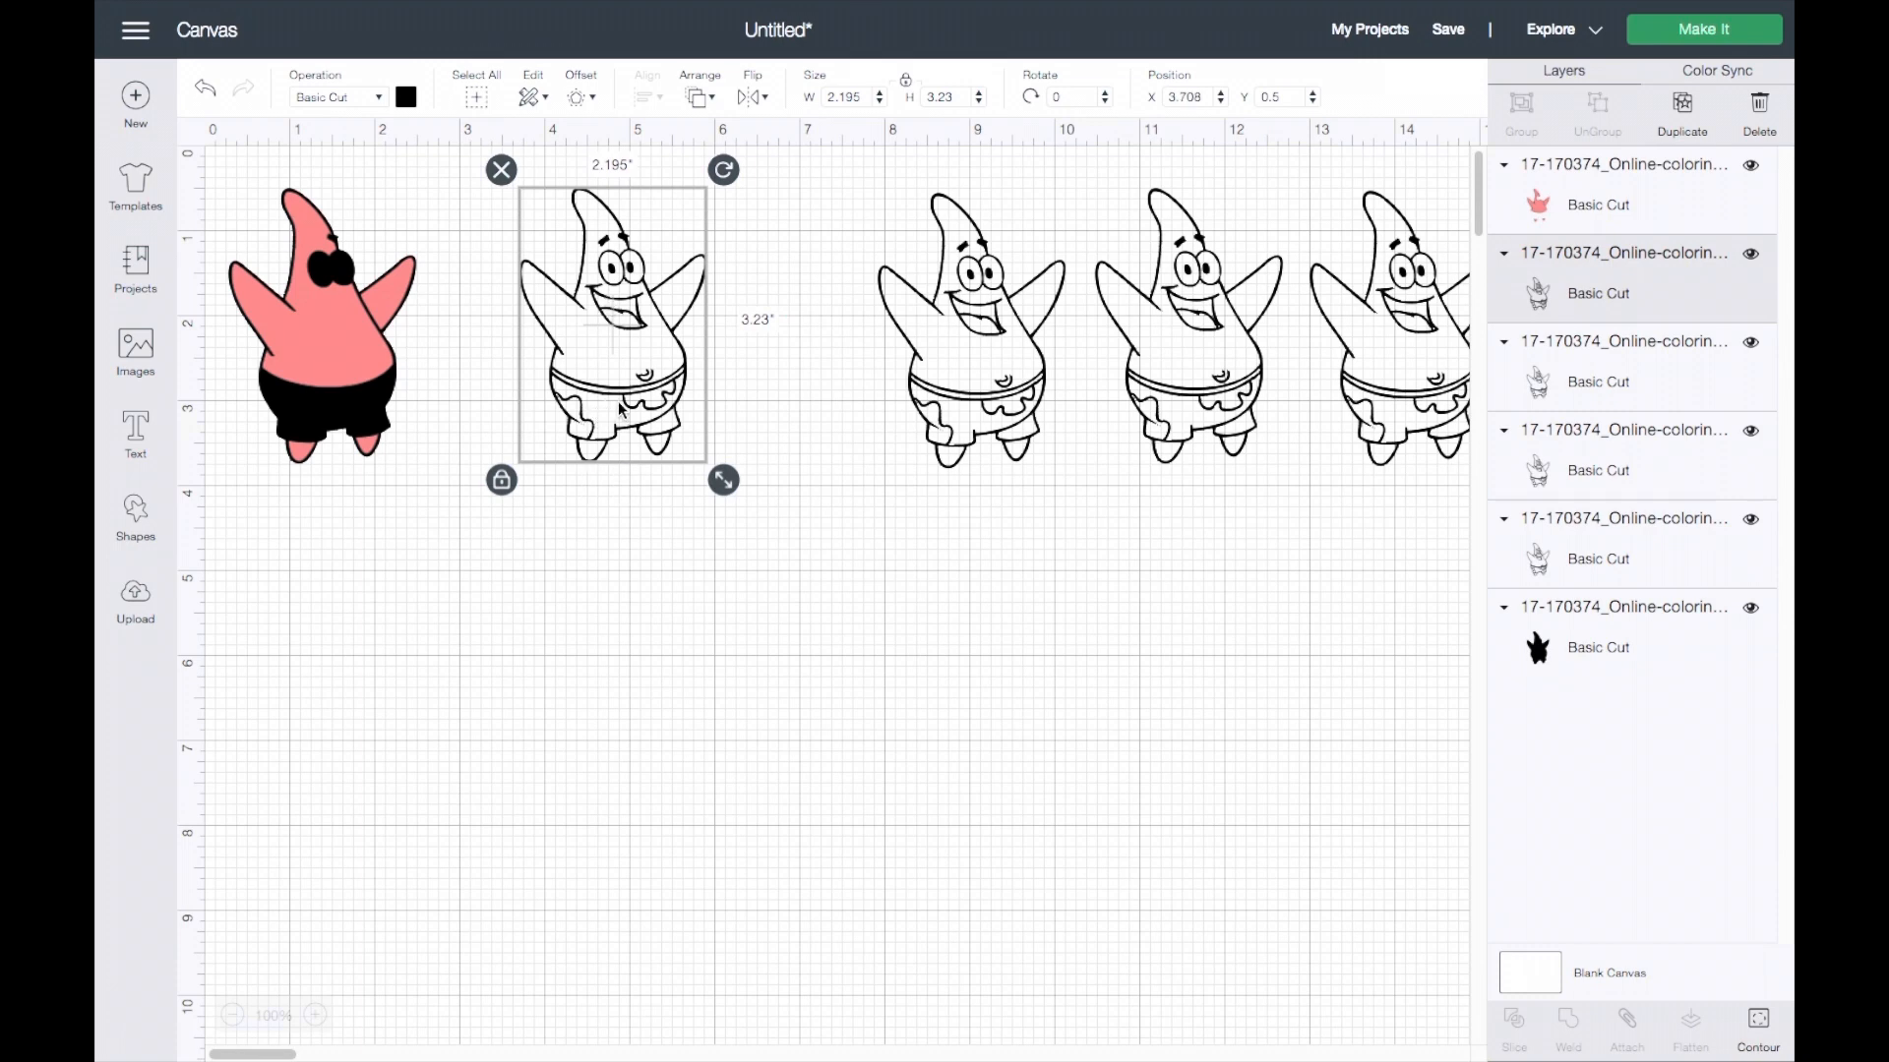
mouse_move(602, 411)
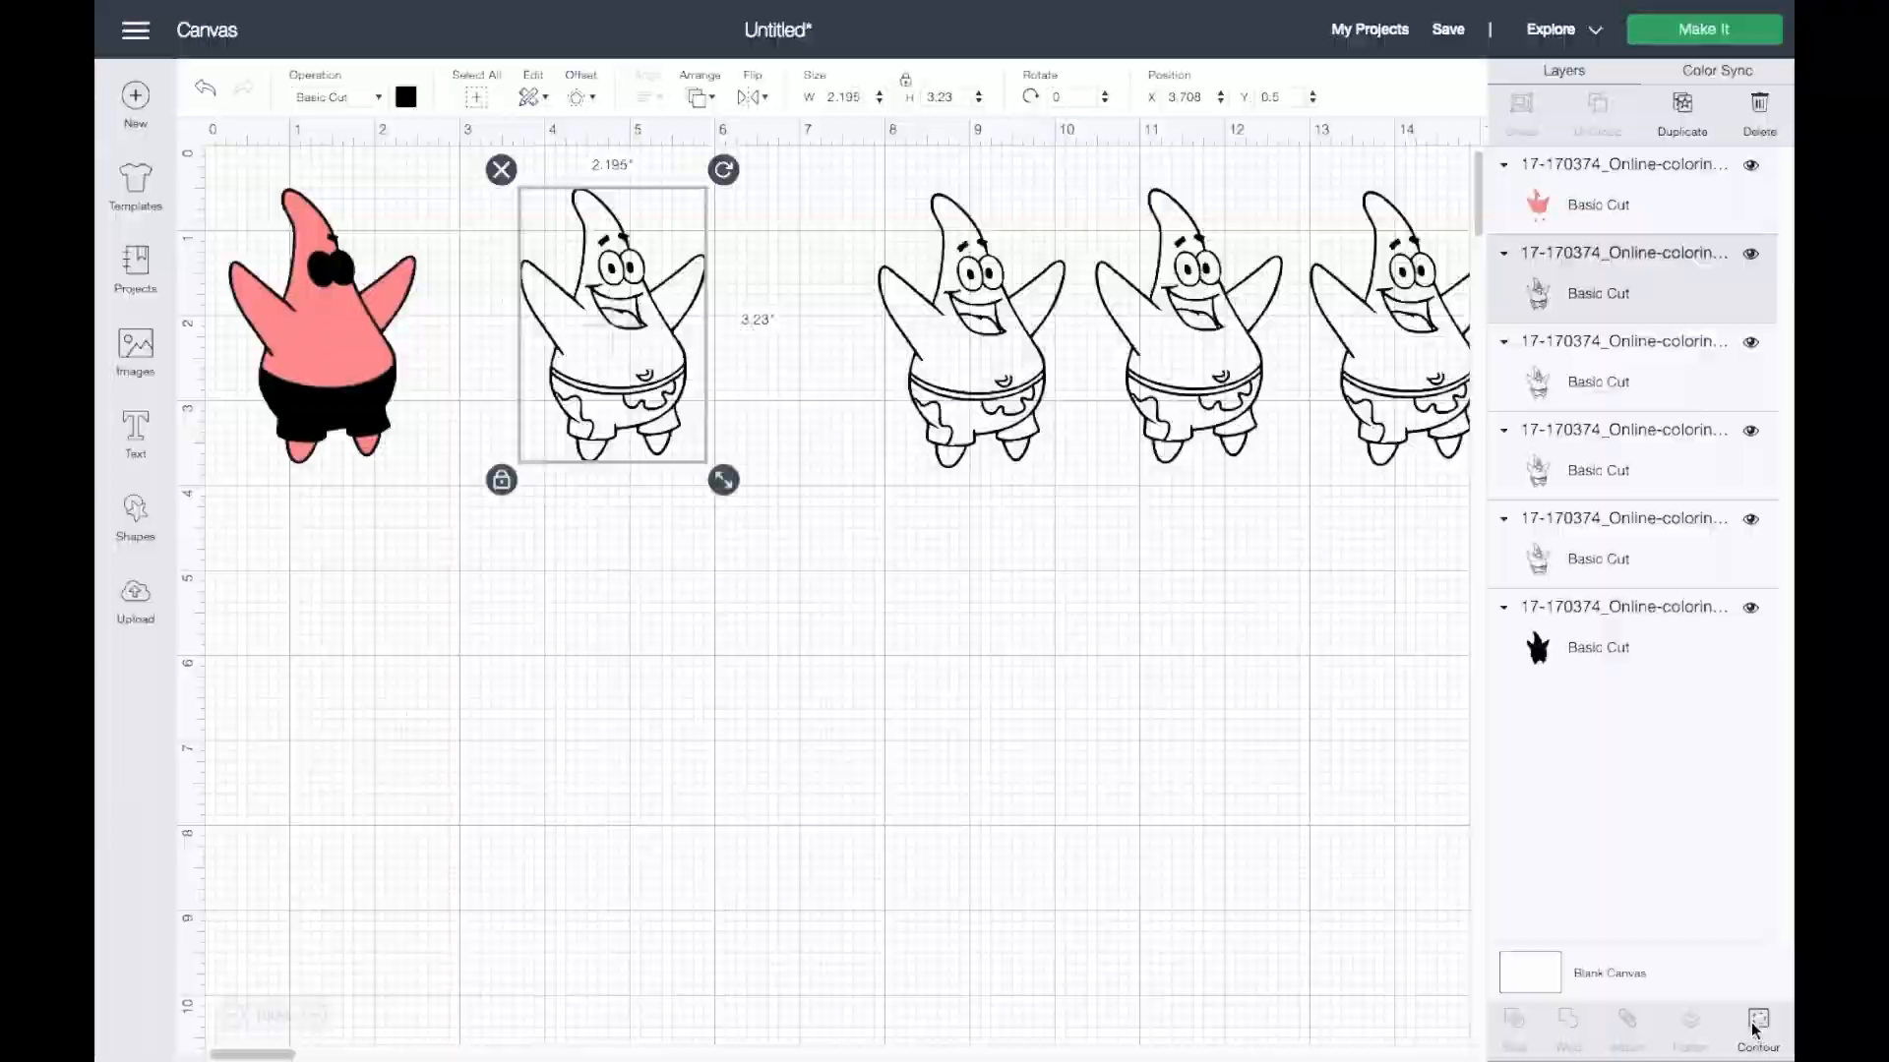
Reduce the third copy to its two shorts pieces, colour them green, and place them on Patrick.
left_click(1757, 1024)
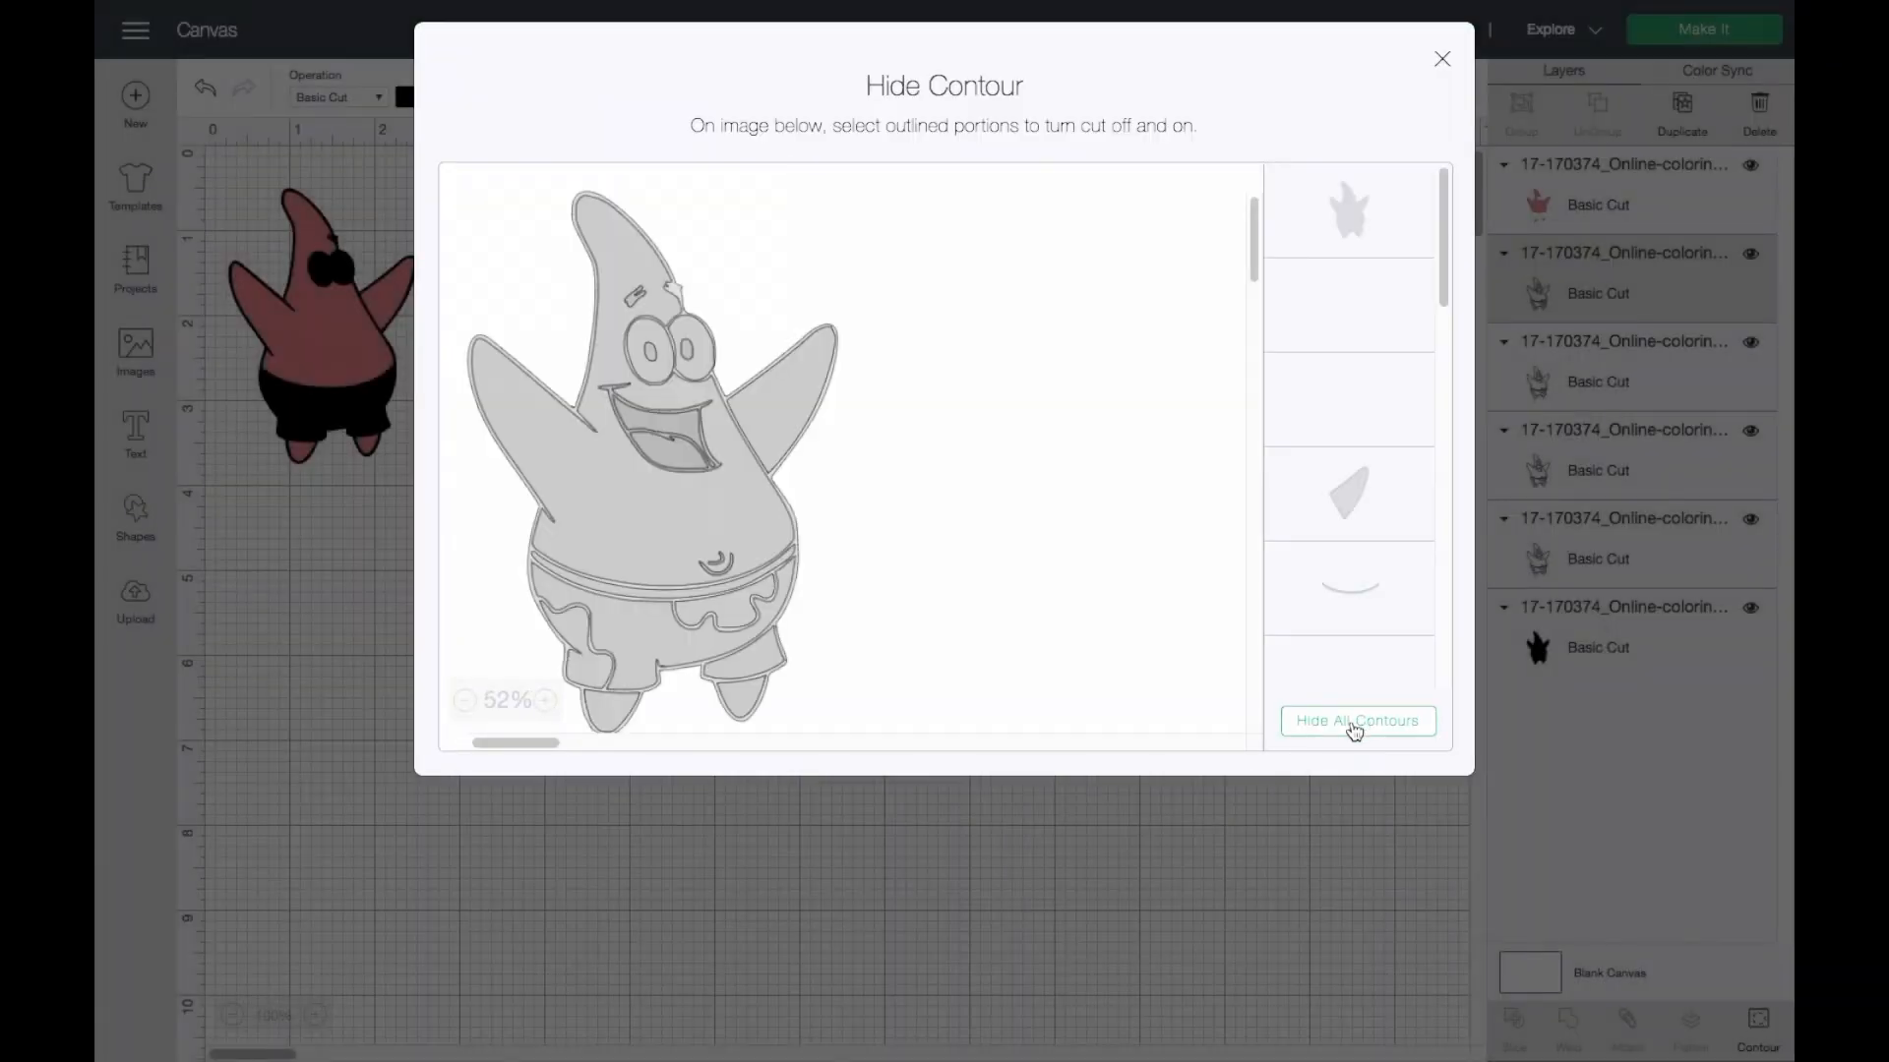
left_click(1356, 720)
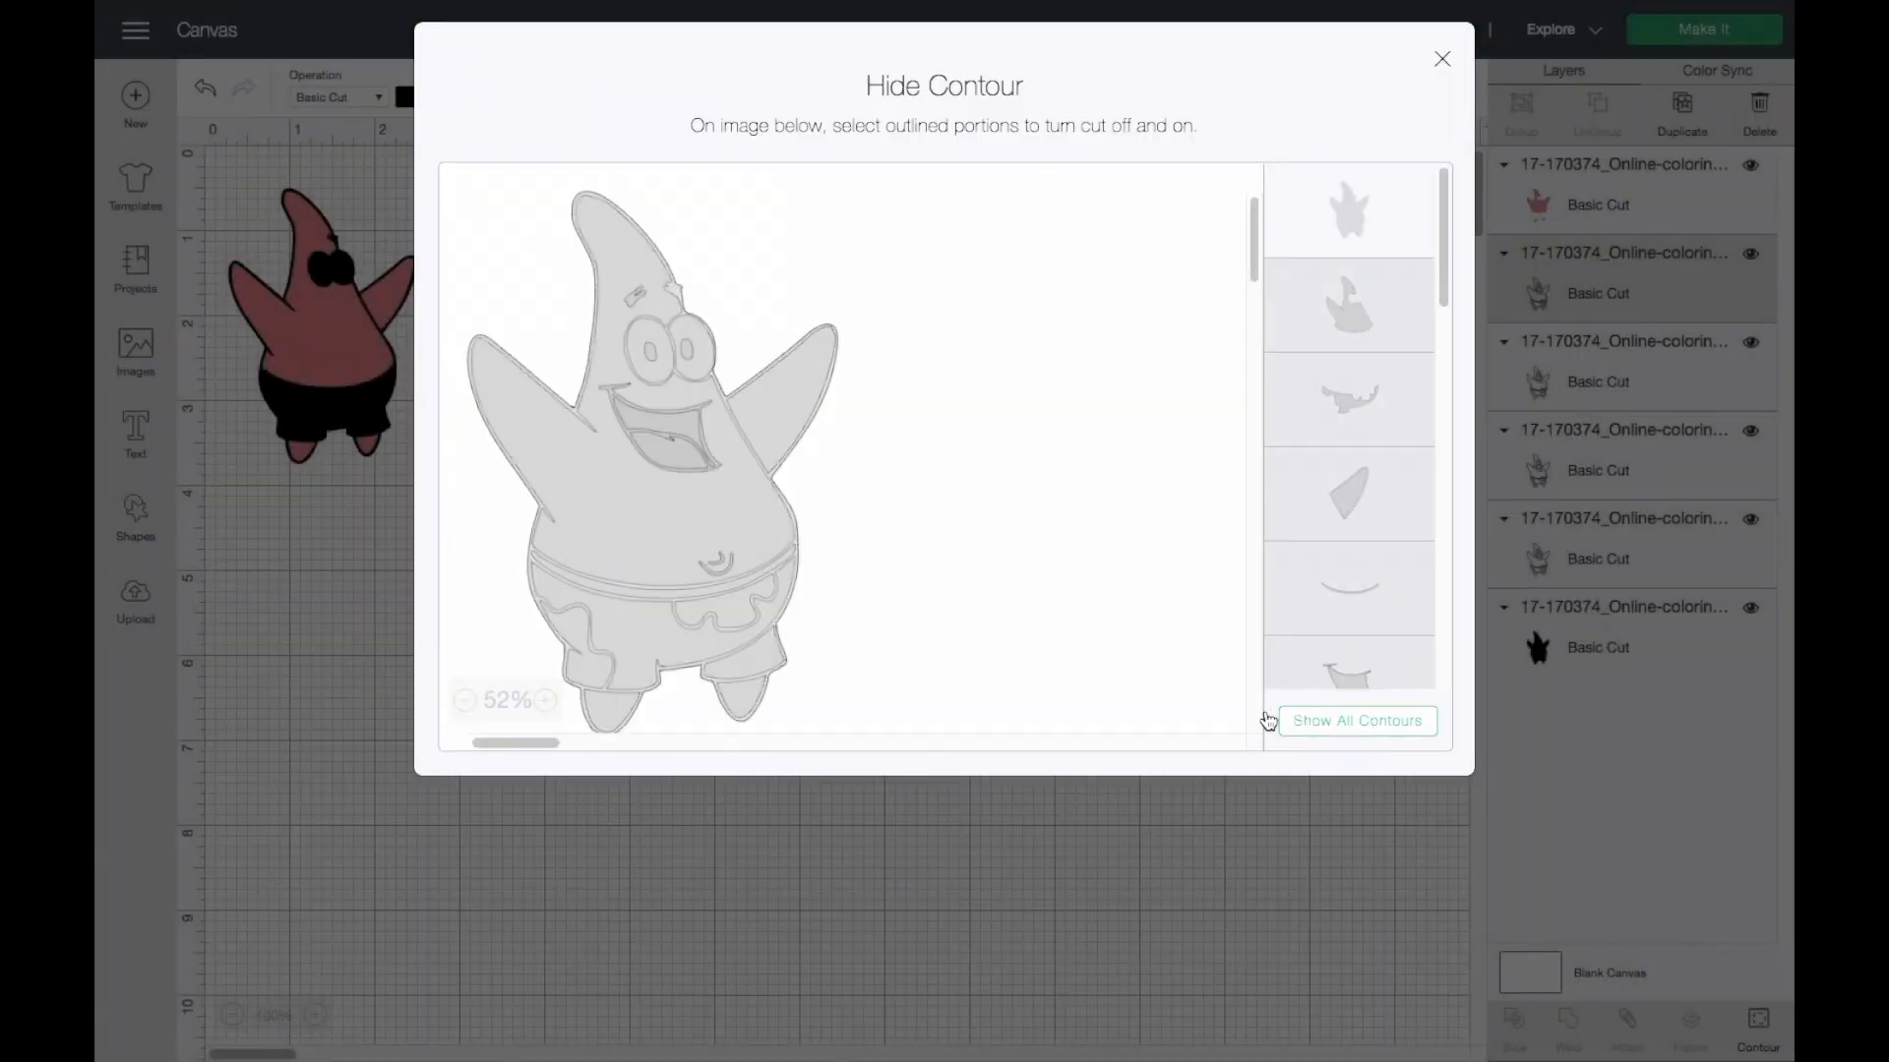
left_click(757, 662)
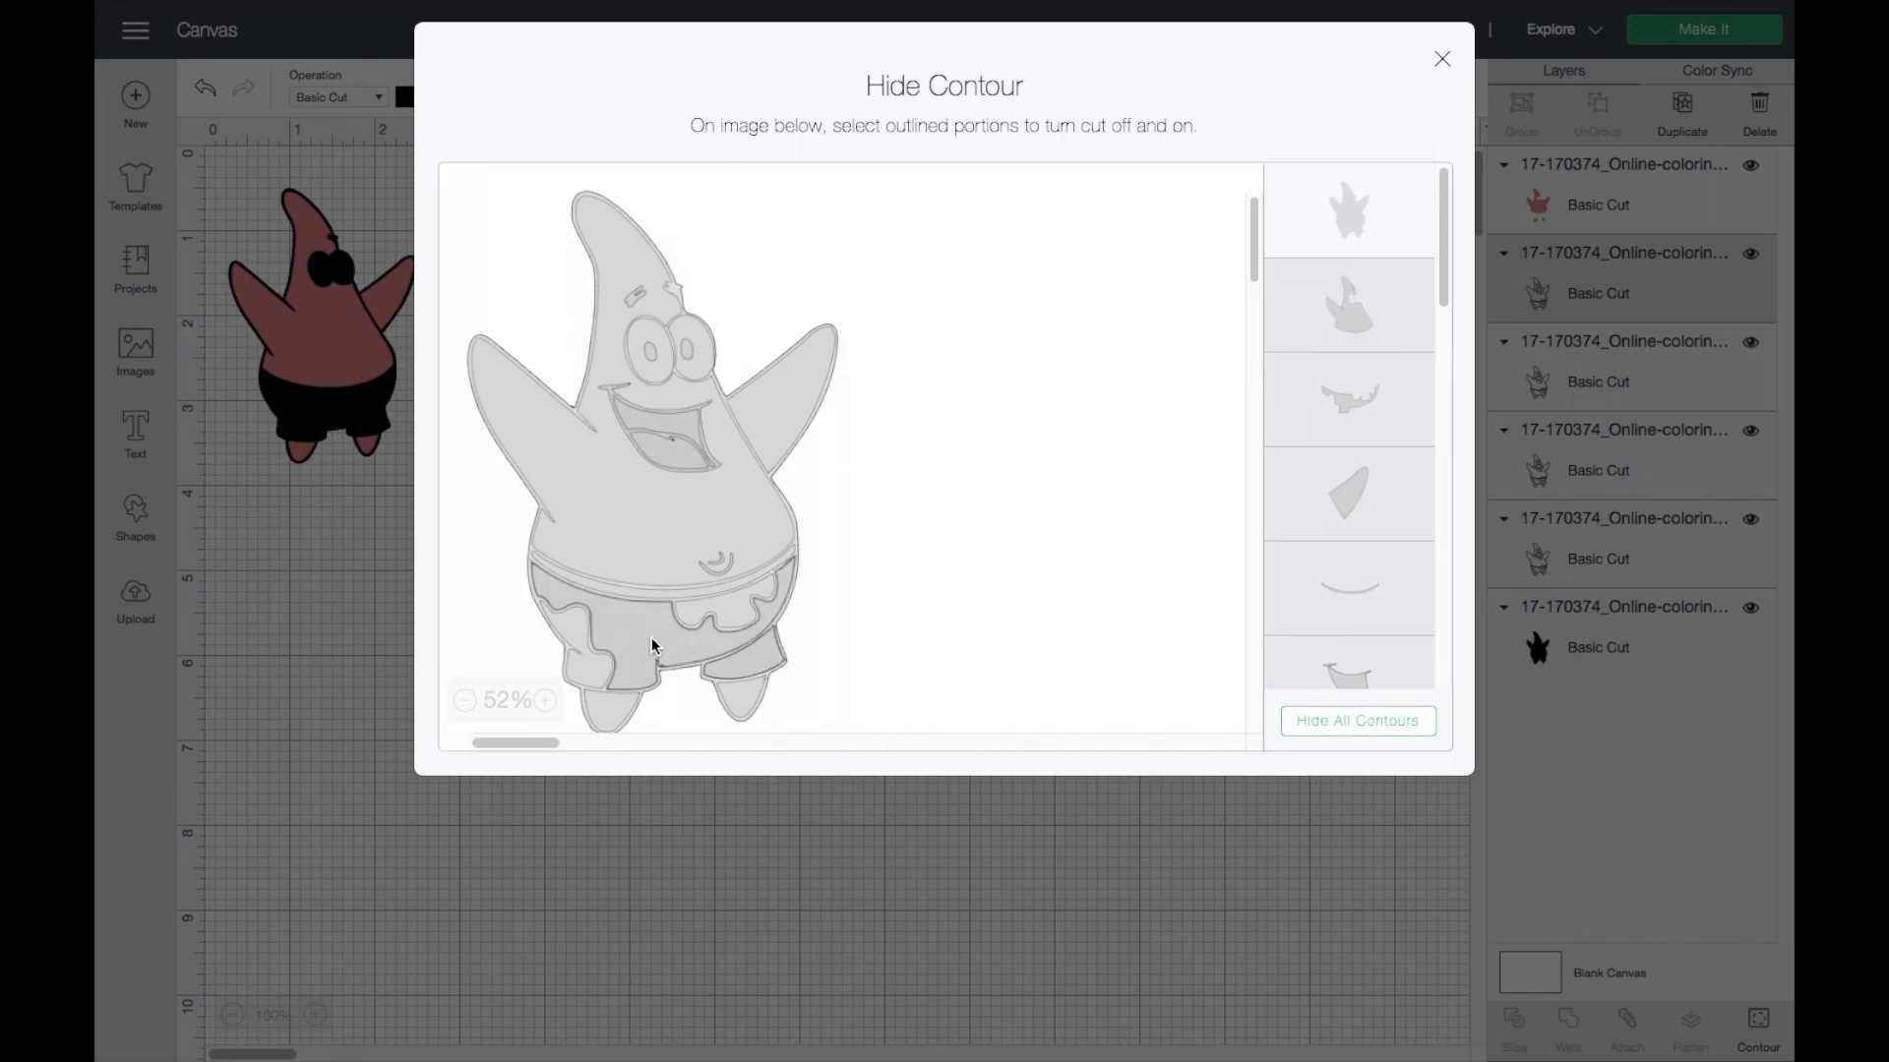
left_click(662, 567)
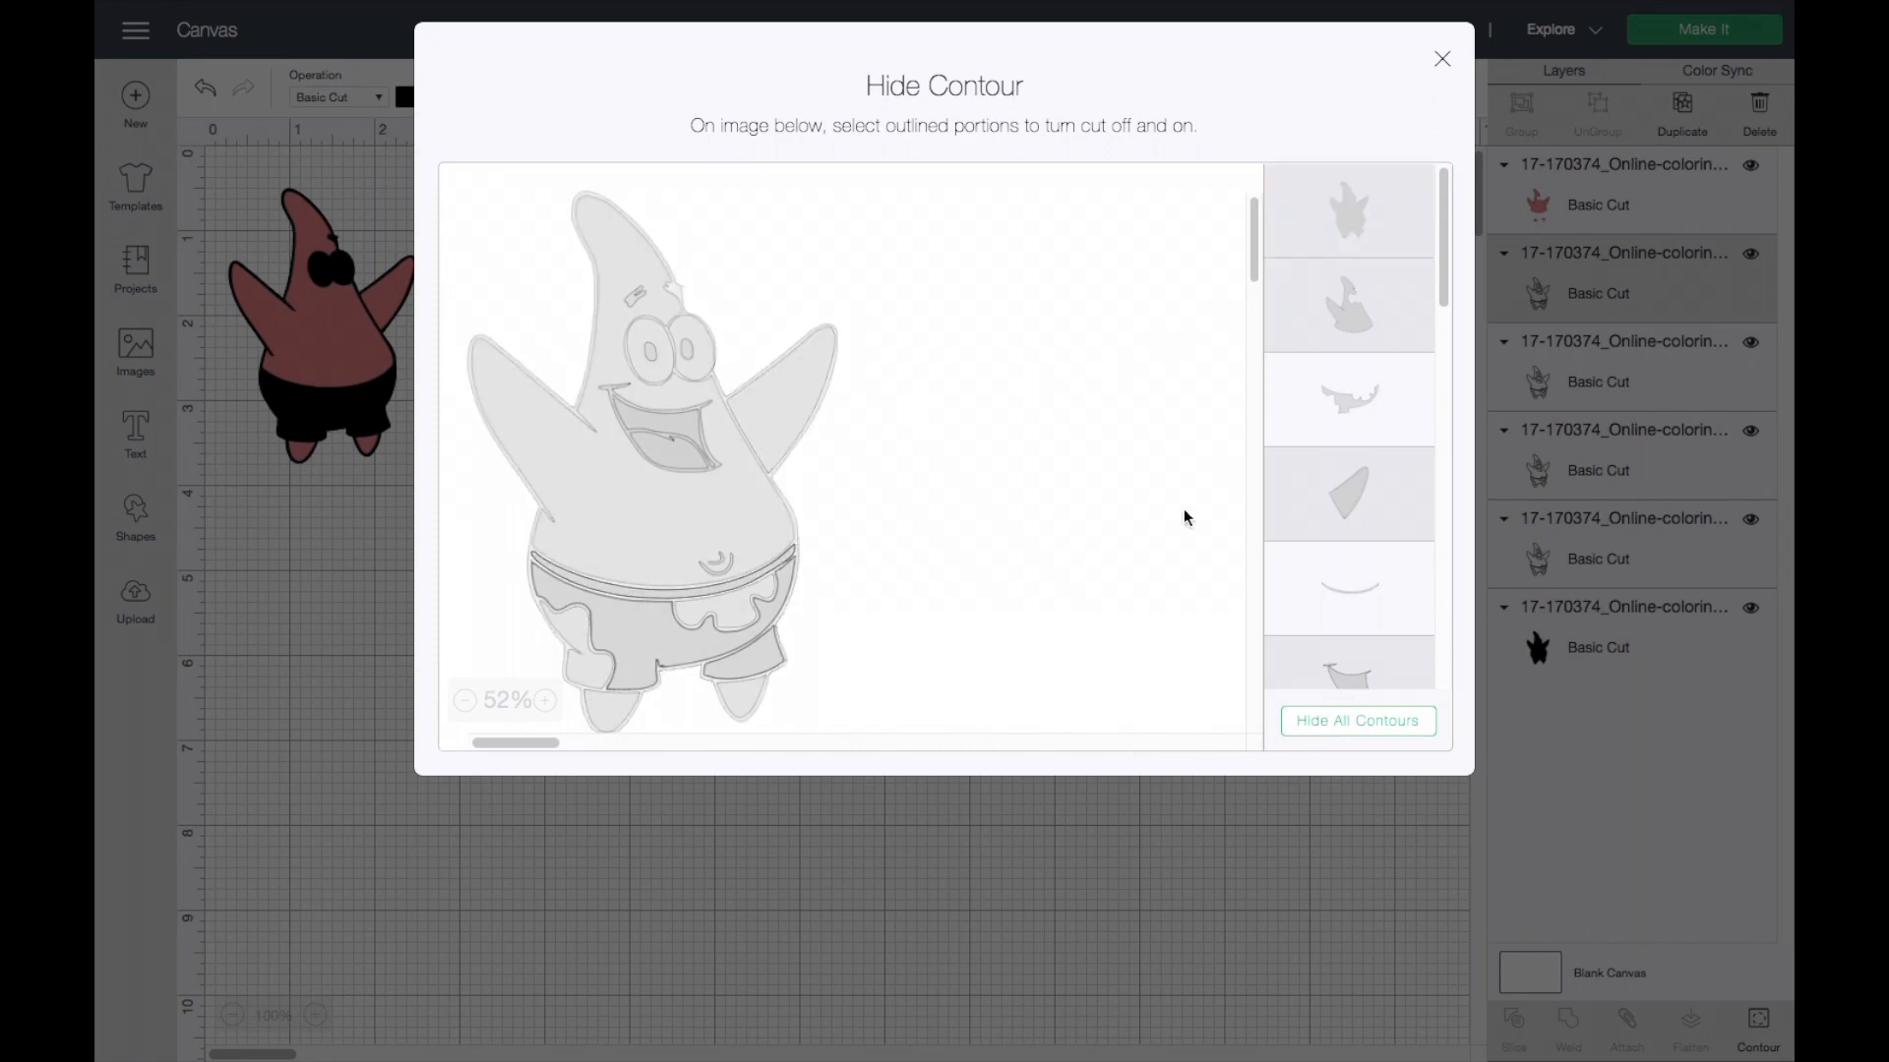
left_click(1442, 58)
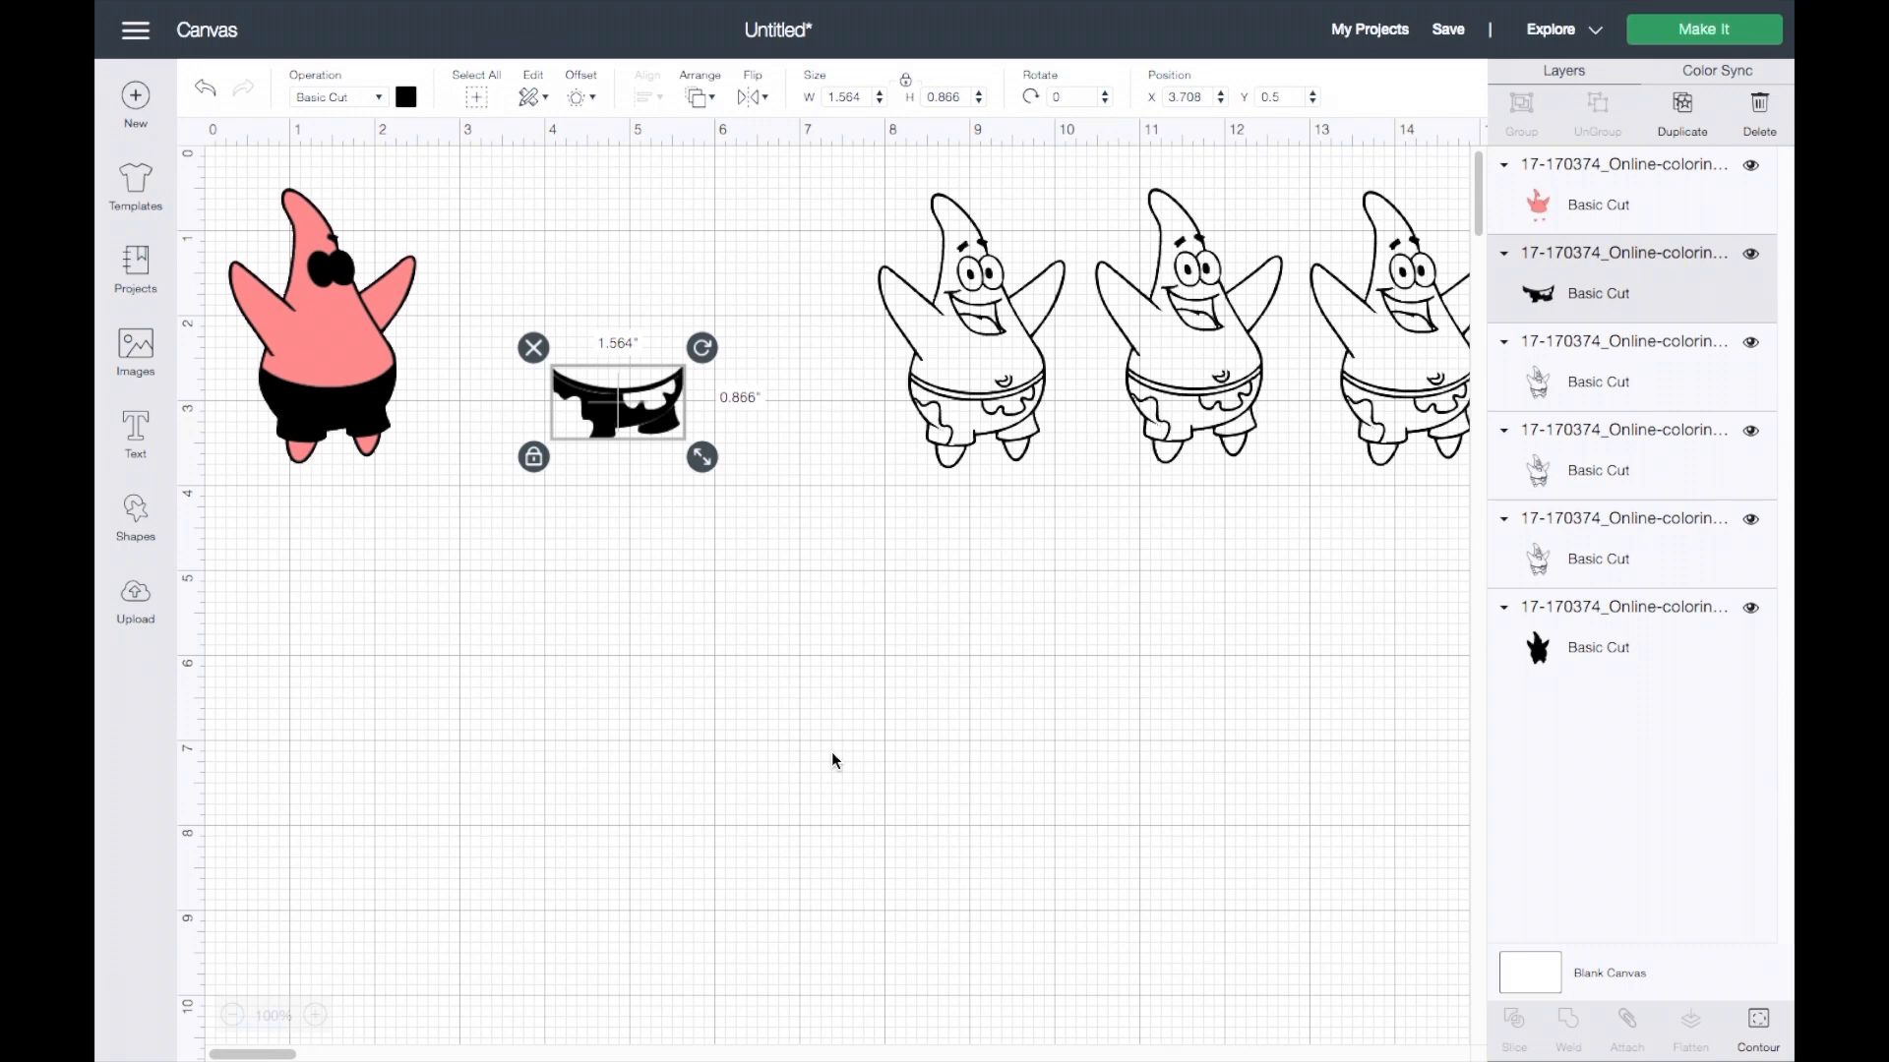
mouse_move(433, 127)
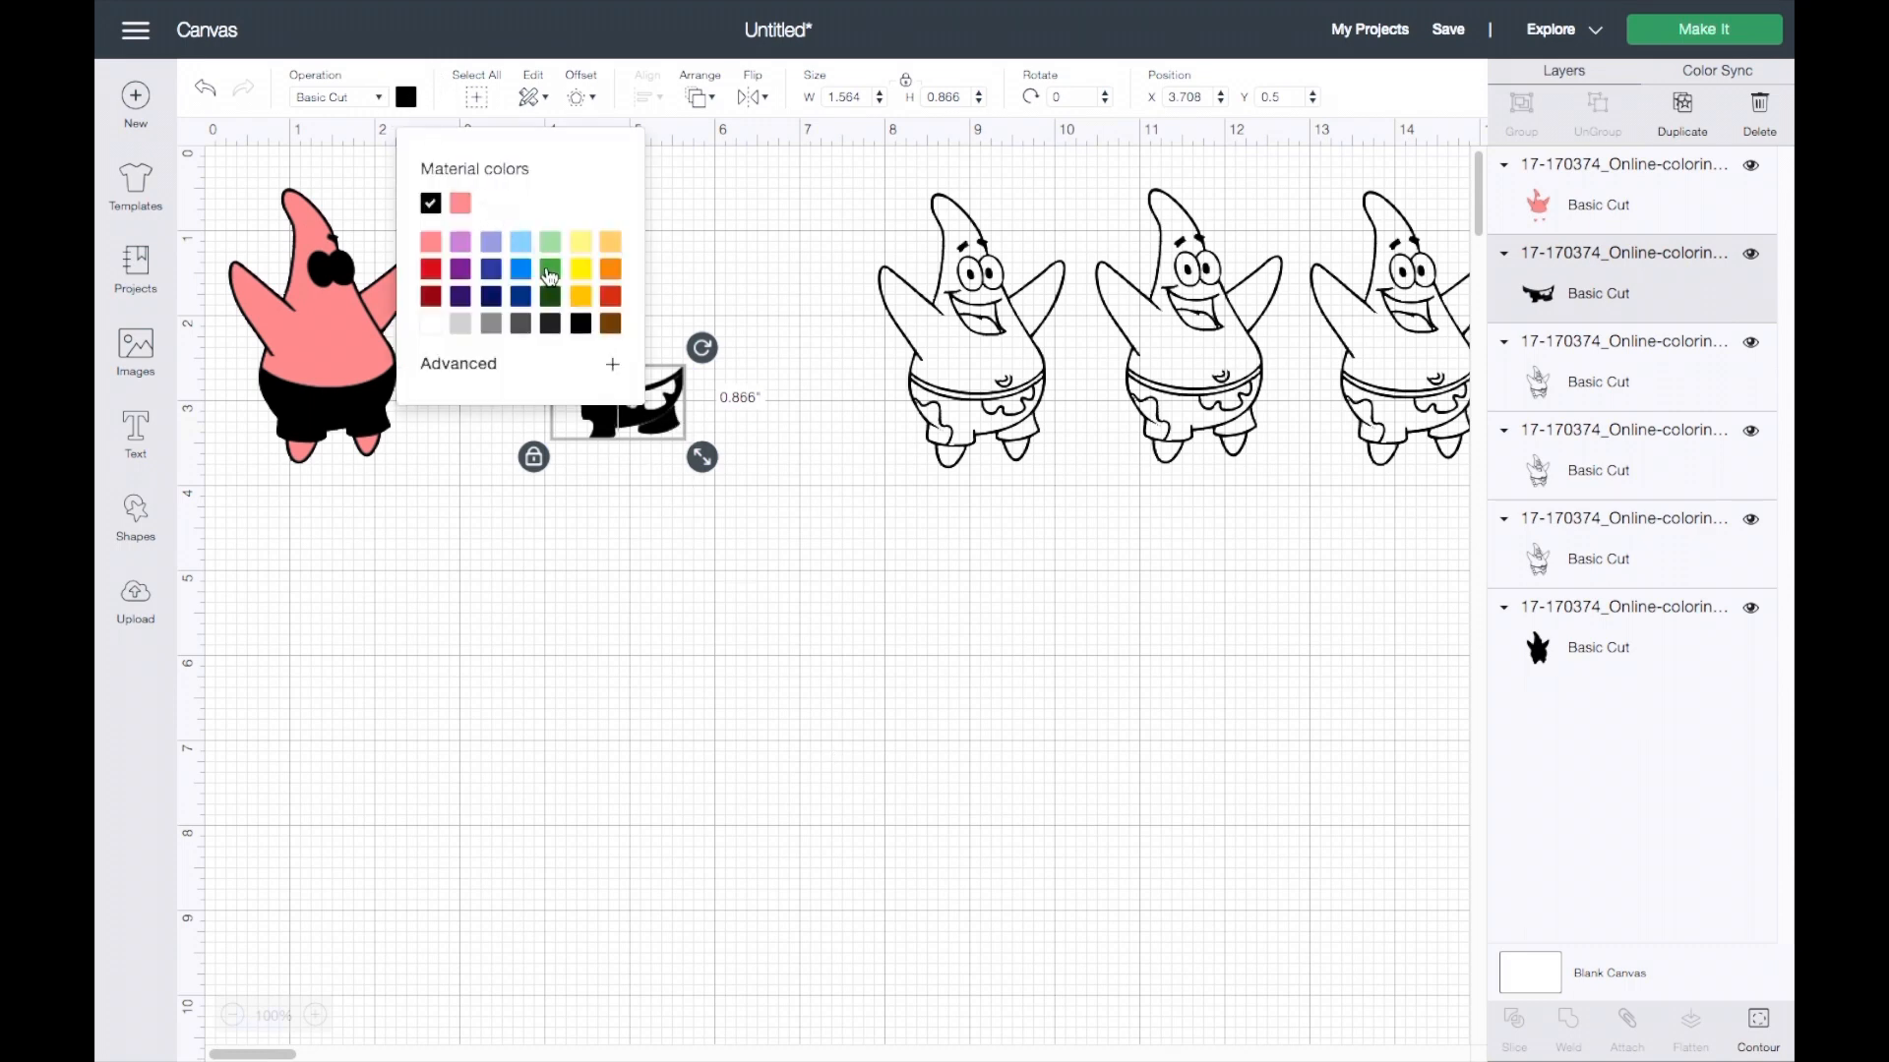
left_click(550, 271)
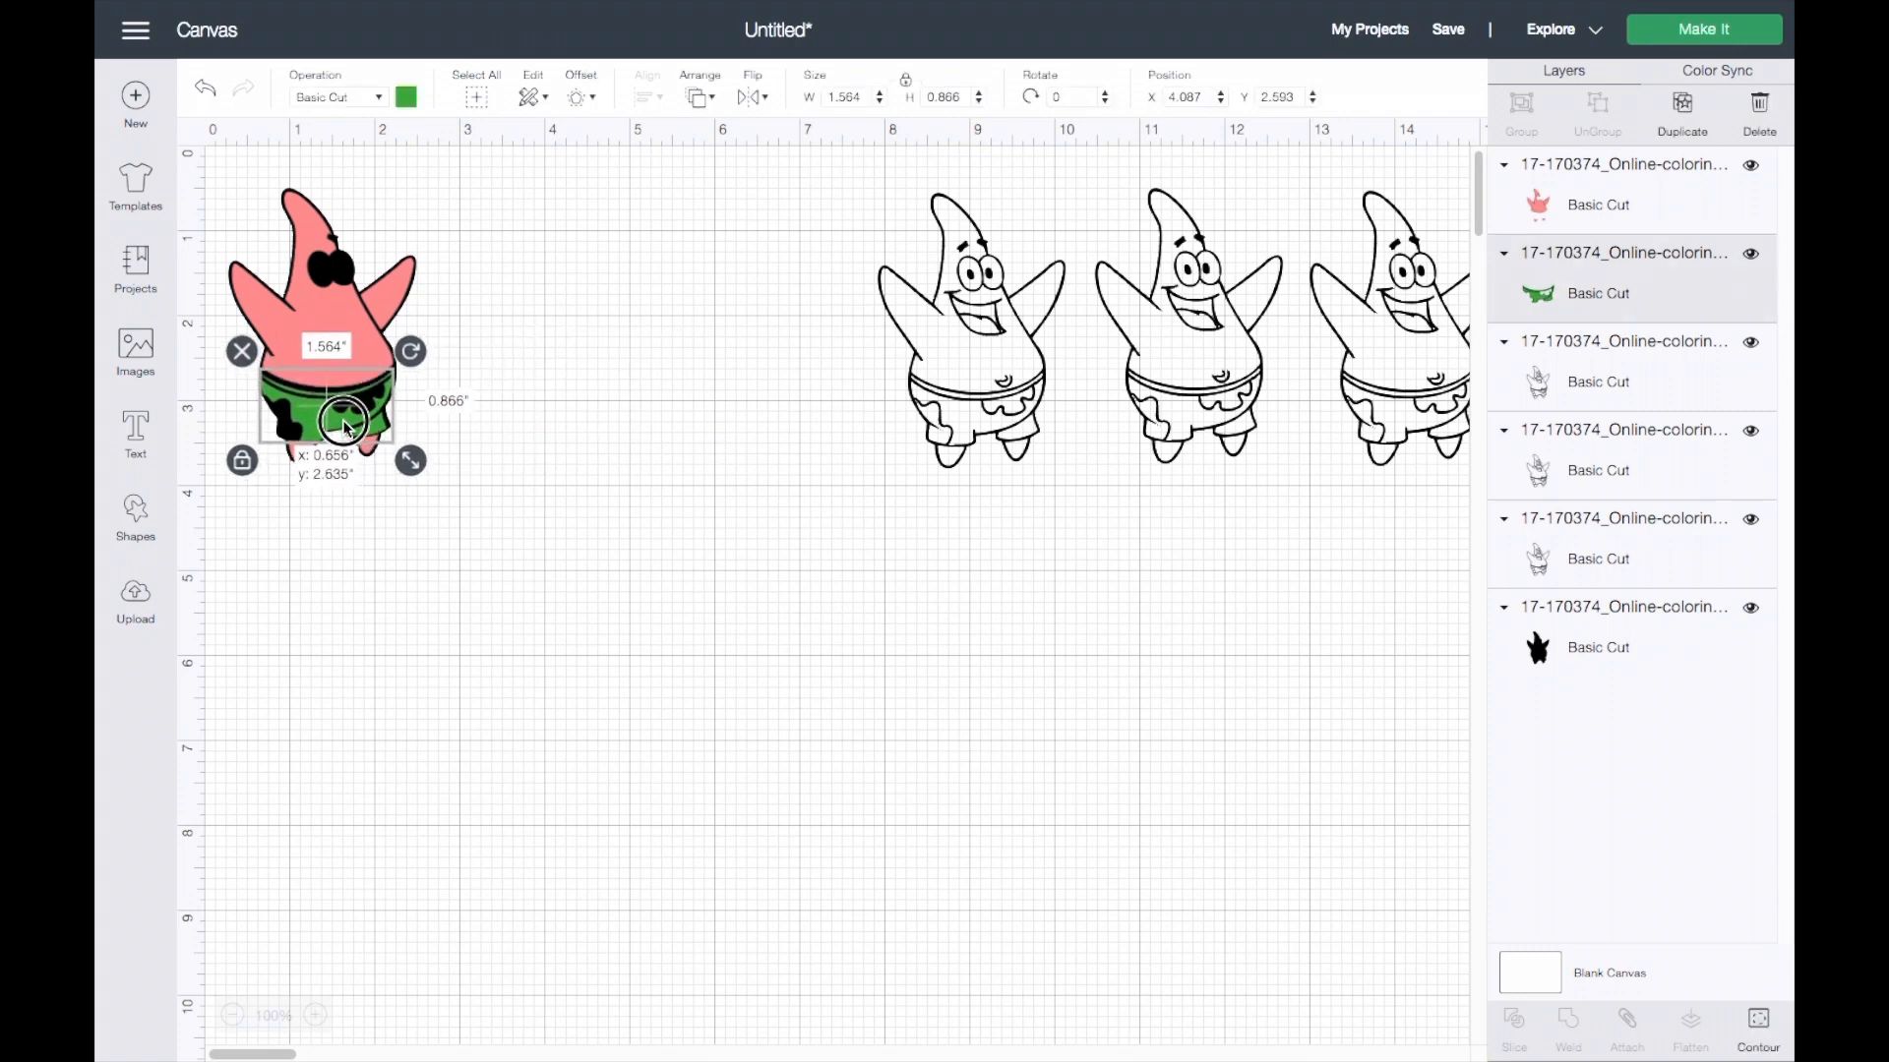
left_click_drag(344, 422, 348, 419)
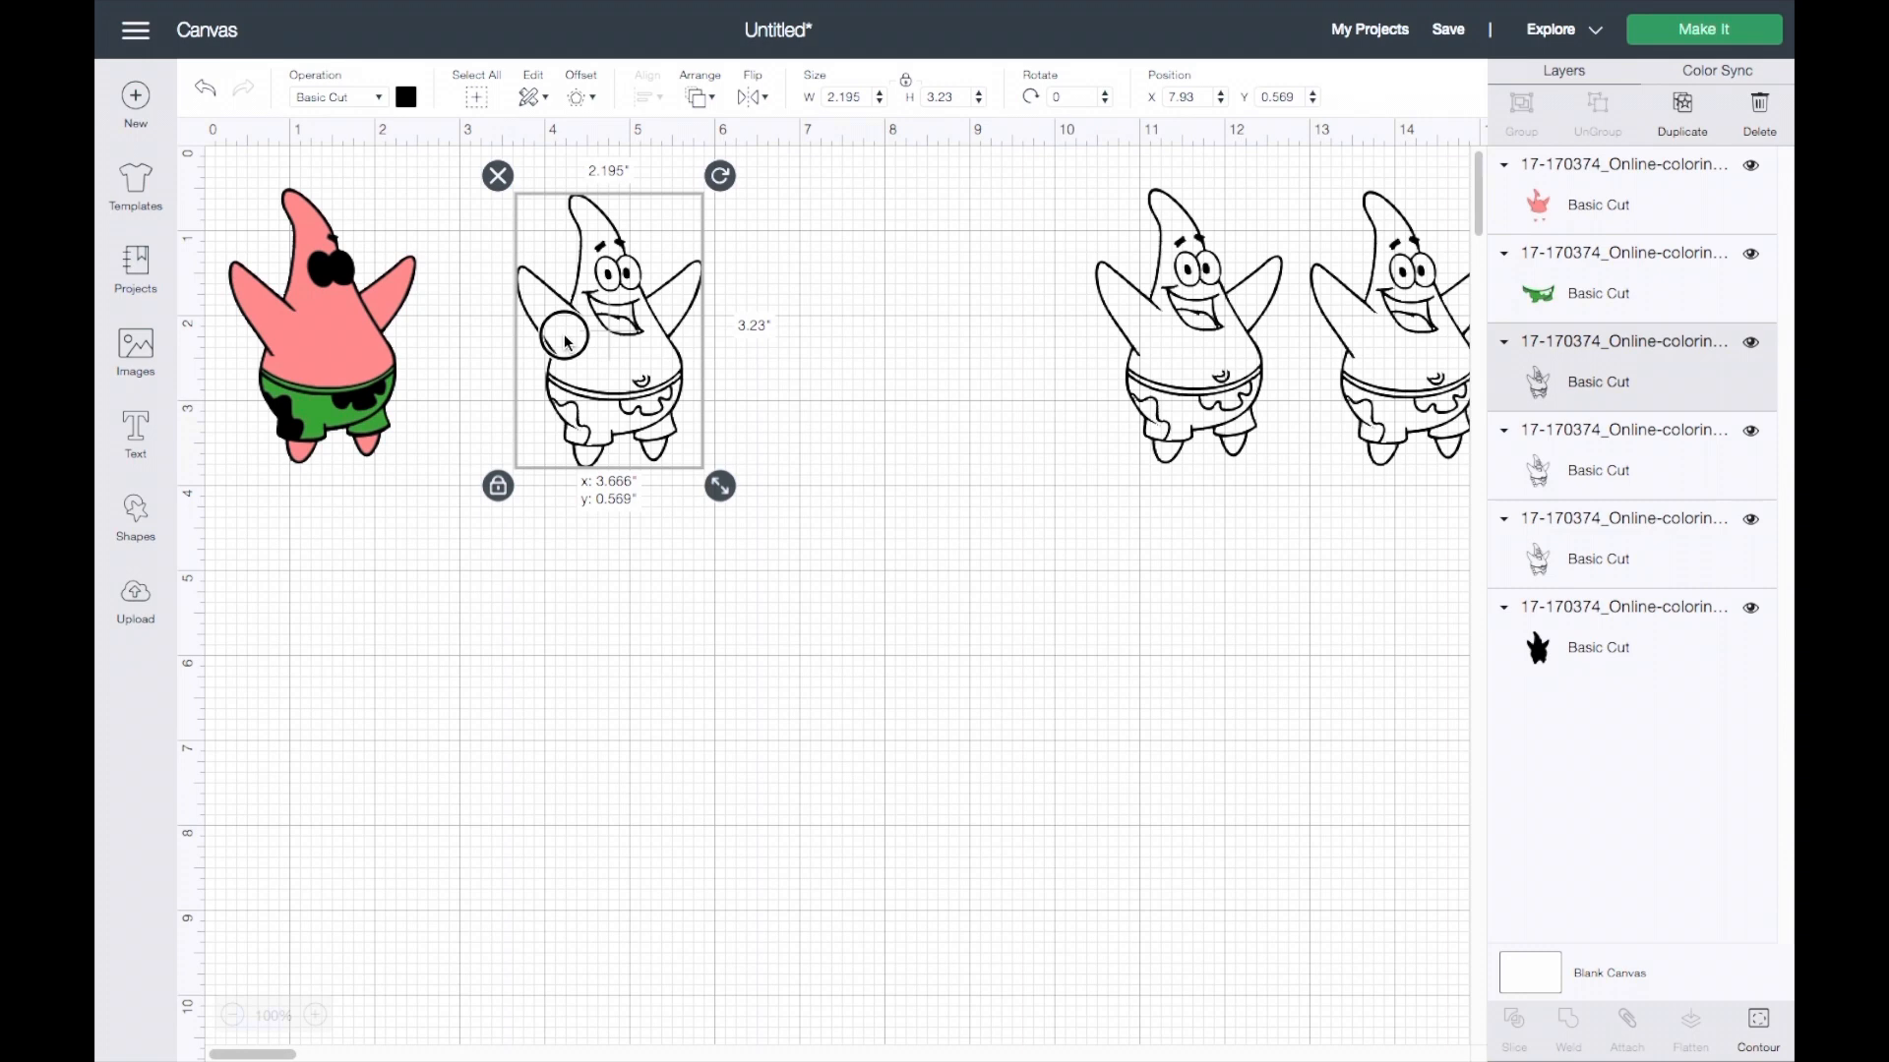
Rearrange the remaining outline copies, moving one beside the coloured Patrick.
left_click_drag(608, 332, 837, 320)
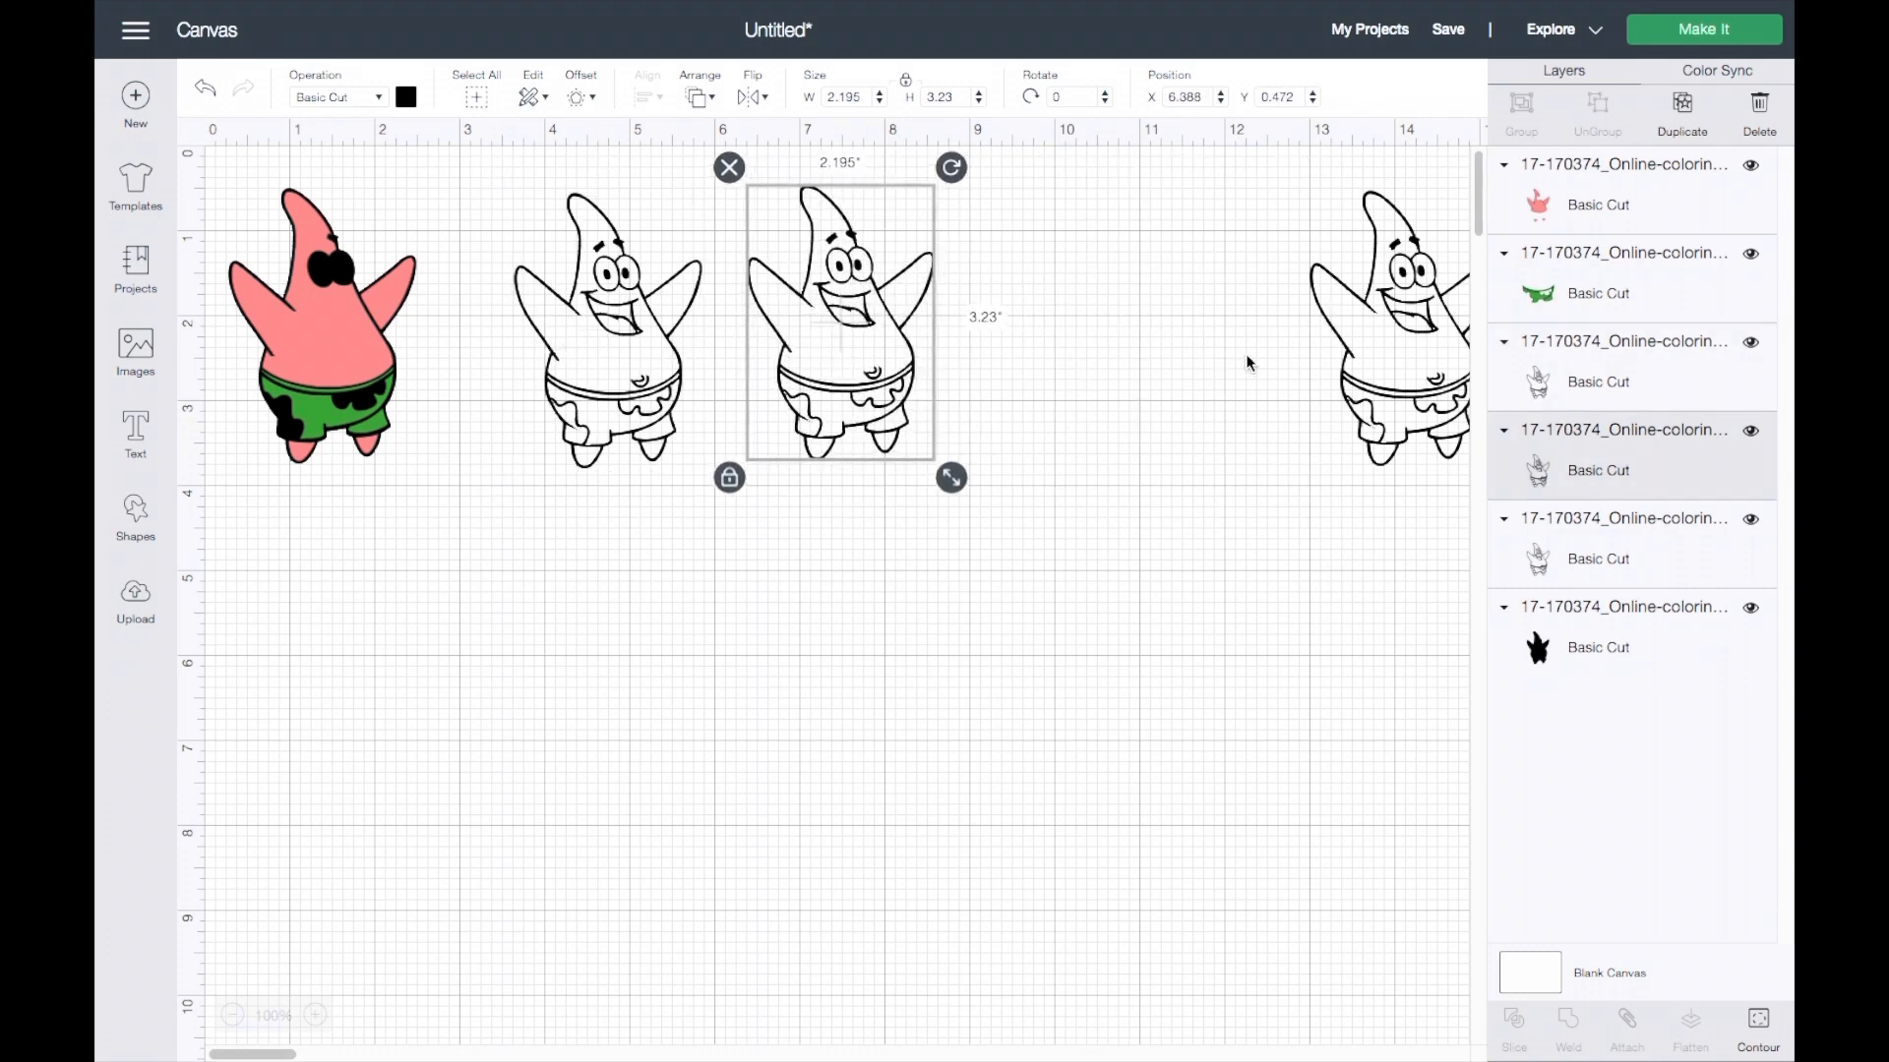
left_click_drag(839, 322, 1066, 322)
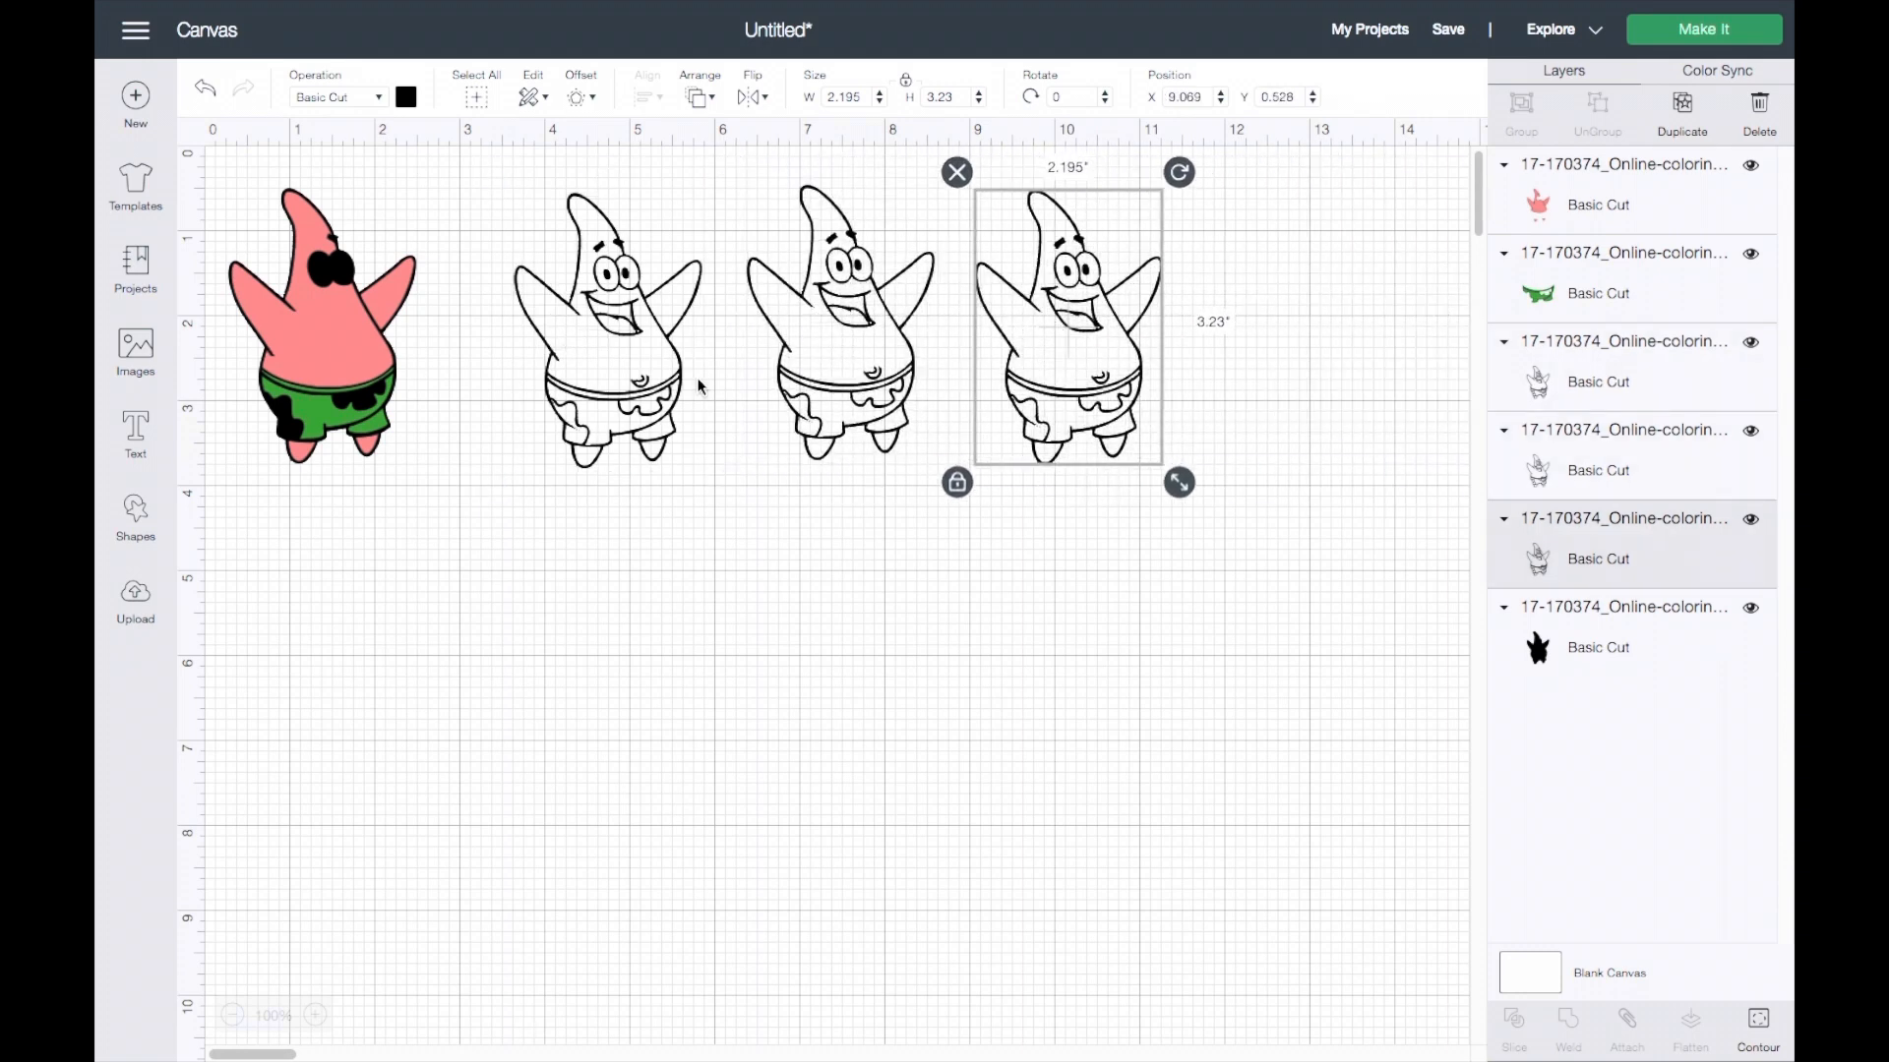
left_click_drag(1066, 326, 608, 326)
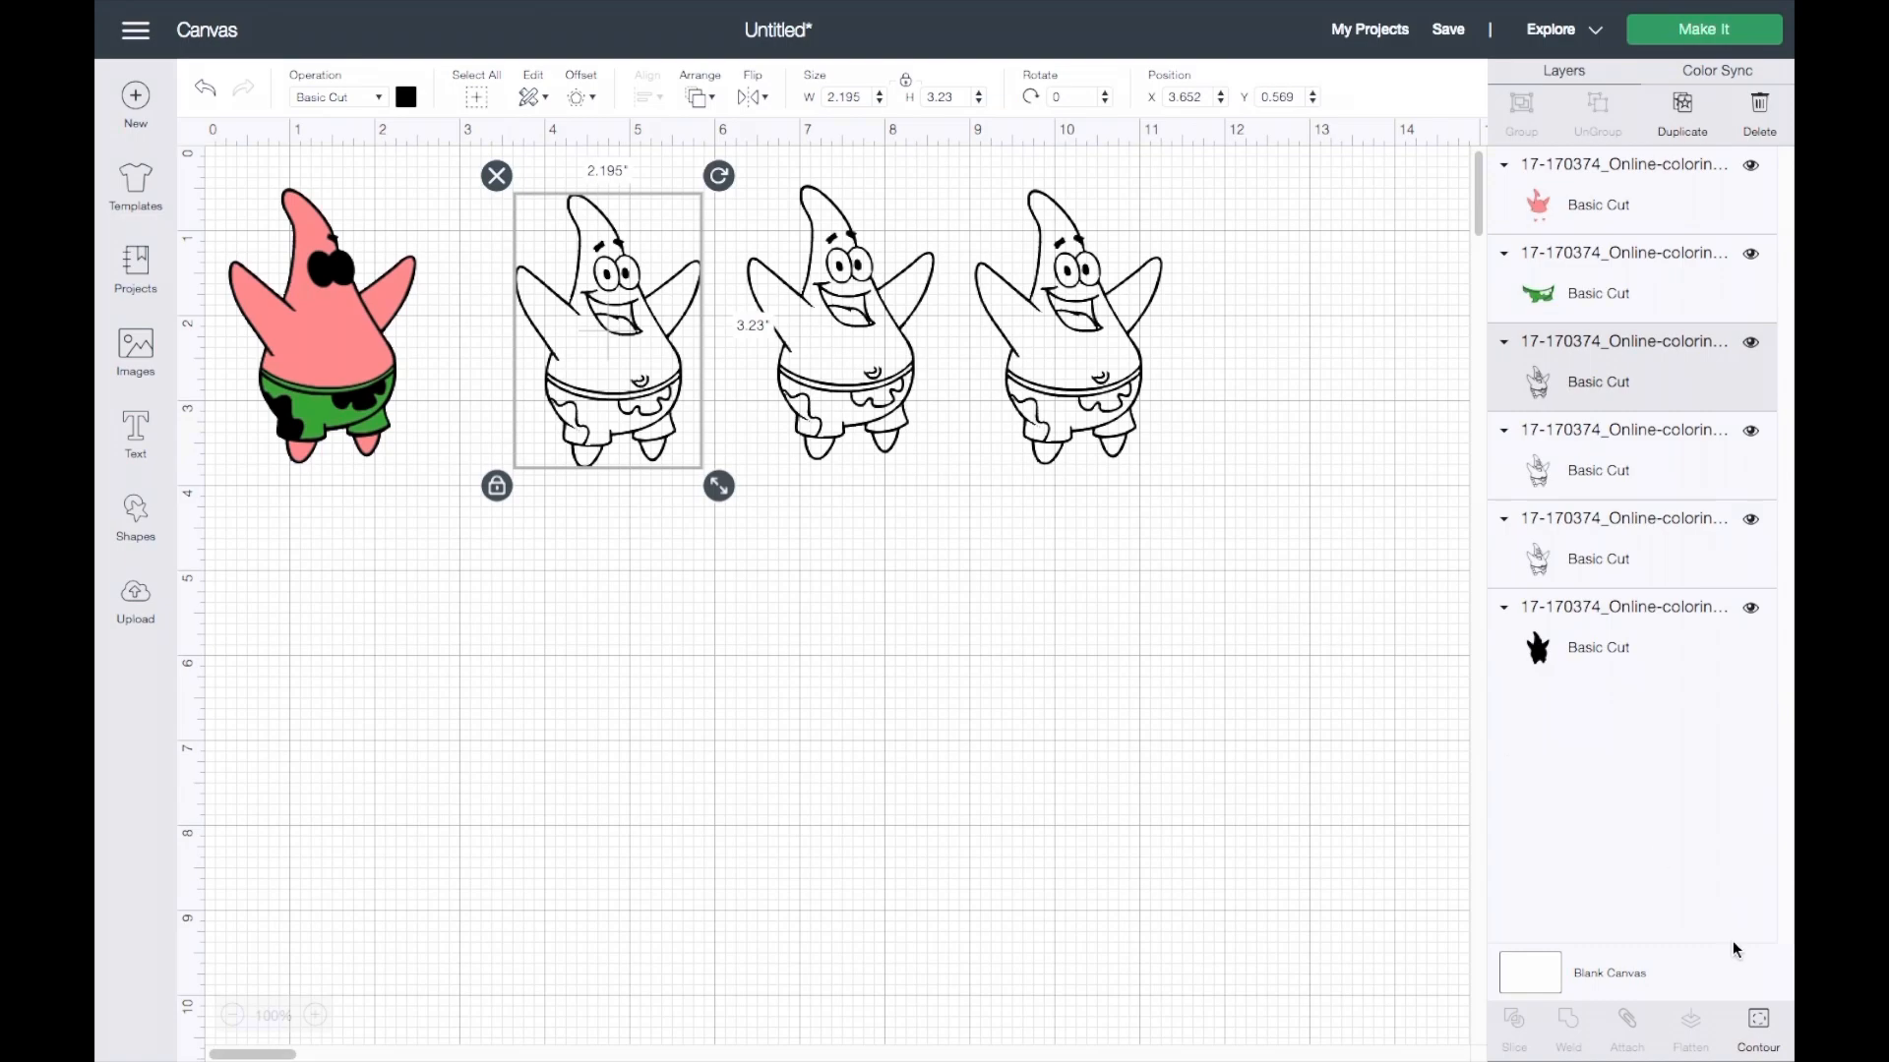
Hide the fourth copy's contours except the spots on the shorts.
left_click(1756, 1024)
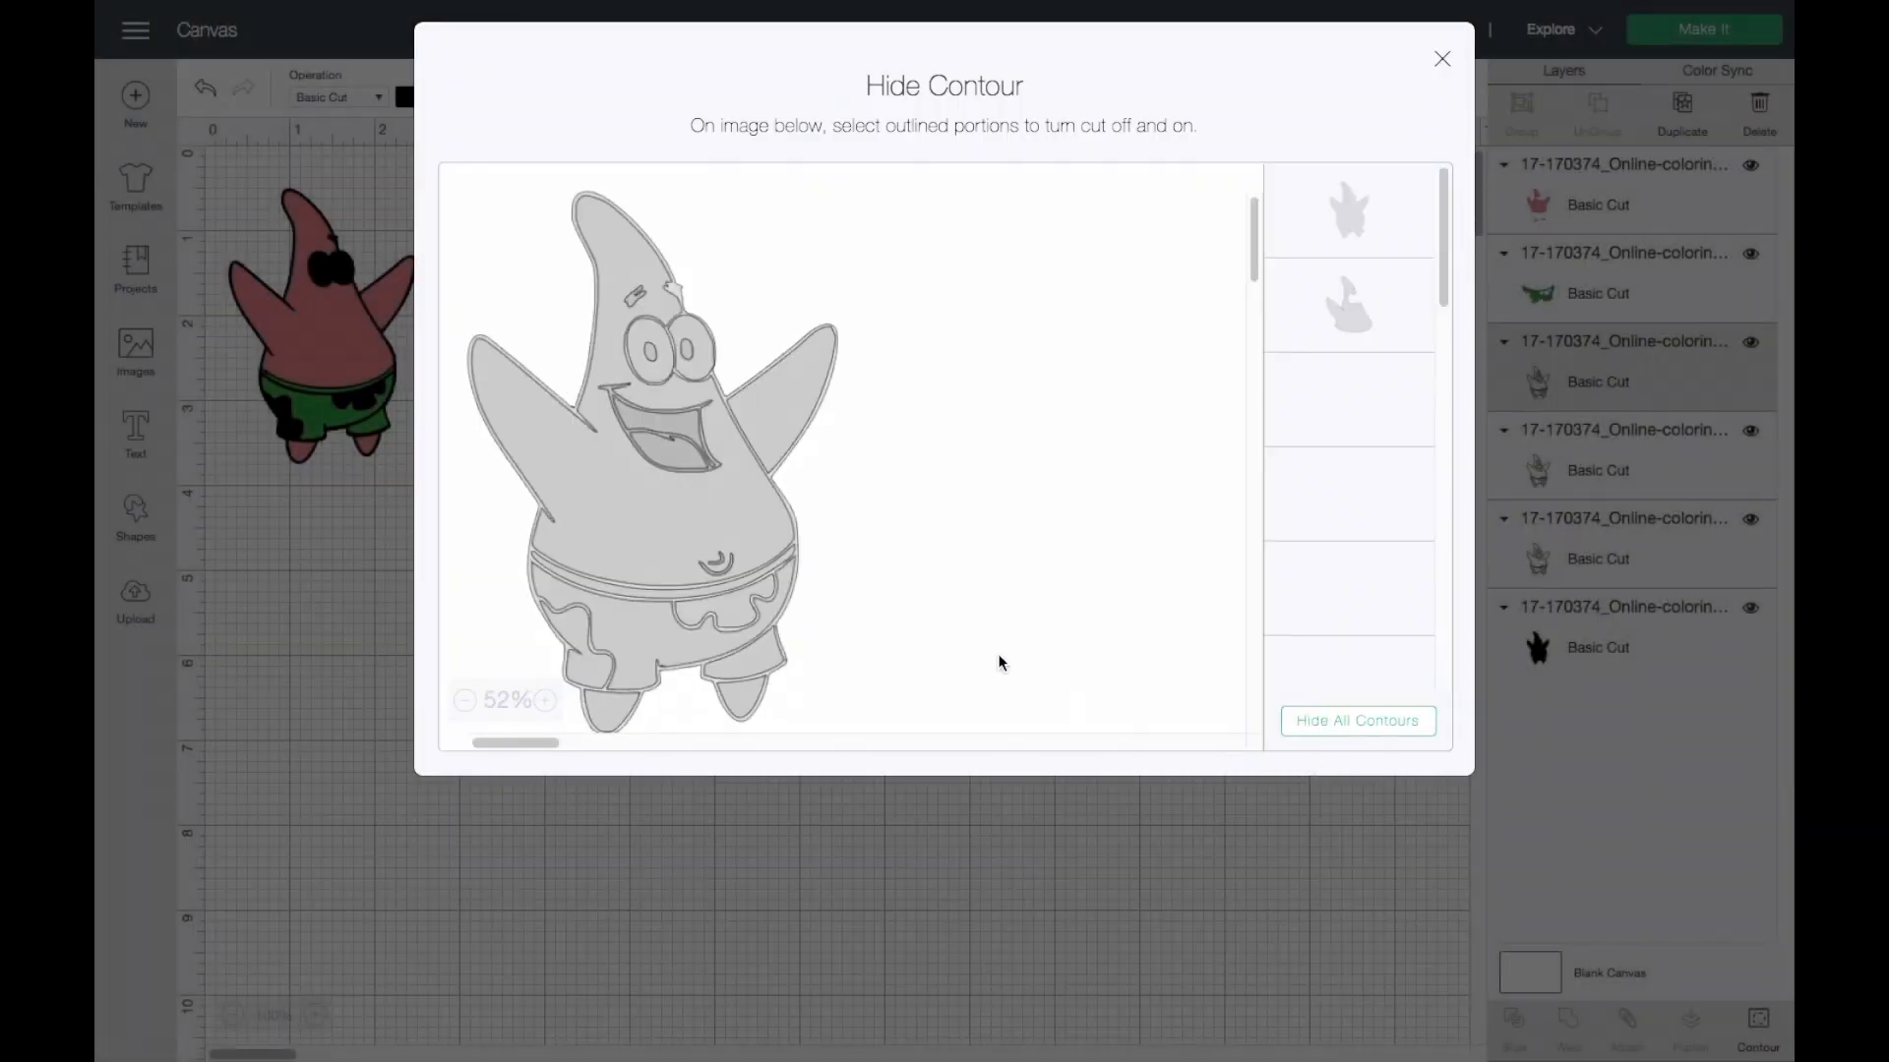
left_click(1356, 720)
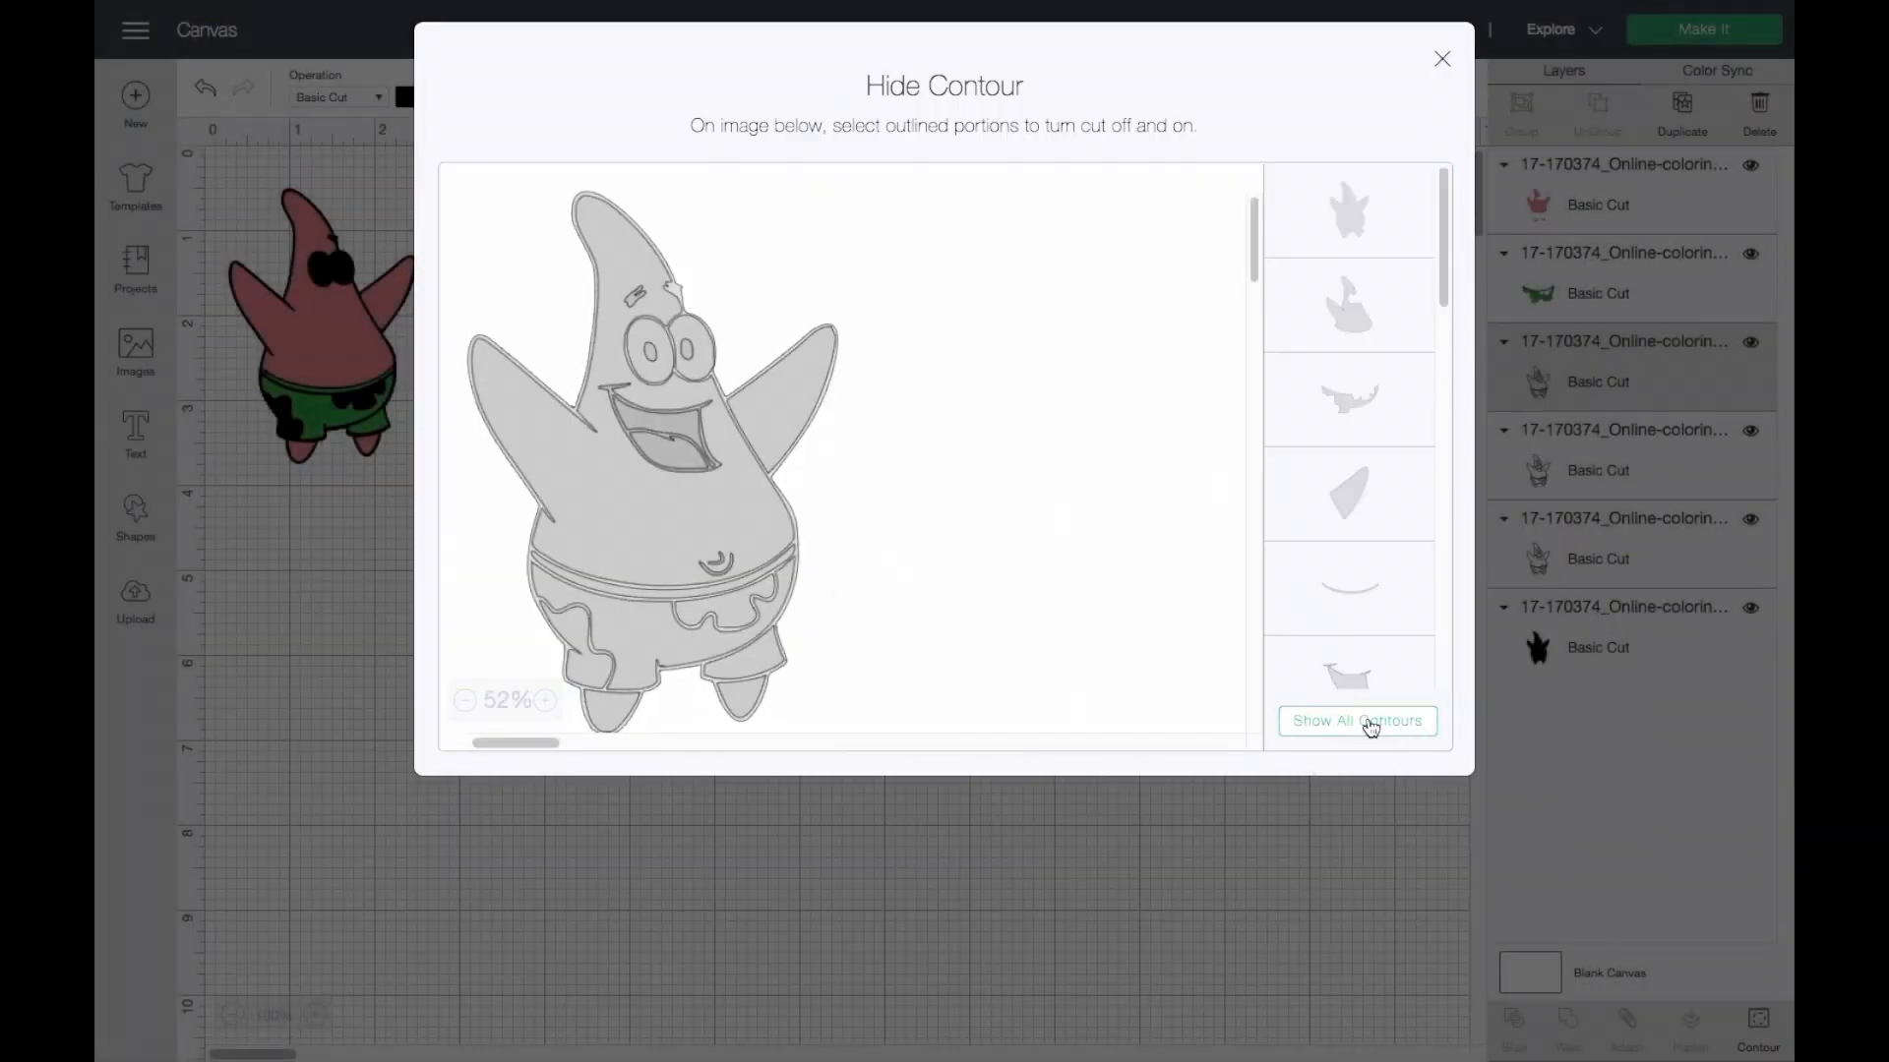
left_click(1356, 720)
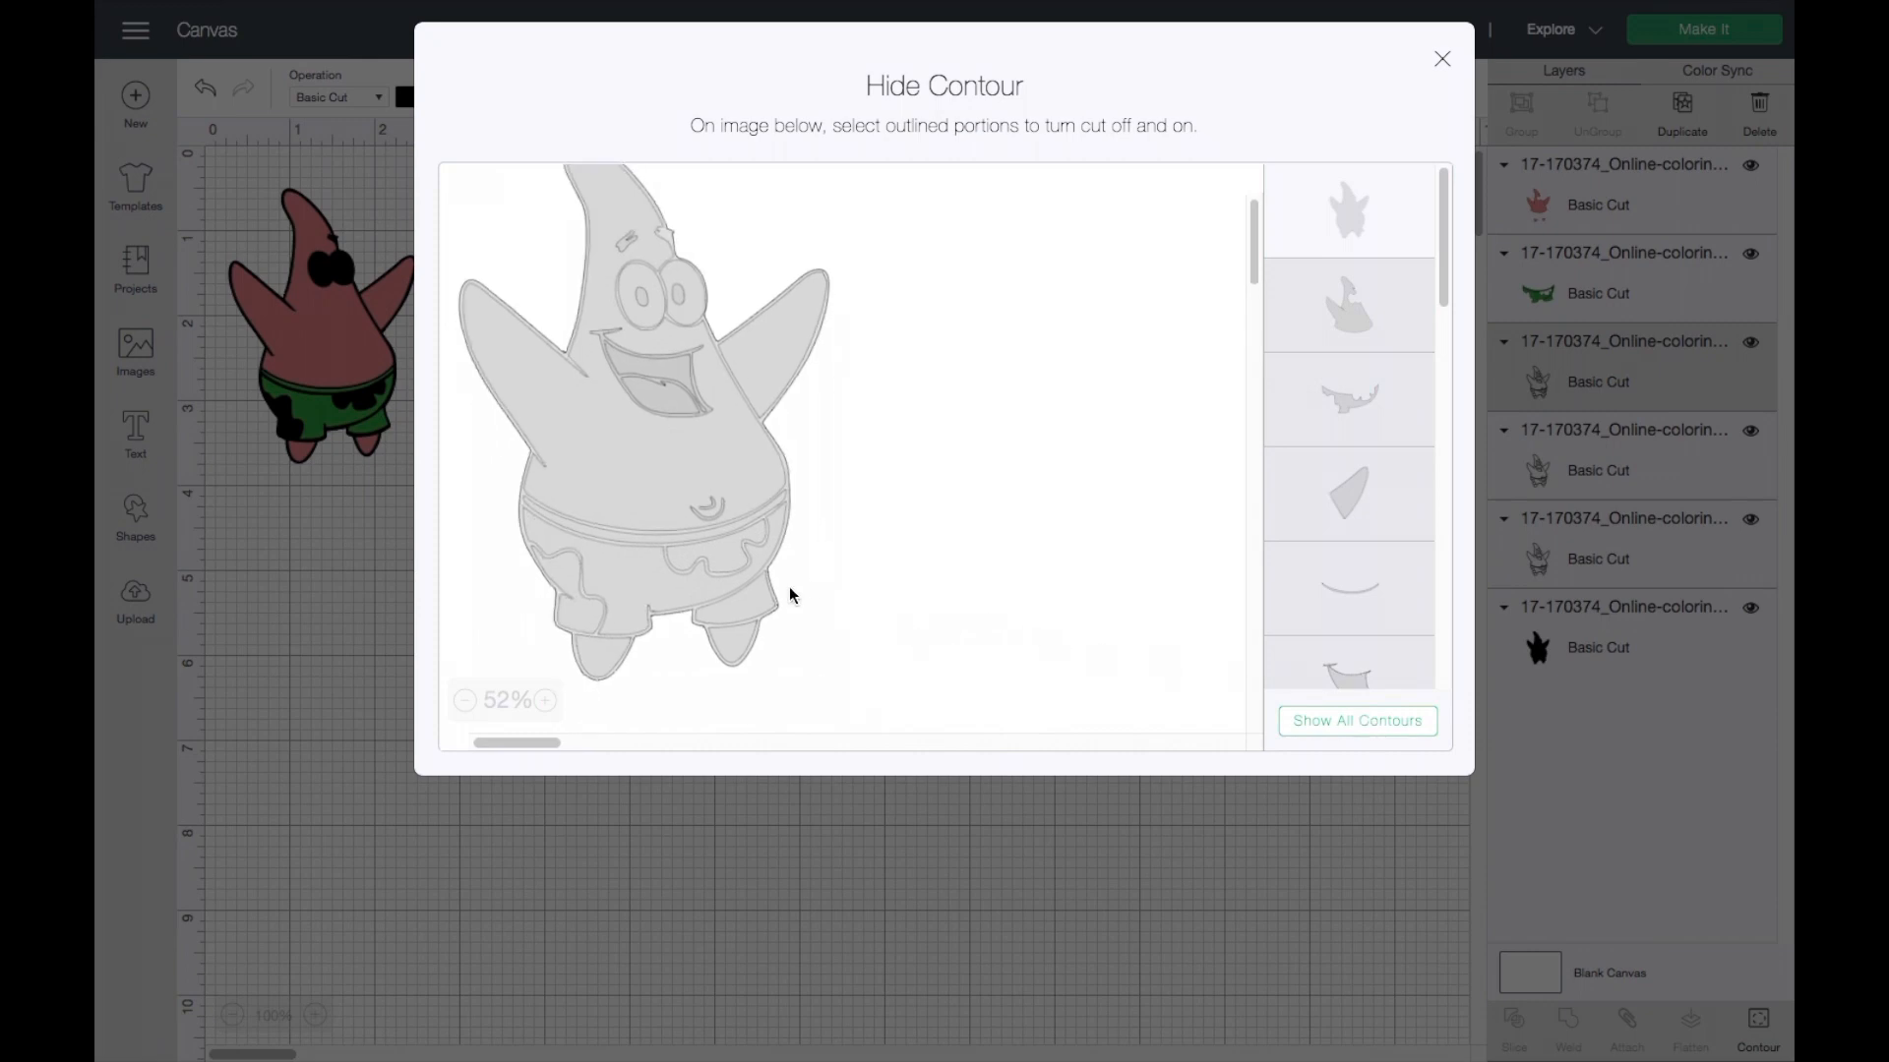
left_click(1356, 720)
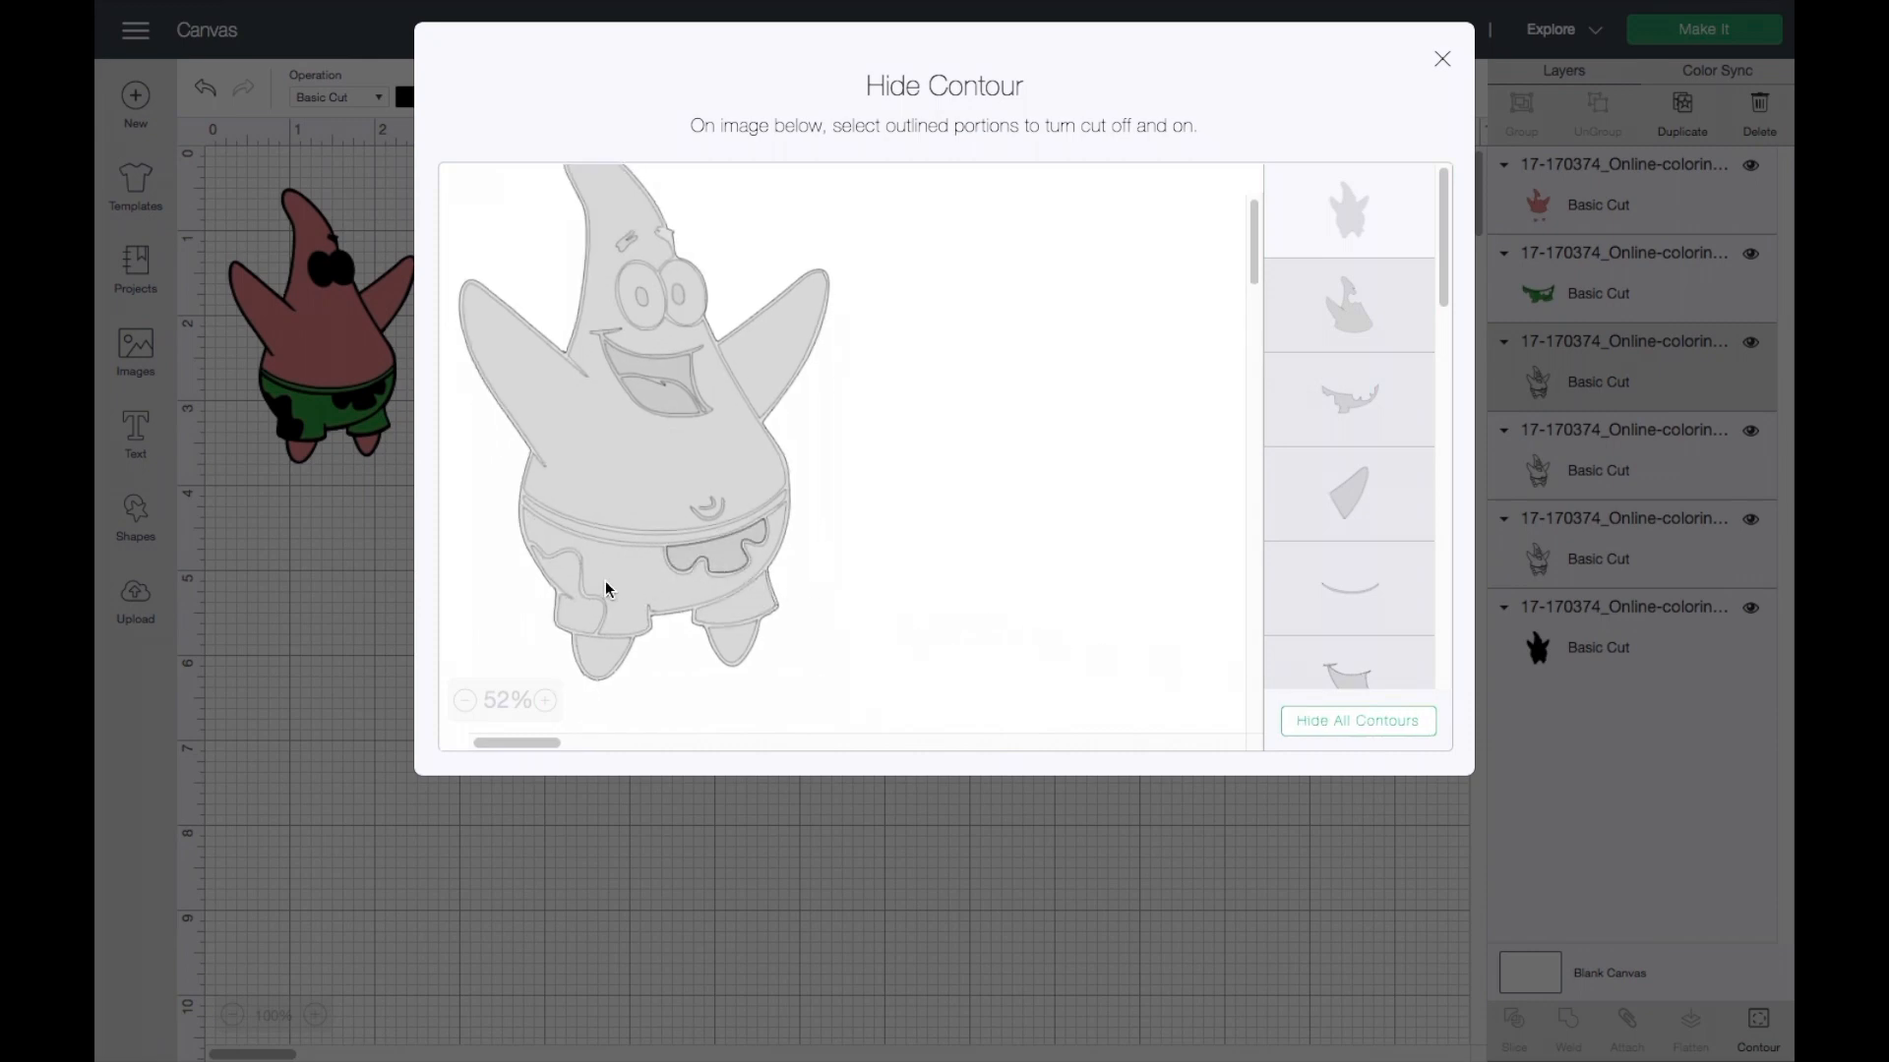
left_click(567, 586)
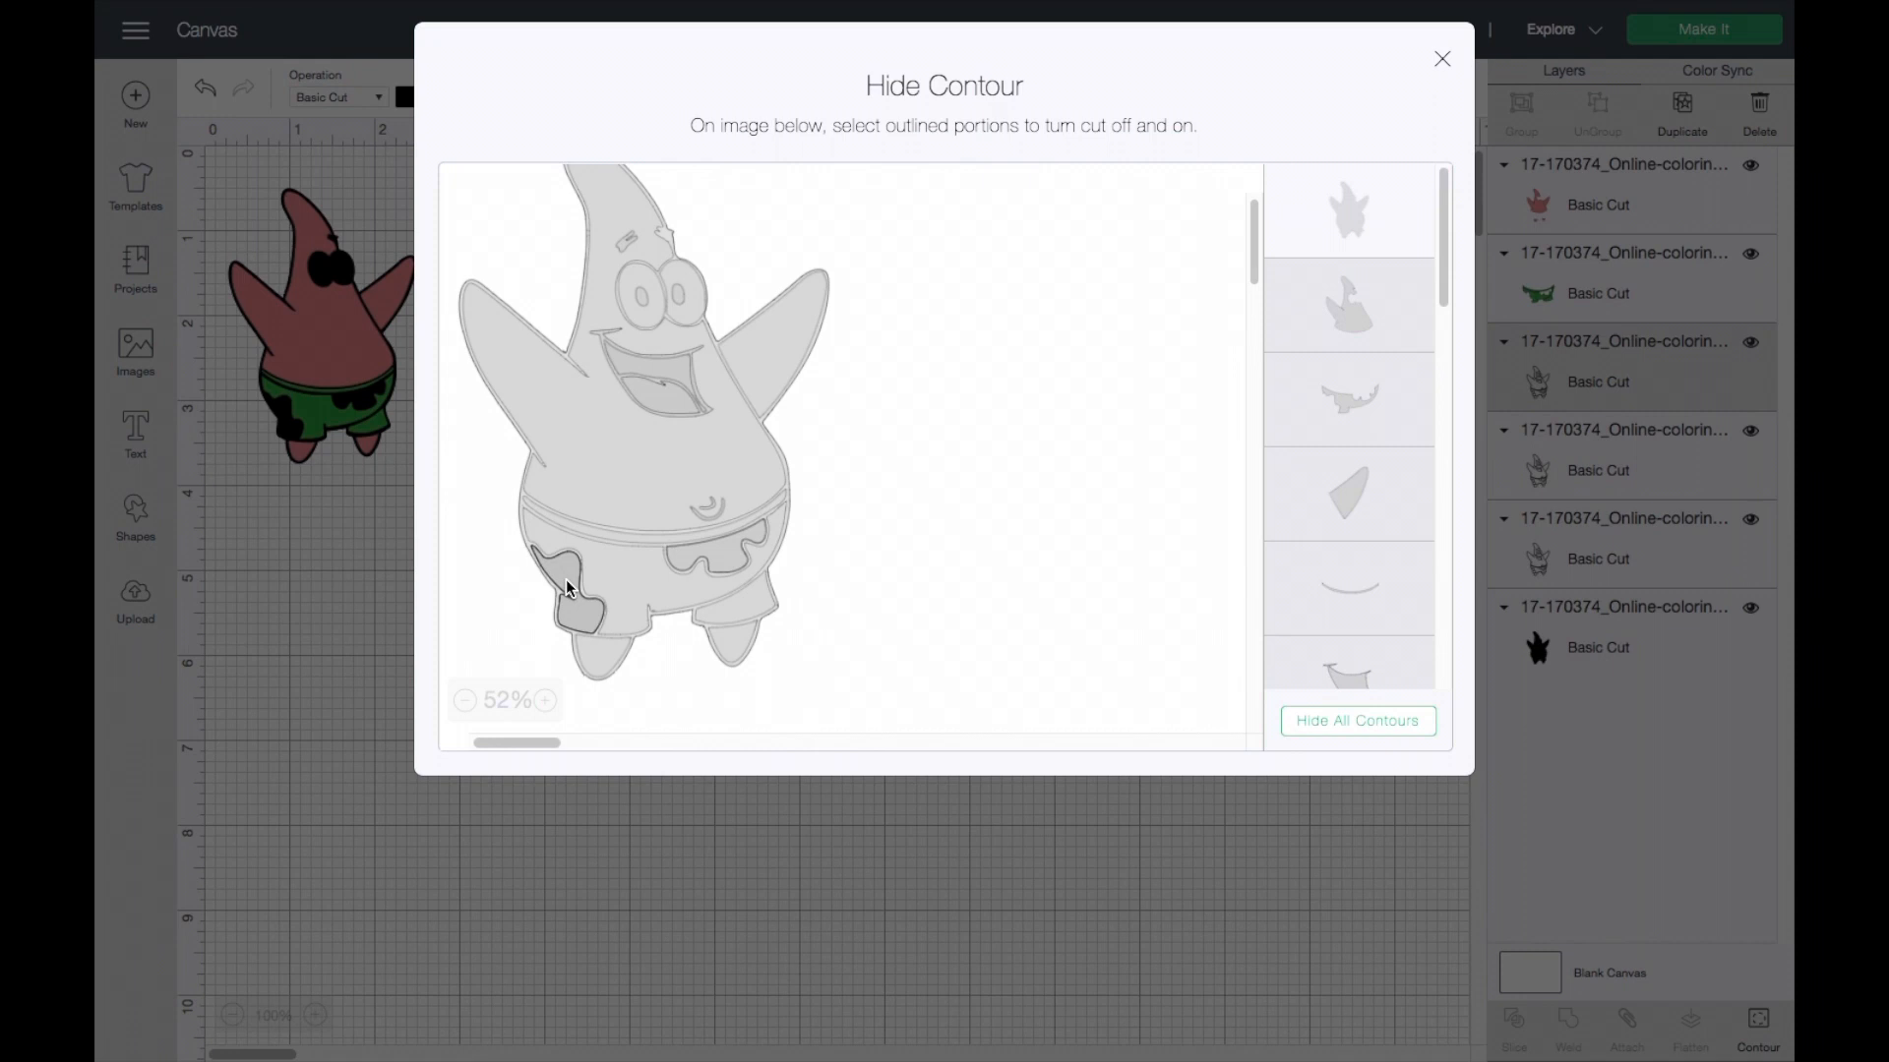
left_click(578, 600)
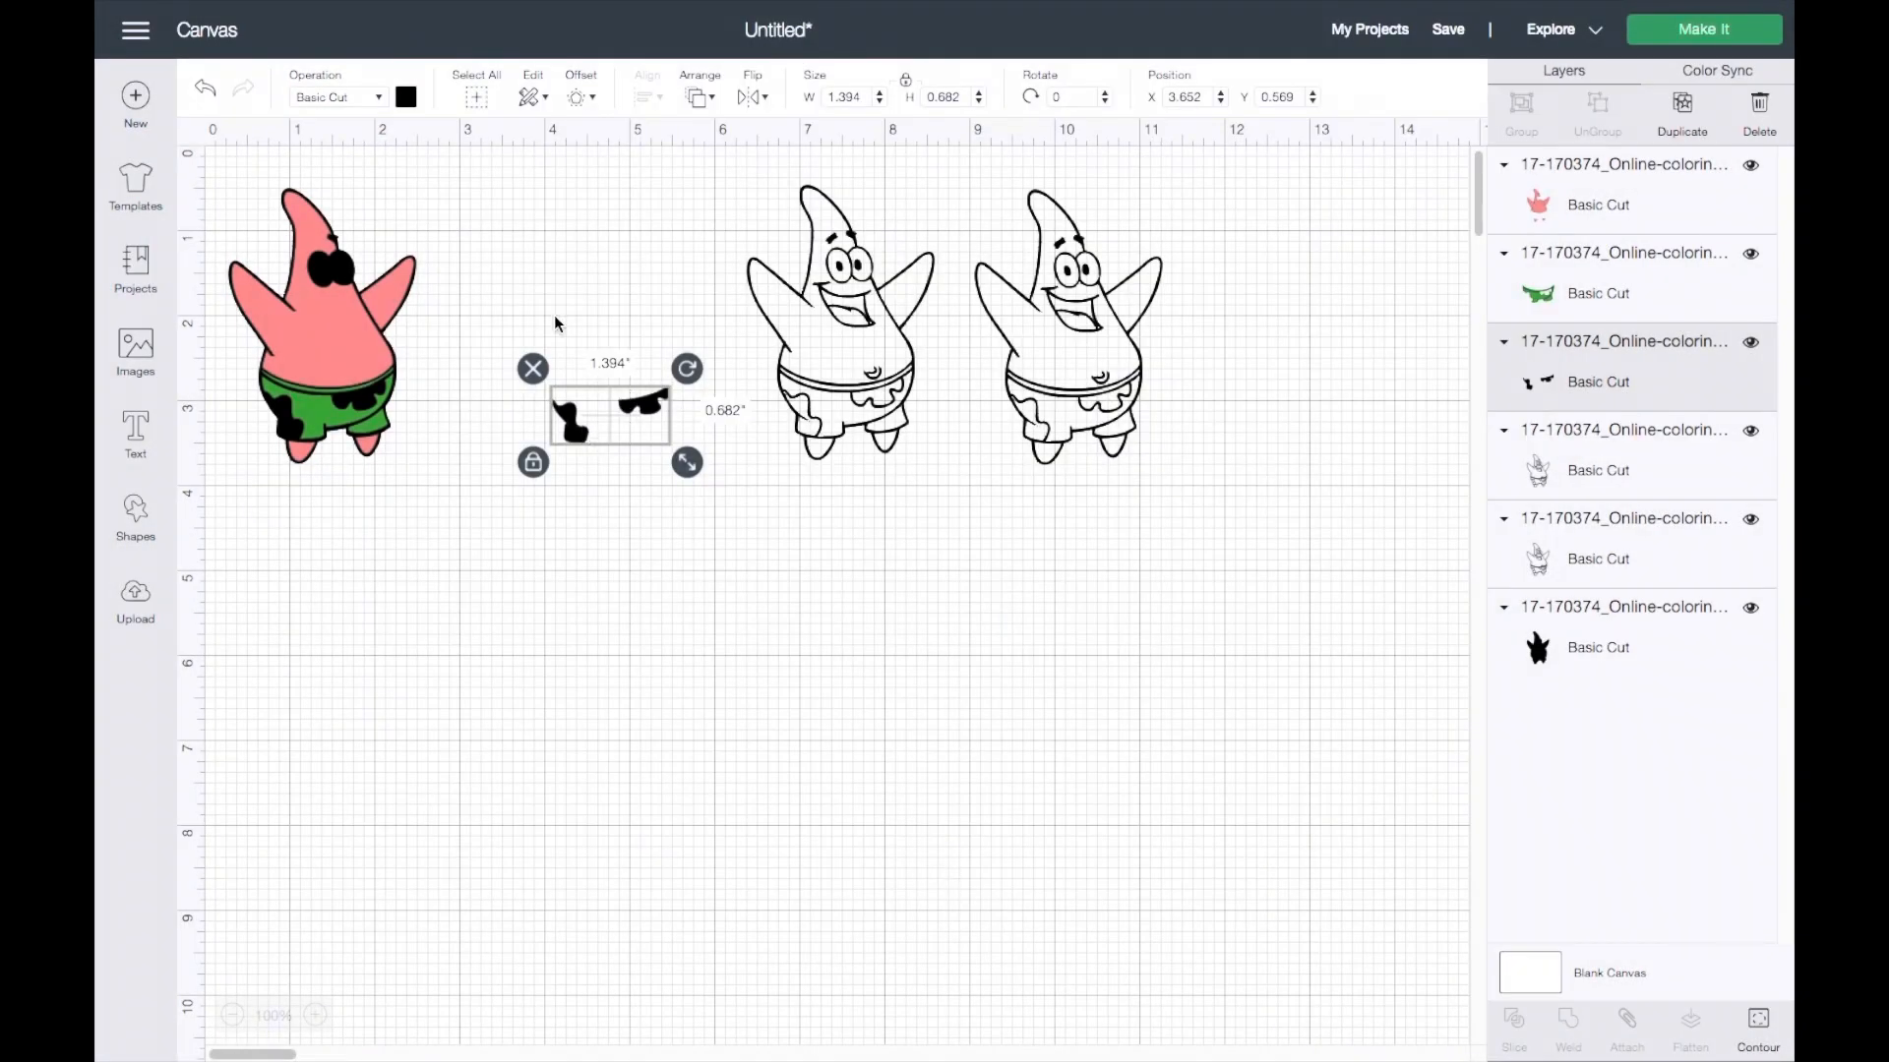
Colour the spots purple and place them on the green shorts.
left_click(407, 97)
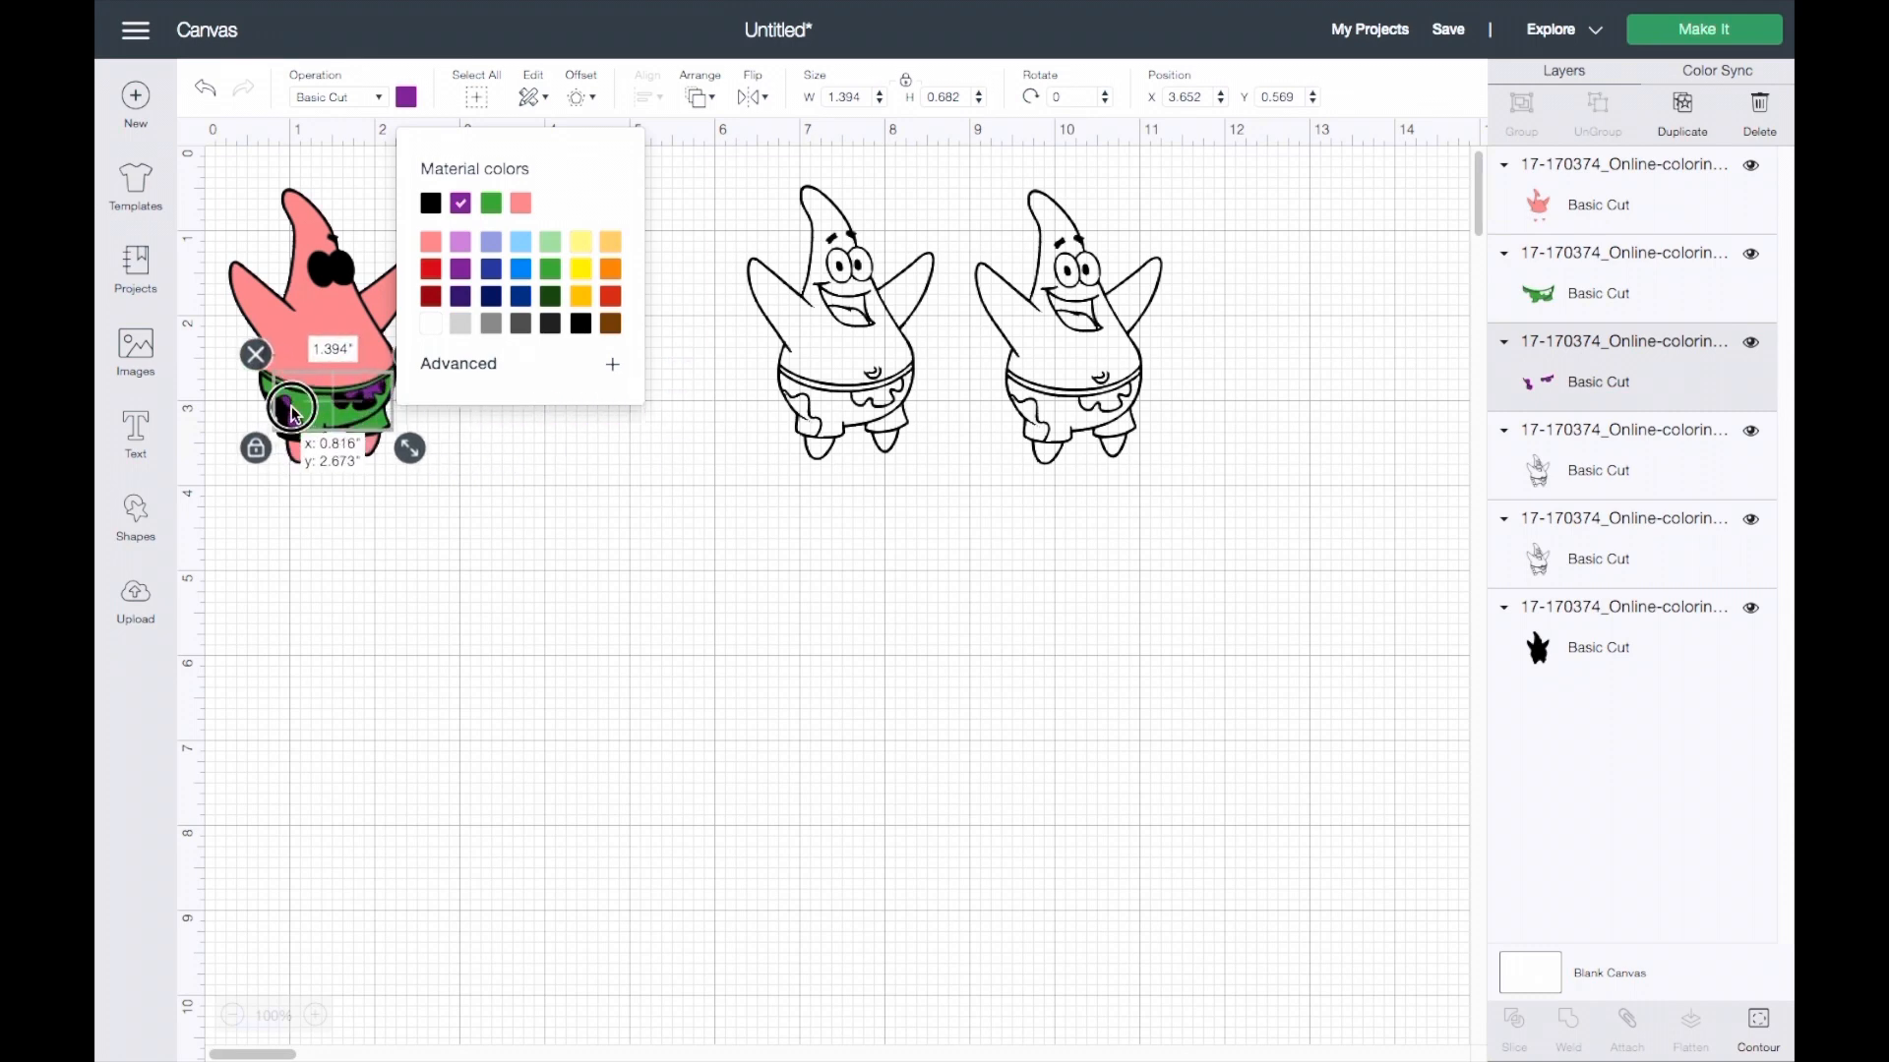
left_click_drag(319, 409, 307, 422)
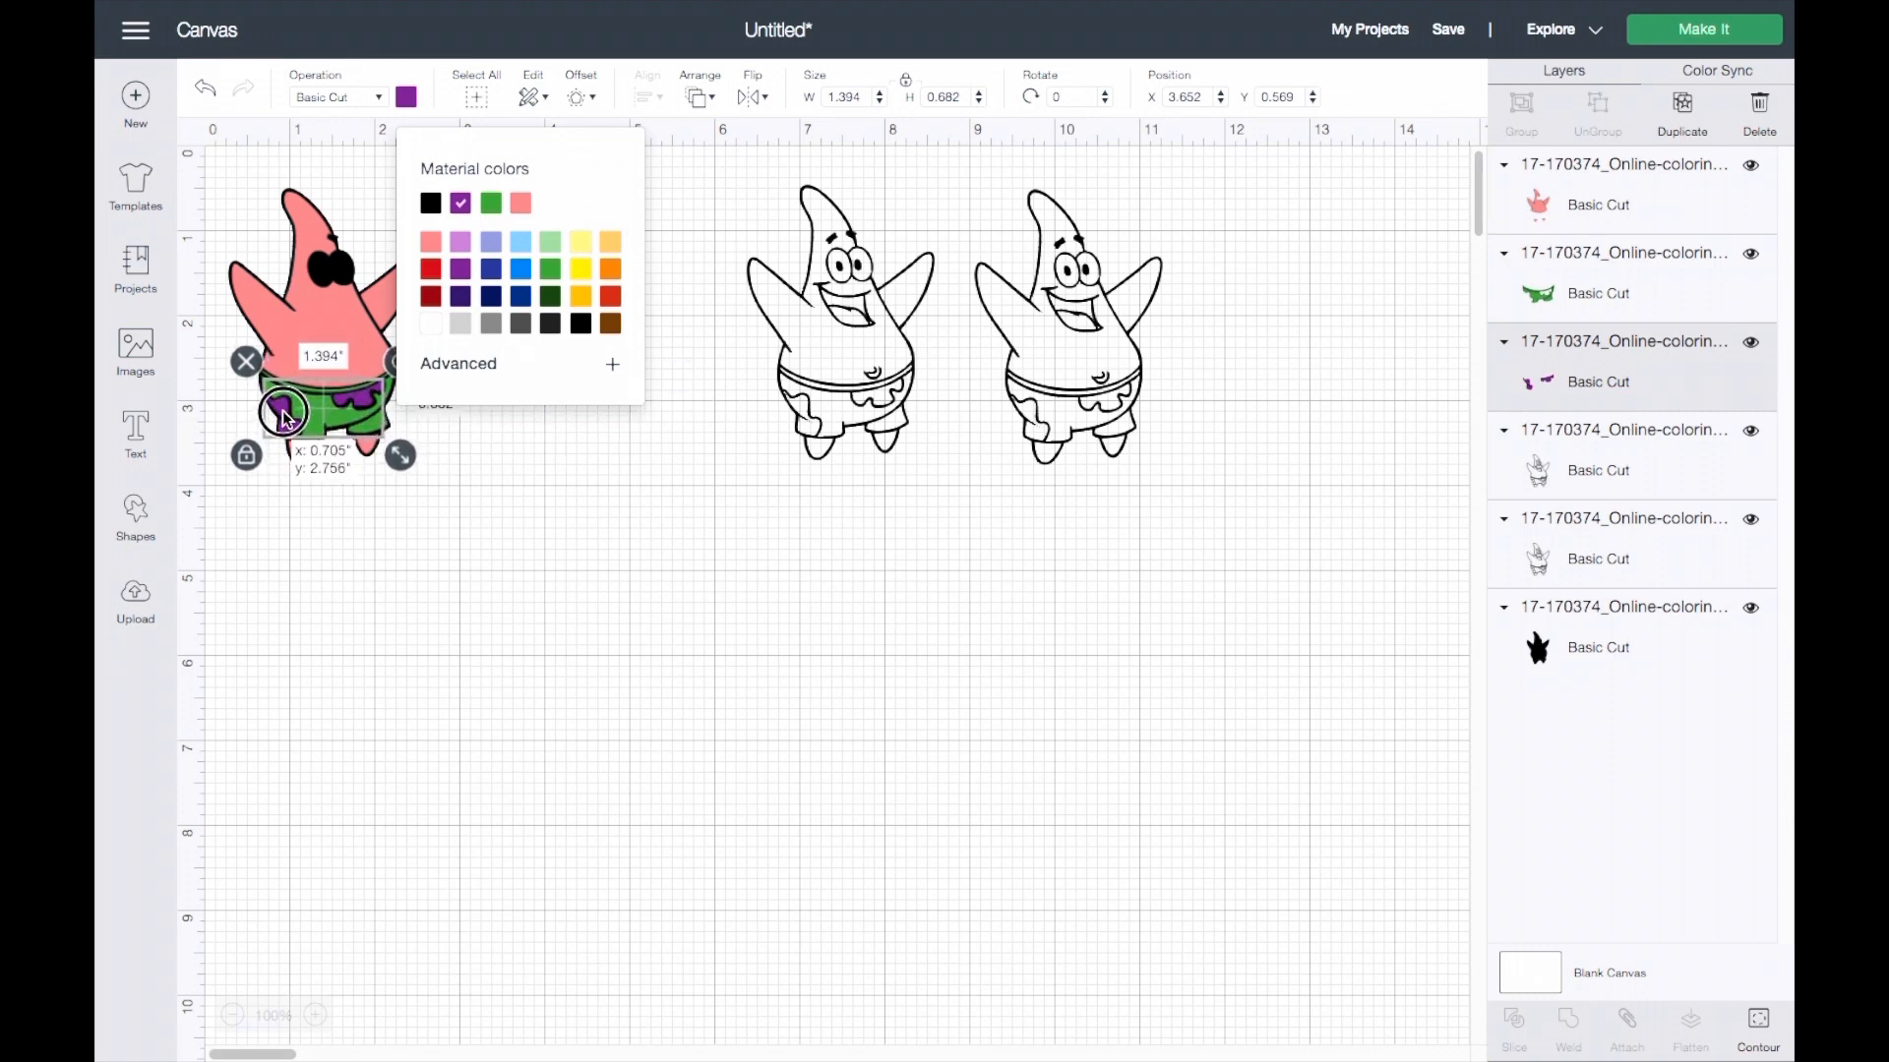
left_click(422, 571)
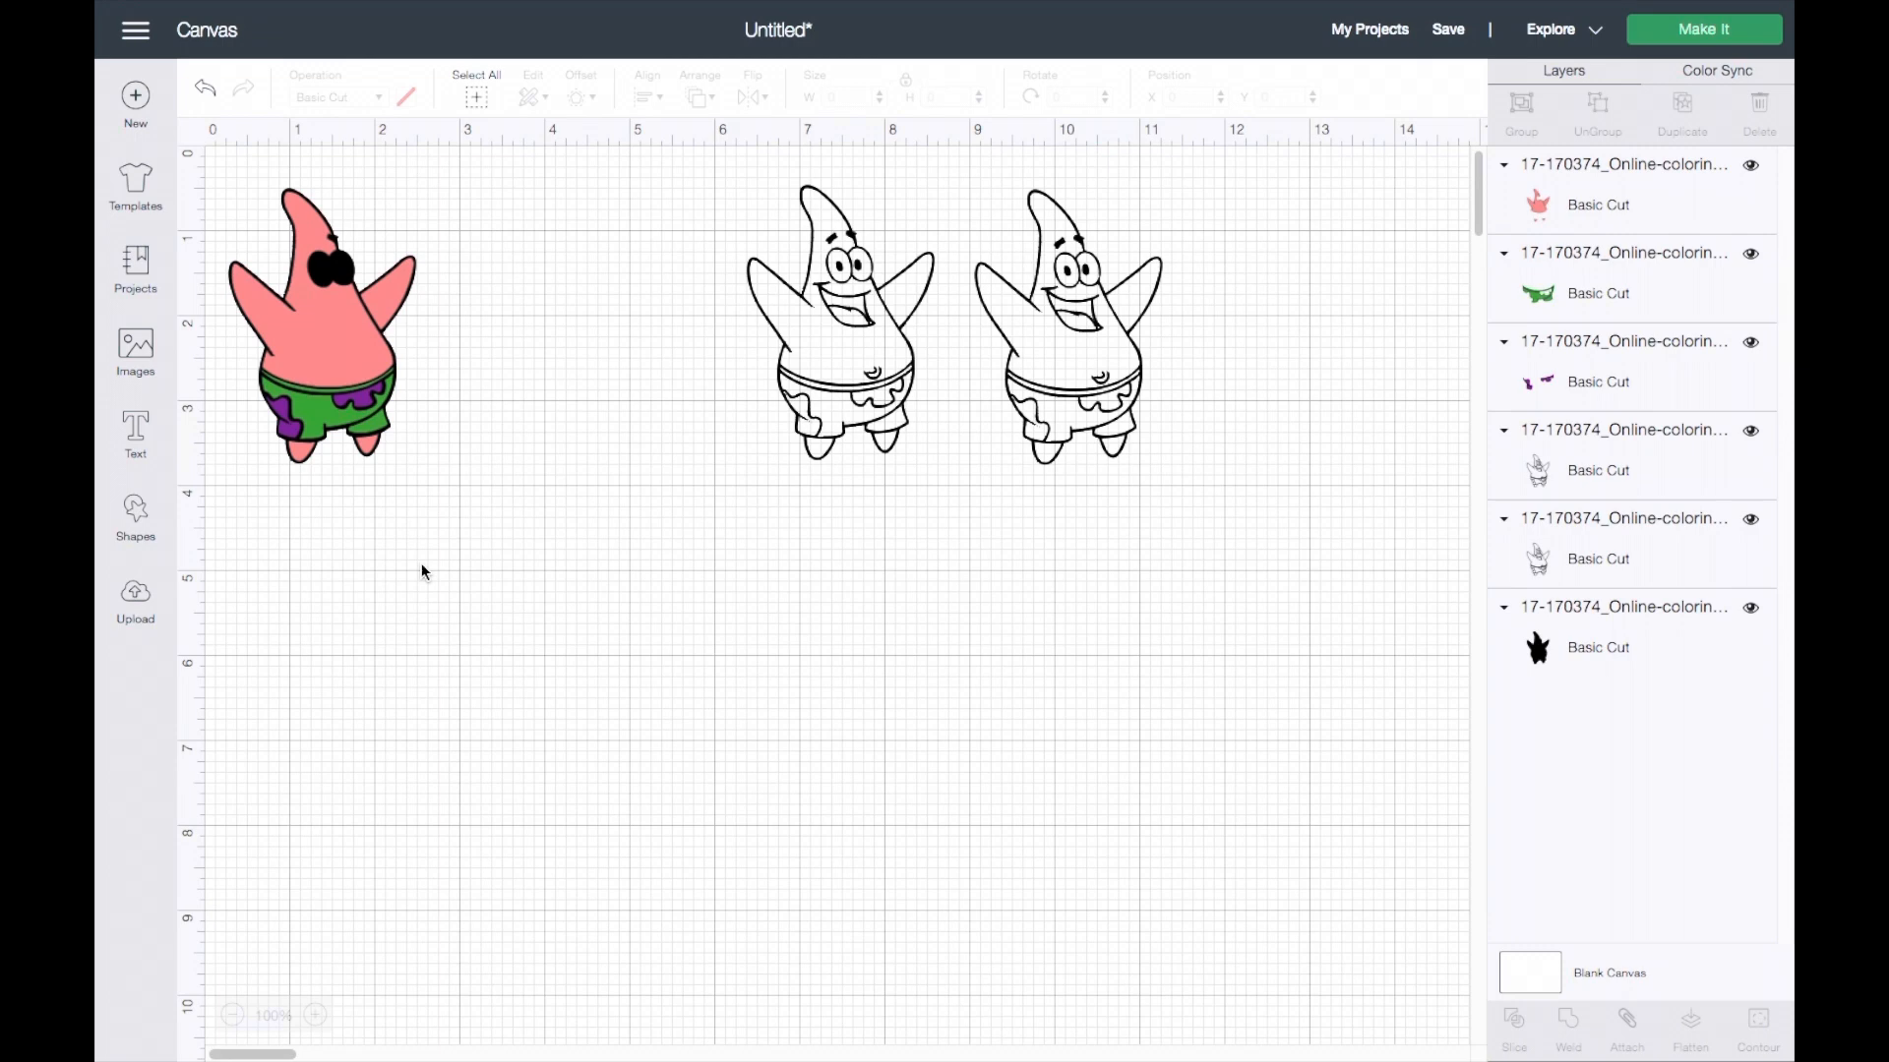
mouse_move(738, 382)
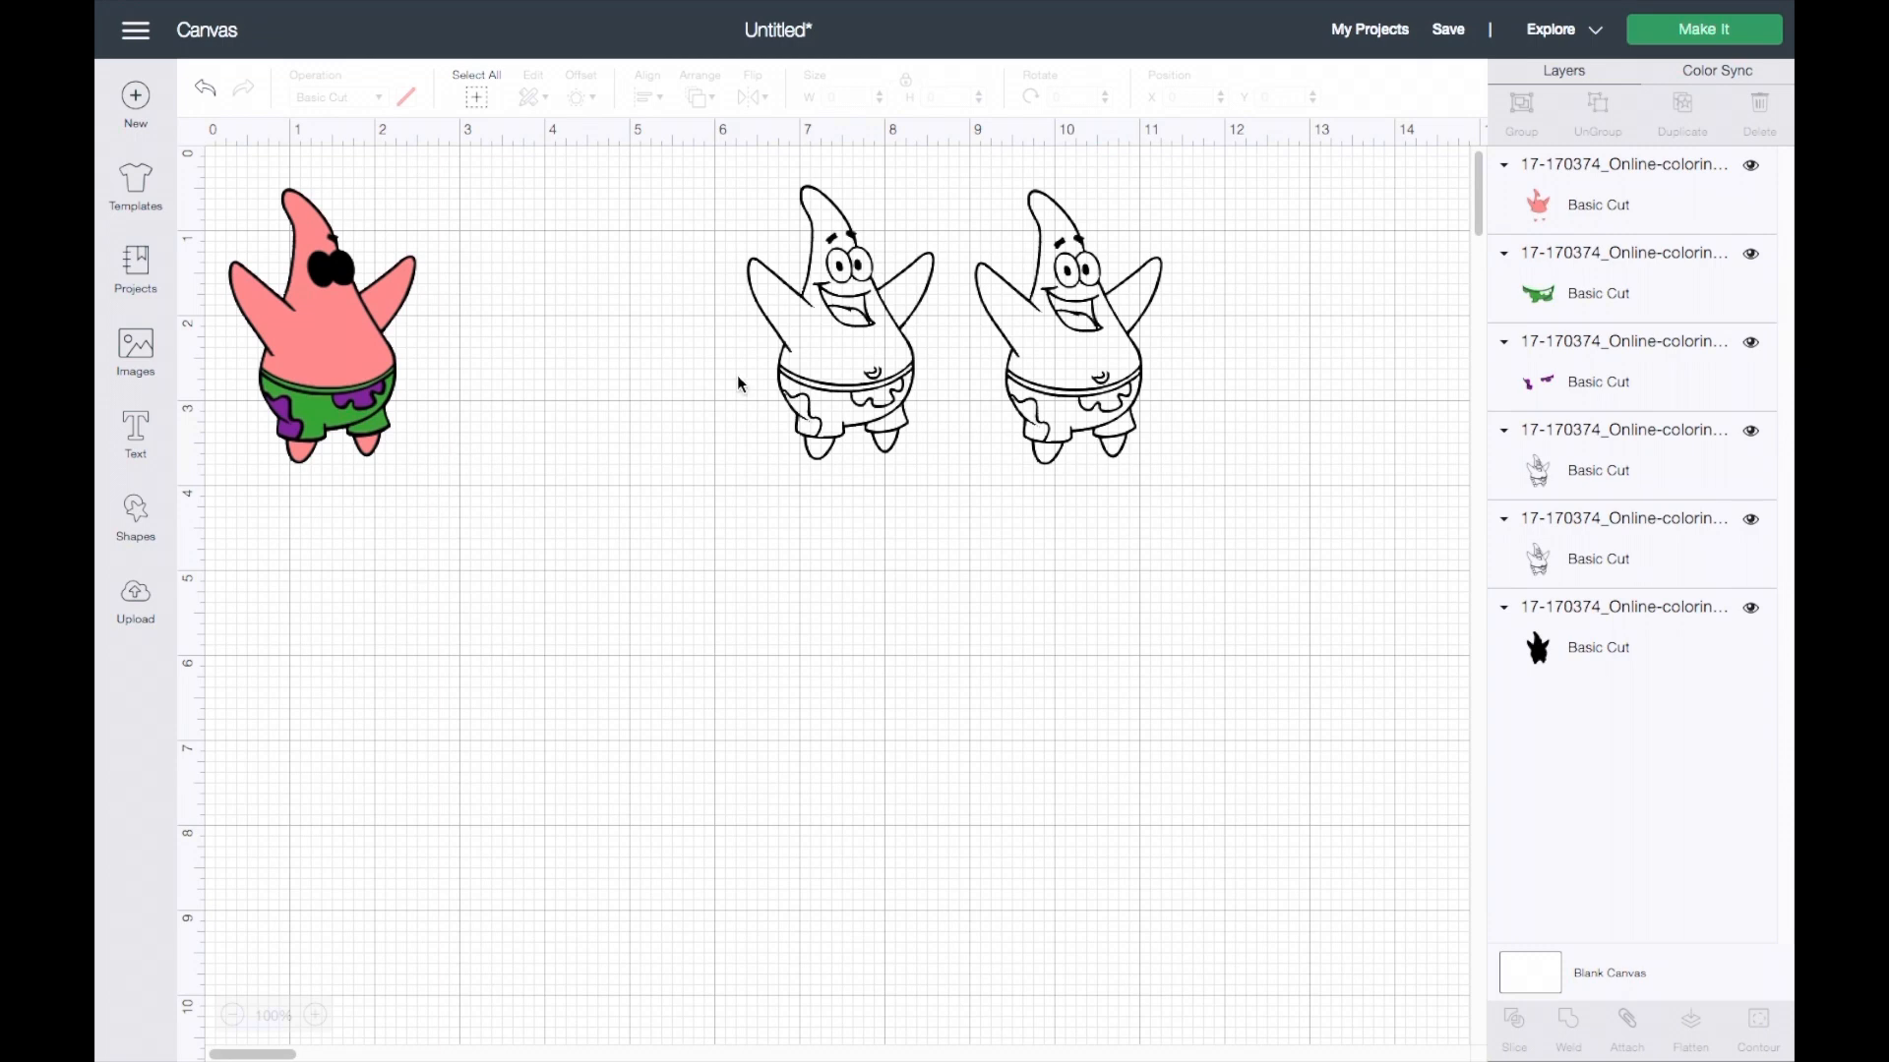
left_click(831, 325)
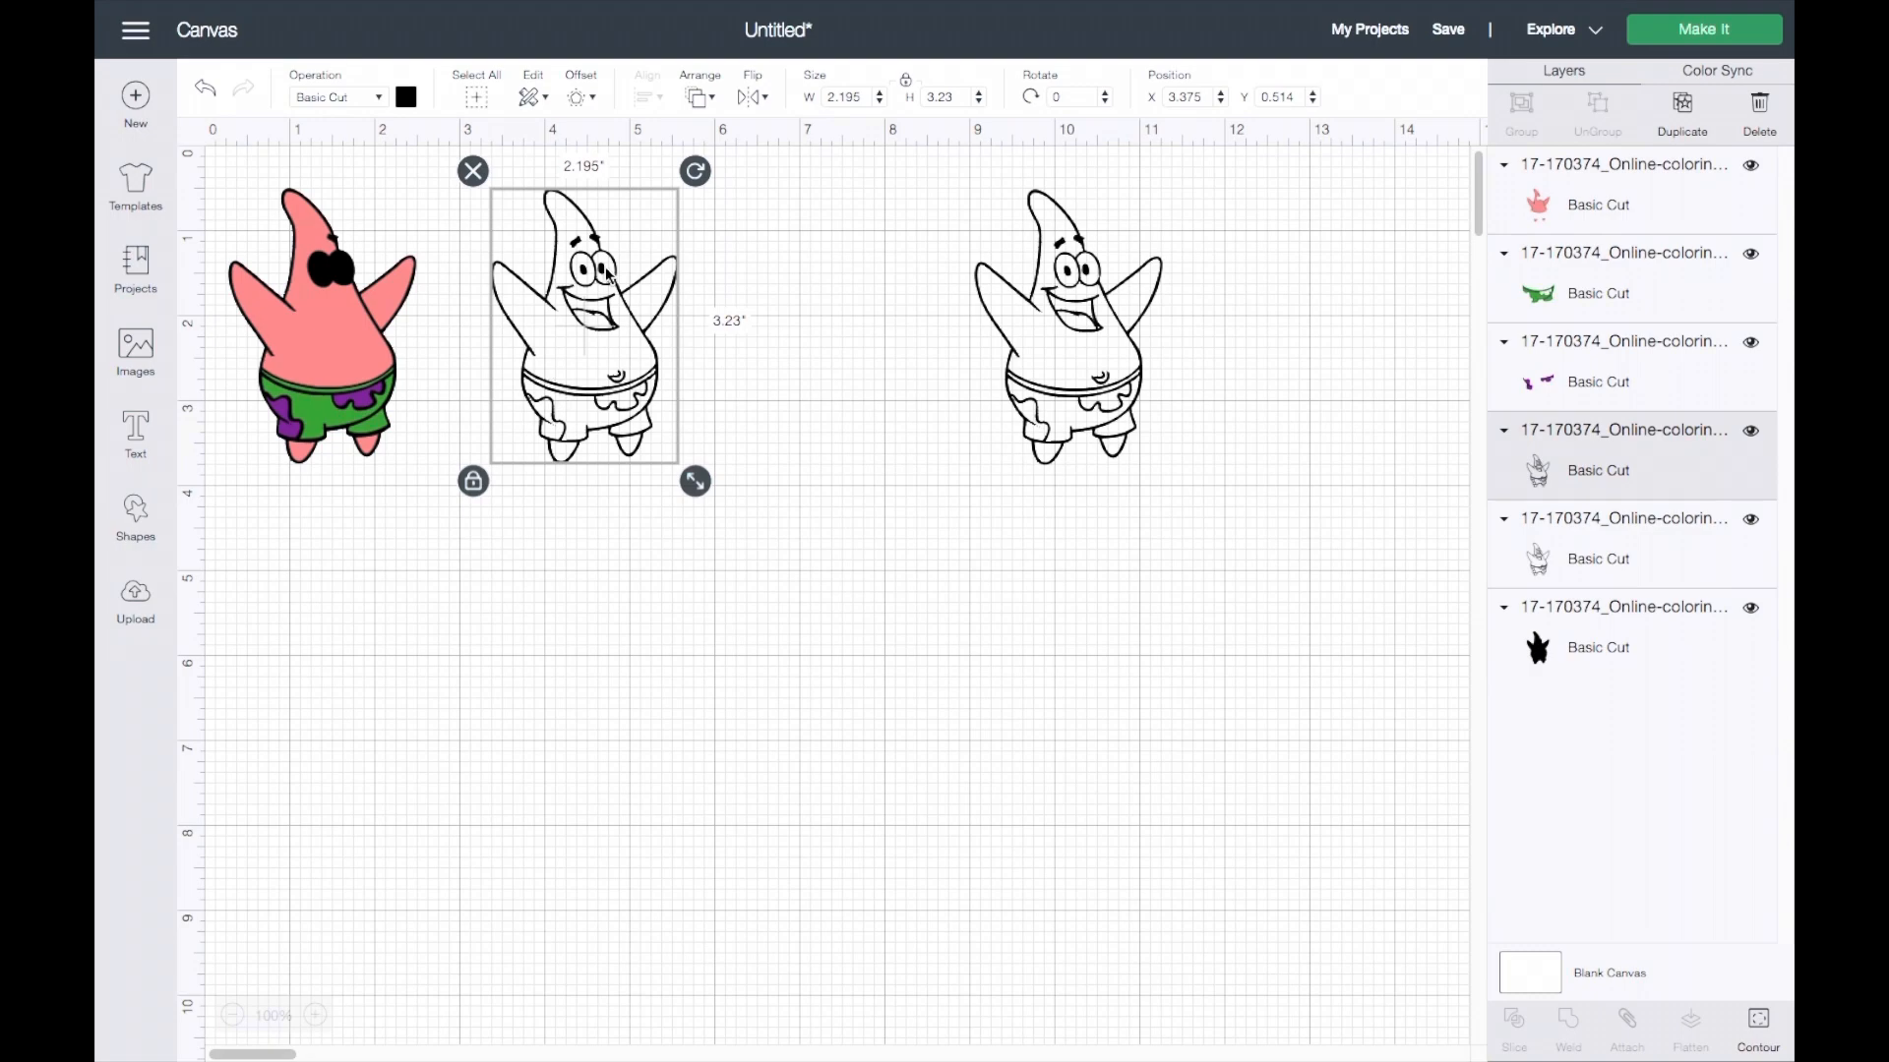
Keep only the fifth copy's white eye shapes and move them onto Patrick's face.
left_click(1756, 1026)
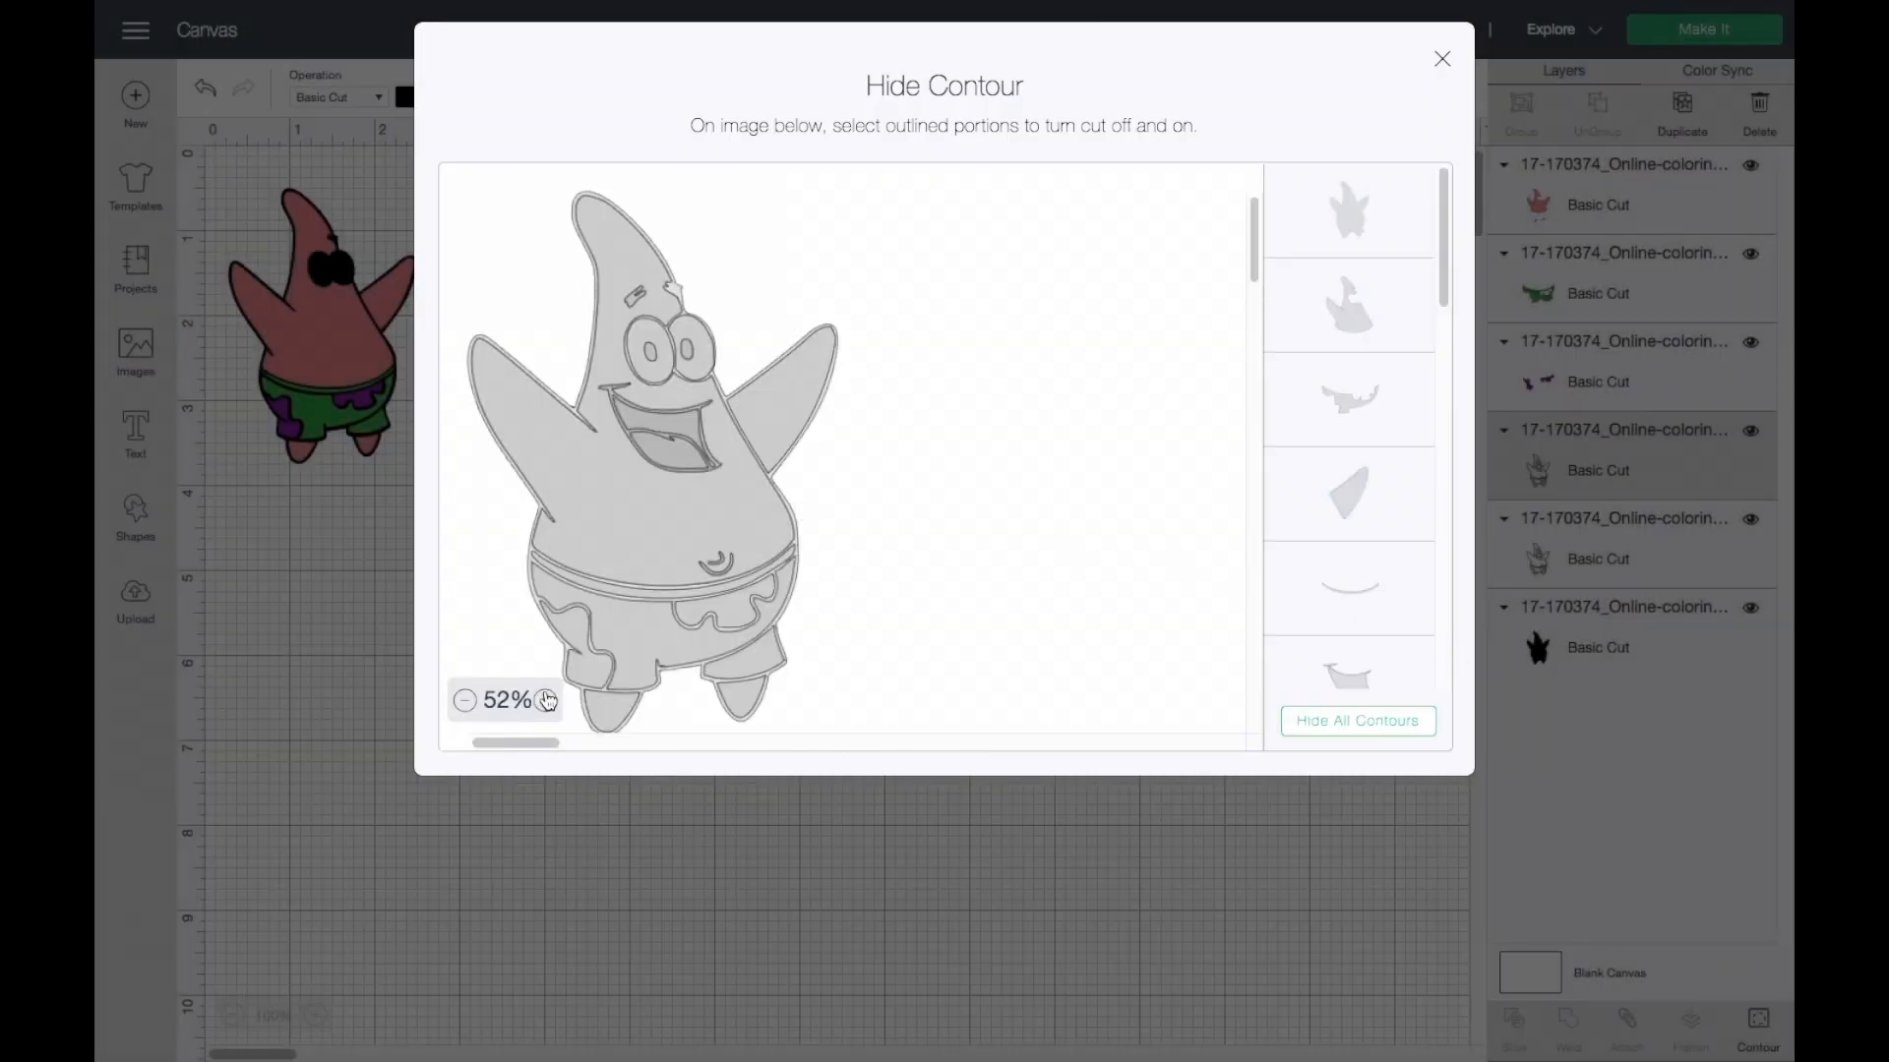
left_click(1357, 720)
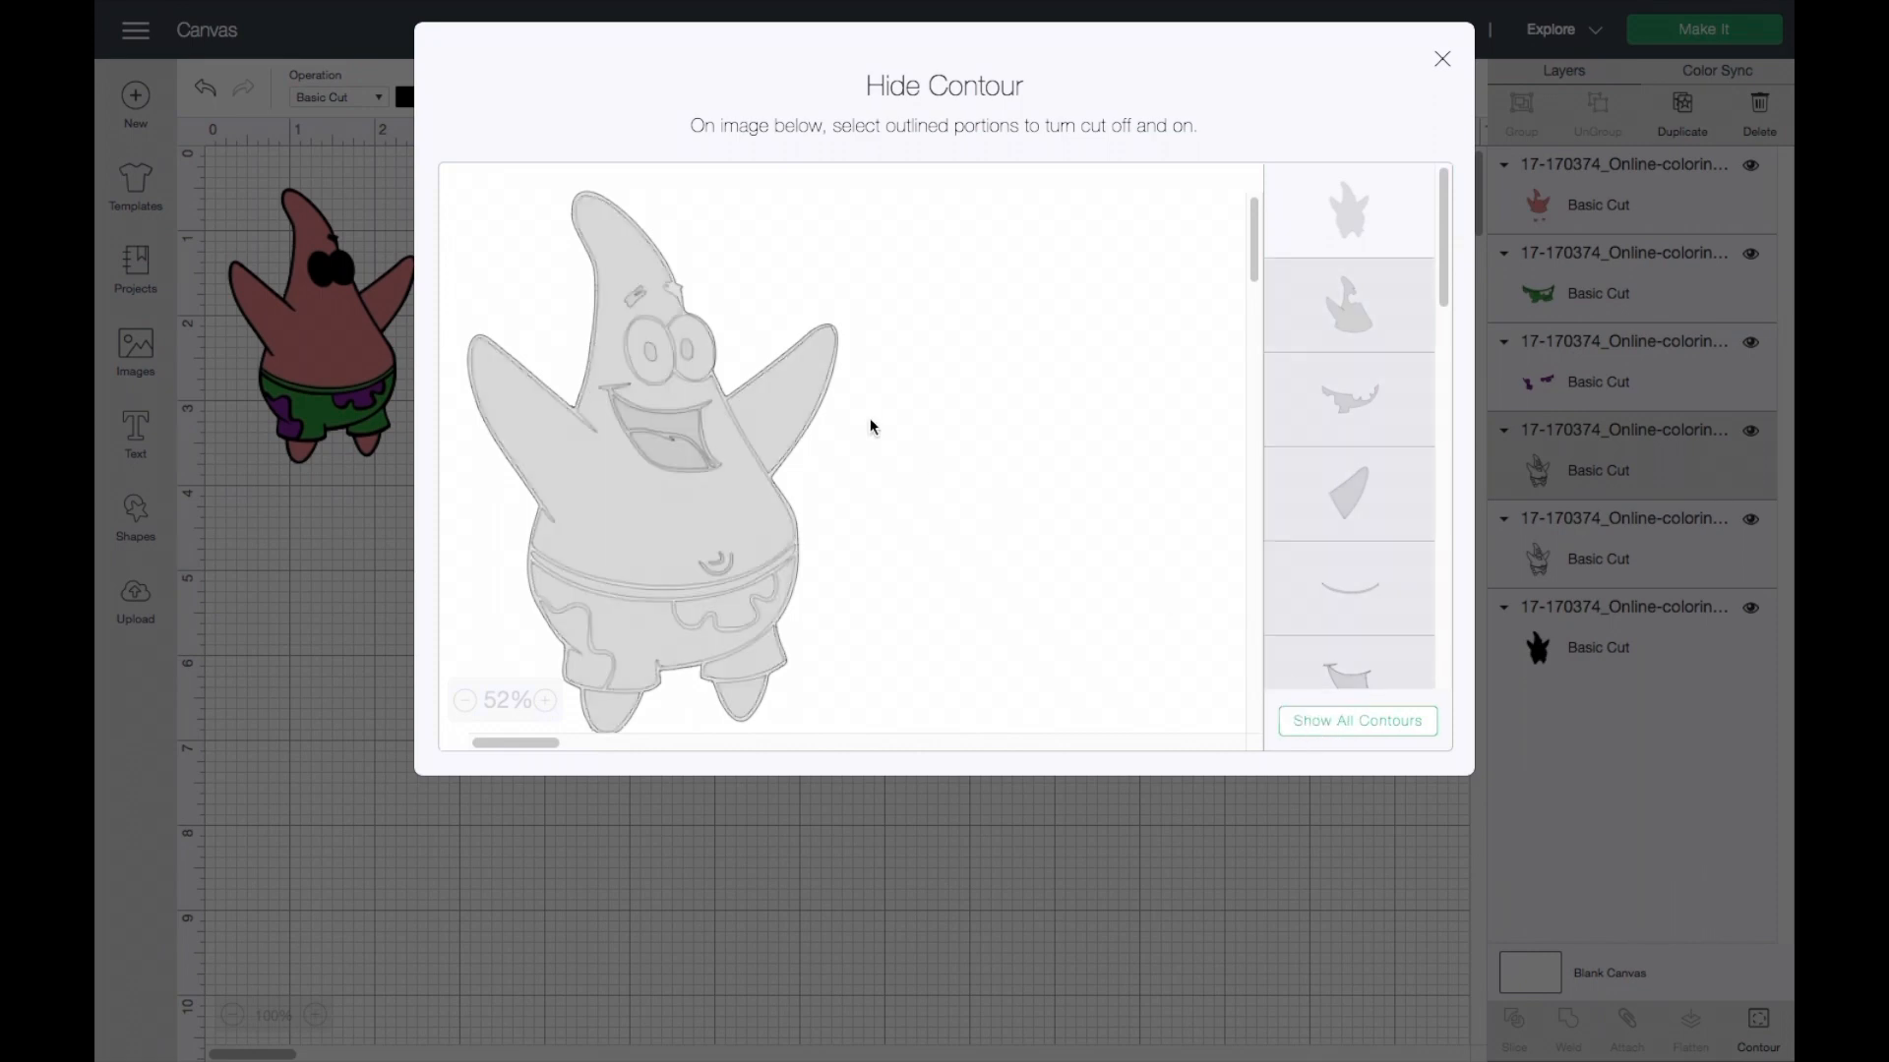
left_click(675, 355)
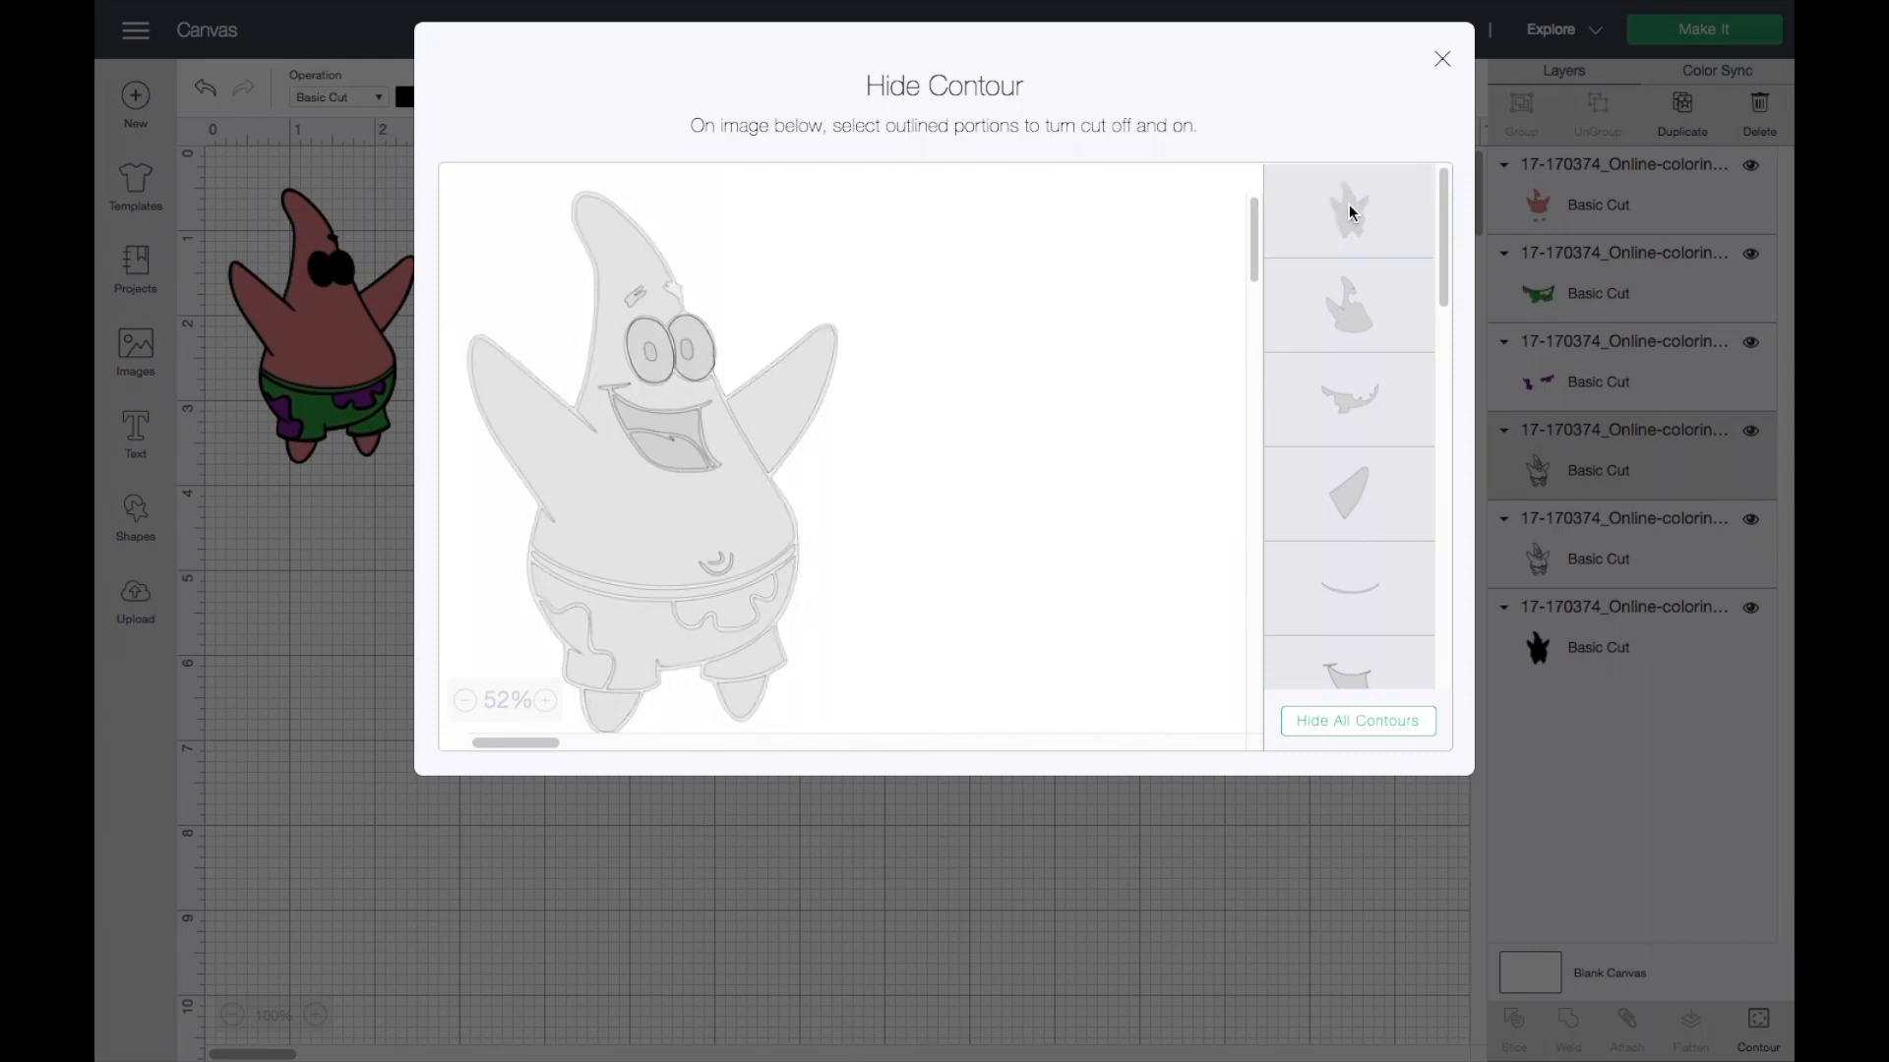
left_click(1442, 59)
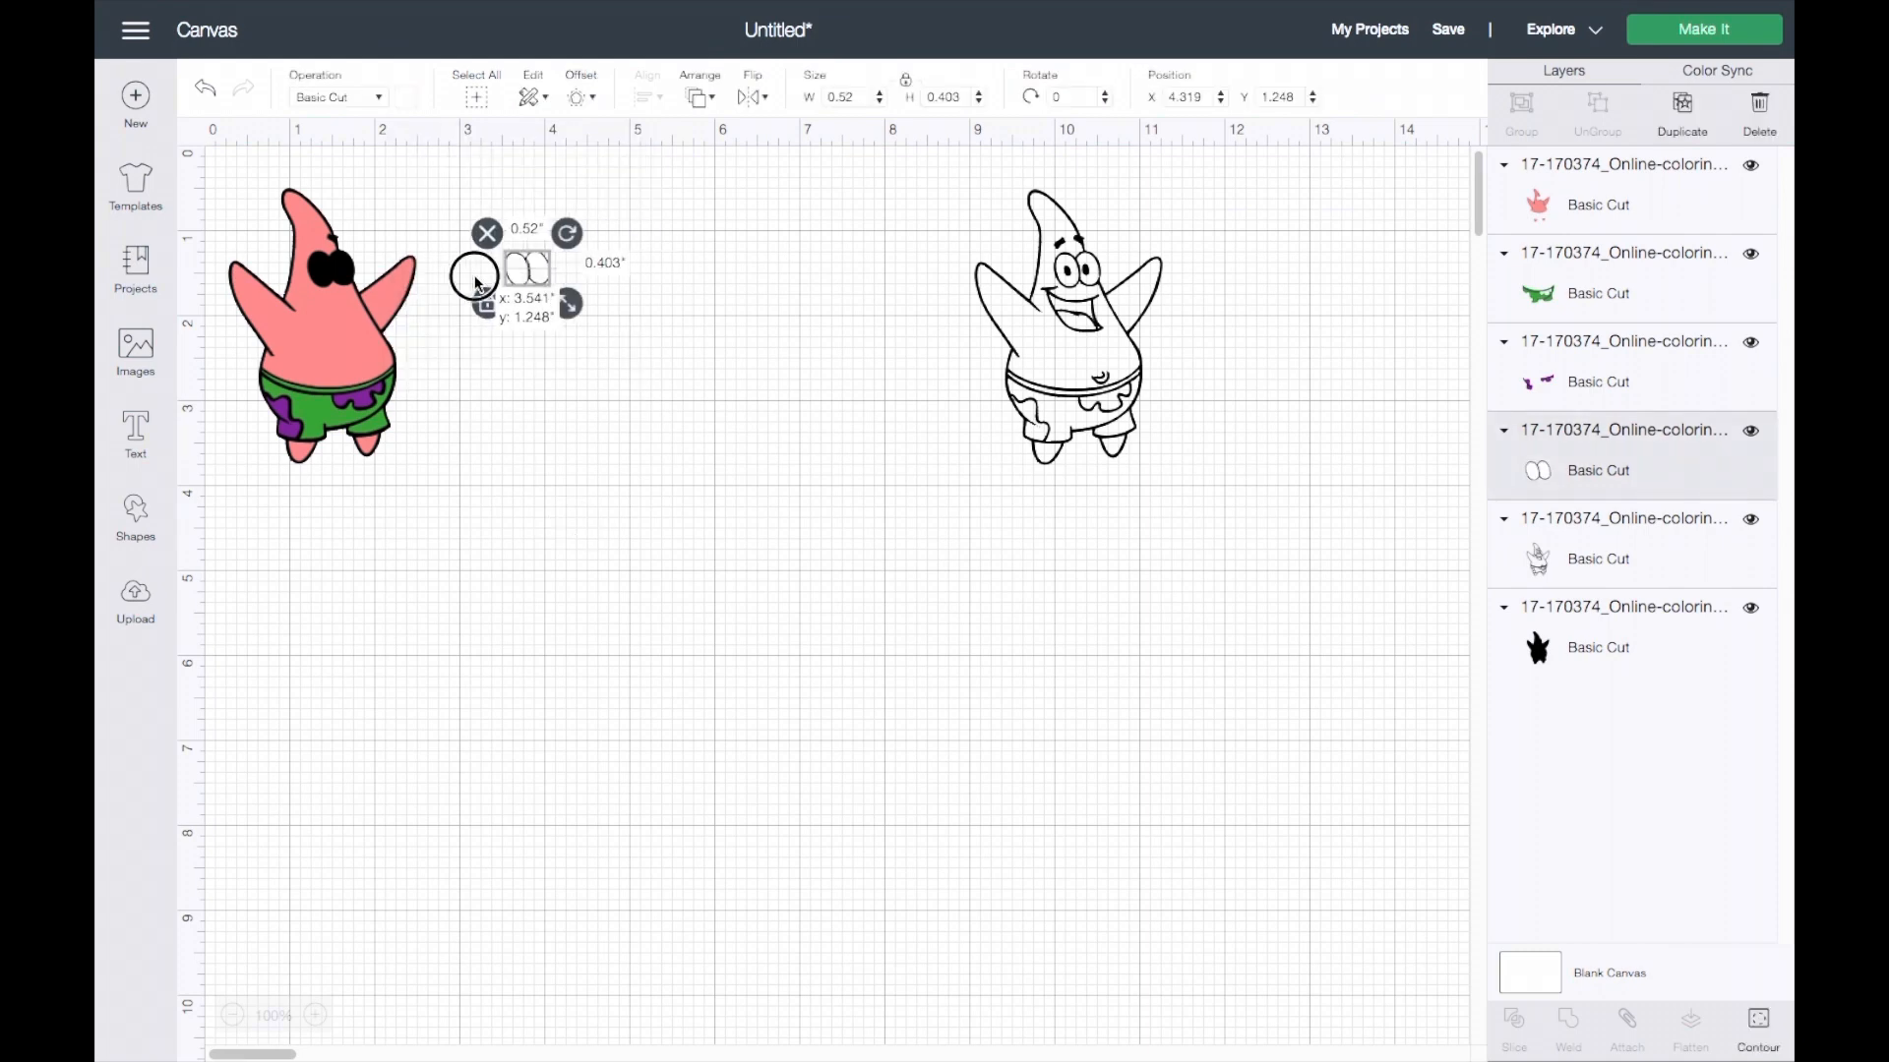
left_click_drag(526, 272, 334, 274)
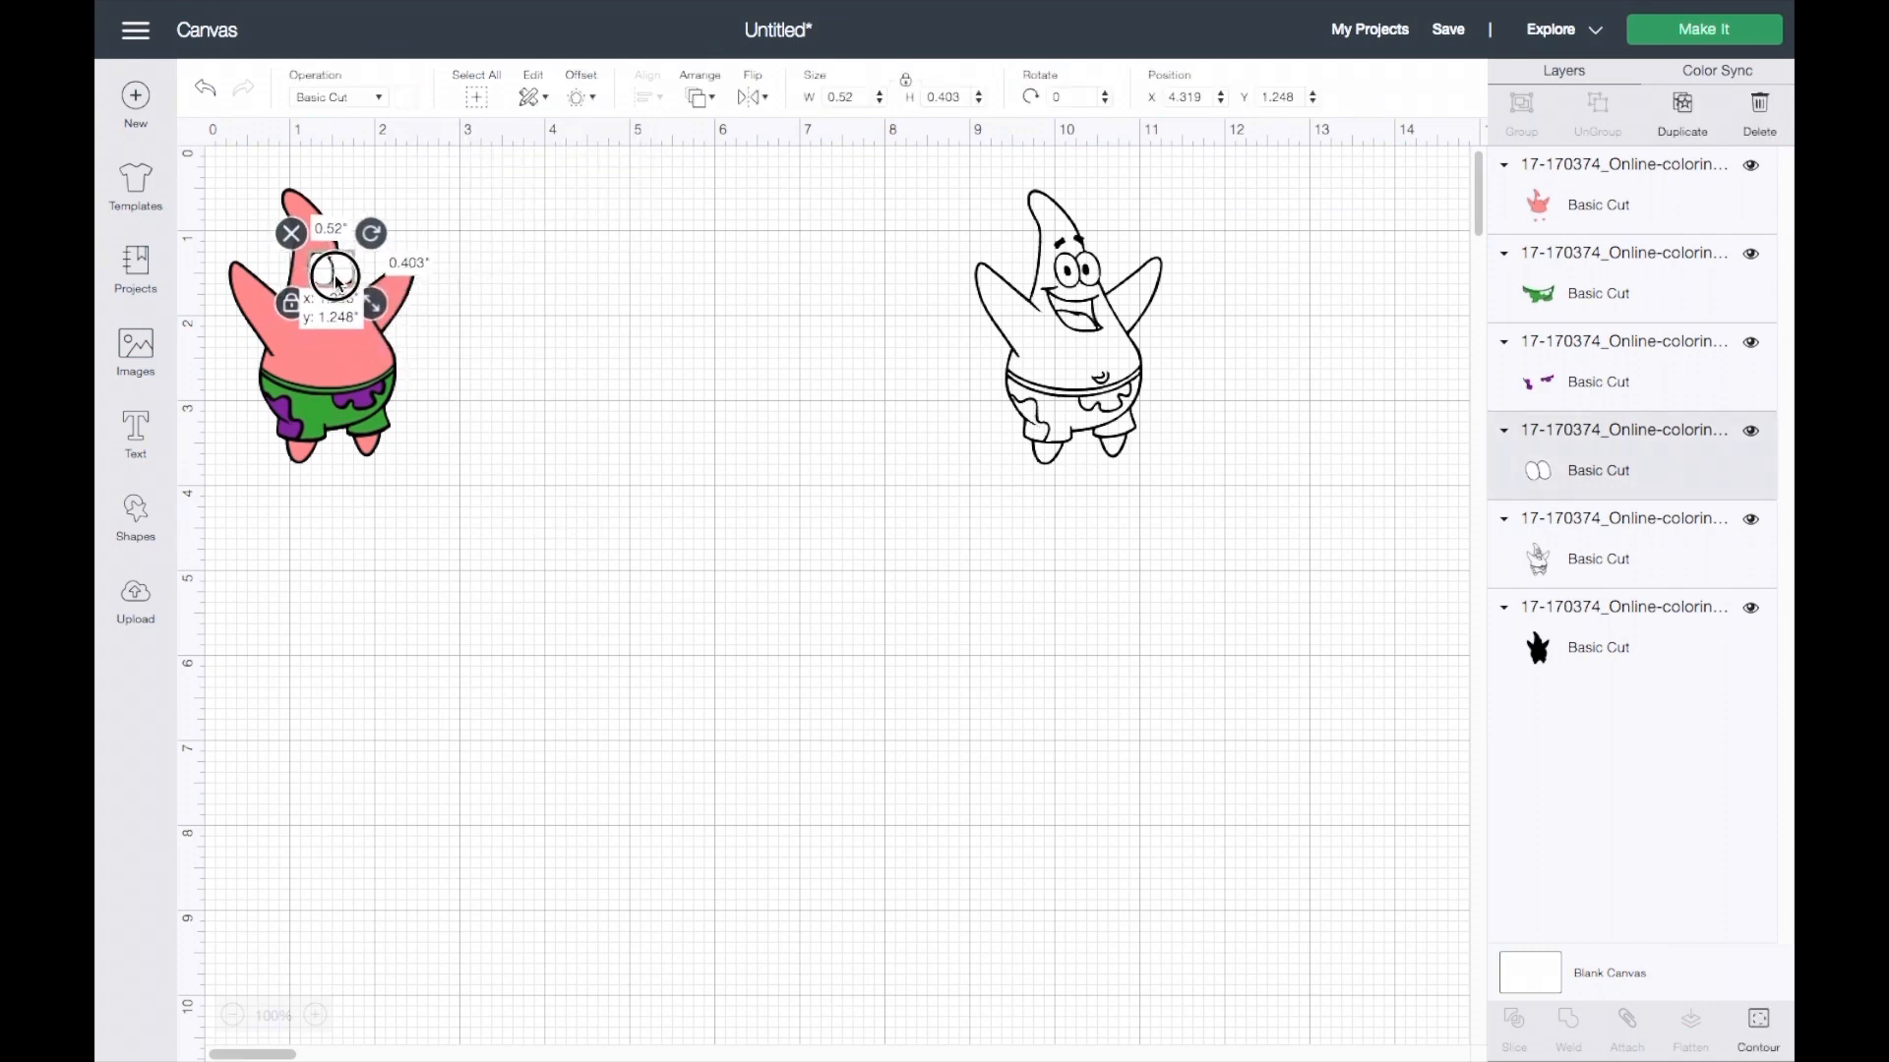
left_click(493, 382)
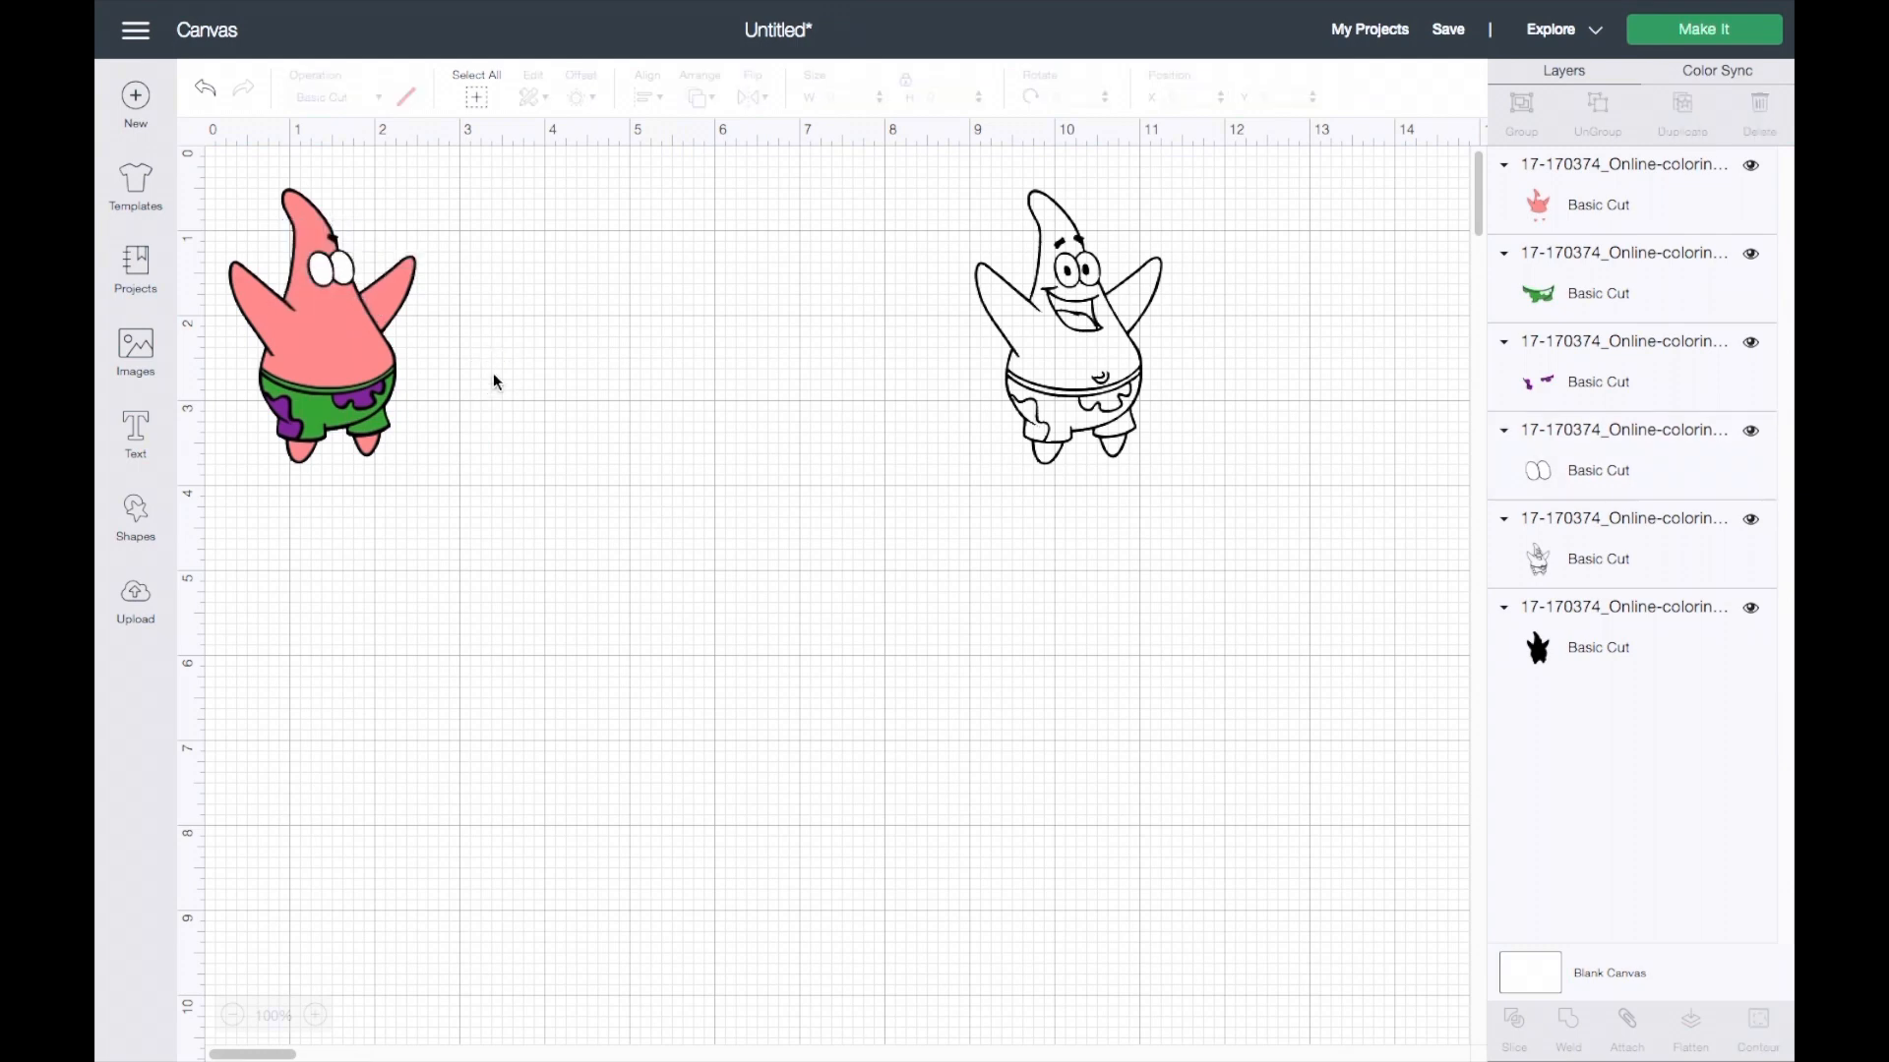
left_click(1063, 325)
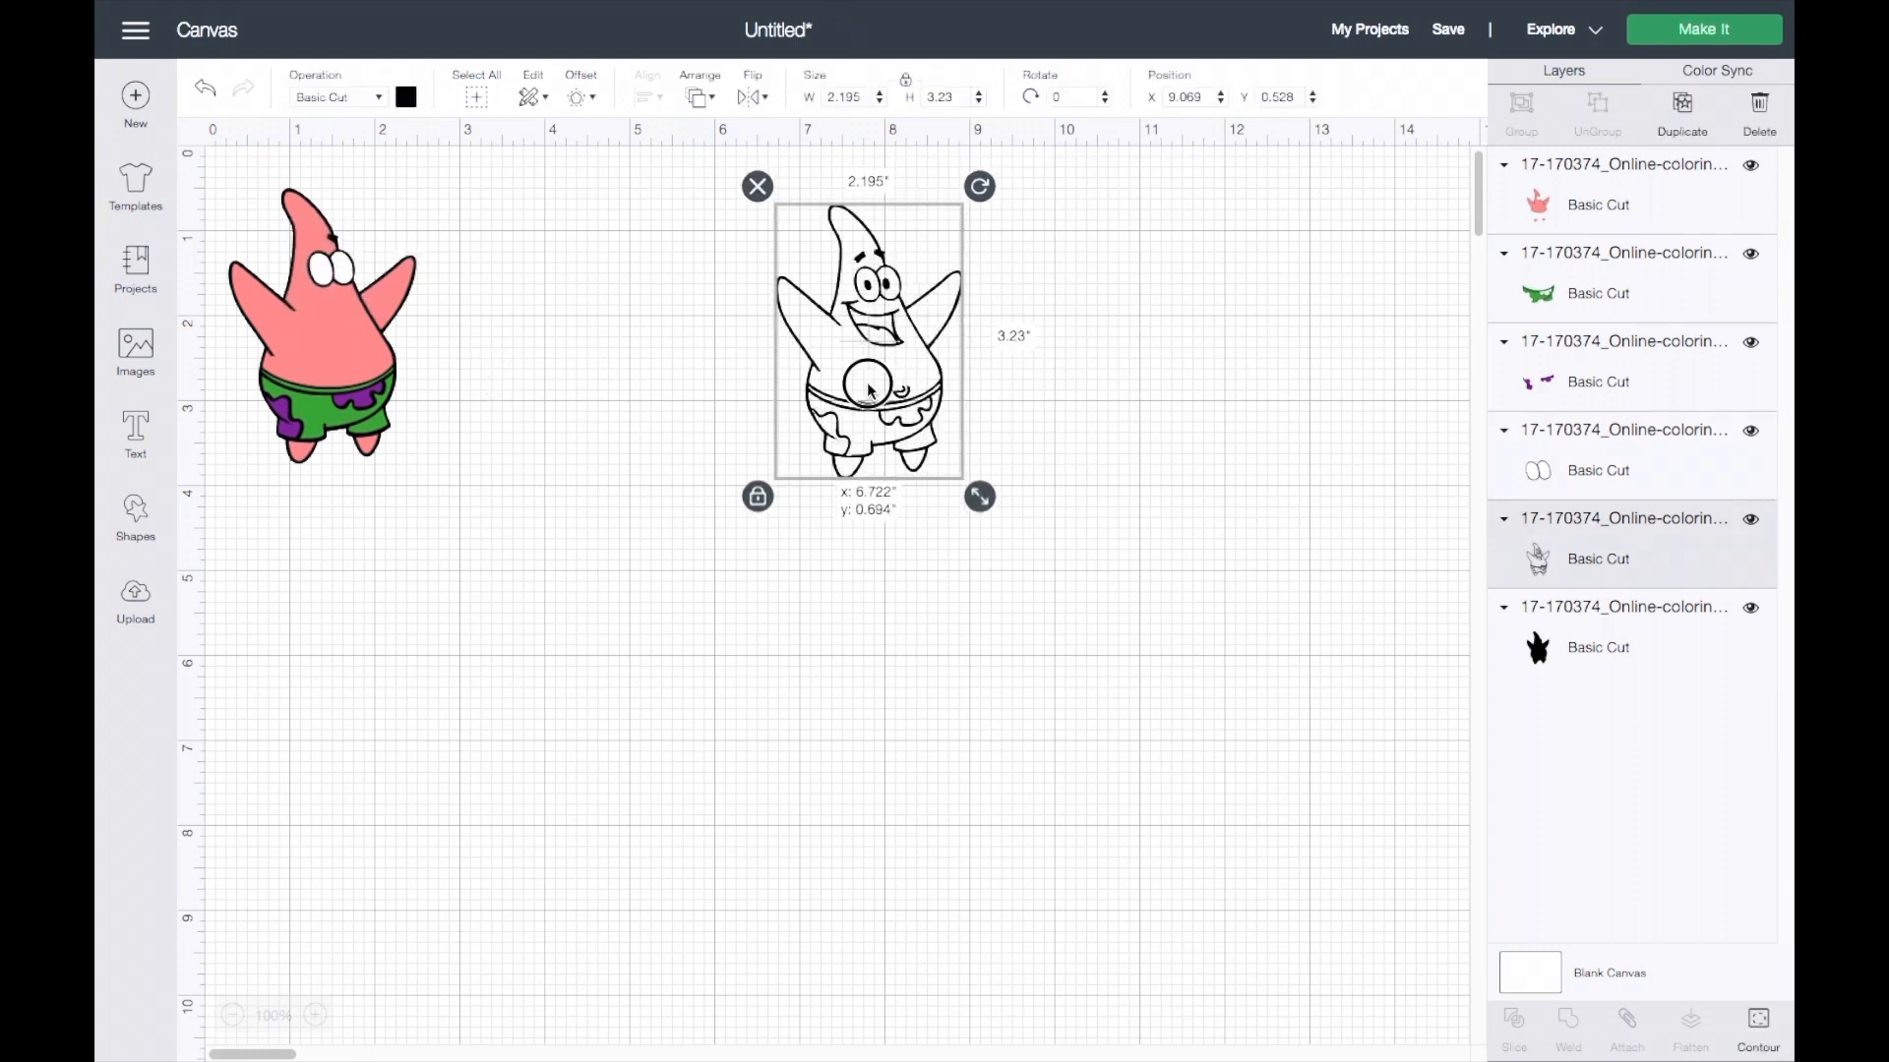
Hide the line-art copy's contours except eyebrows, pupils, belly mark and mouth.
left_click_drag(868, 344, 623, 337)
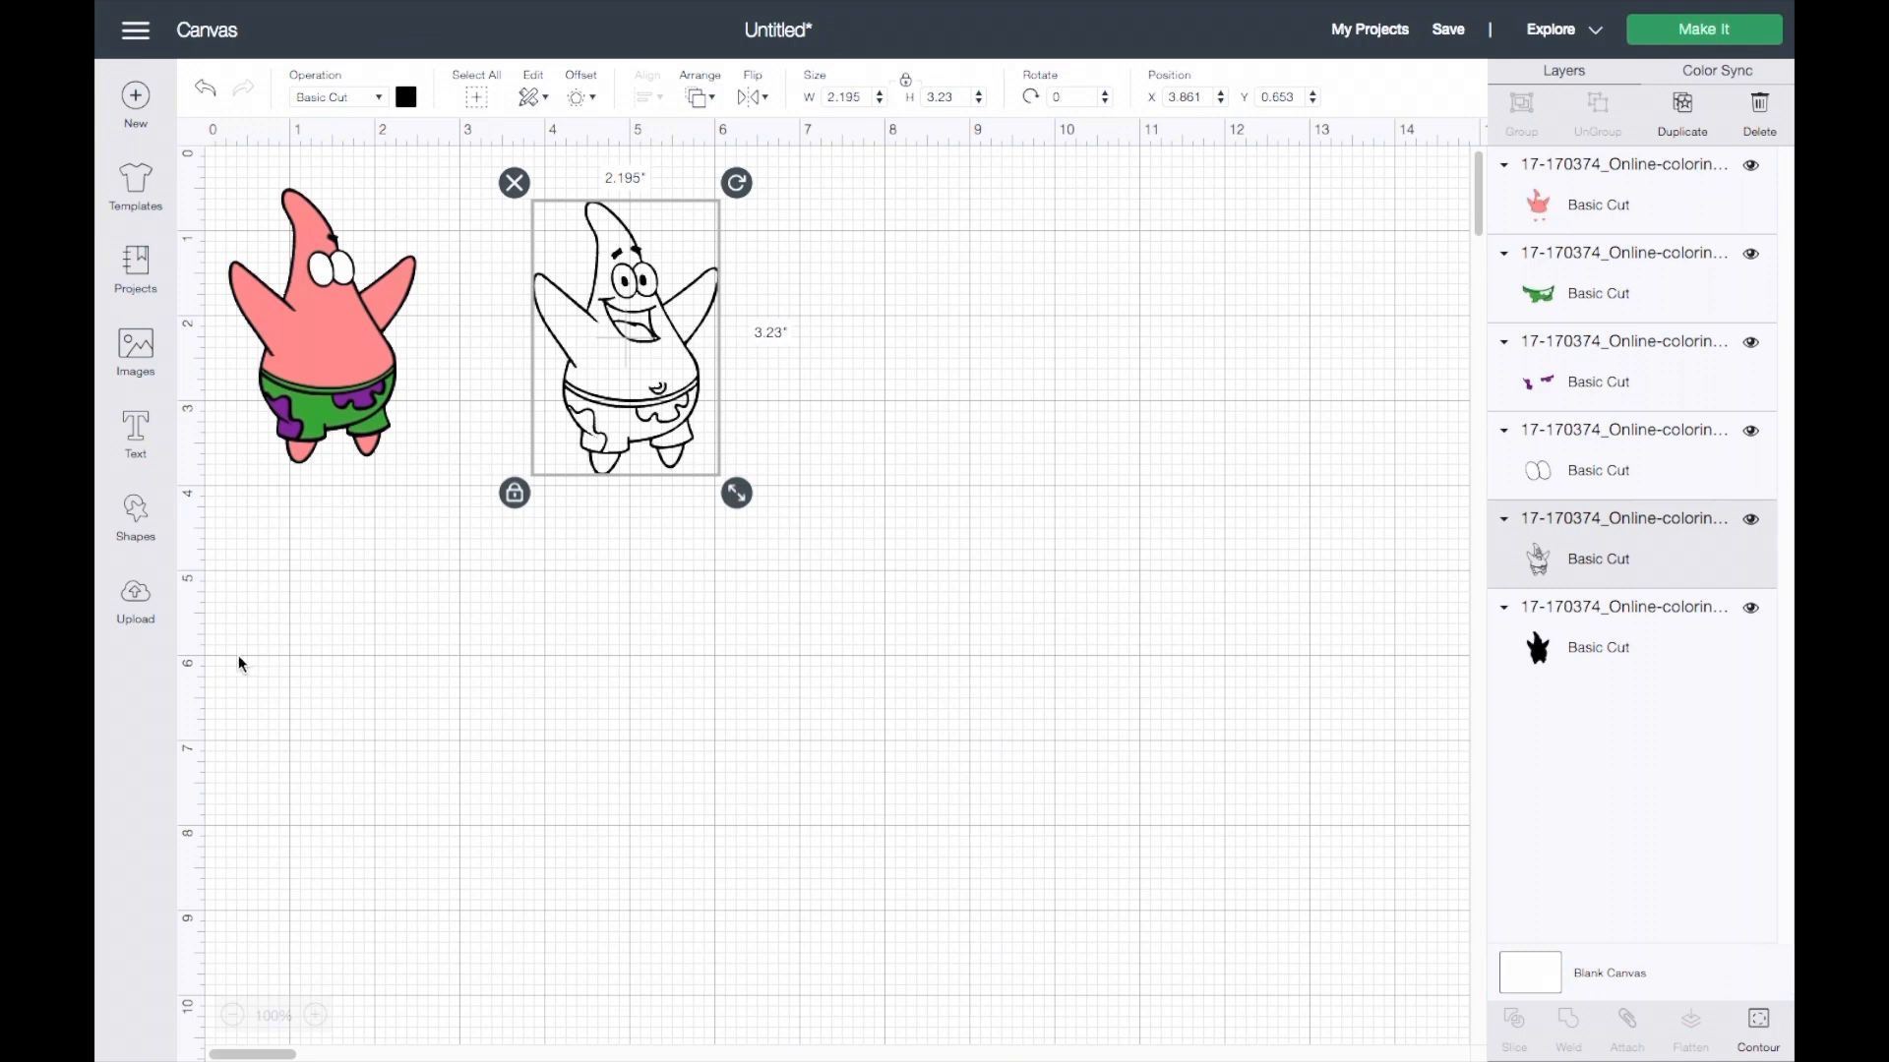
left_click(315, 1015)
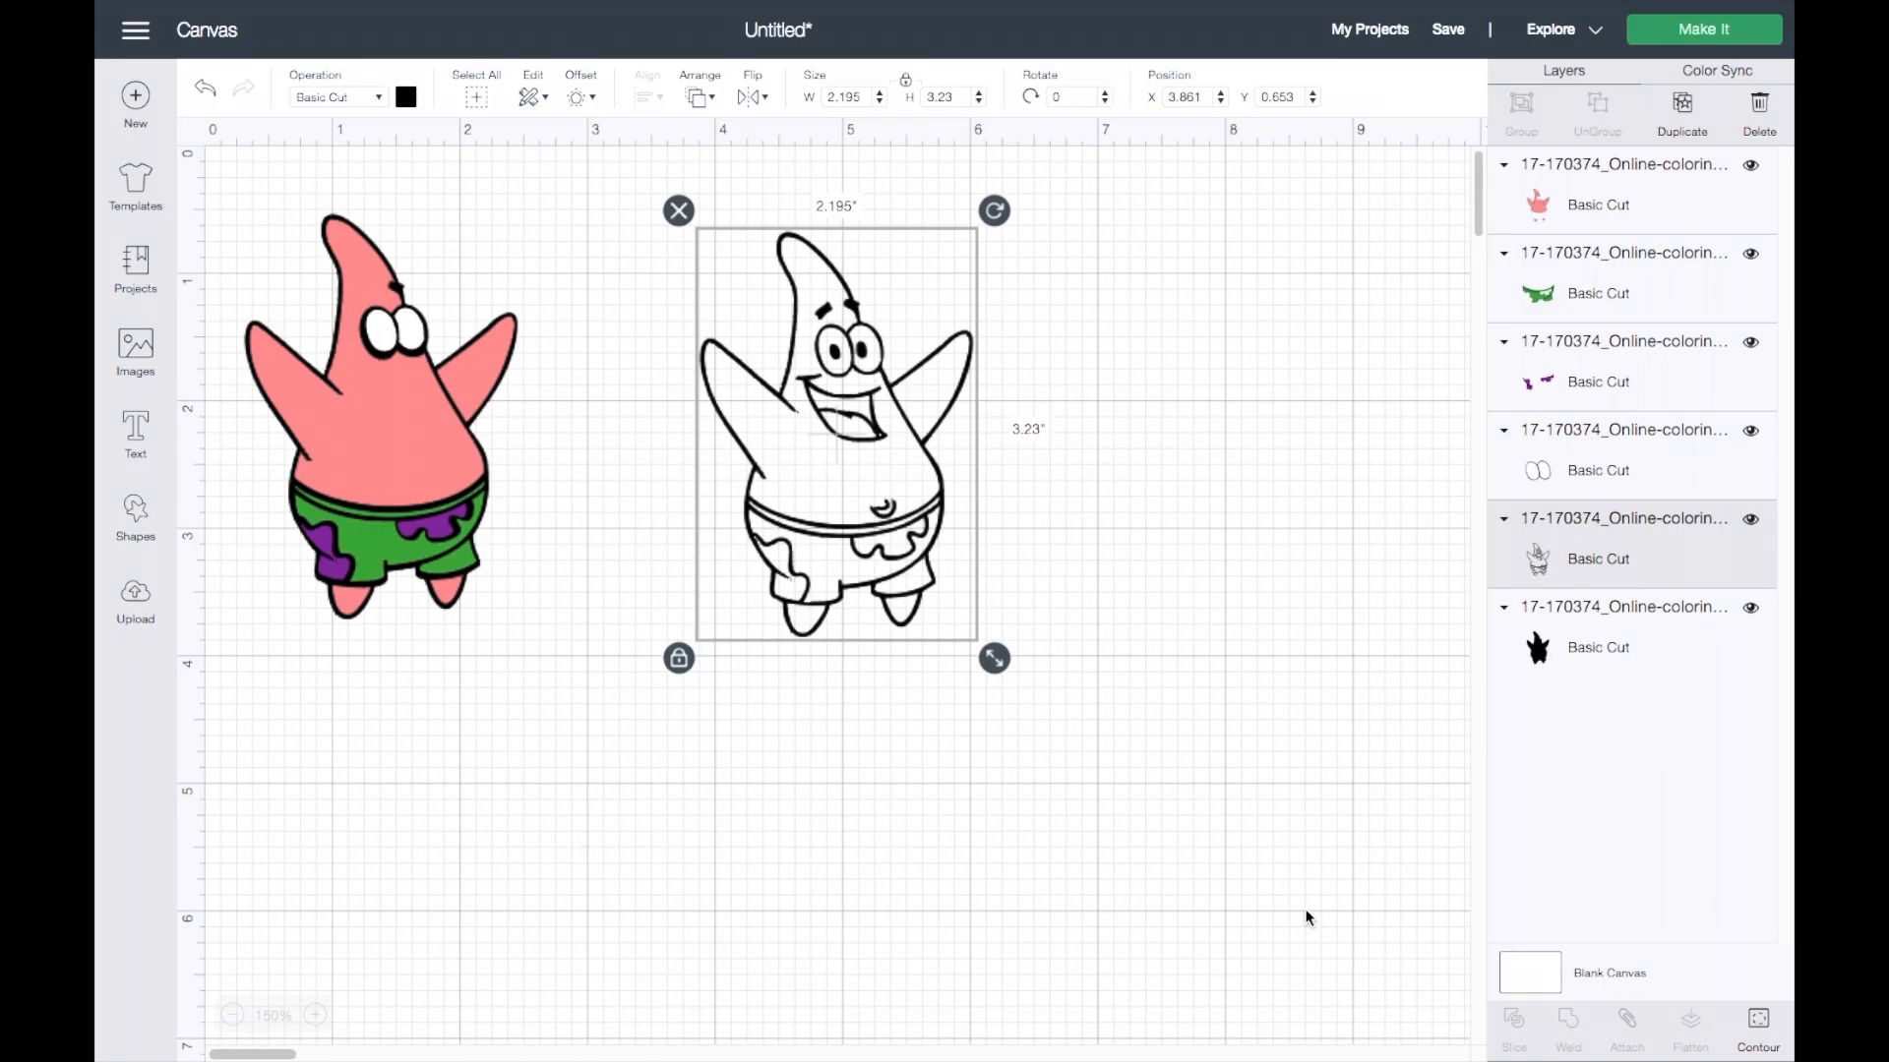
left_click(1756, 1024)
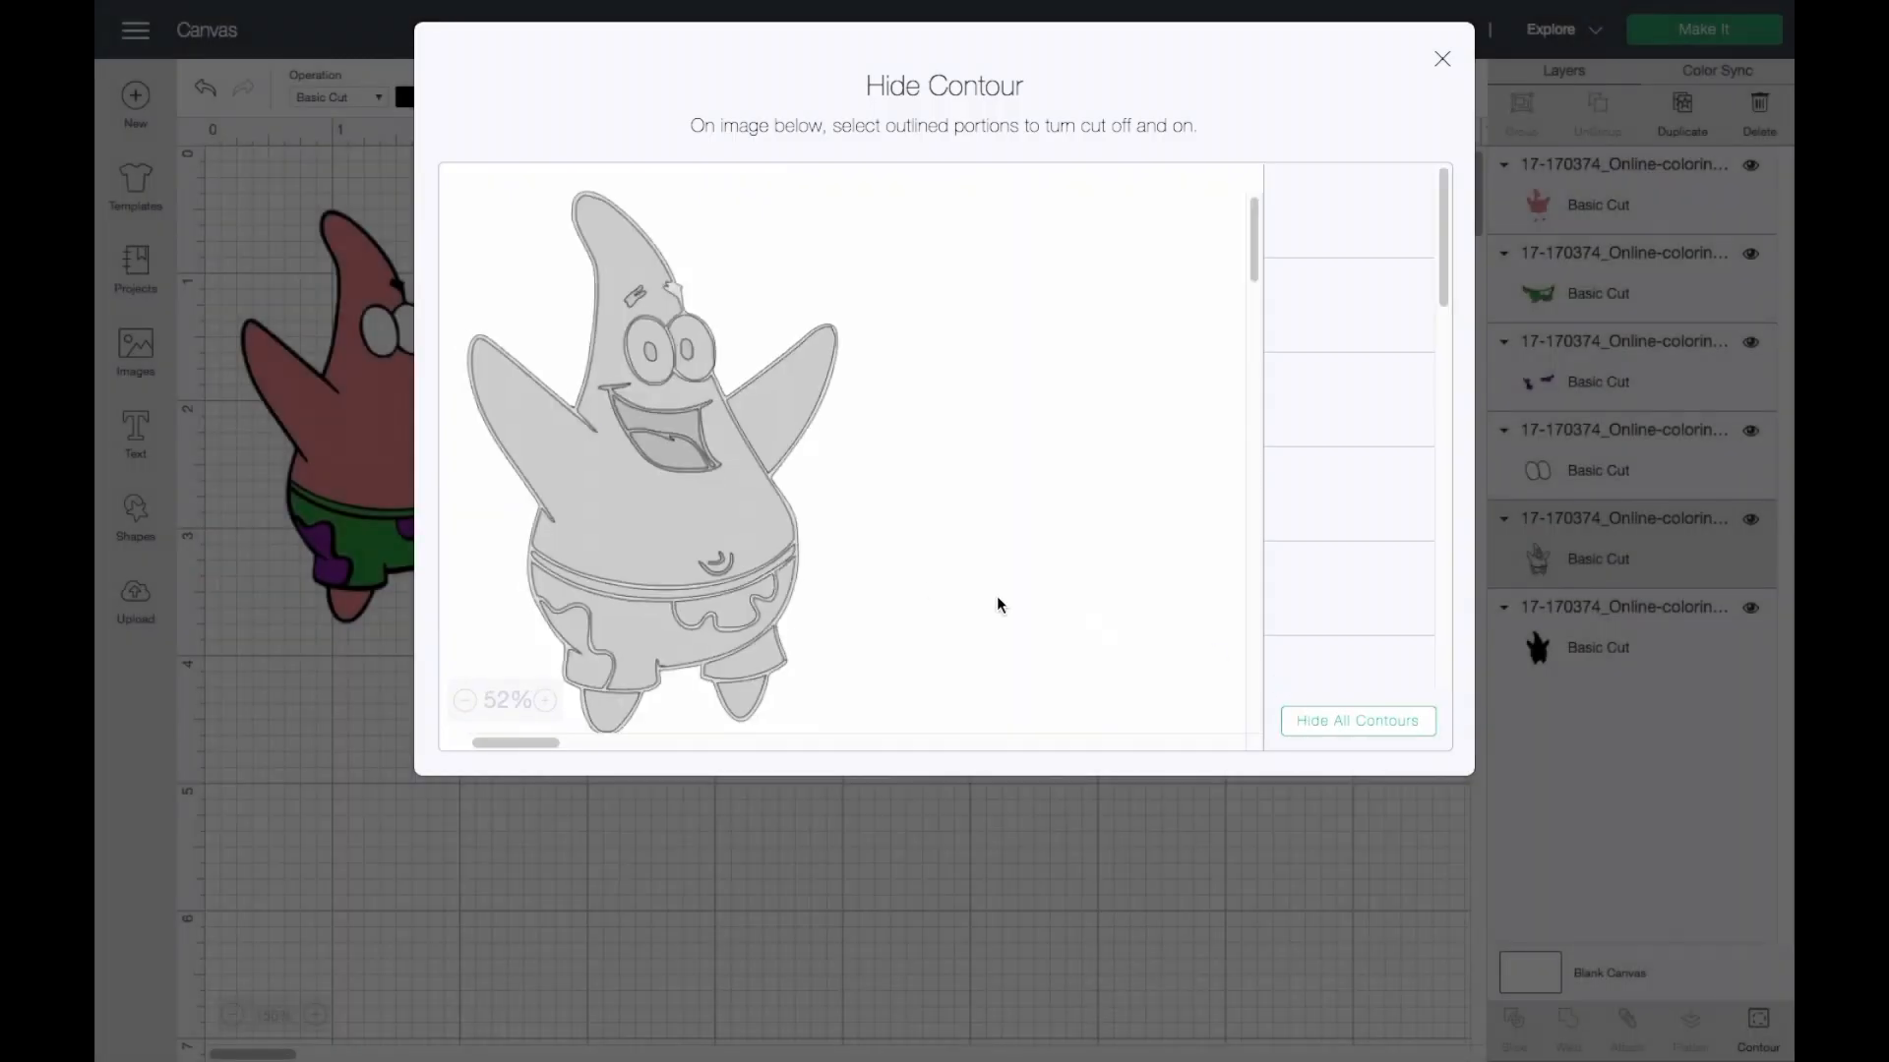
left_click(1356, 720)
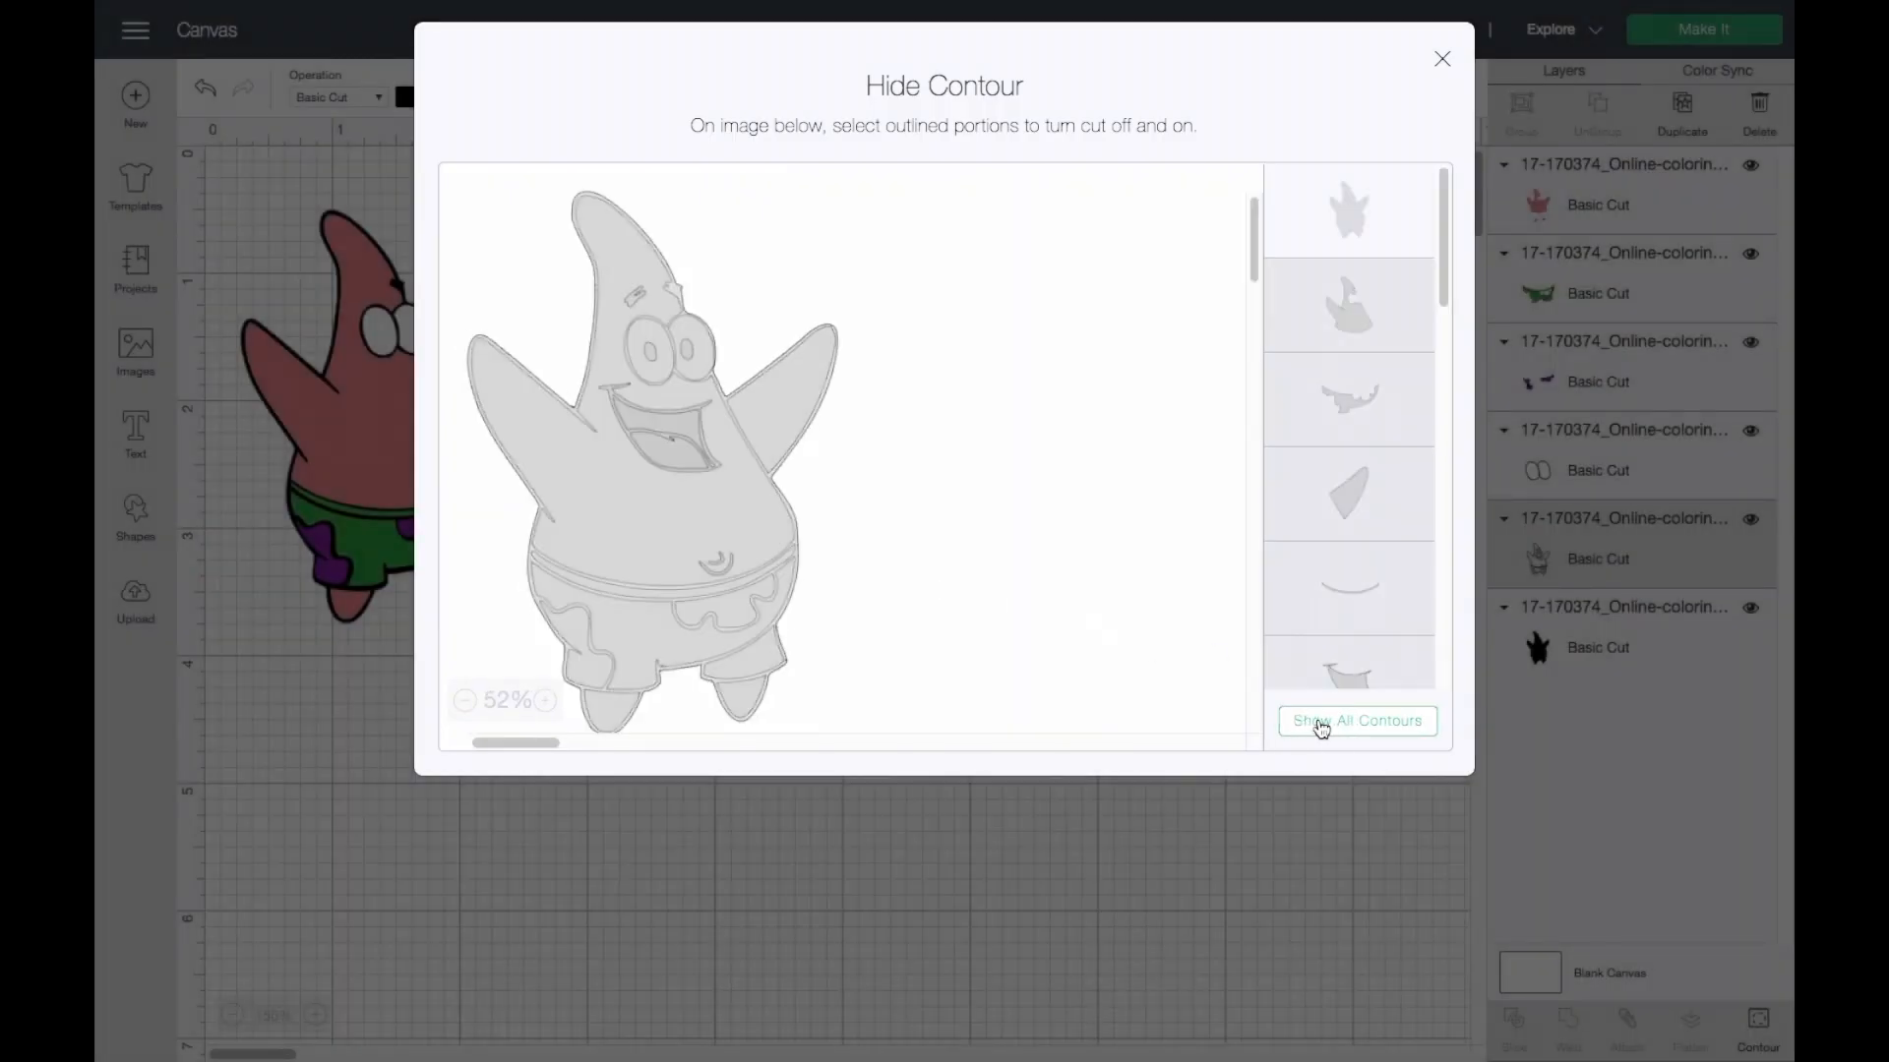
left_click(1356, 720)
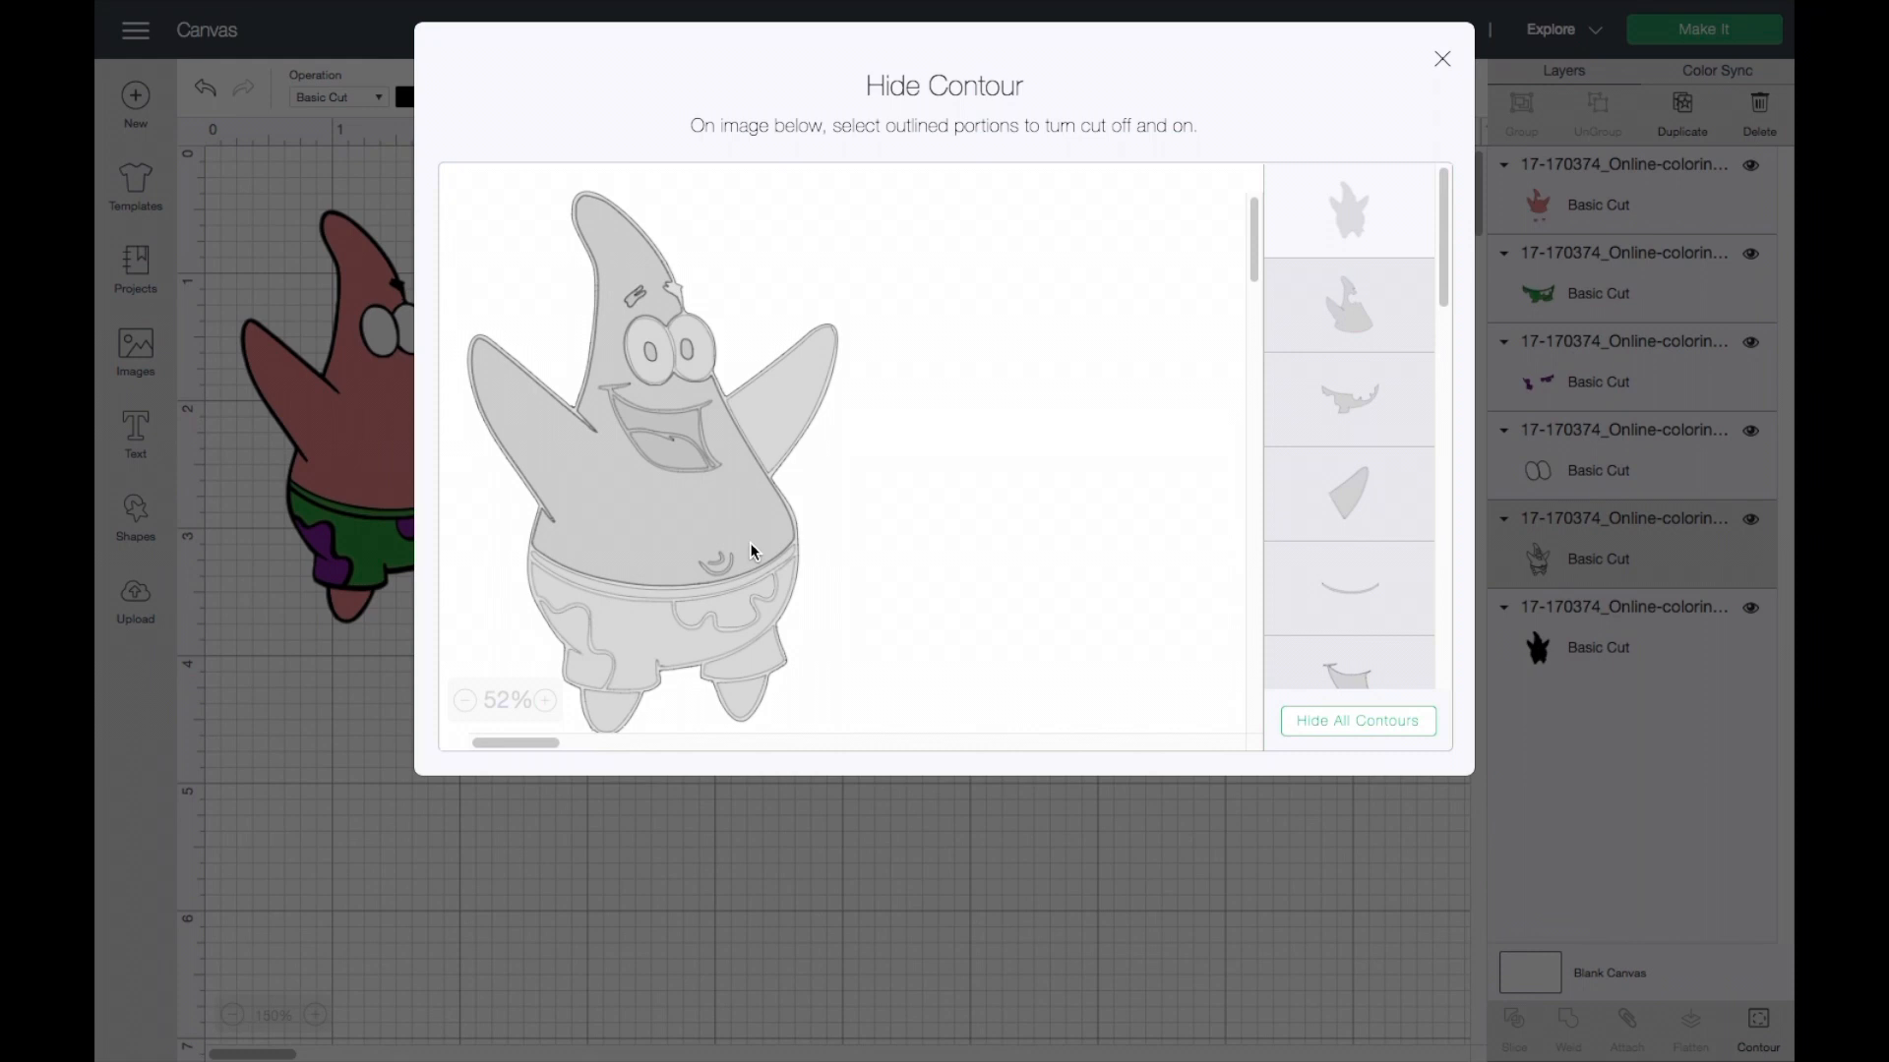
left_click(718, 561)
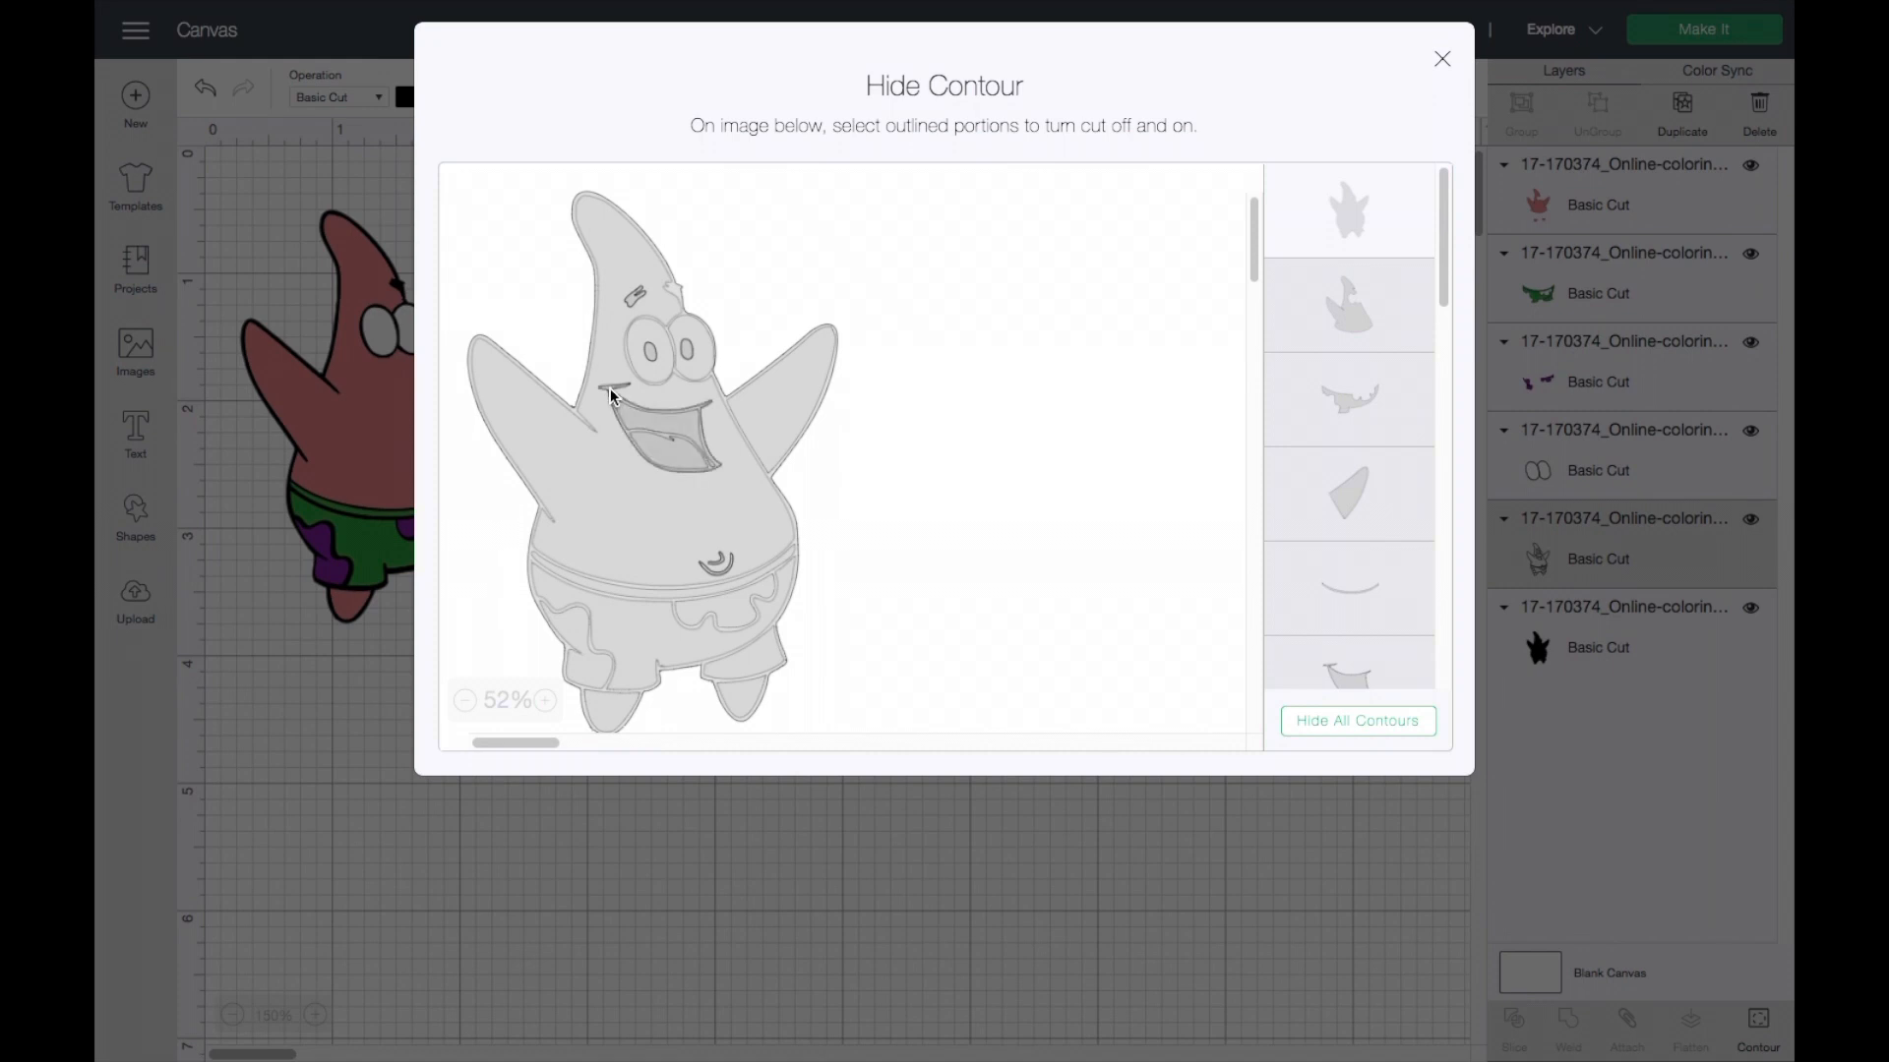
left_click(638, 428)
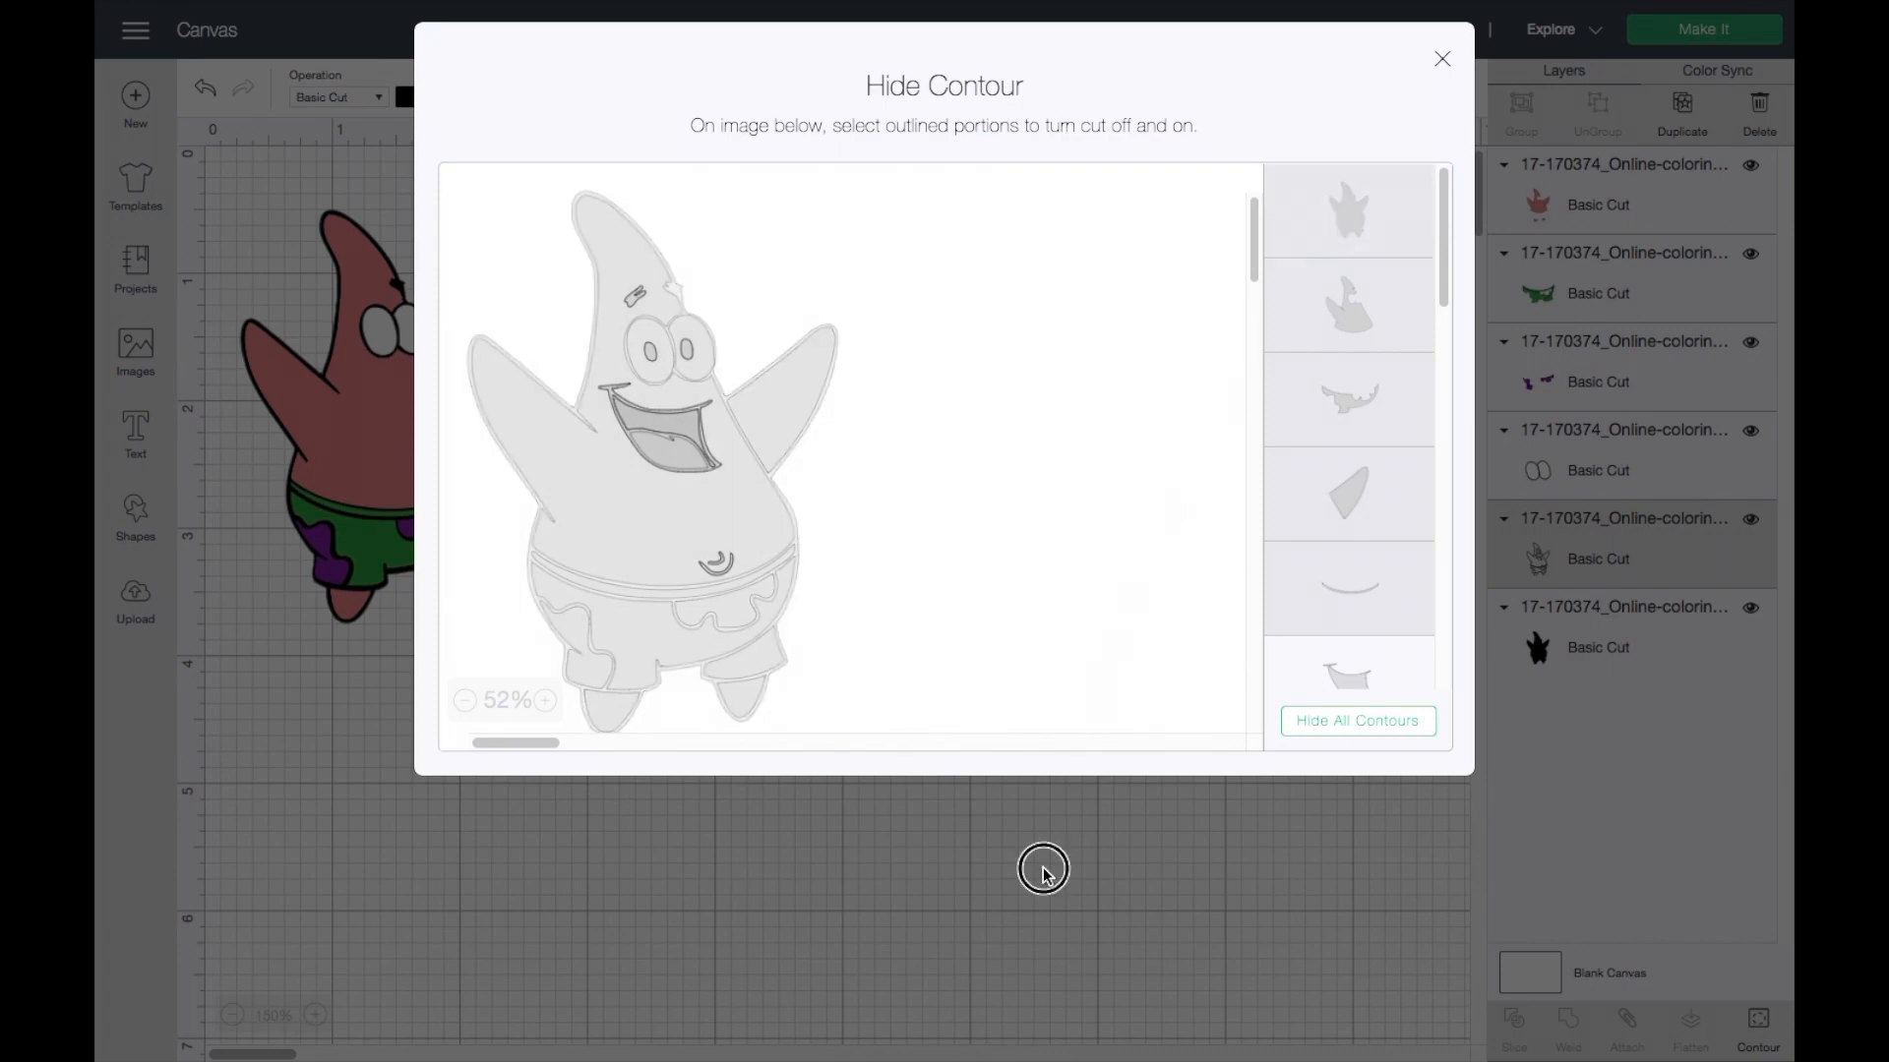
left_click(1442, 58)
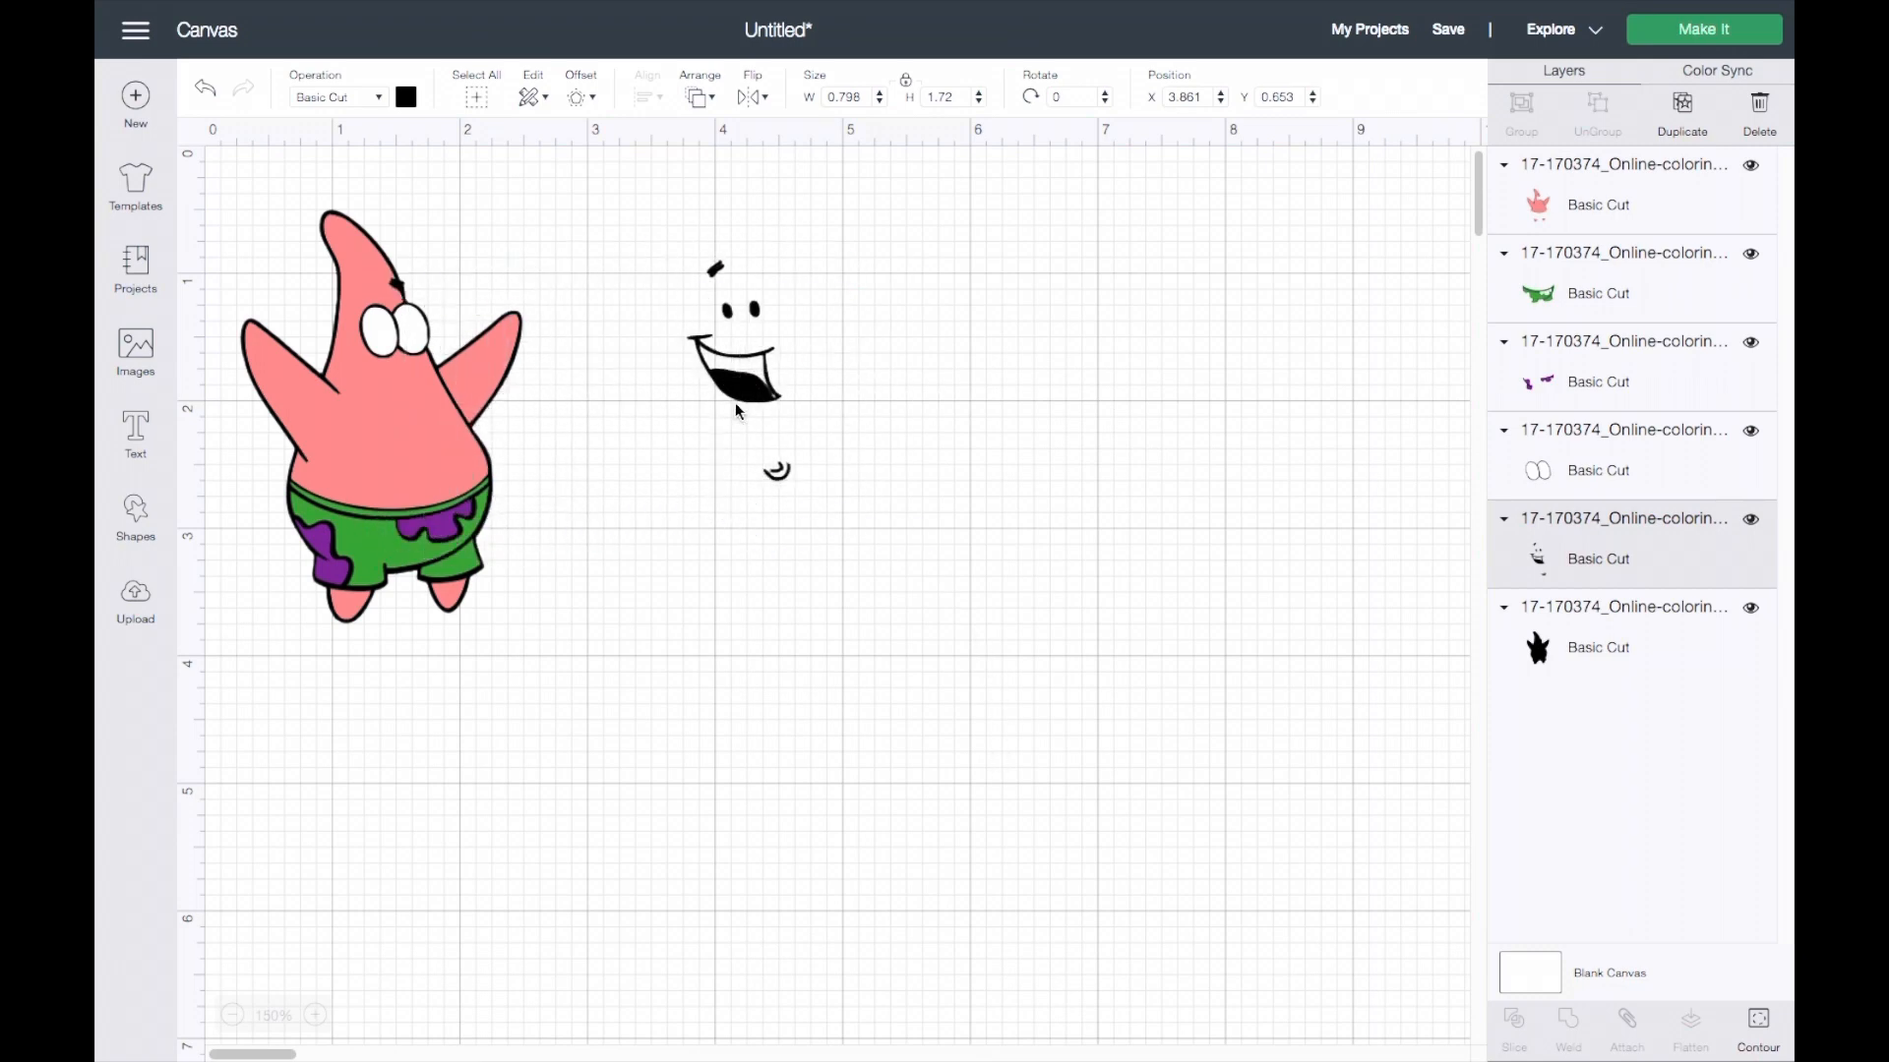
Drag the black face details onto Patrick, aligning them with the eyes.
left_click(732, 355)
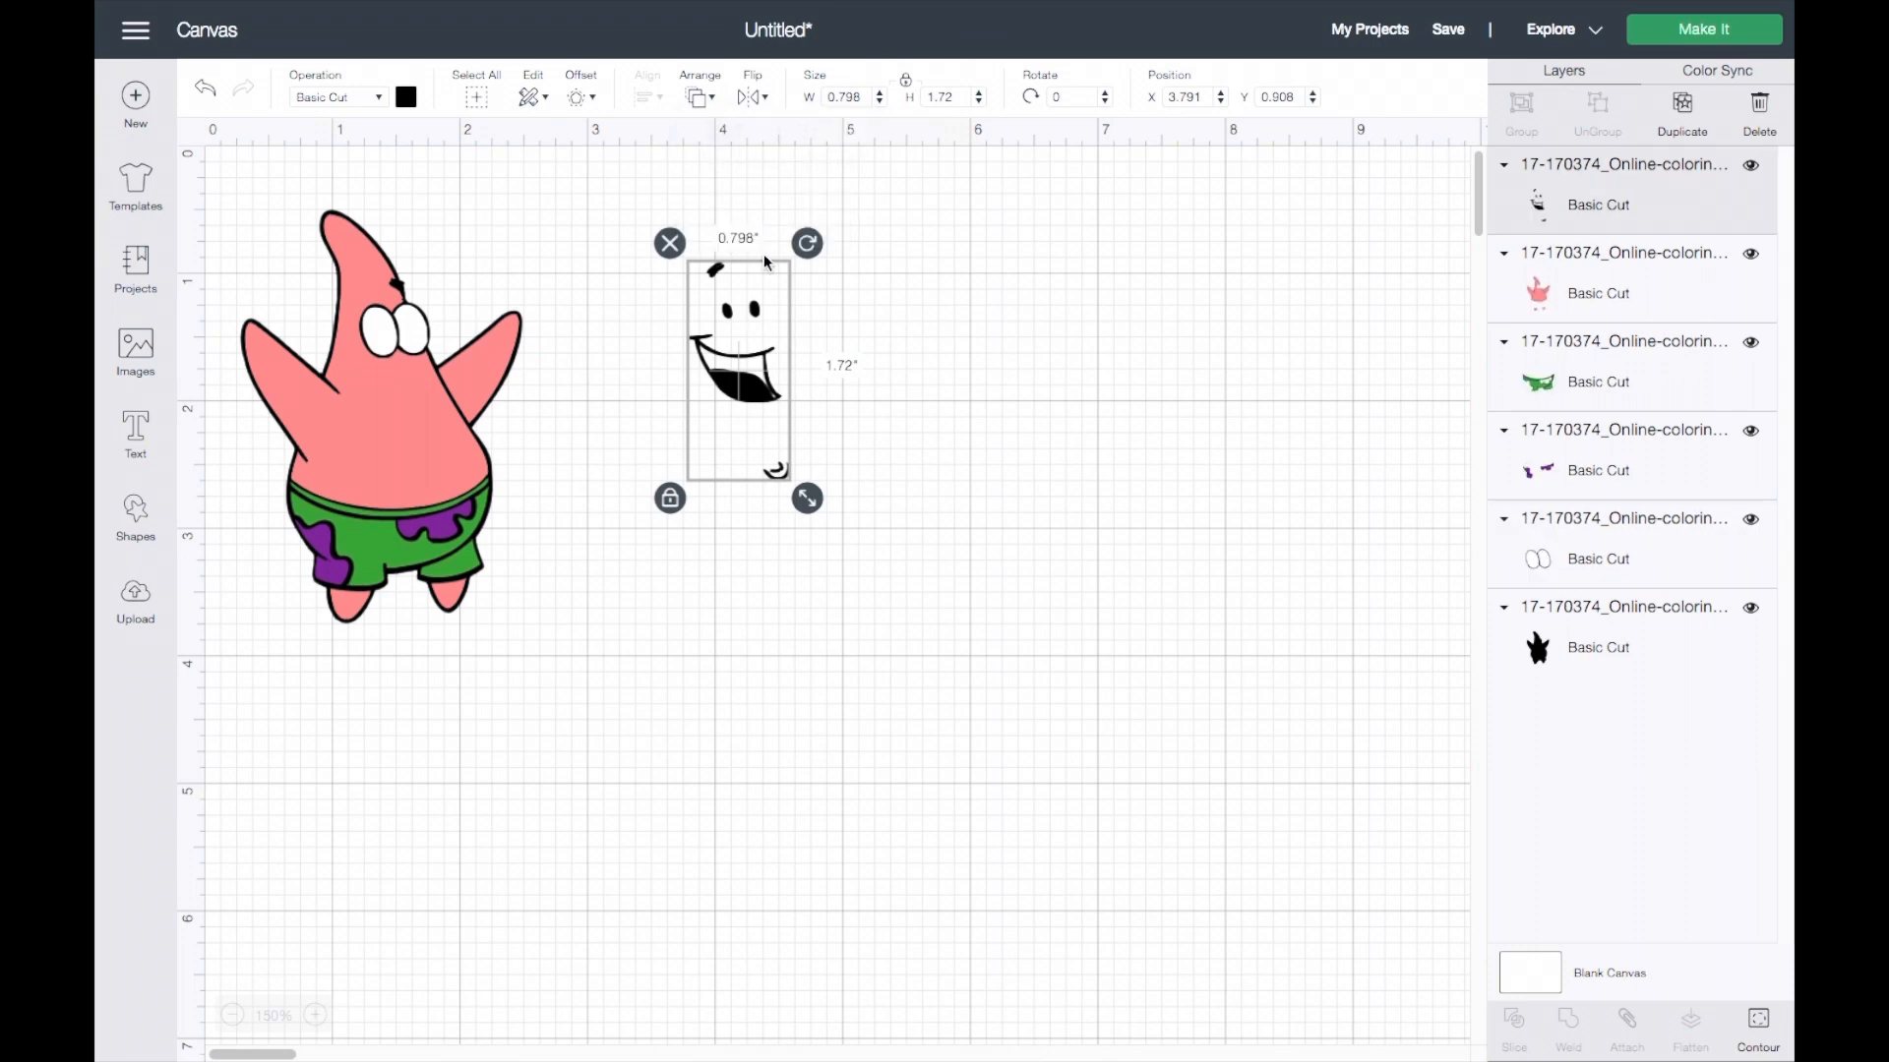
left_click_drag(735, 370, 419, 425)
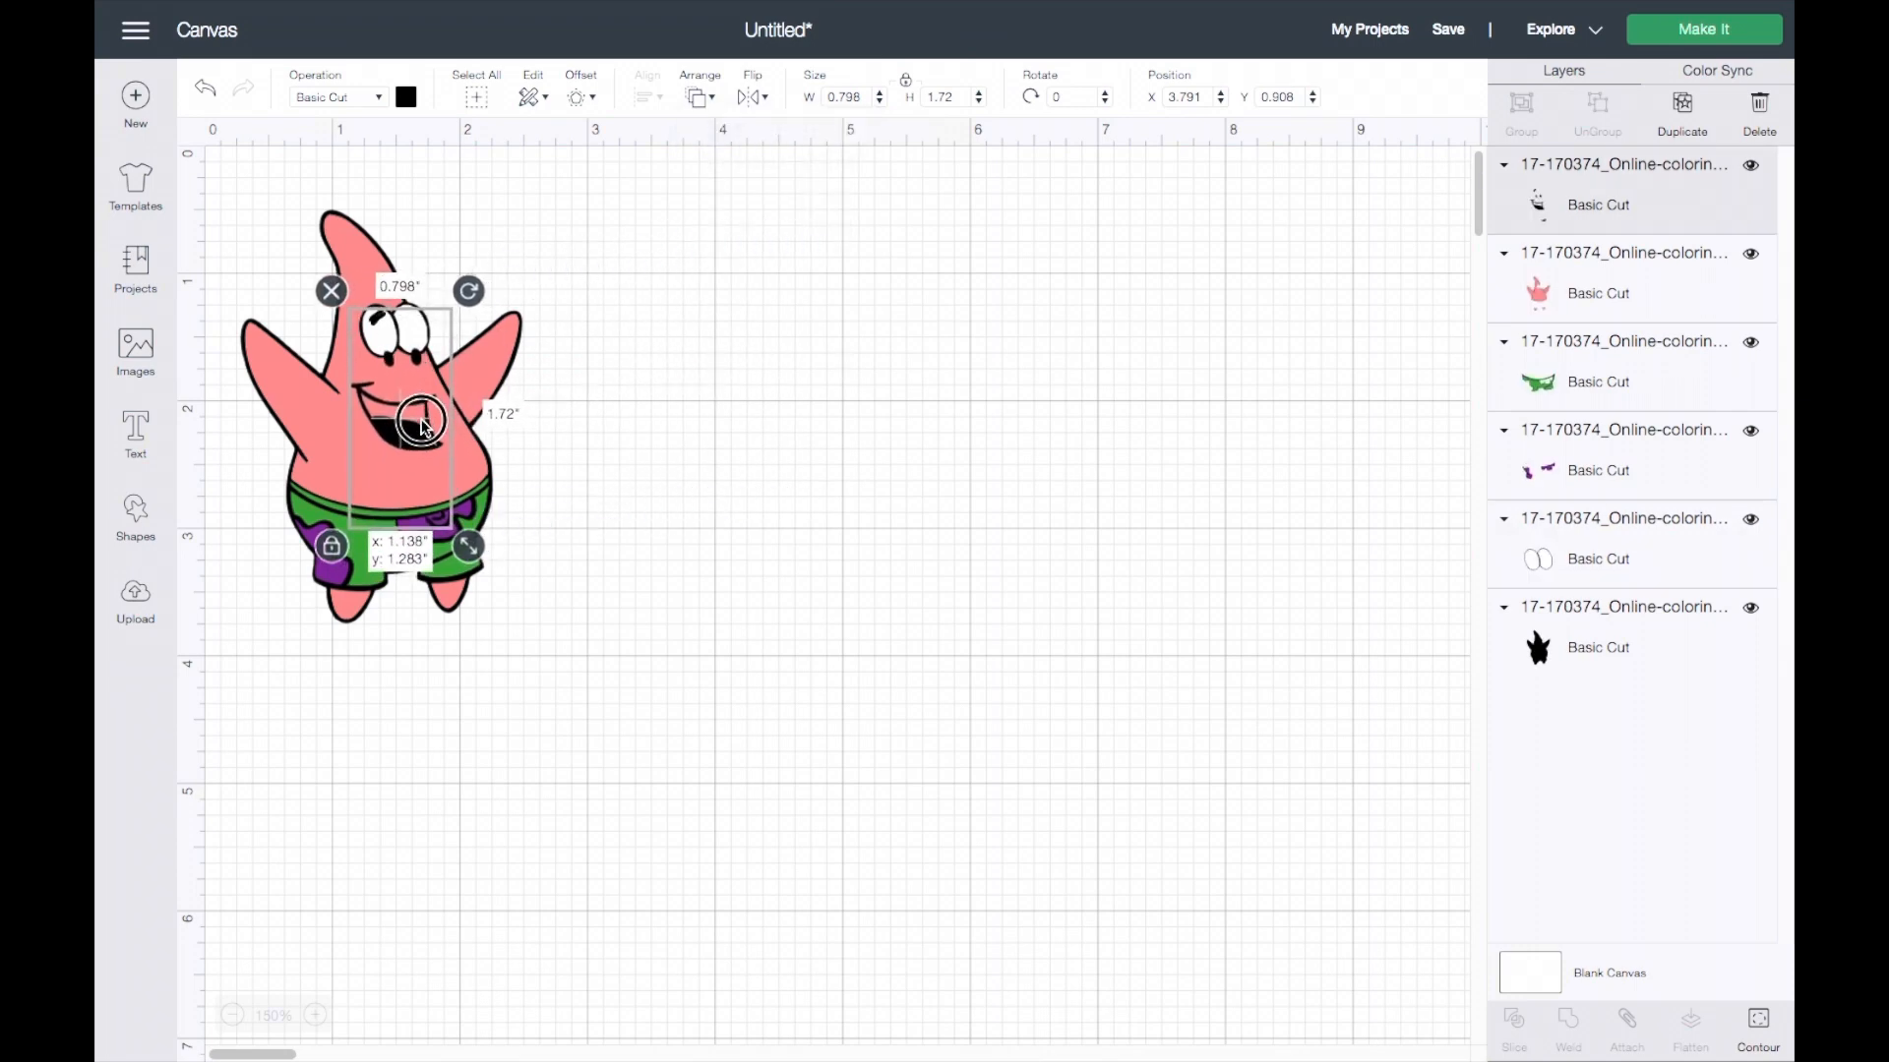
left_click_drag(422, 422, 415, 398)
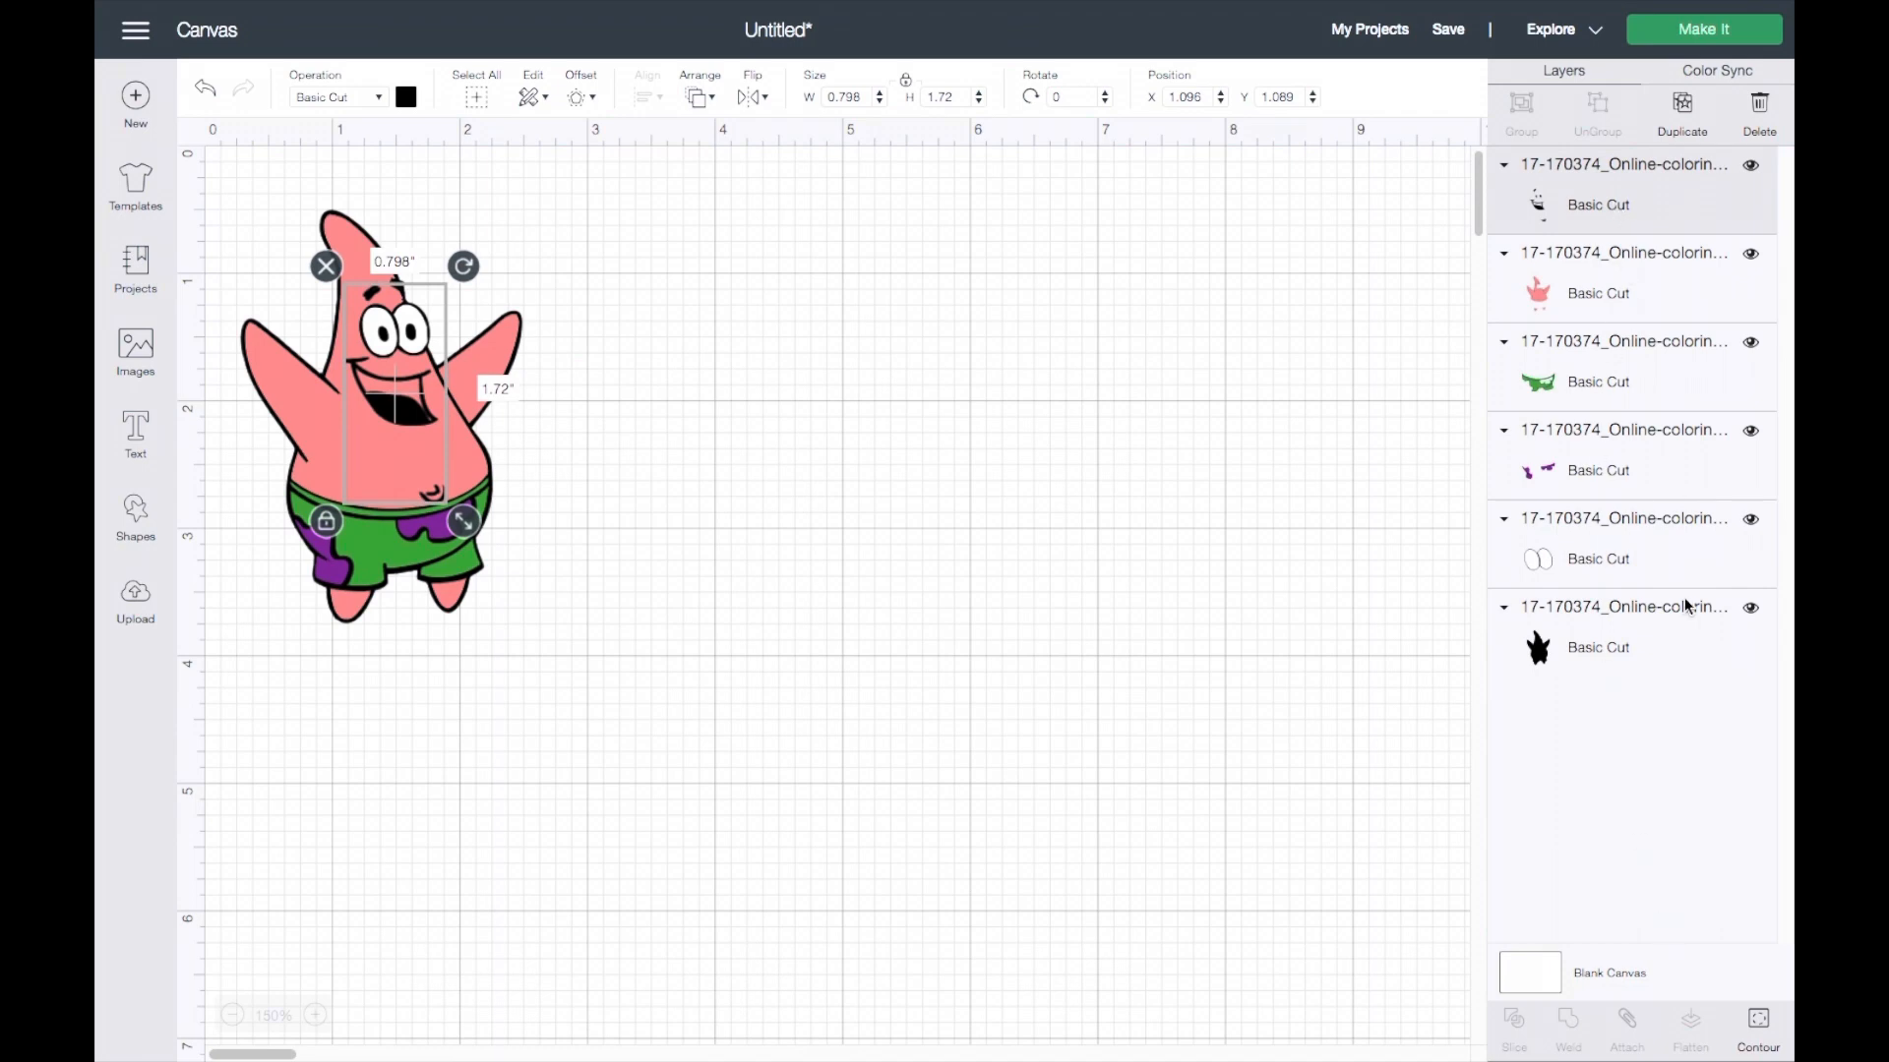
left_click(1755, 1024)
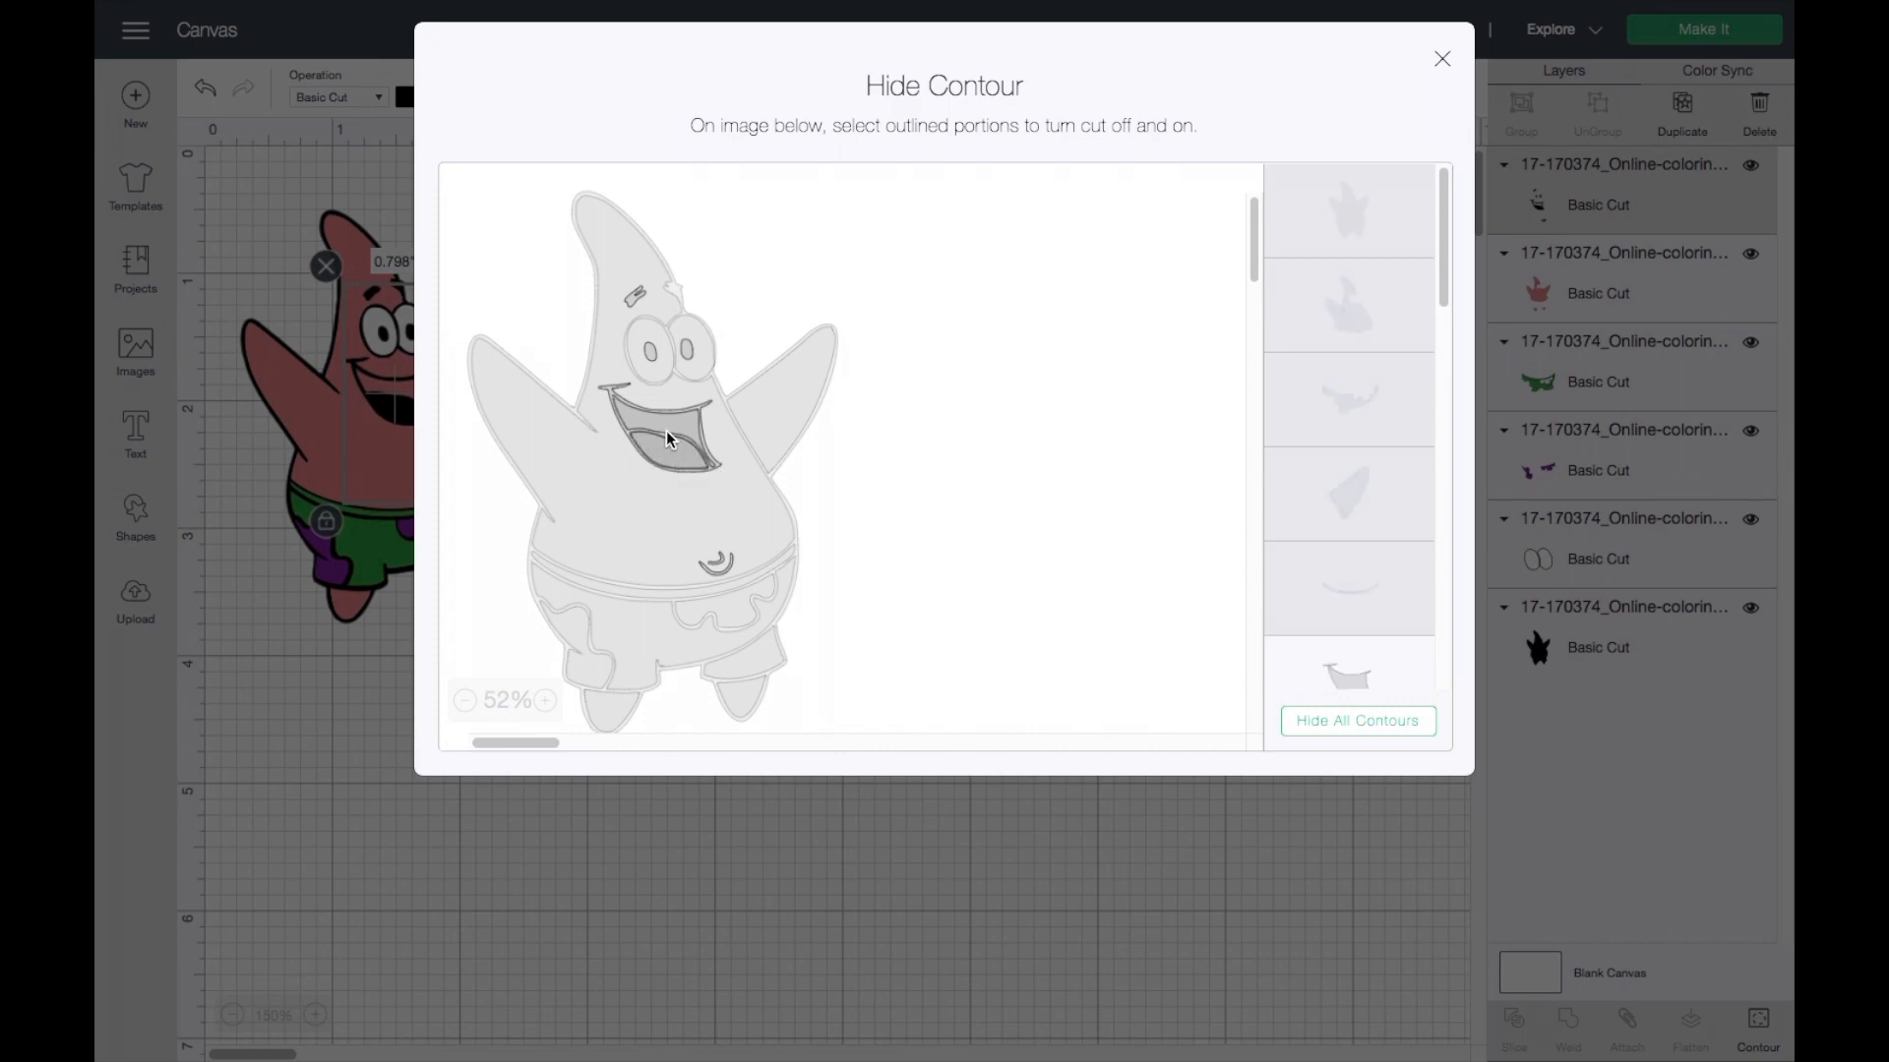
Hide the inner mouth shape so only the black mouth outline remains.
left_click(650, 440)
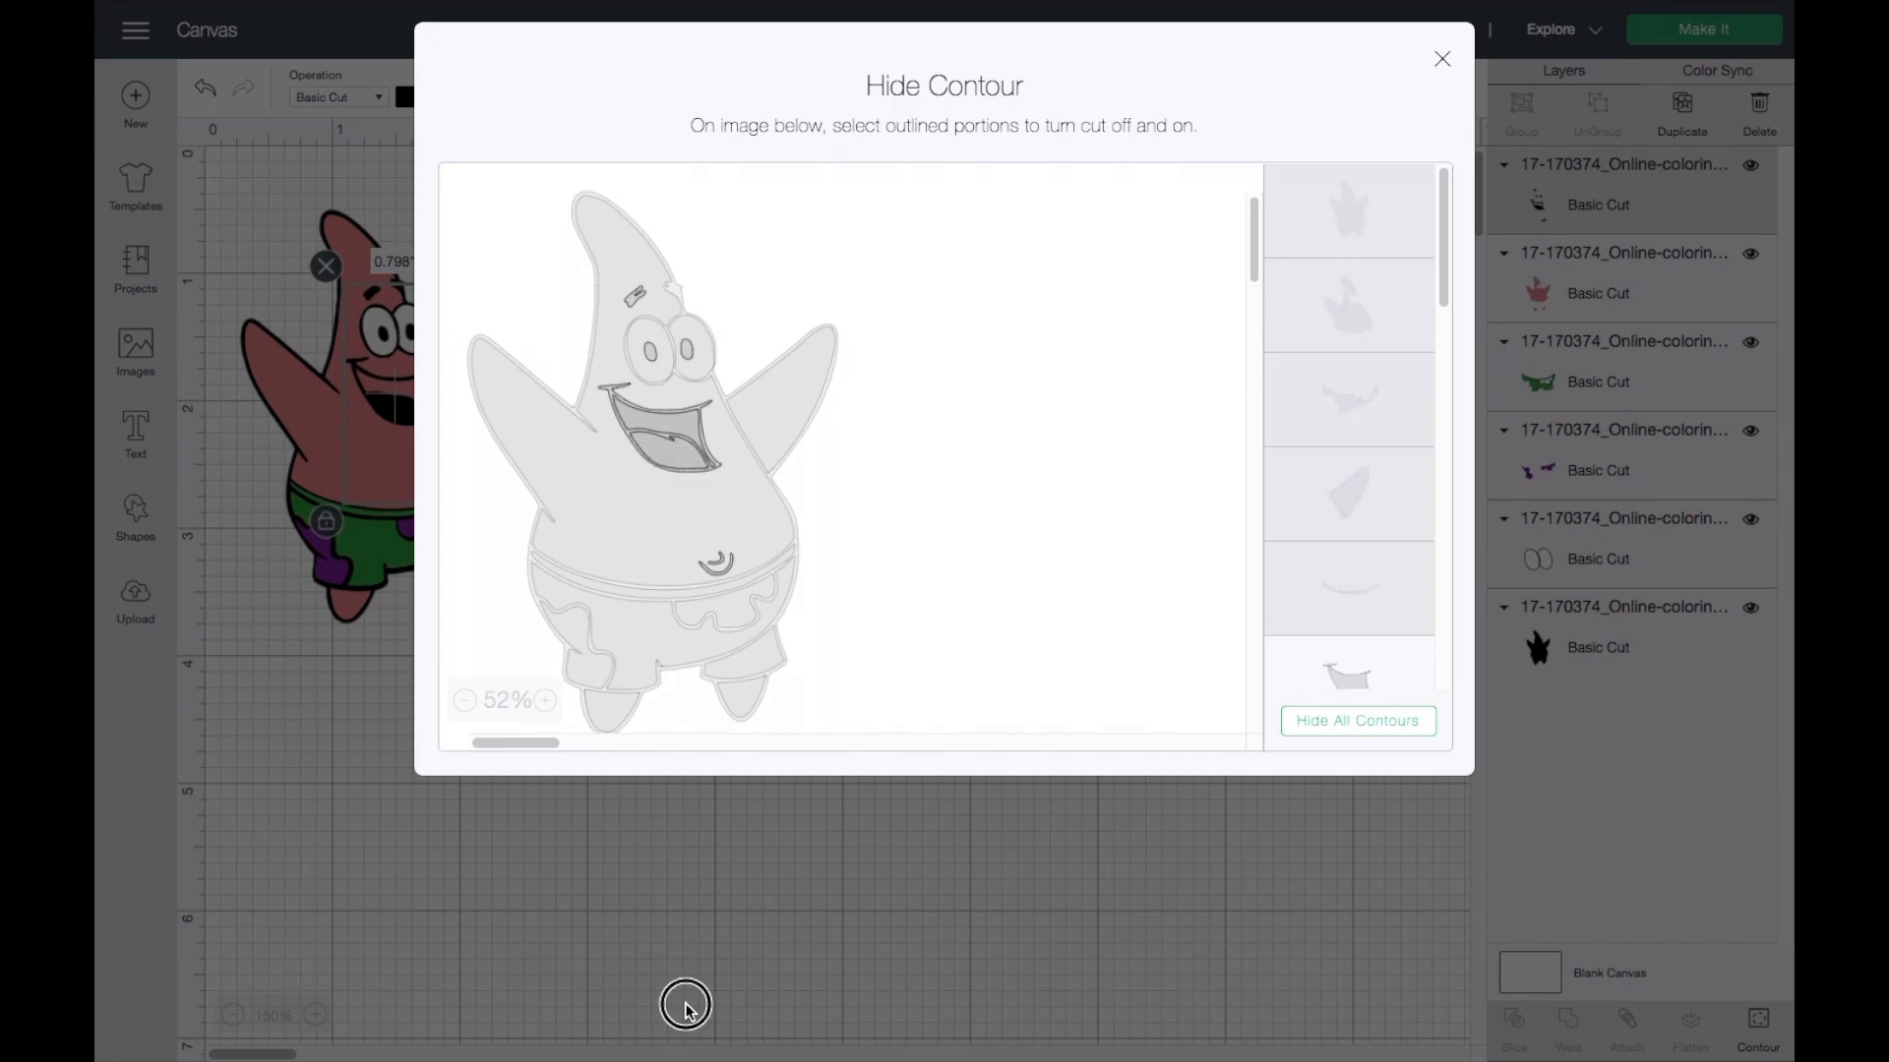
left_click(1442, 58)
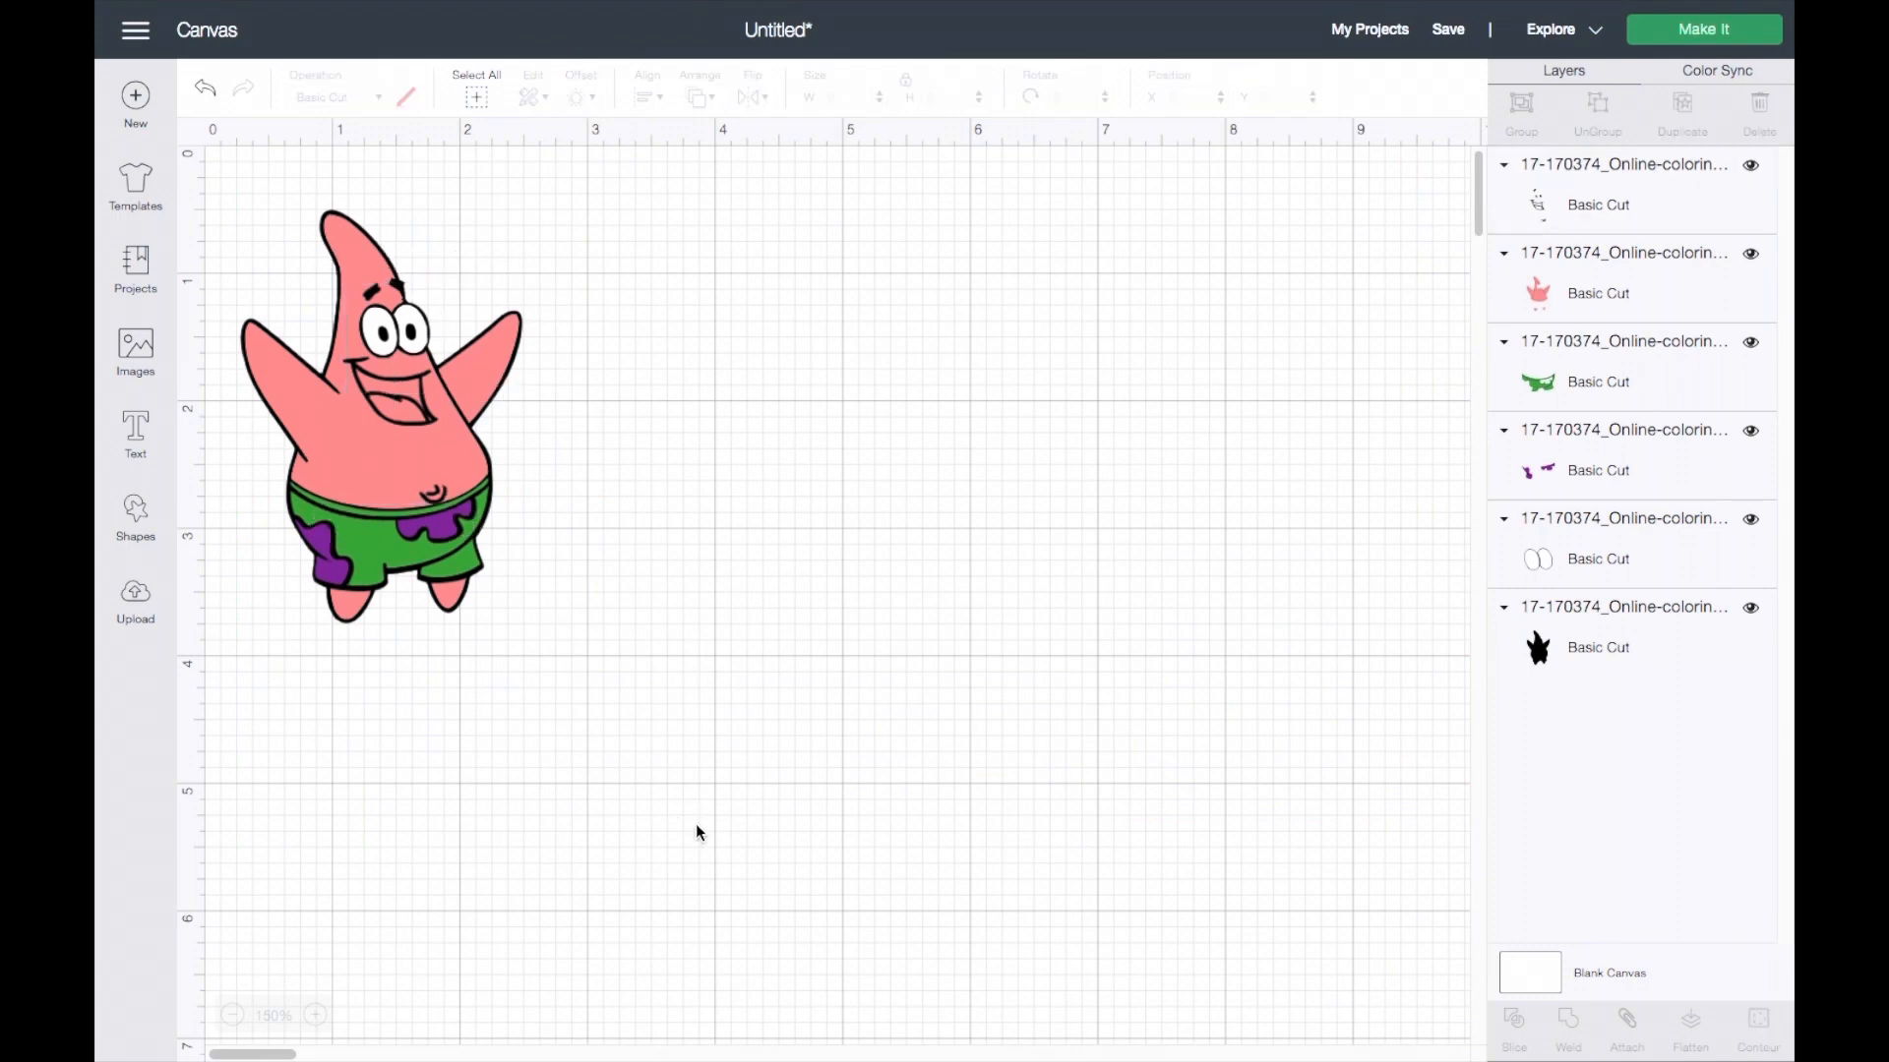
mouse_move(289, 204)
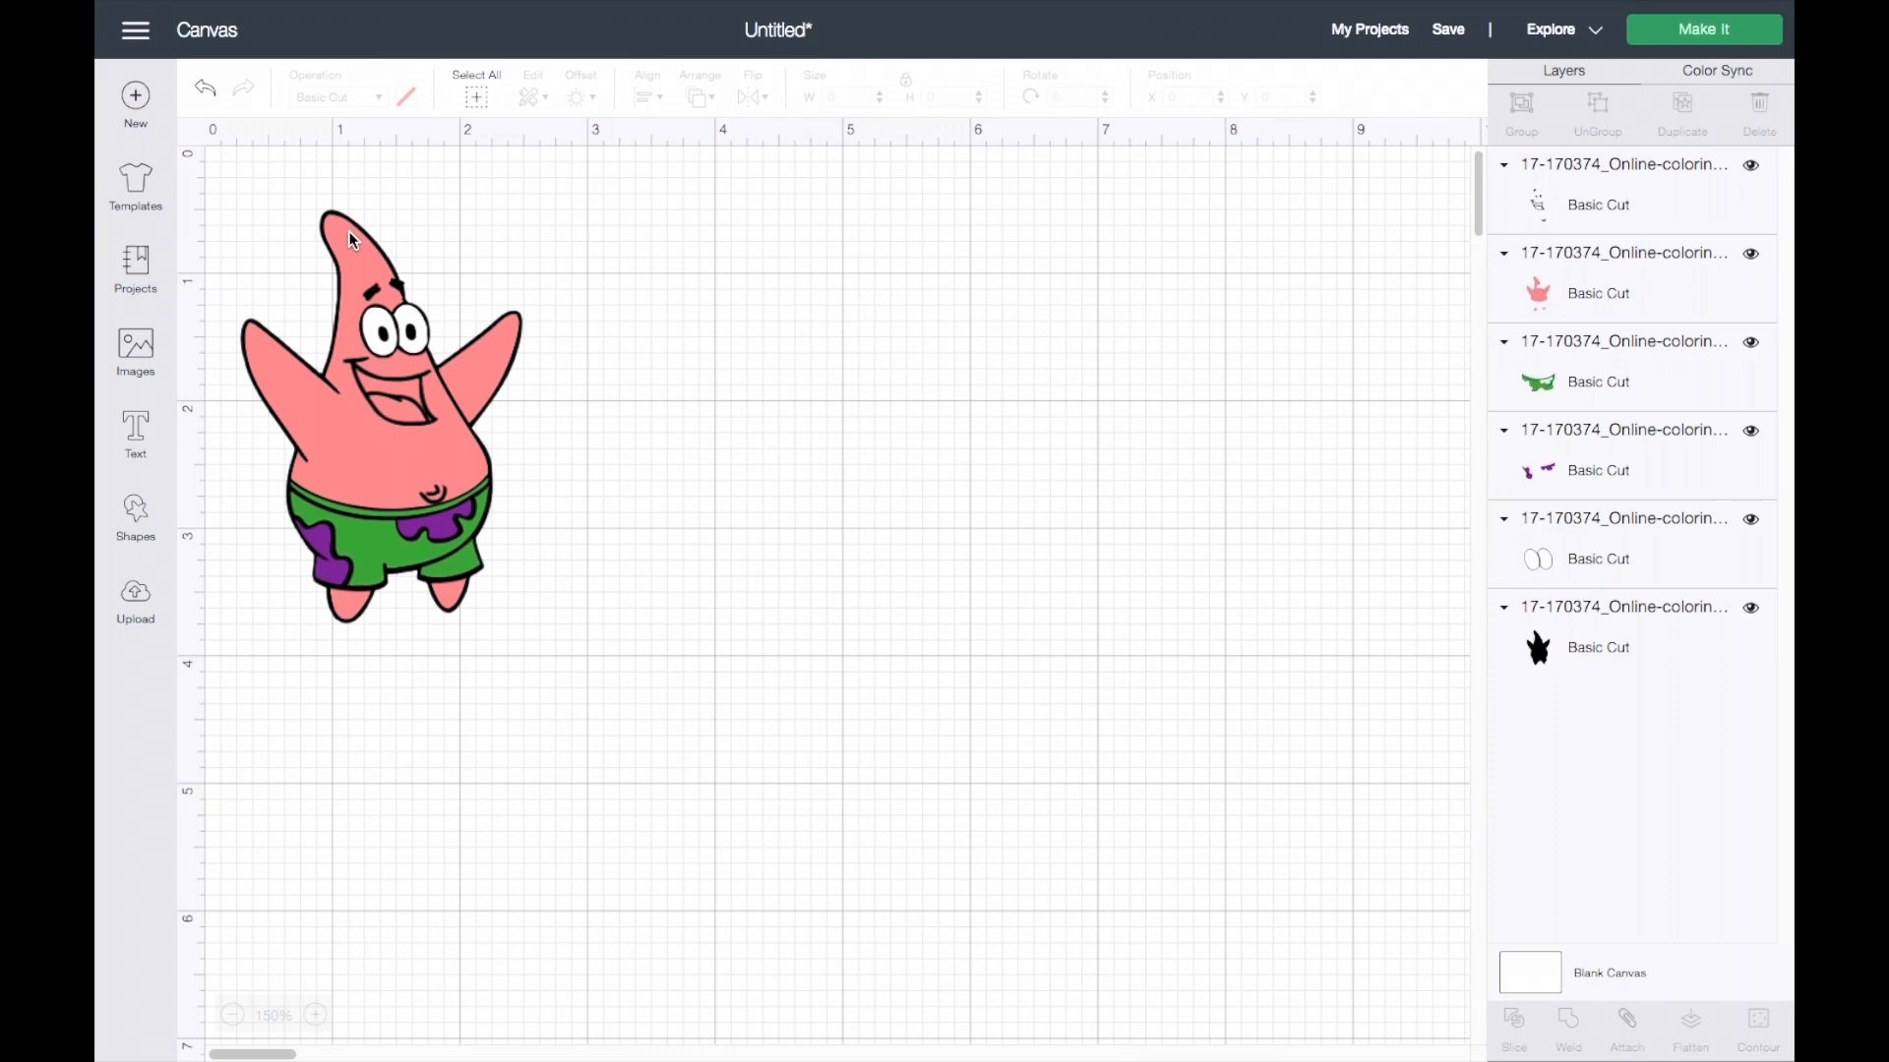
mouse_move(253, 201)
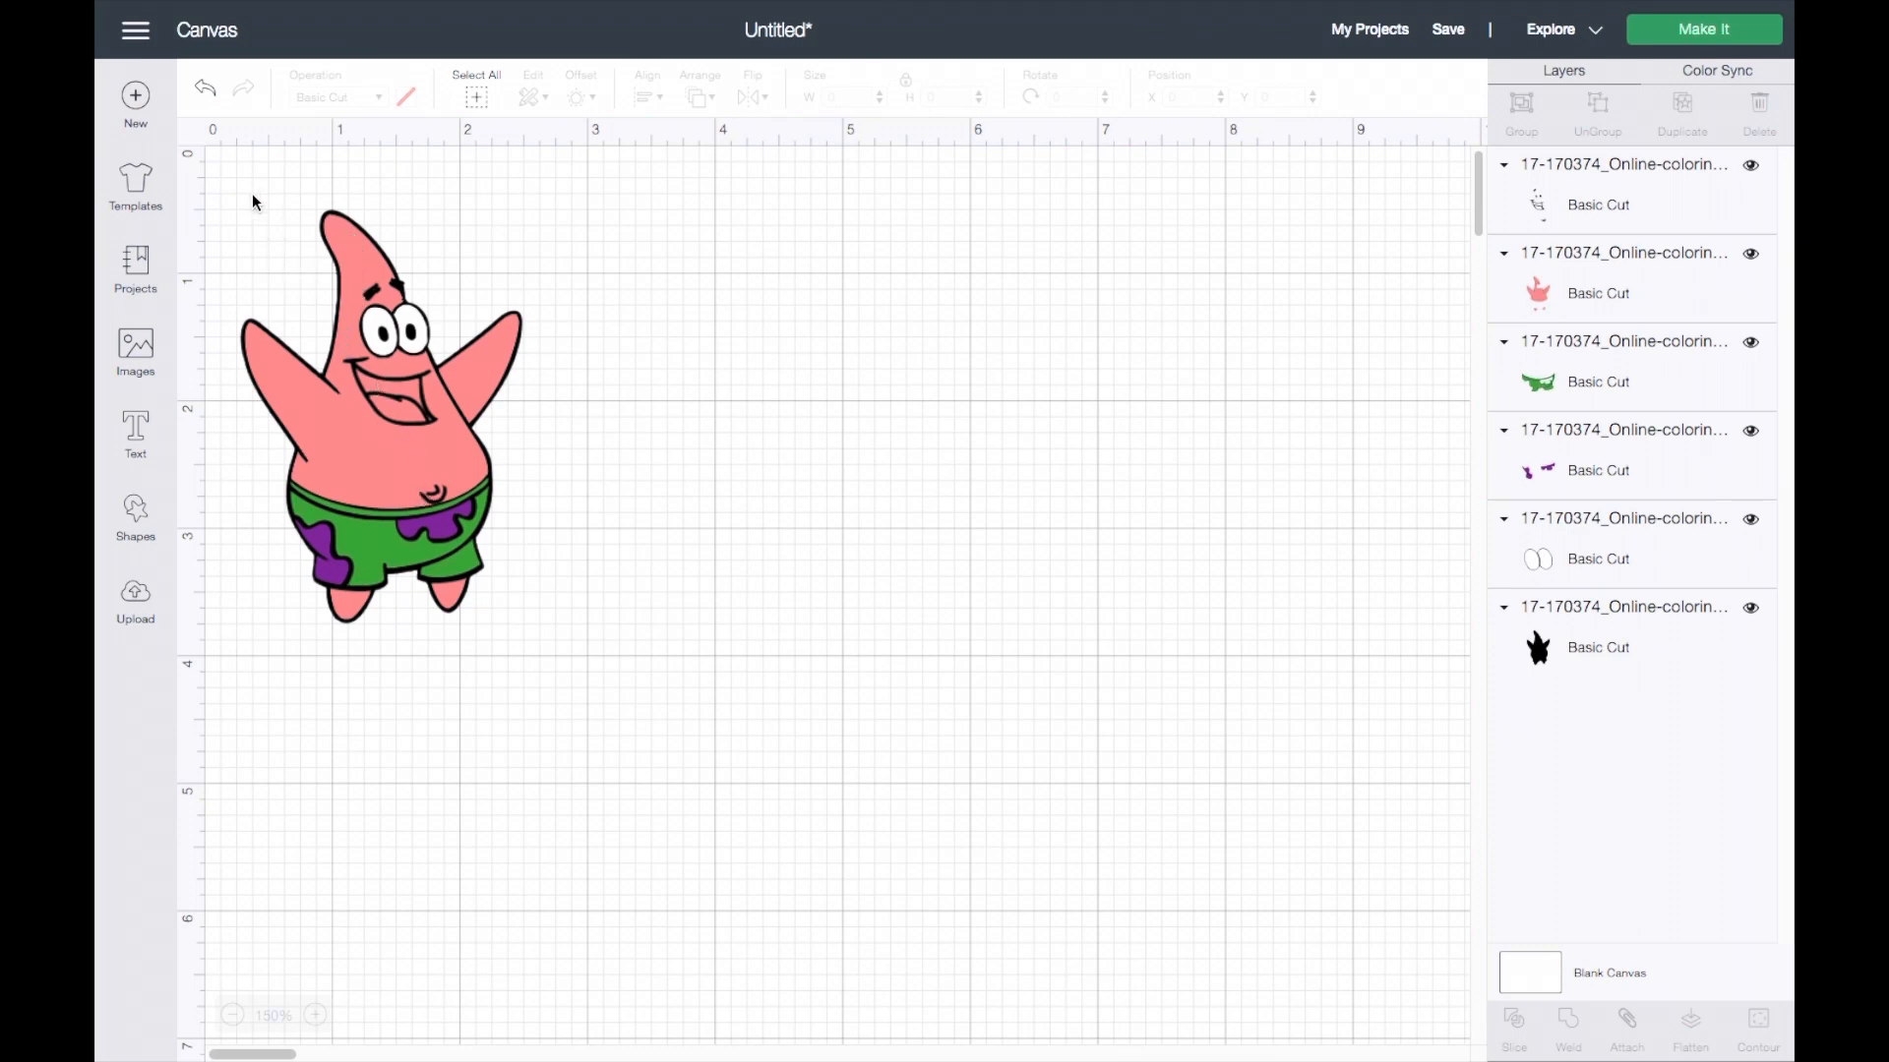
Group all six Patrick layers and drag the group toward the canvas centre.
left_click(379, 415)
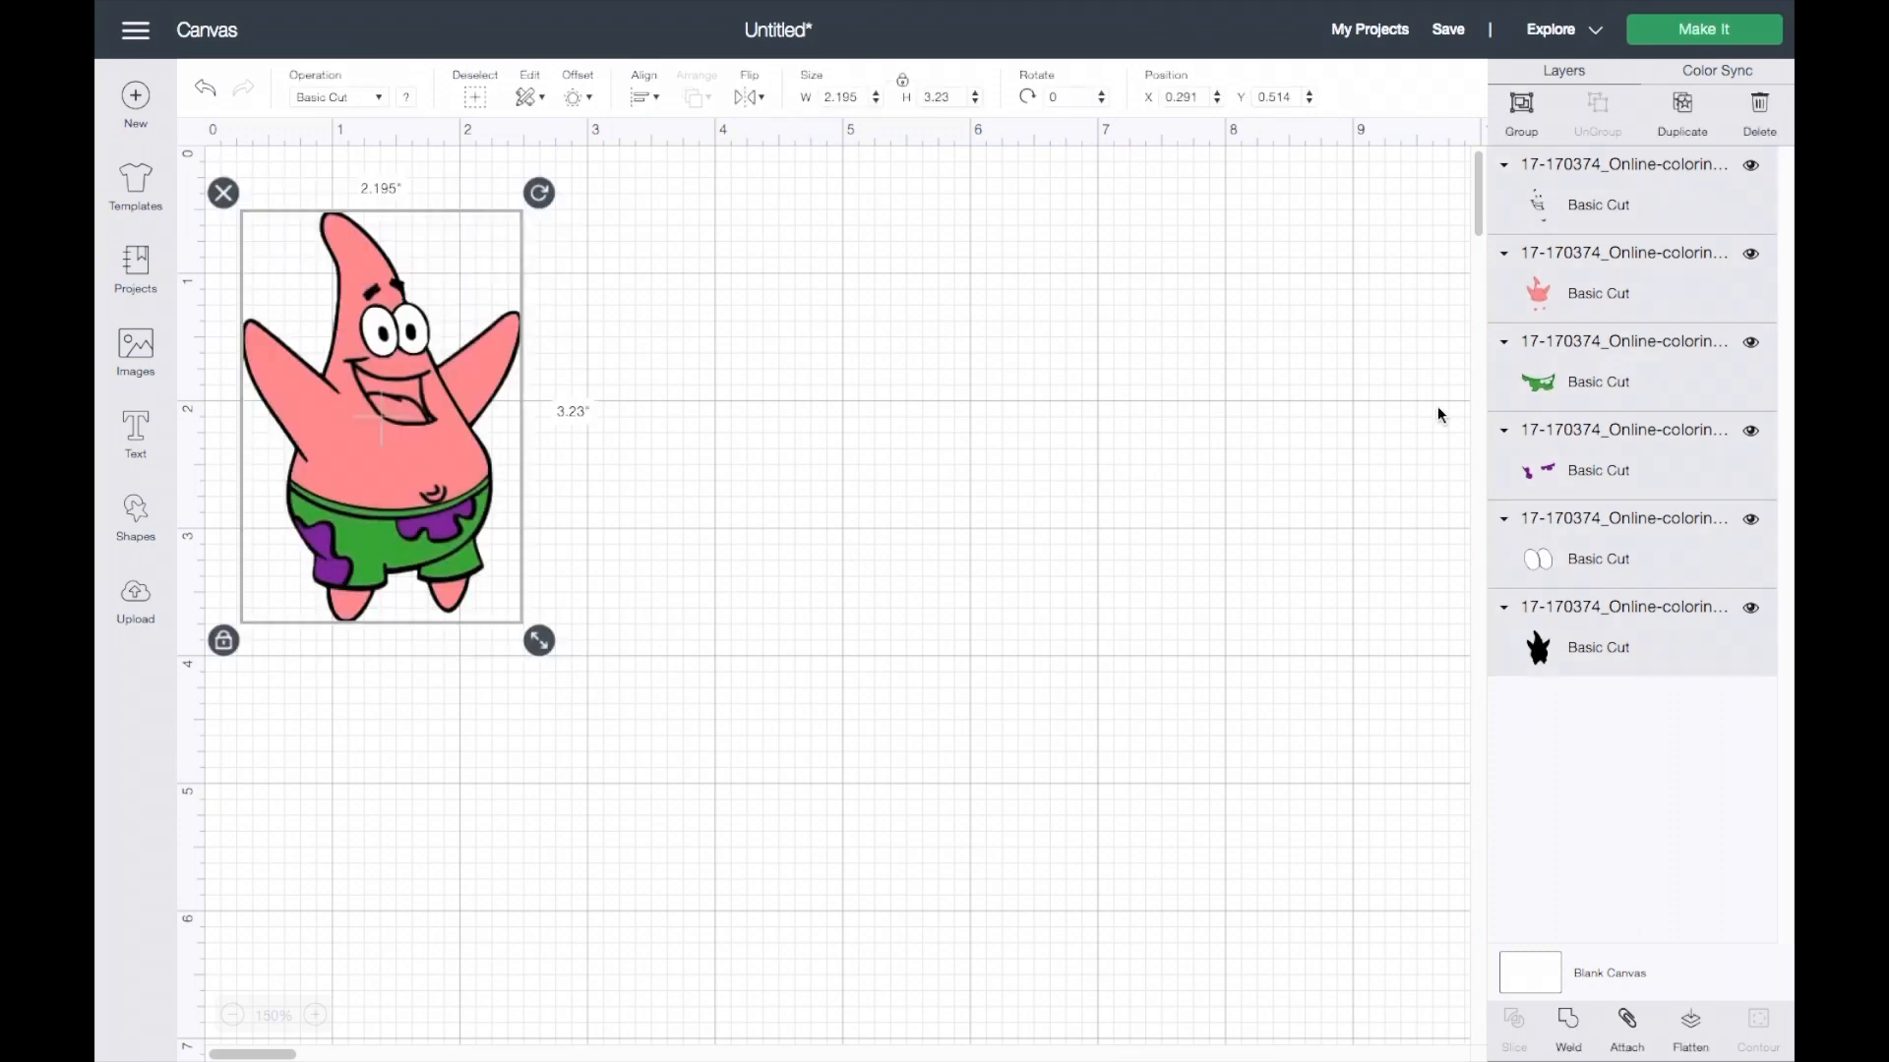
left_click(1520, 108)
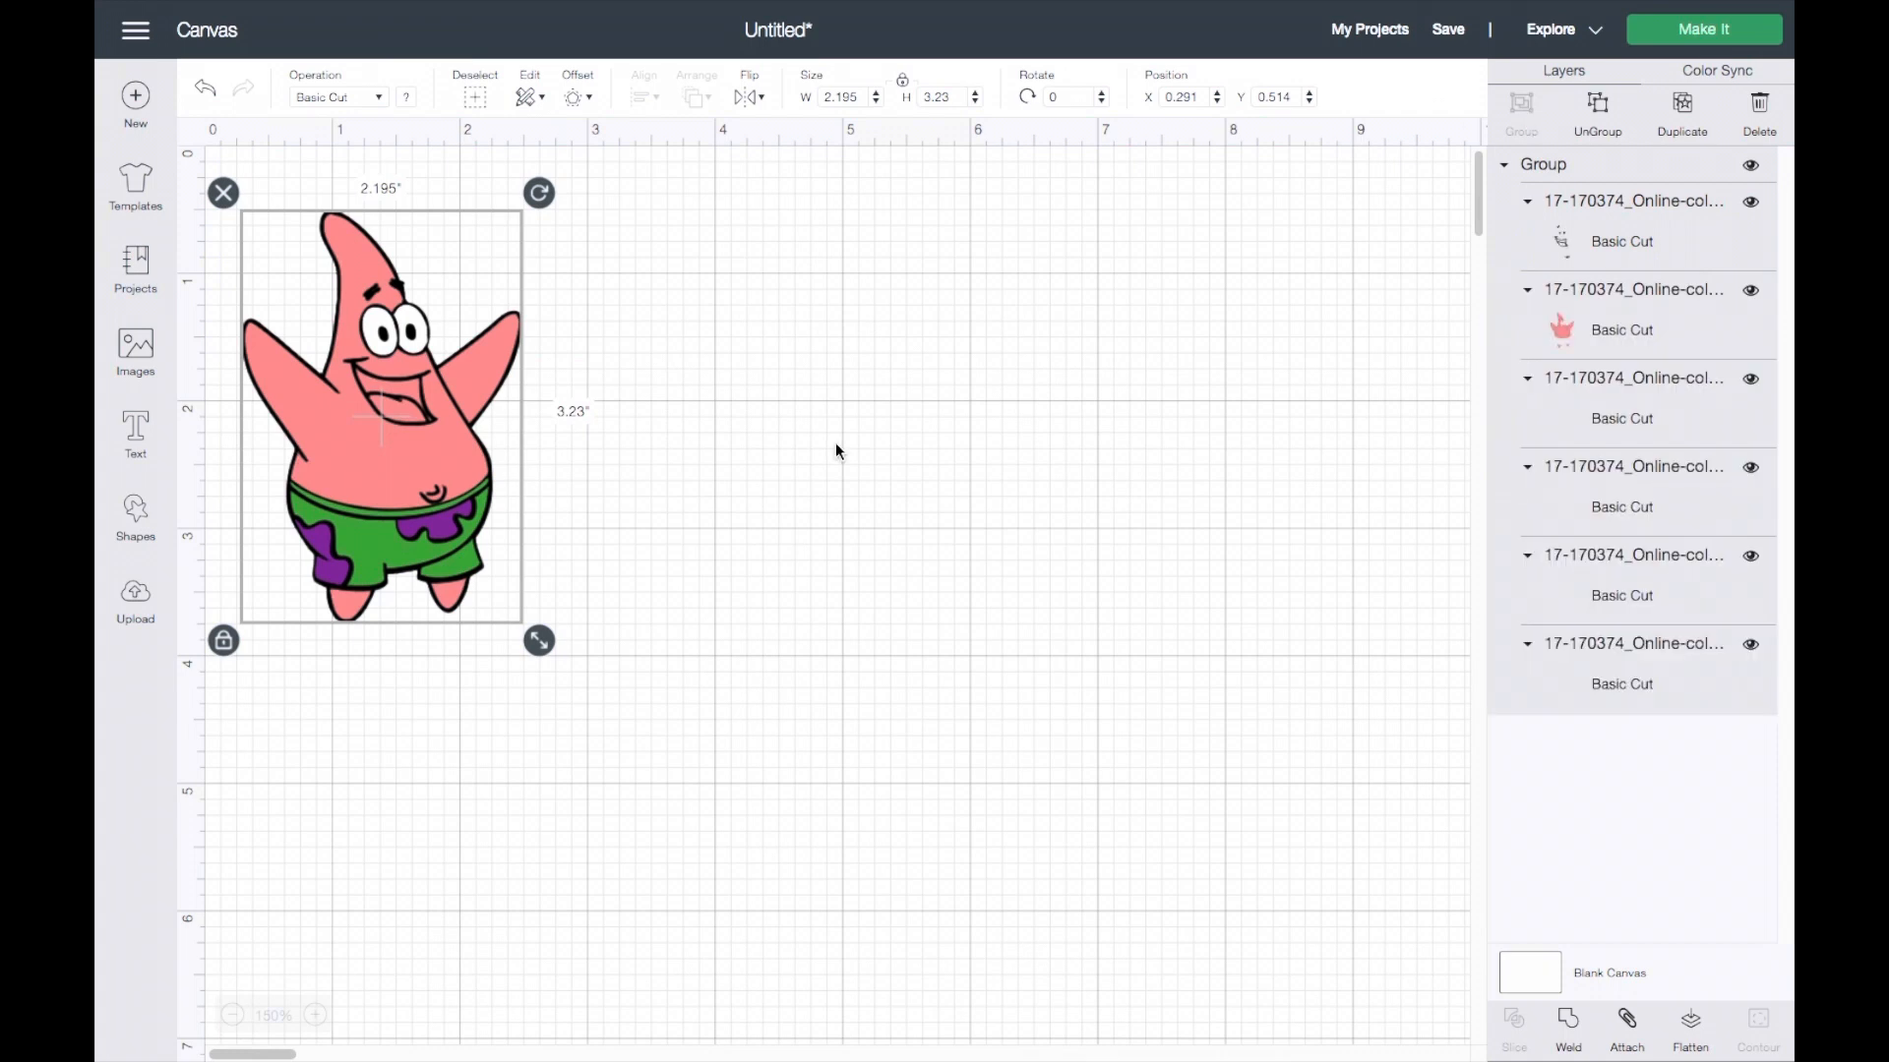
left_click_drag(380, 415, 440, 403)
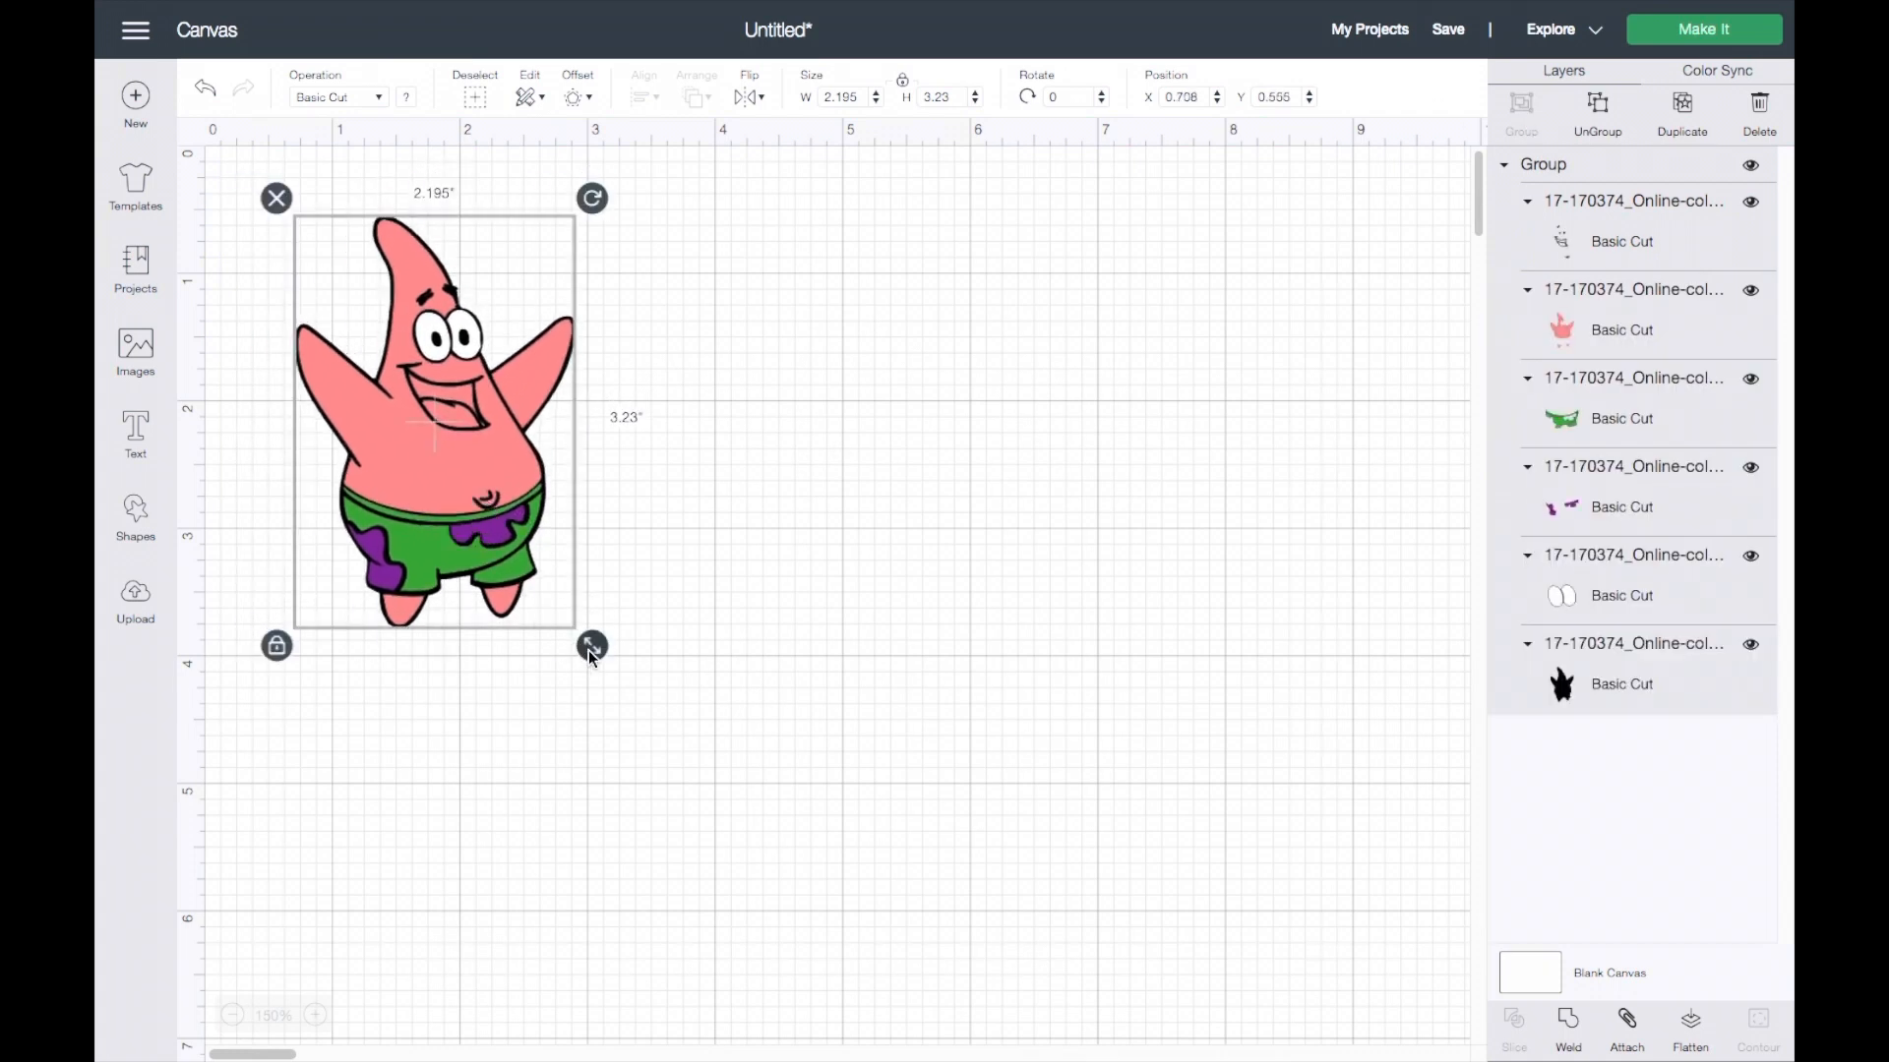
left_click_drag(433, 422, 452, 434)
type("3.5")
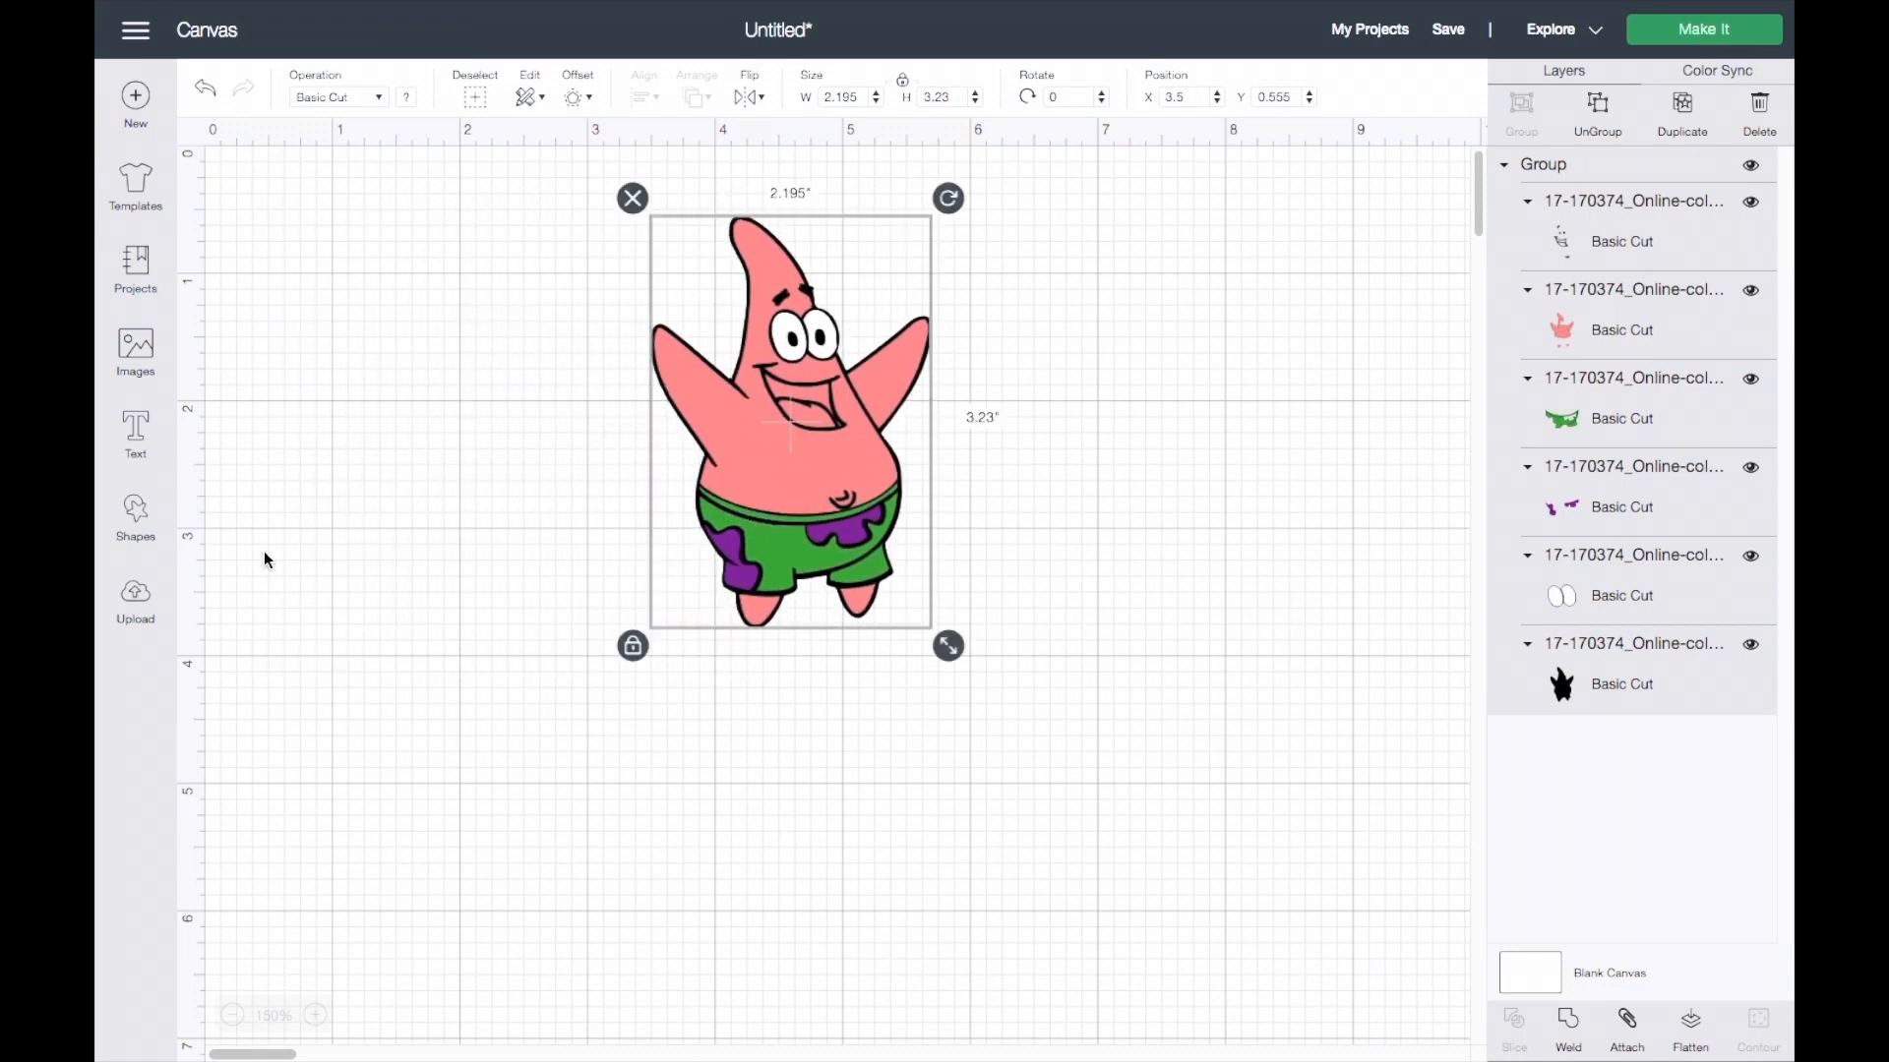
left_click(134, 515)
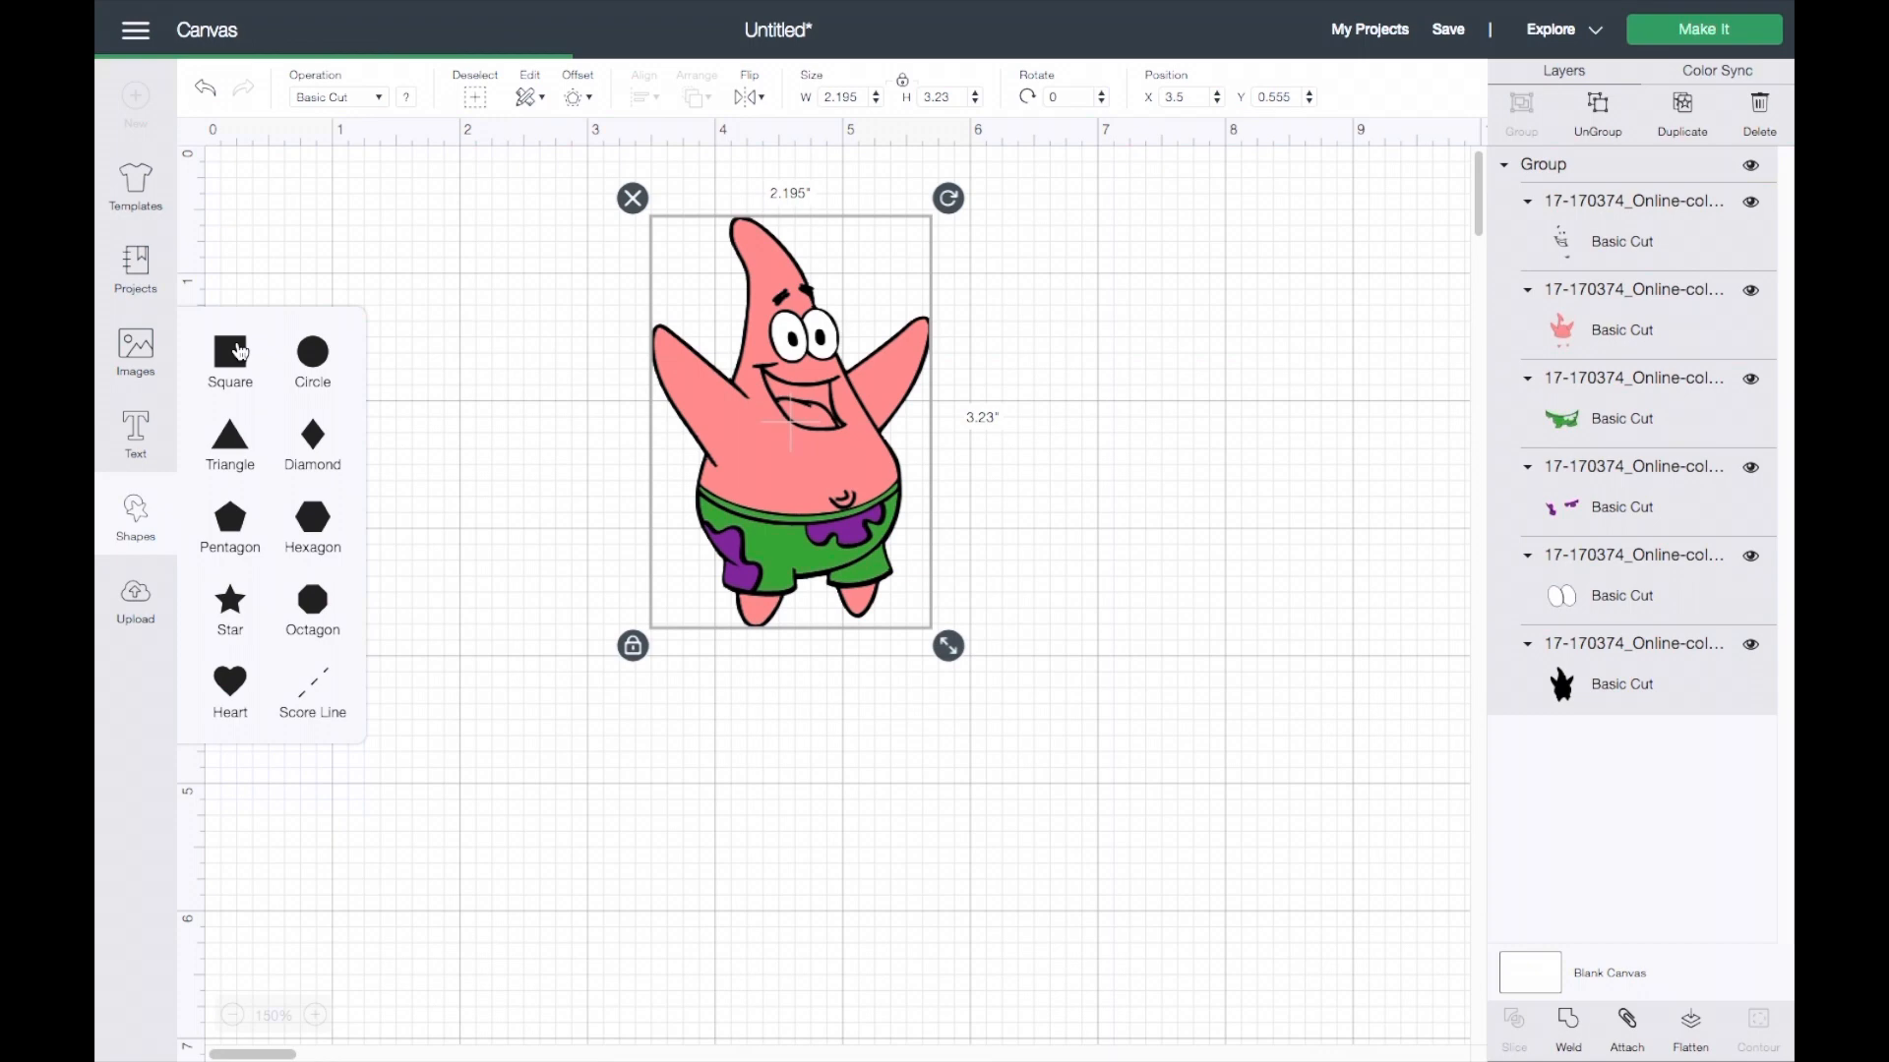
Add a temporary square, position Patrick over it, delete the square, then send to Make It.
left_click(229, 354)
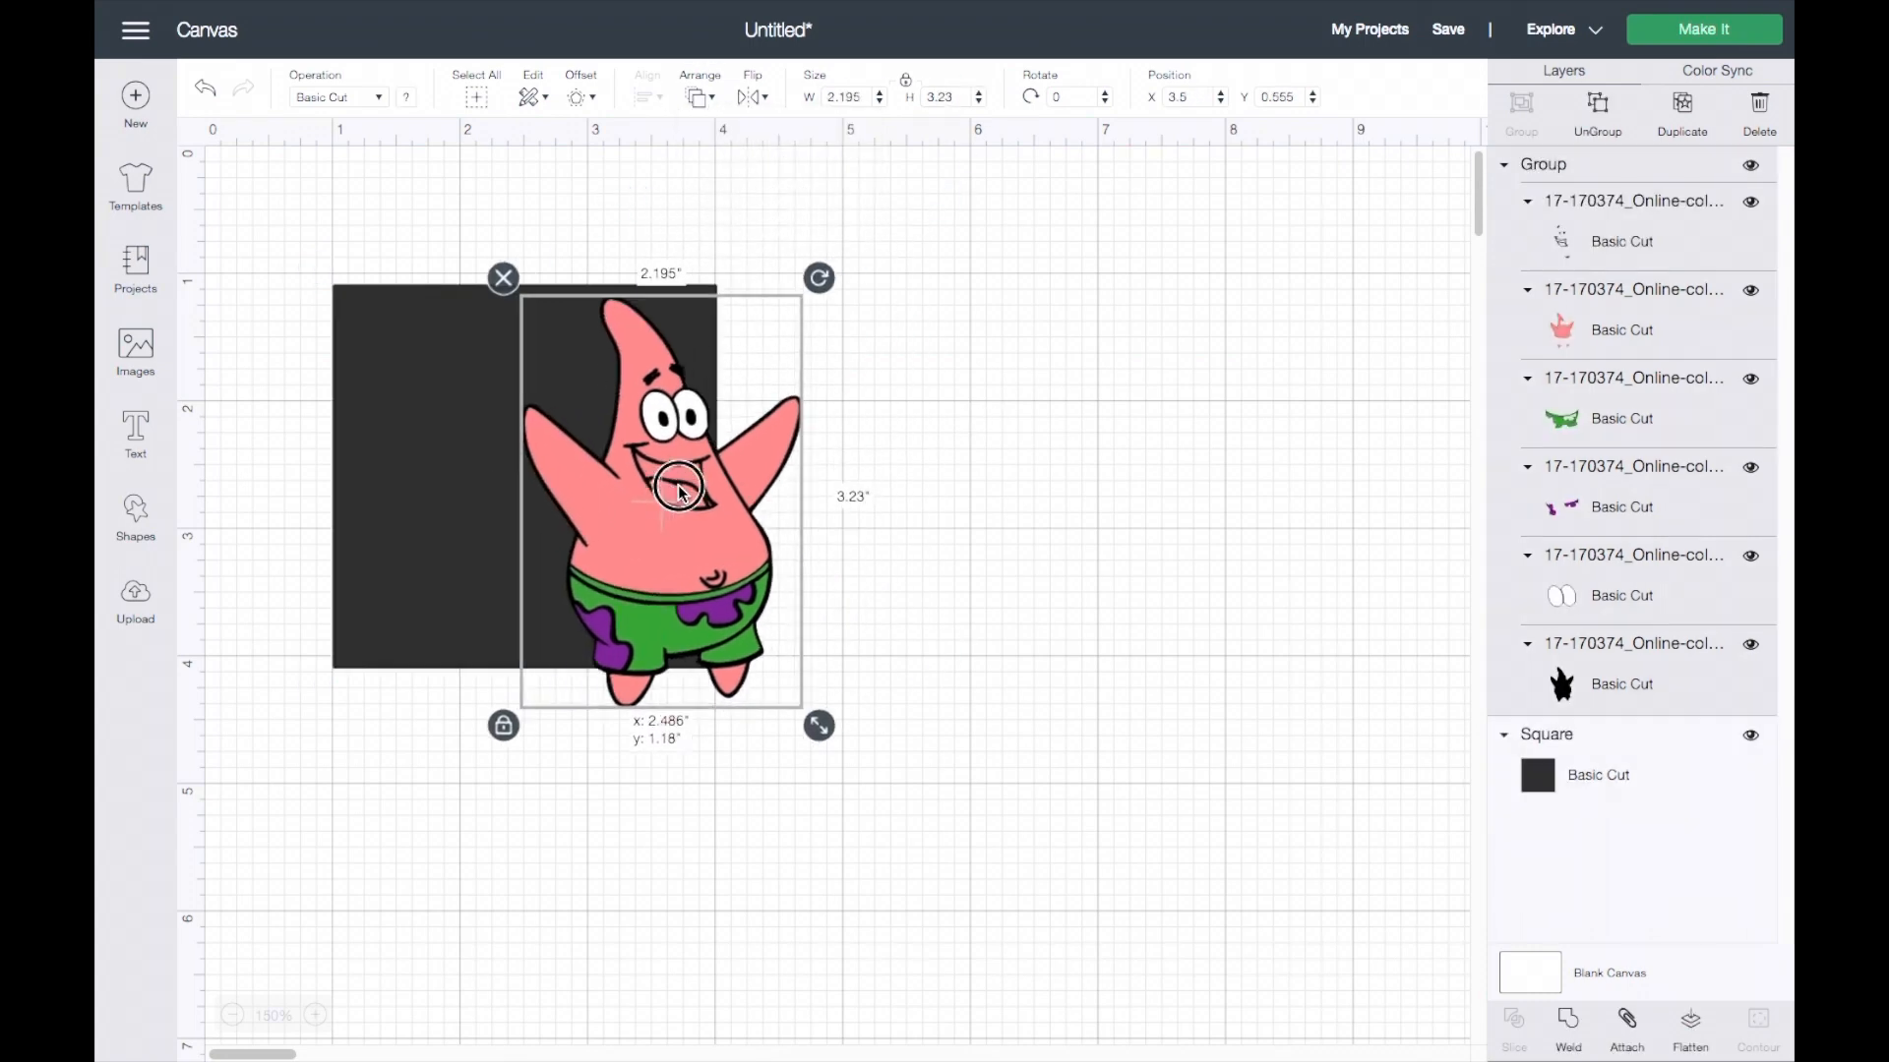
left_click_drag(674, 492, 536, 479)
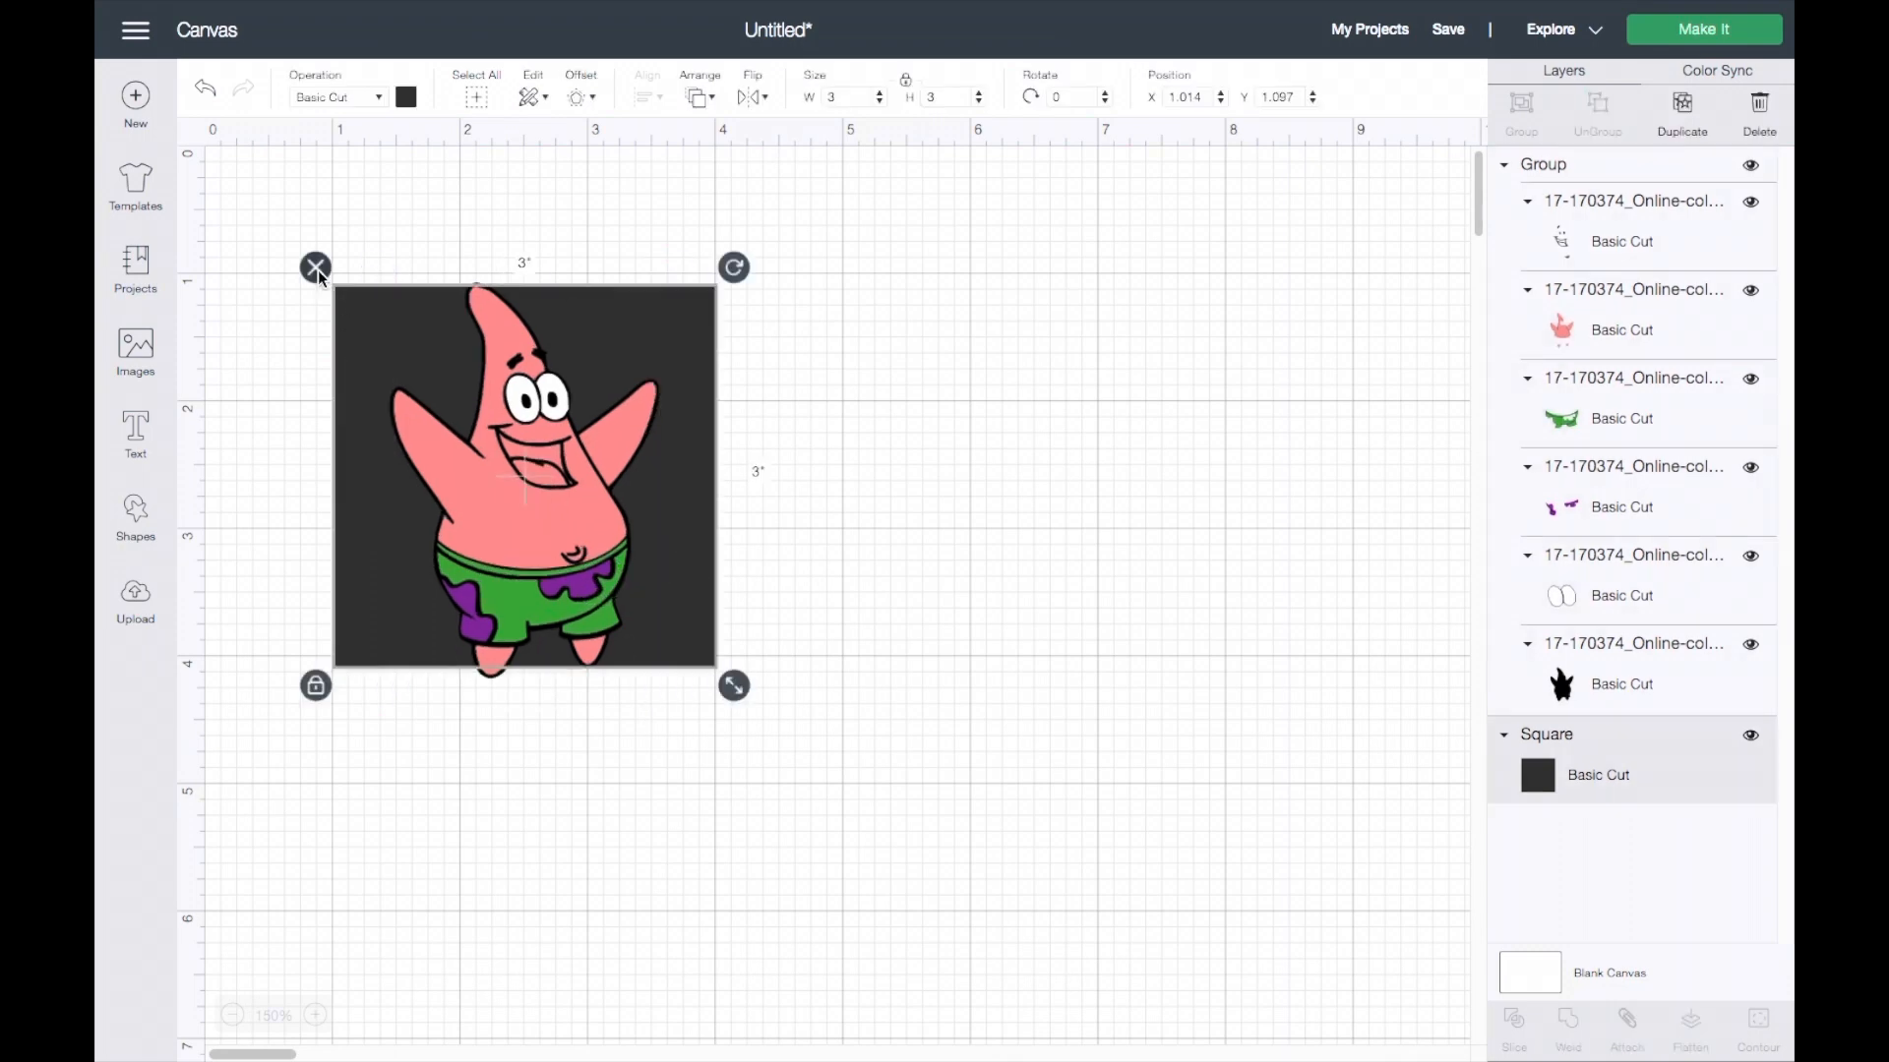
left_click(315, 267)
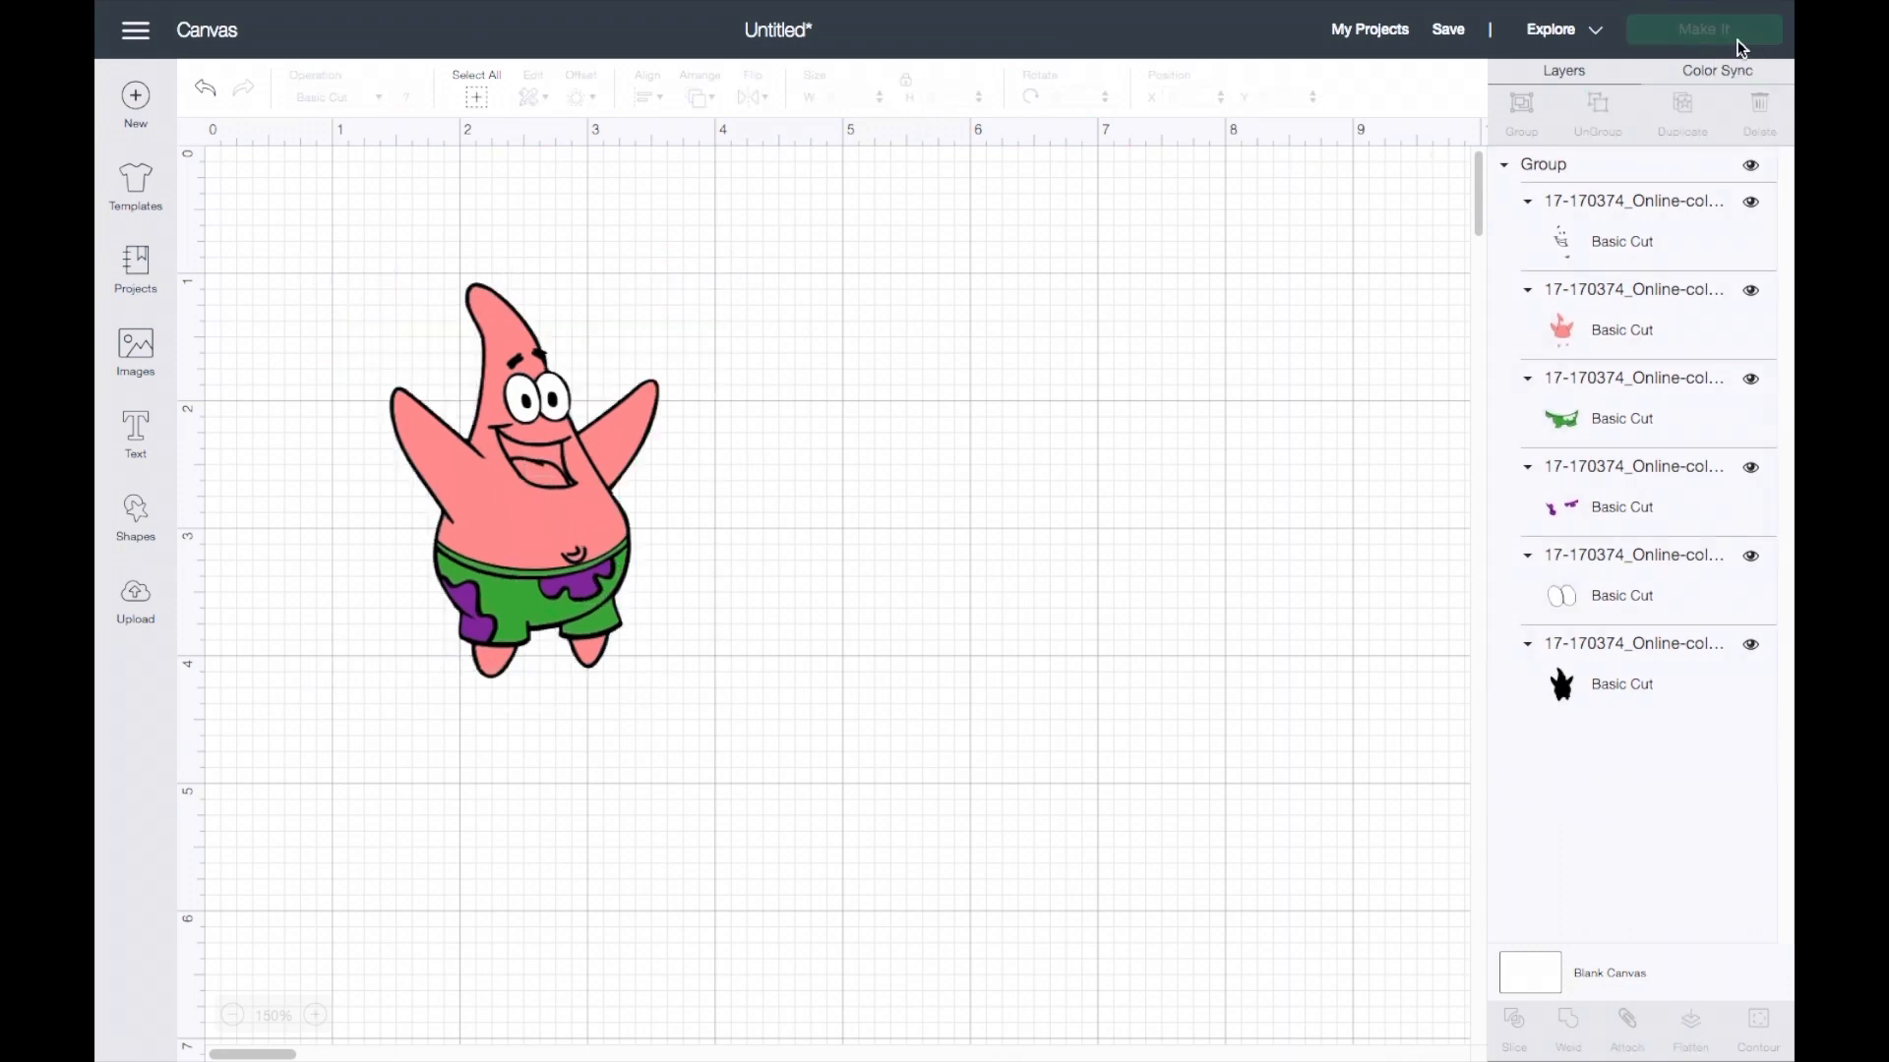
left_click(1702, 29)
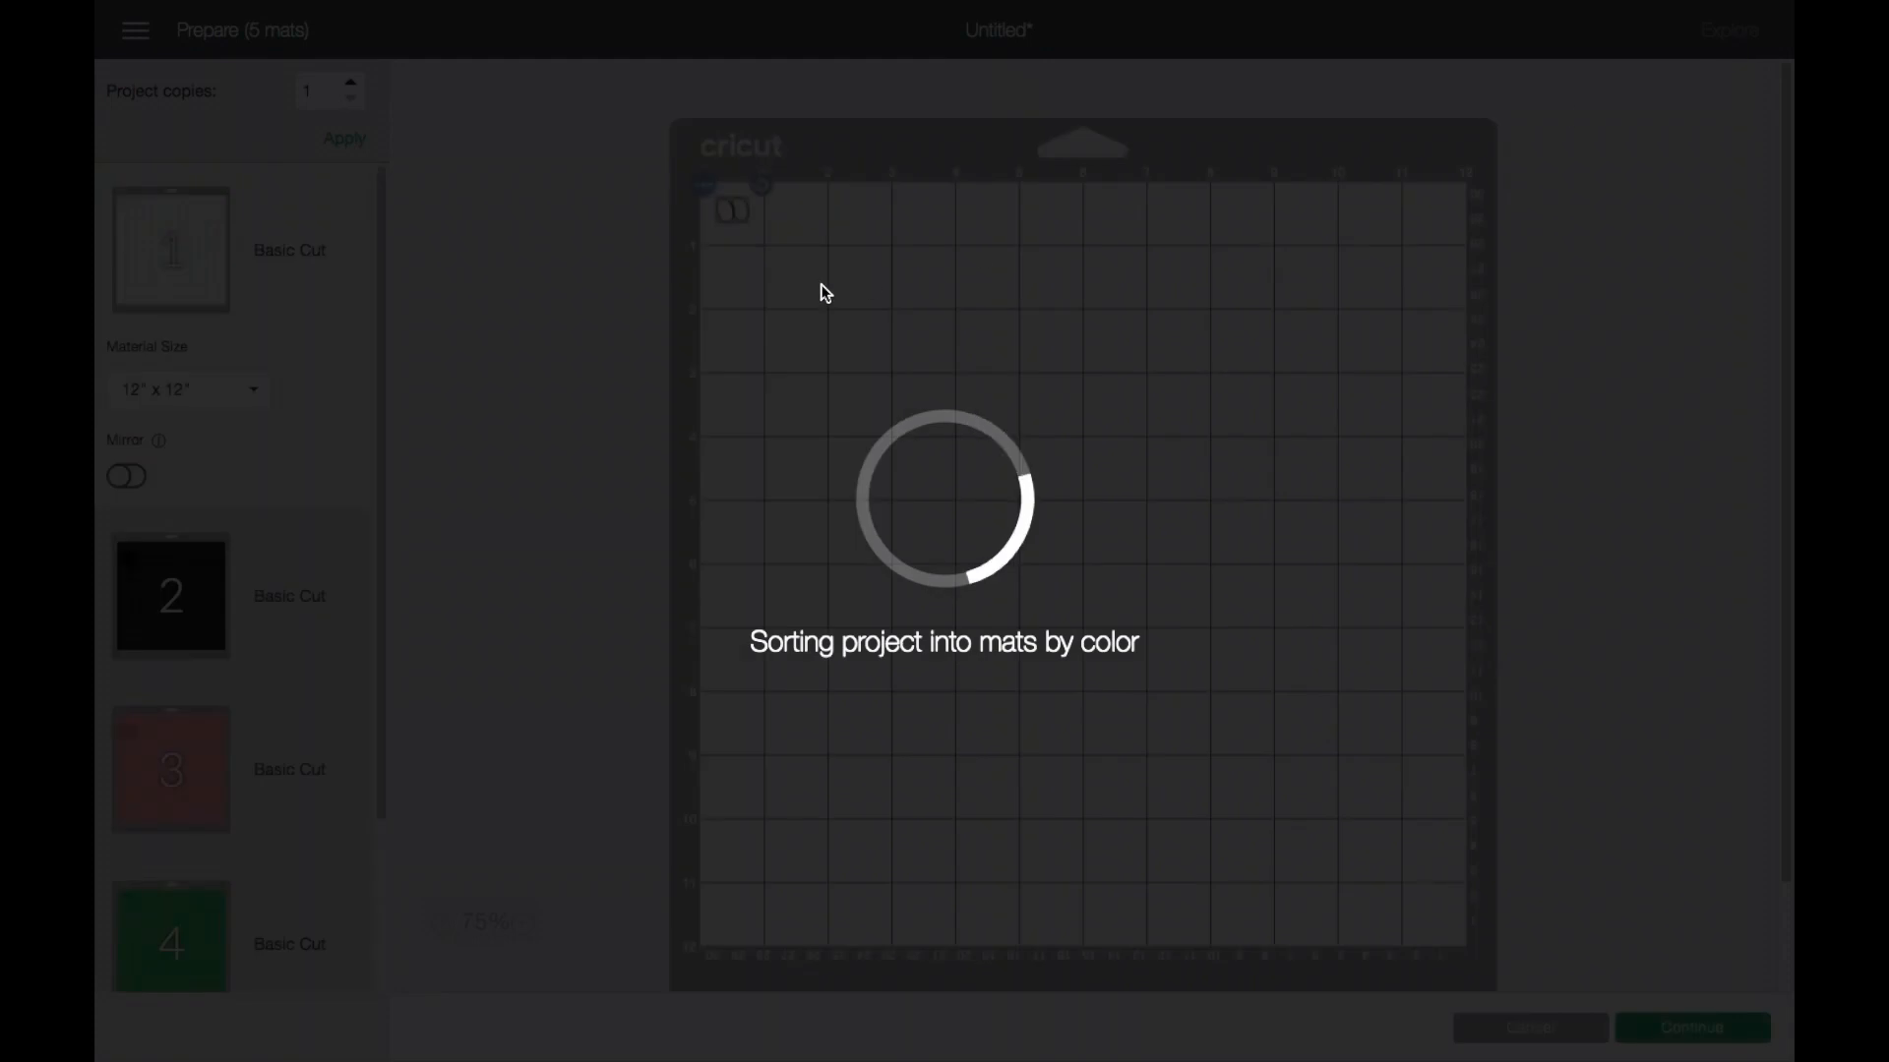